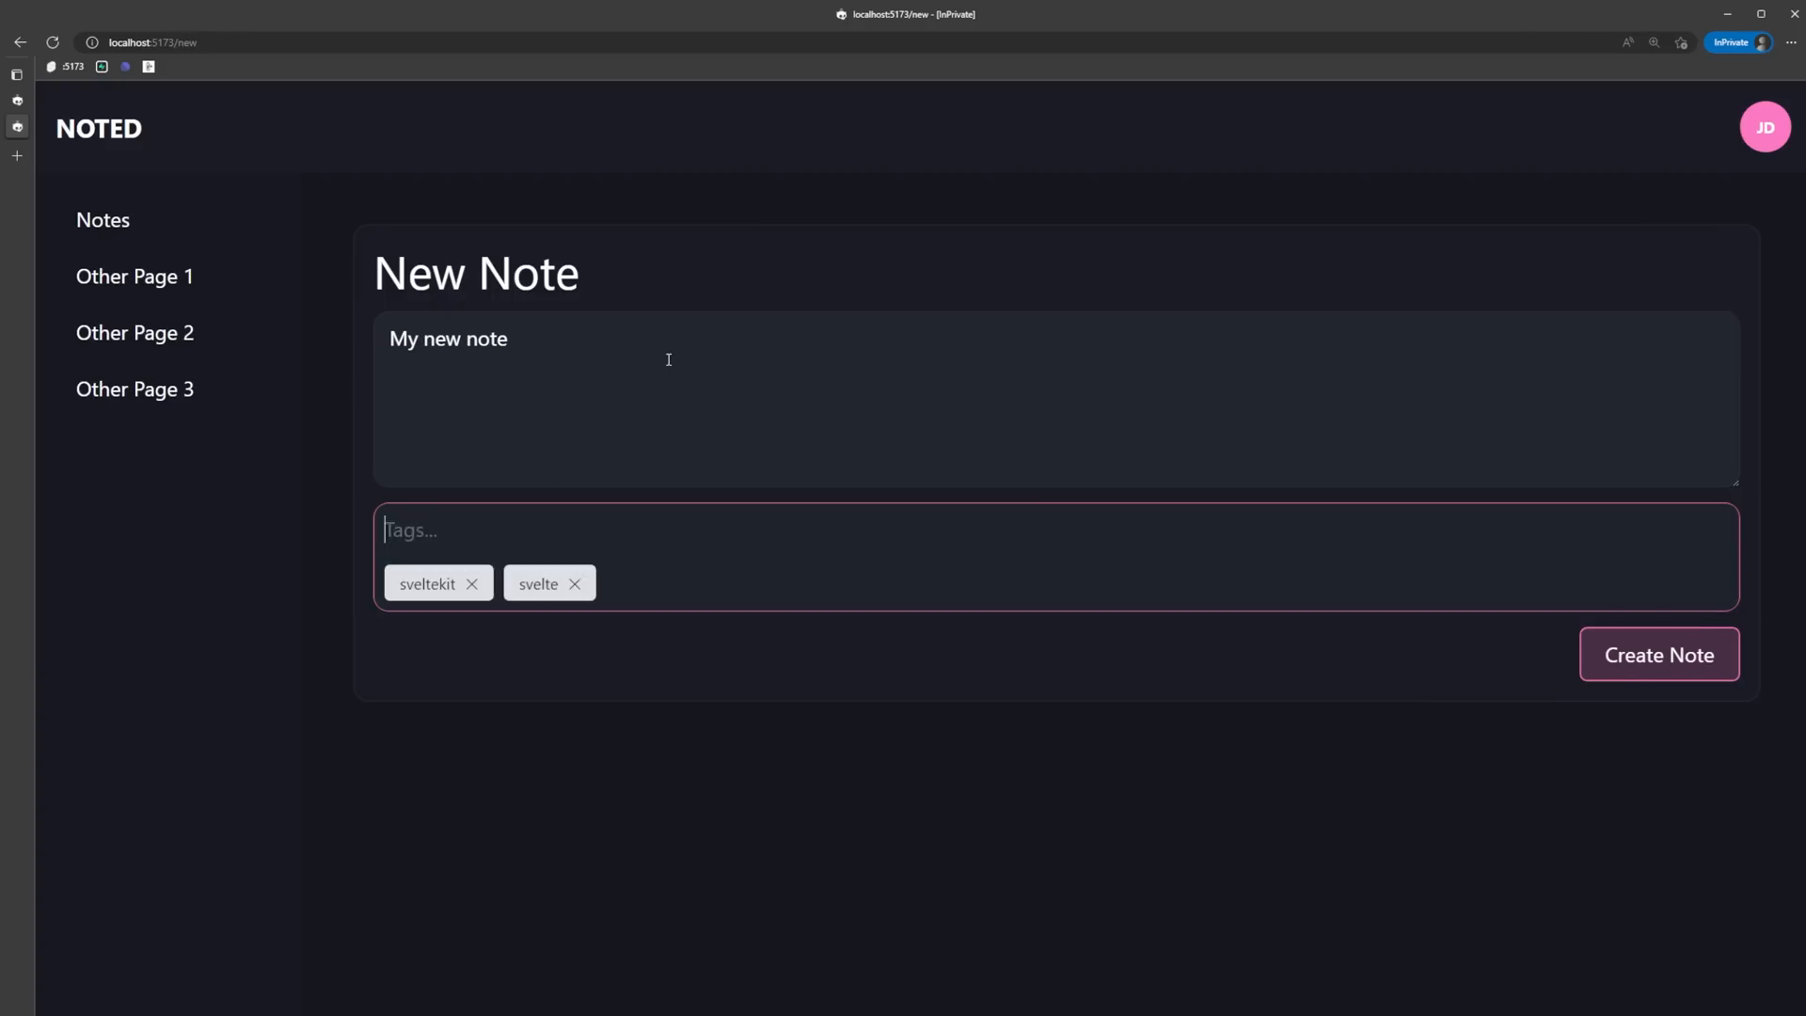
Return from the New Note form to the Notes list showing 'Another note'.
click(1656, 655)
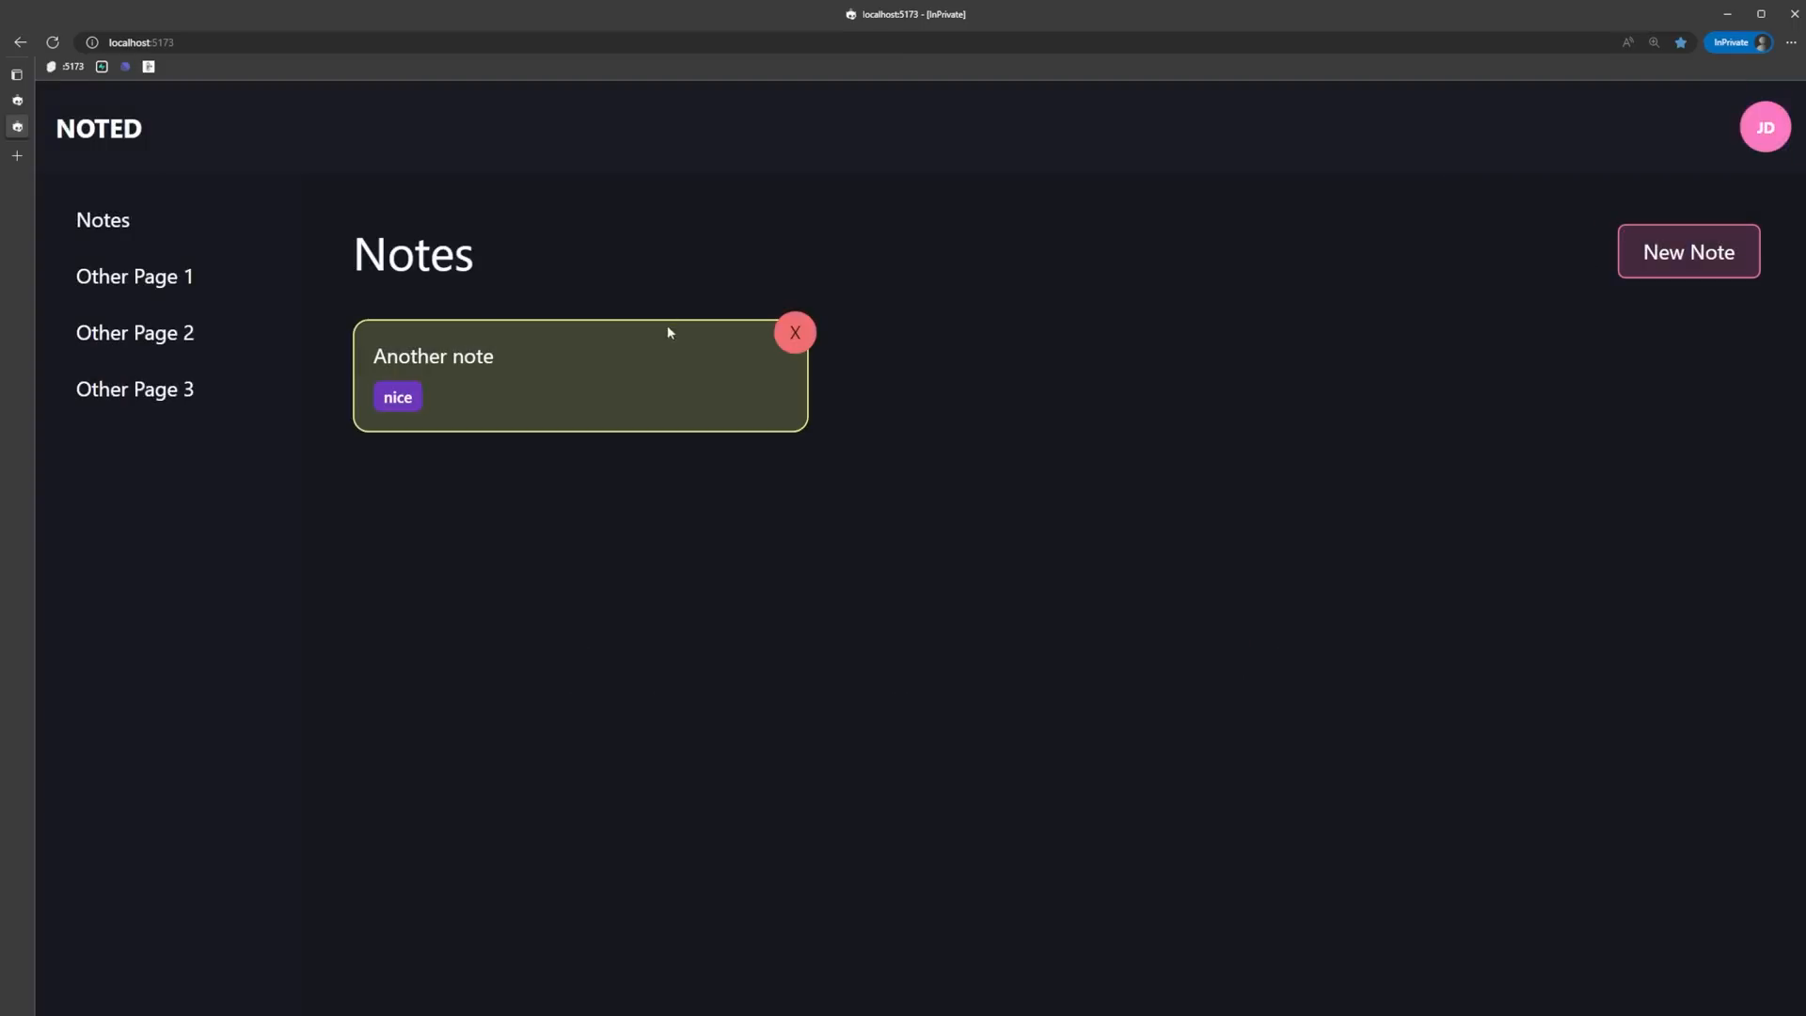
click(160, 43)
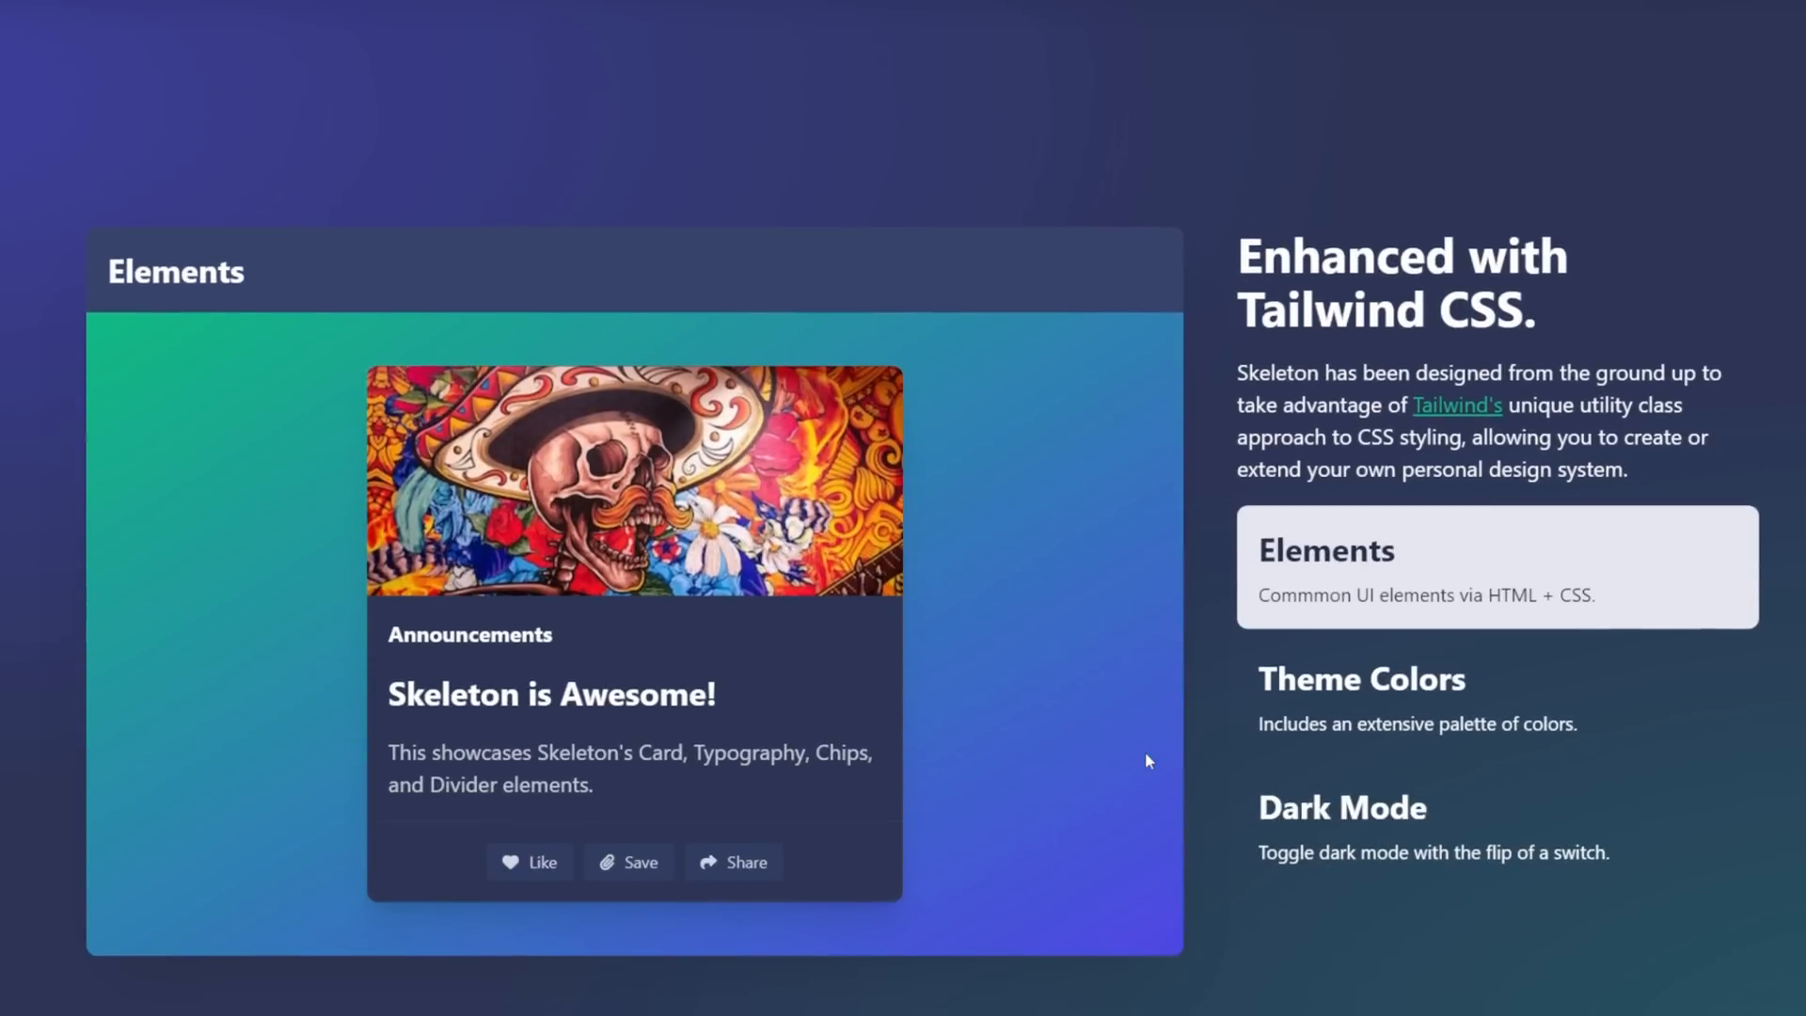
scroll(down, 3)
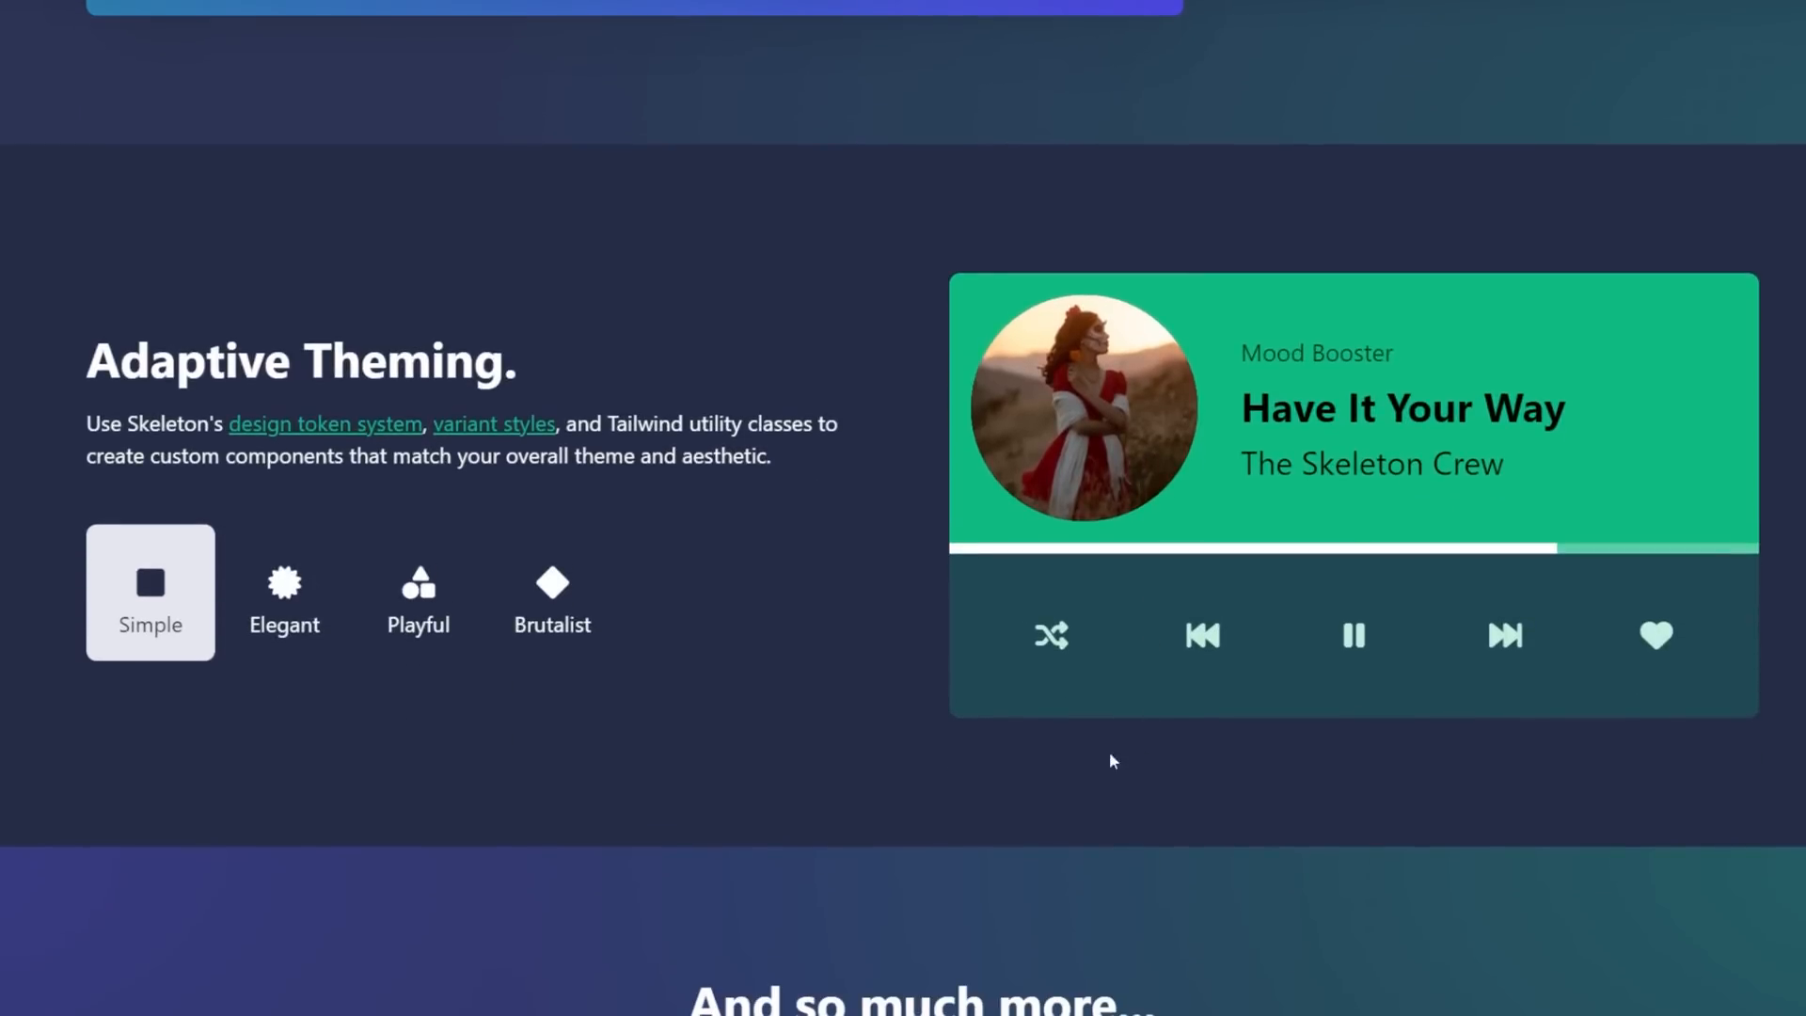
click(283, 591)
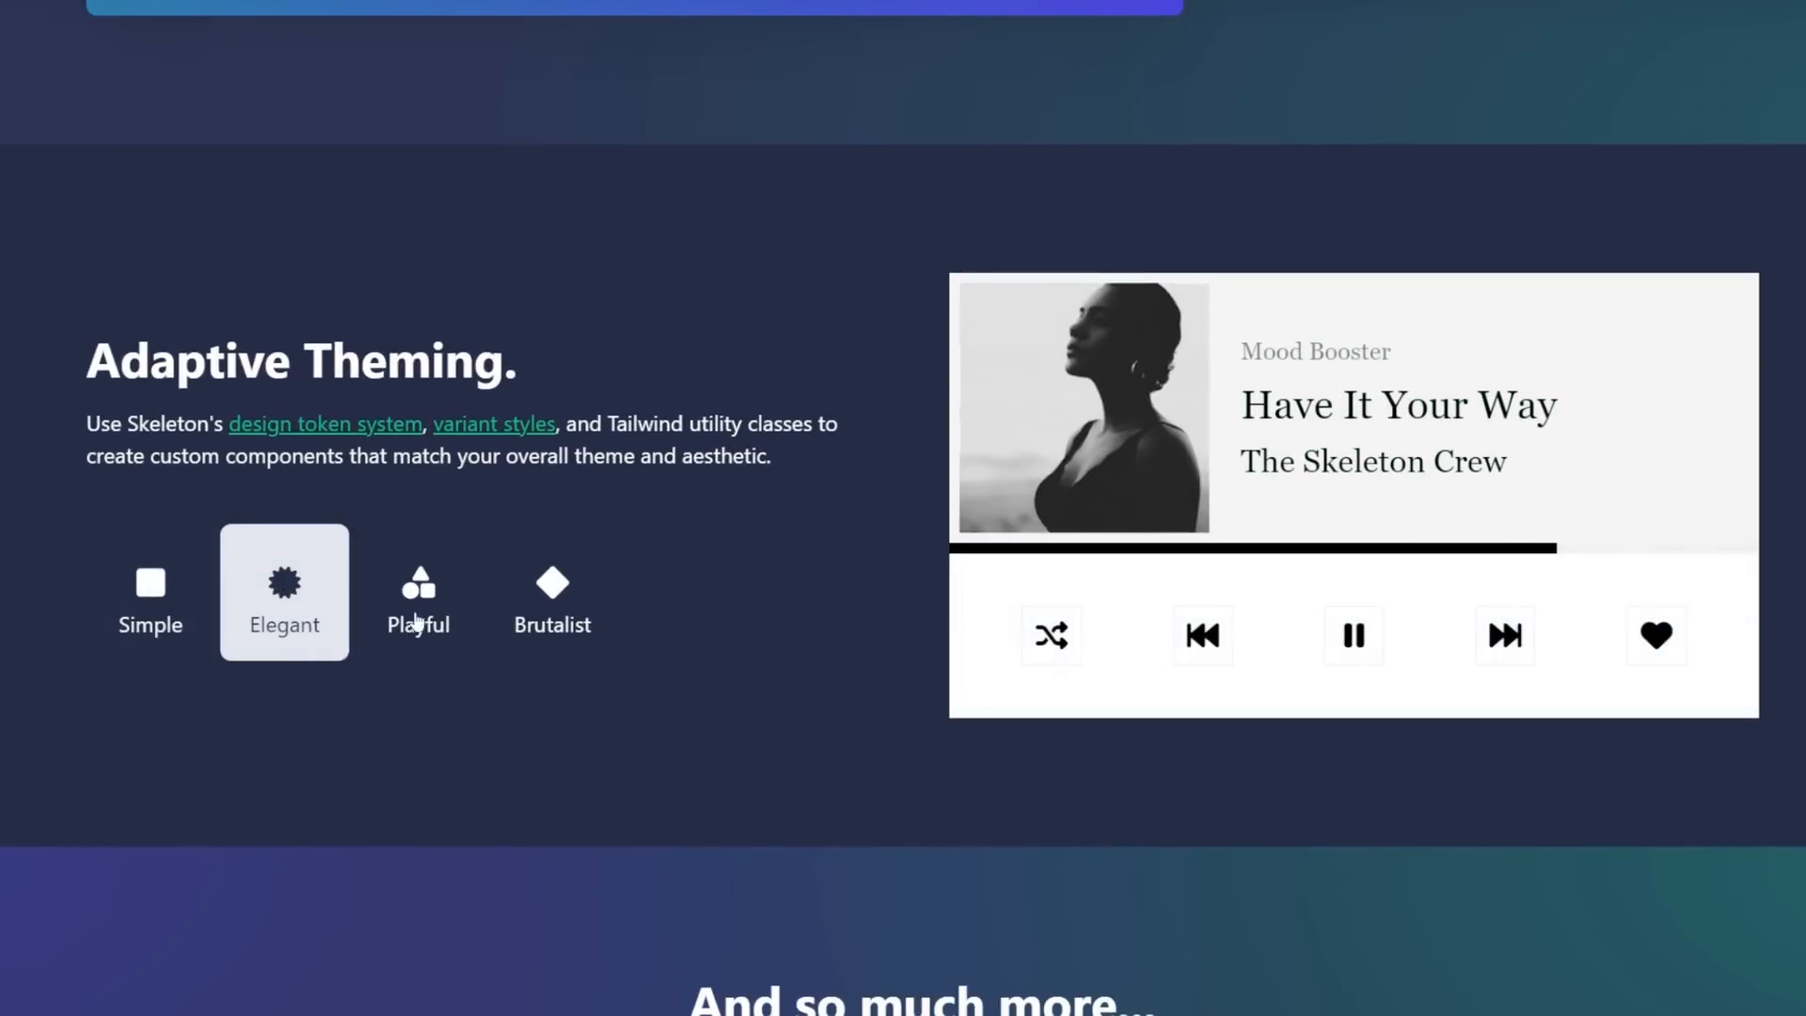
mouse_move(150, 600)
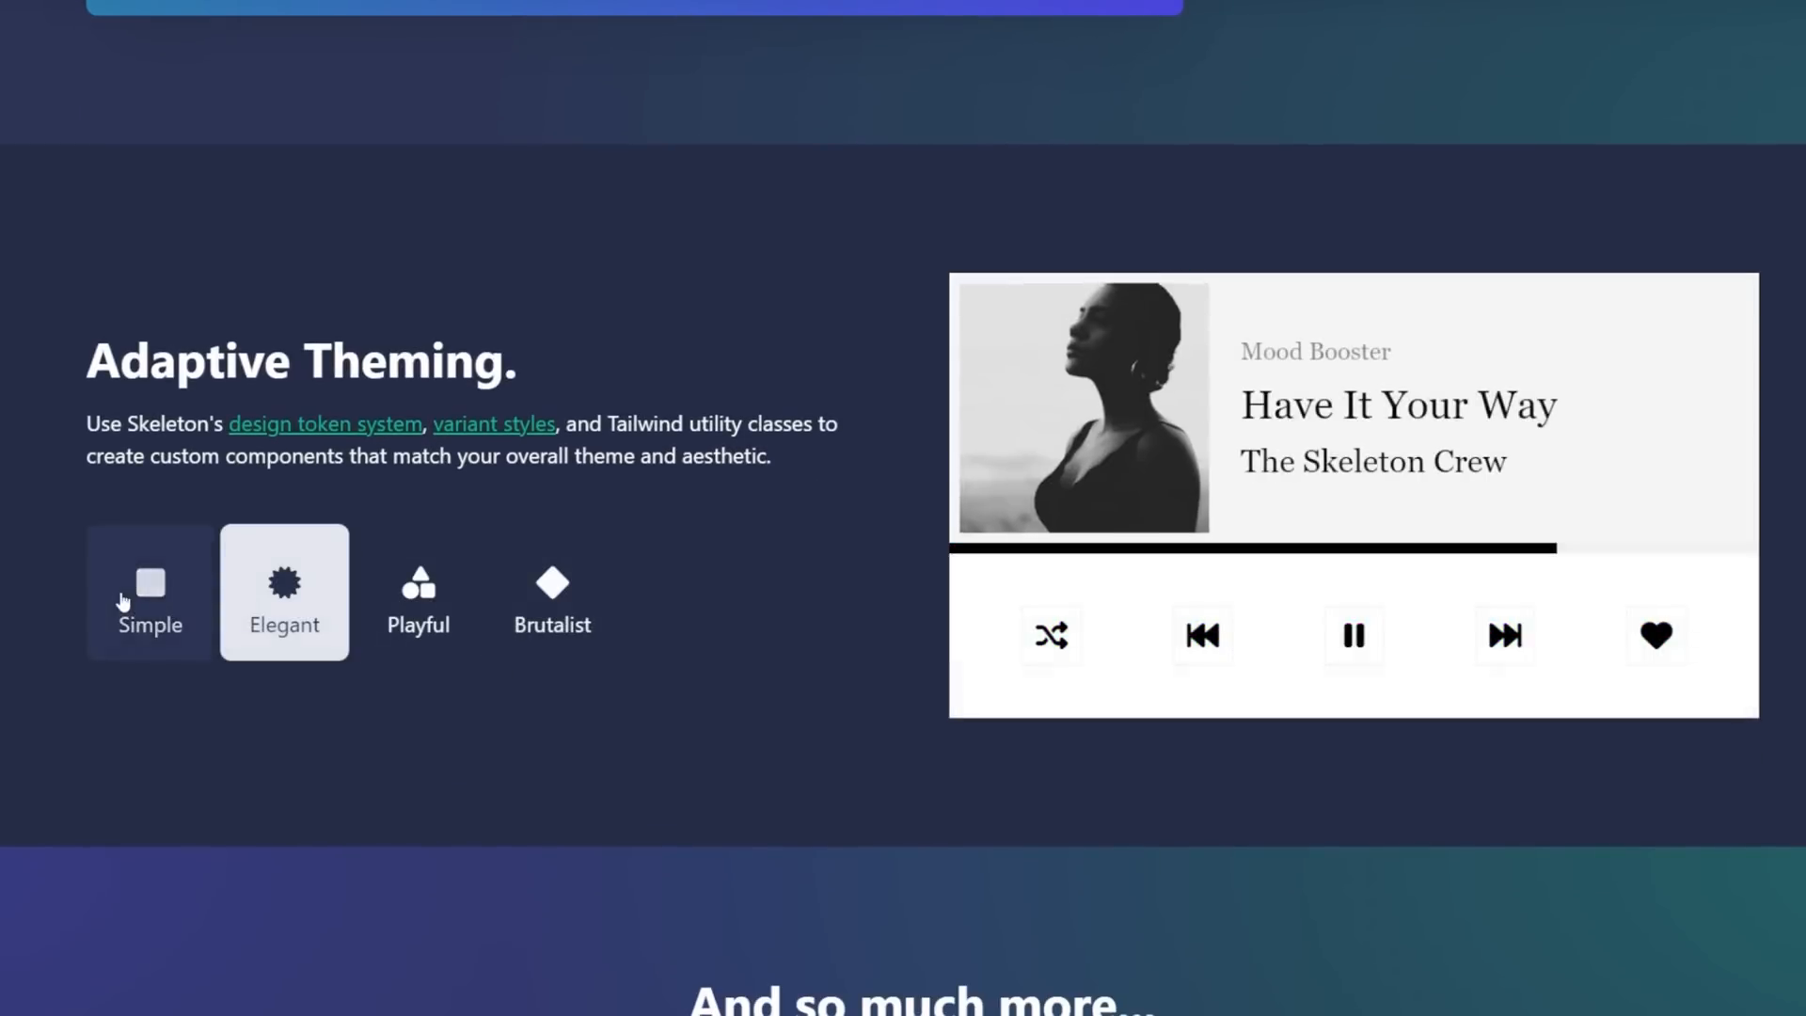
click(150, 605)
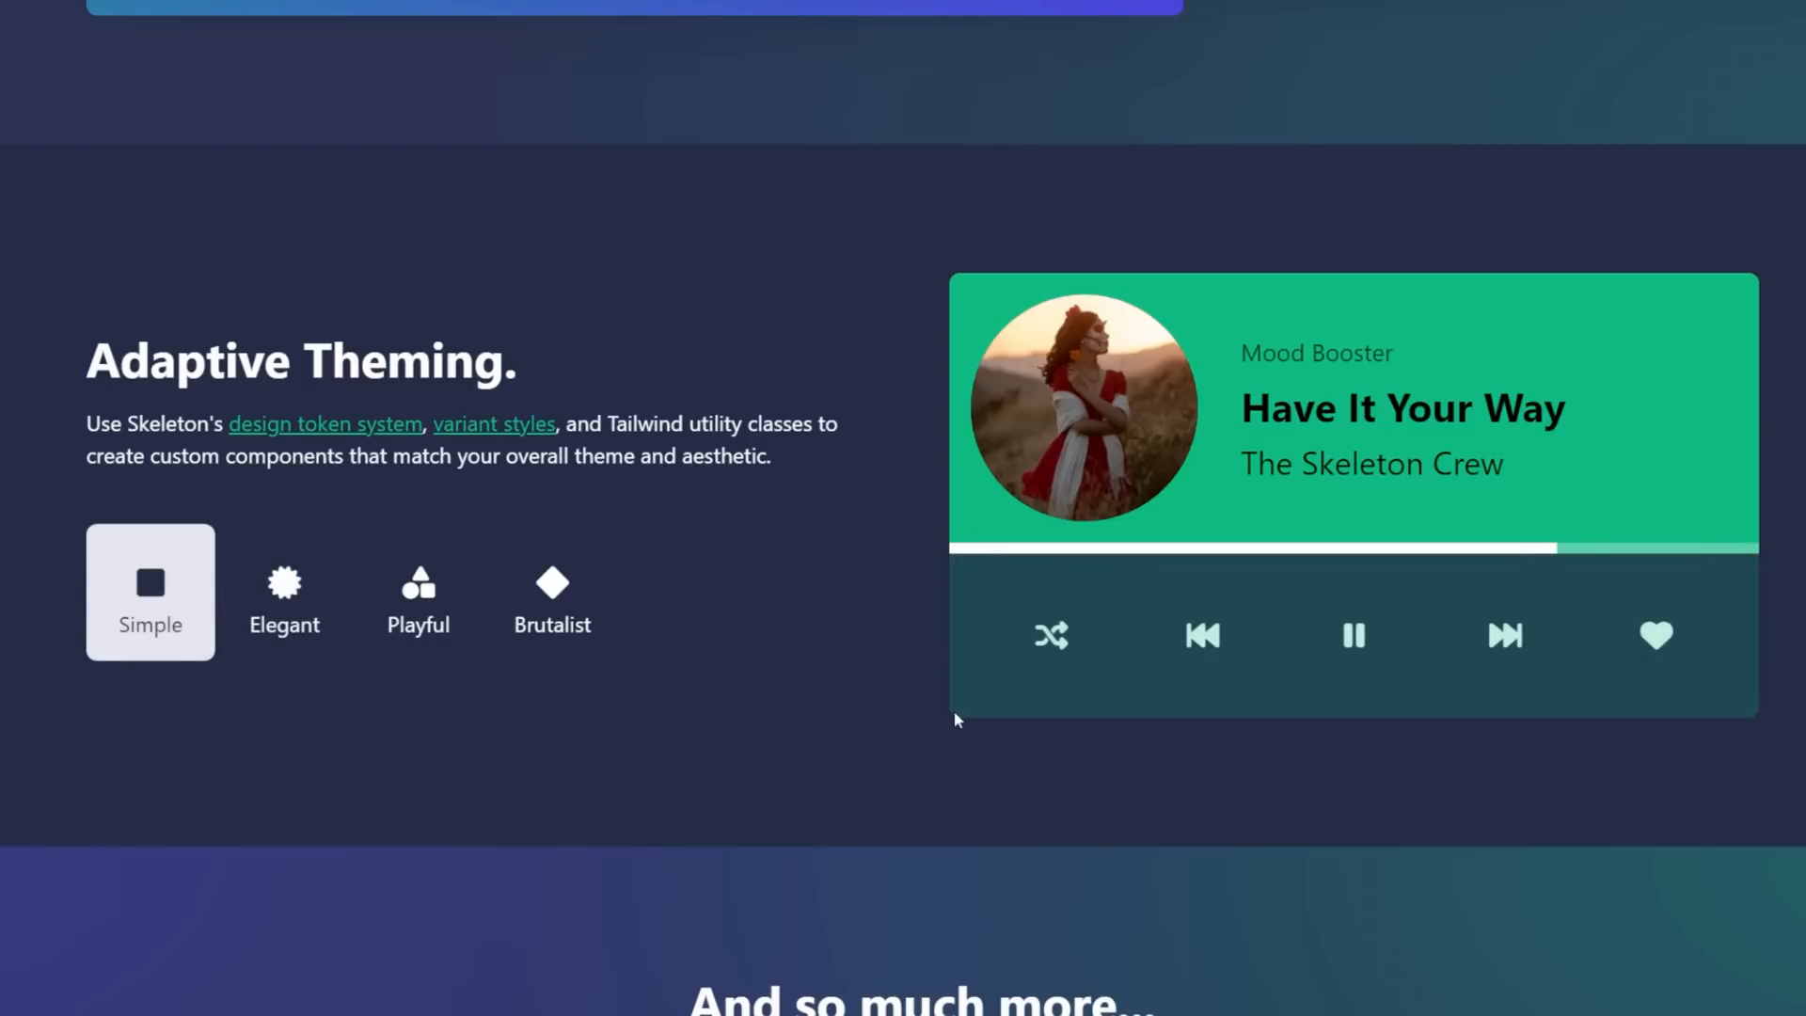
scroll(down, 3)
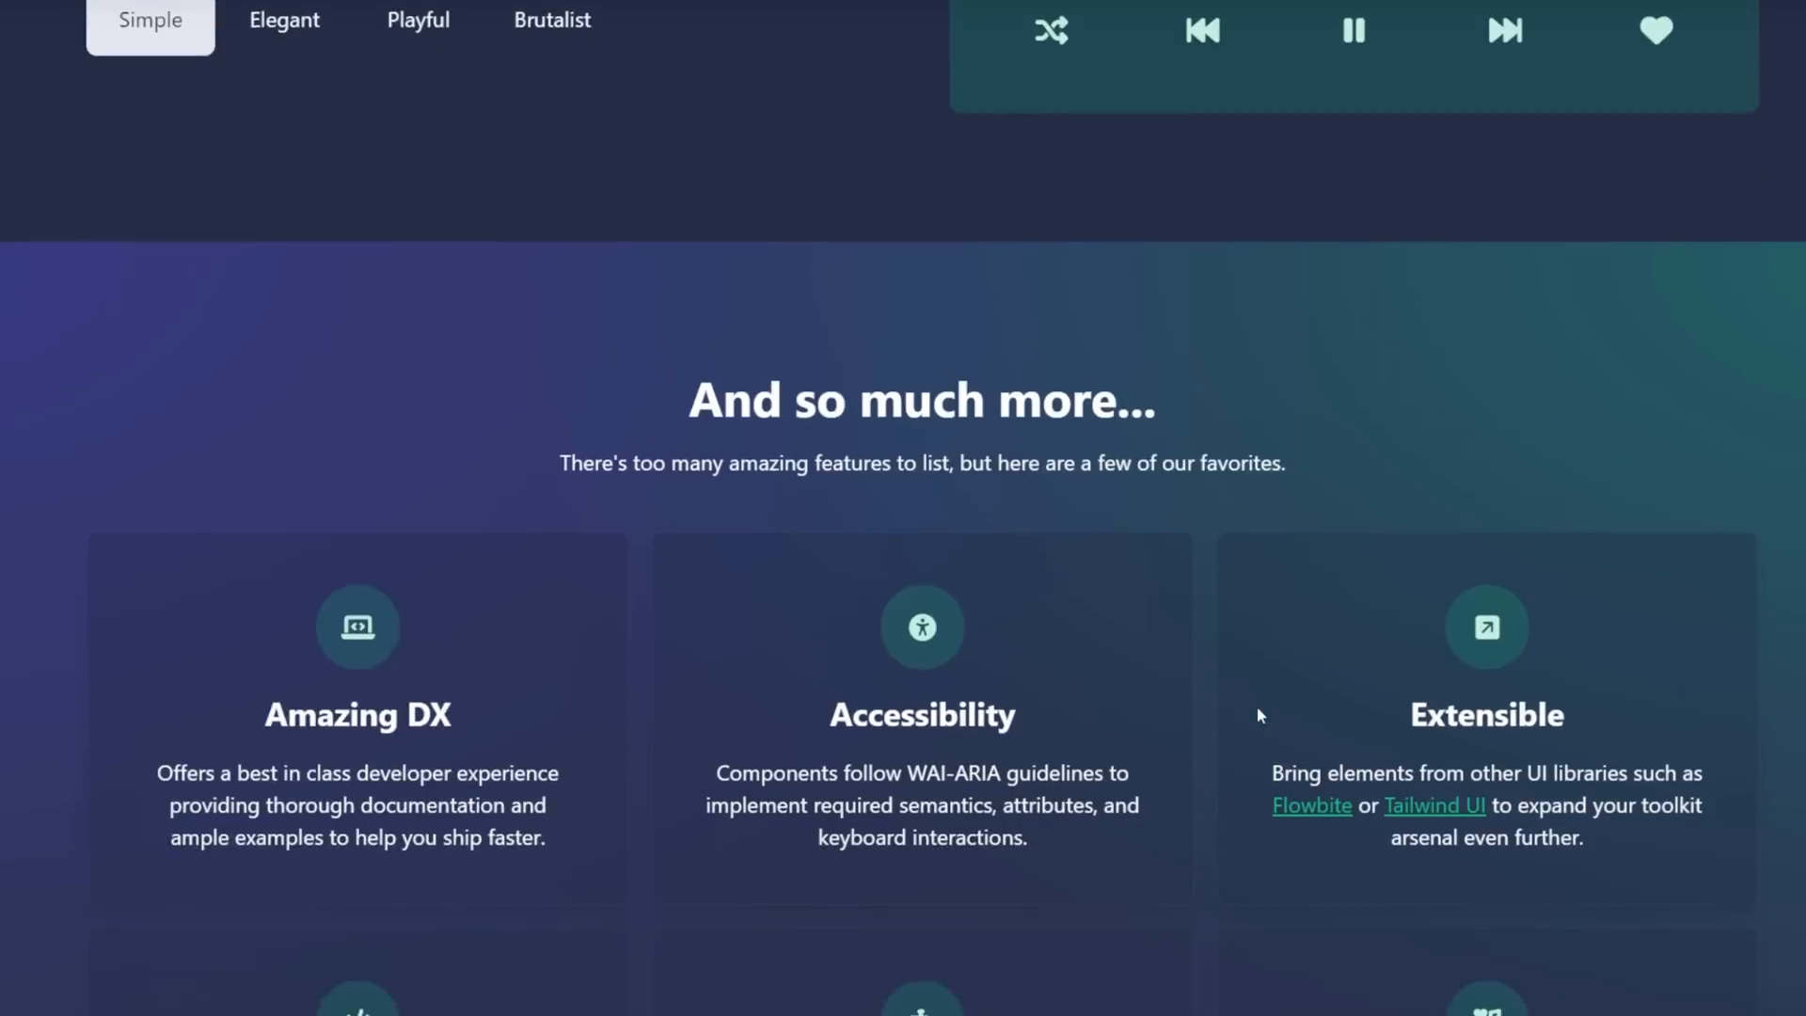
scroll(down, 3)
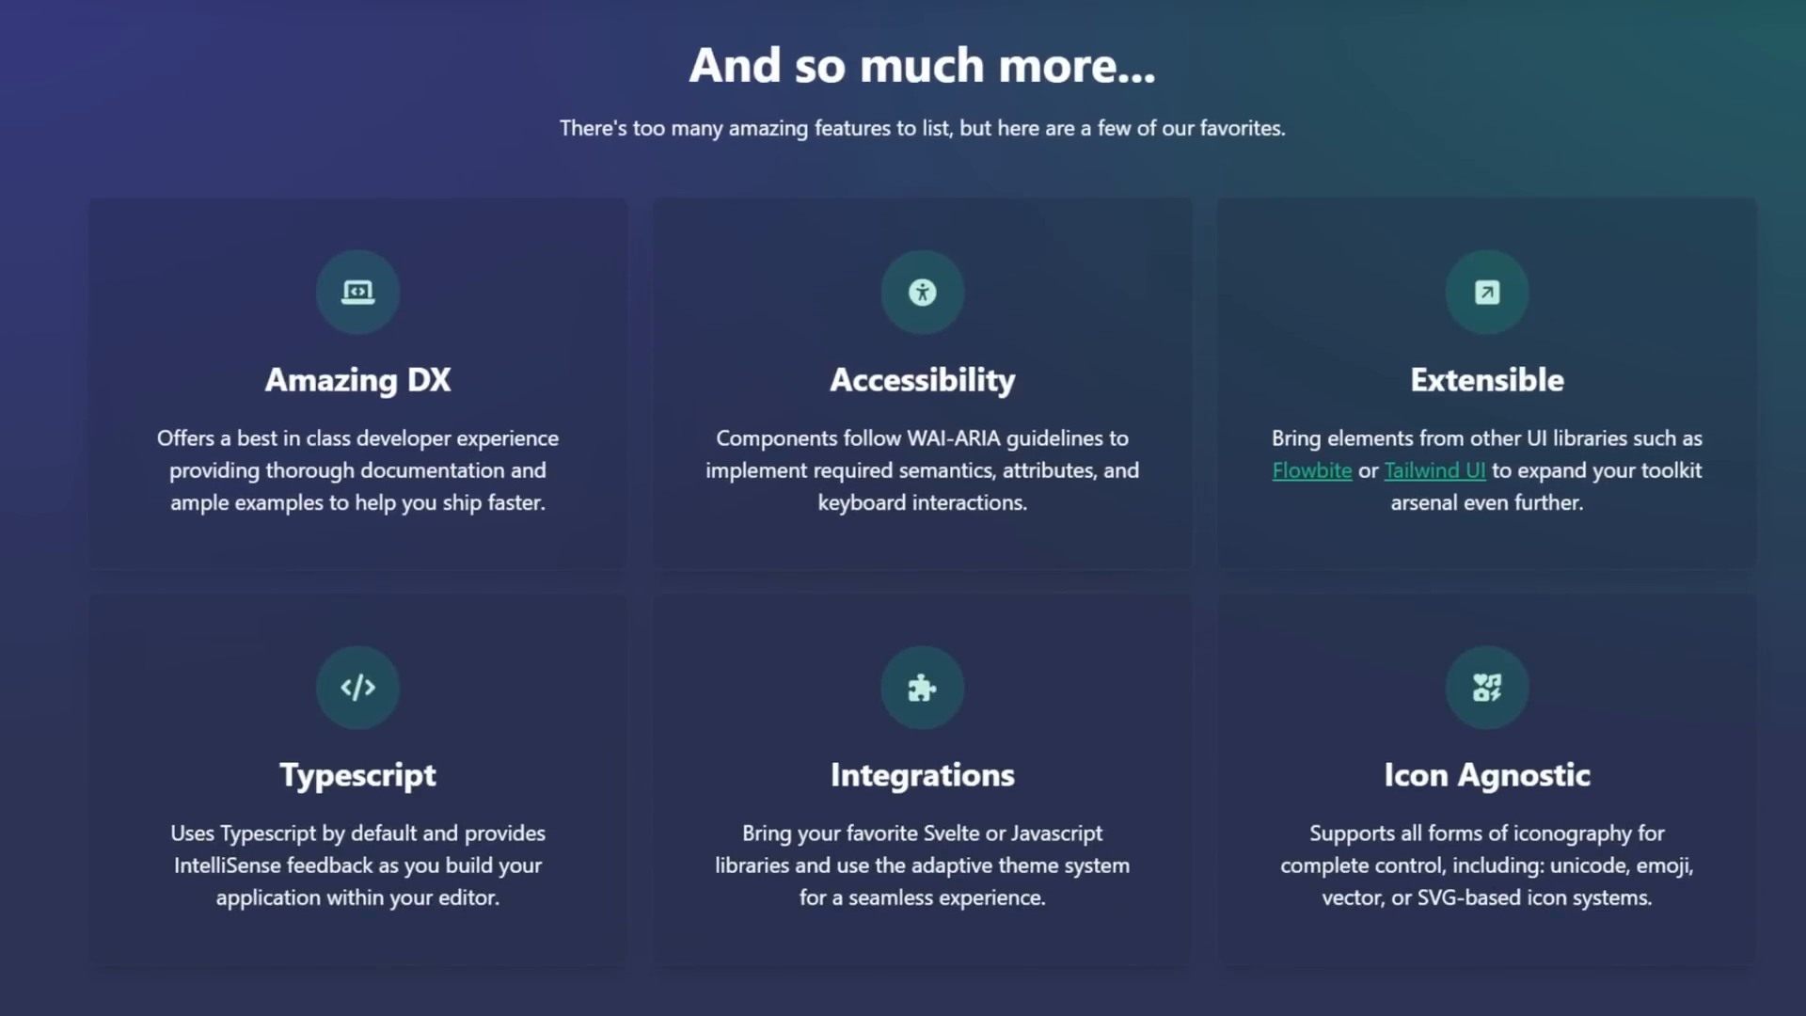
scroll(down, 3)
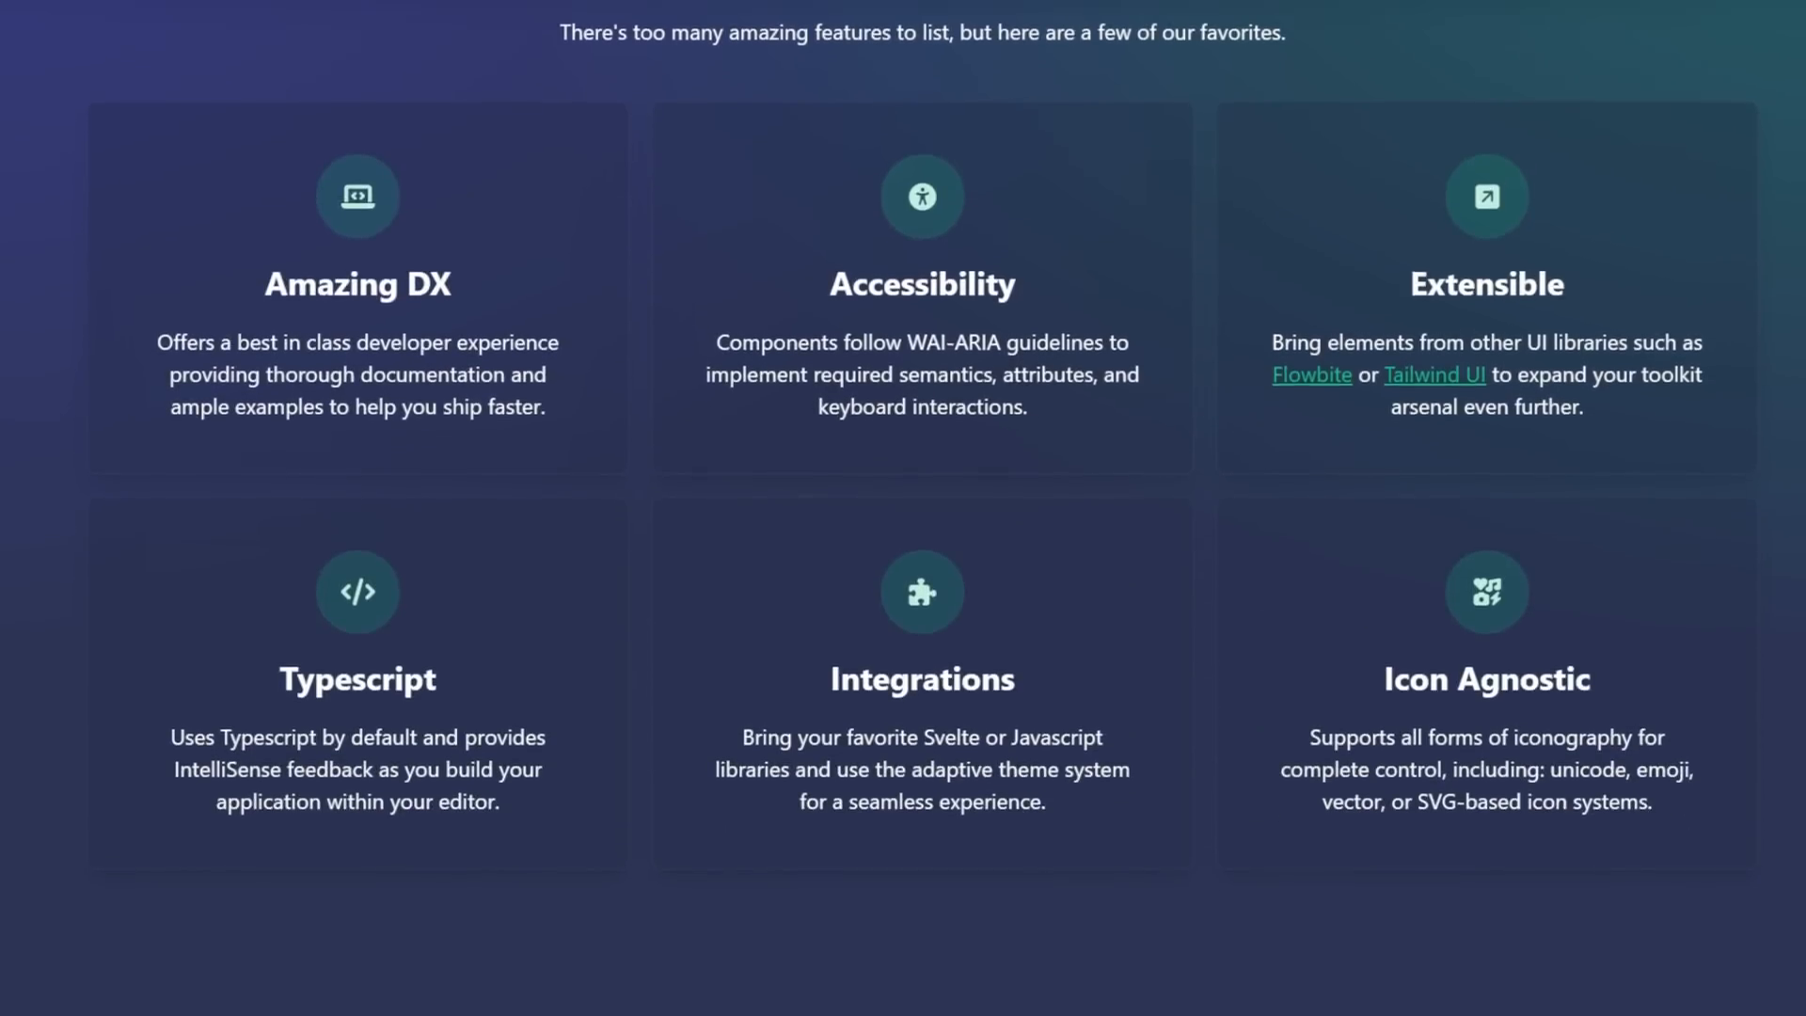
scroll(down, 3)
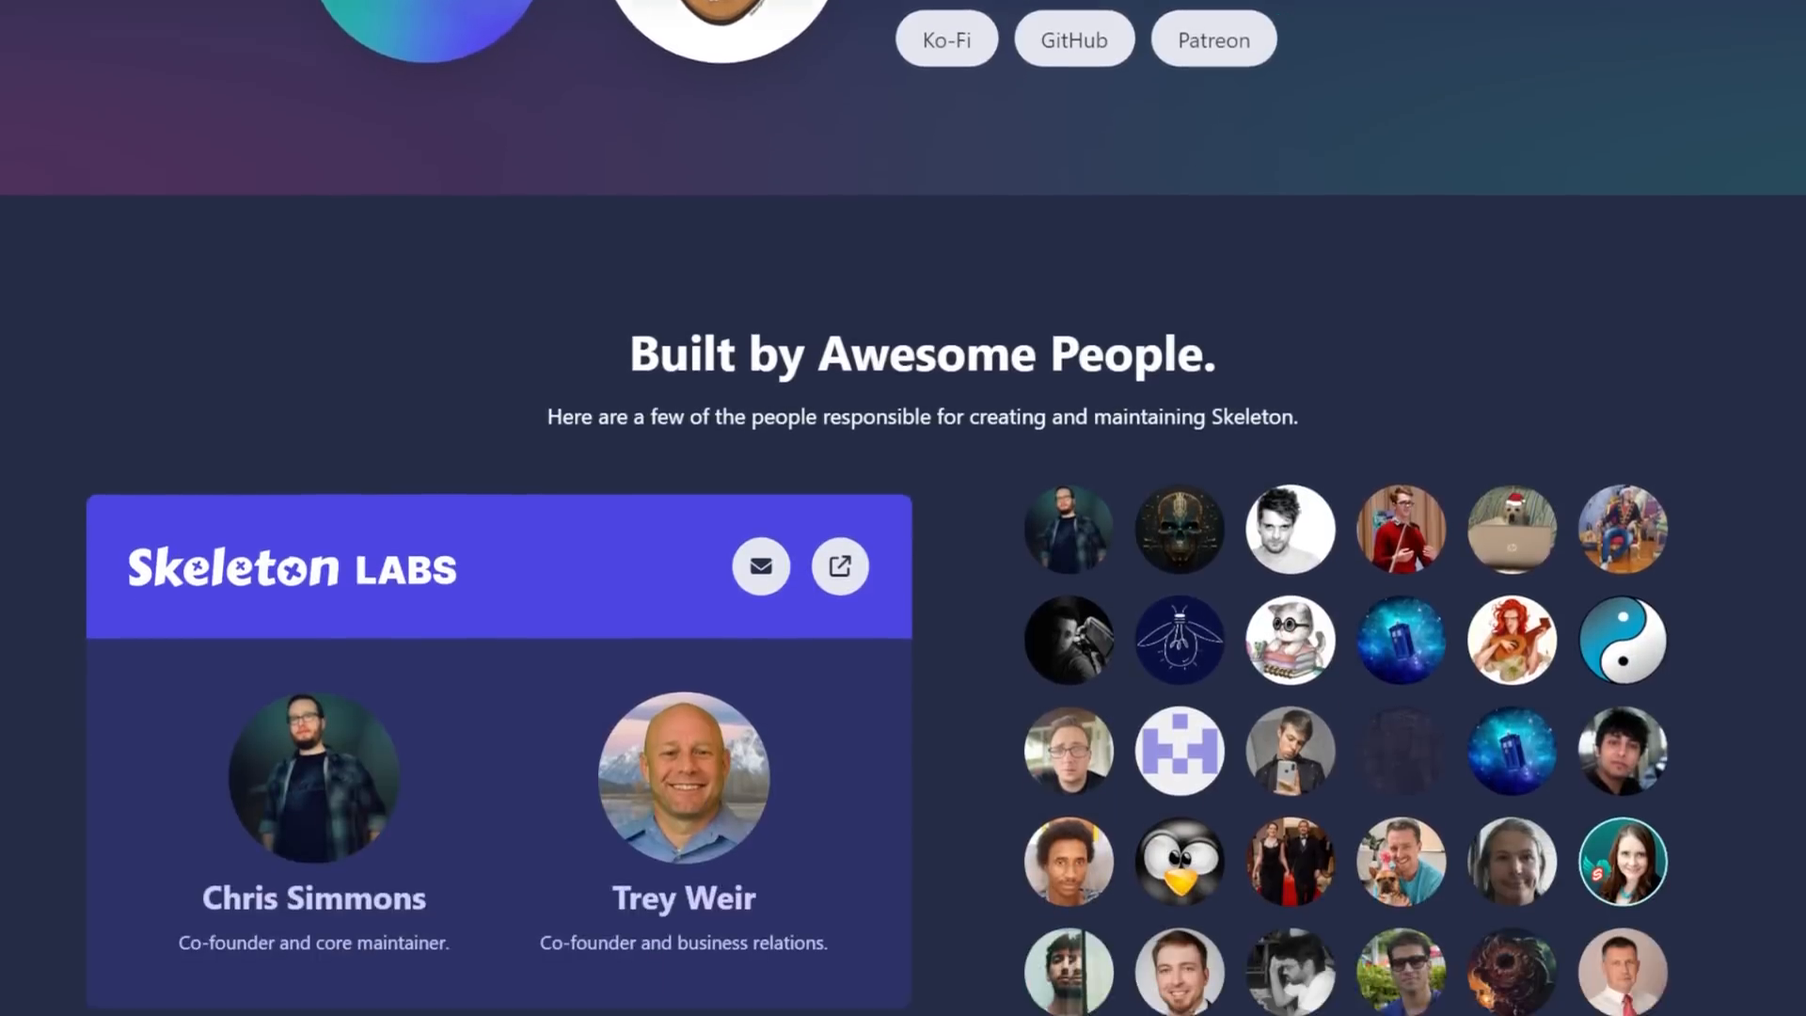
scroll(down, 3)
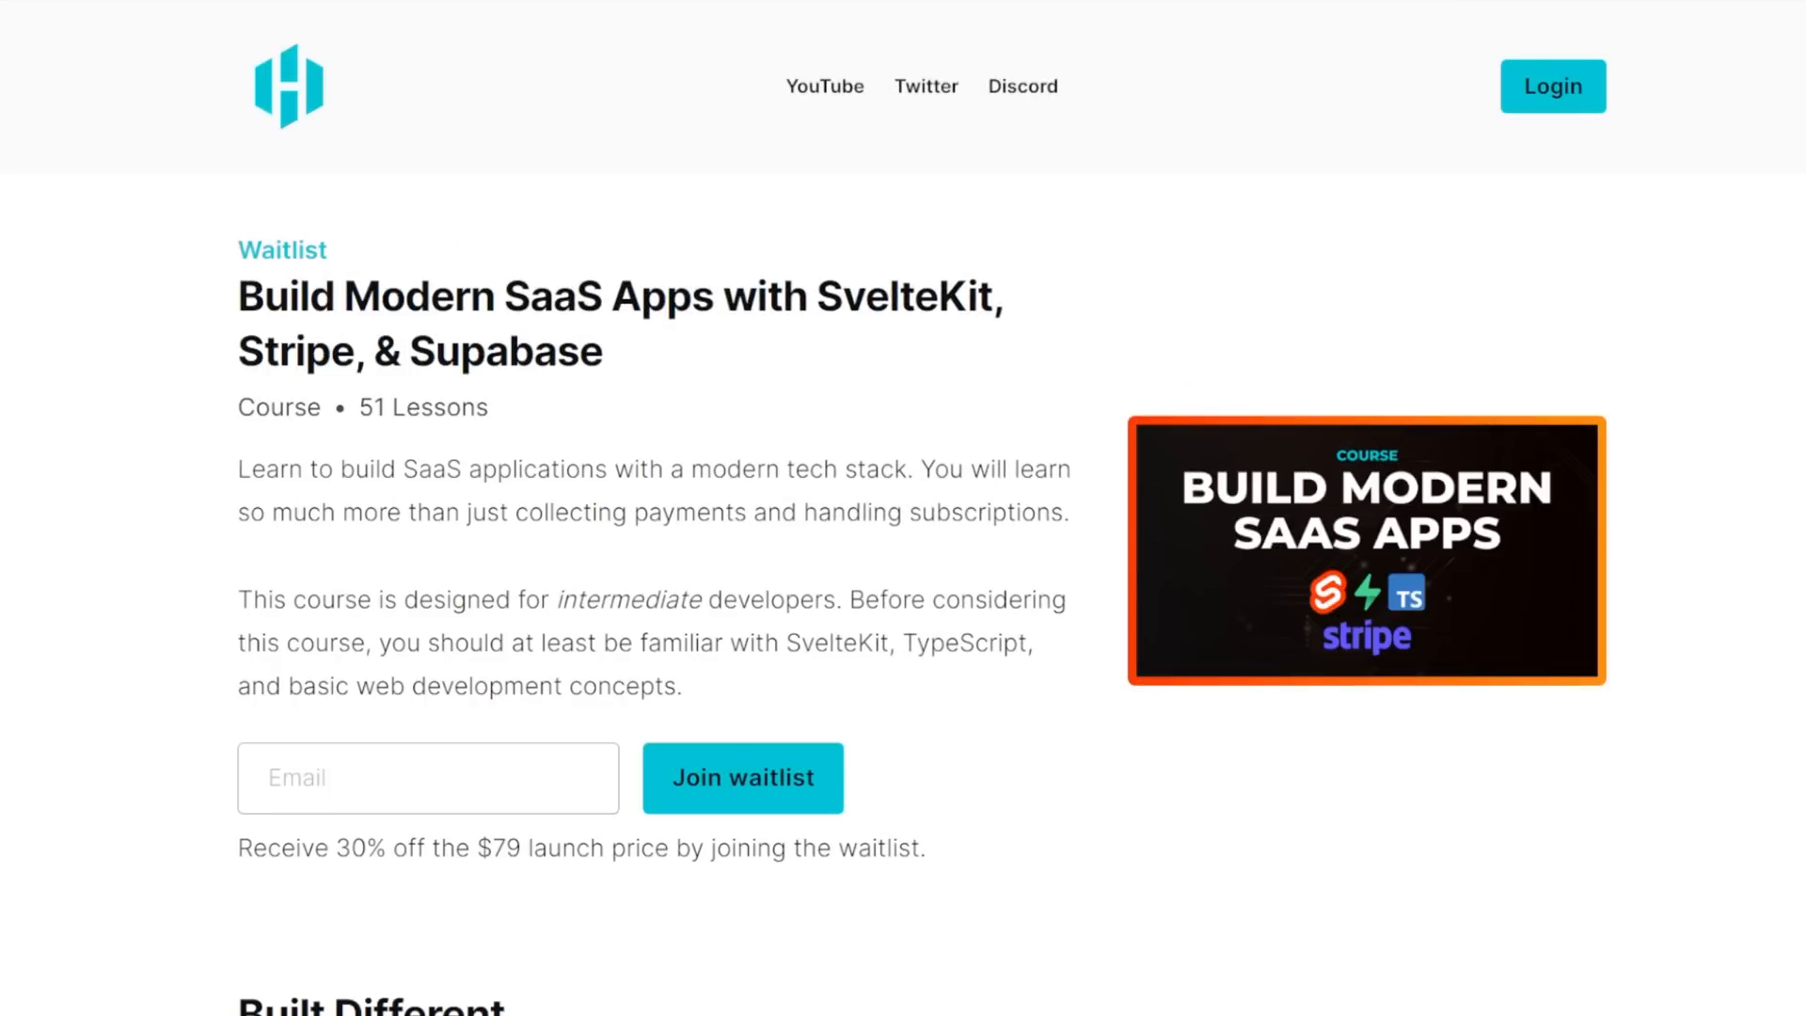
scroll(down, 3)
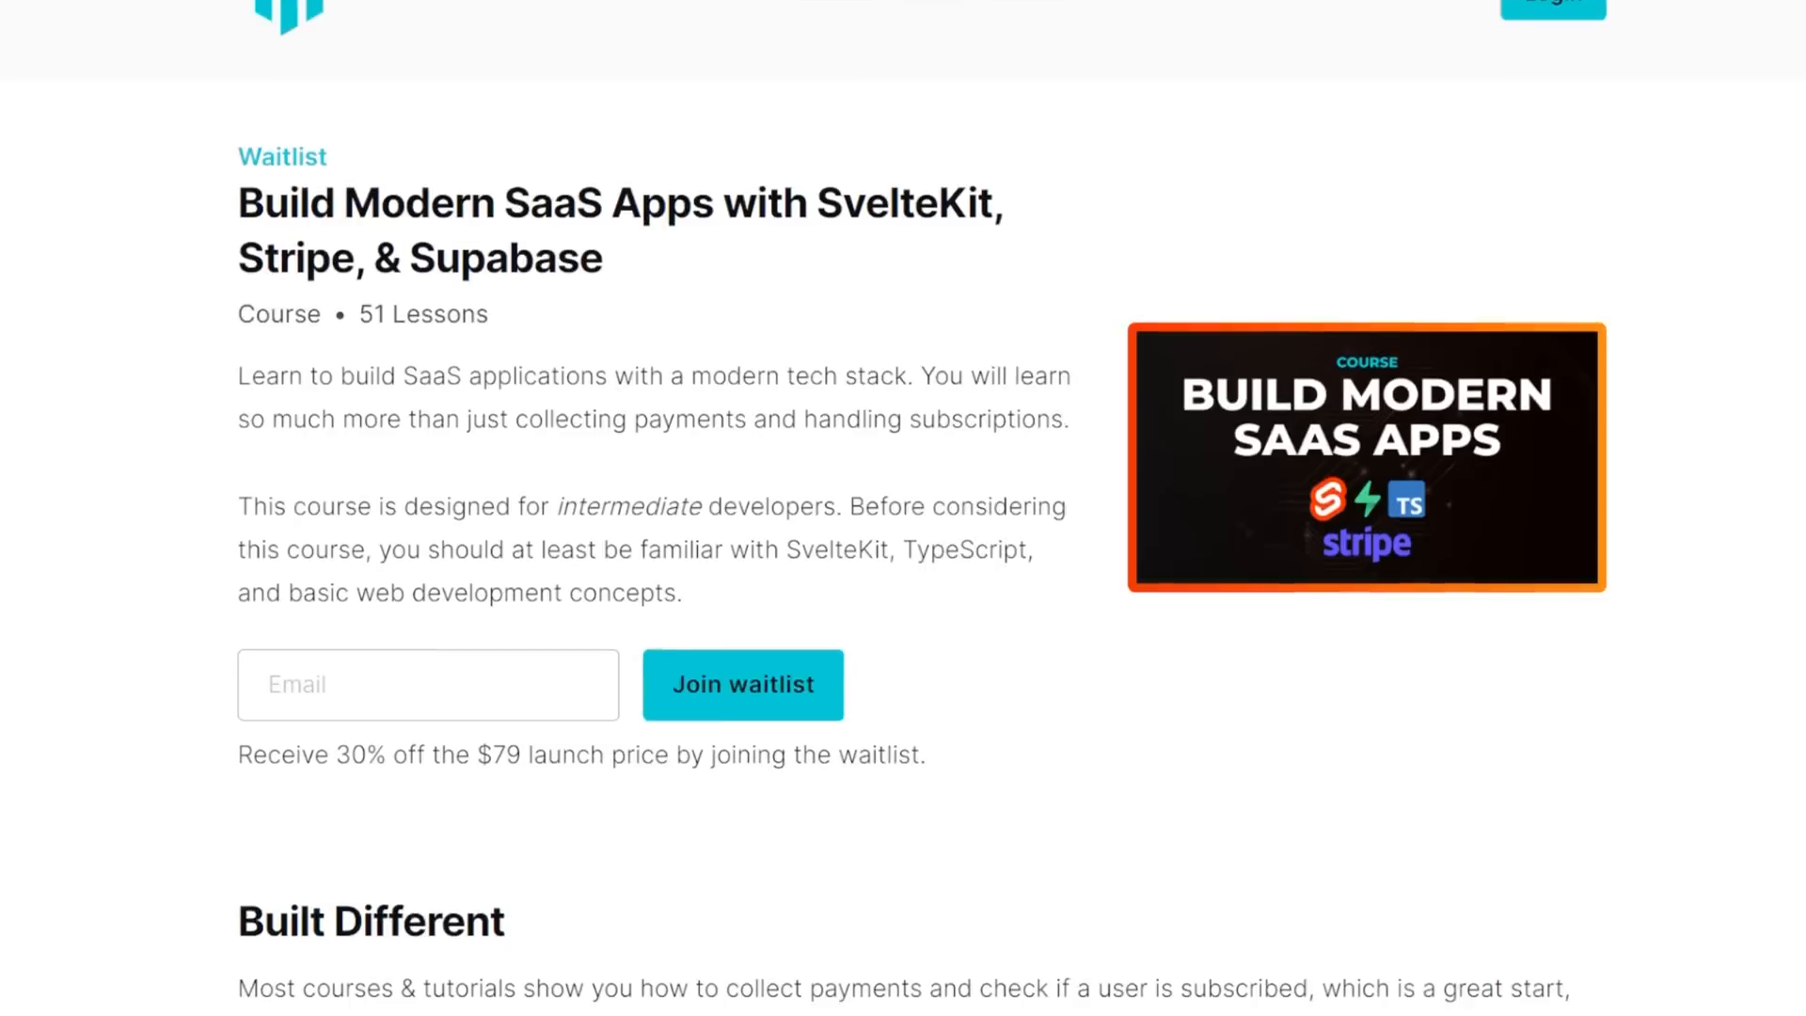
scroll(down, 3)
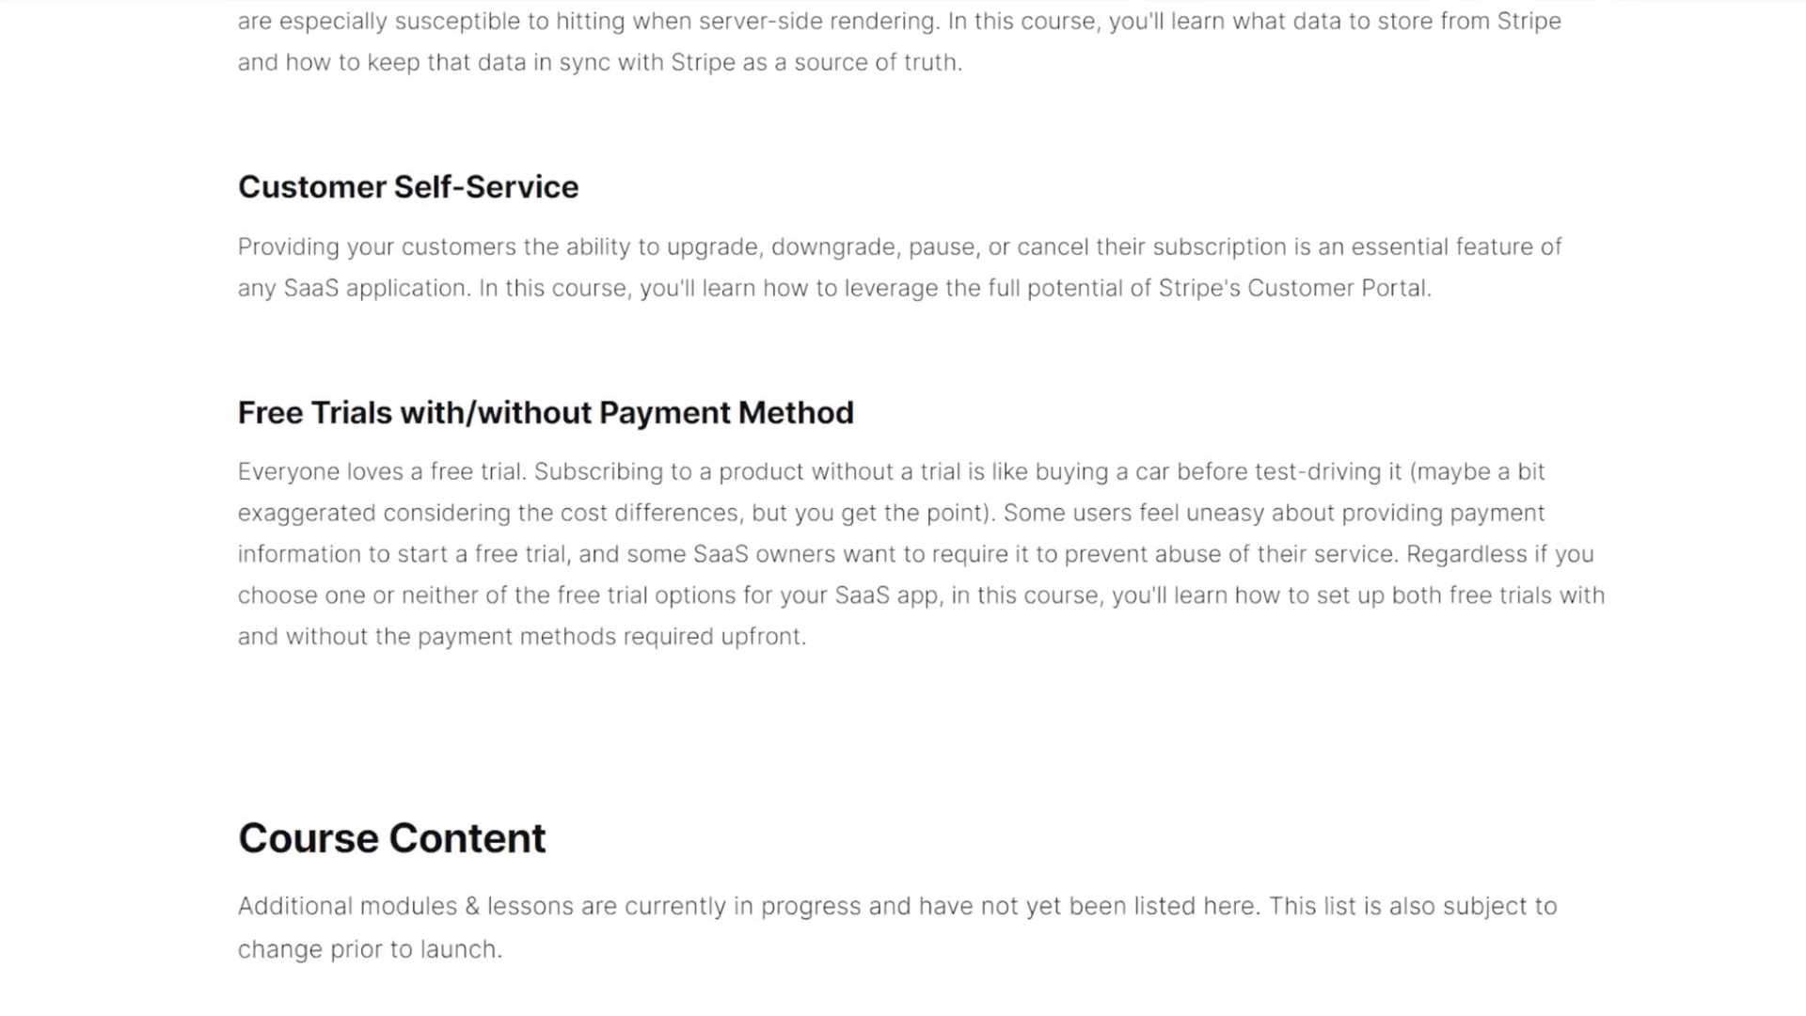
scroll(down, 3)
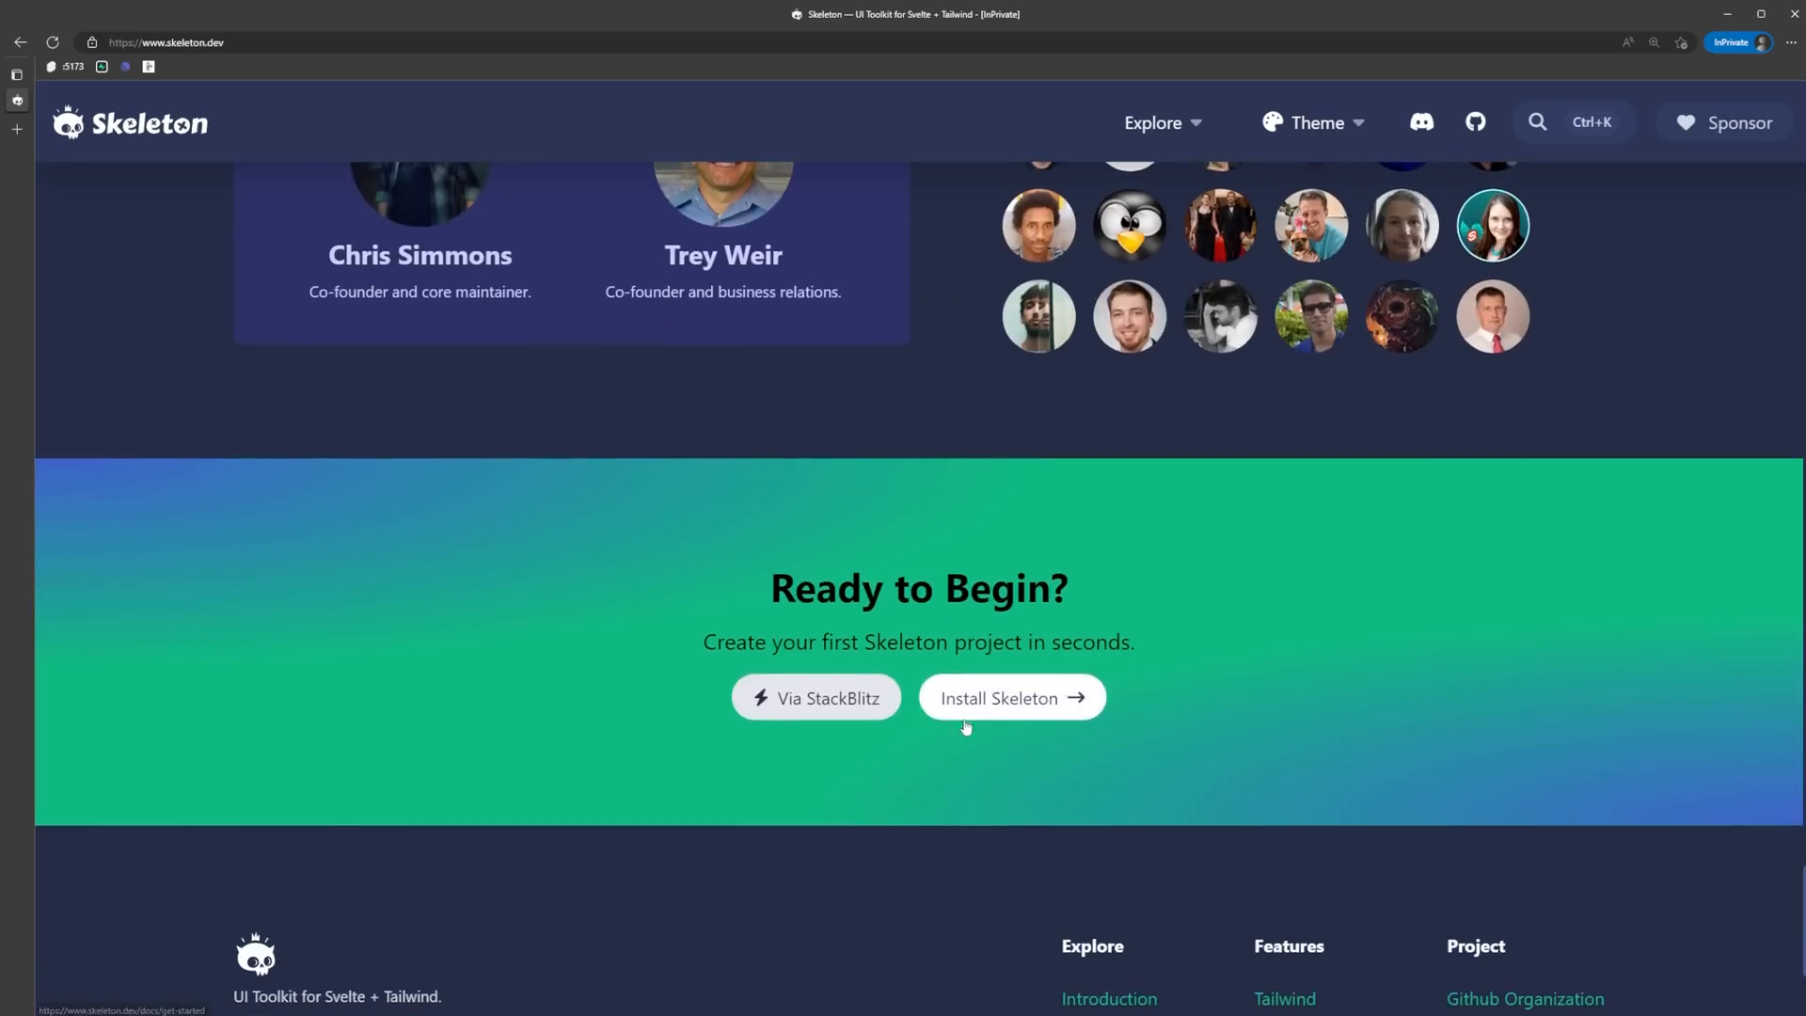
Open the Install Skeleton guide and view the Manual Install instructions.
click(1010, 698)
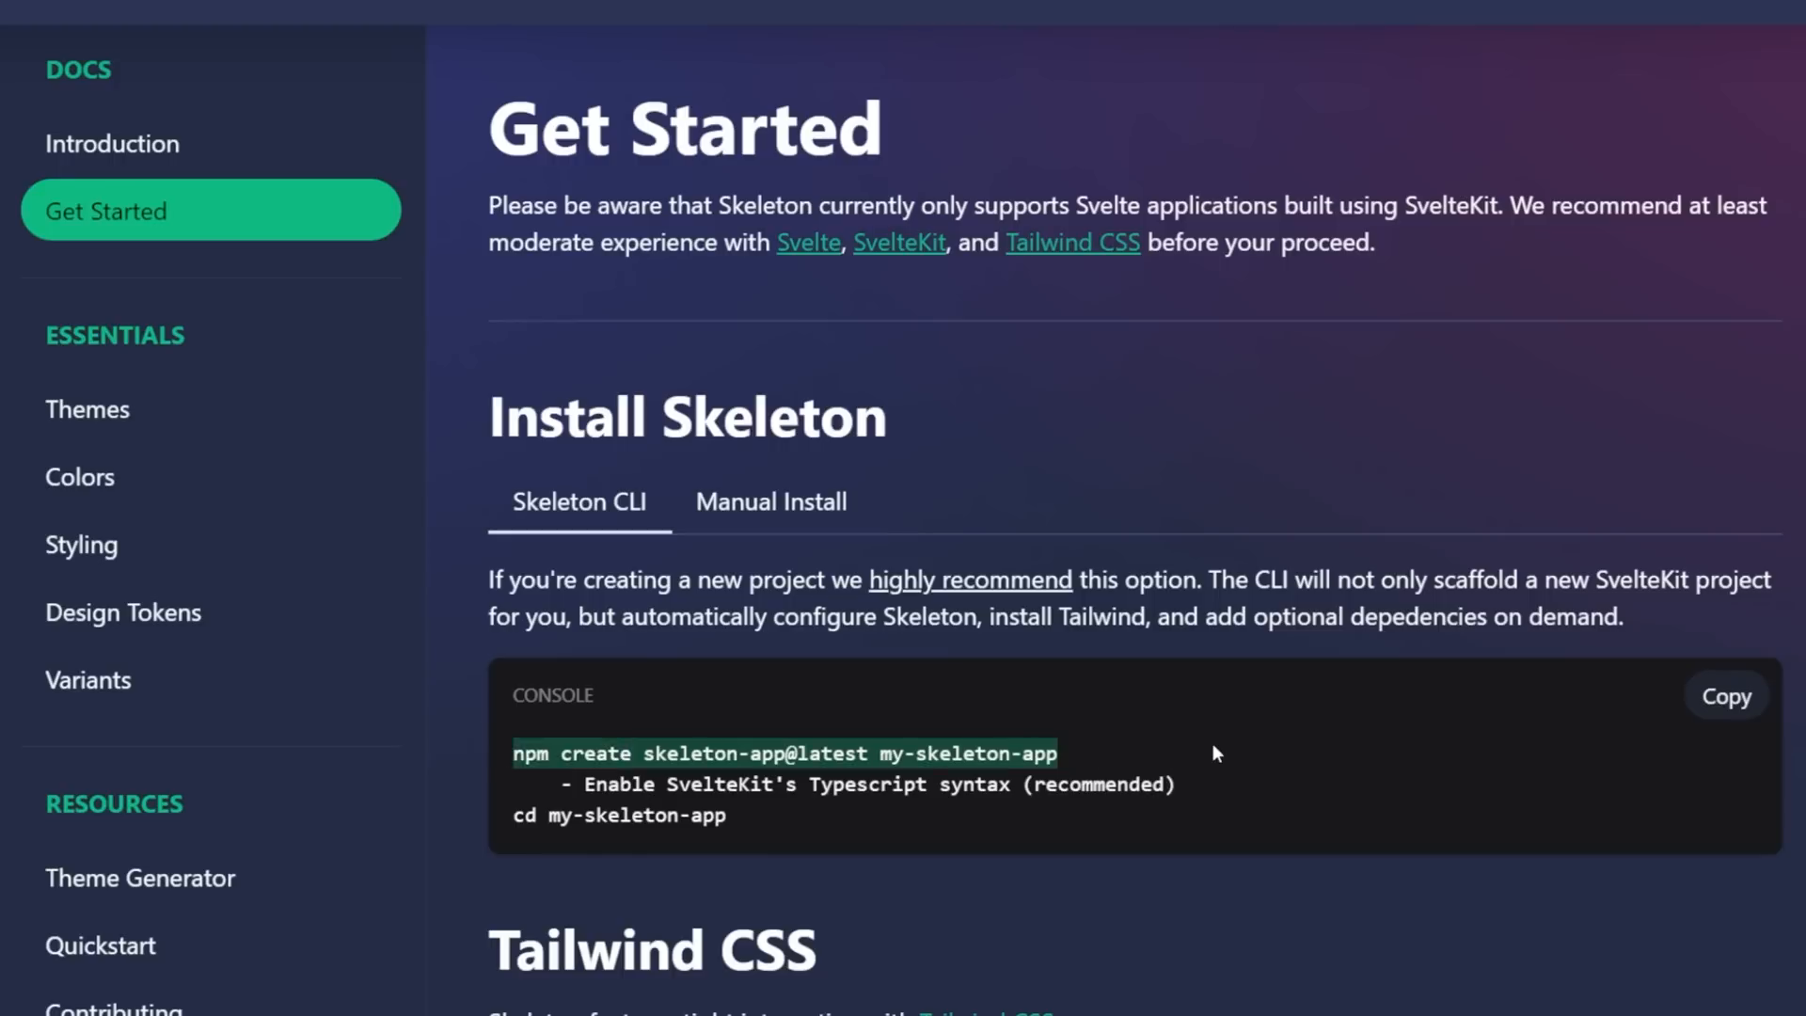
click(769, 501)
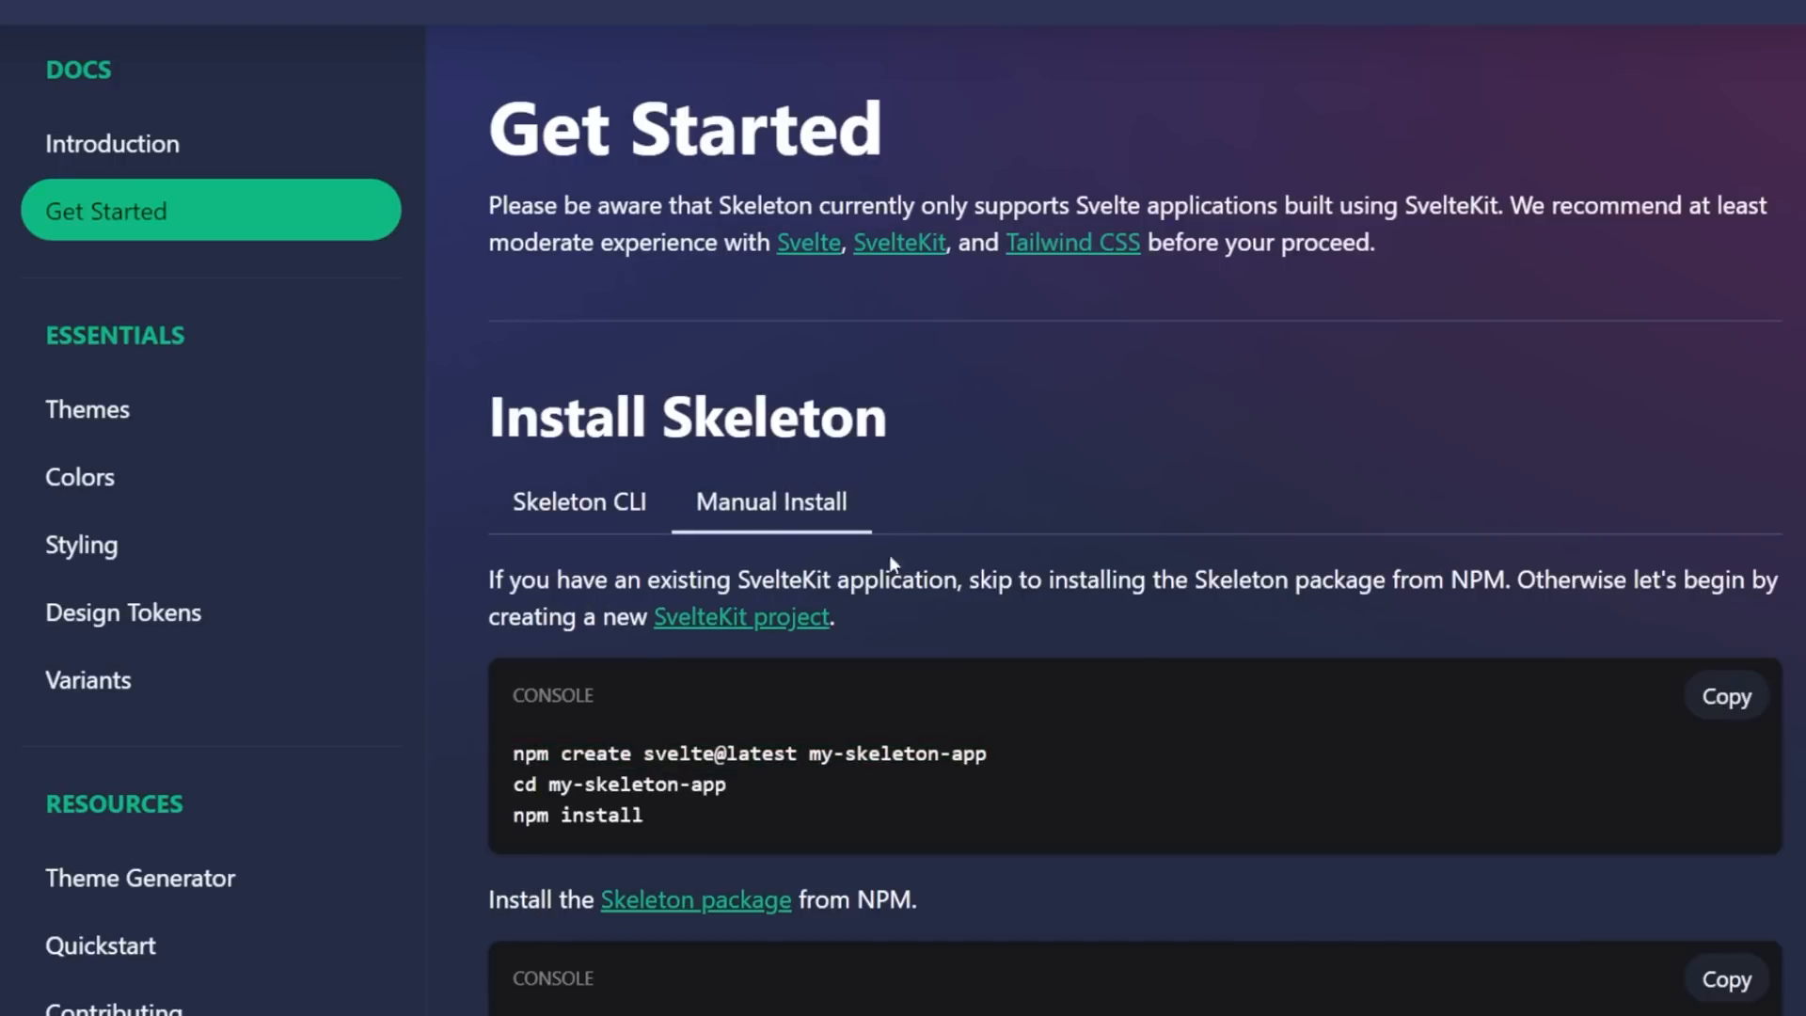
scroll(down, 3)
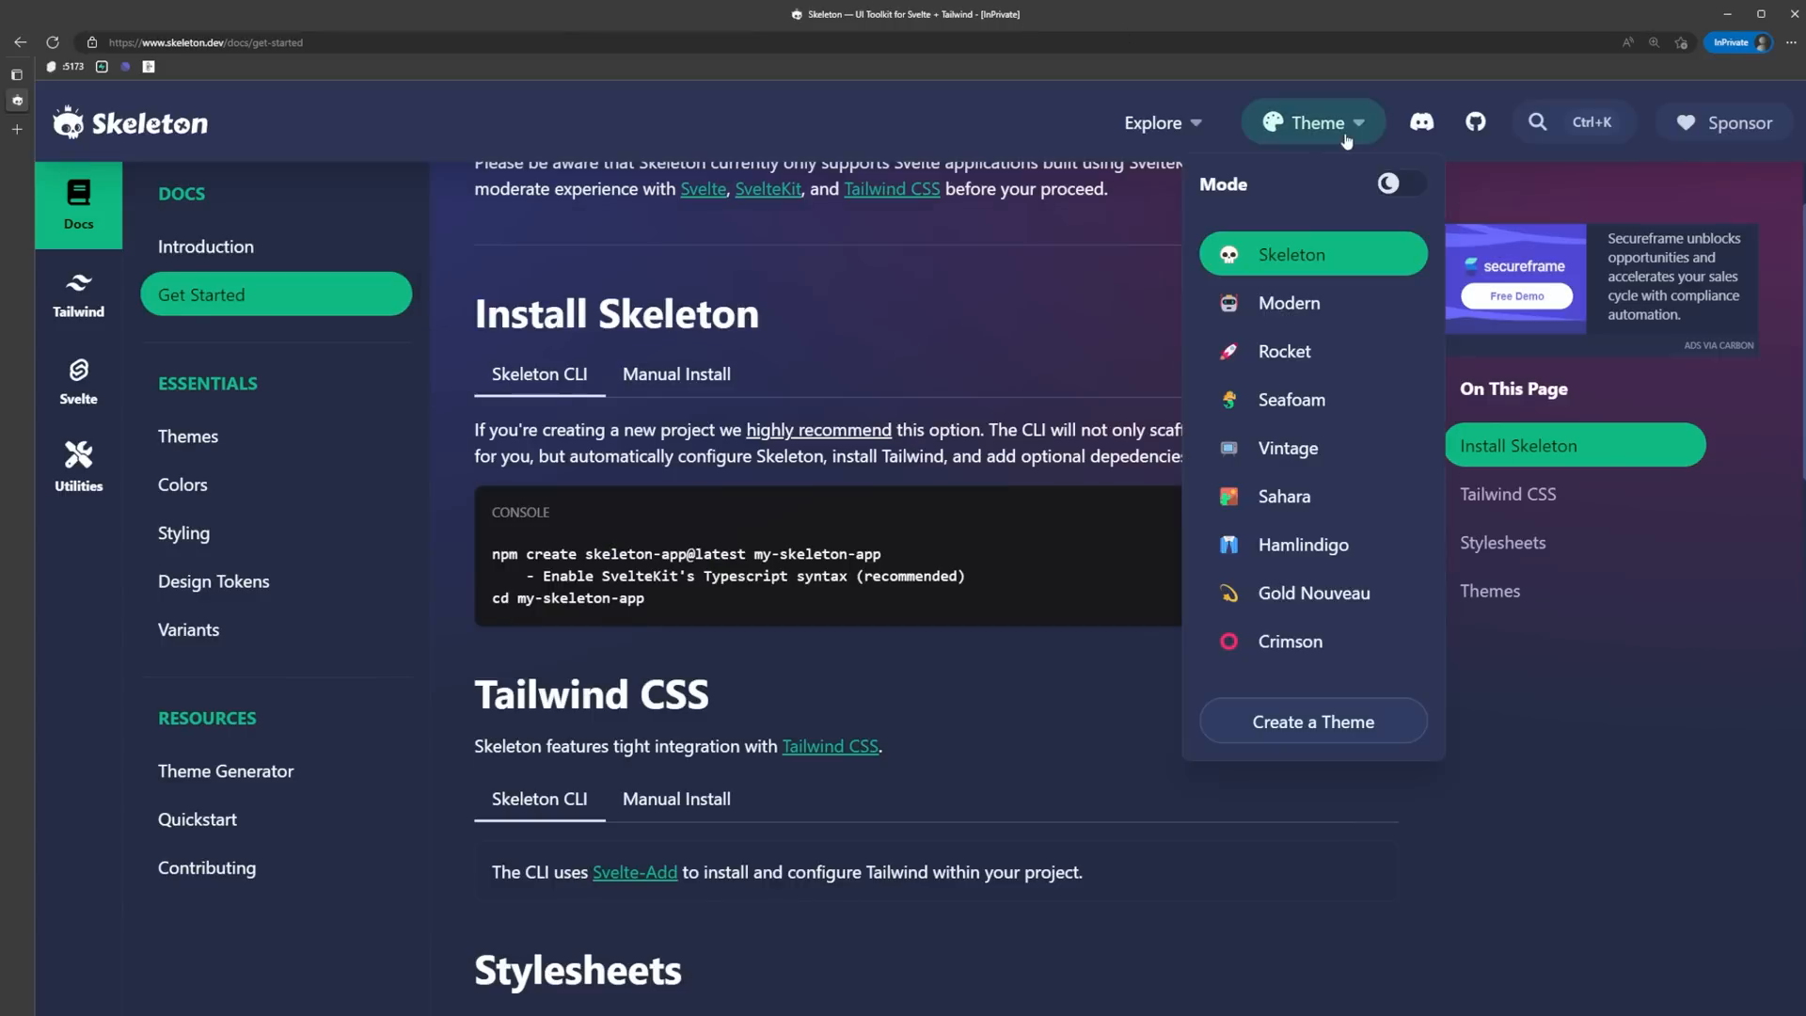
Open the Theme Generator from the Theme menu and enable its live preview.
click(1289, 640)
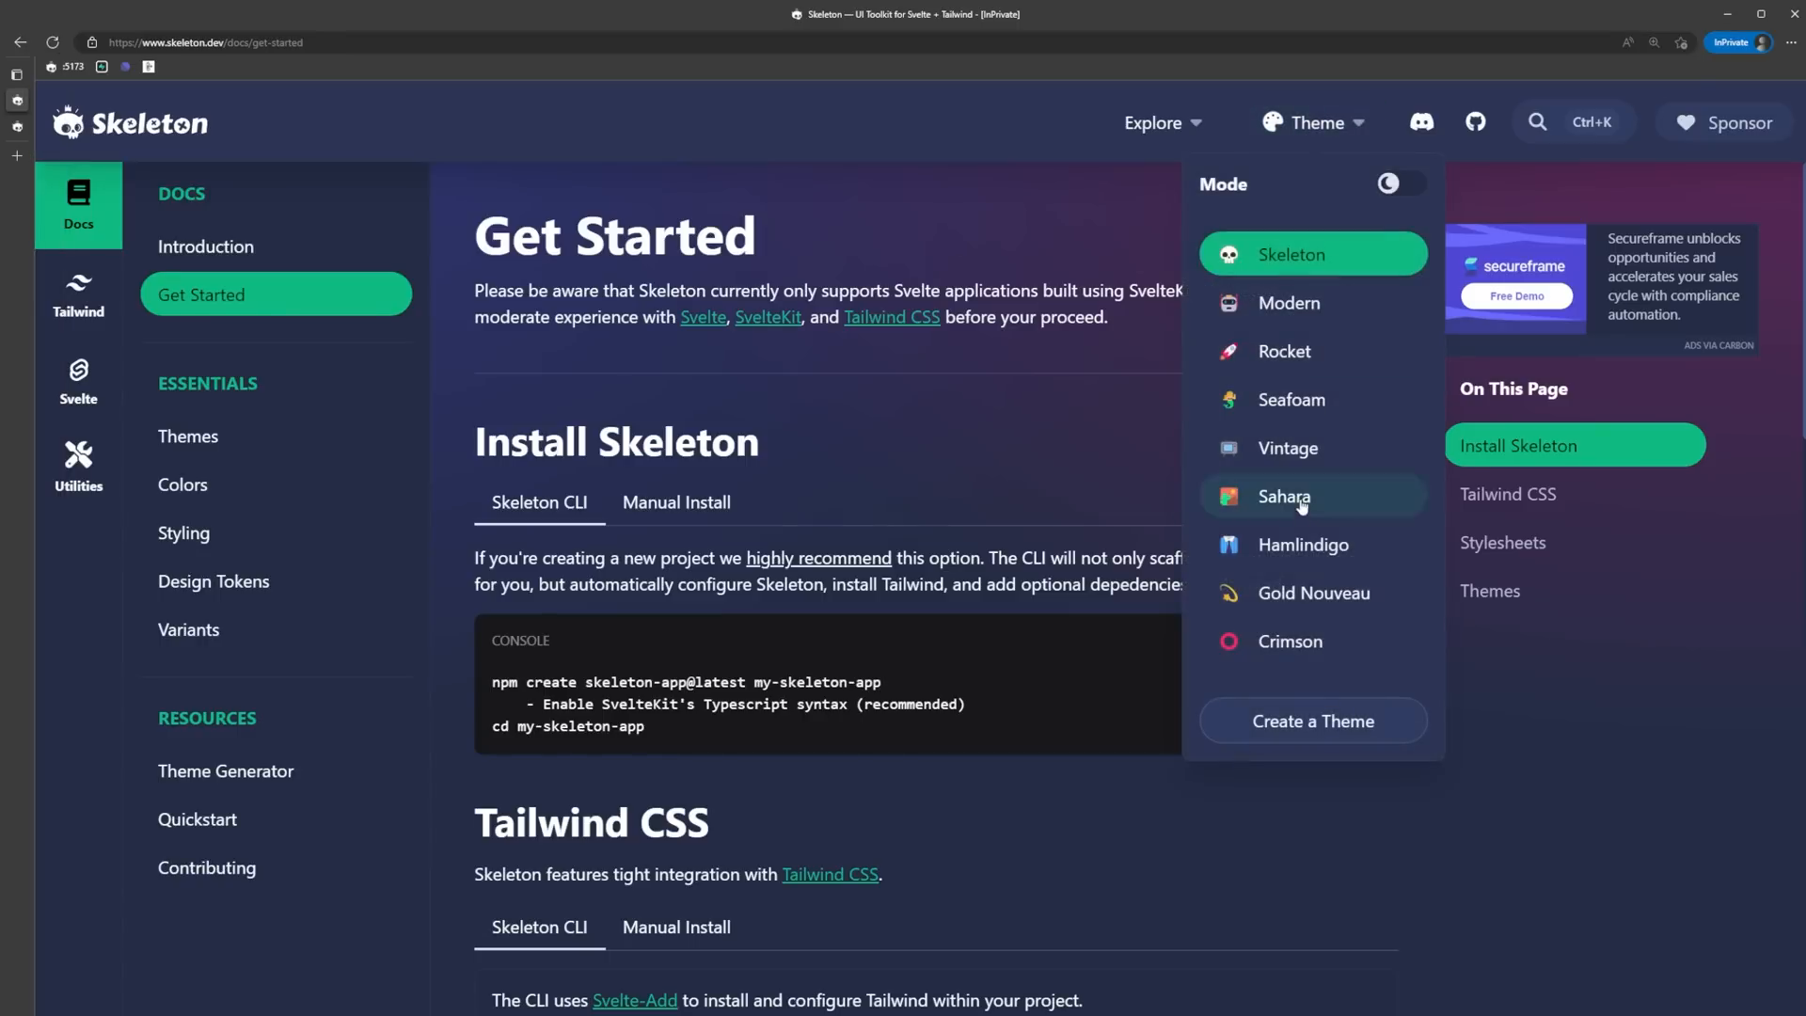
click(226, 771)
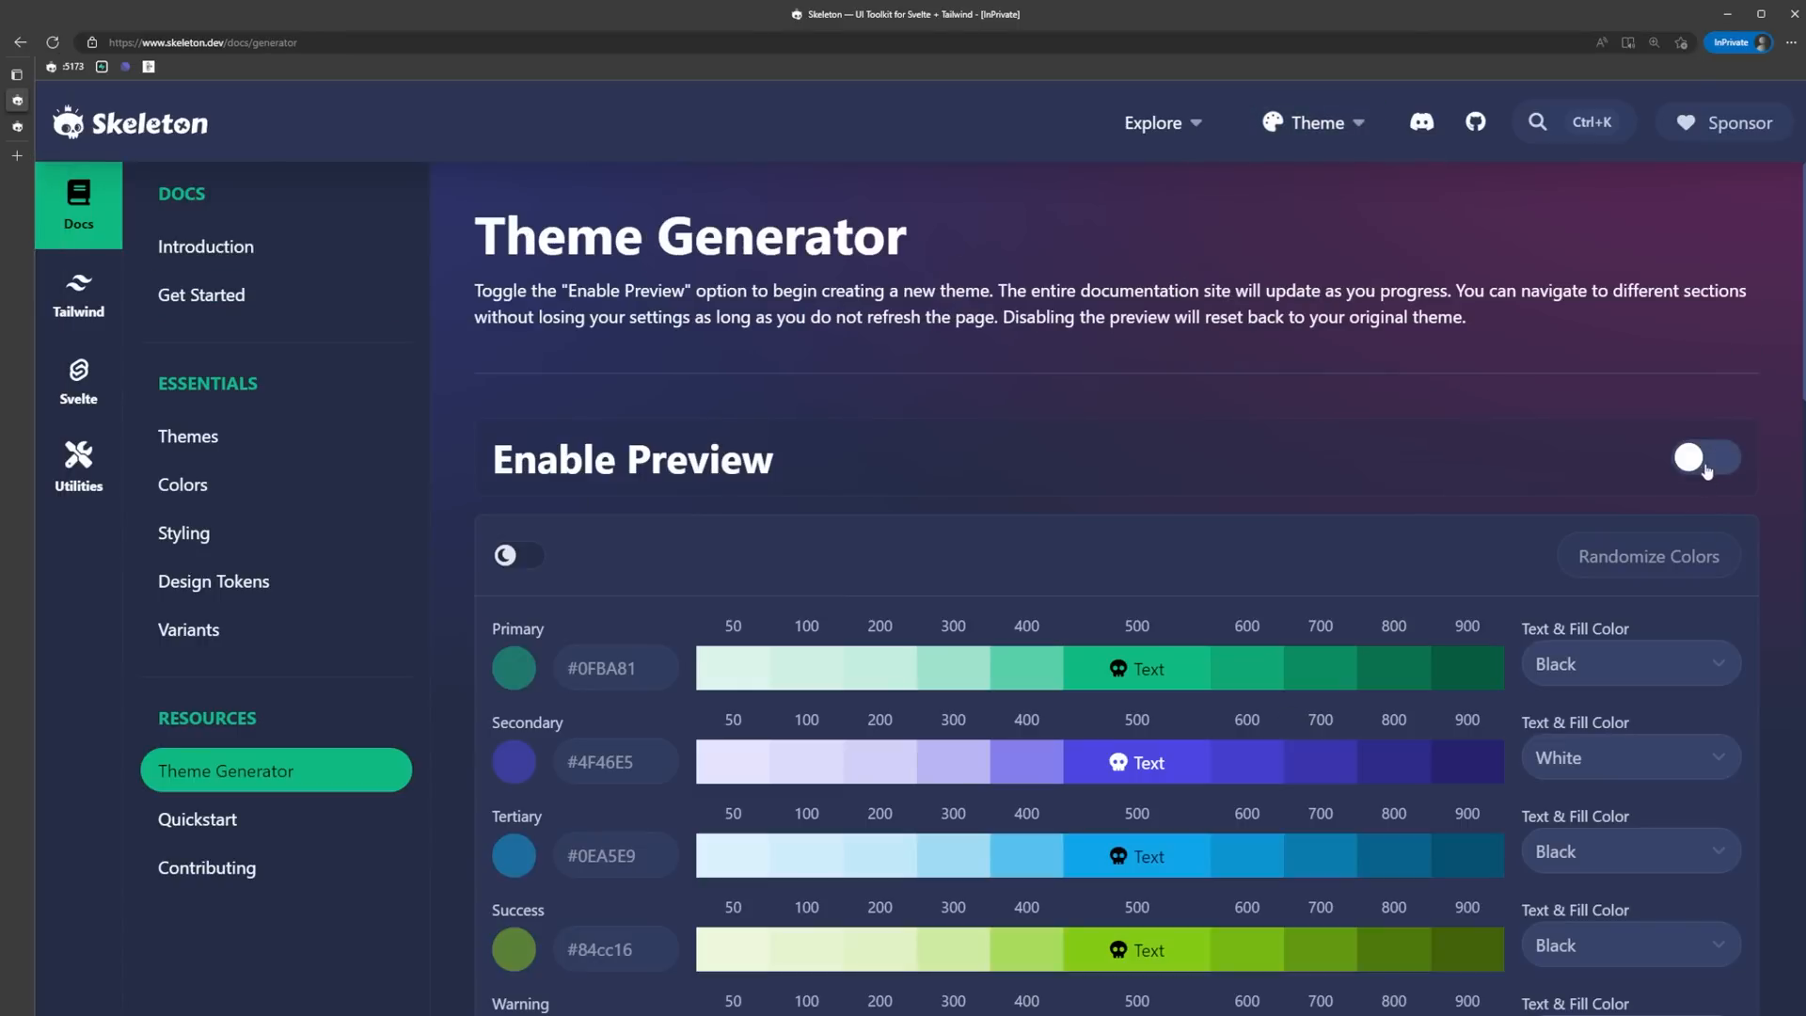
click(1704, 457)
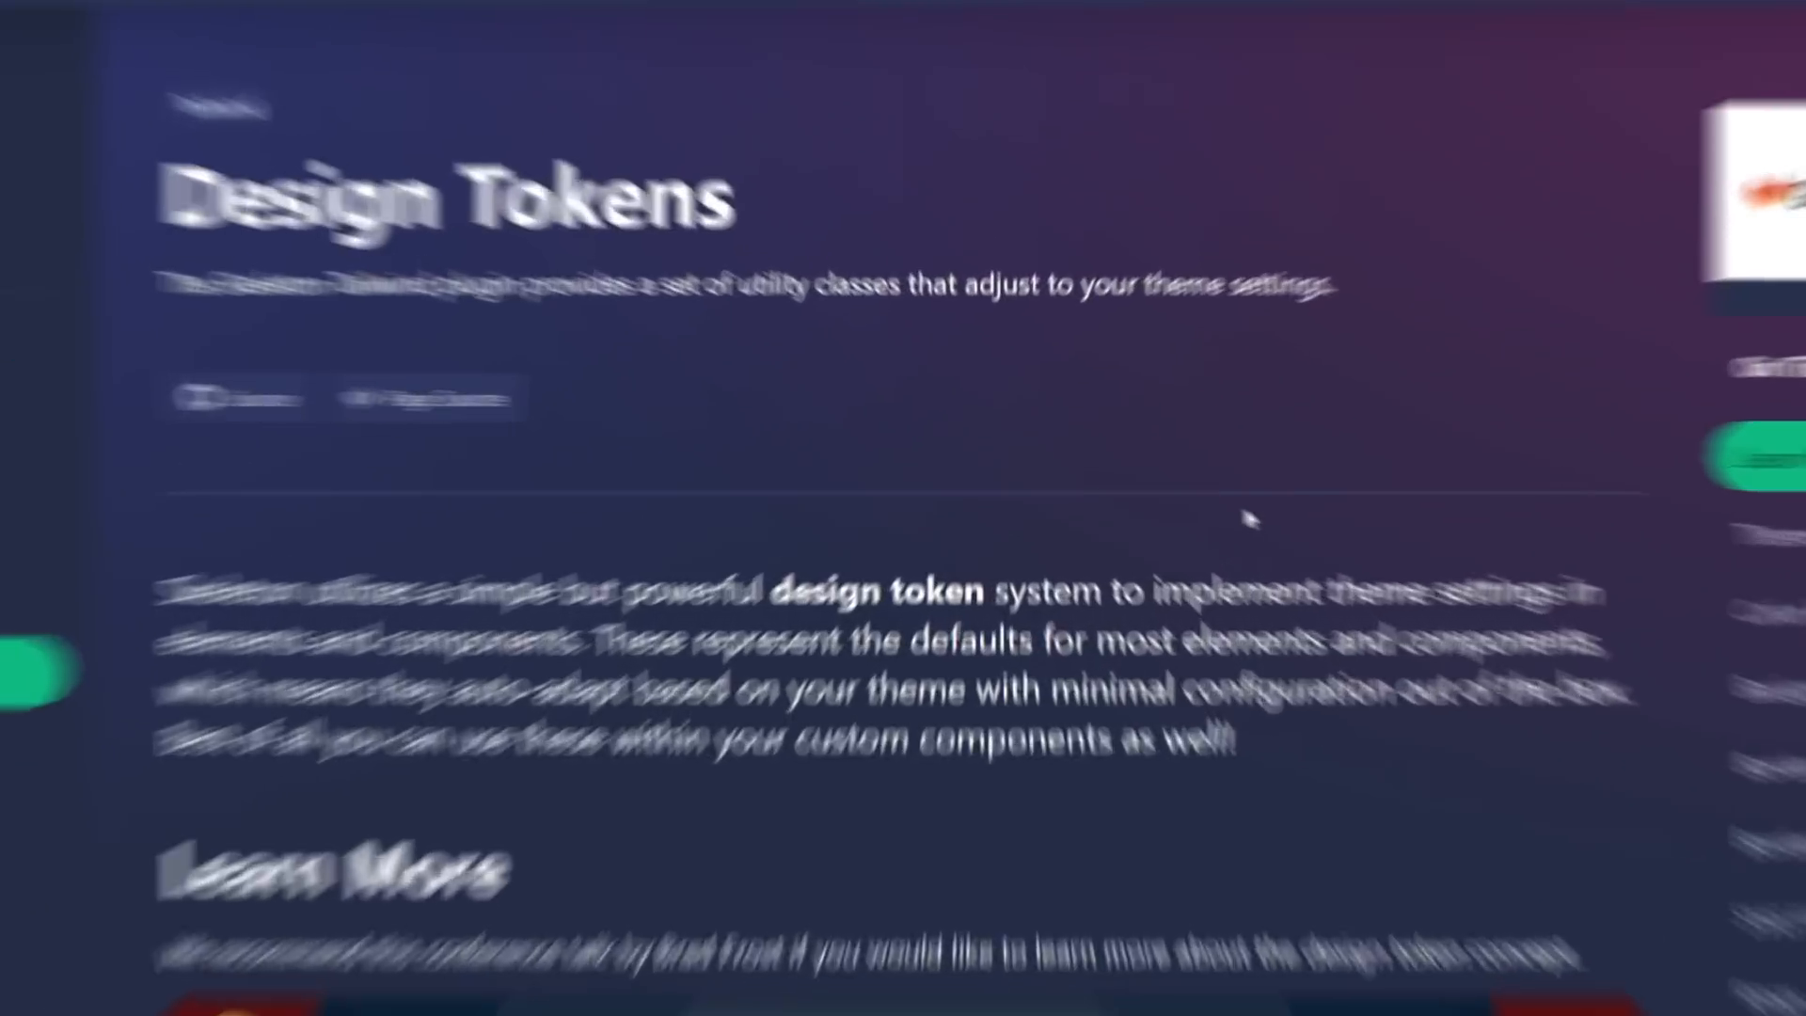
scroll(down, 3)
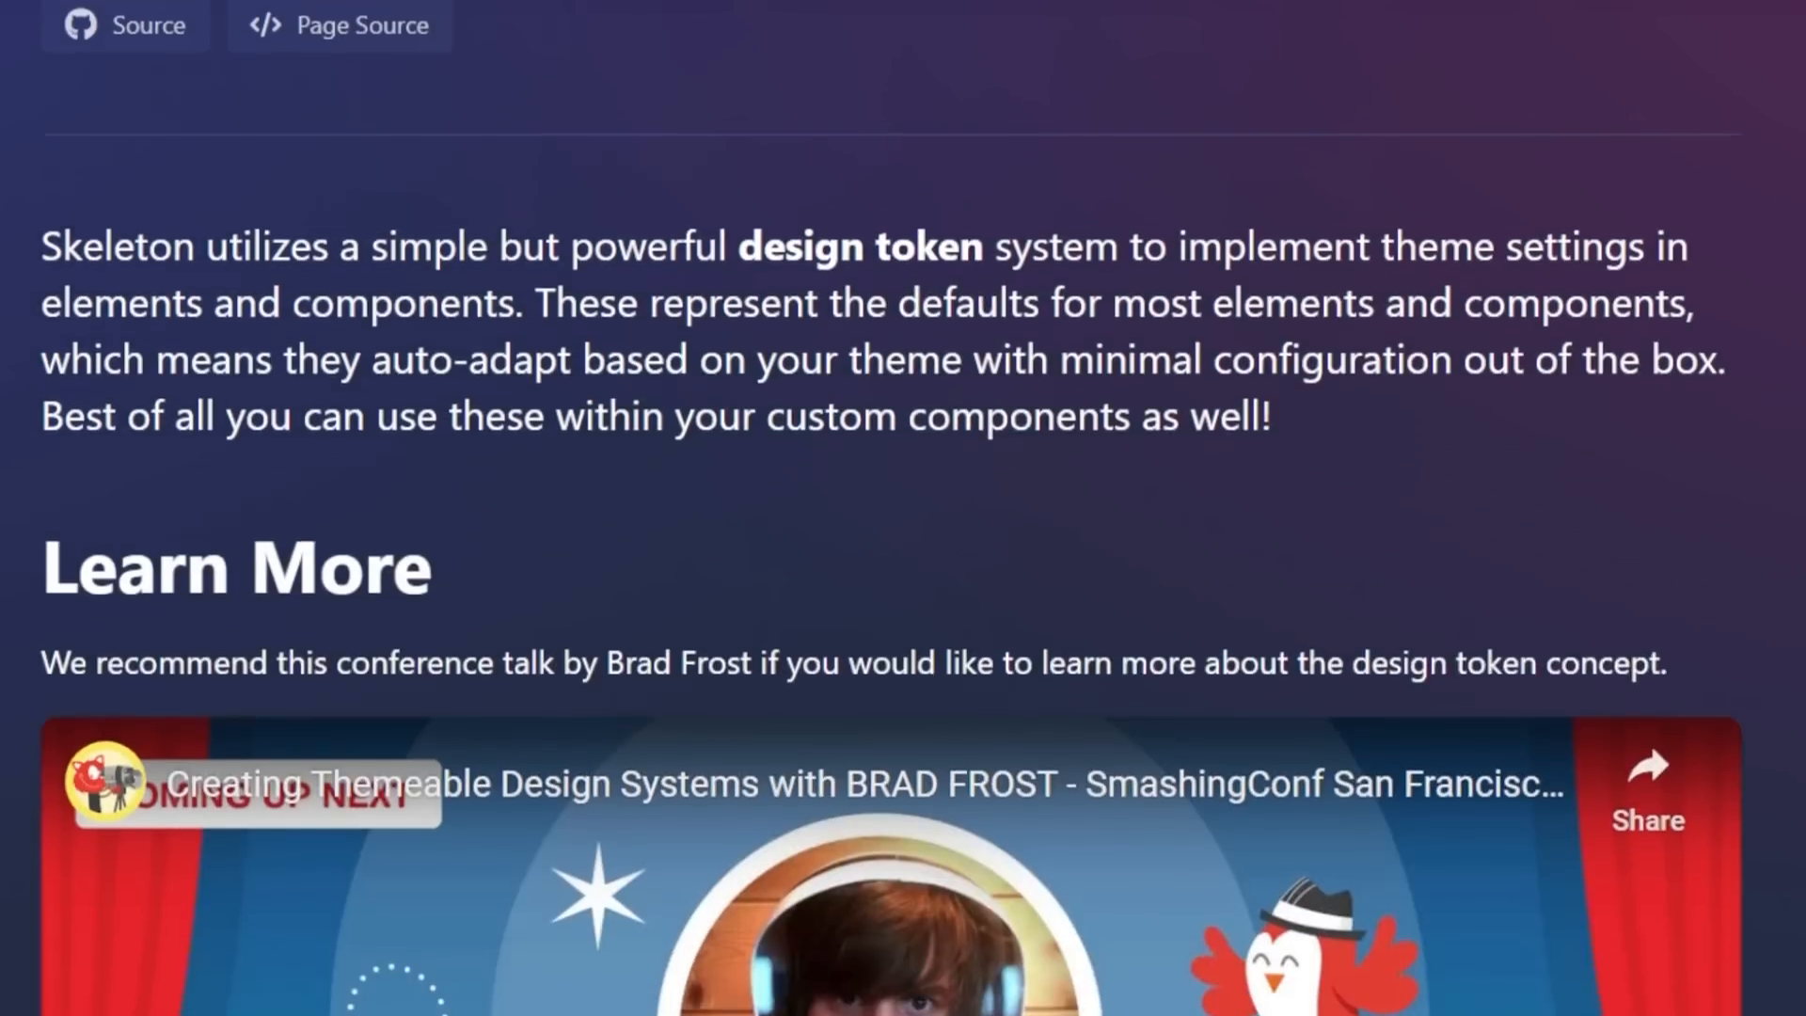
scroll(down, 3)
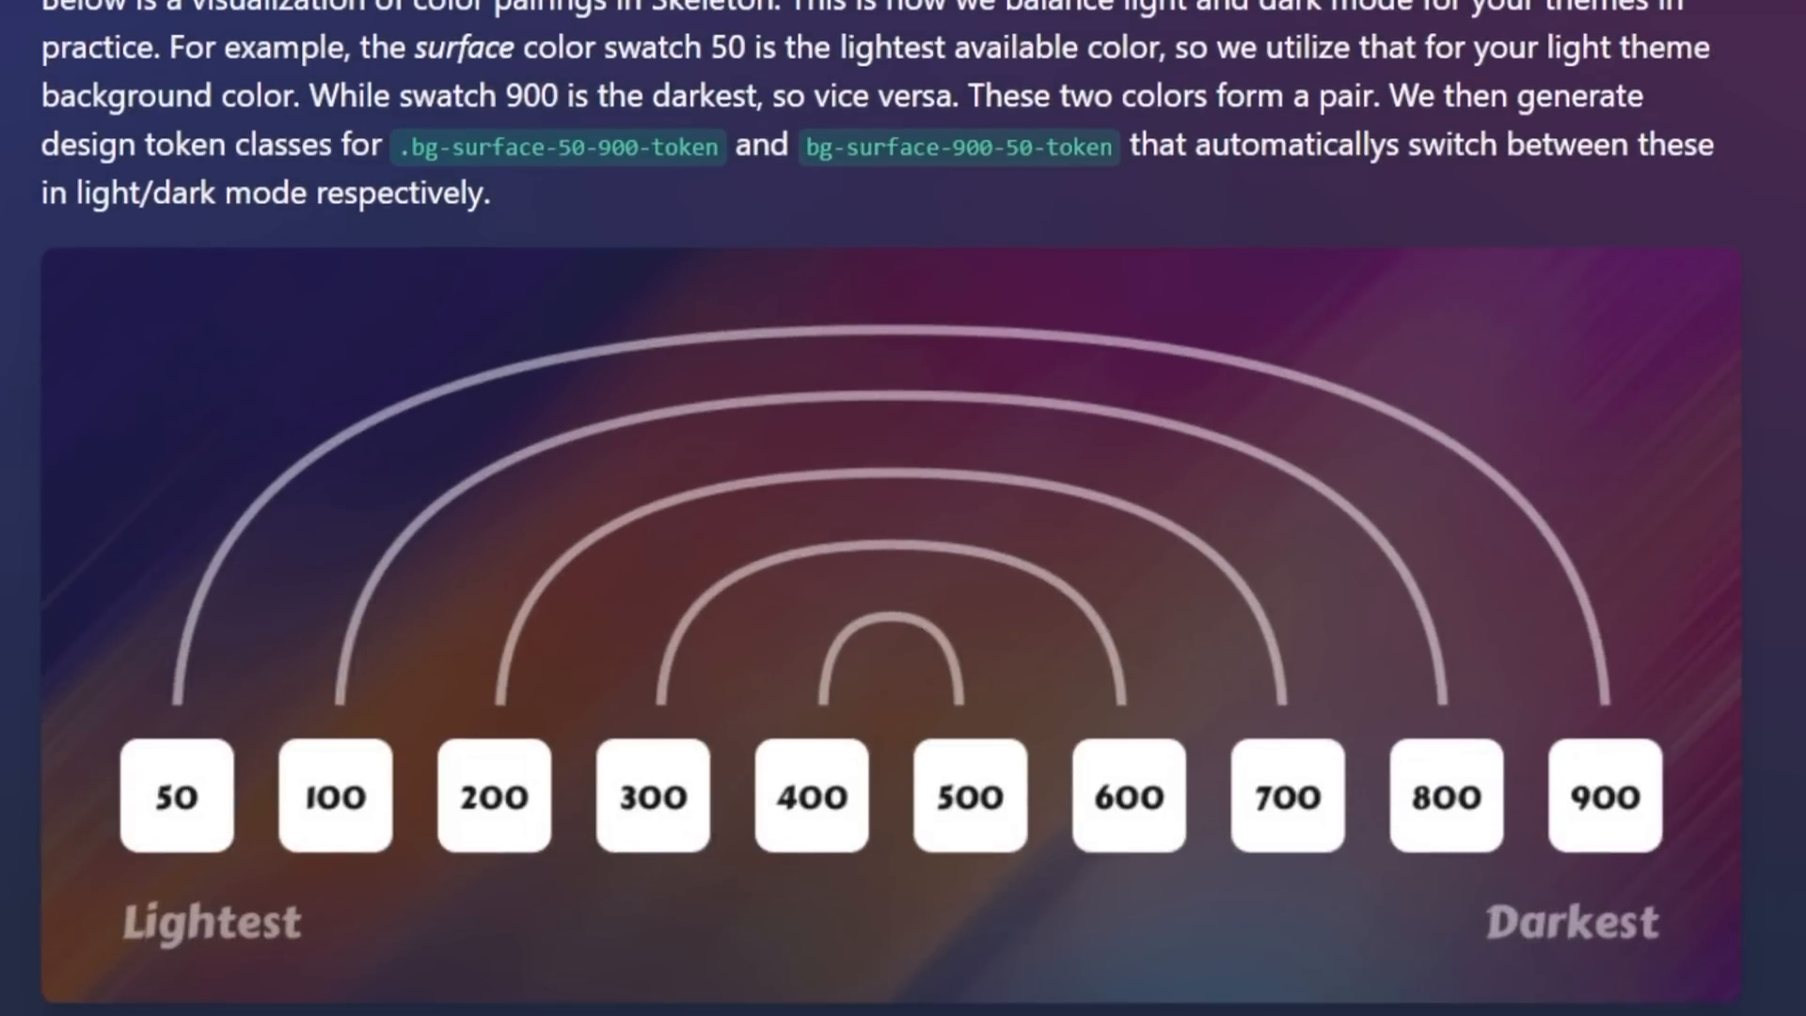
scroll(down, 3)
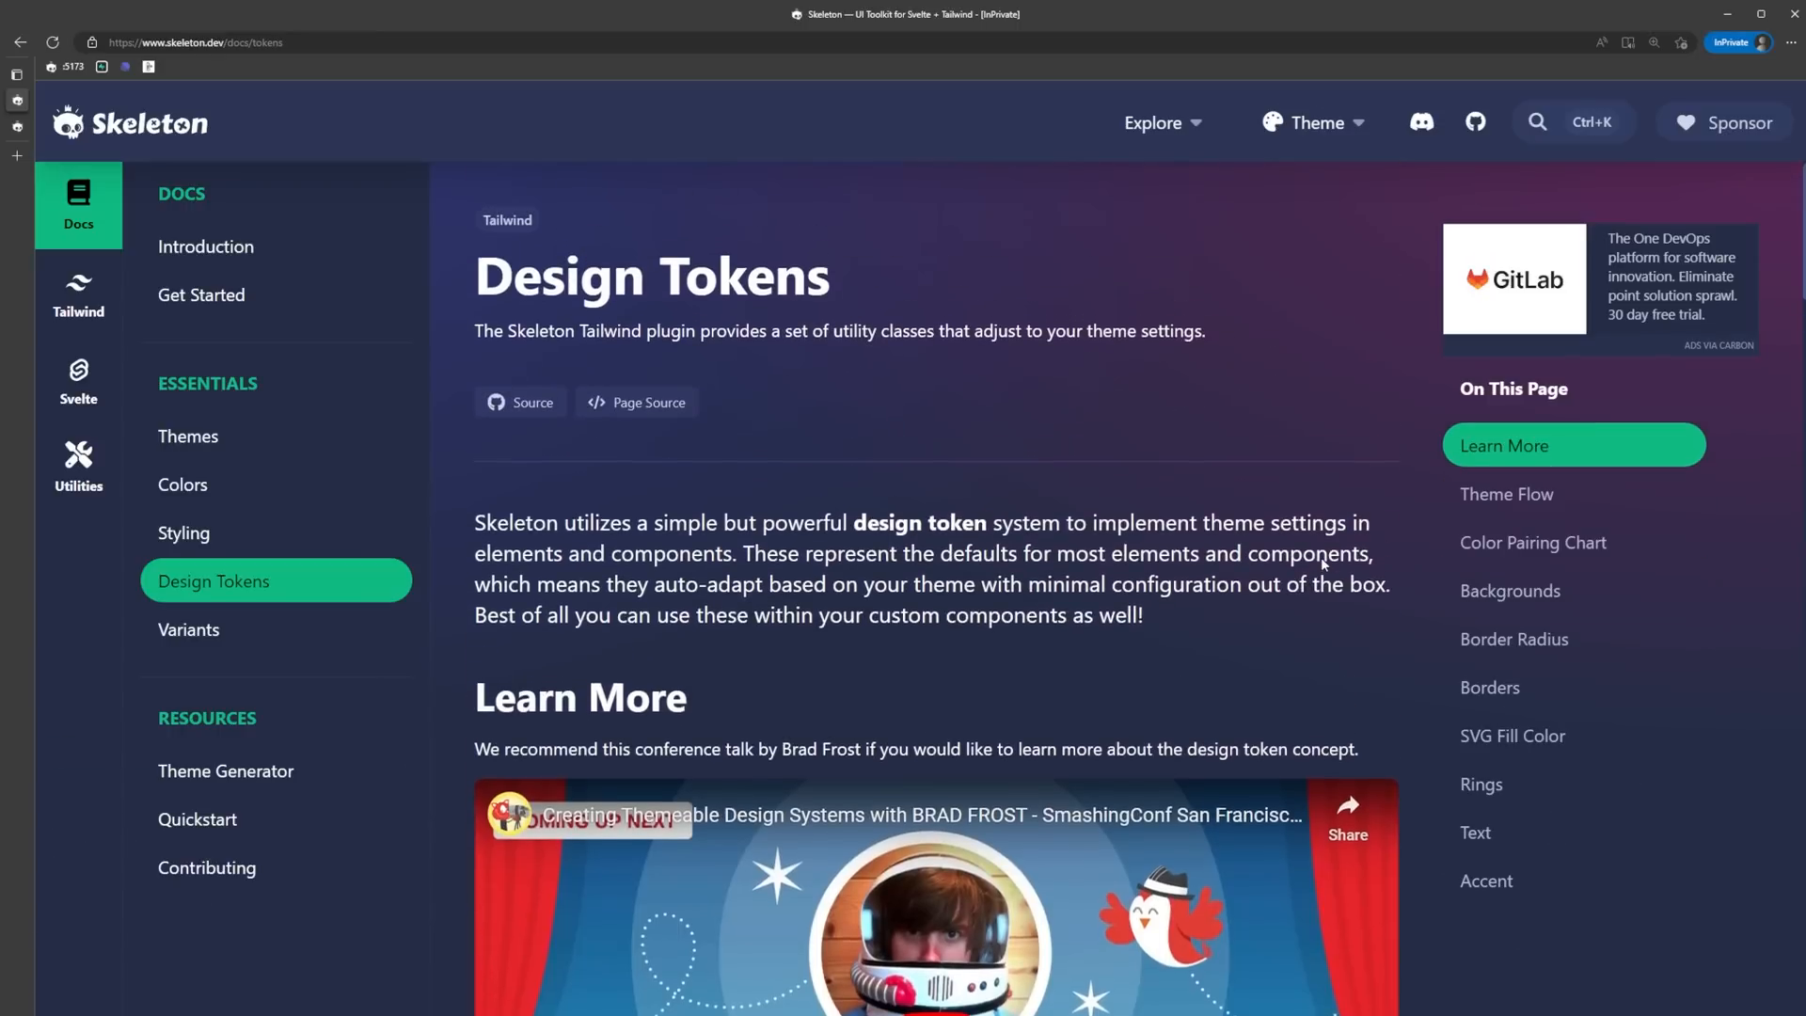
scroll(down, 3)
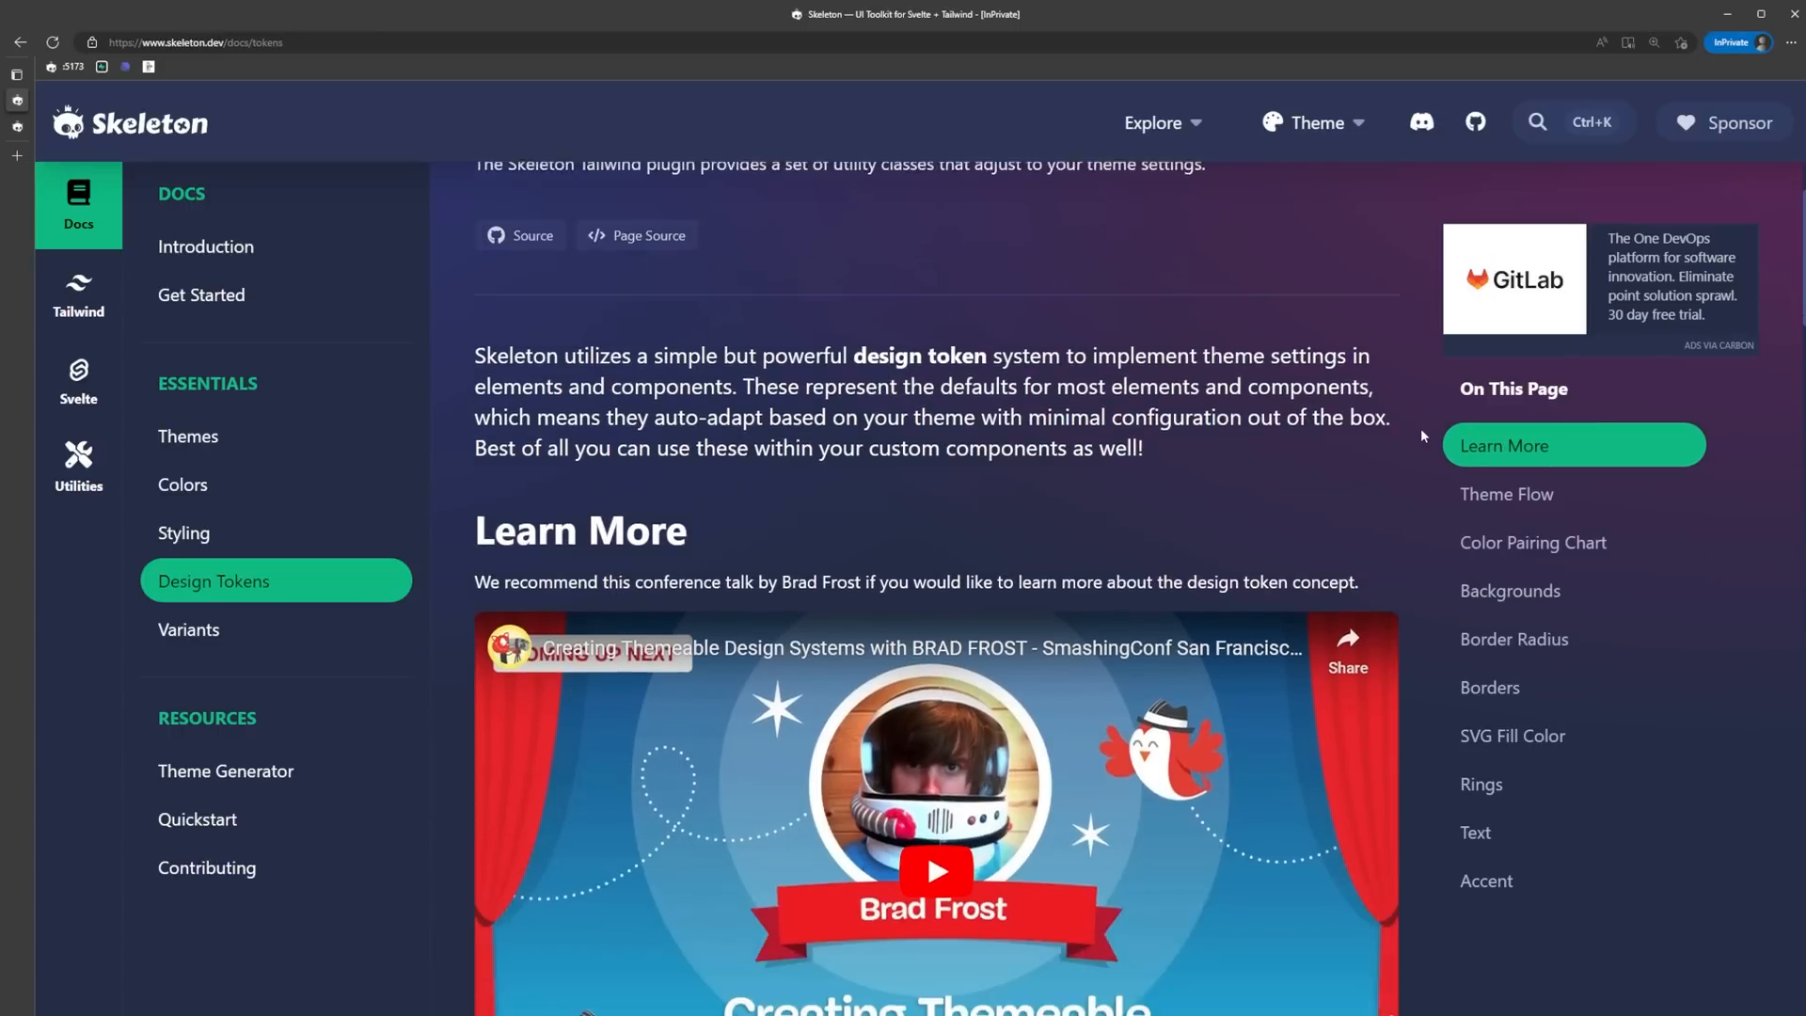
click(1533, 542)
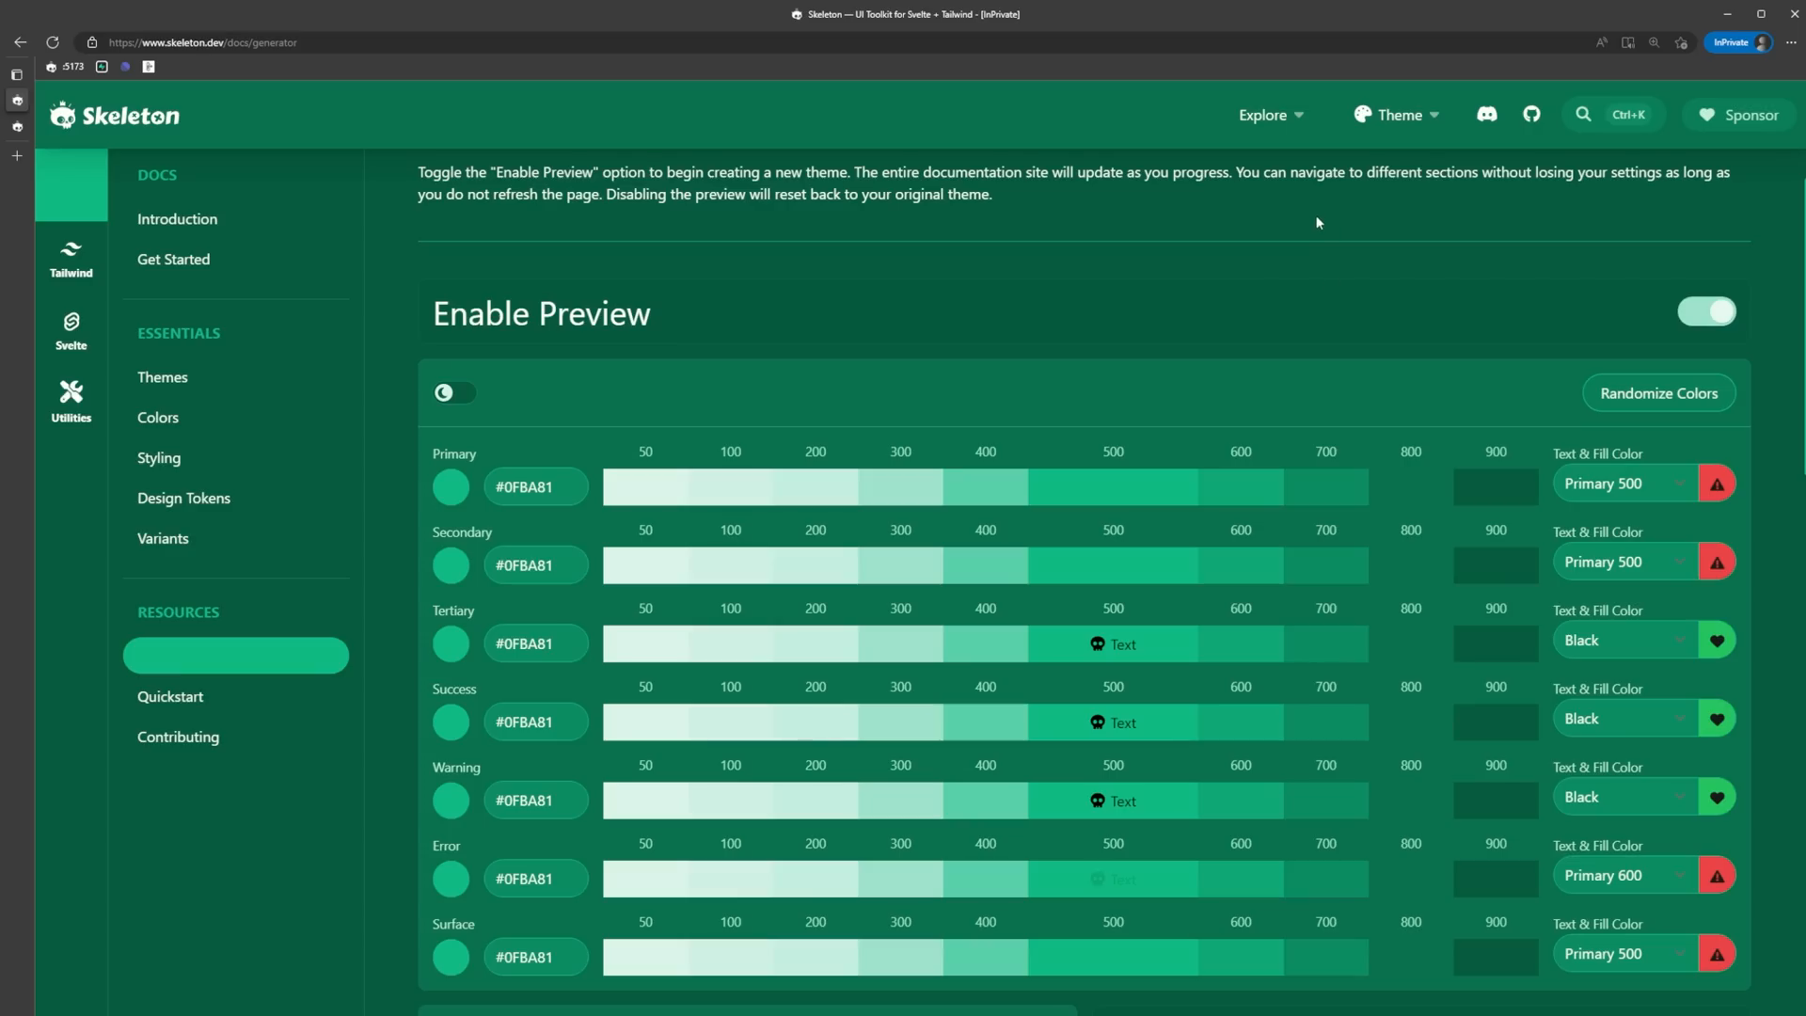
mouse_move(1496, 321)
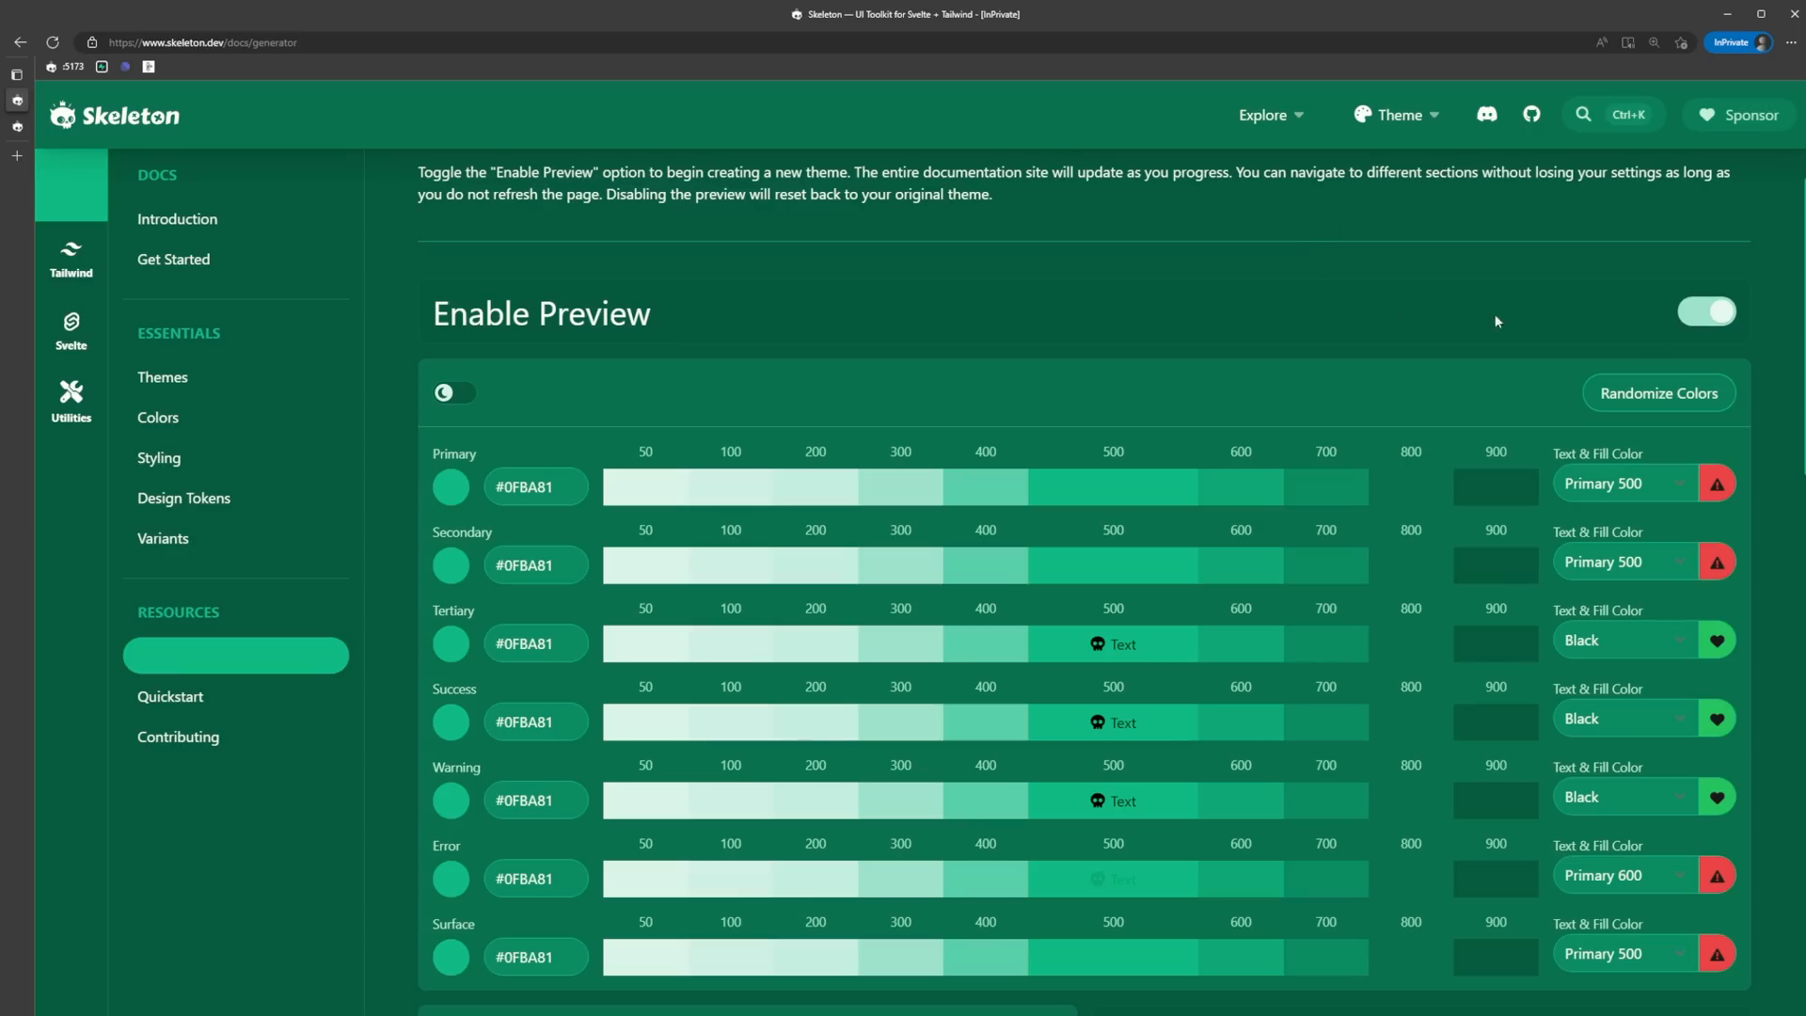
Randomize the theme palette and choose a base border radius.
click(1658, 394)
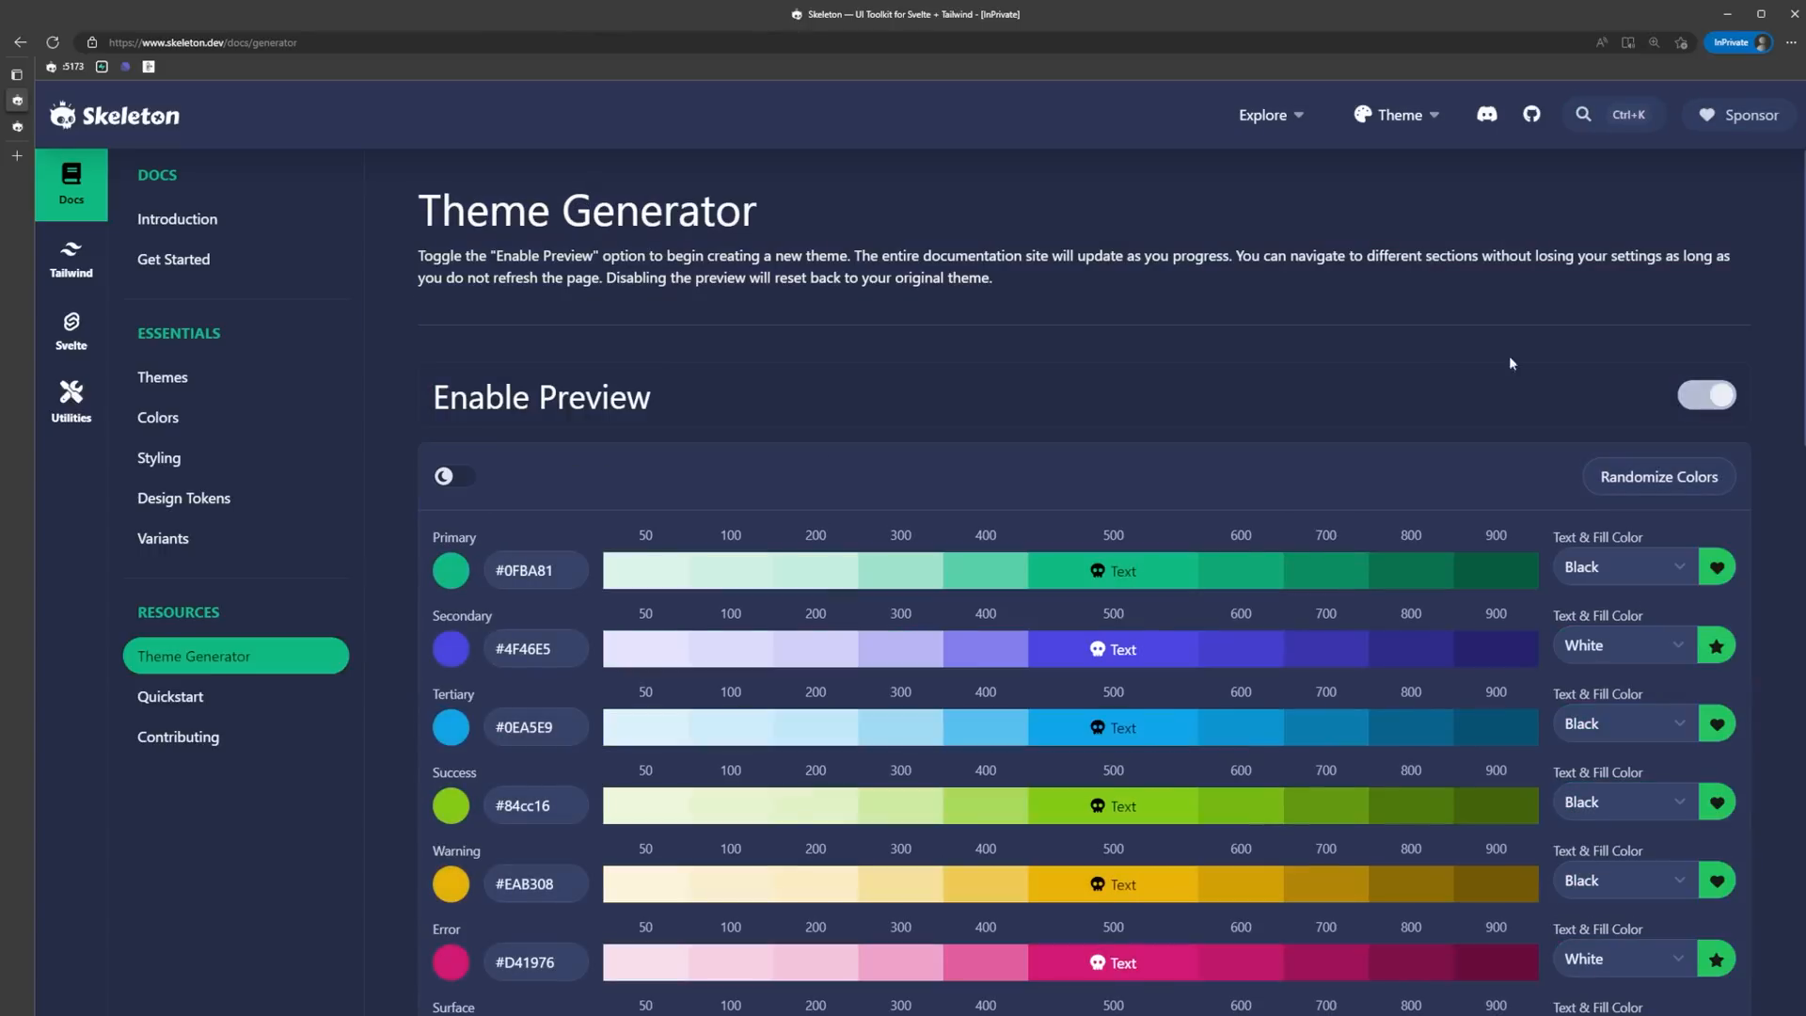
click(1658, 476)
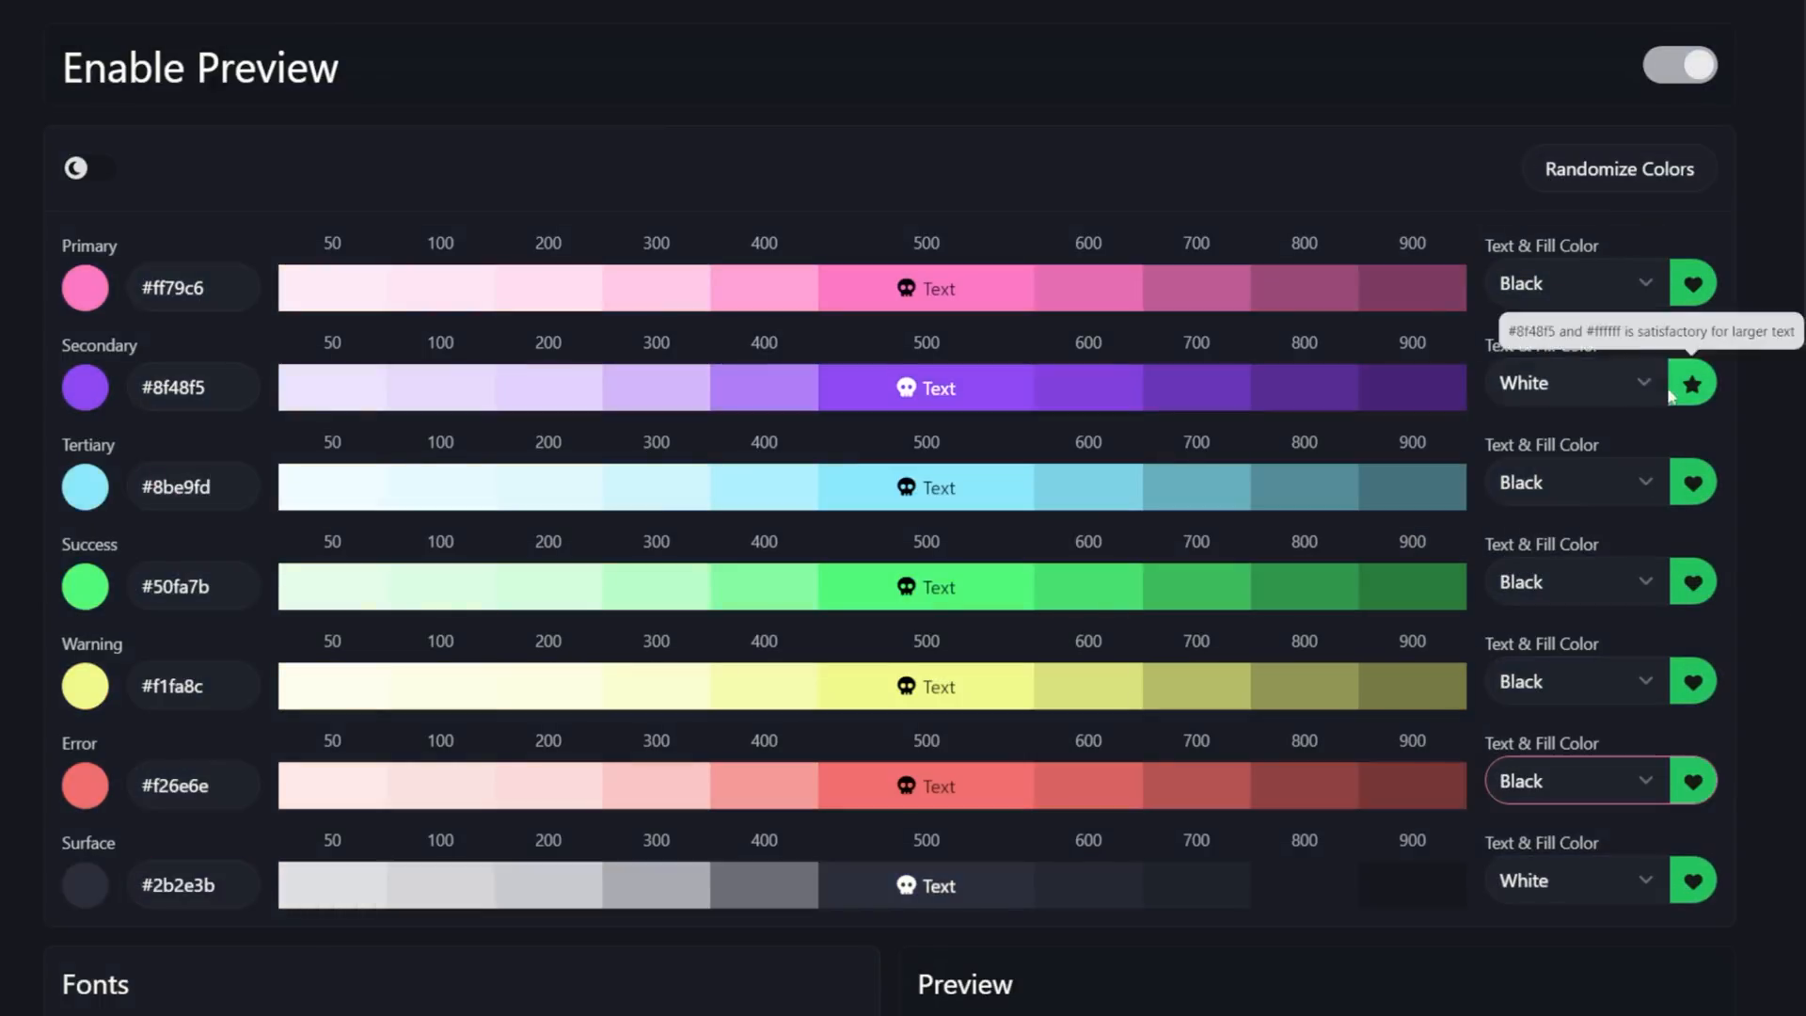
scroll(down, 3)
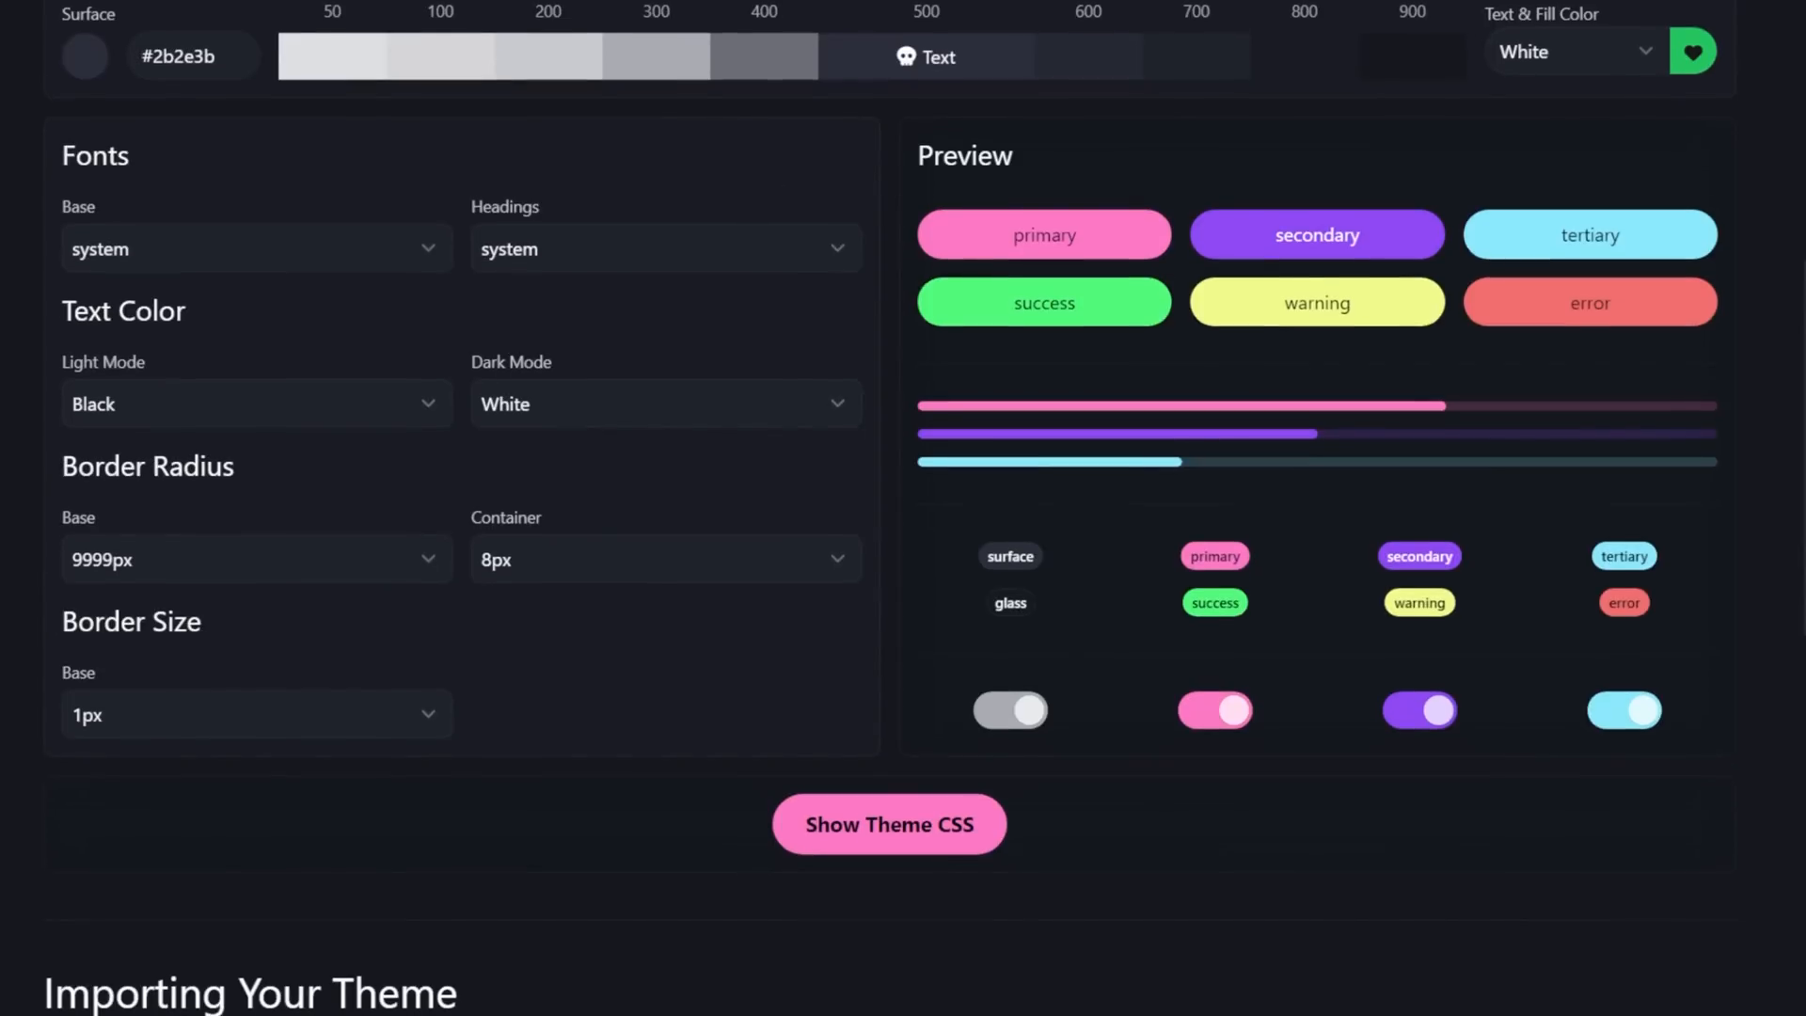
mouse_move(523, 328)
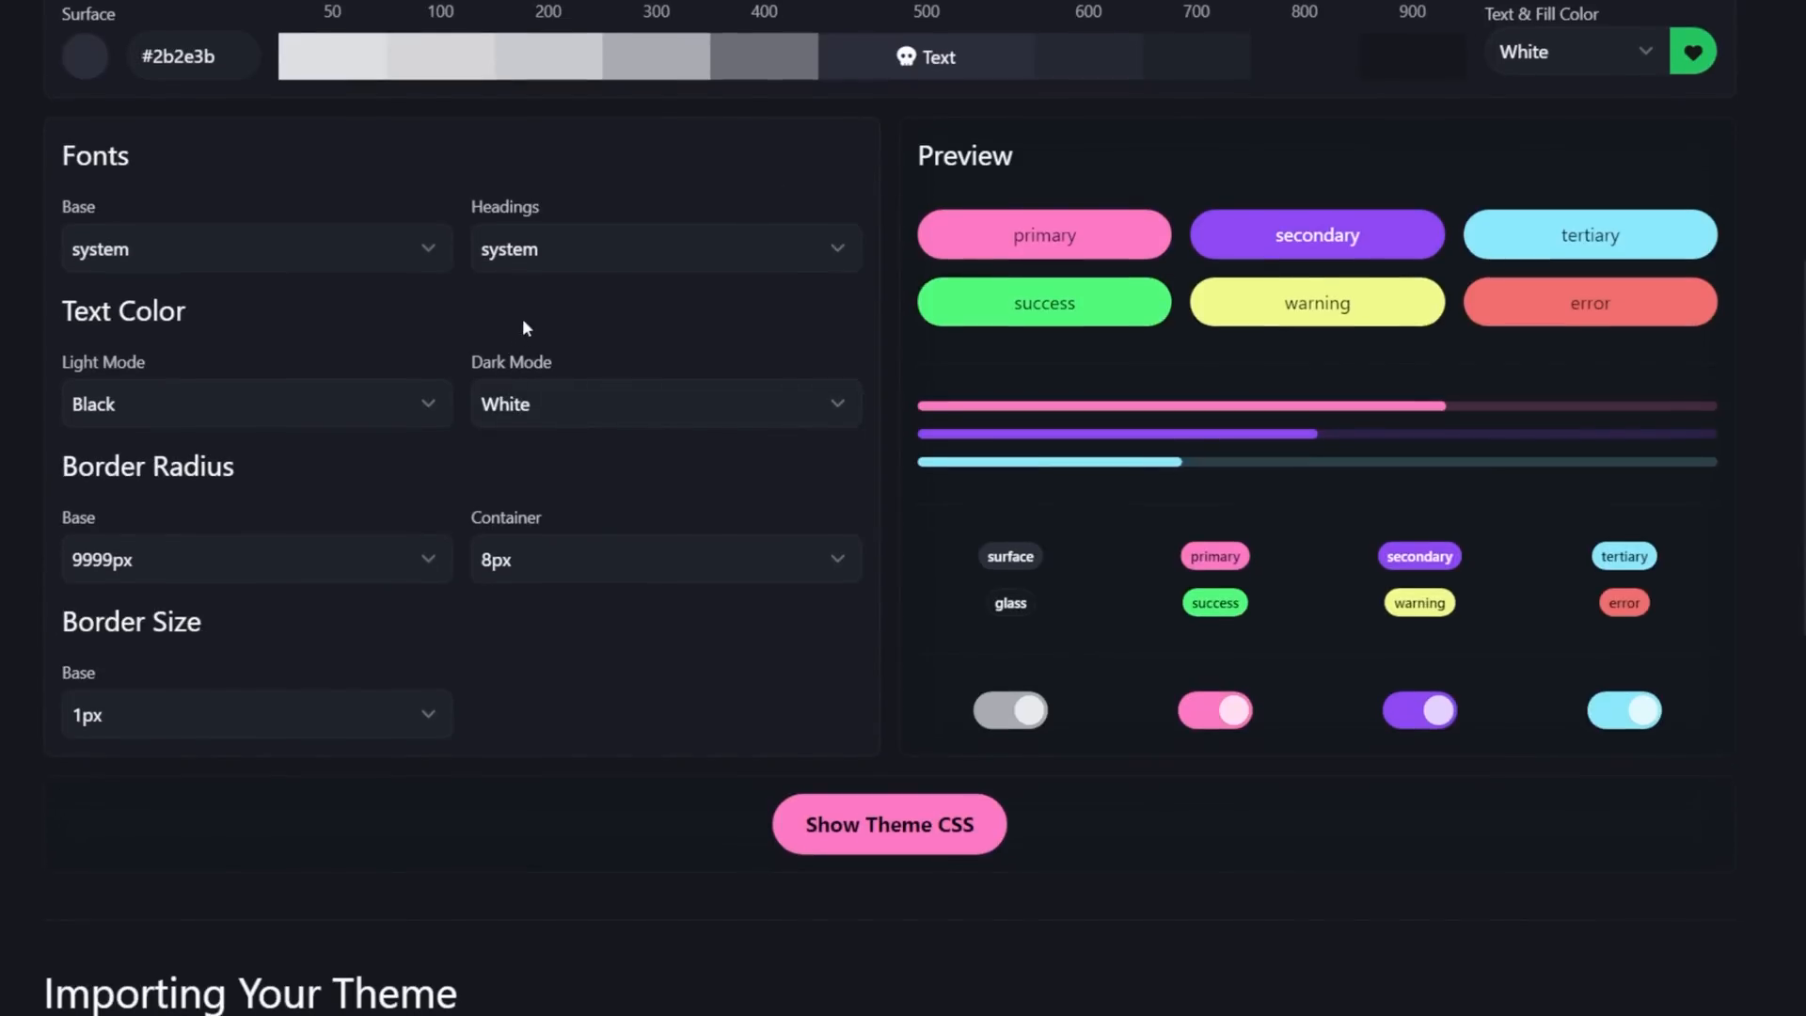
click(256, 559)
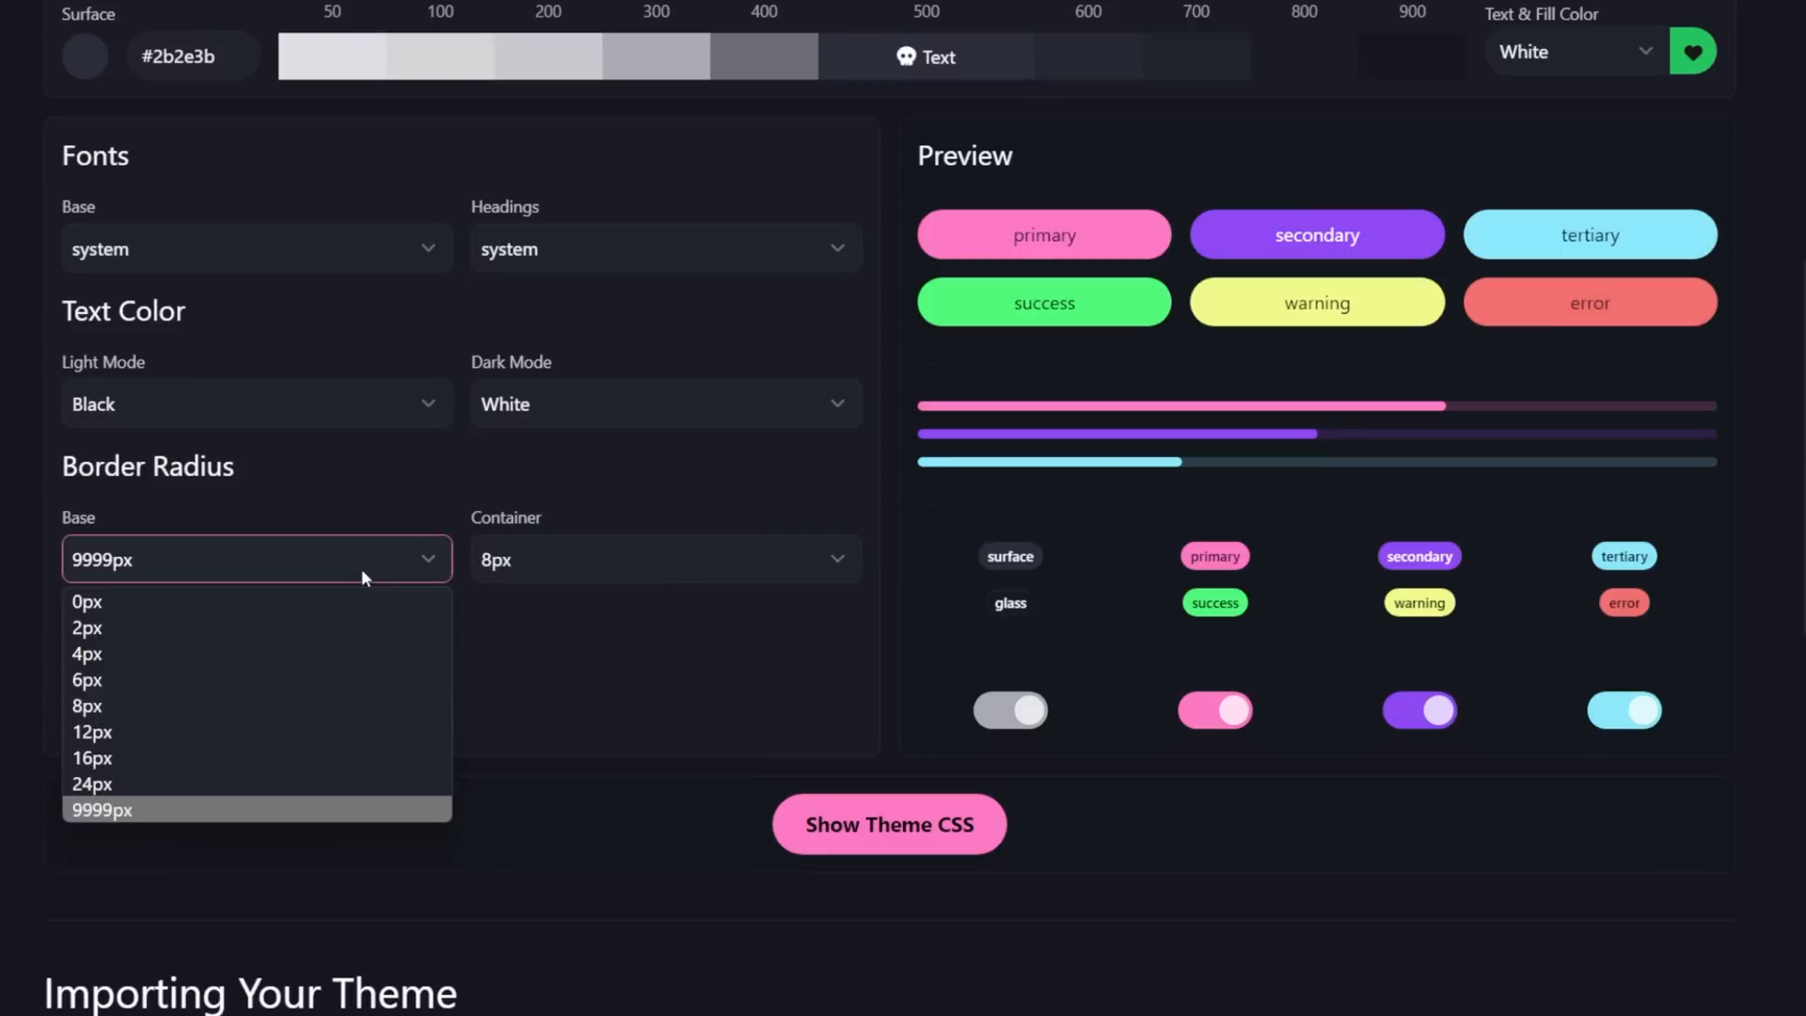
click(87, 679)
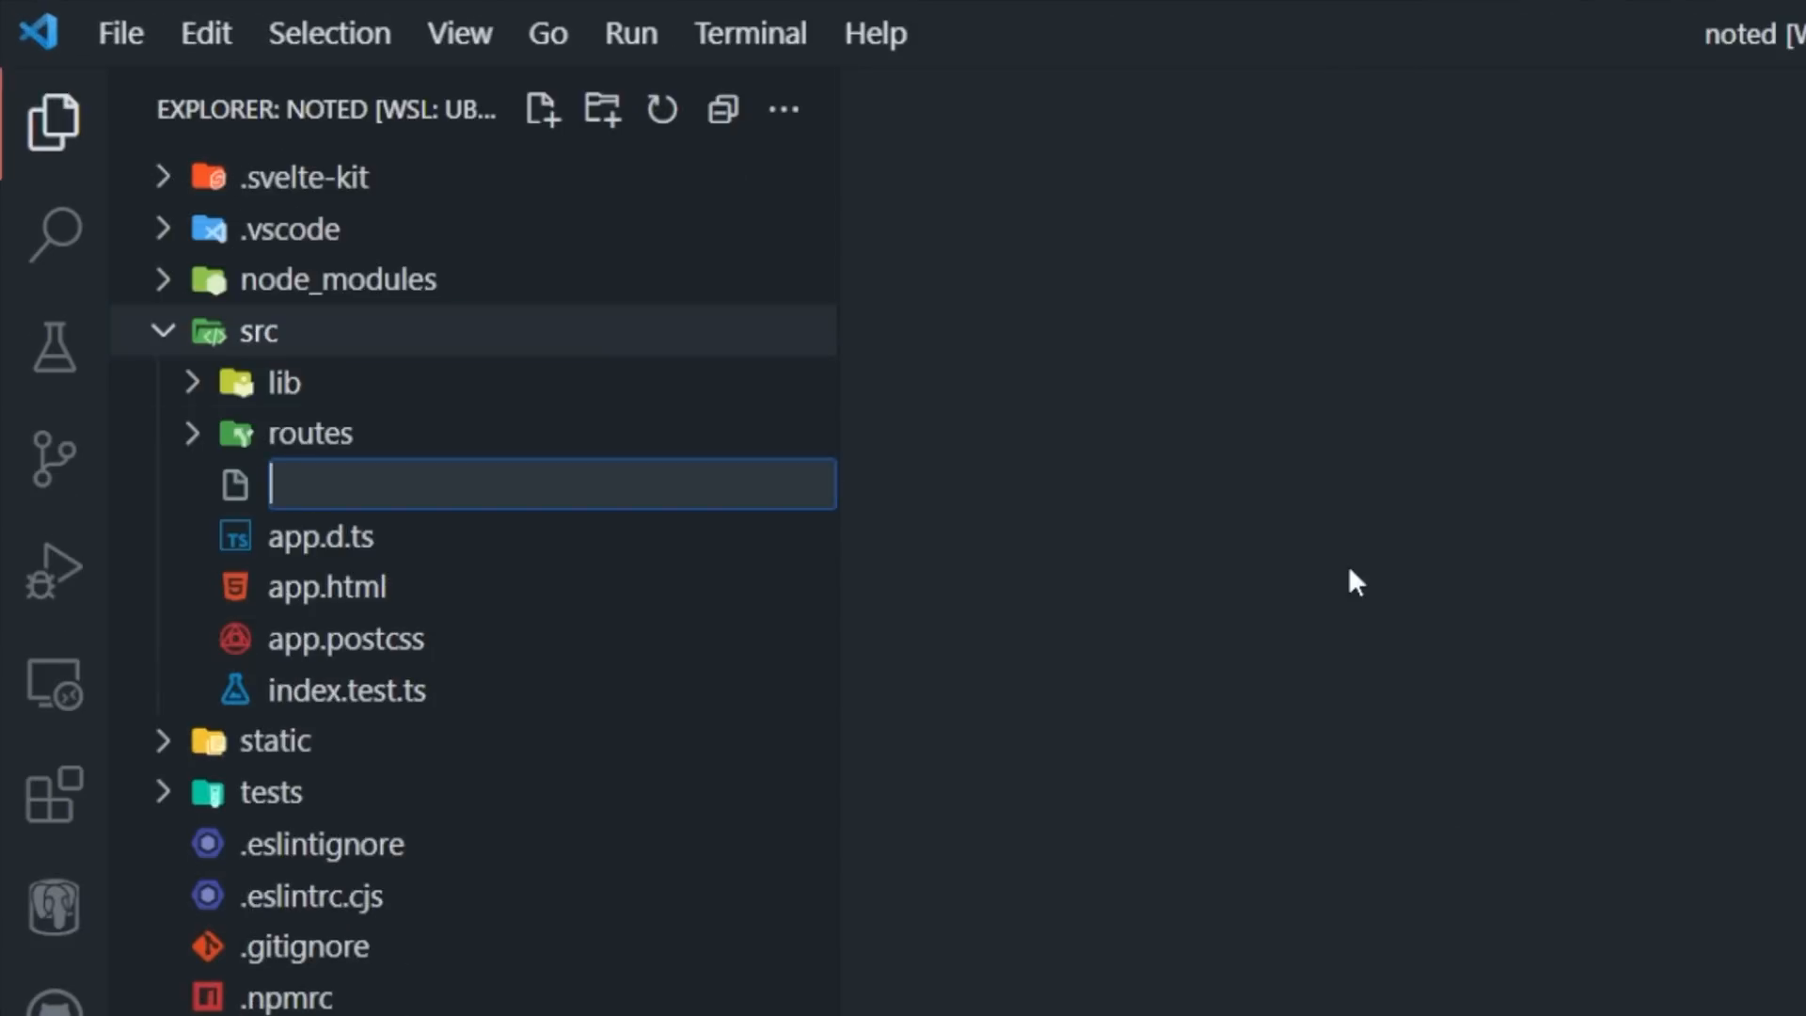
Create src/theme.postcss and fill it with the generated theme CSS variables.
text(theme.postcss)
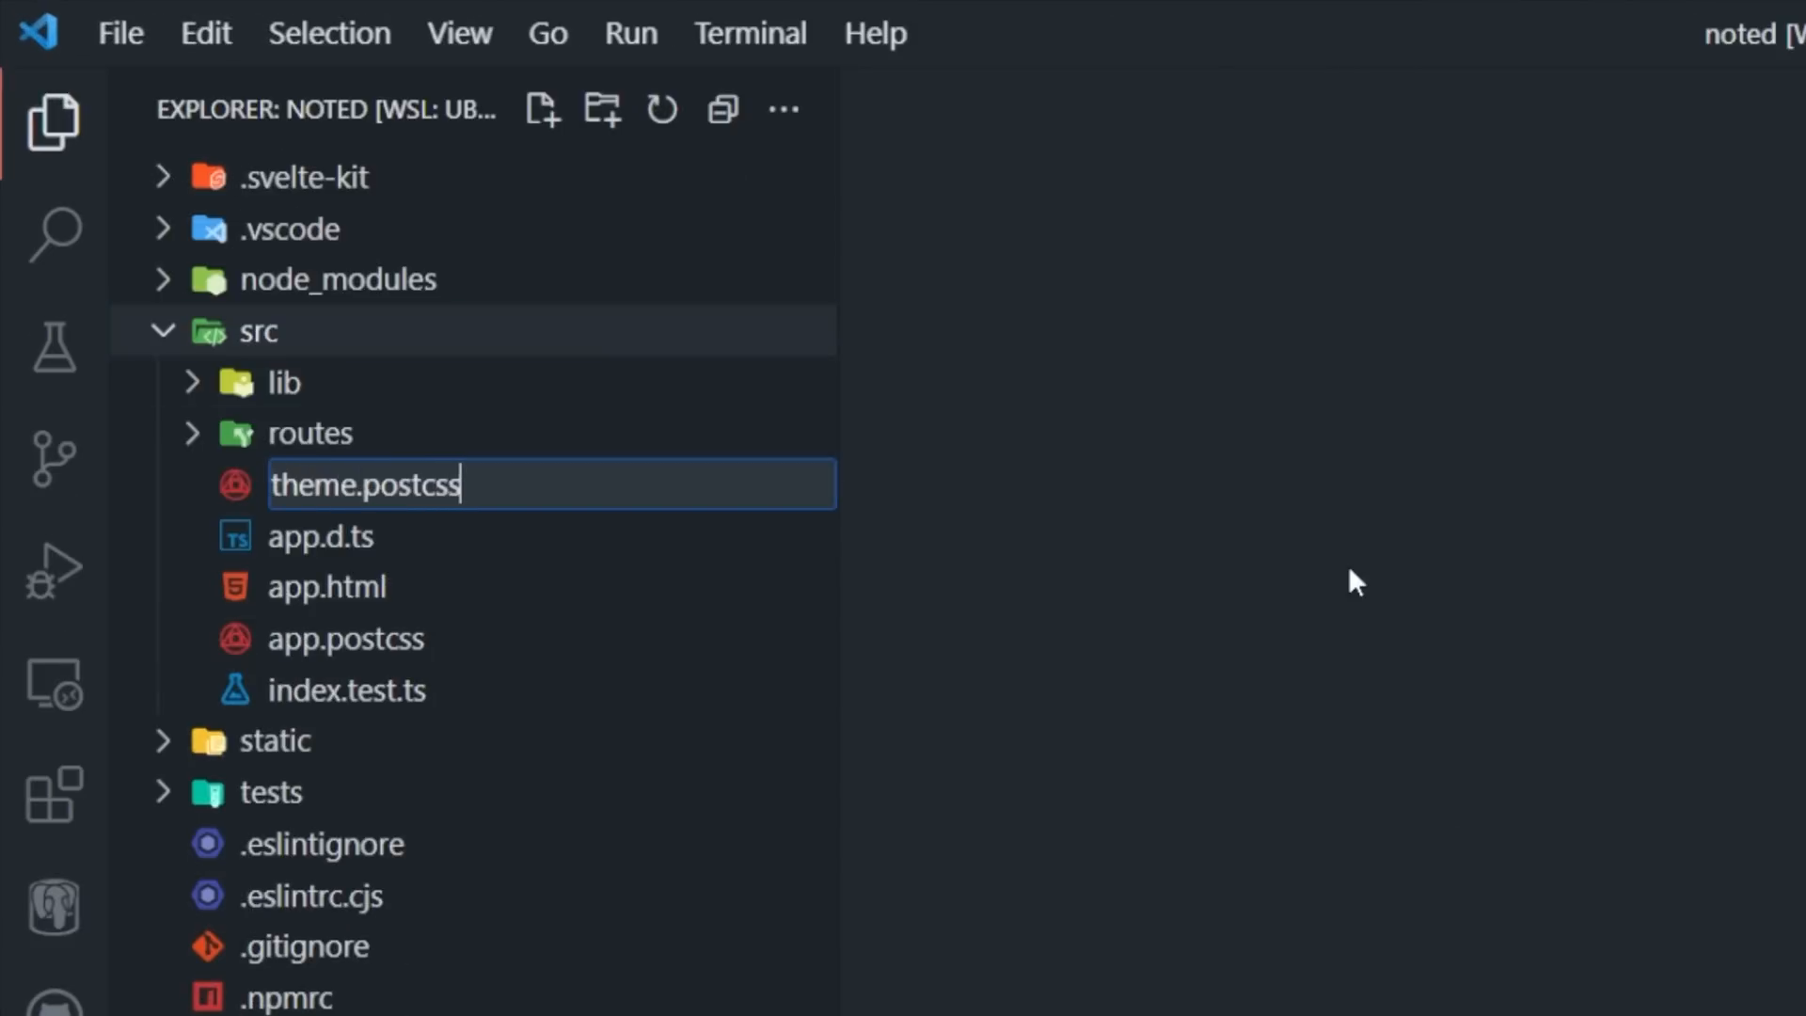
key(Enter)
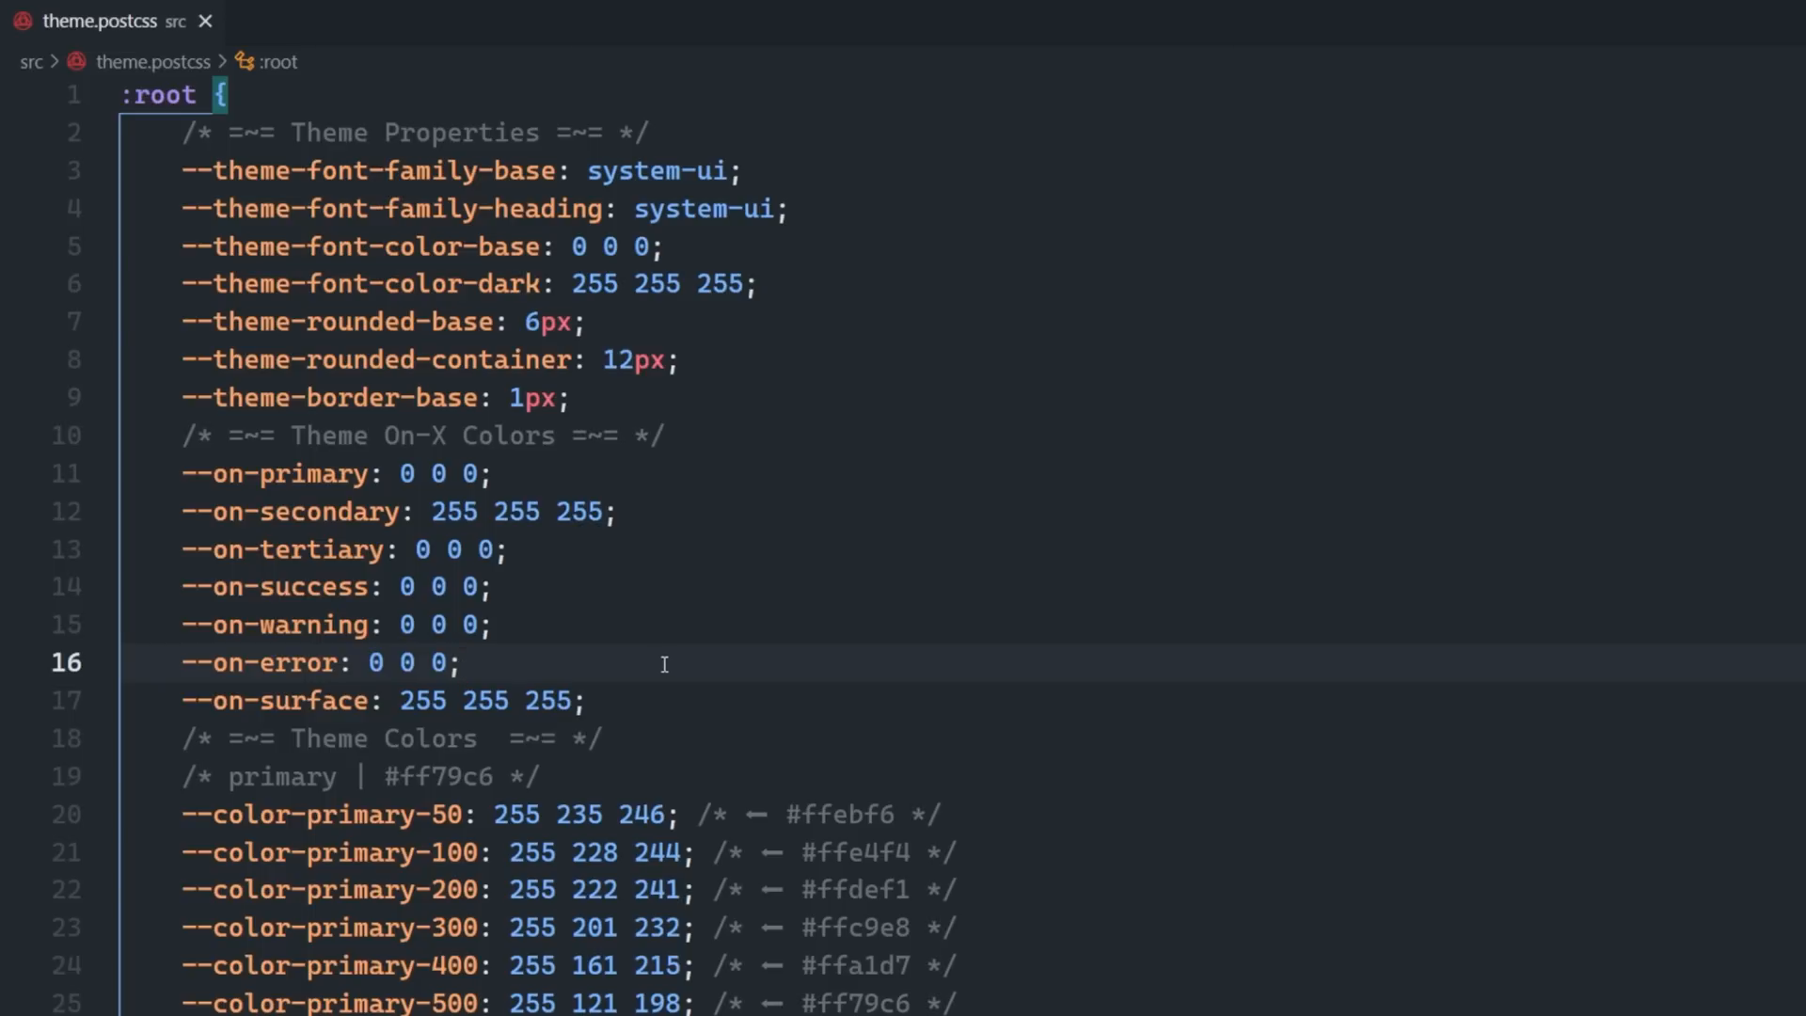
scroll(down, 3)
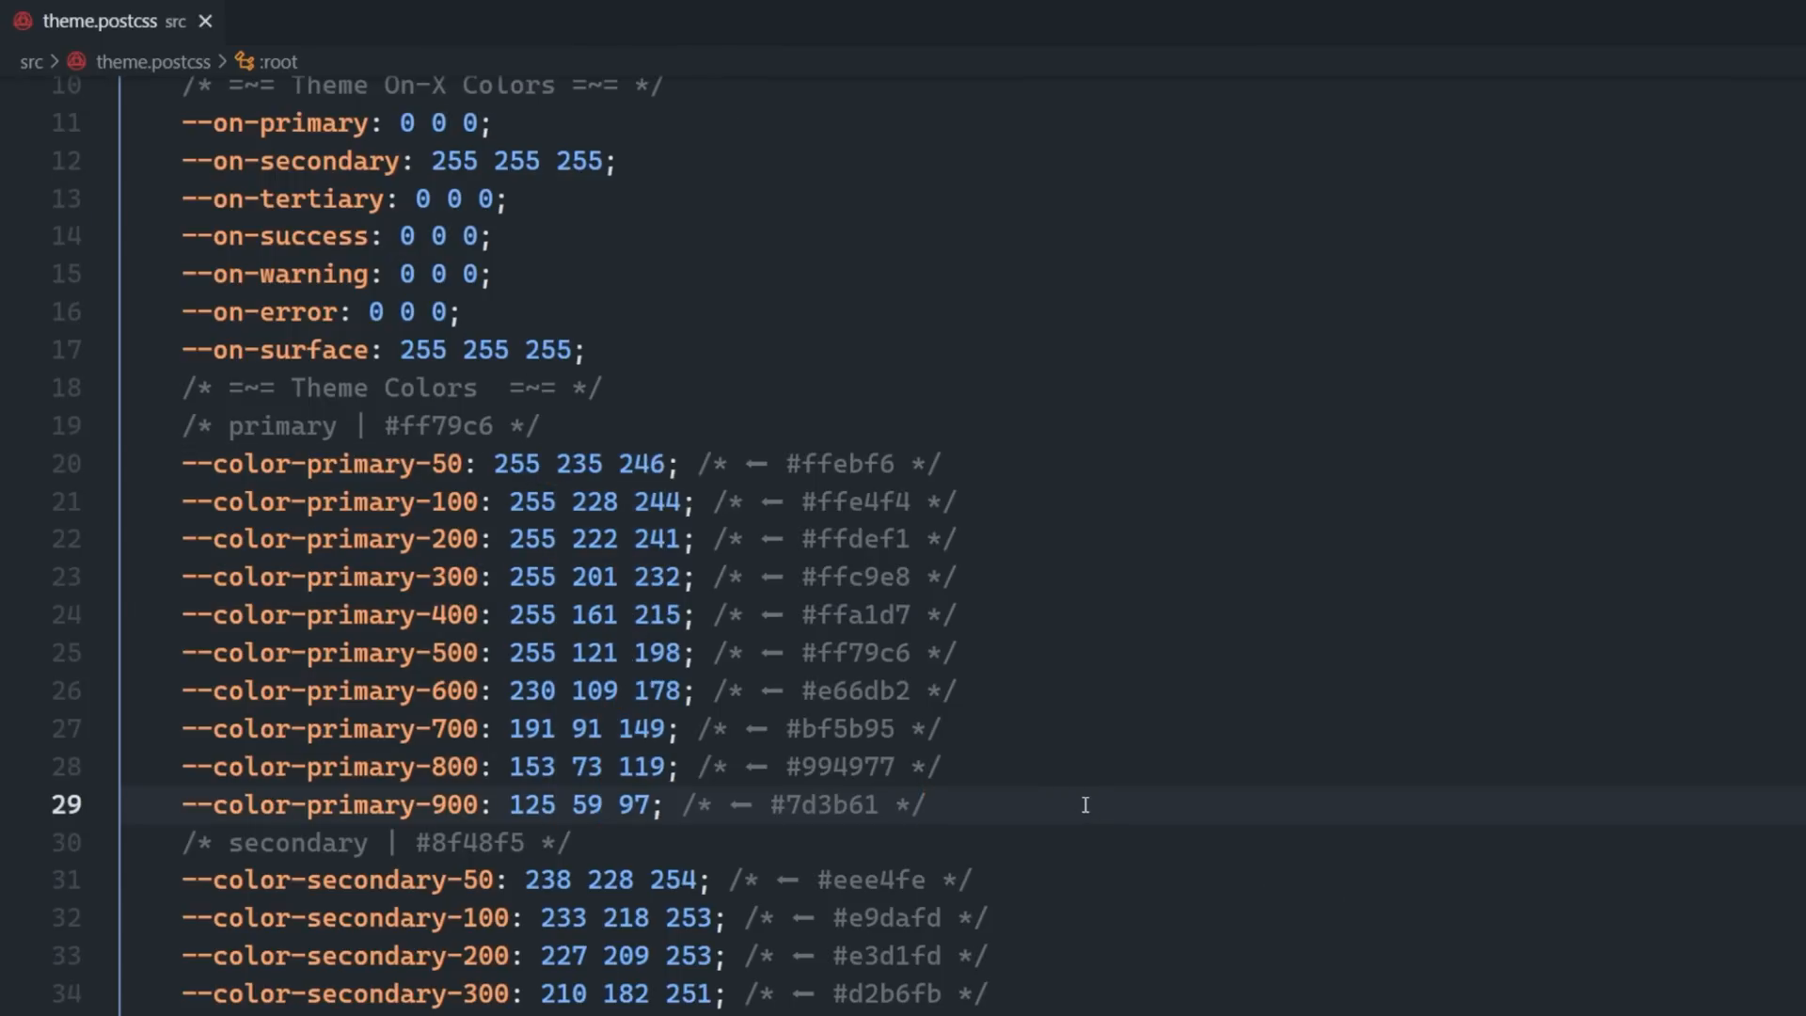
Import theme.postcss in +layout.svelte and add a btn 'Hello world' button in +page.svelte.
click(350, 20)
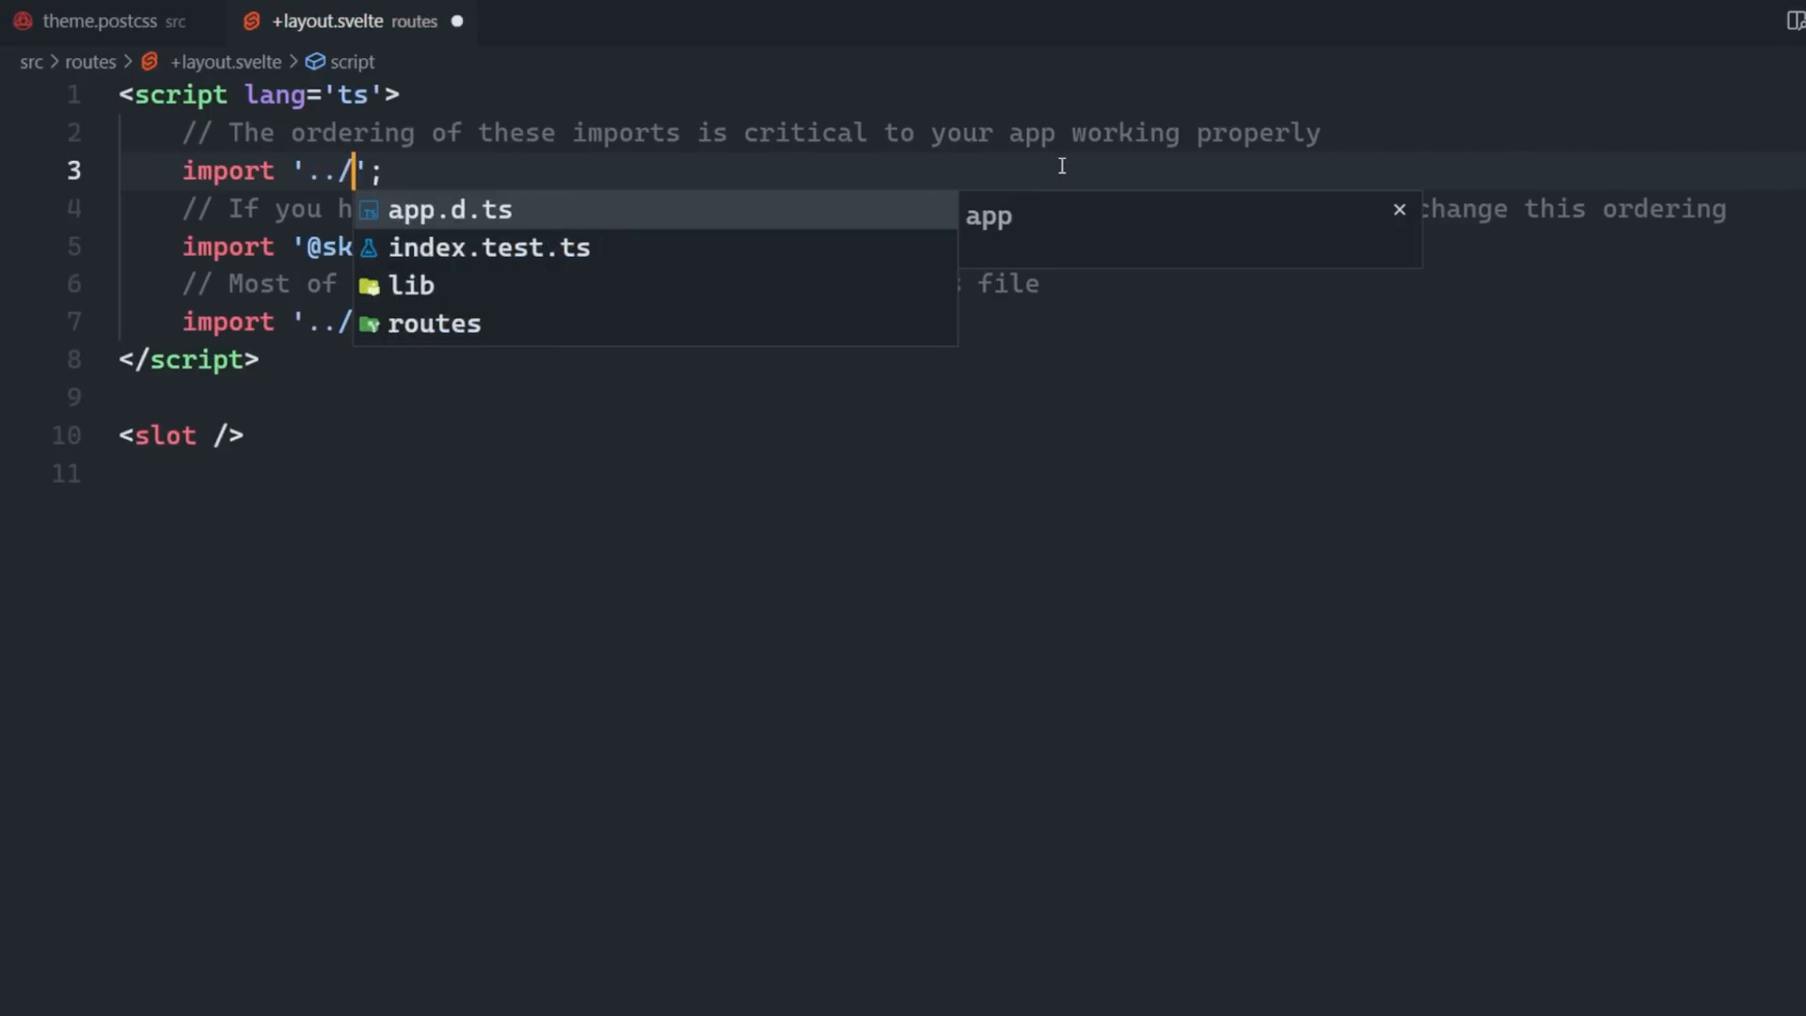
text(theme.postcs)
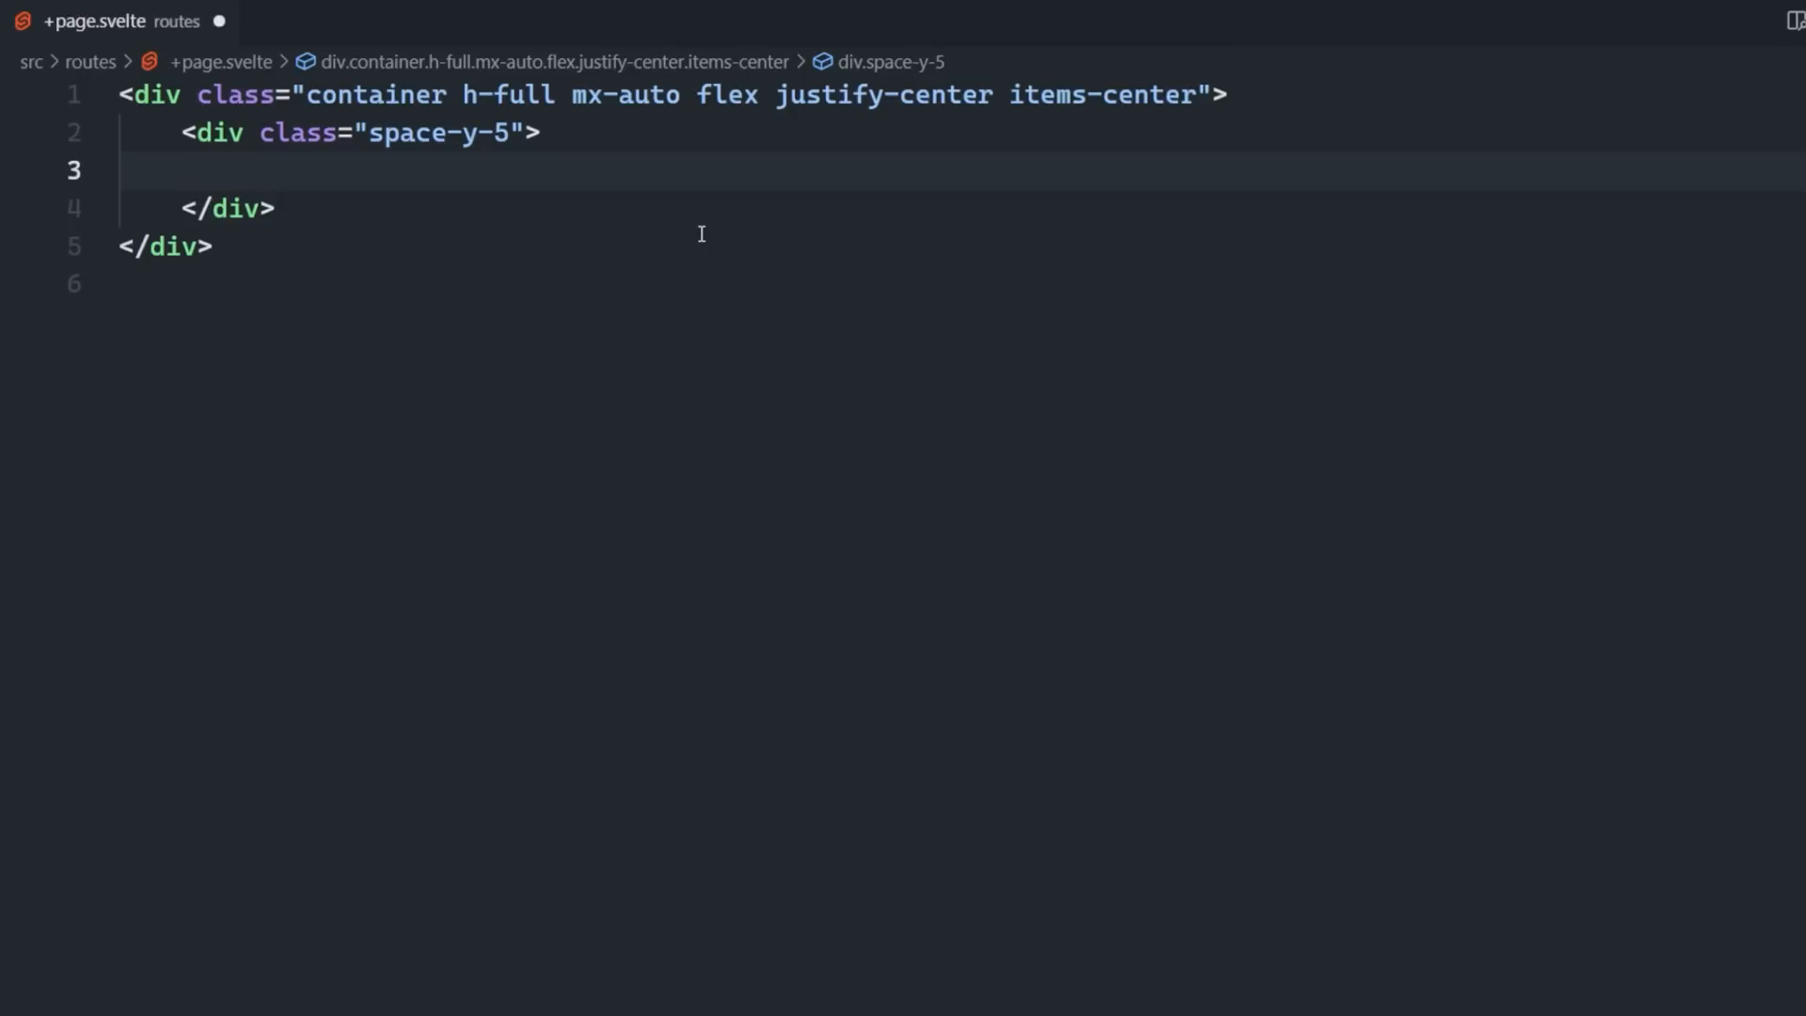
click(242, 170)
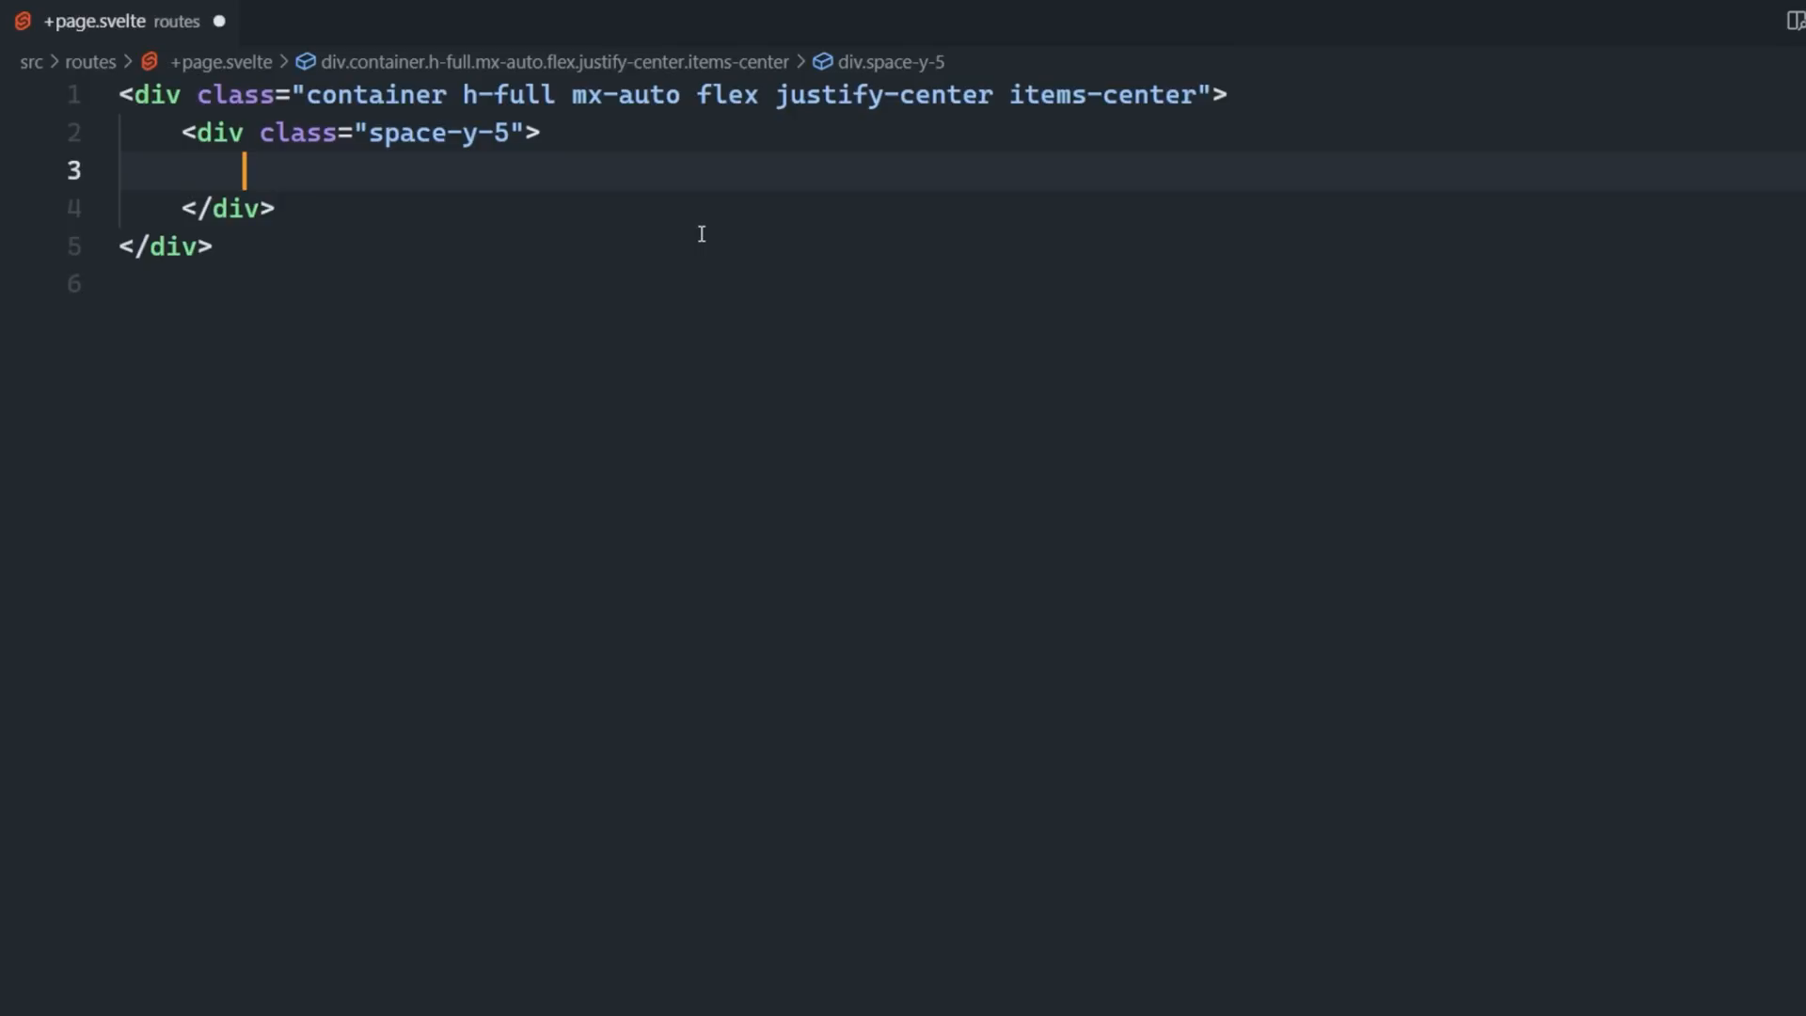
text(button class="btn"></button>)
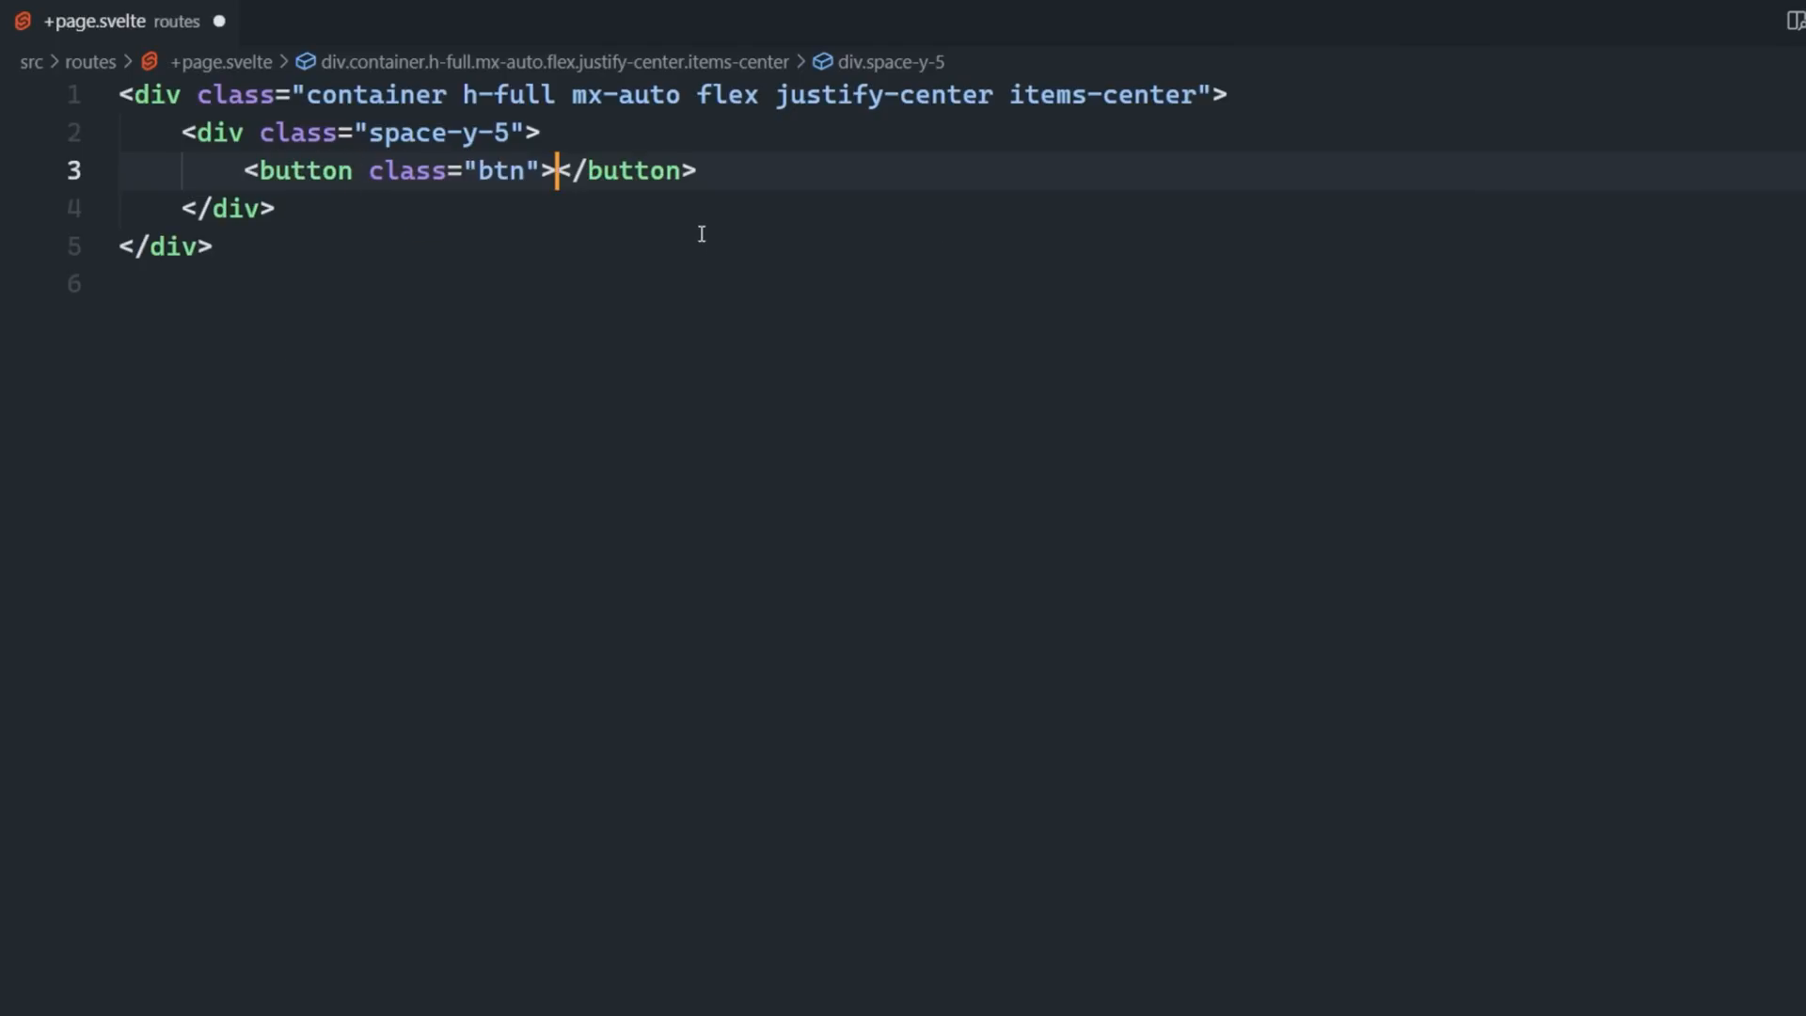
text(Hello world)
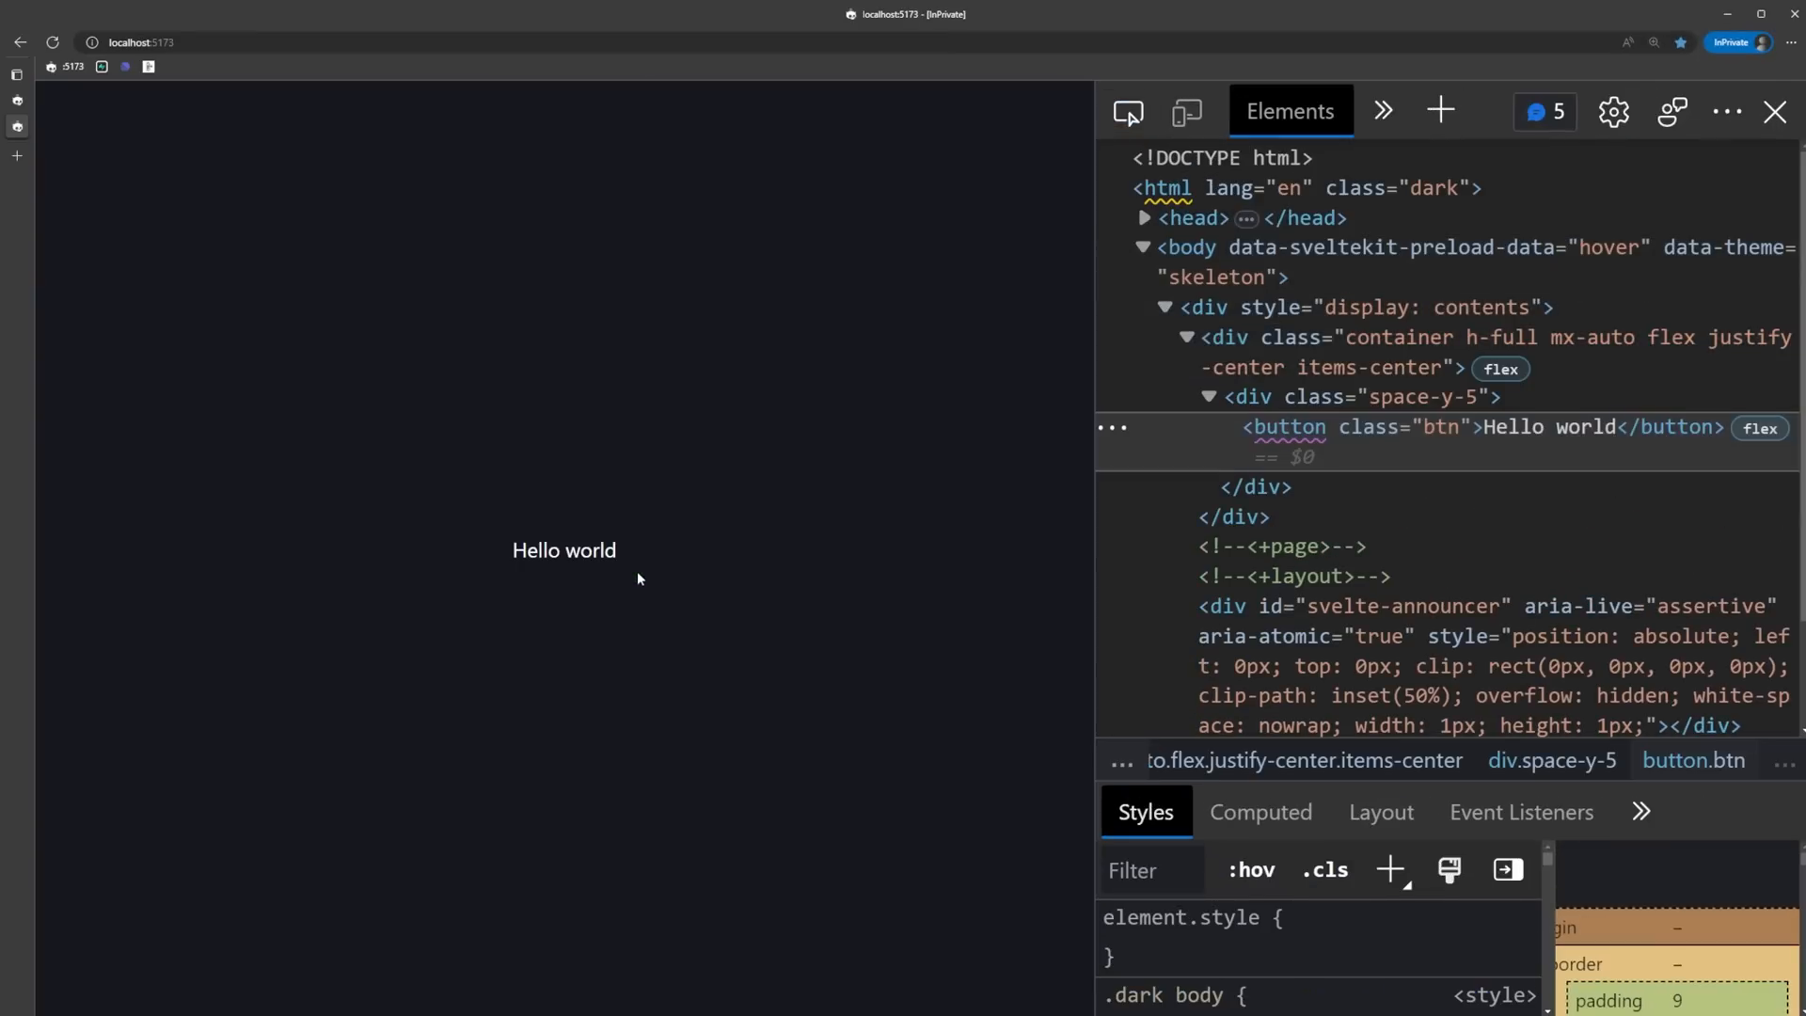
Add the bg-primary-500 class to the Hello world button.
text(bg-prim">Hello world</button>)
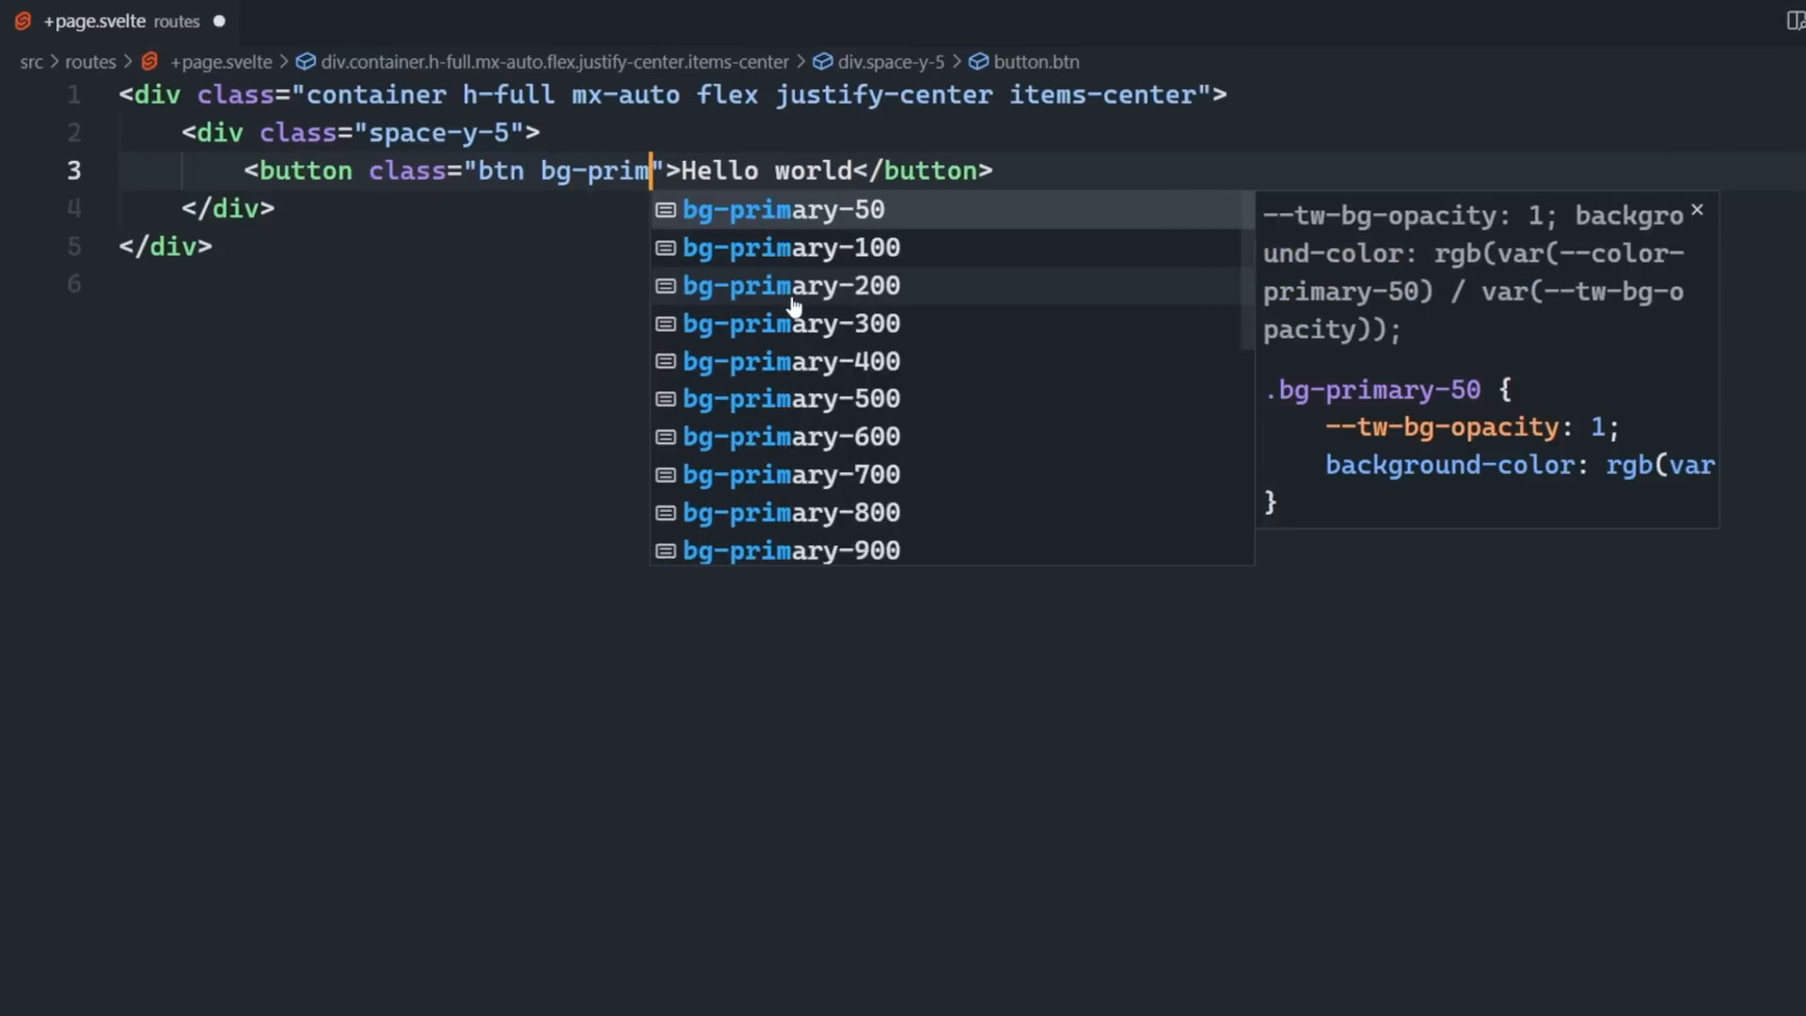
click(790, 397)
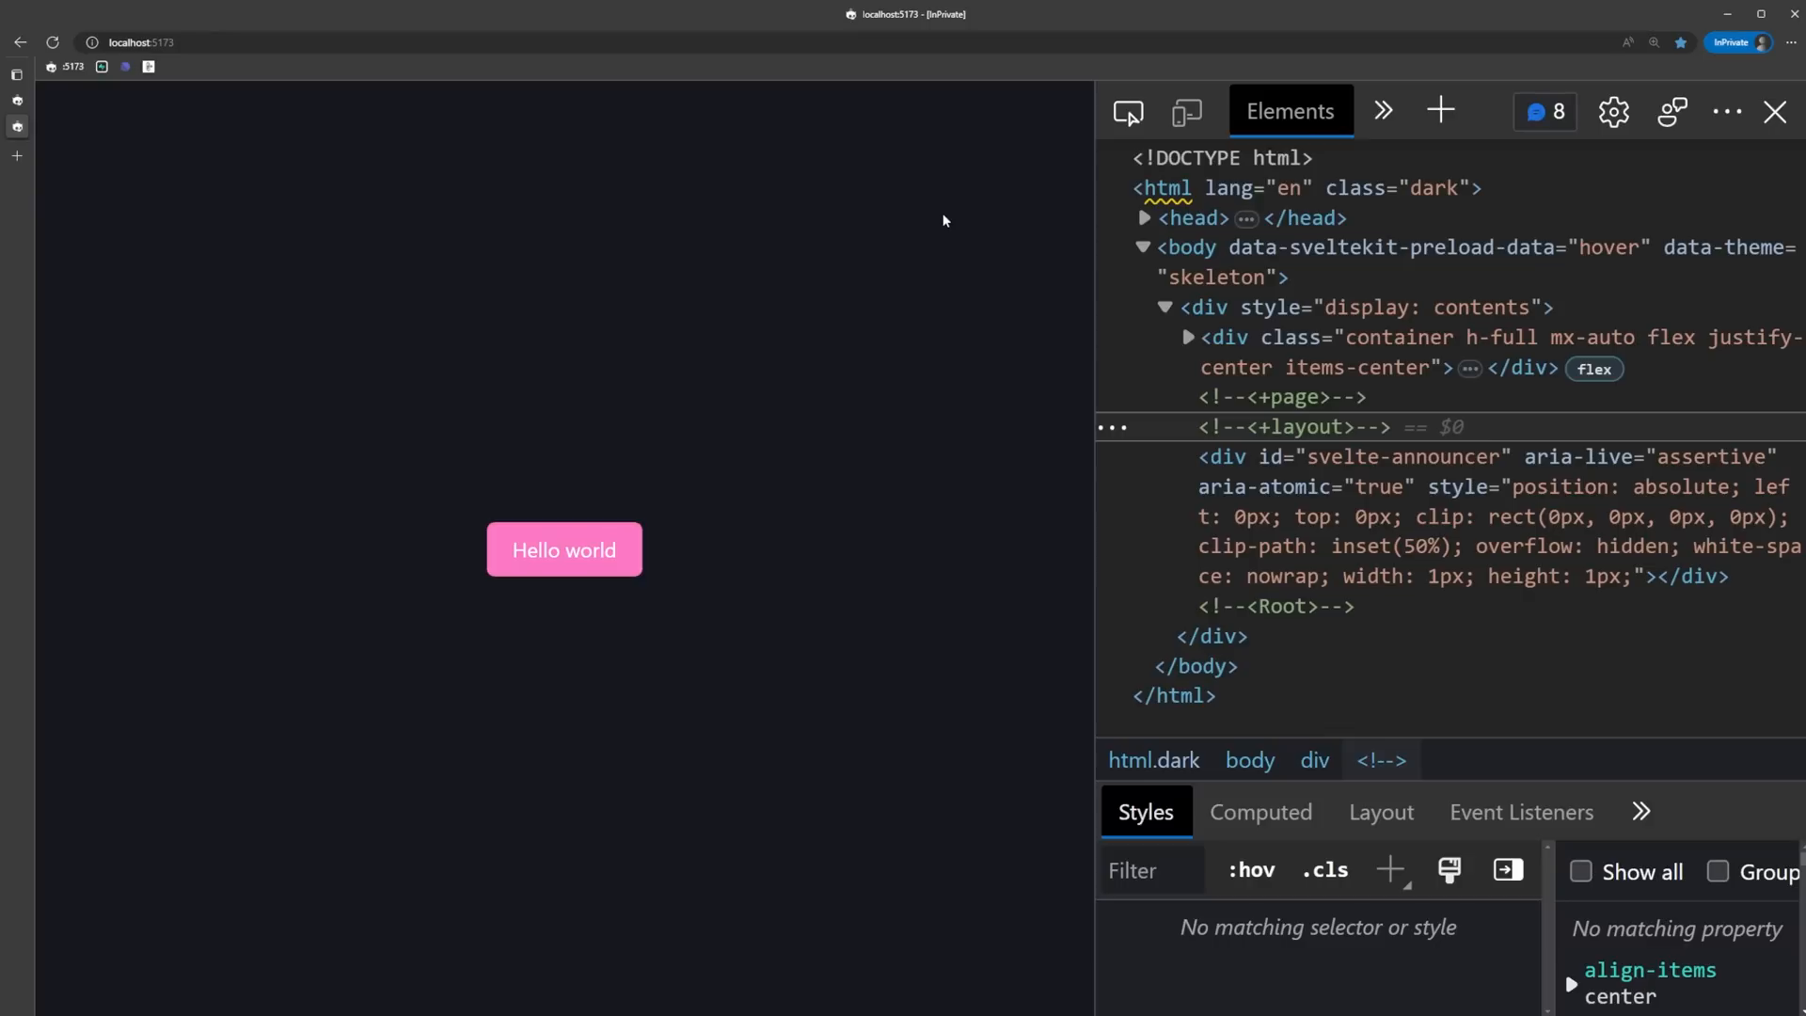
mouse_move(938, 230)
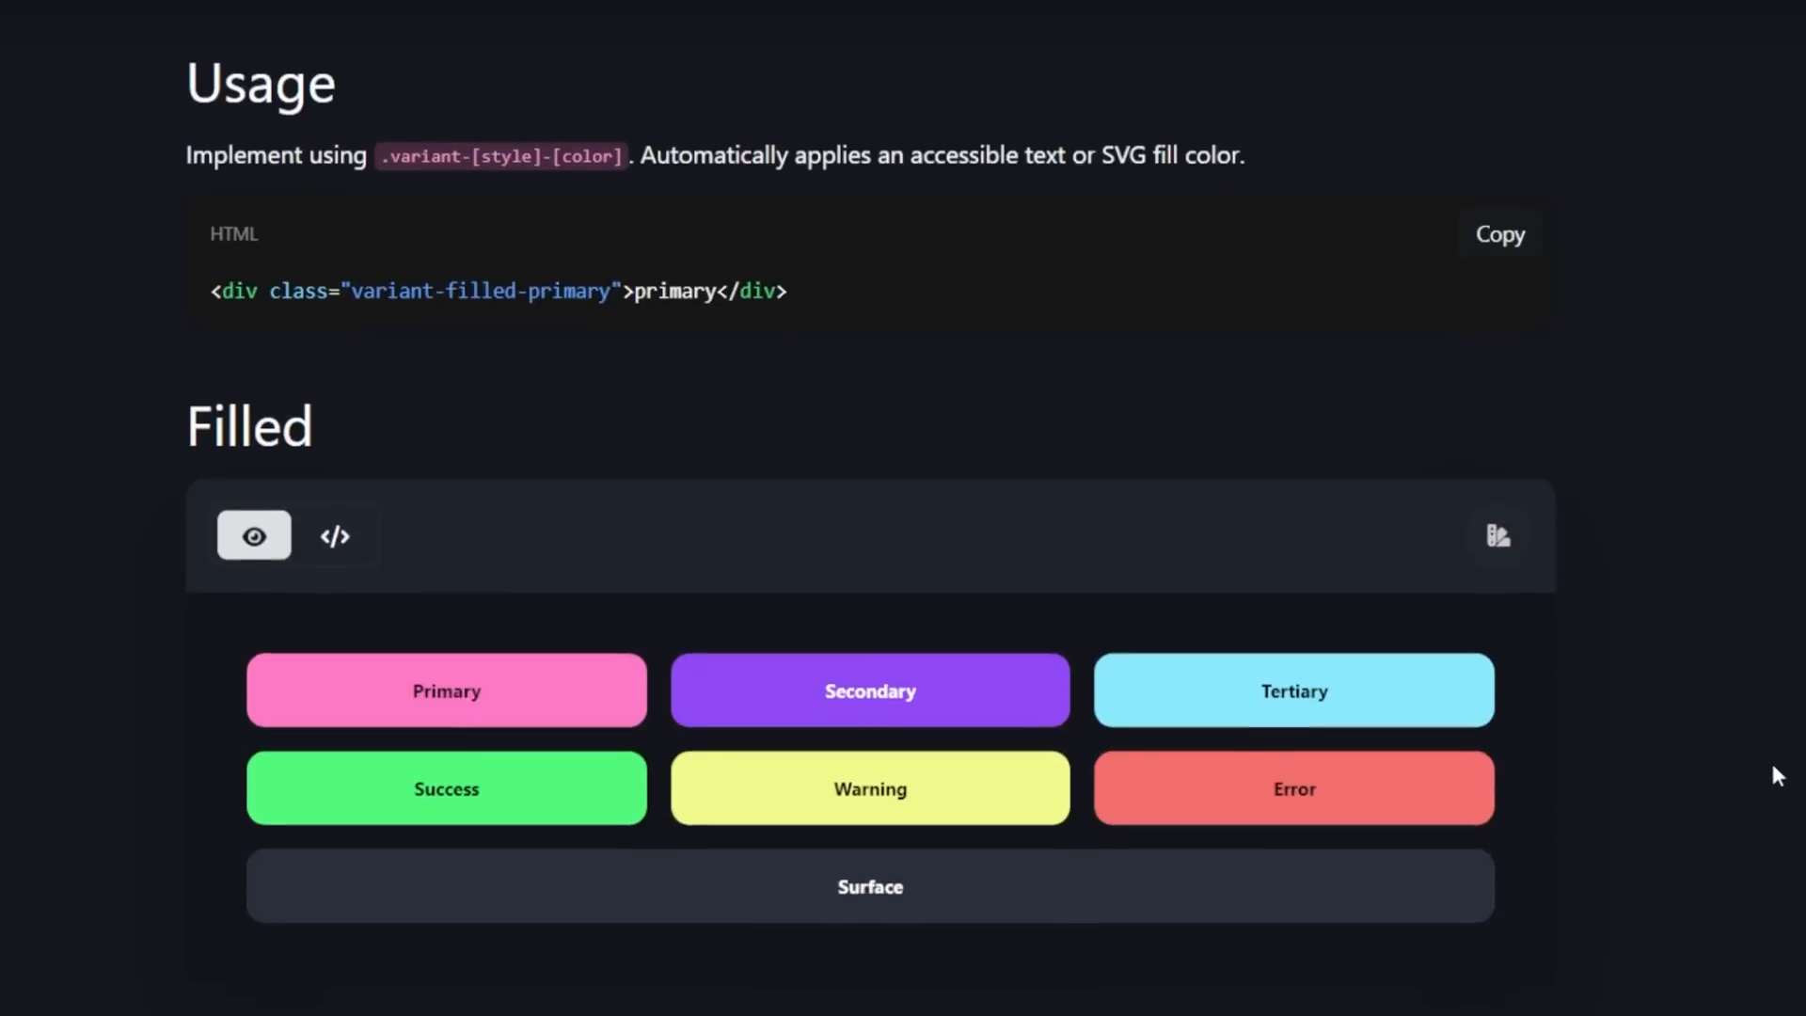
scroll(down, 3)
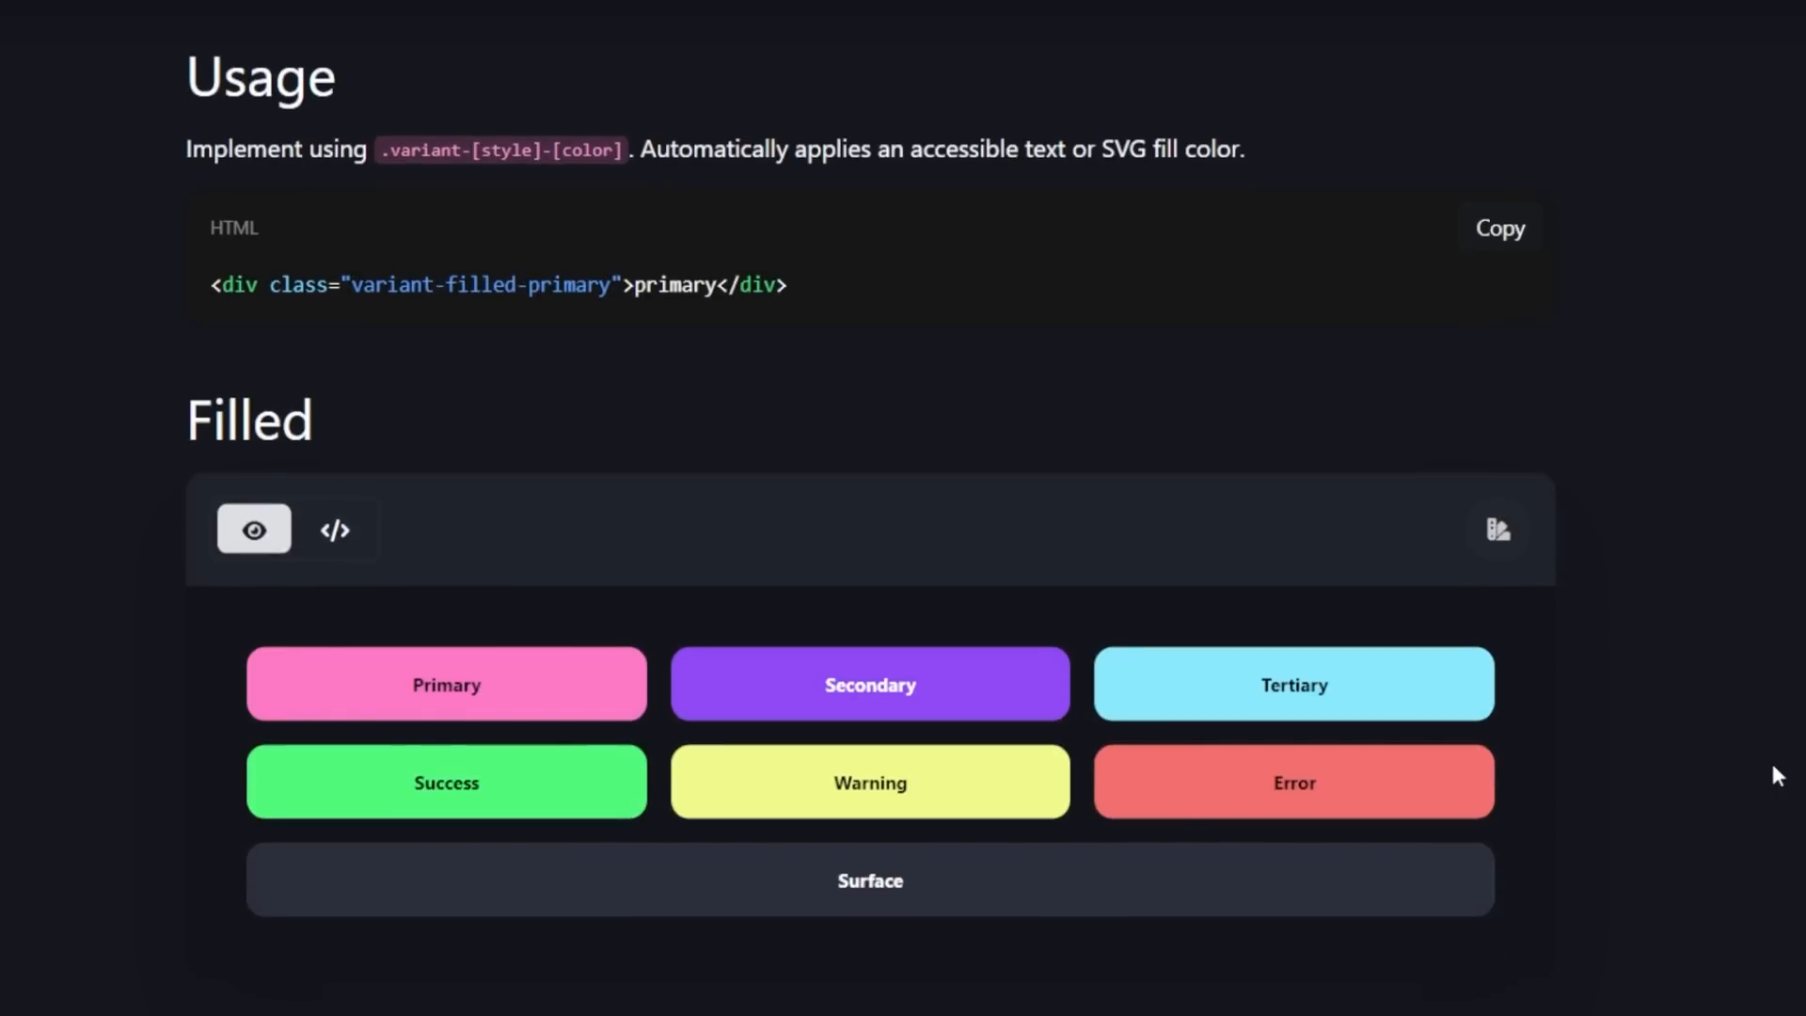
scroll(down, 3)
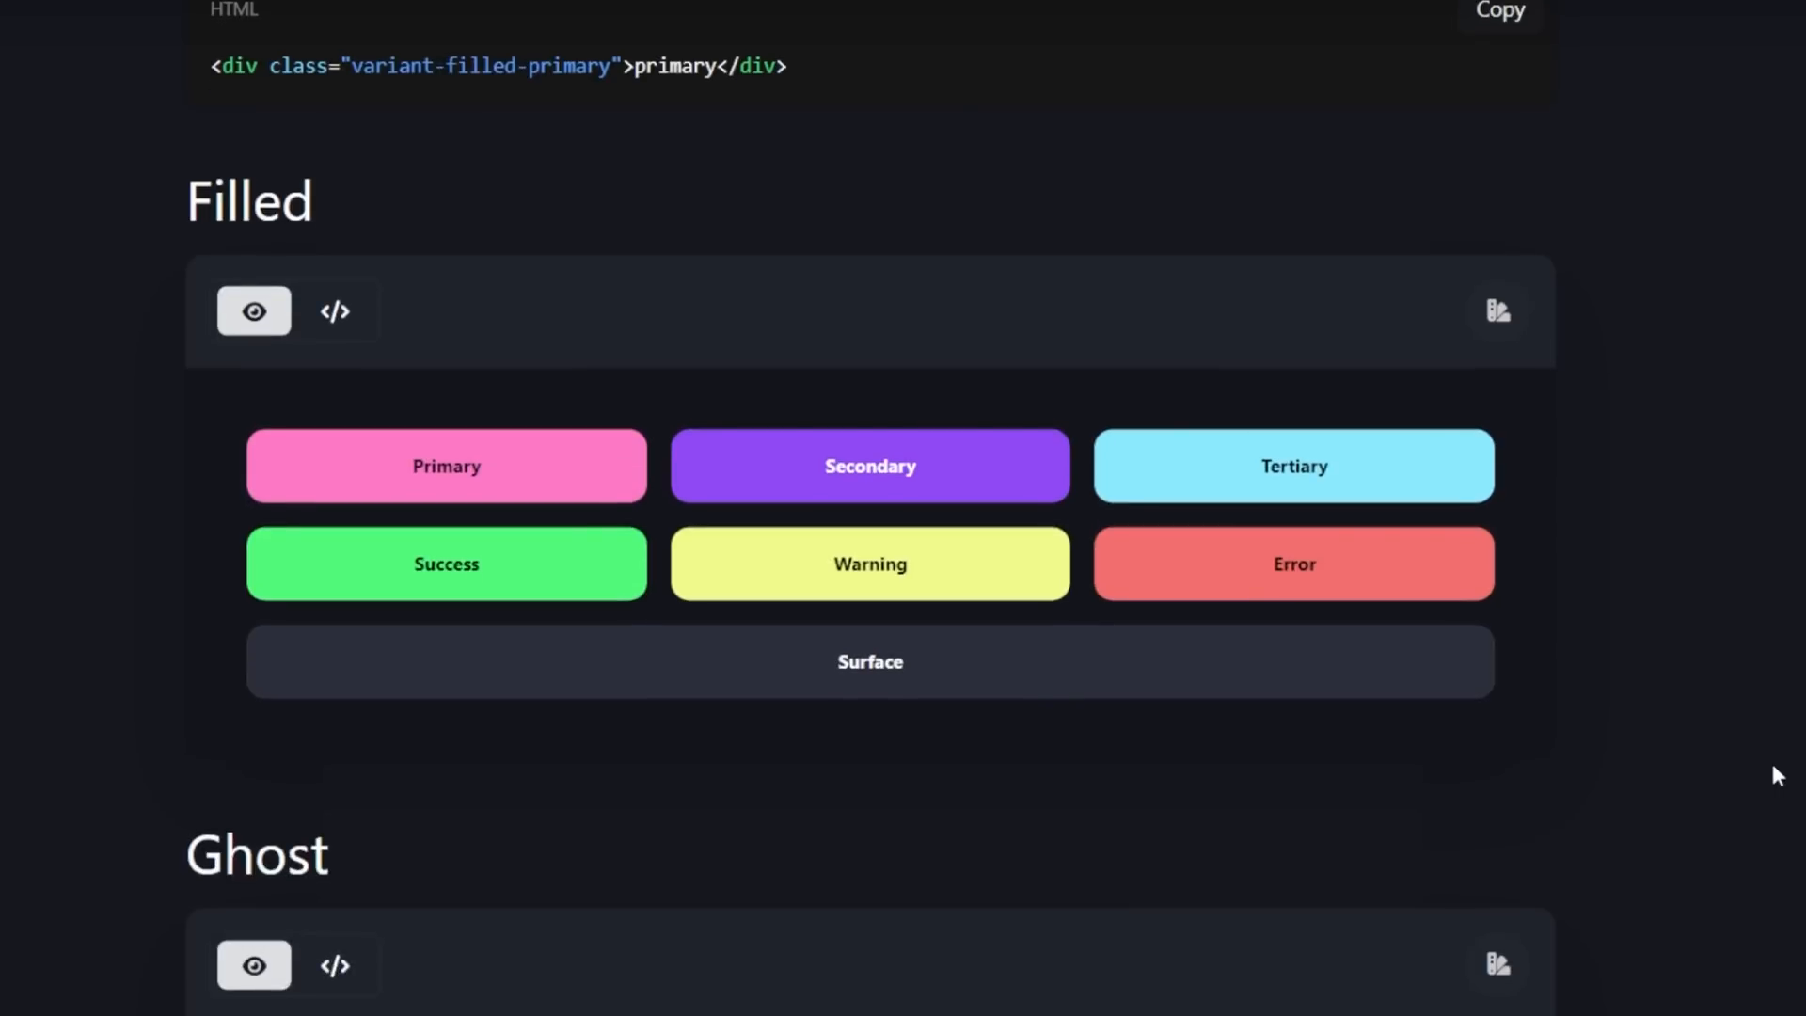
click(334, 311)
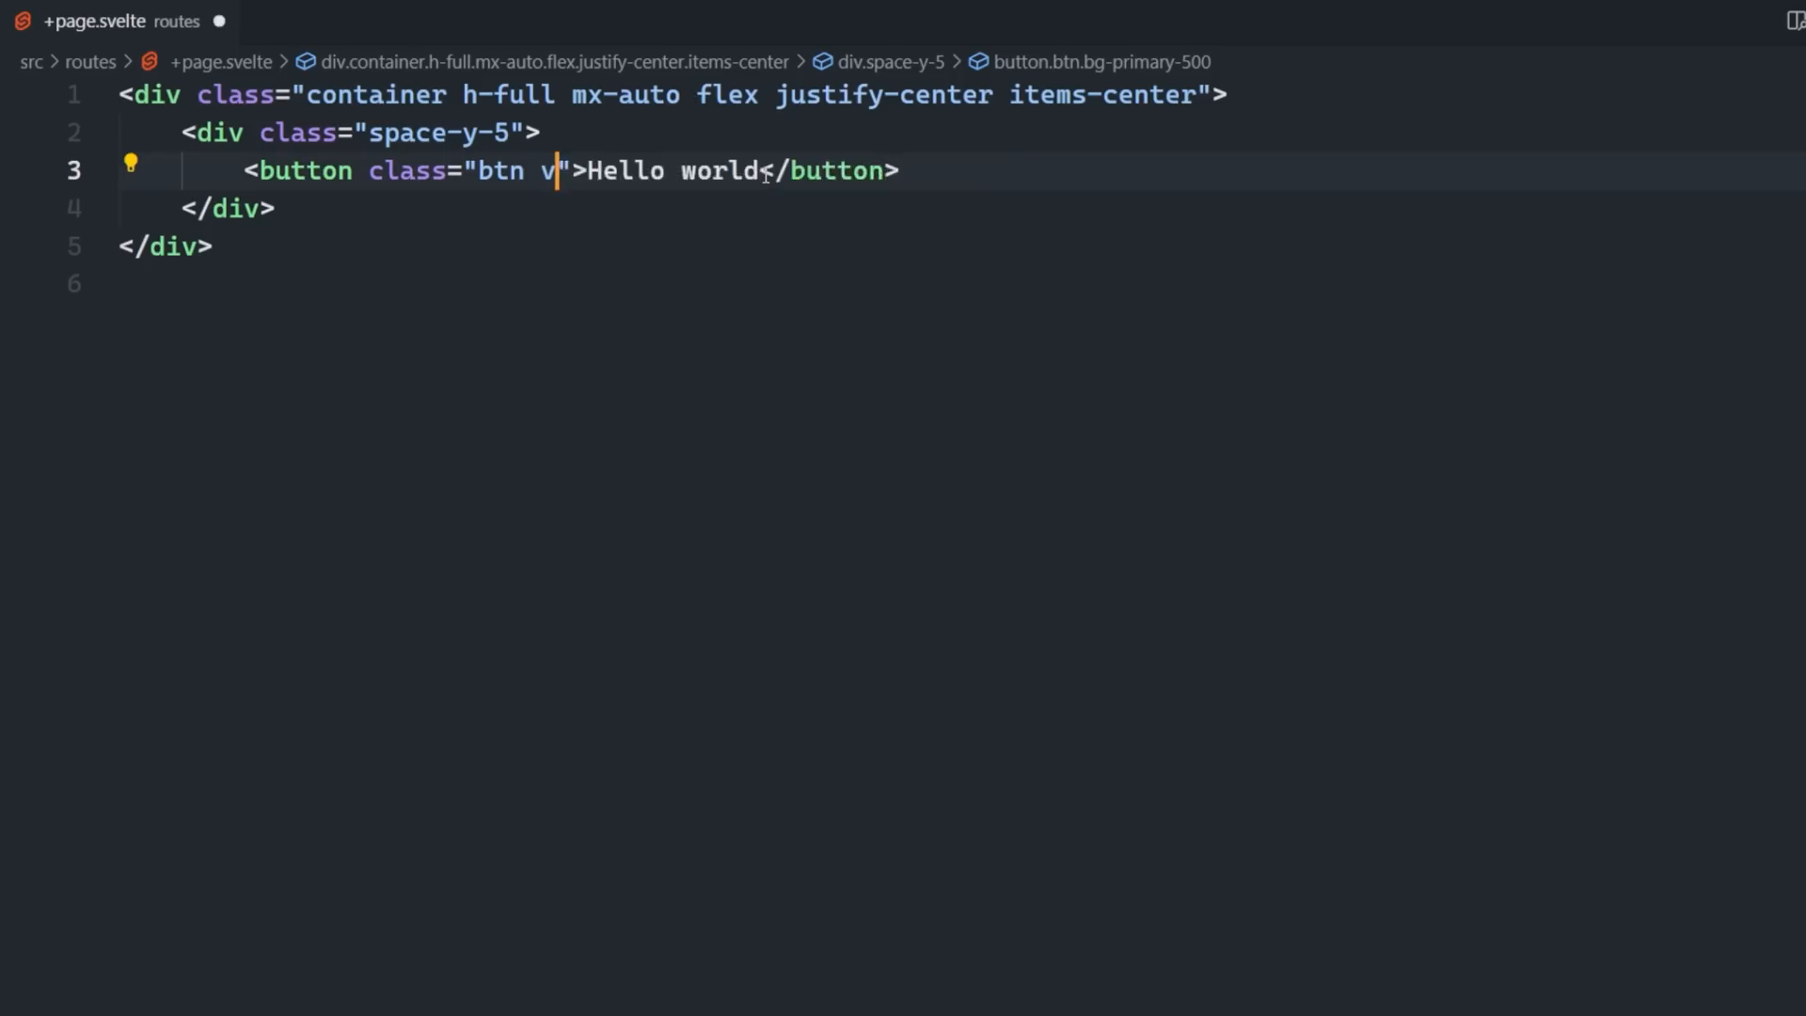
Change the button's class to variant-filled-secondary.
text(ariant-filled-primary)
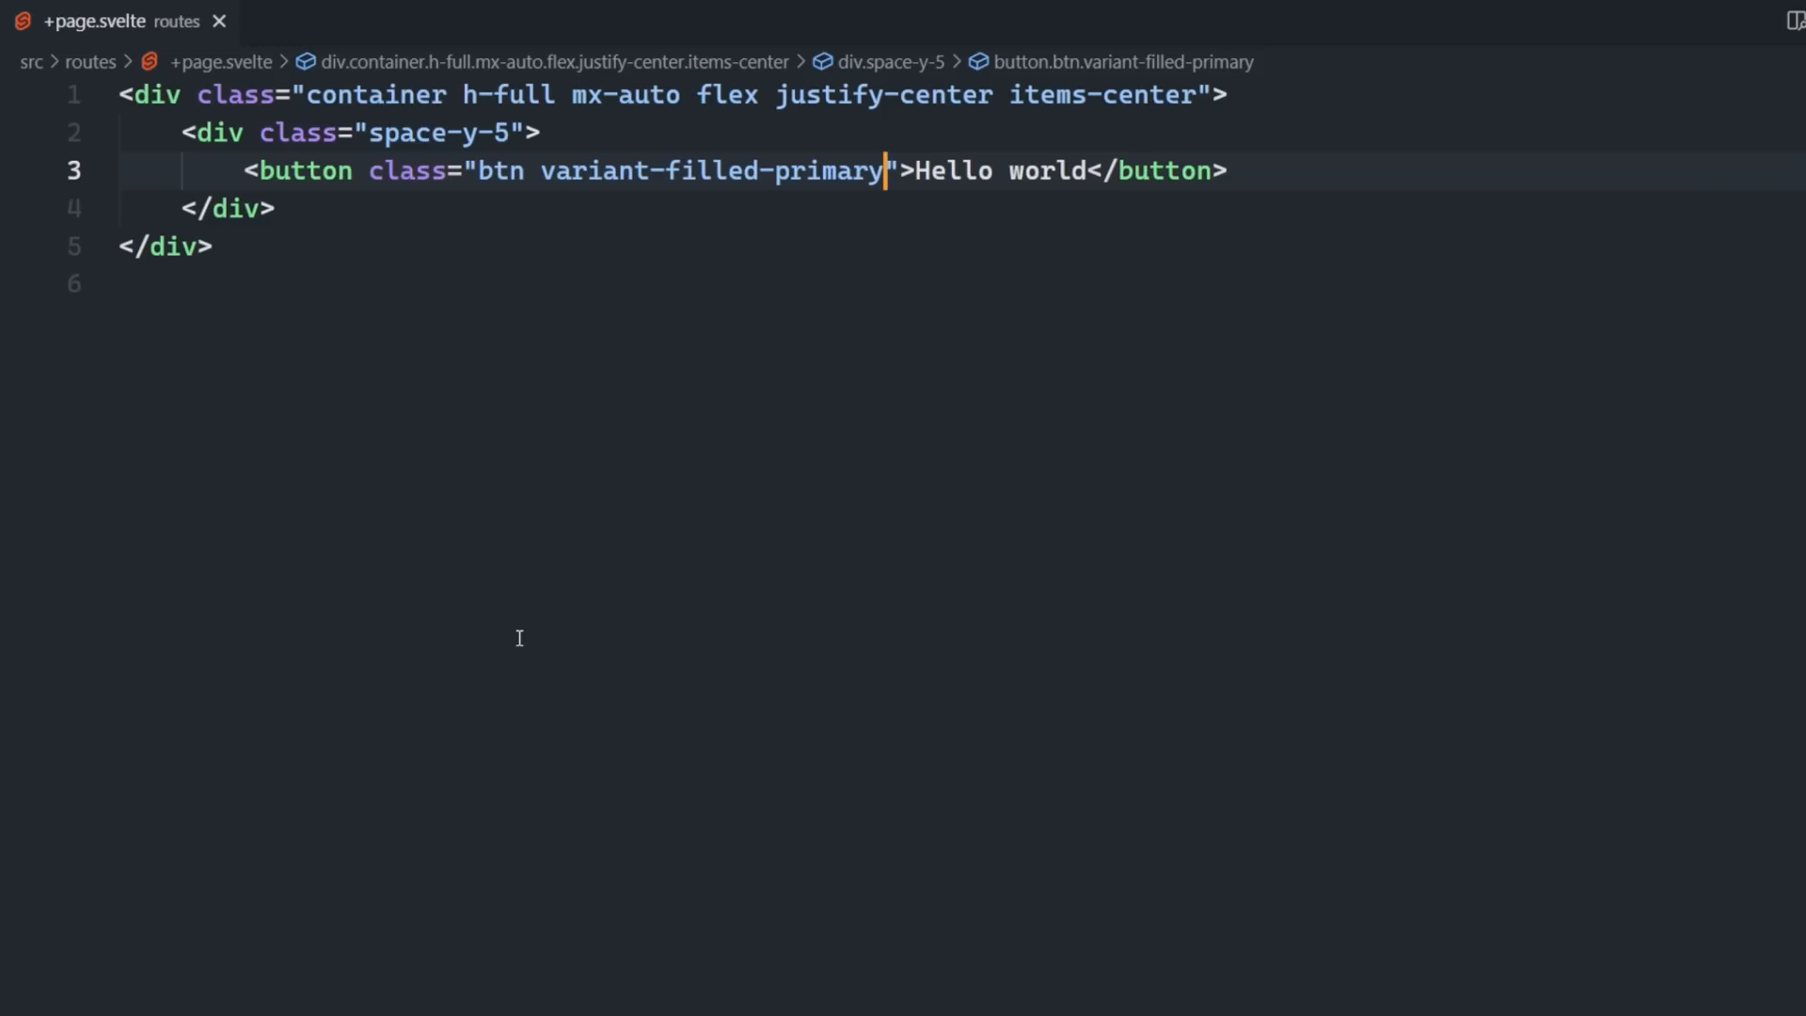
text(secondary)
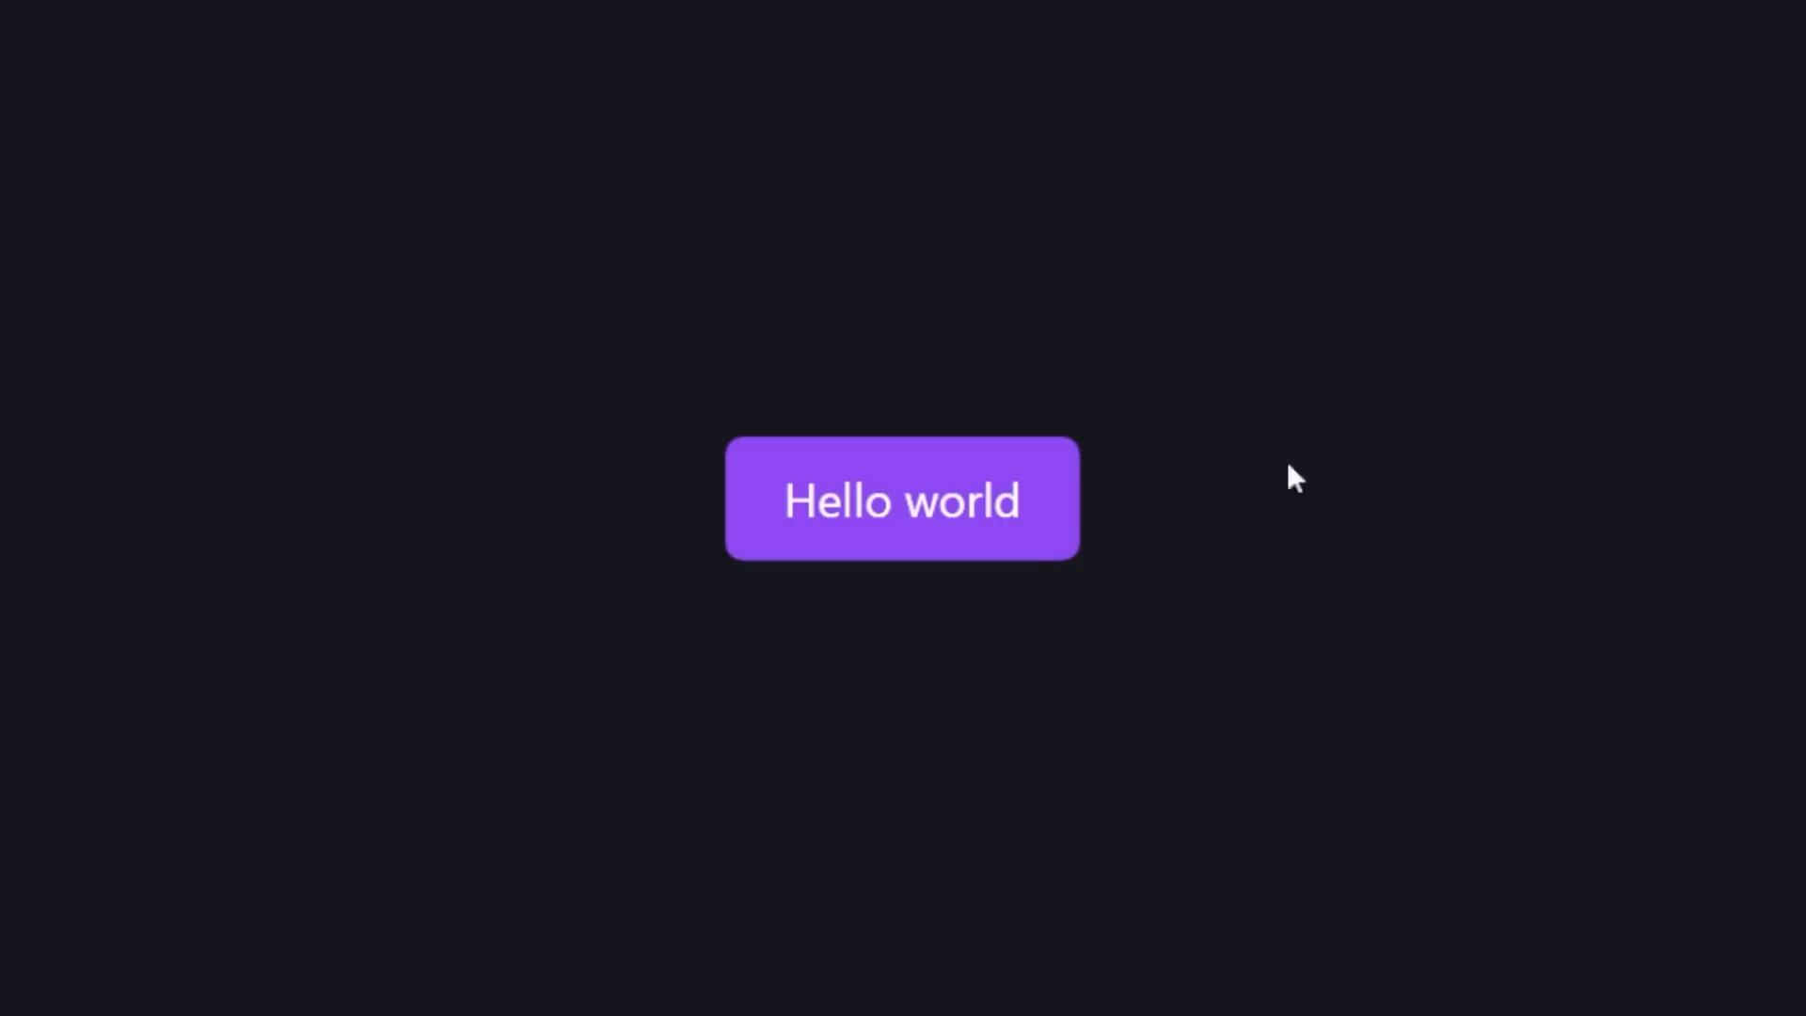
mouse_move(1601, 576)
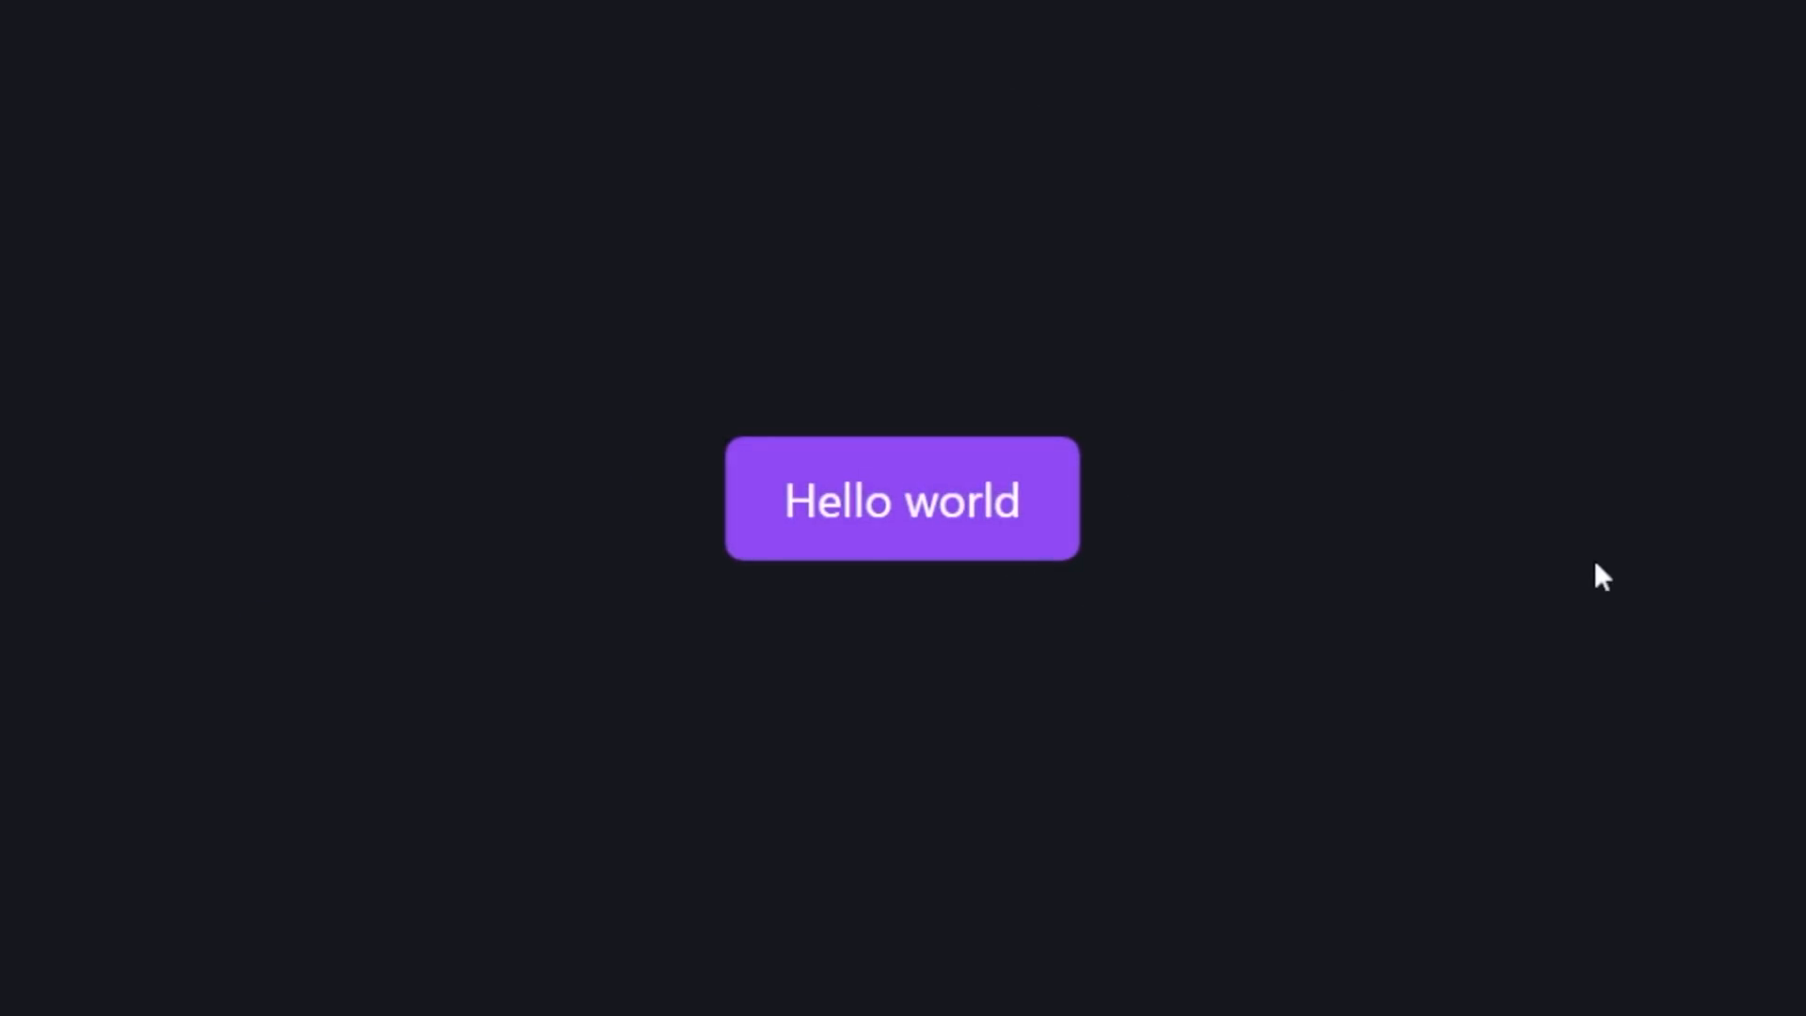
mouse_move(1656, 643)
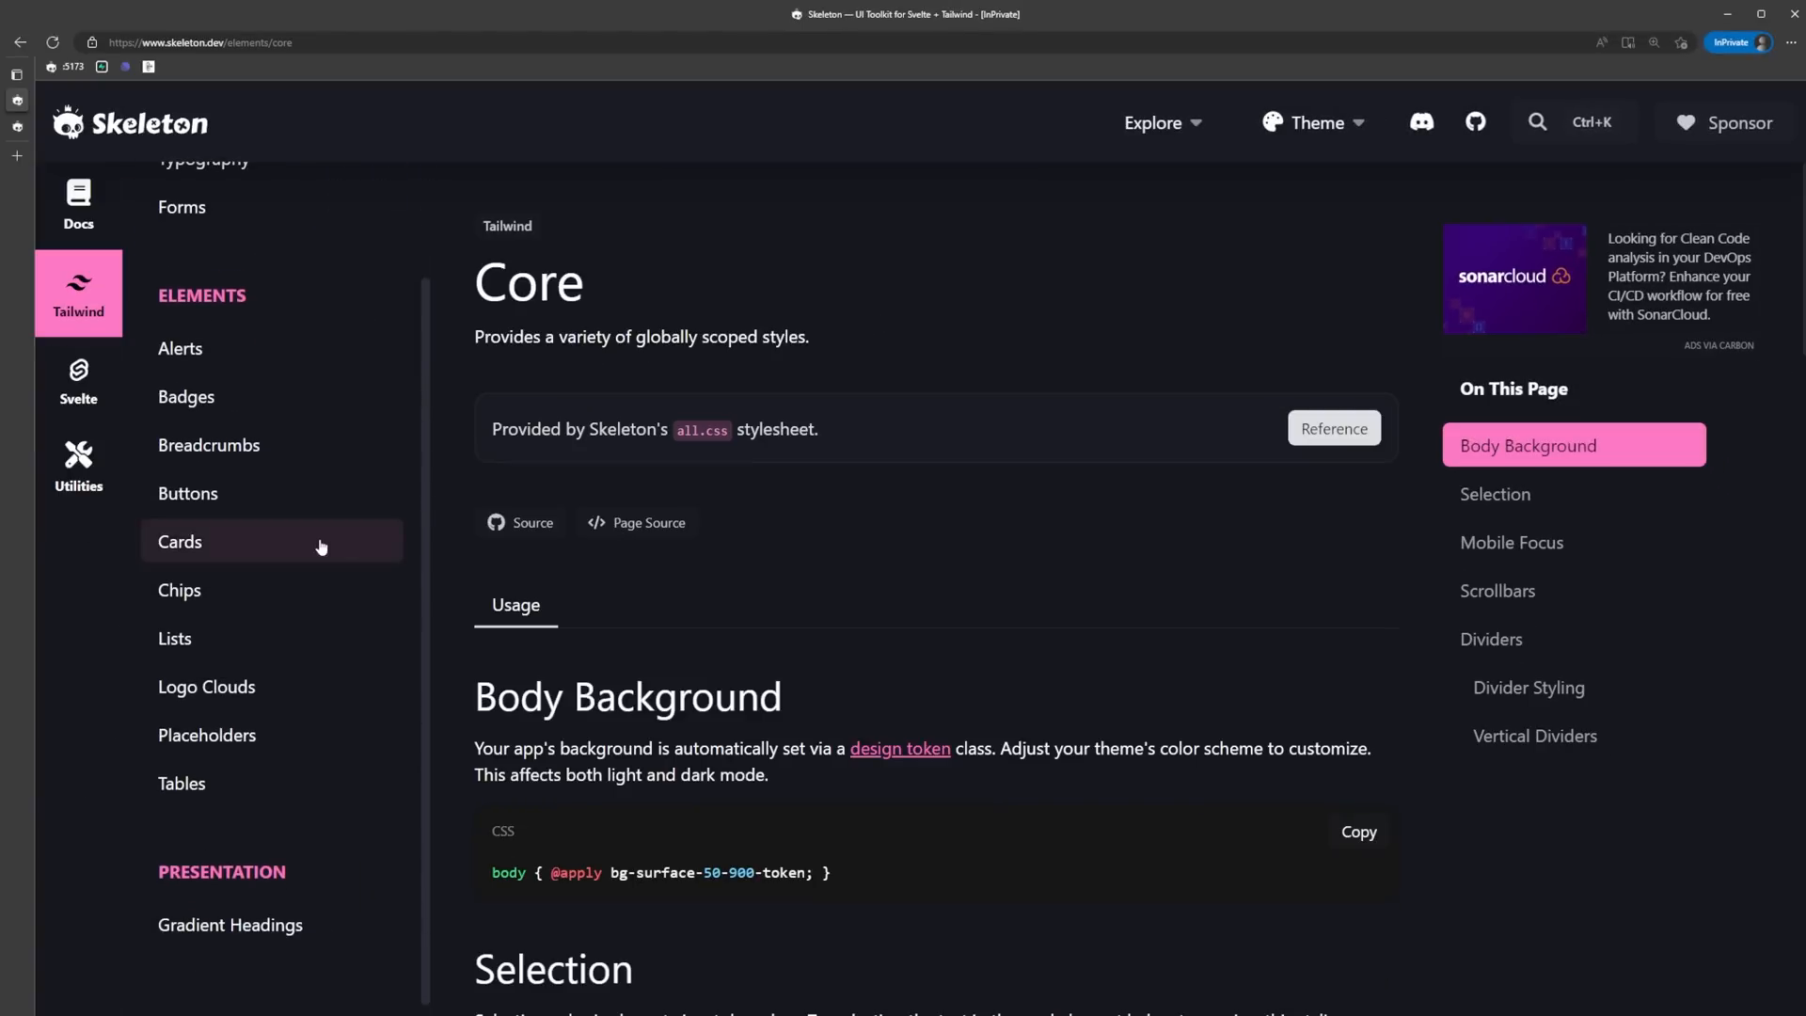
View the Cards docs page, its demo code and the card classes reference.
click(179, 542)
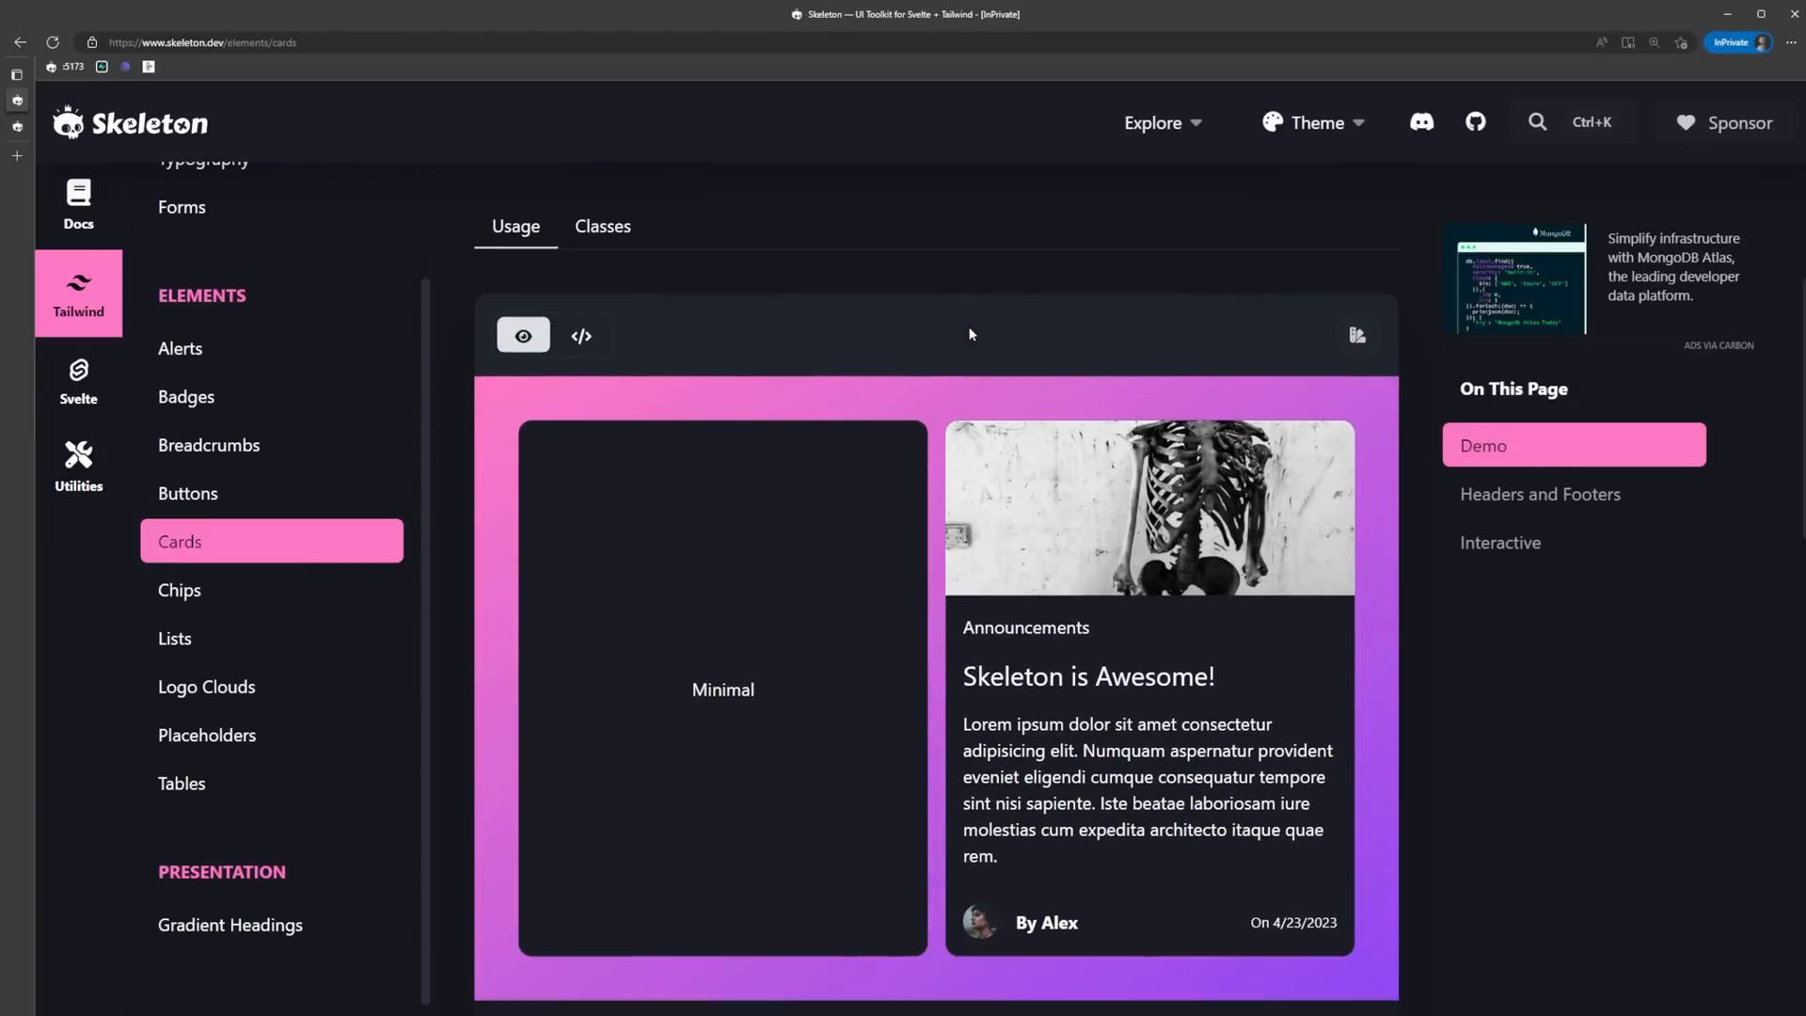
scroll(down, 3)
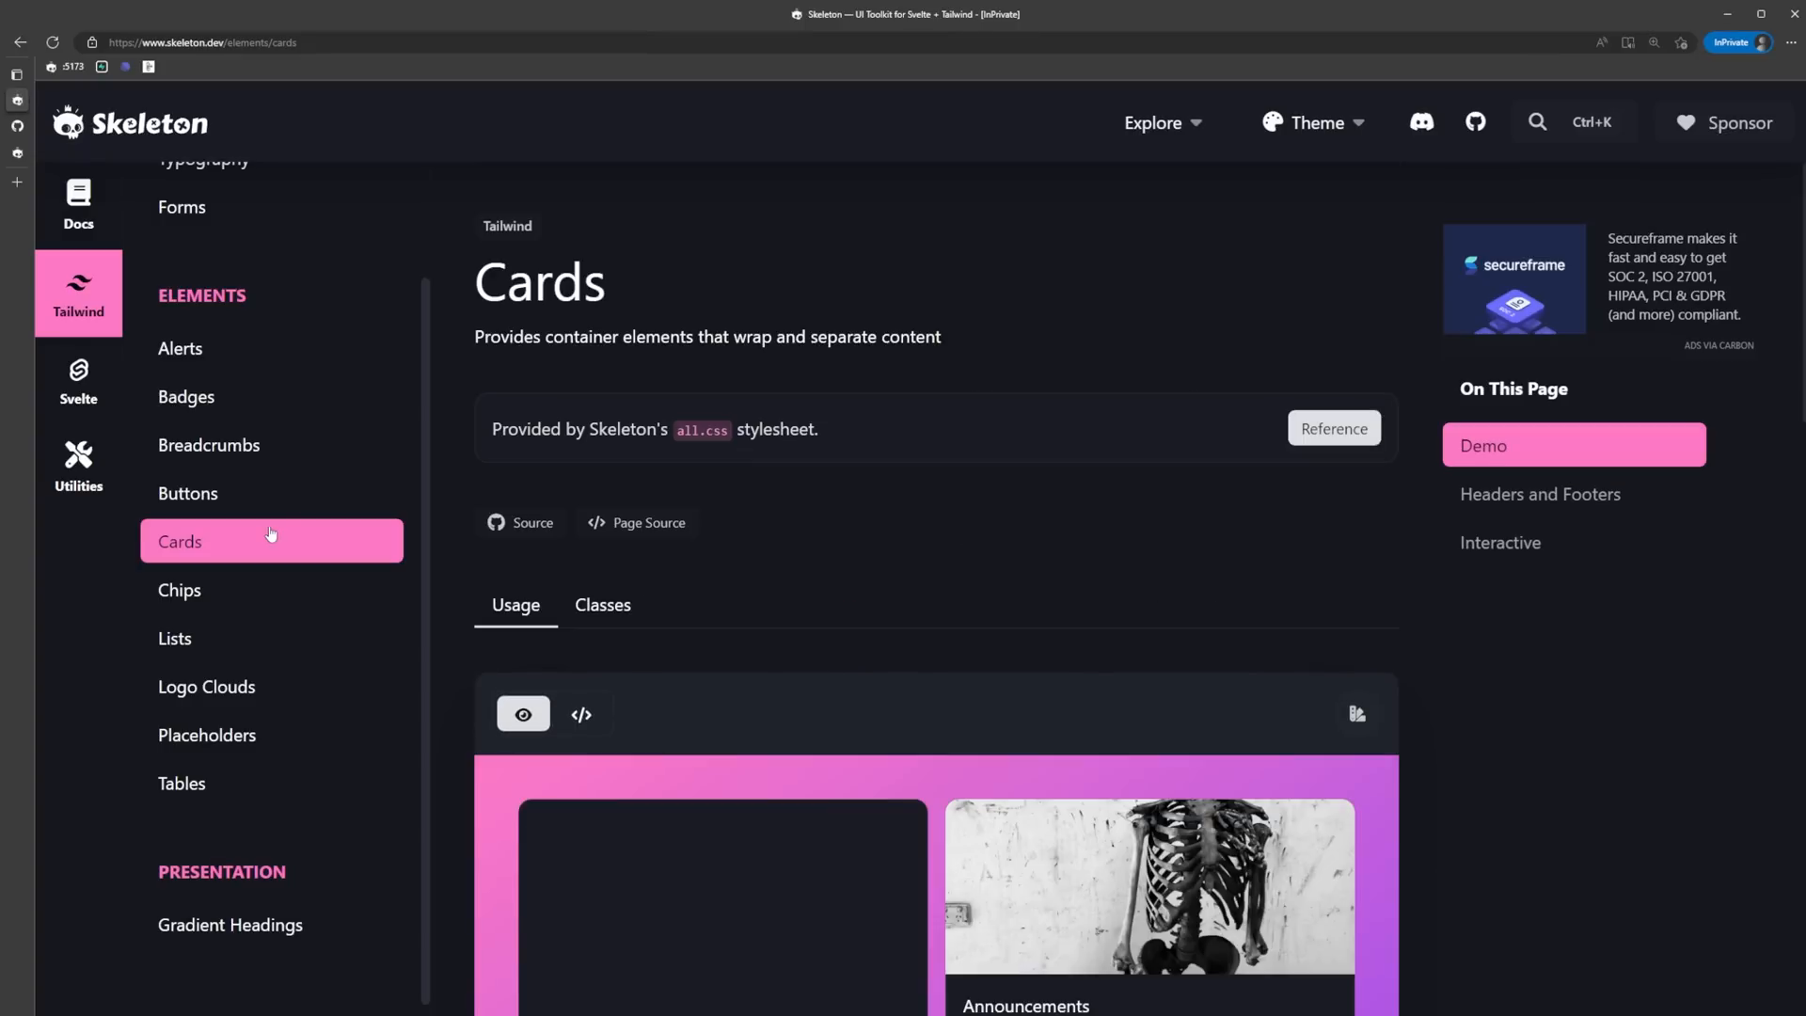
scroll(down, 3)
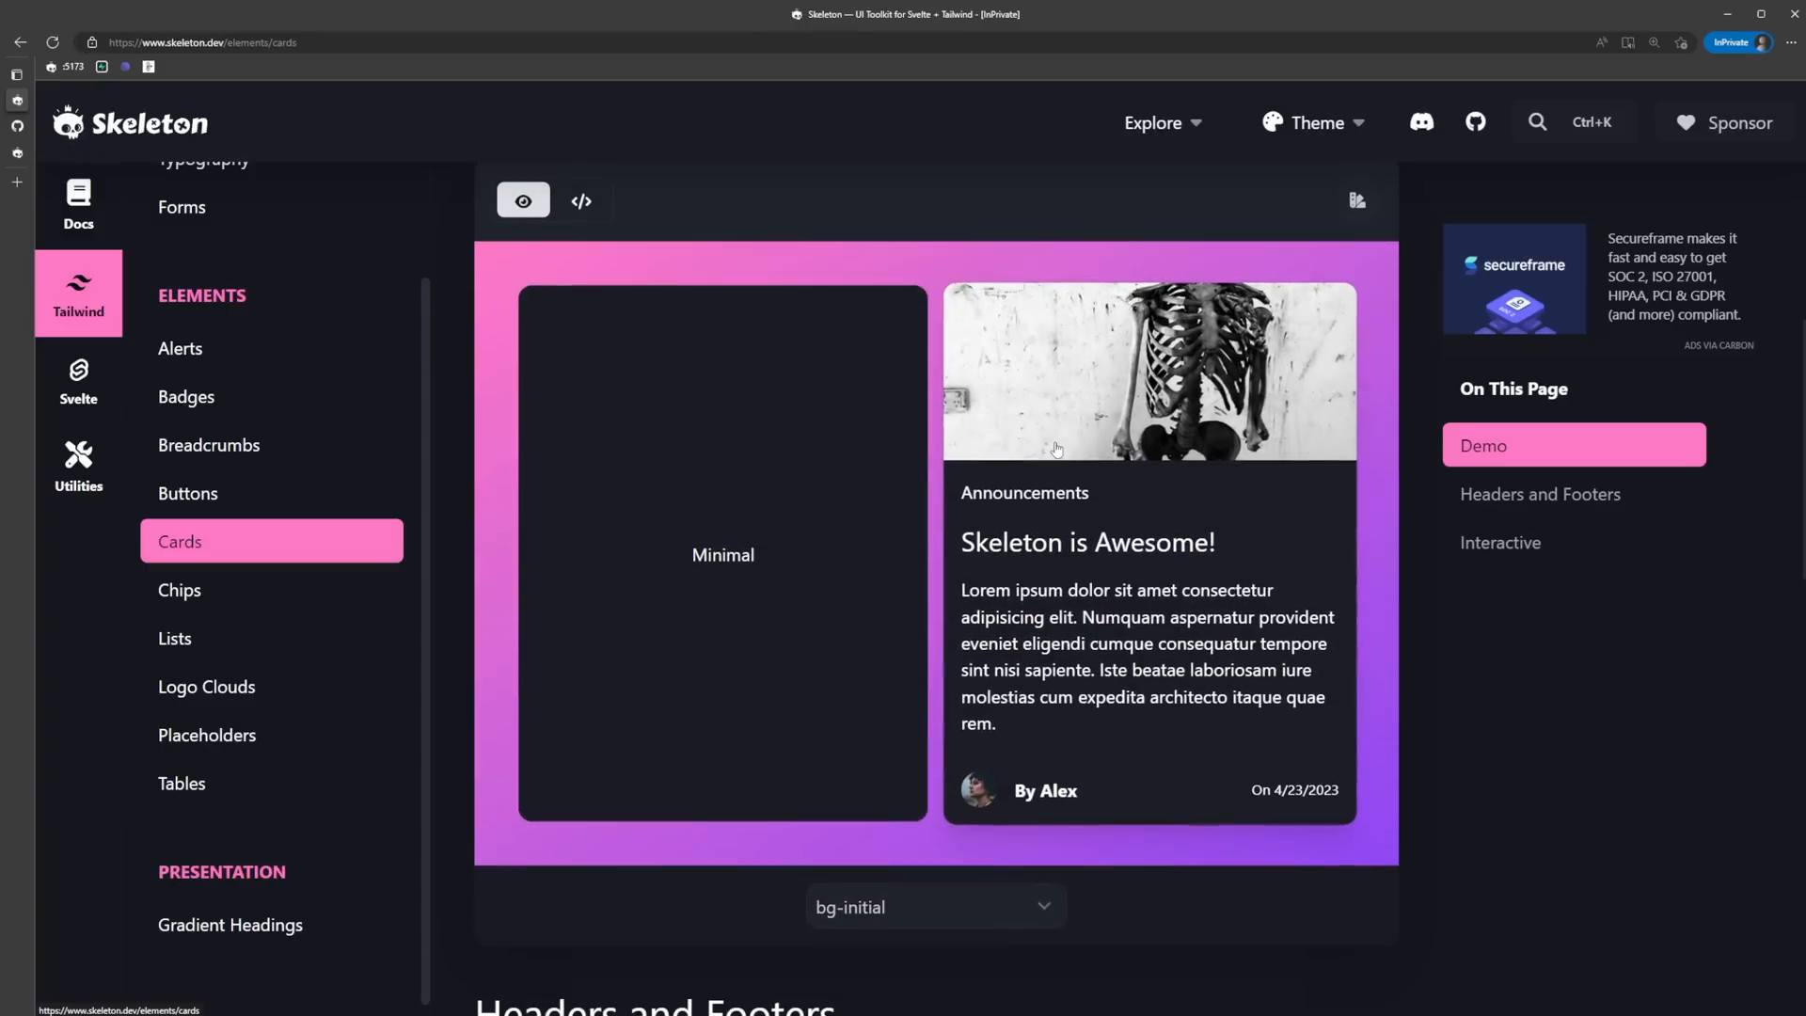
click(933, 907)
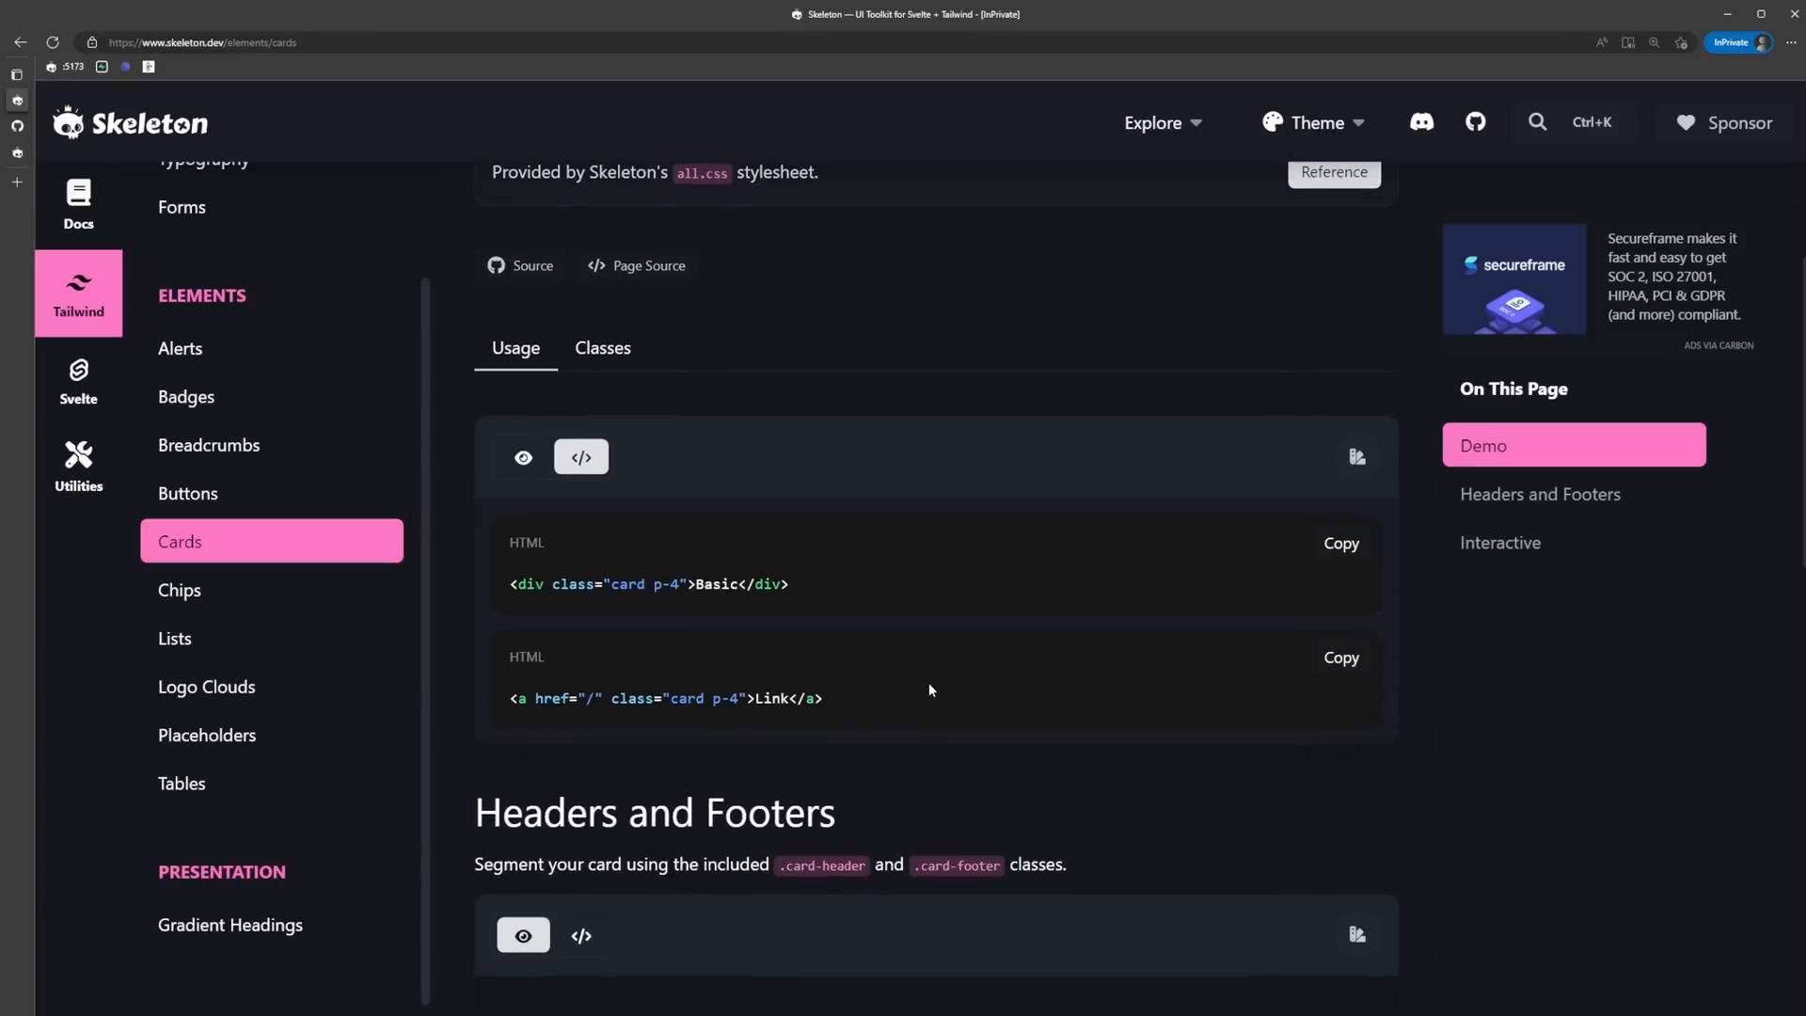
scroll(down, 3)
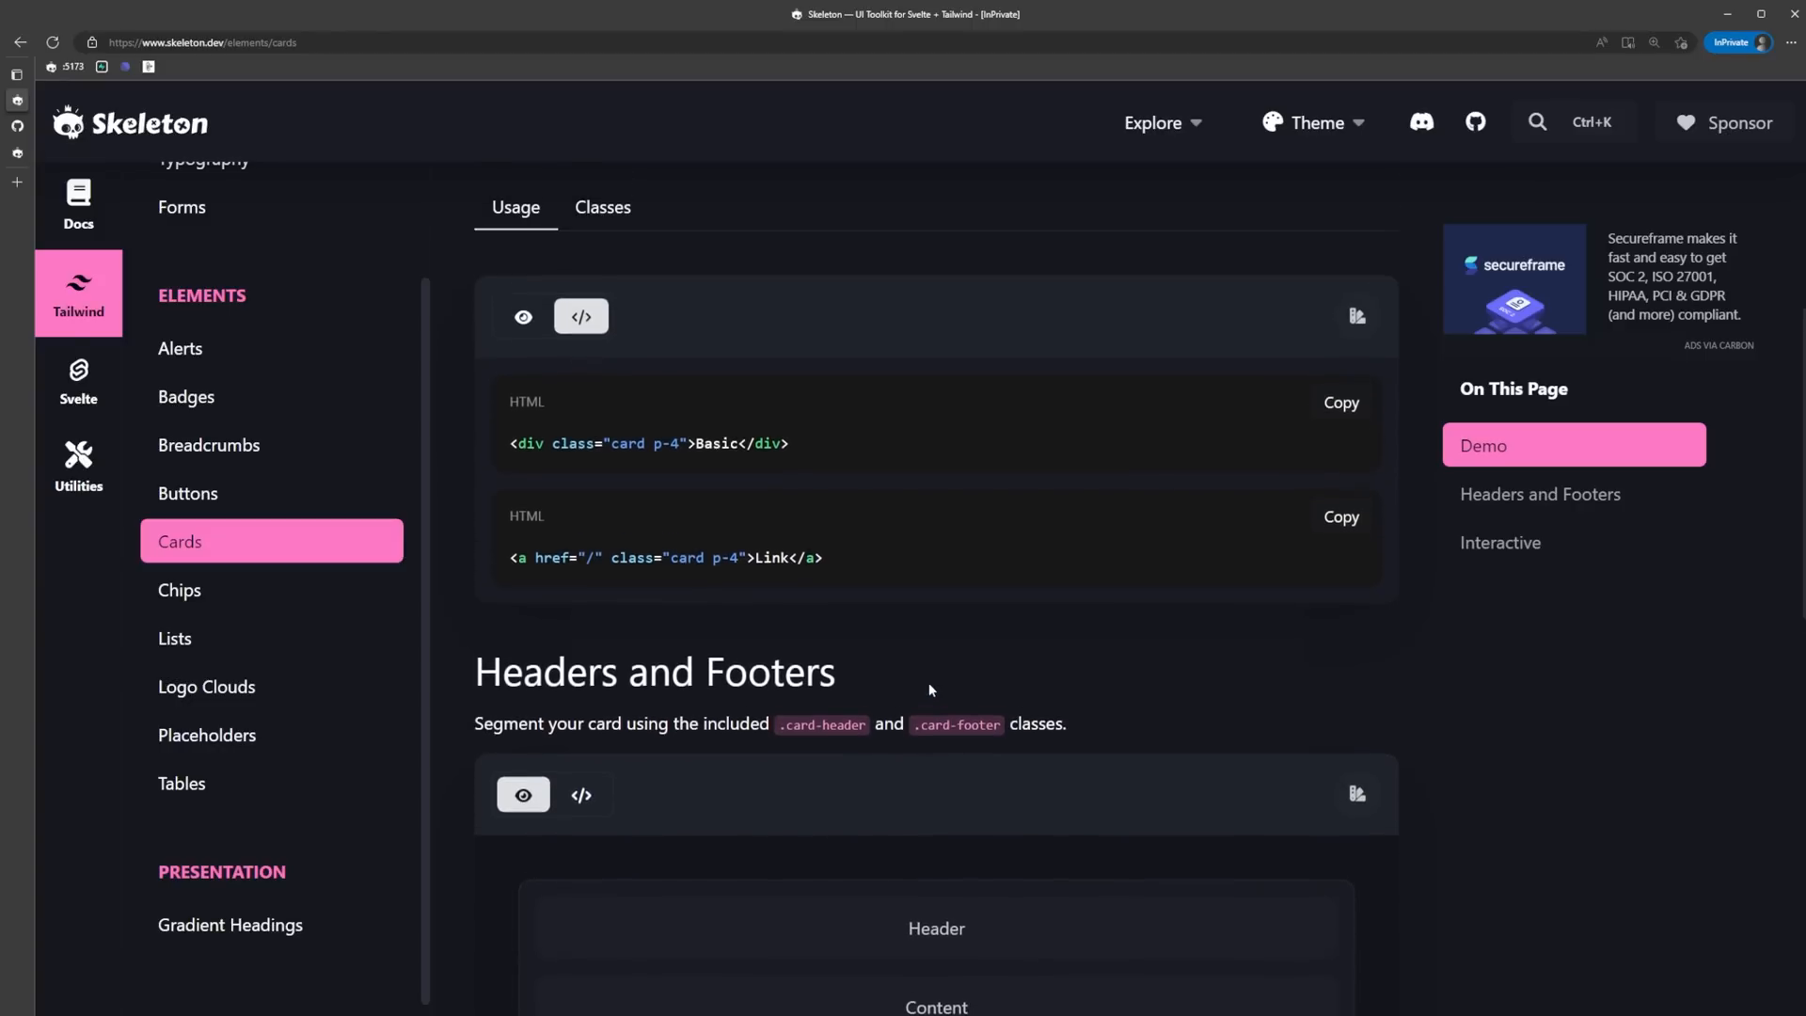
scroll(up, 3)
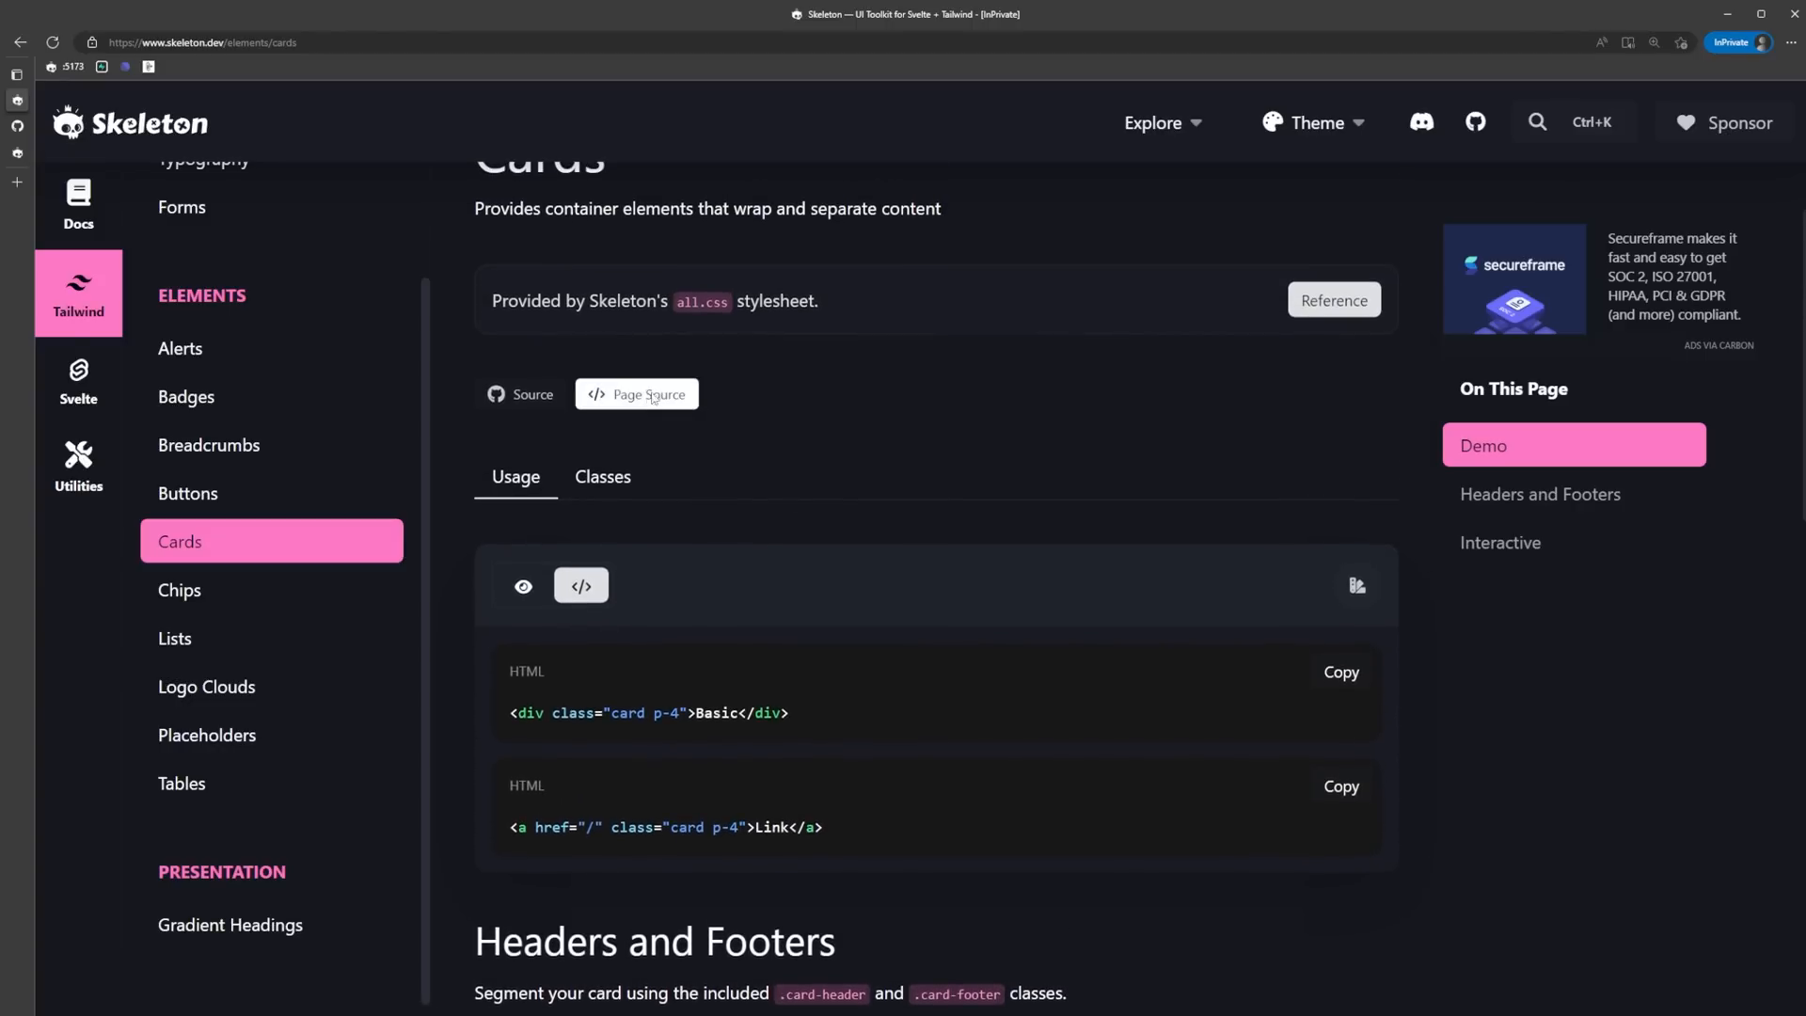
click(637, 394)
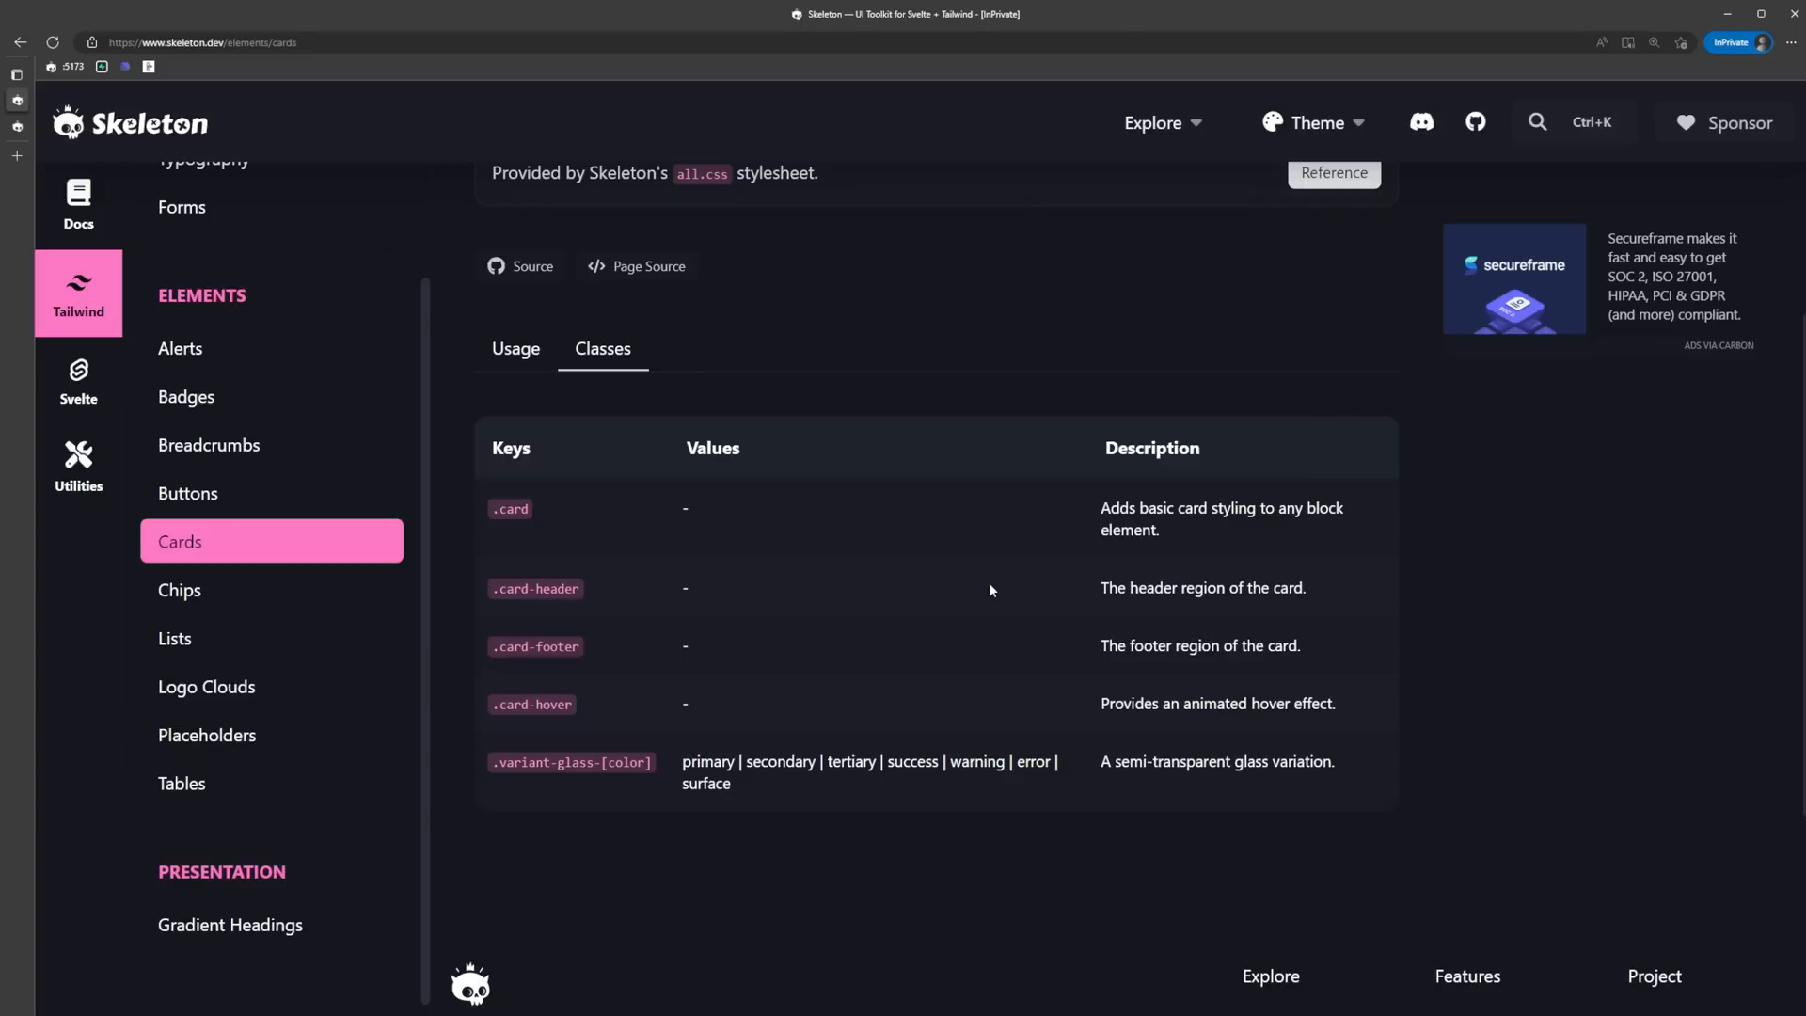
mouse_move(271, 590)
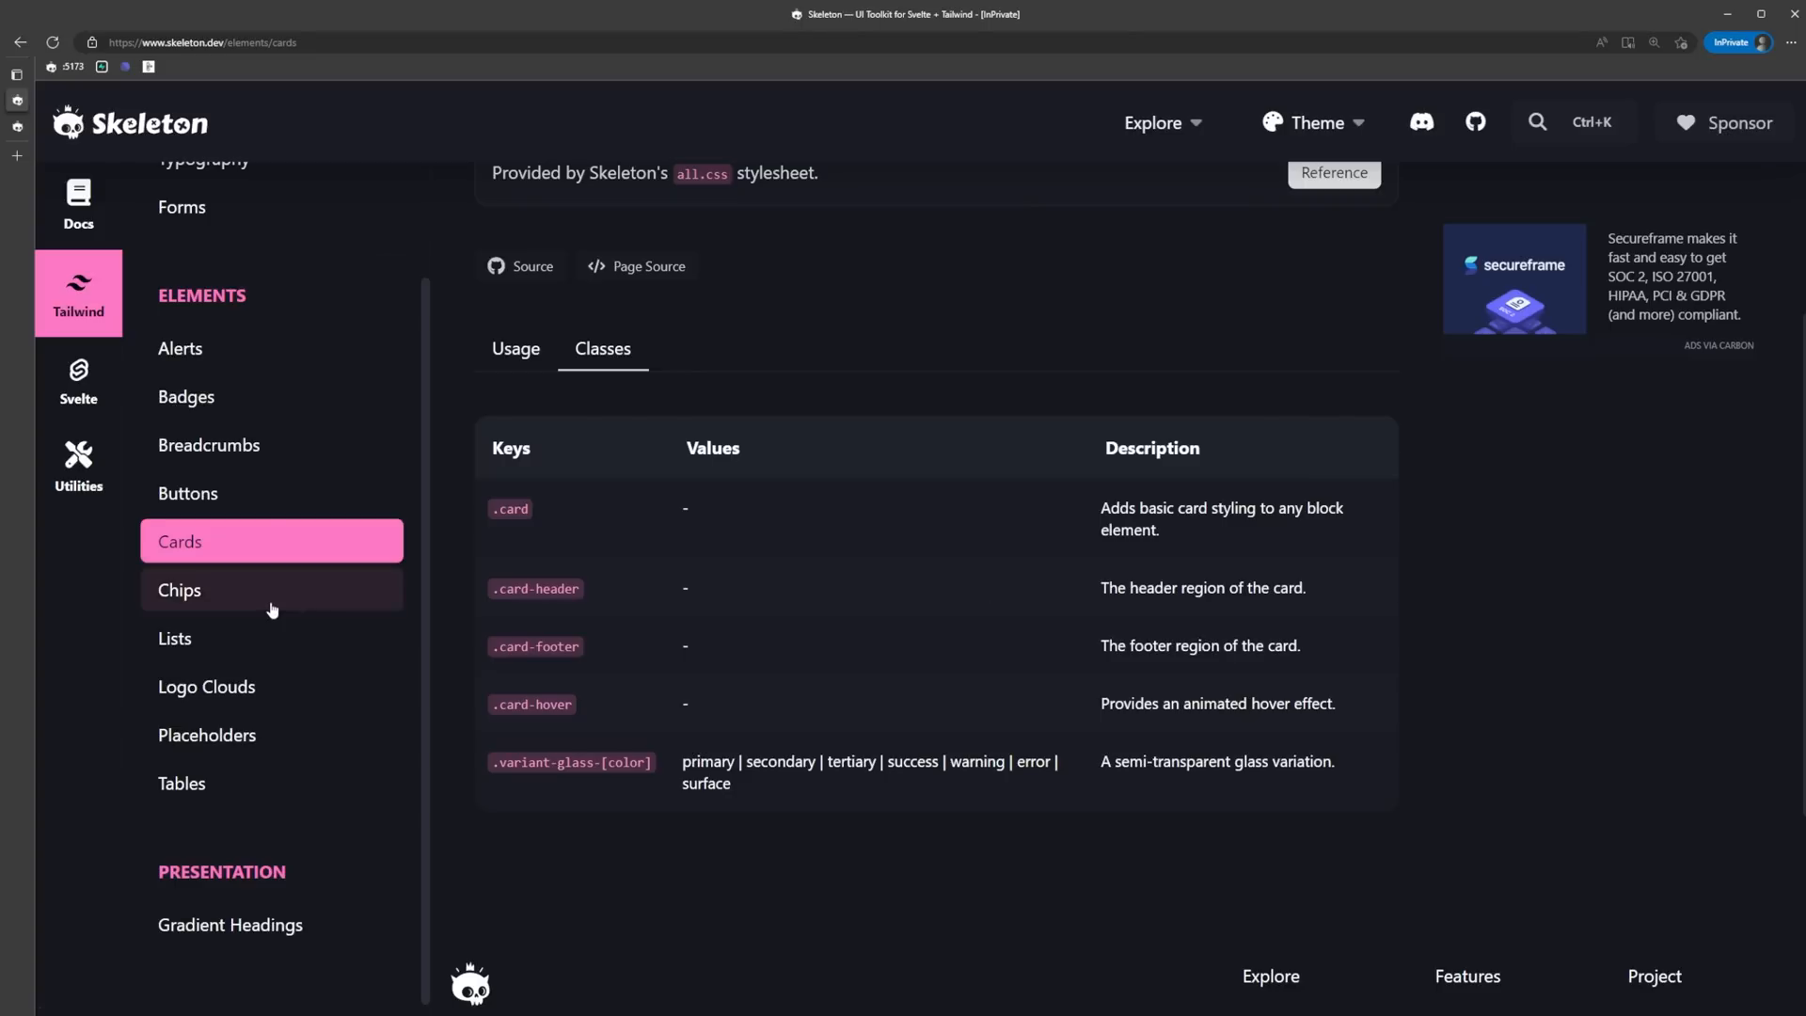
Open the Chips docs page and scroll through its chip examples.
click(180, 590)
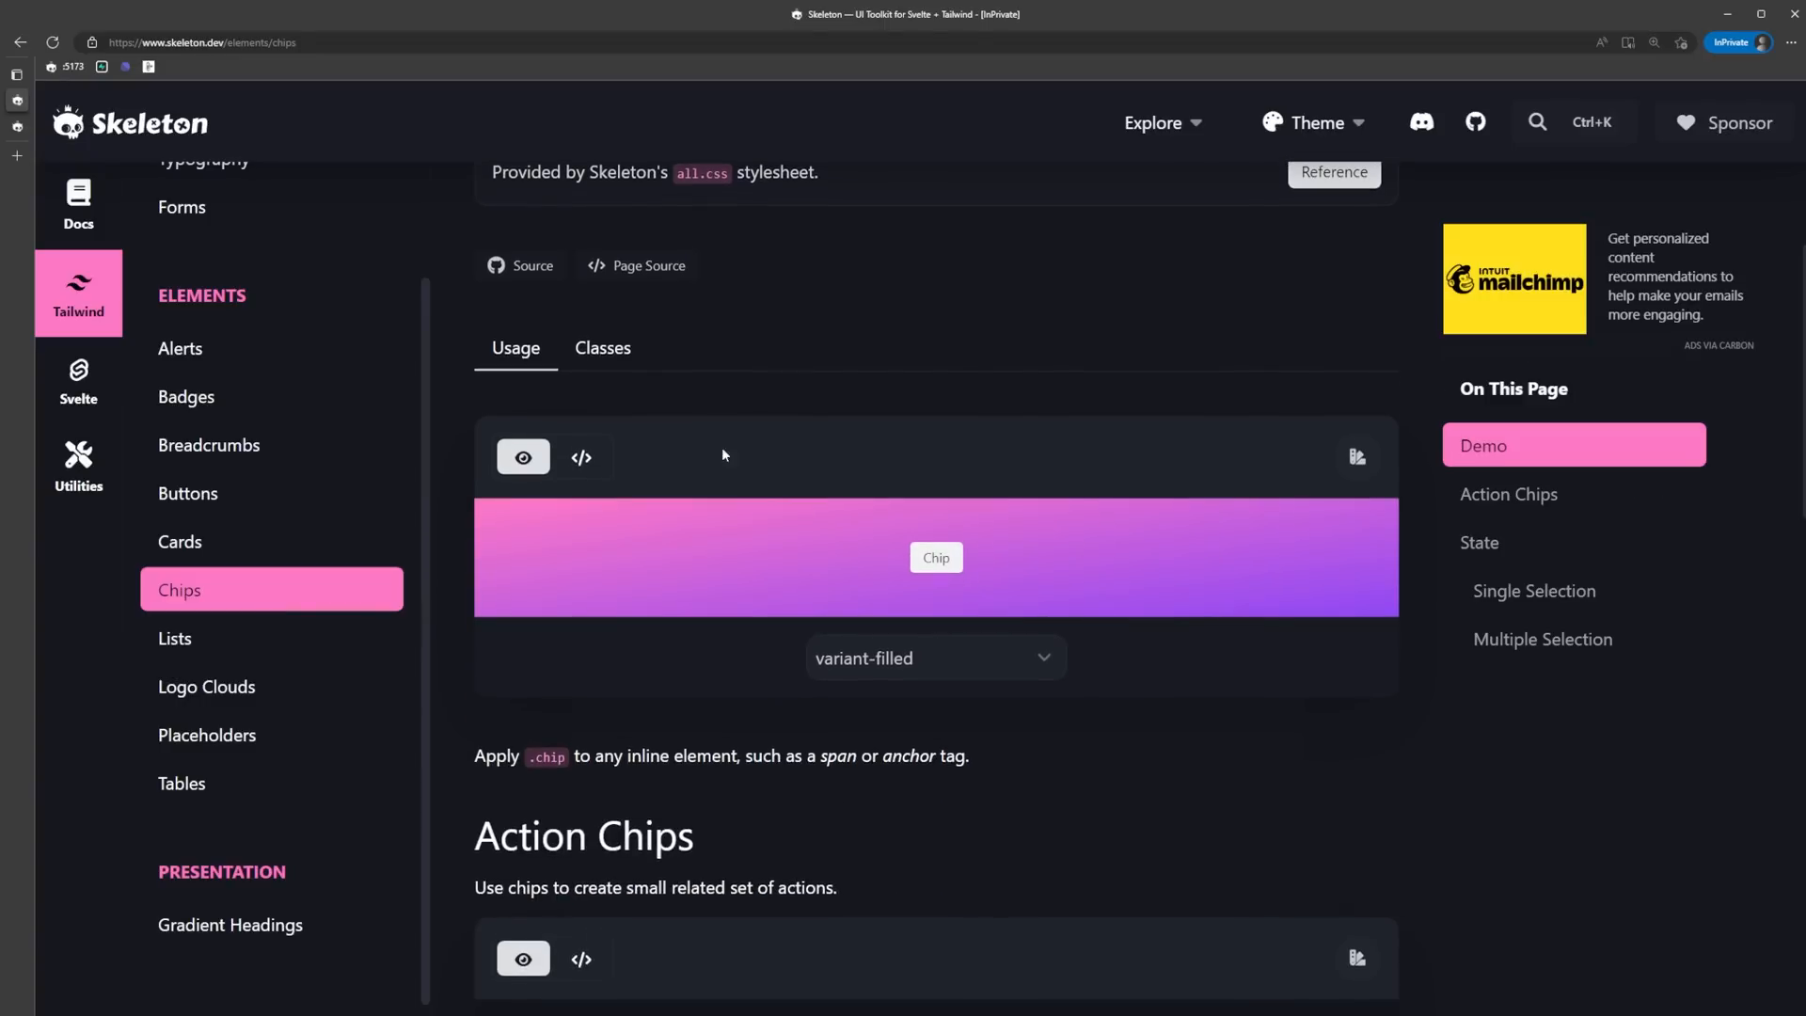
scroll(down, 3)
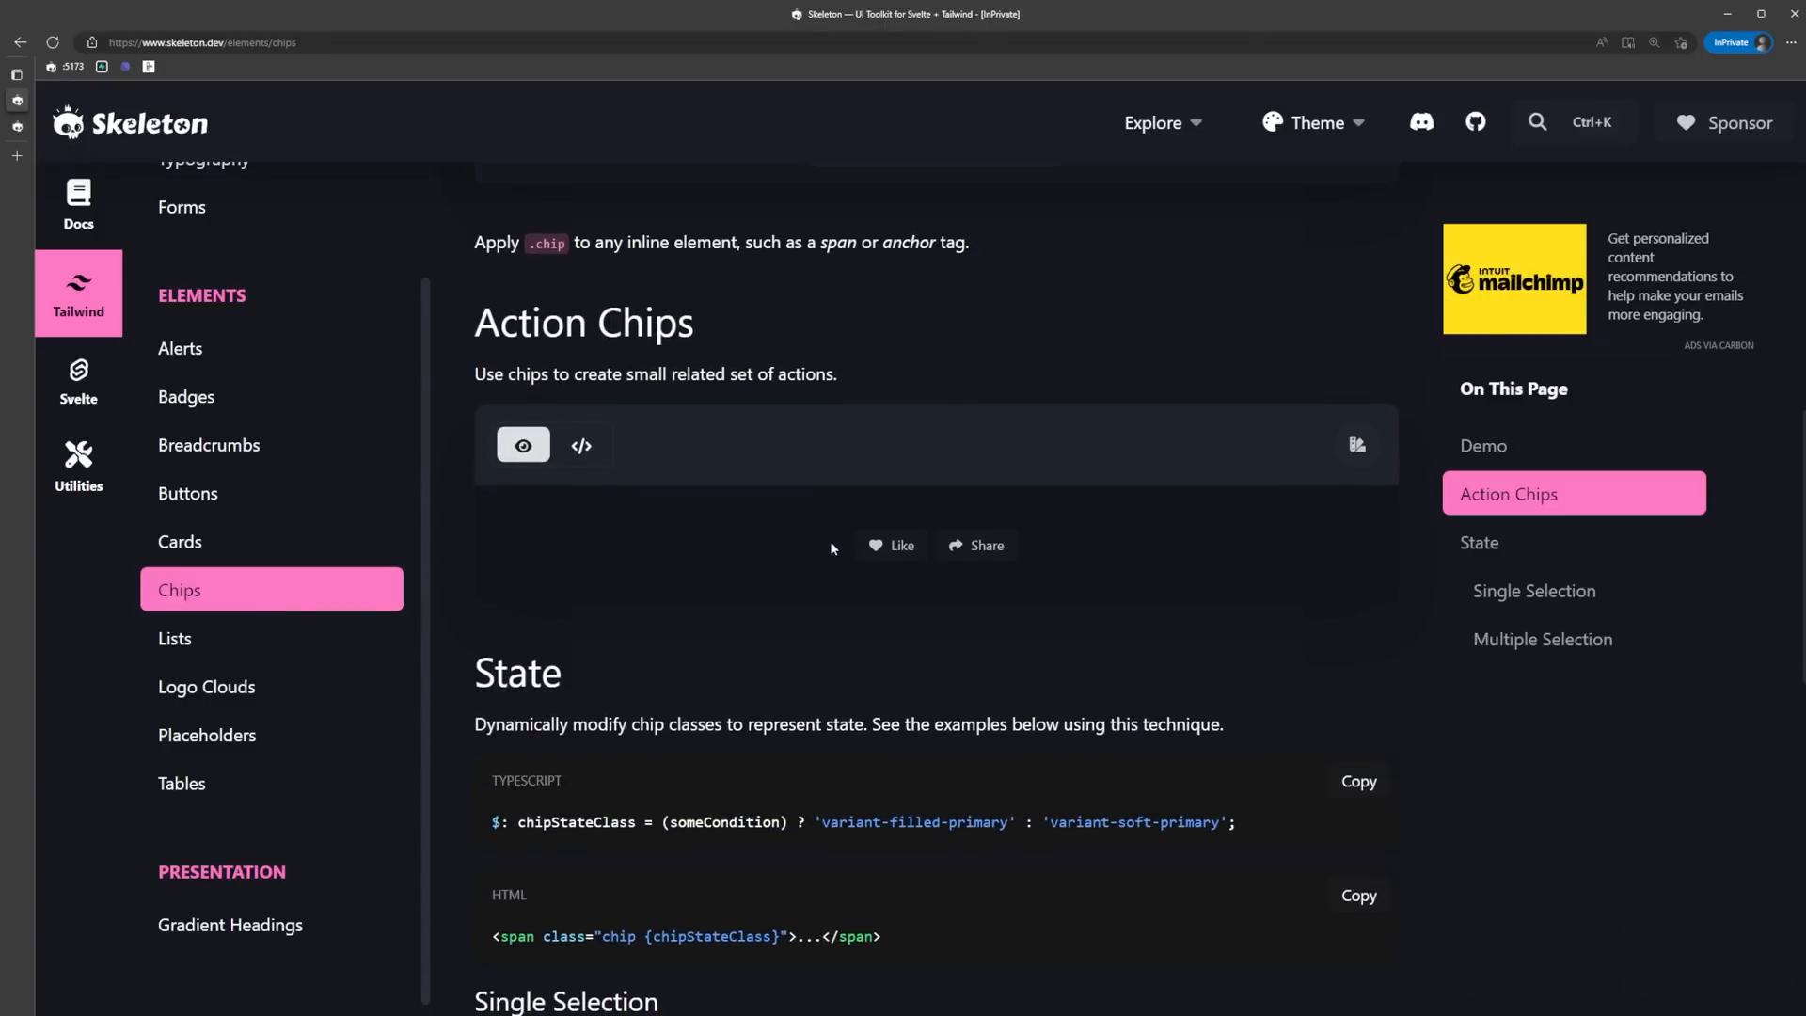
scroll(down, 3)
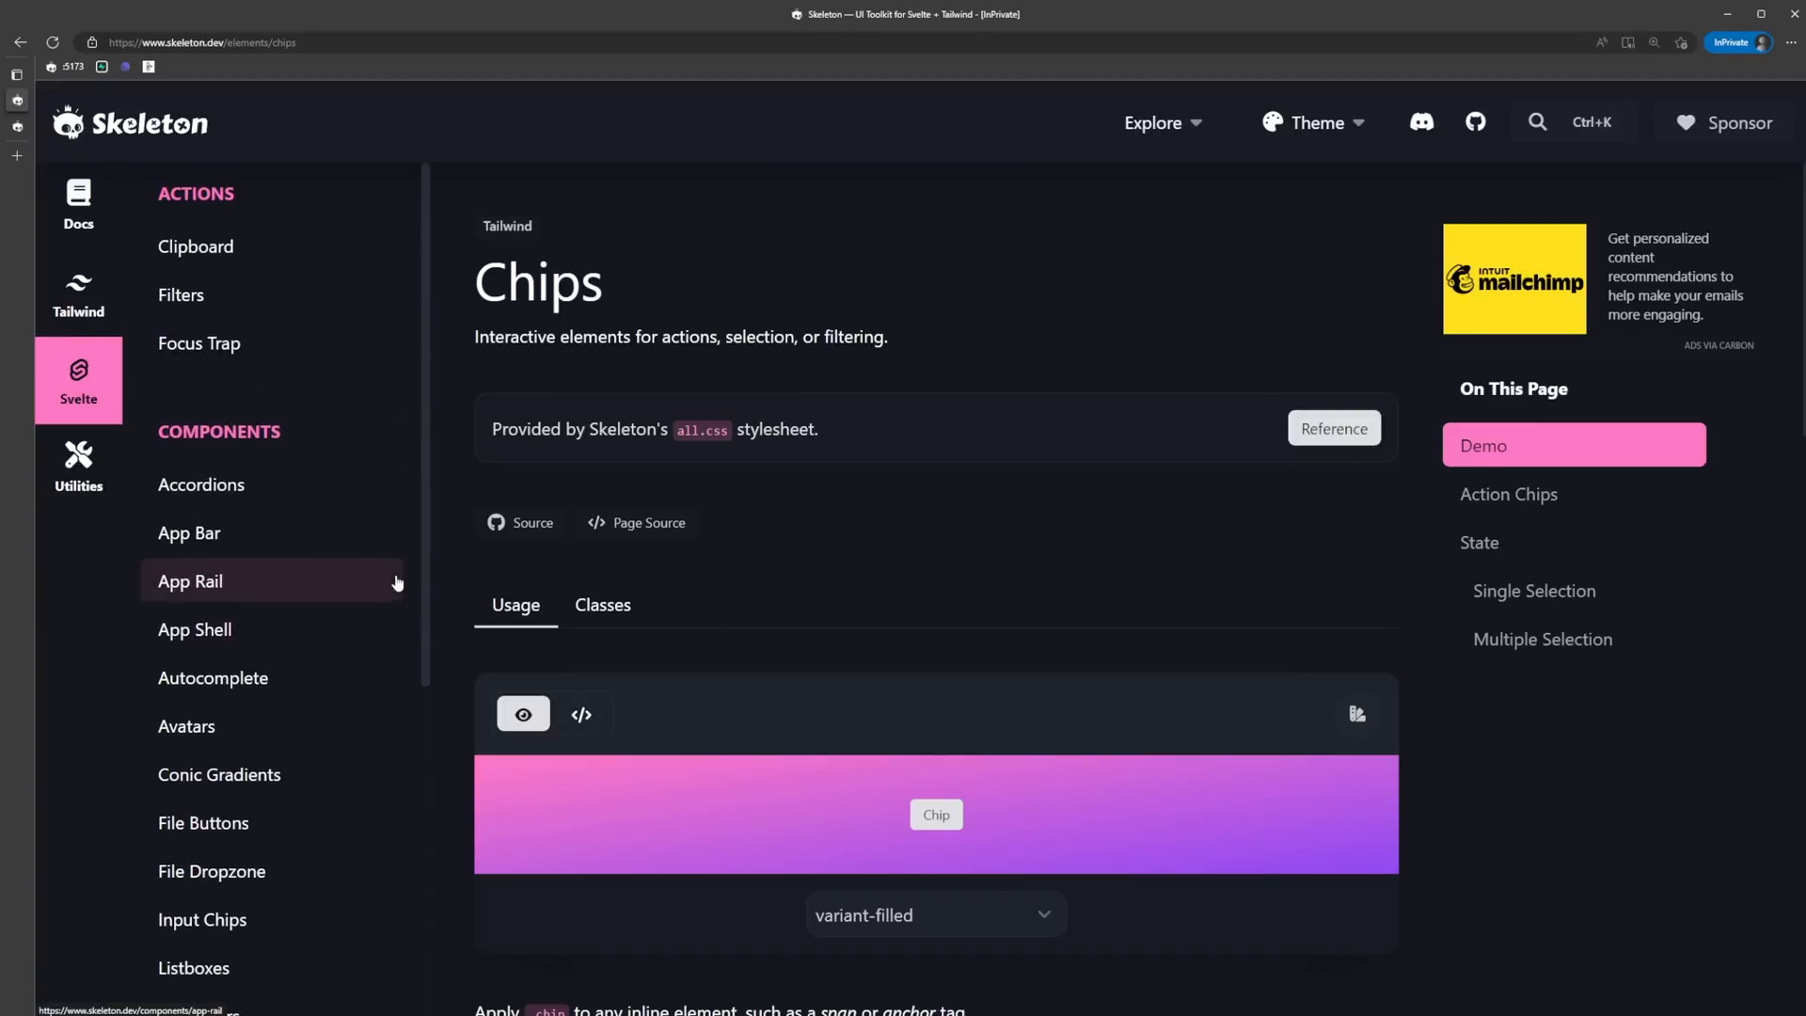
mouse_move(259, 256)
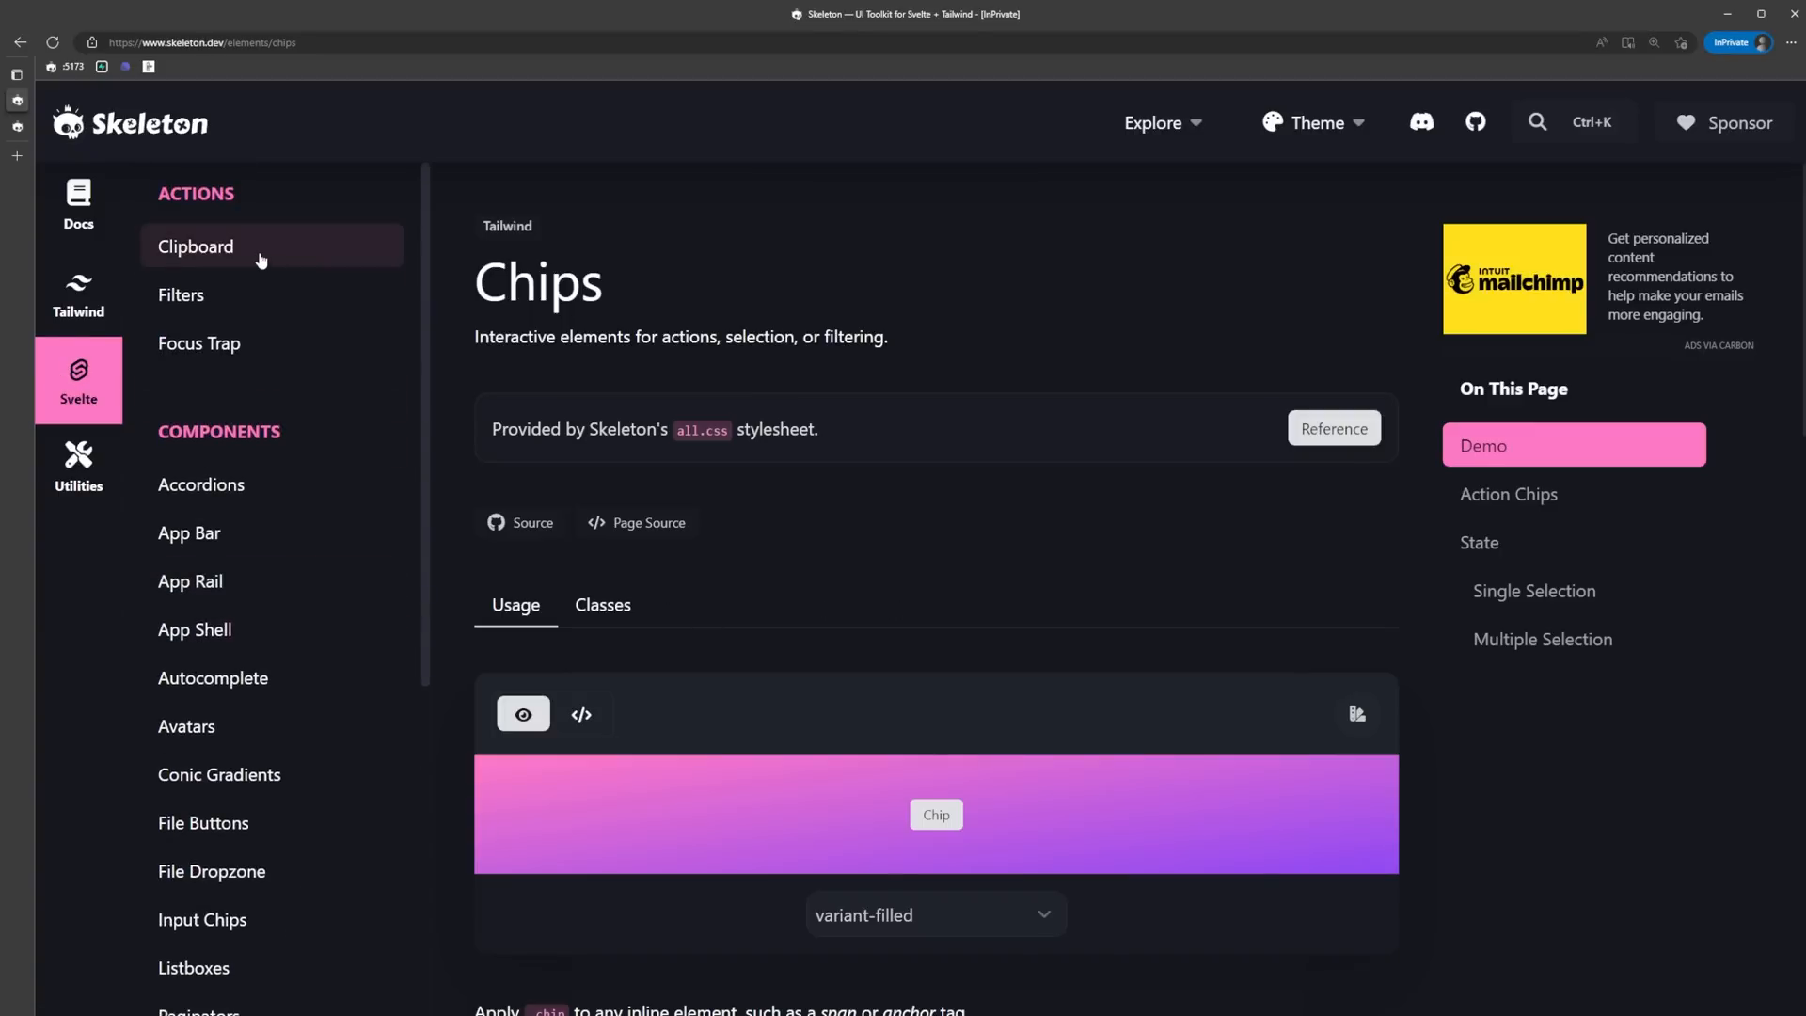
Browse the Clipboard, Filters and Accordions documentation pages.
click(195, 247)
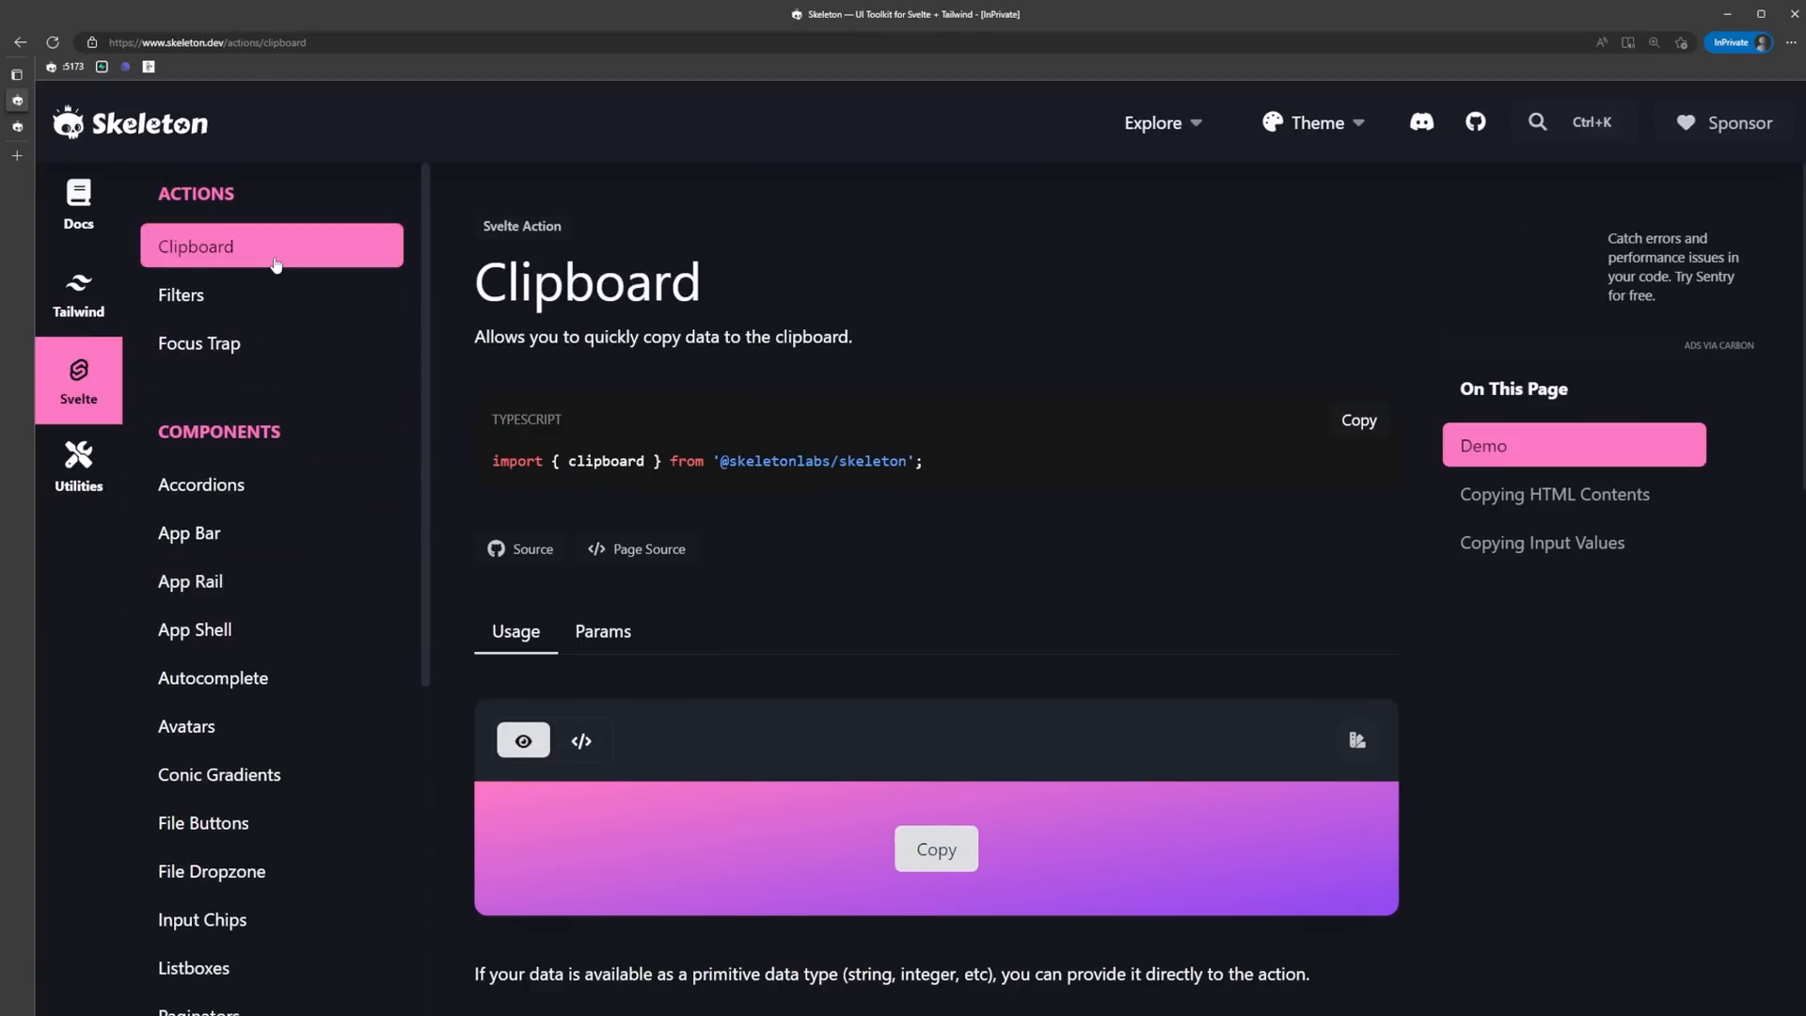
click(180, 293)
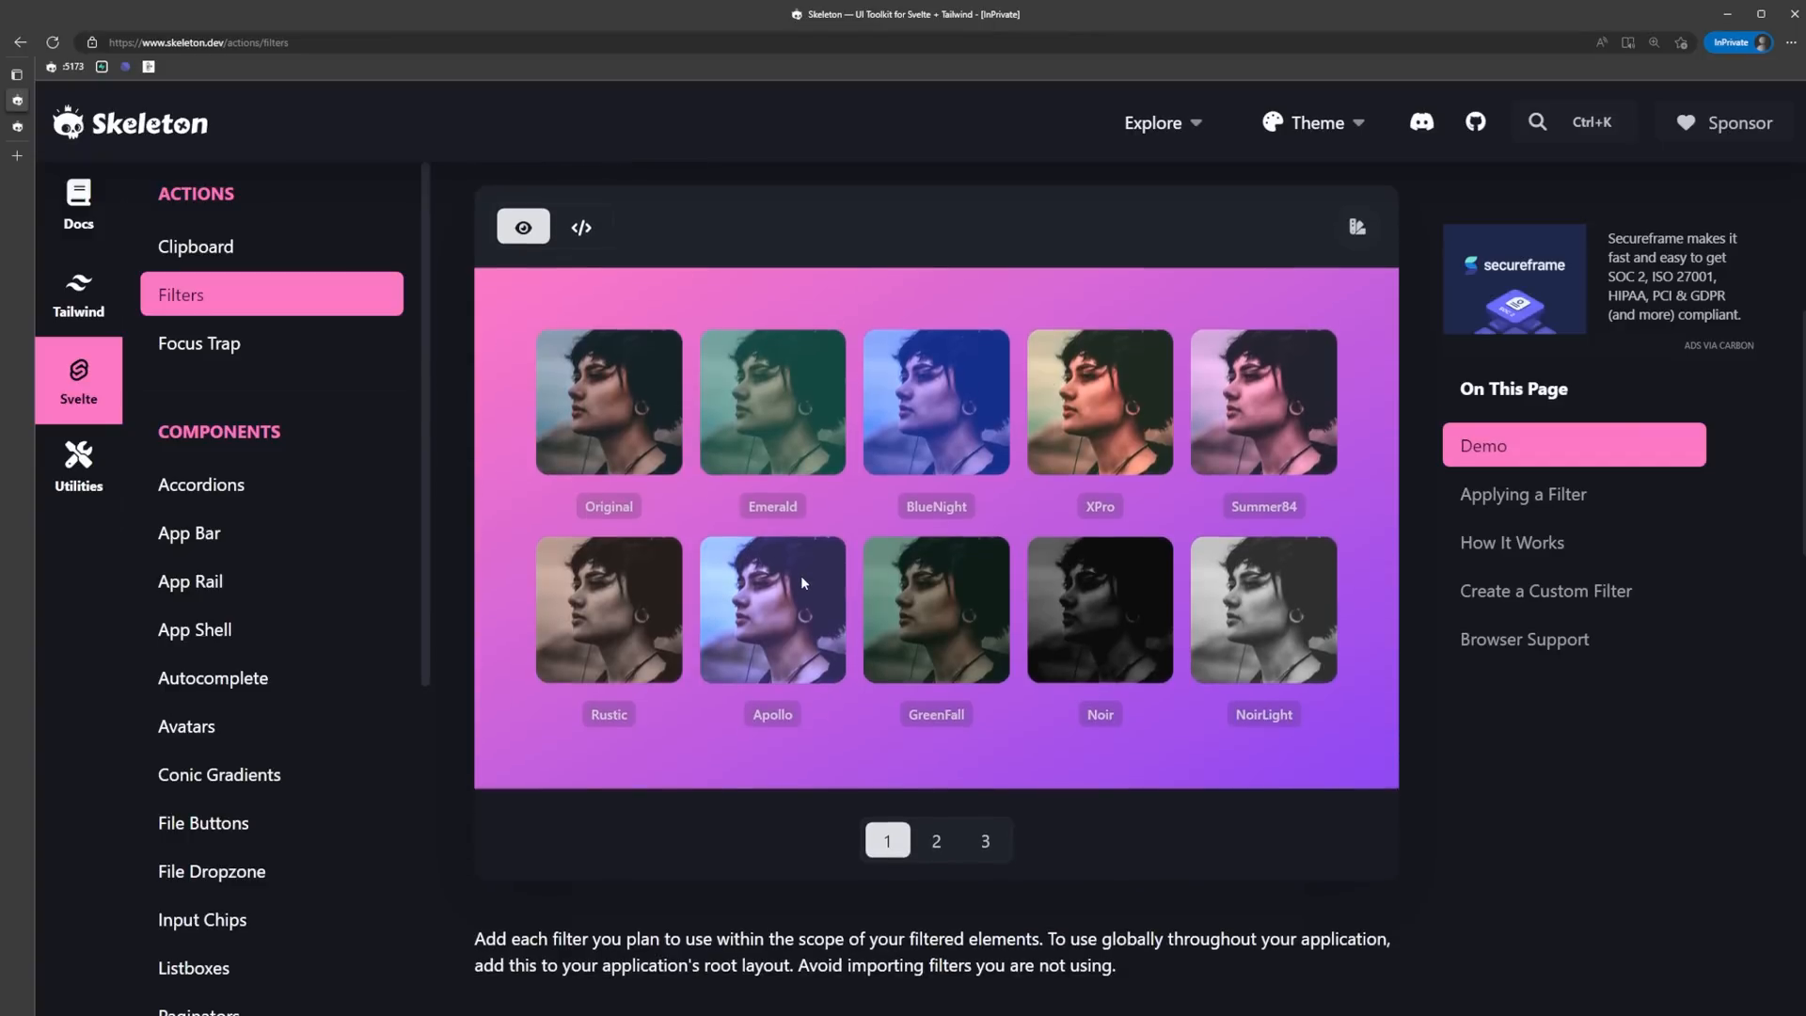
click(201, 484)
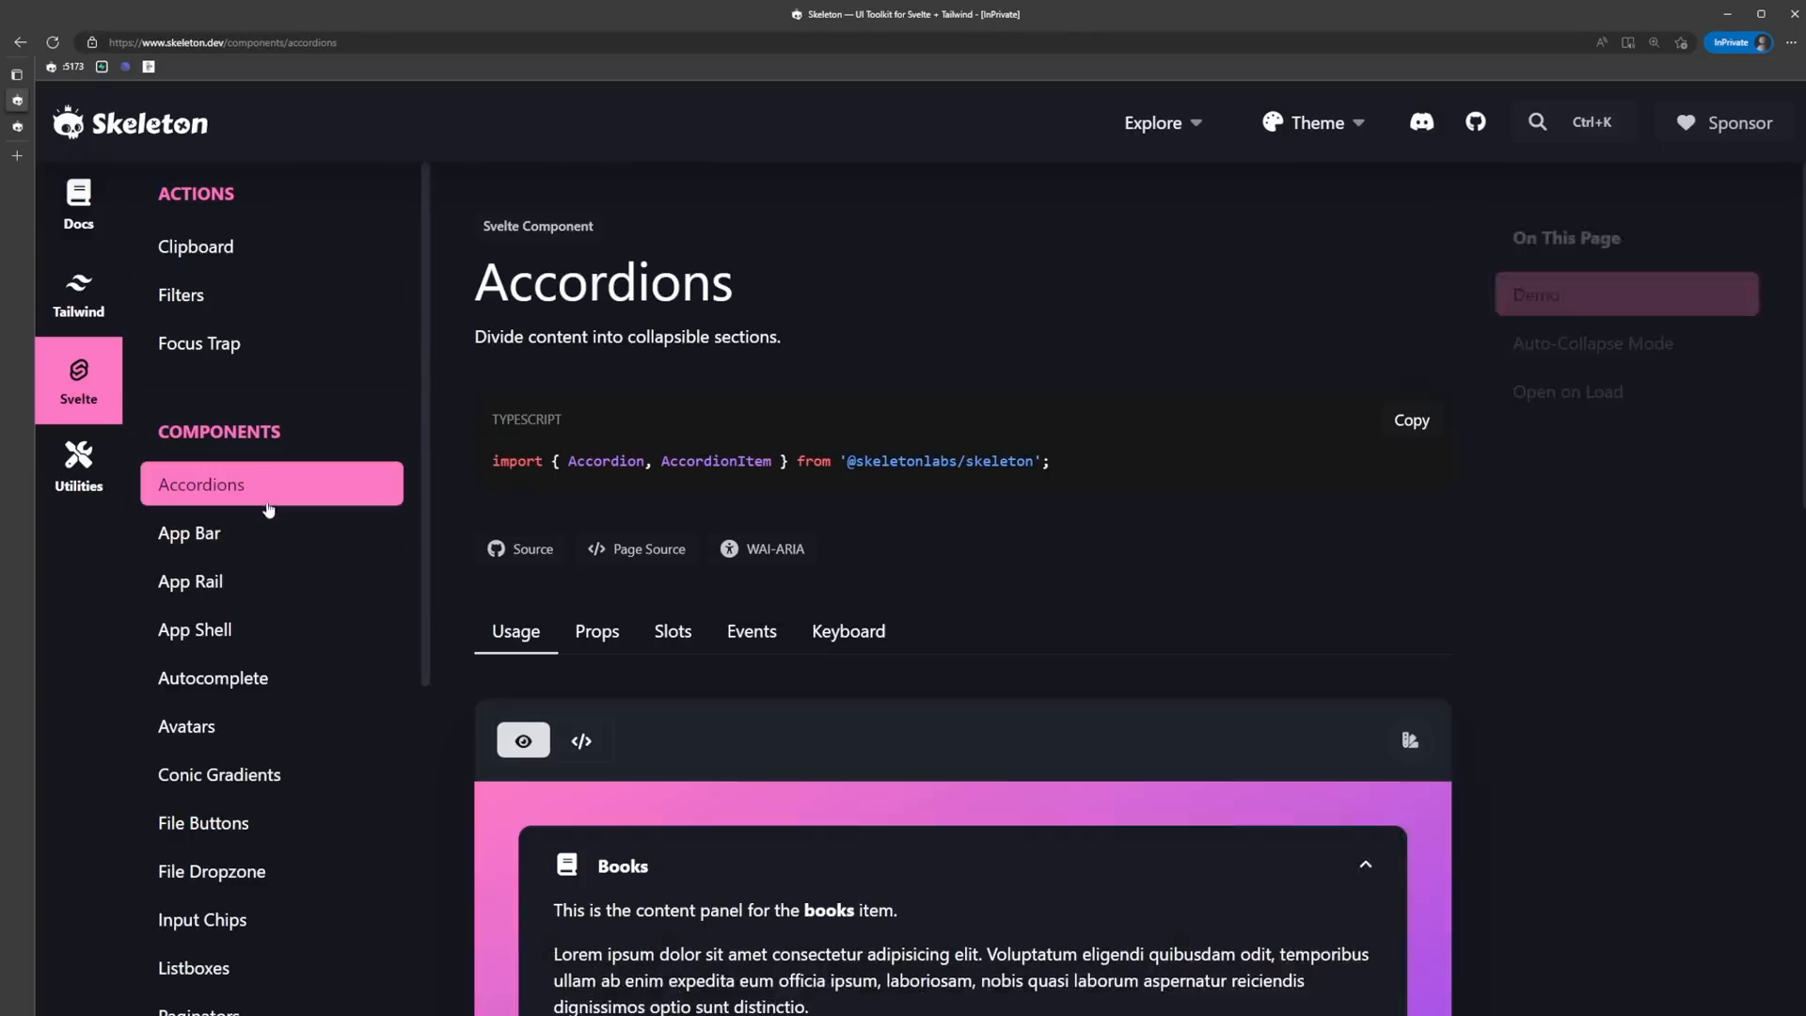
scroll(down, 3)
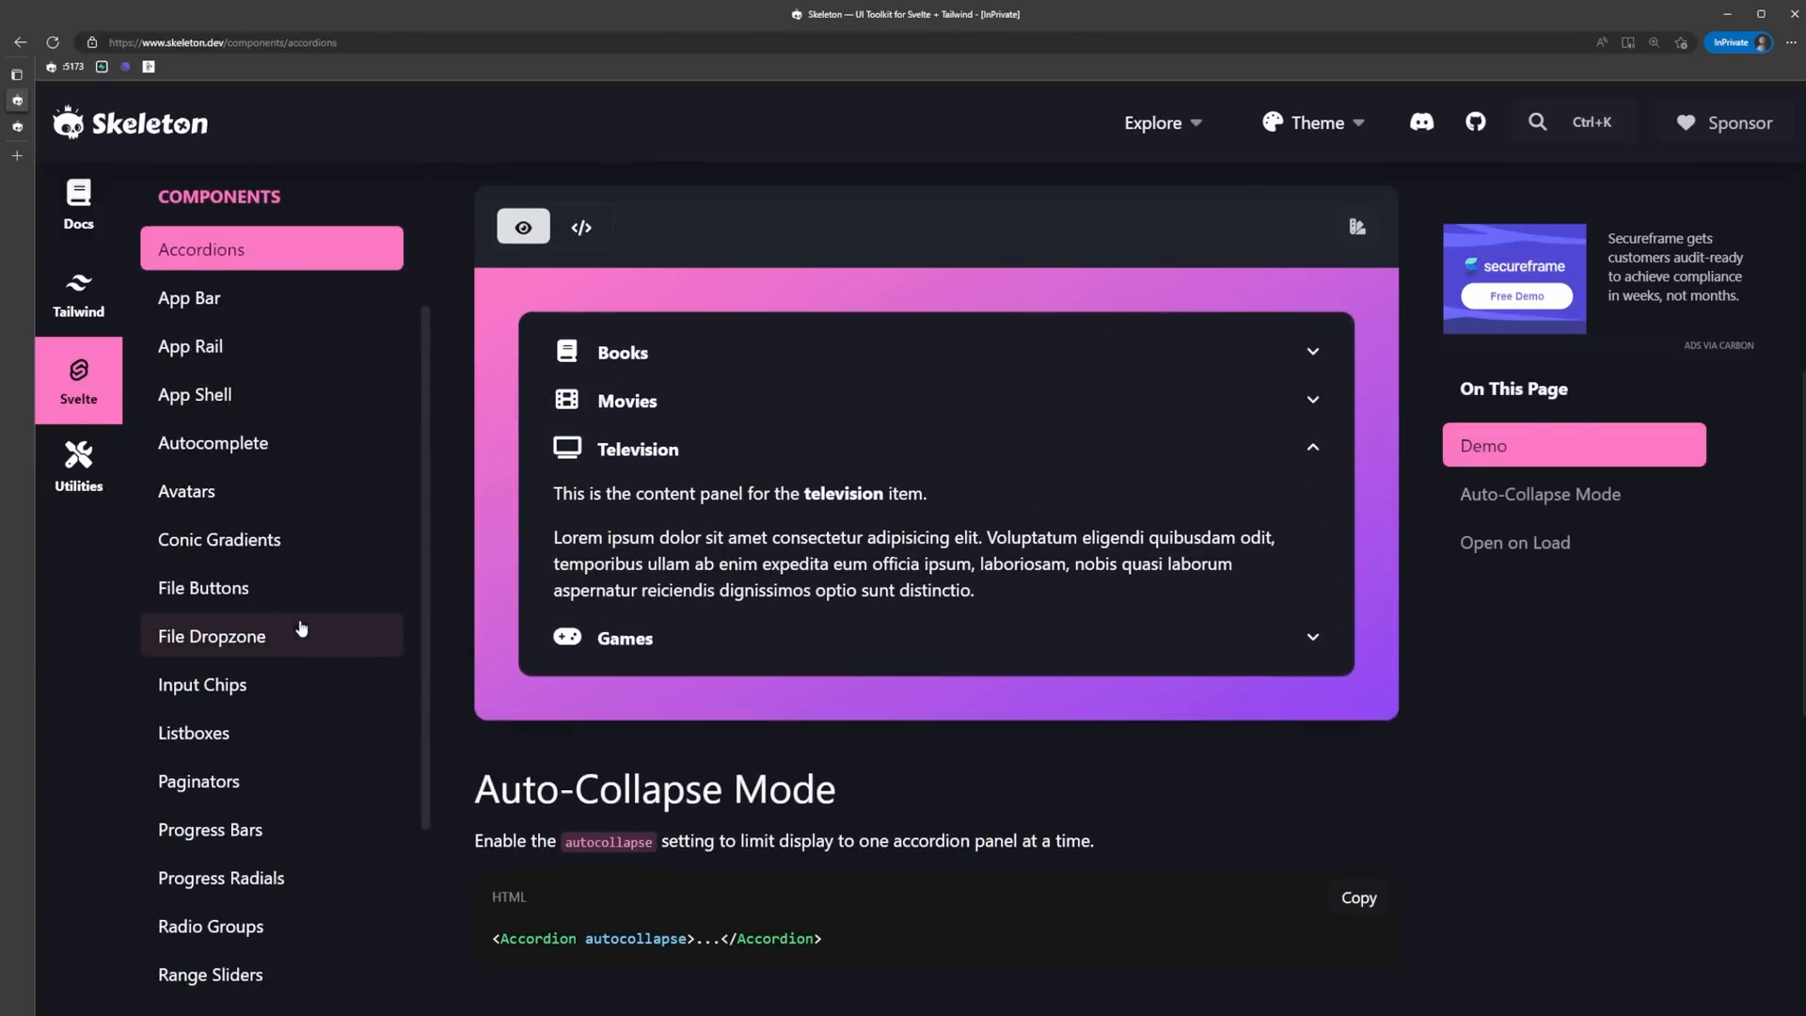
Visit the Tabs page, then return to Accordions and its keyboard reference.
click(194, 394)
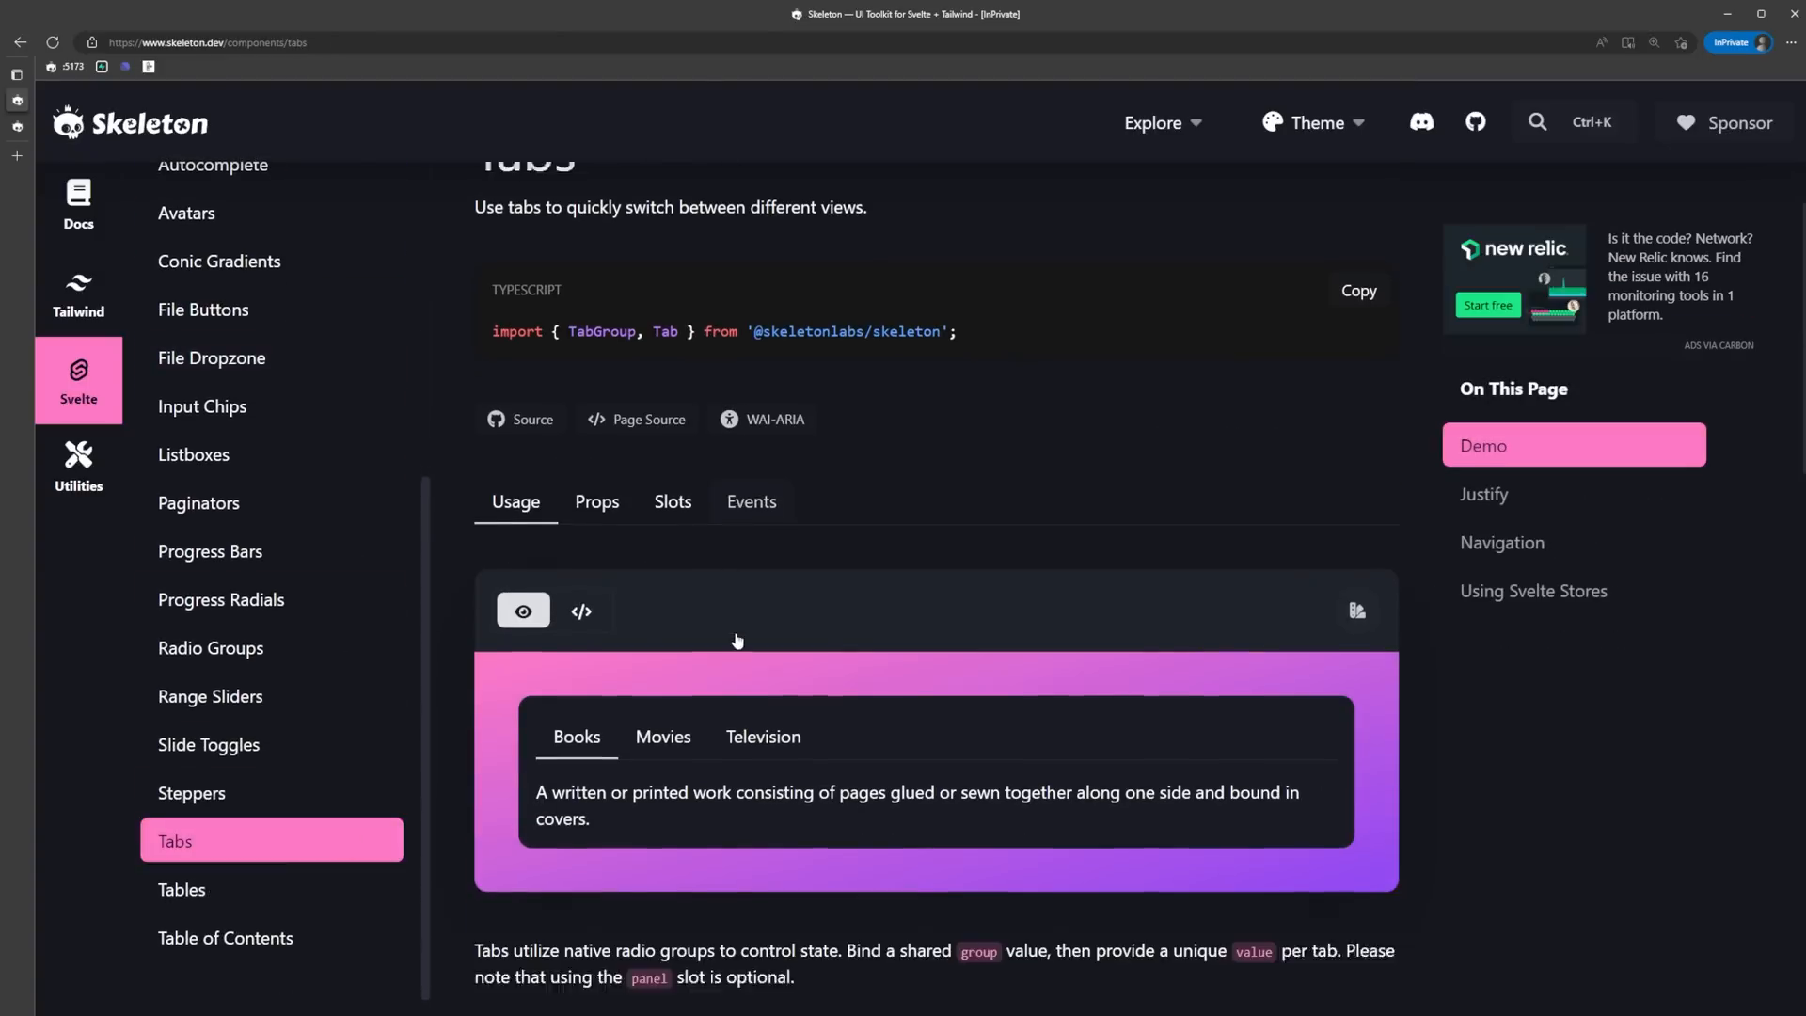
scroll(down, 3)
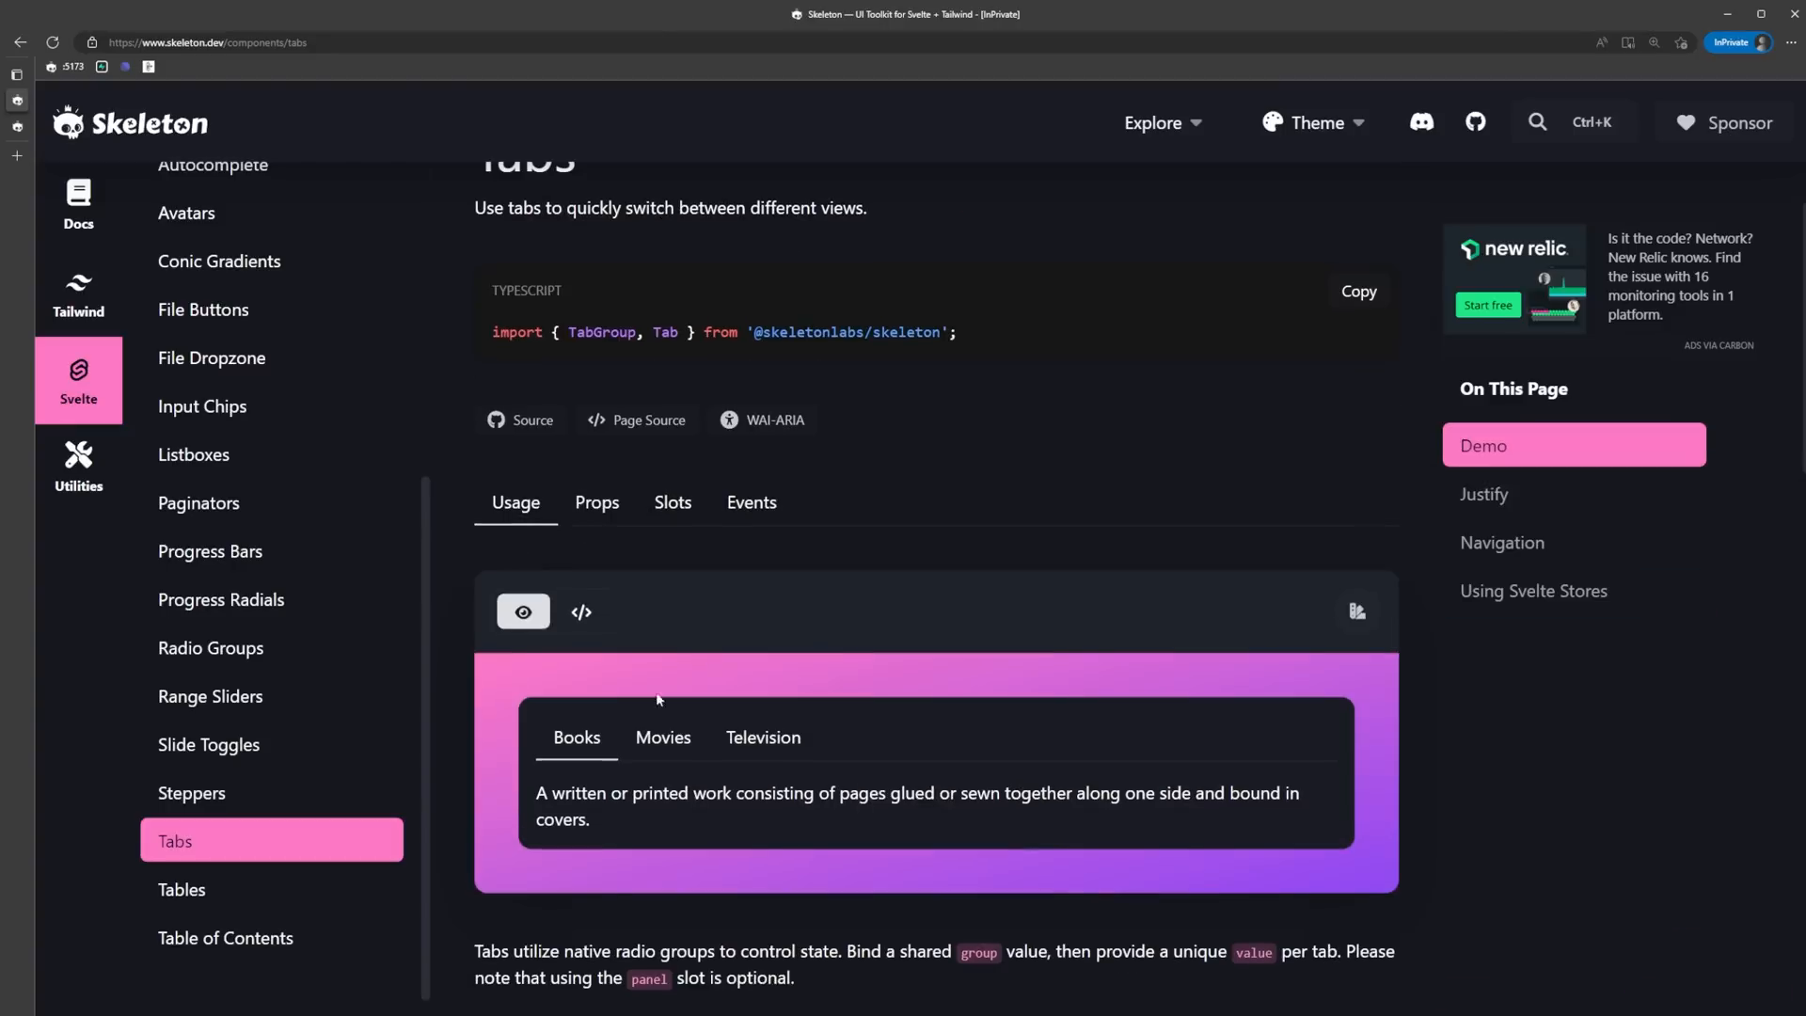
click(672, 503)
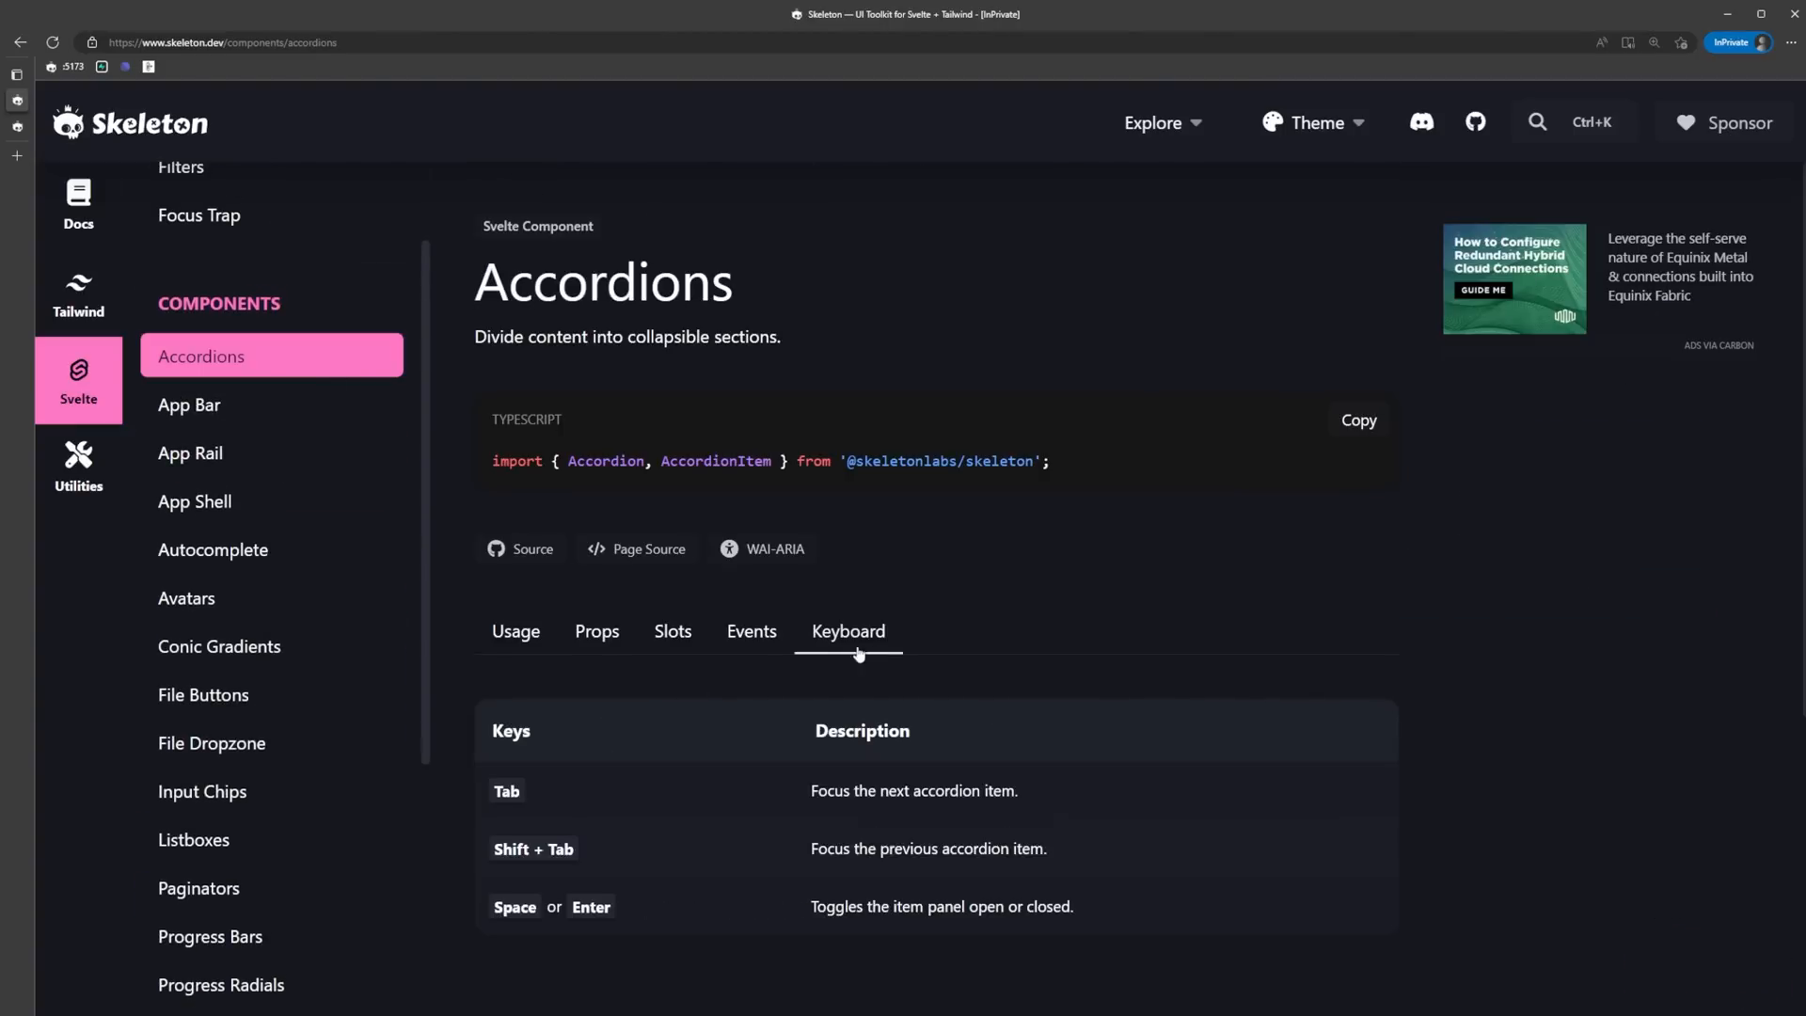
mouse_move(866, 700)
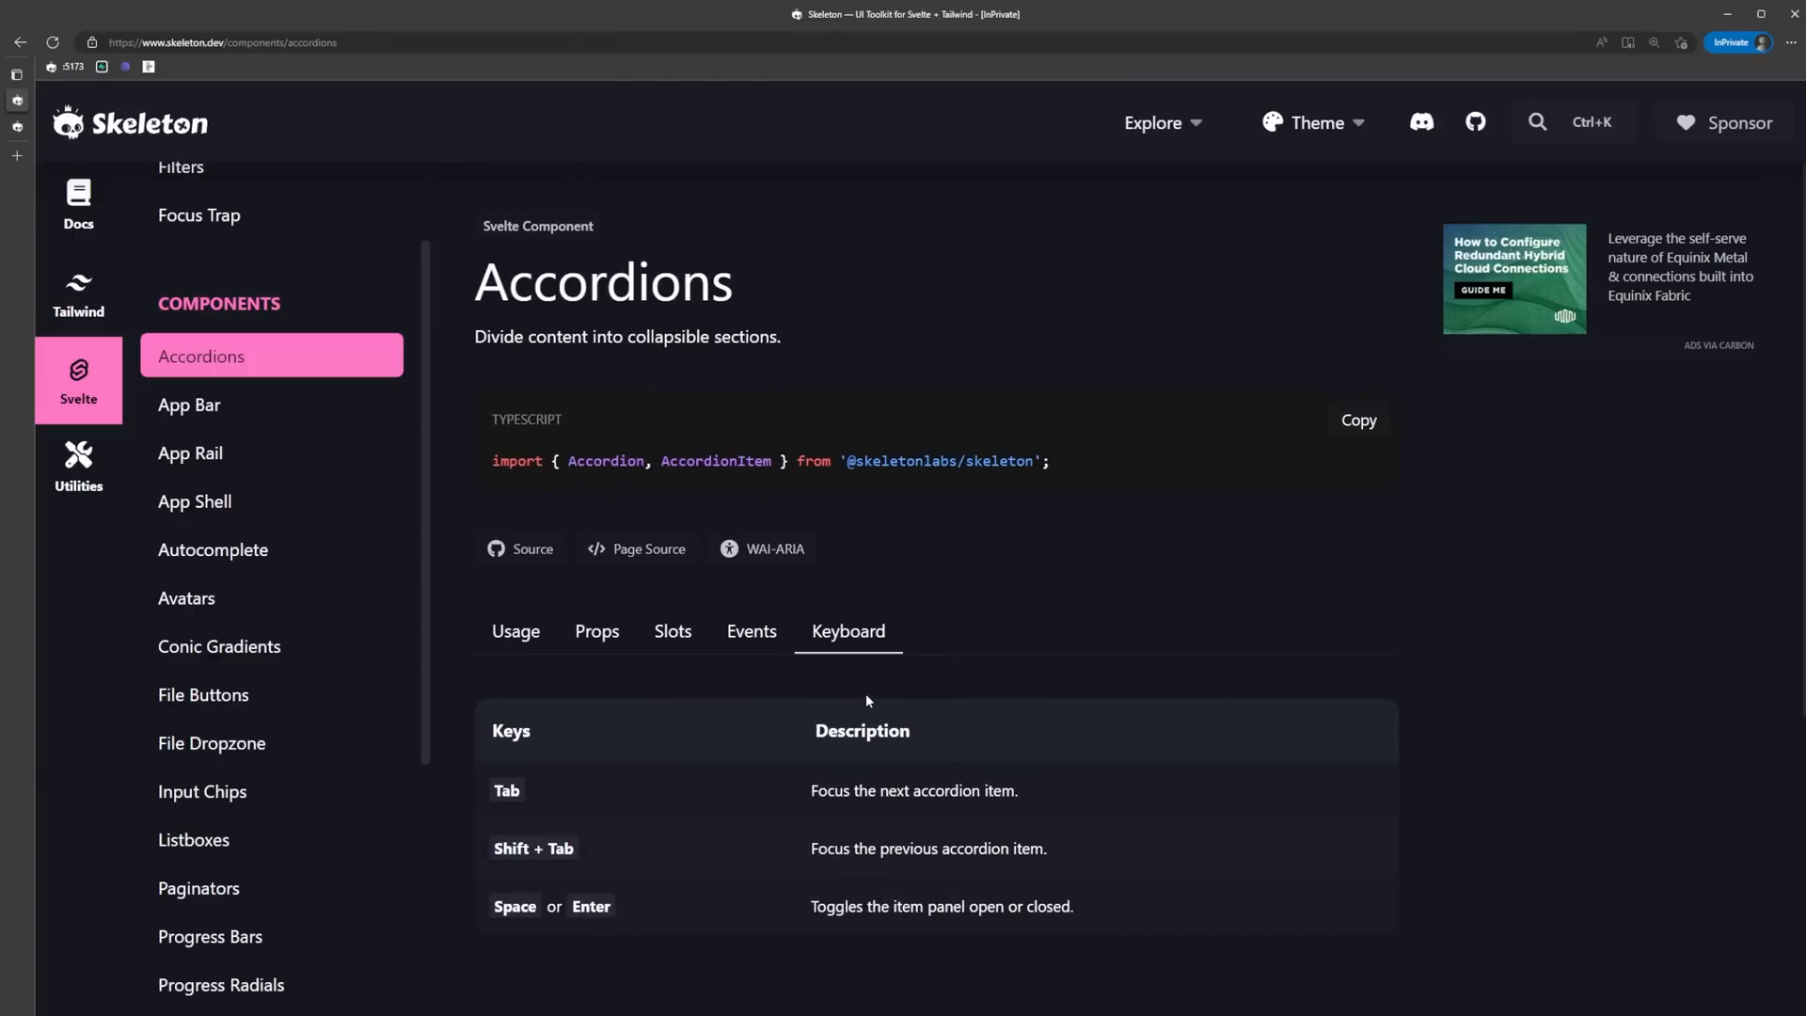
click(77, 465)
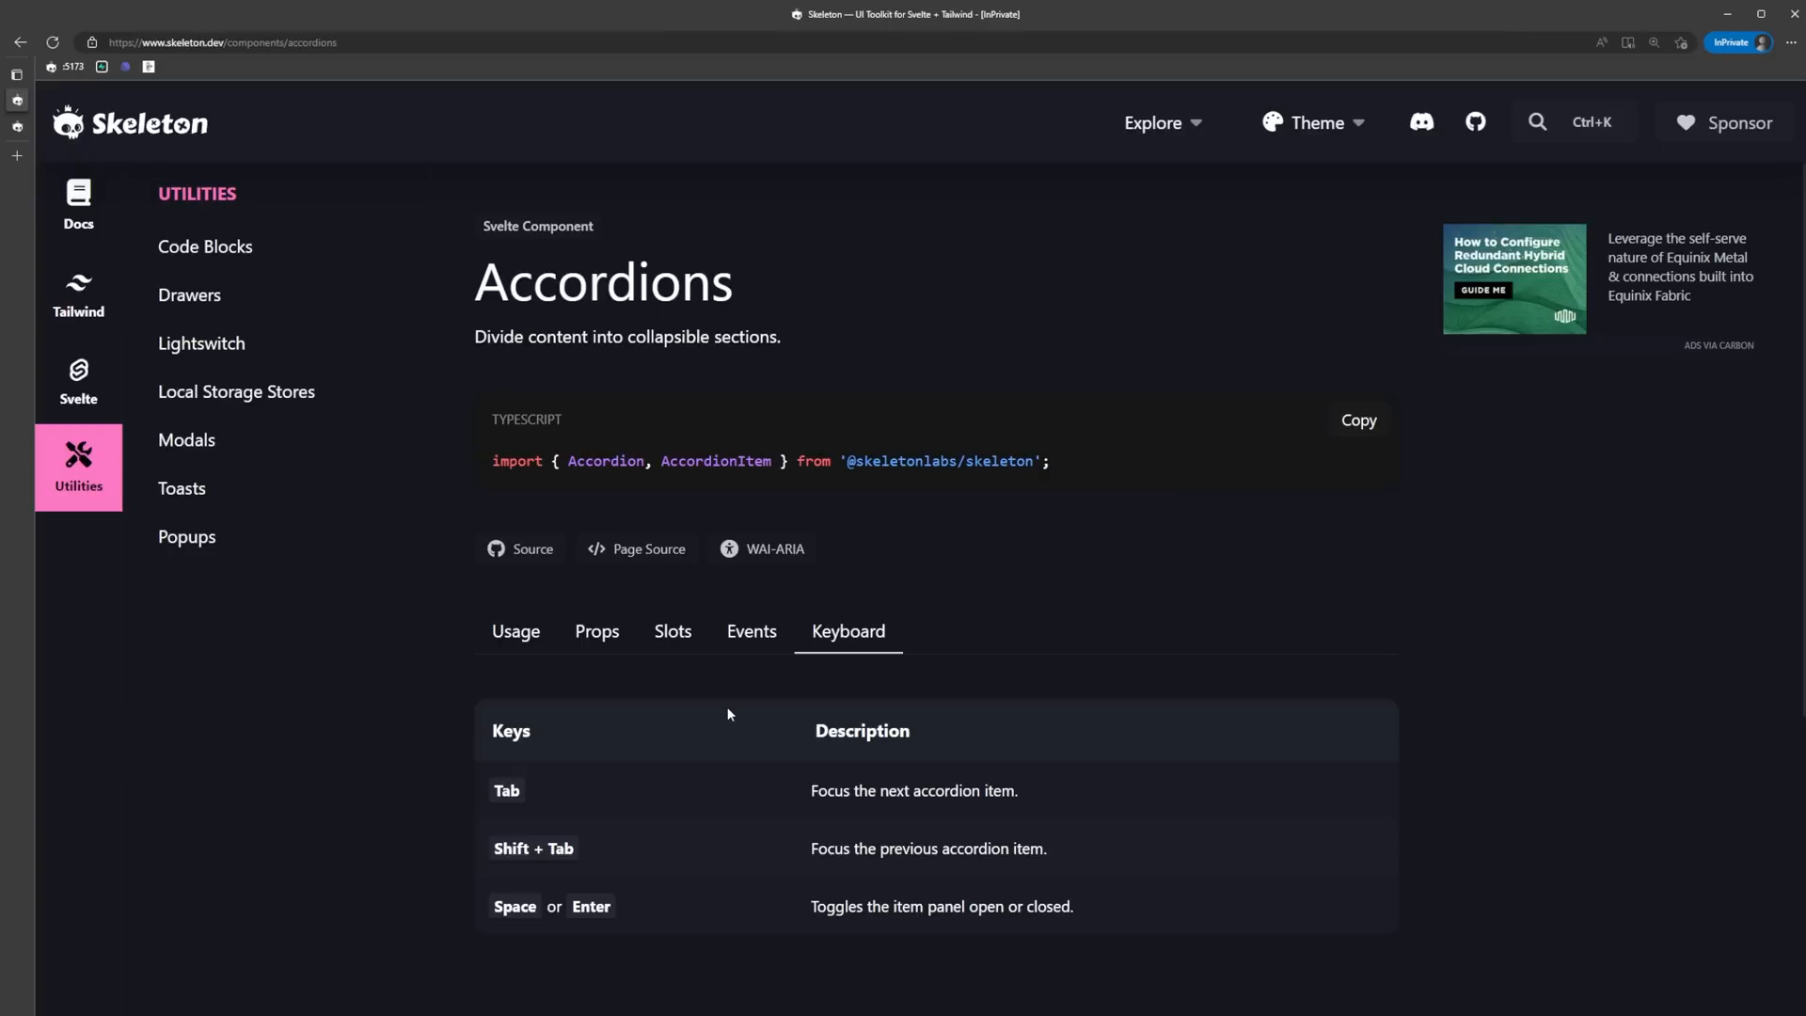
mouse_move(266, 323)
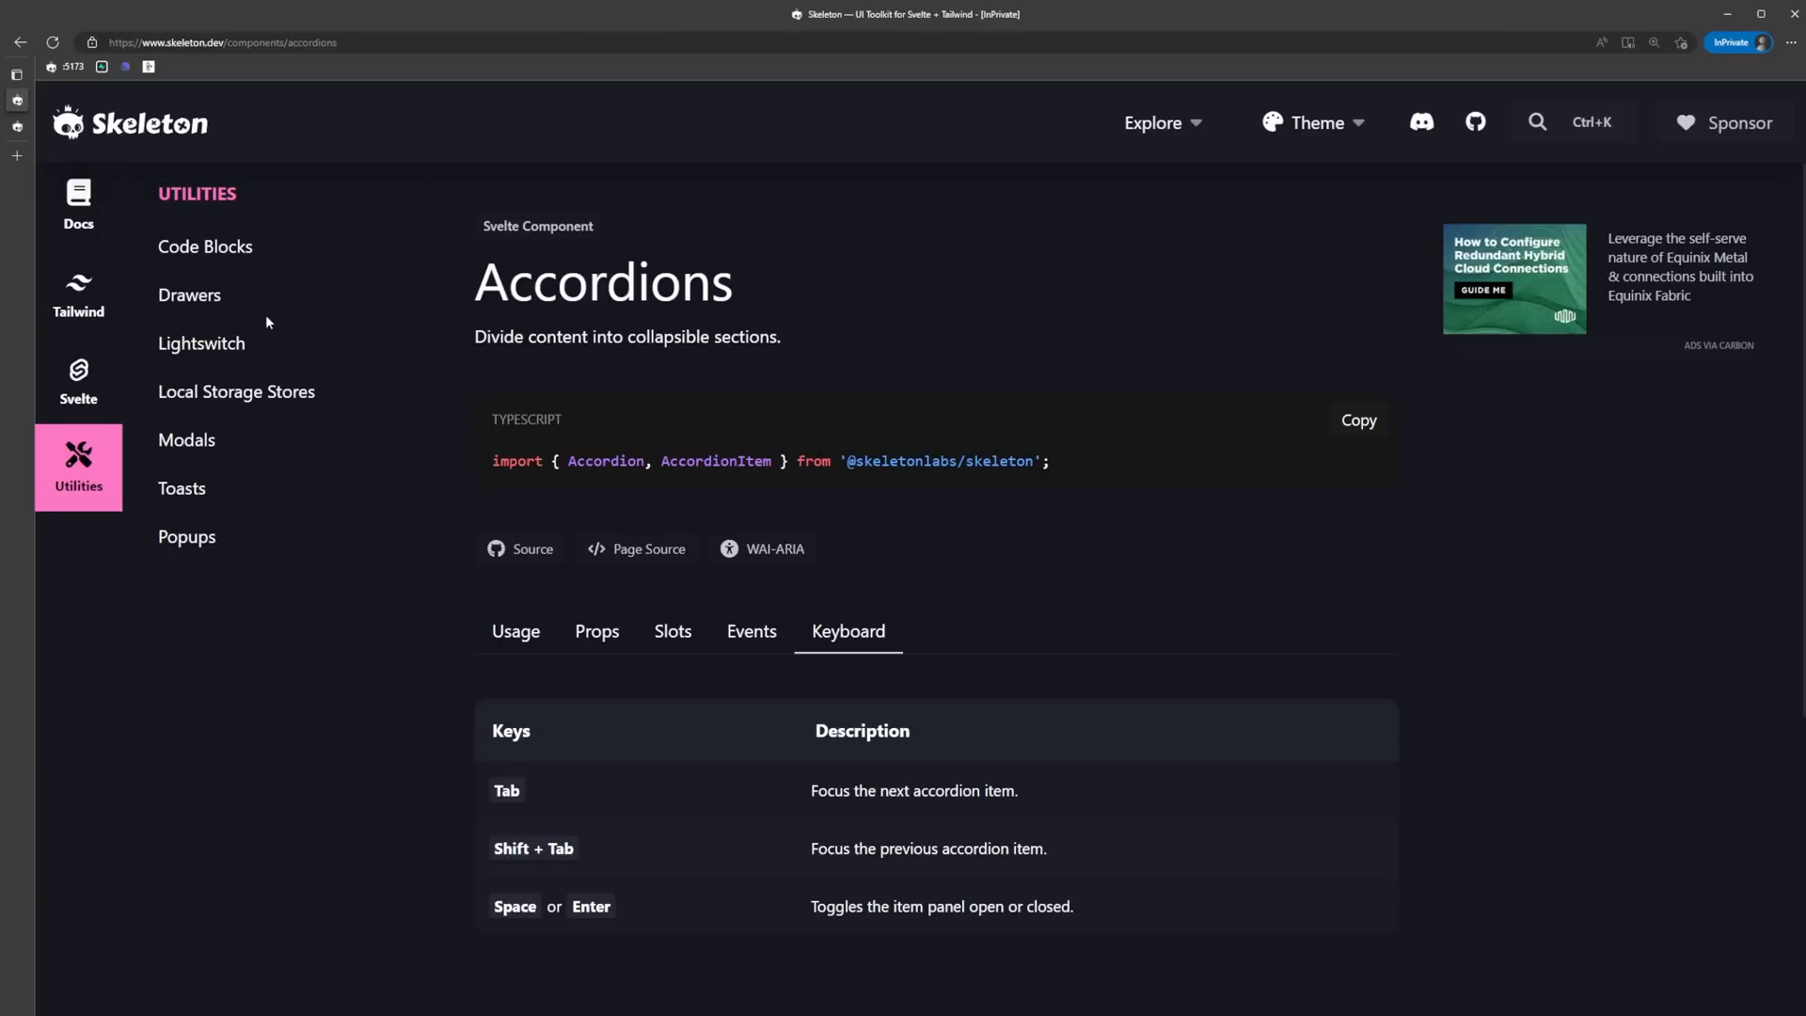
Visit the Drawers, Local Storage Stores and Popups utility pages, then return to Svelte components.
click(189, 295)
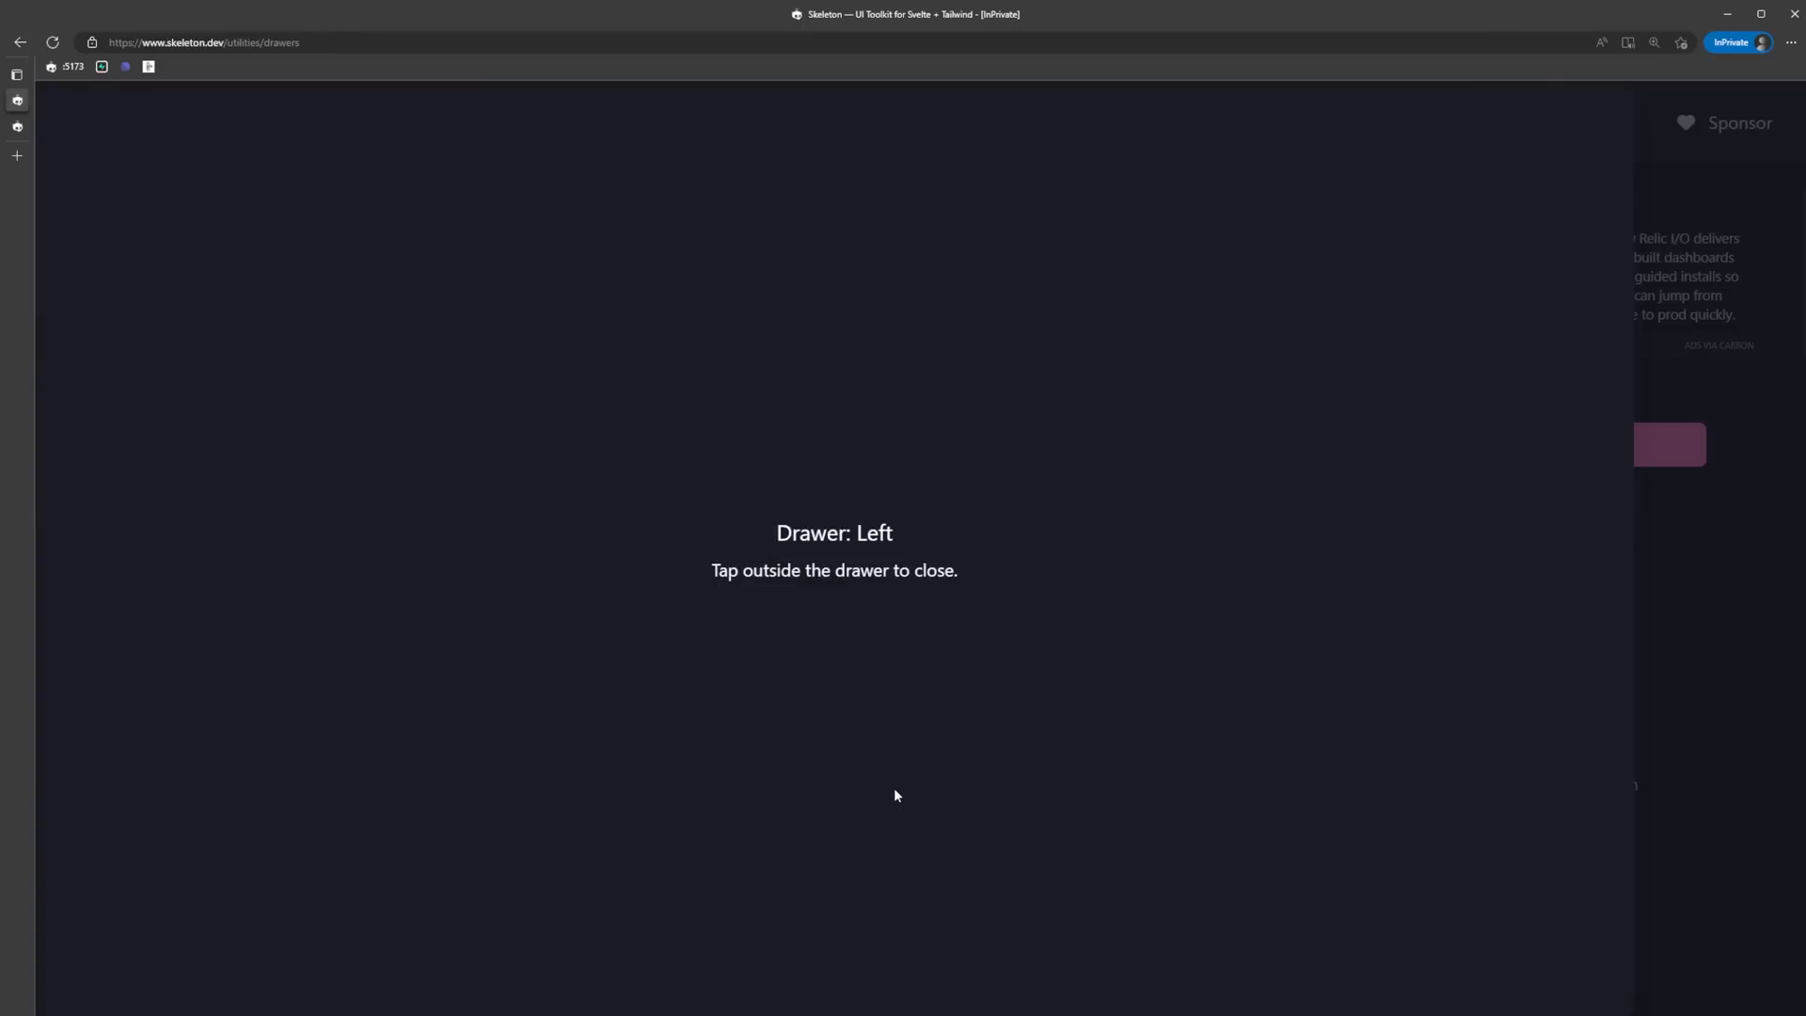
click(896, 795)
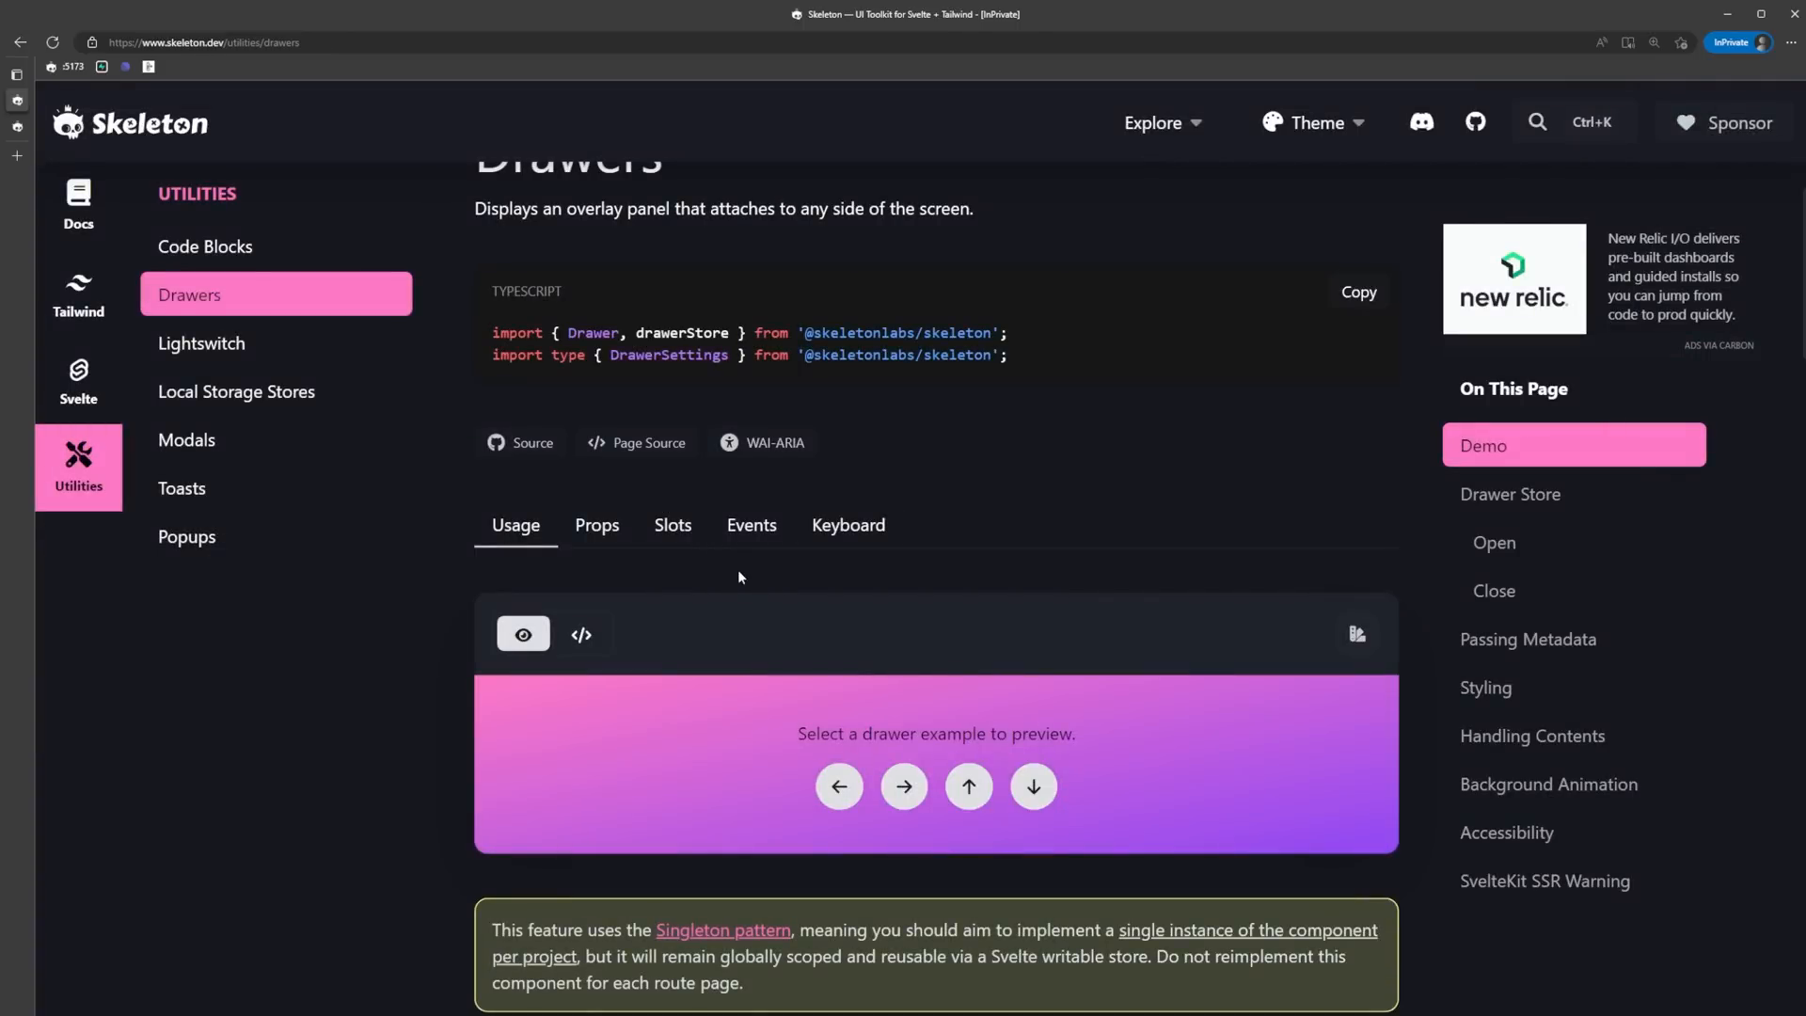
click(237, 391)
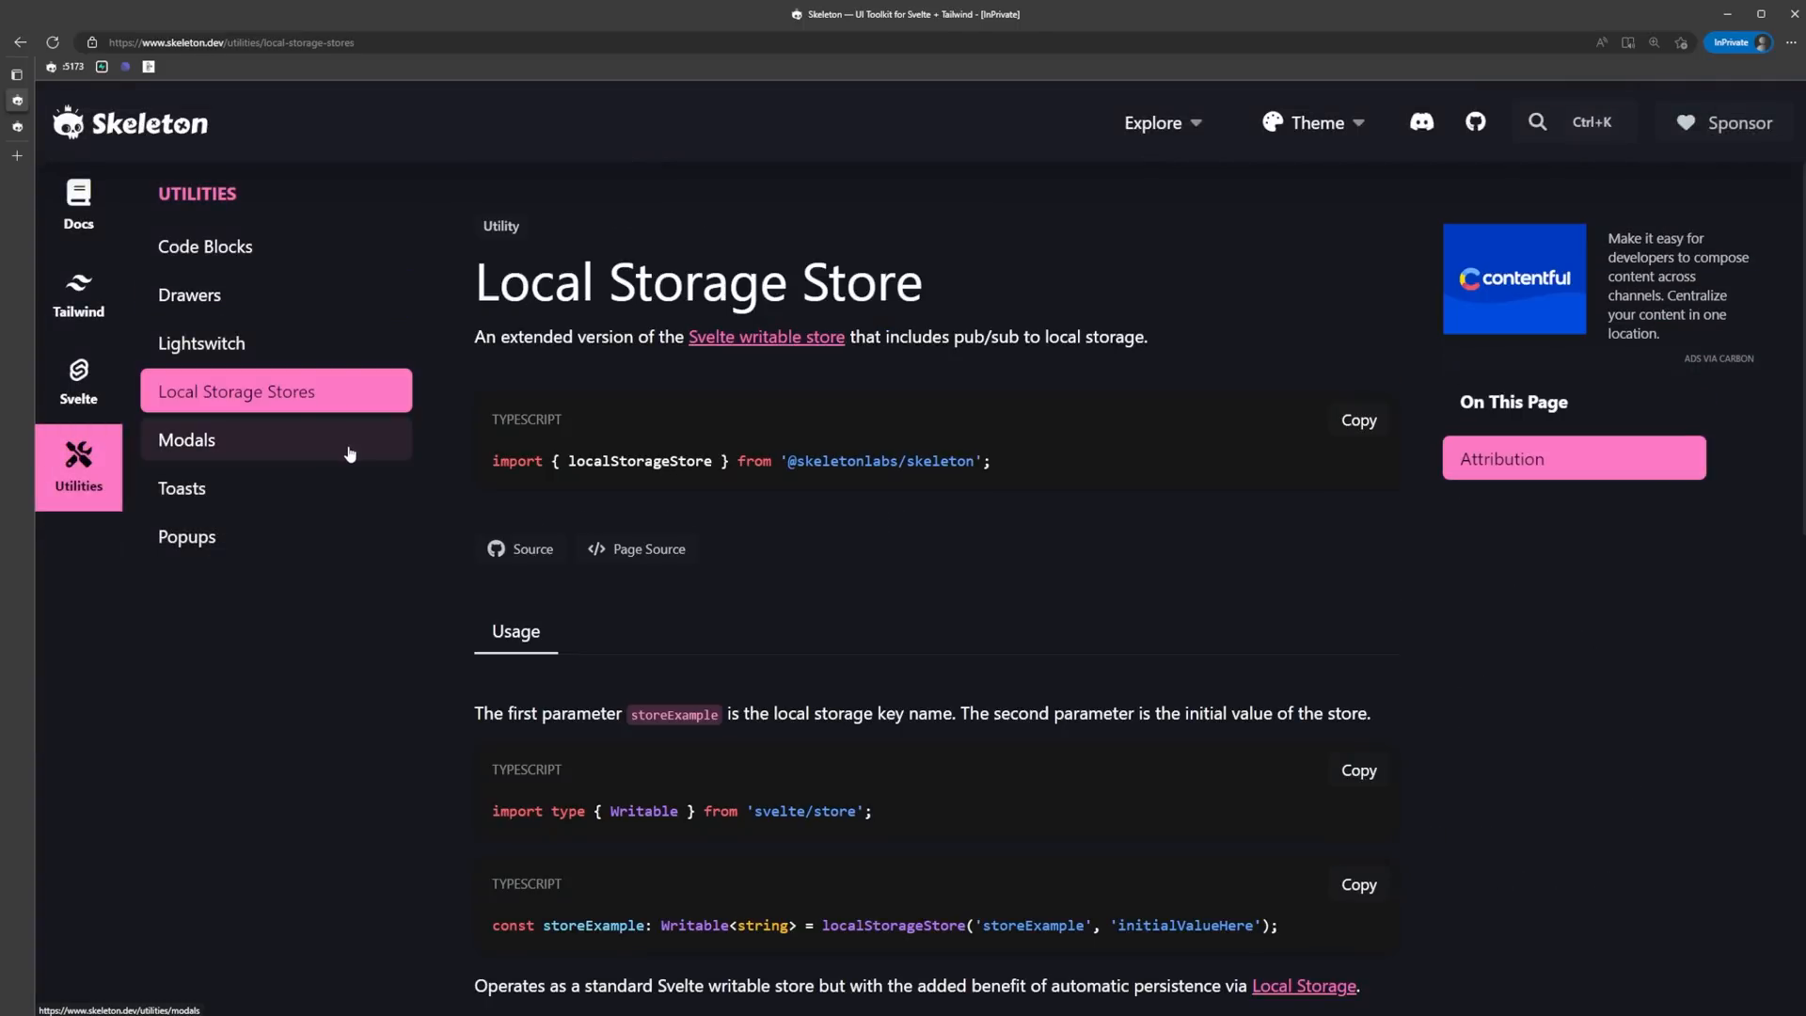
click(180, 487)
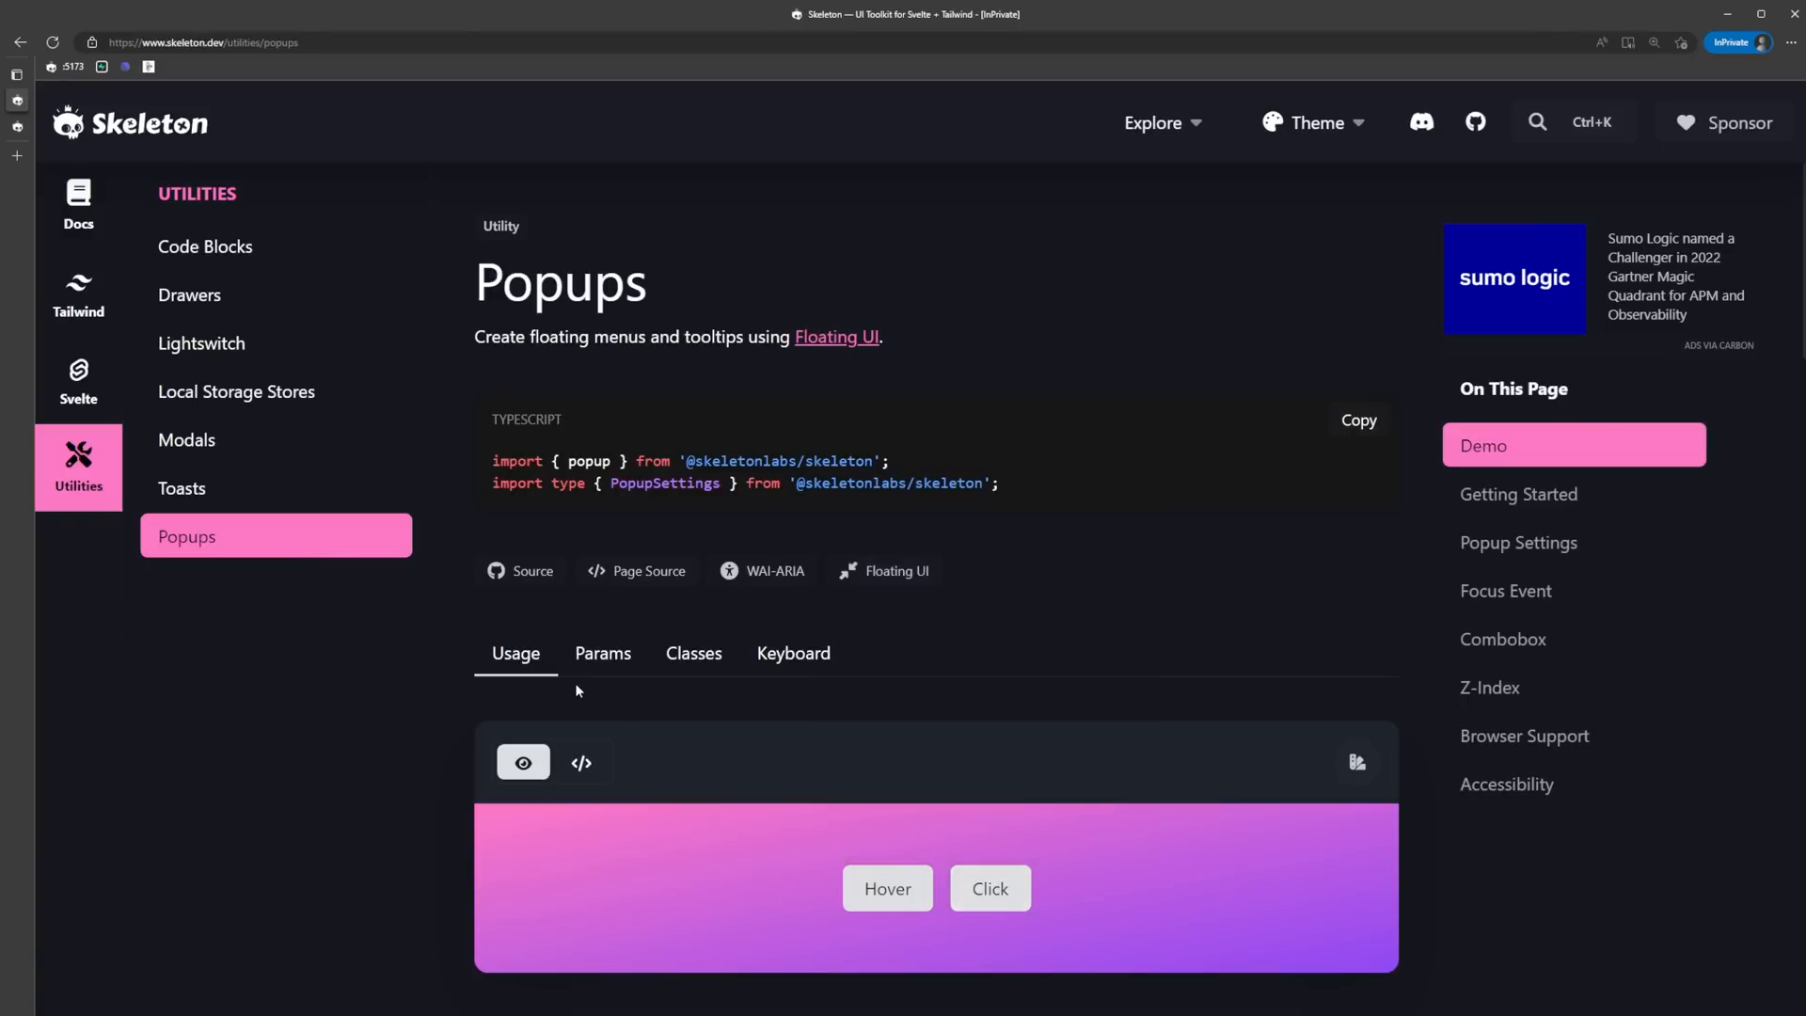
mouse_move(665, 703)
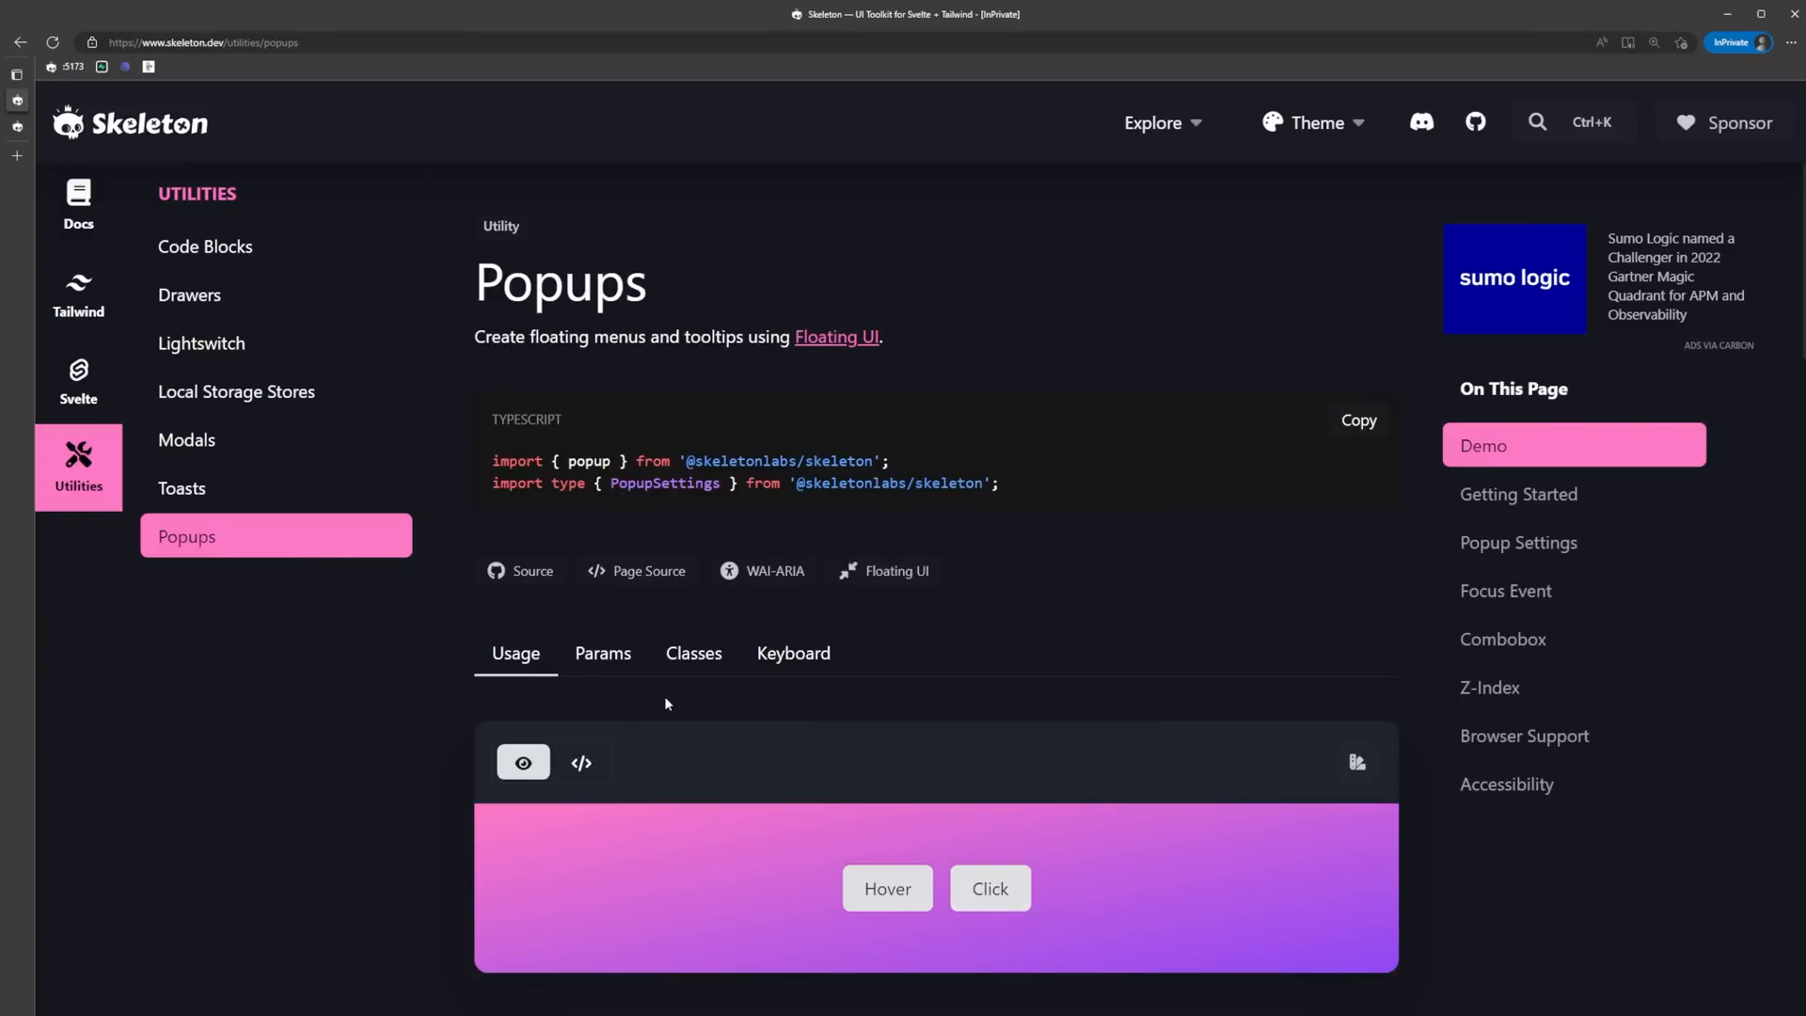
click(77, 380)
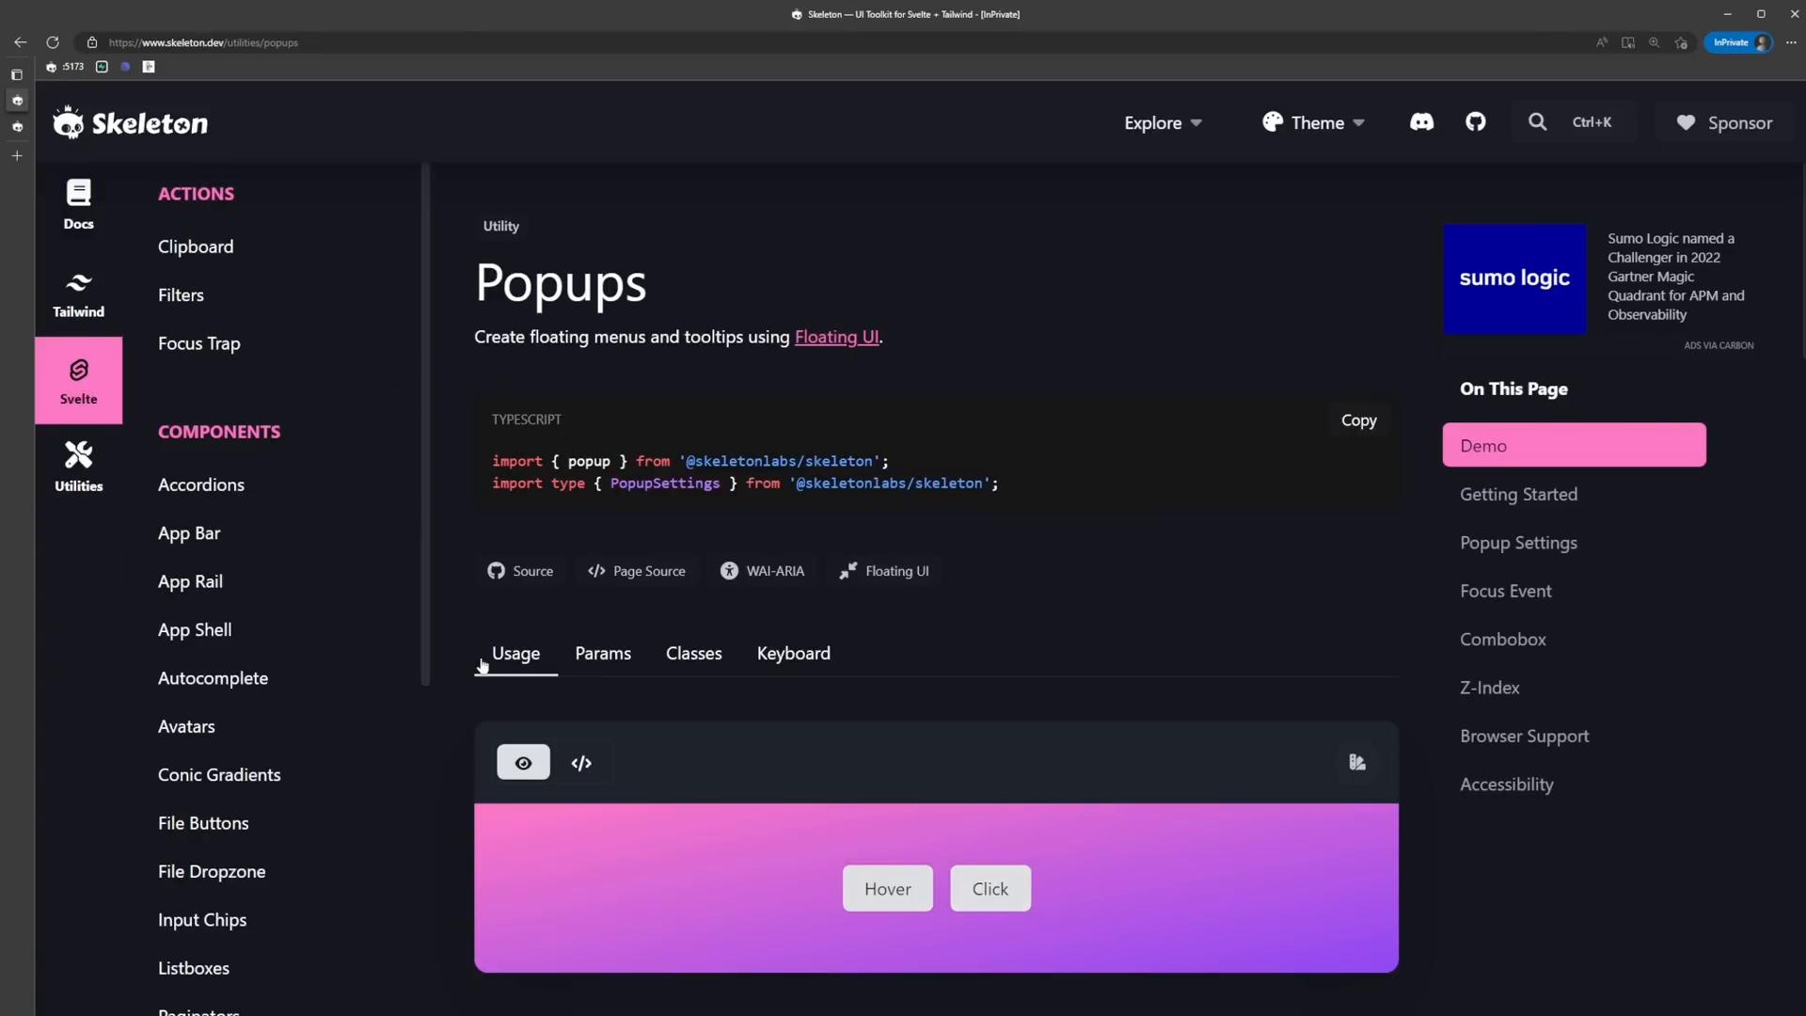
Open the App Shell page and scroll to its Prerequisites body wrapper and stylesheet snippets.
click(195, 629)
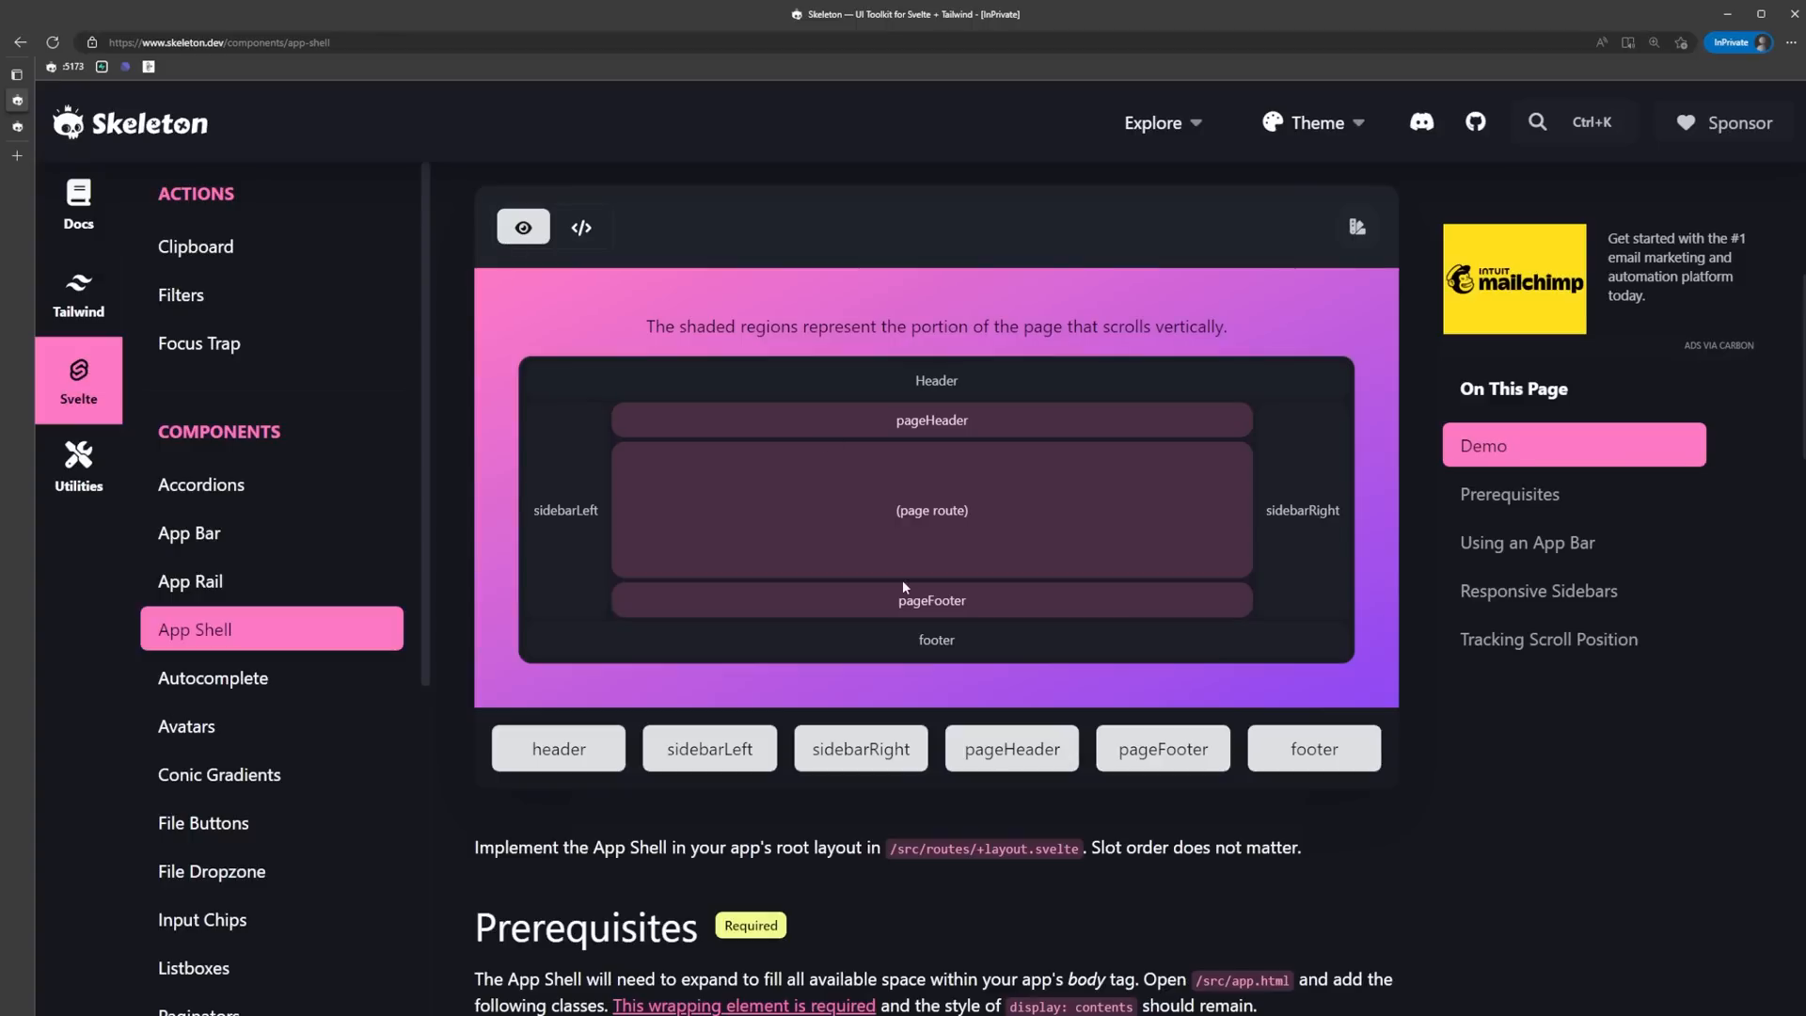
scroll(down, 3)
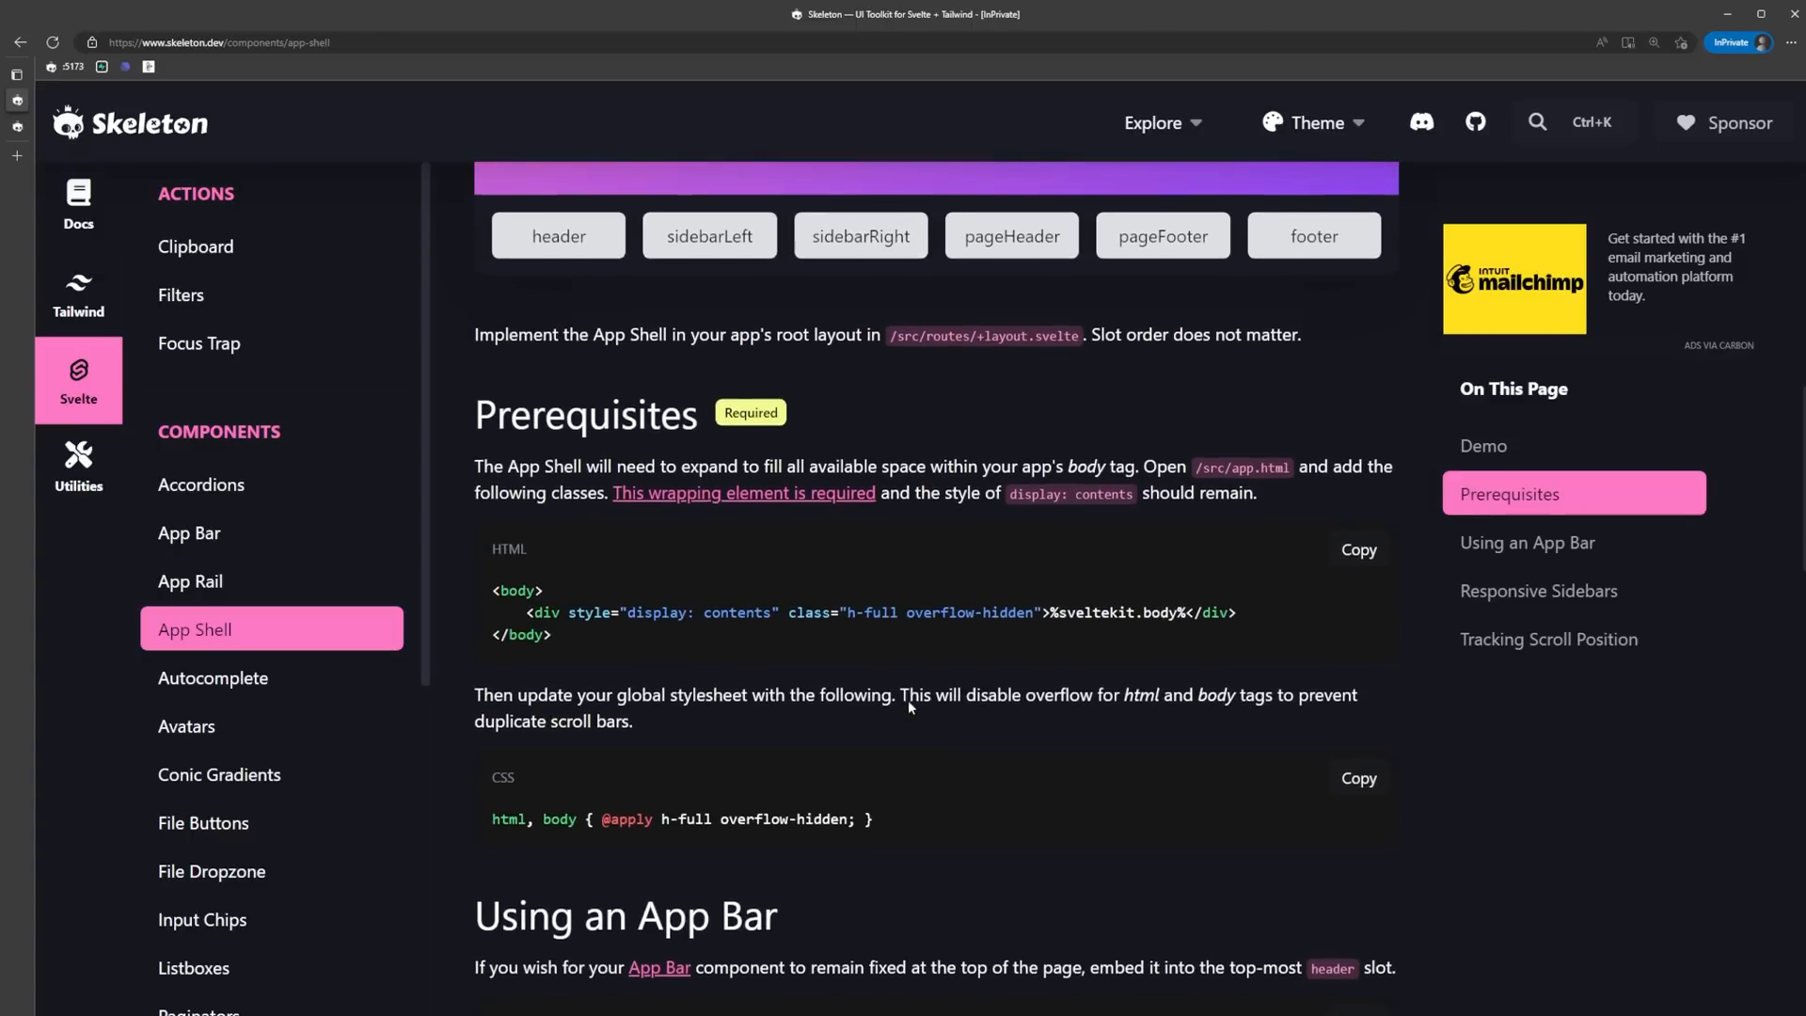
scroll(down, 3)
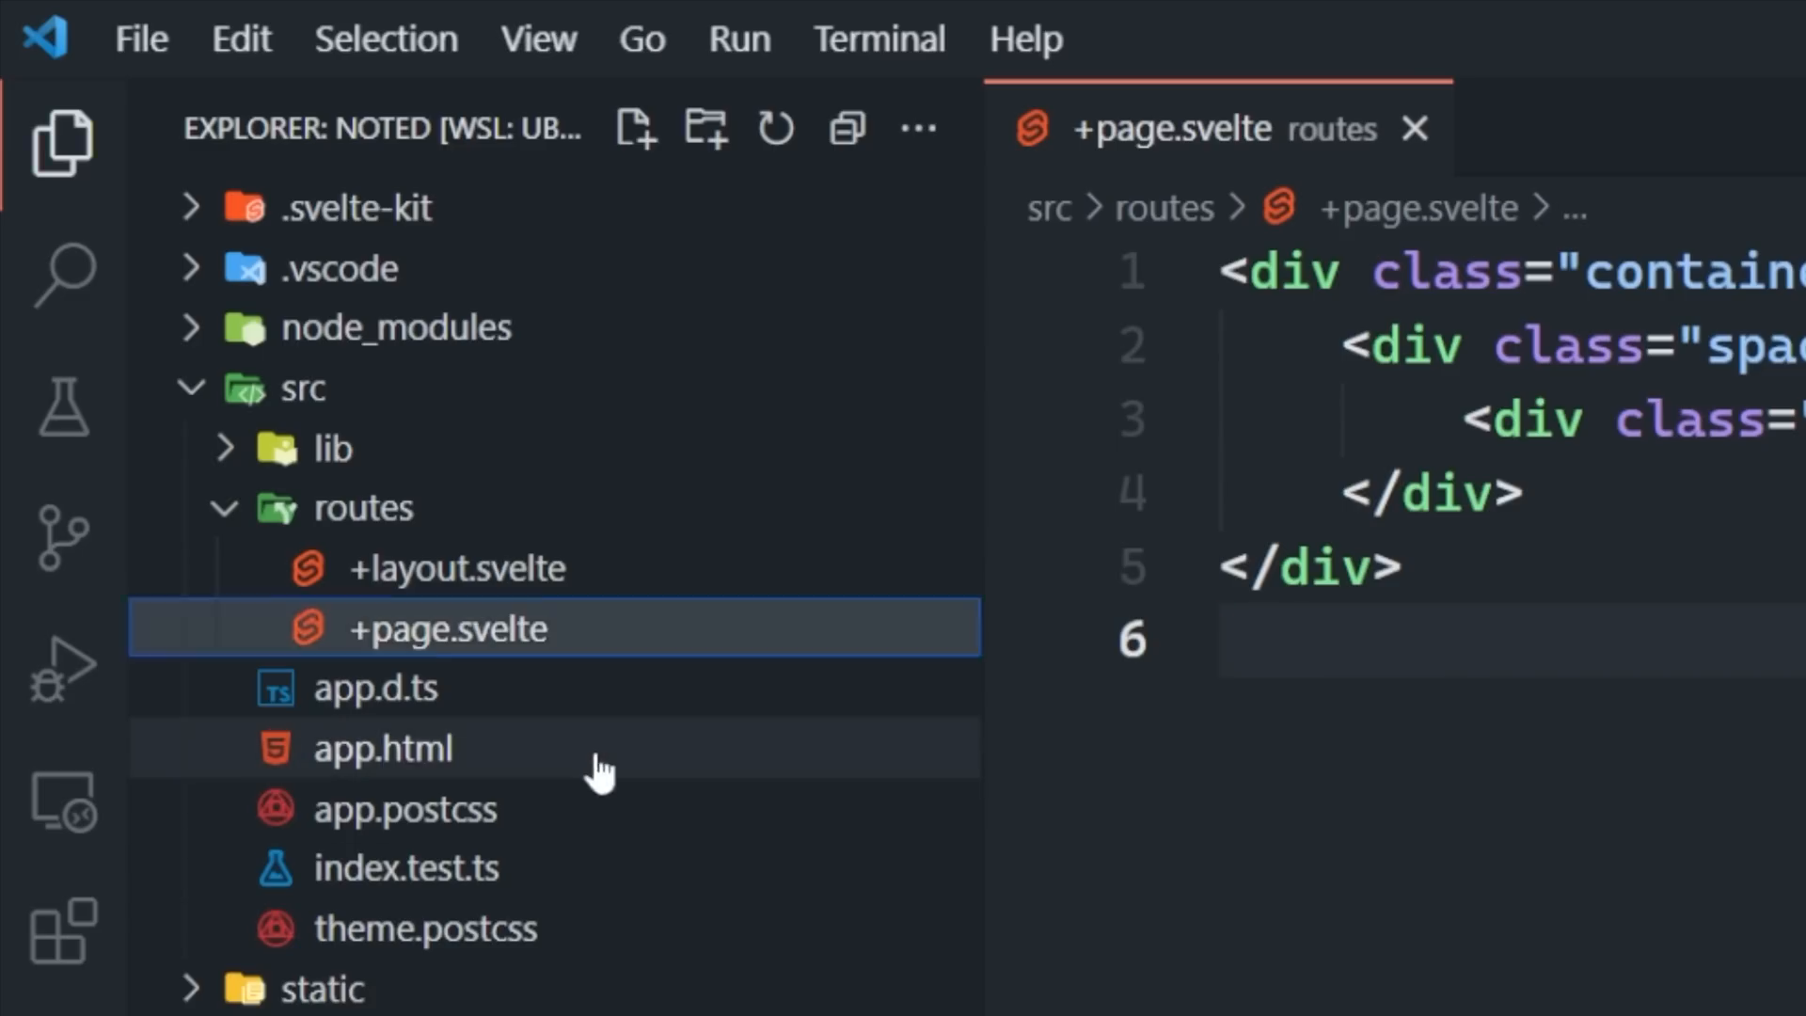
Open app.html and begin editing the div wrapping %sveltekit.body%.
double_click(383, 748)
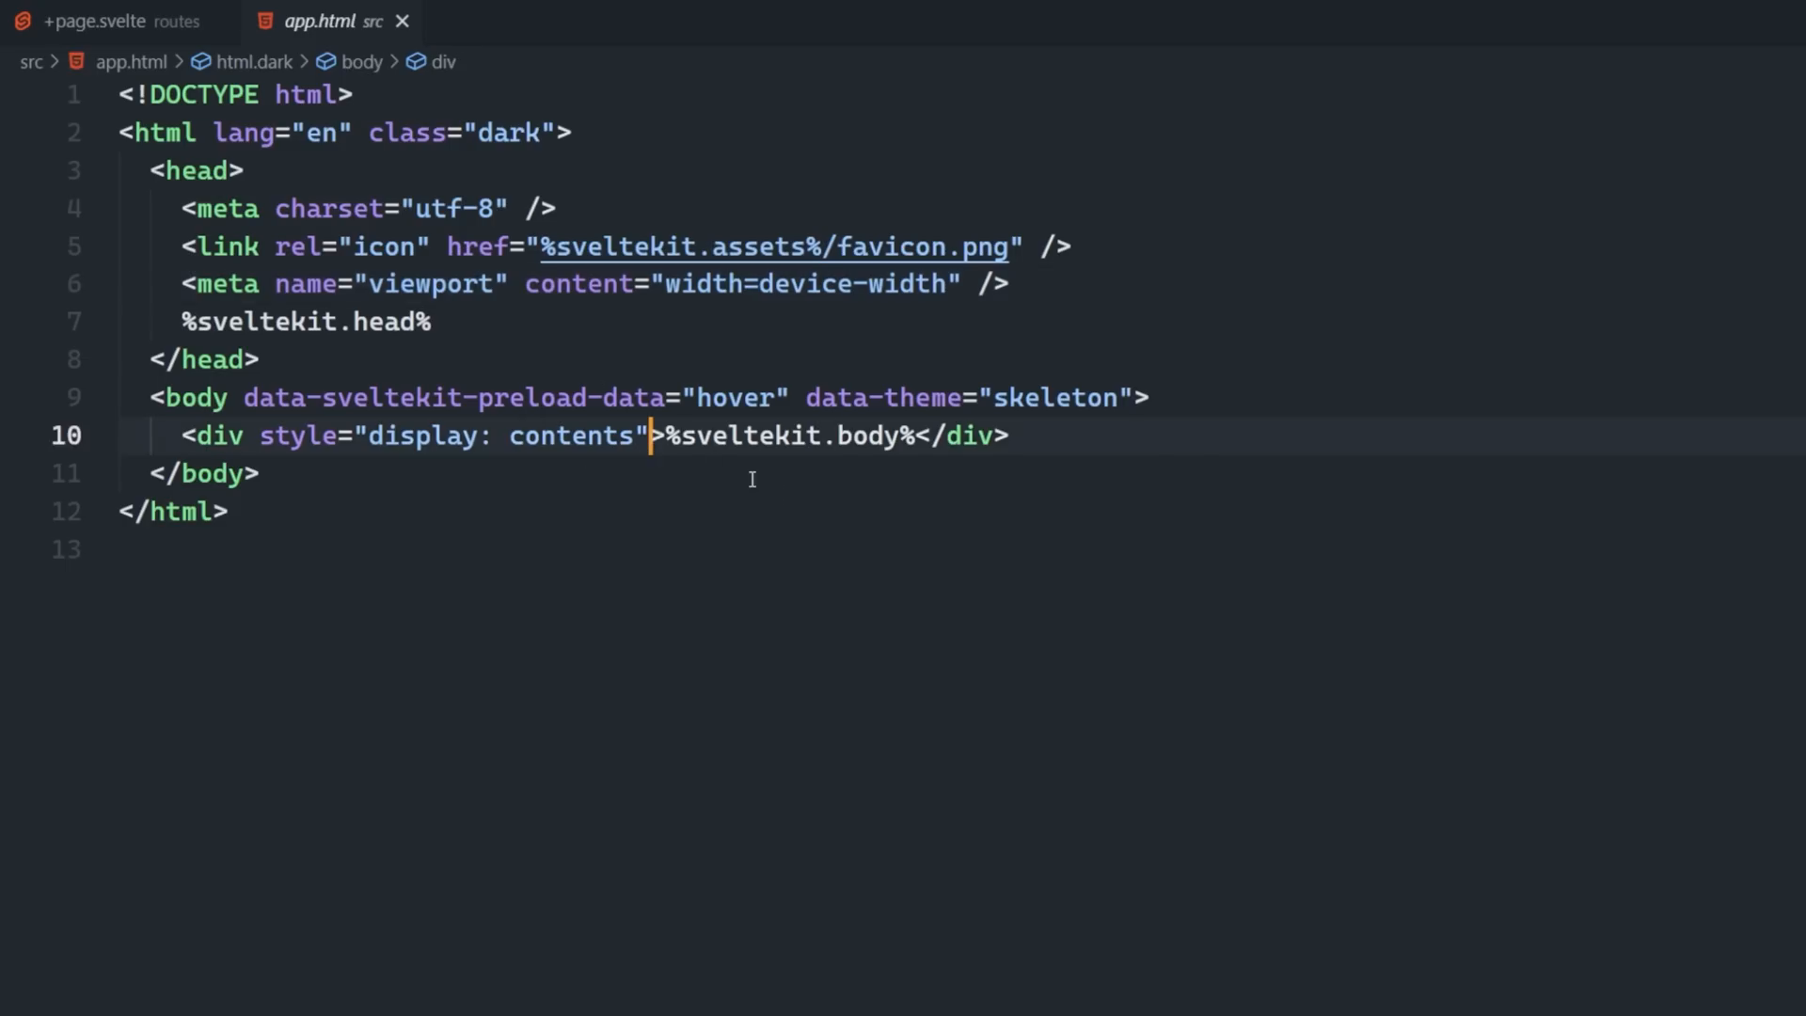
text(ove)
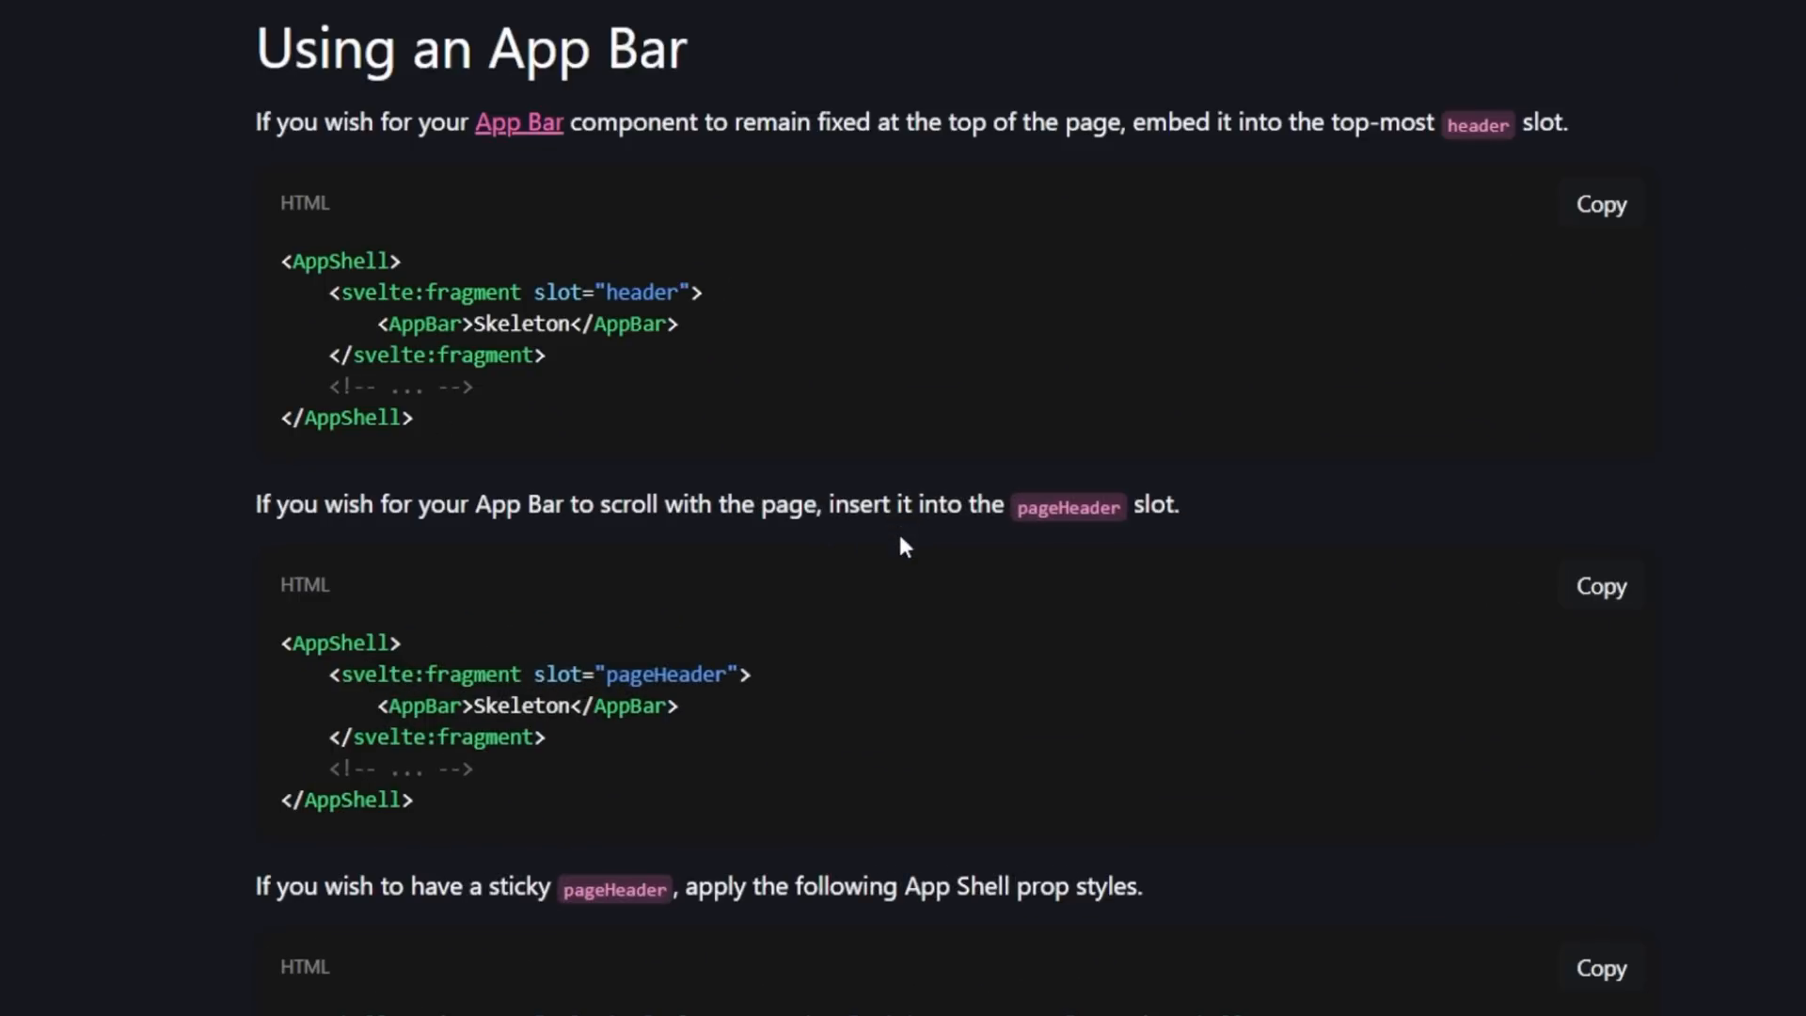
mouse_move(1272, 538)
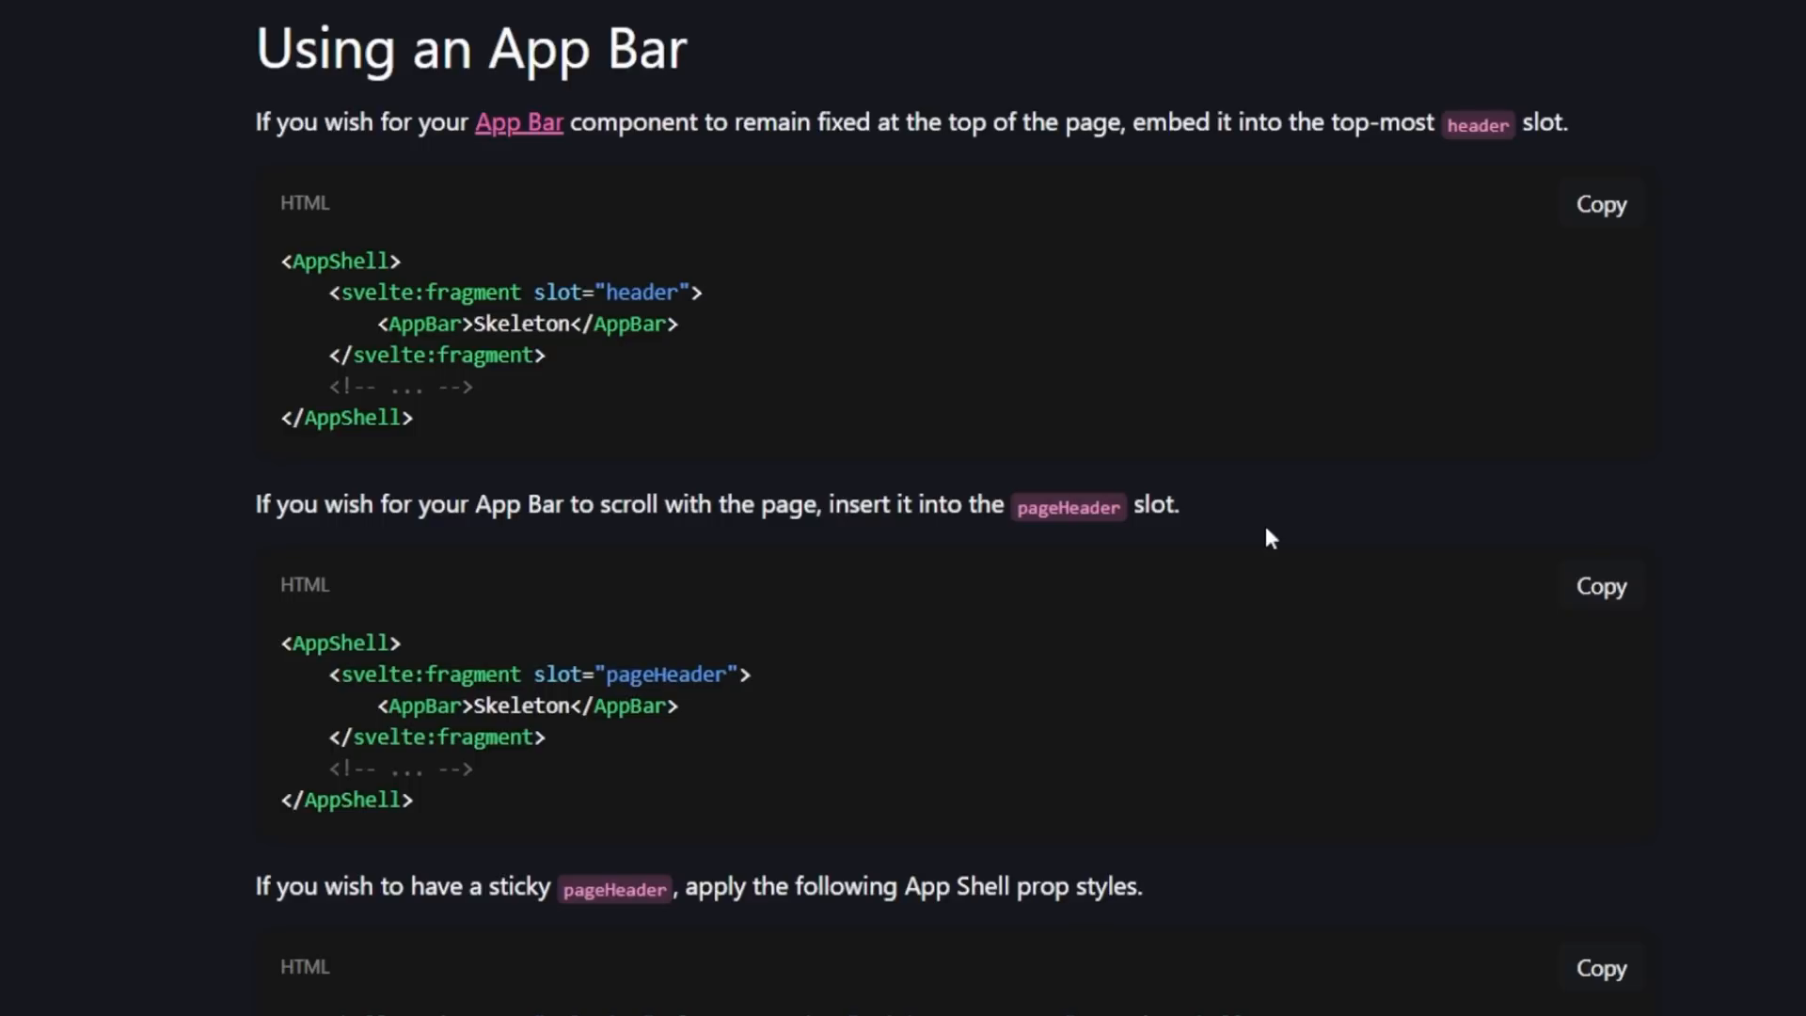
mouse_move(345, 324)
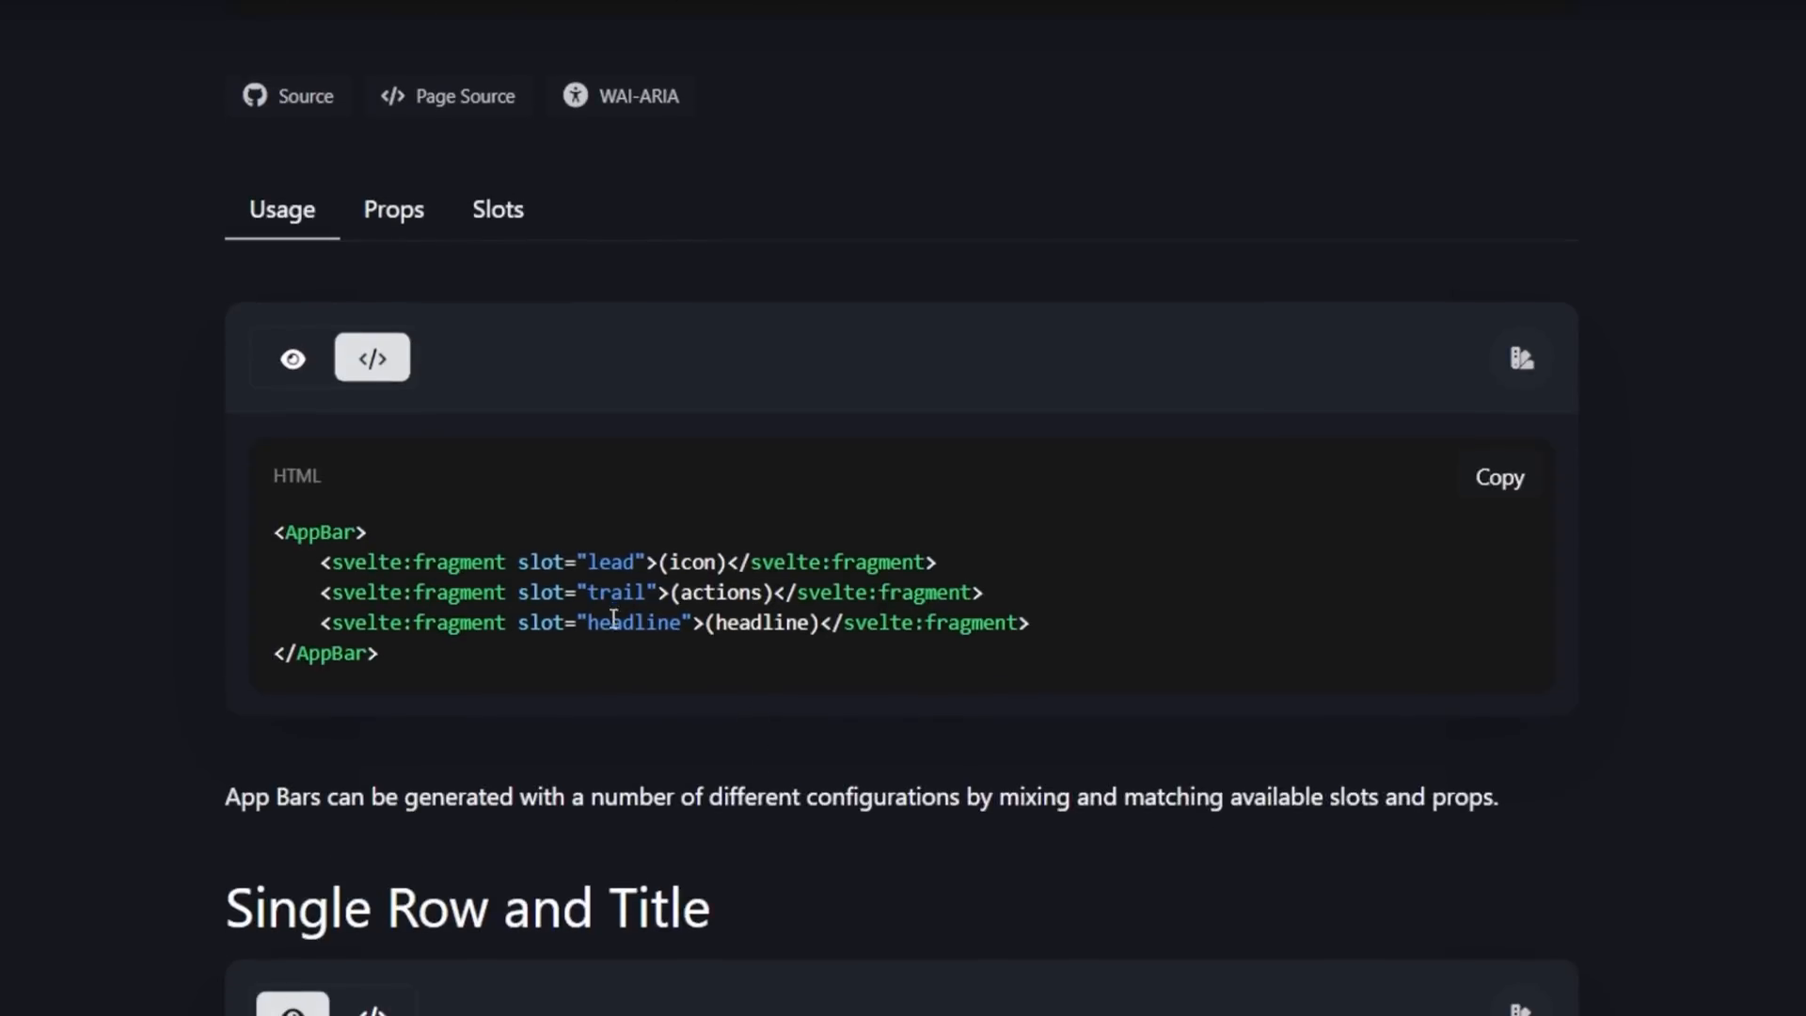
mouse_move(274, 394)
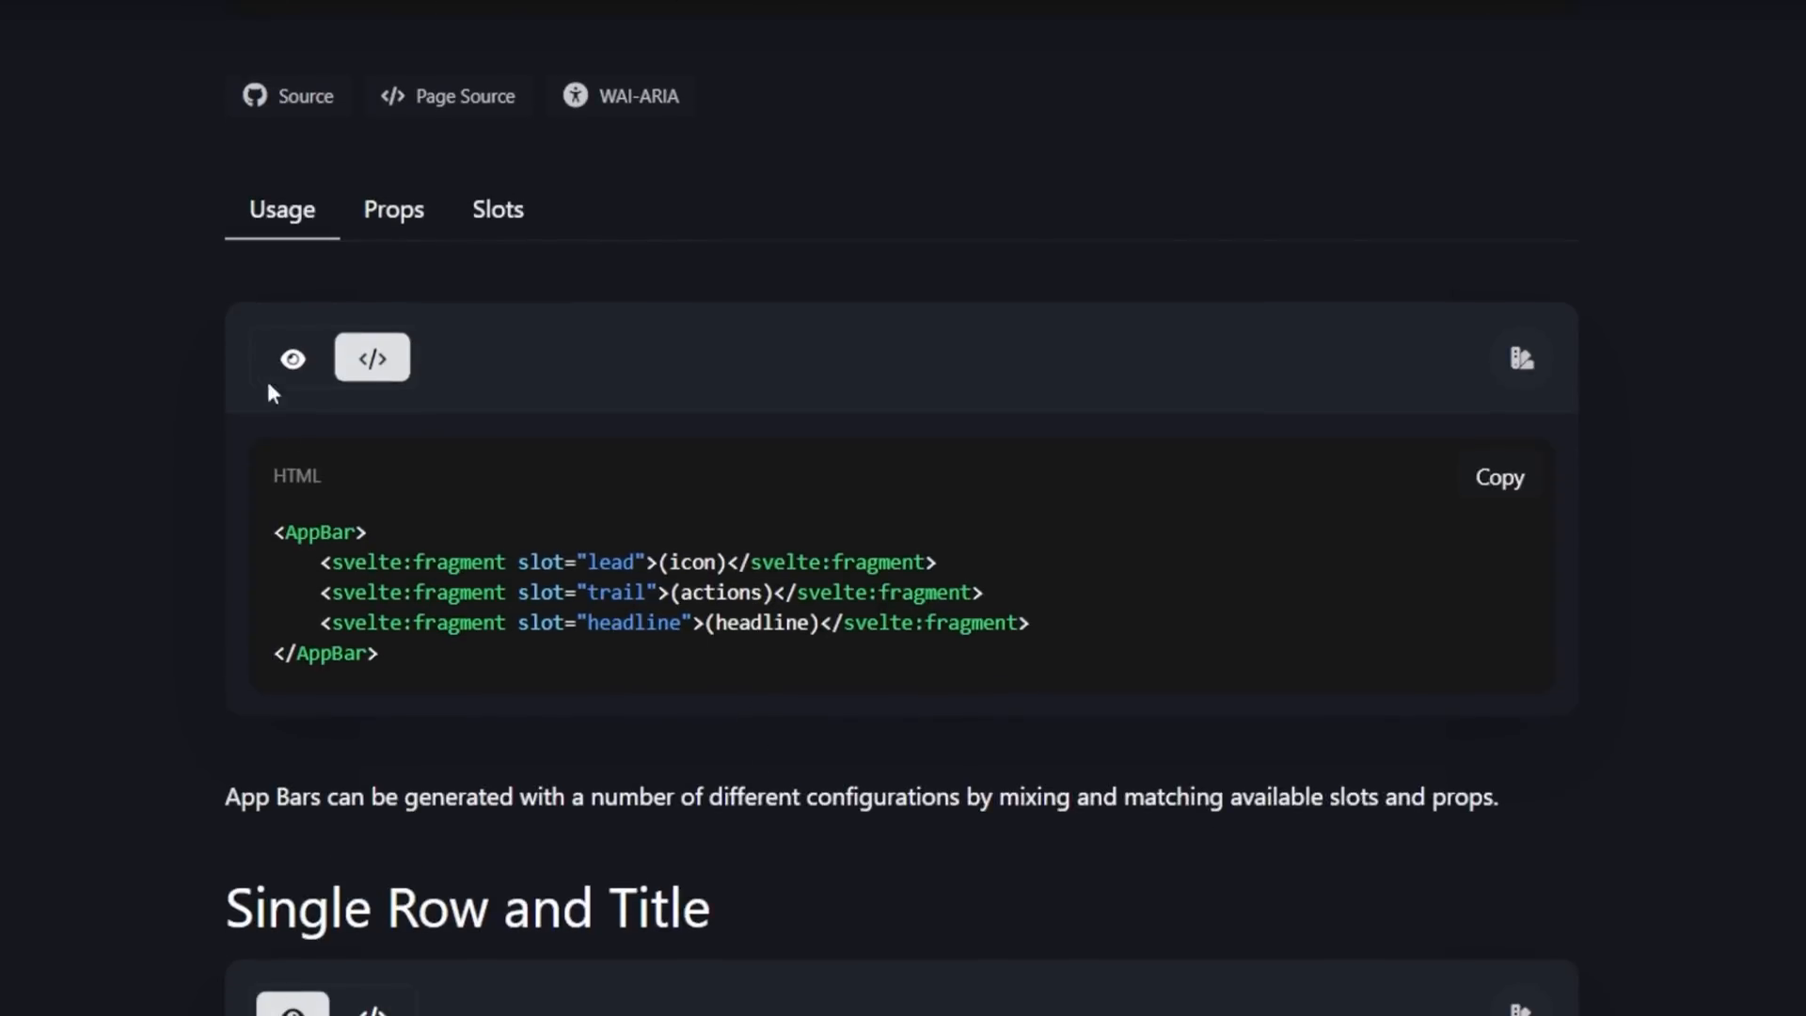
Toggle the App Bar example between its rendered preview and its code.
click(291, 358)
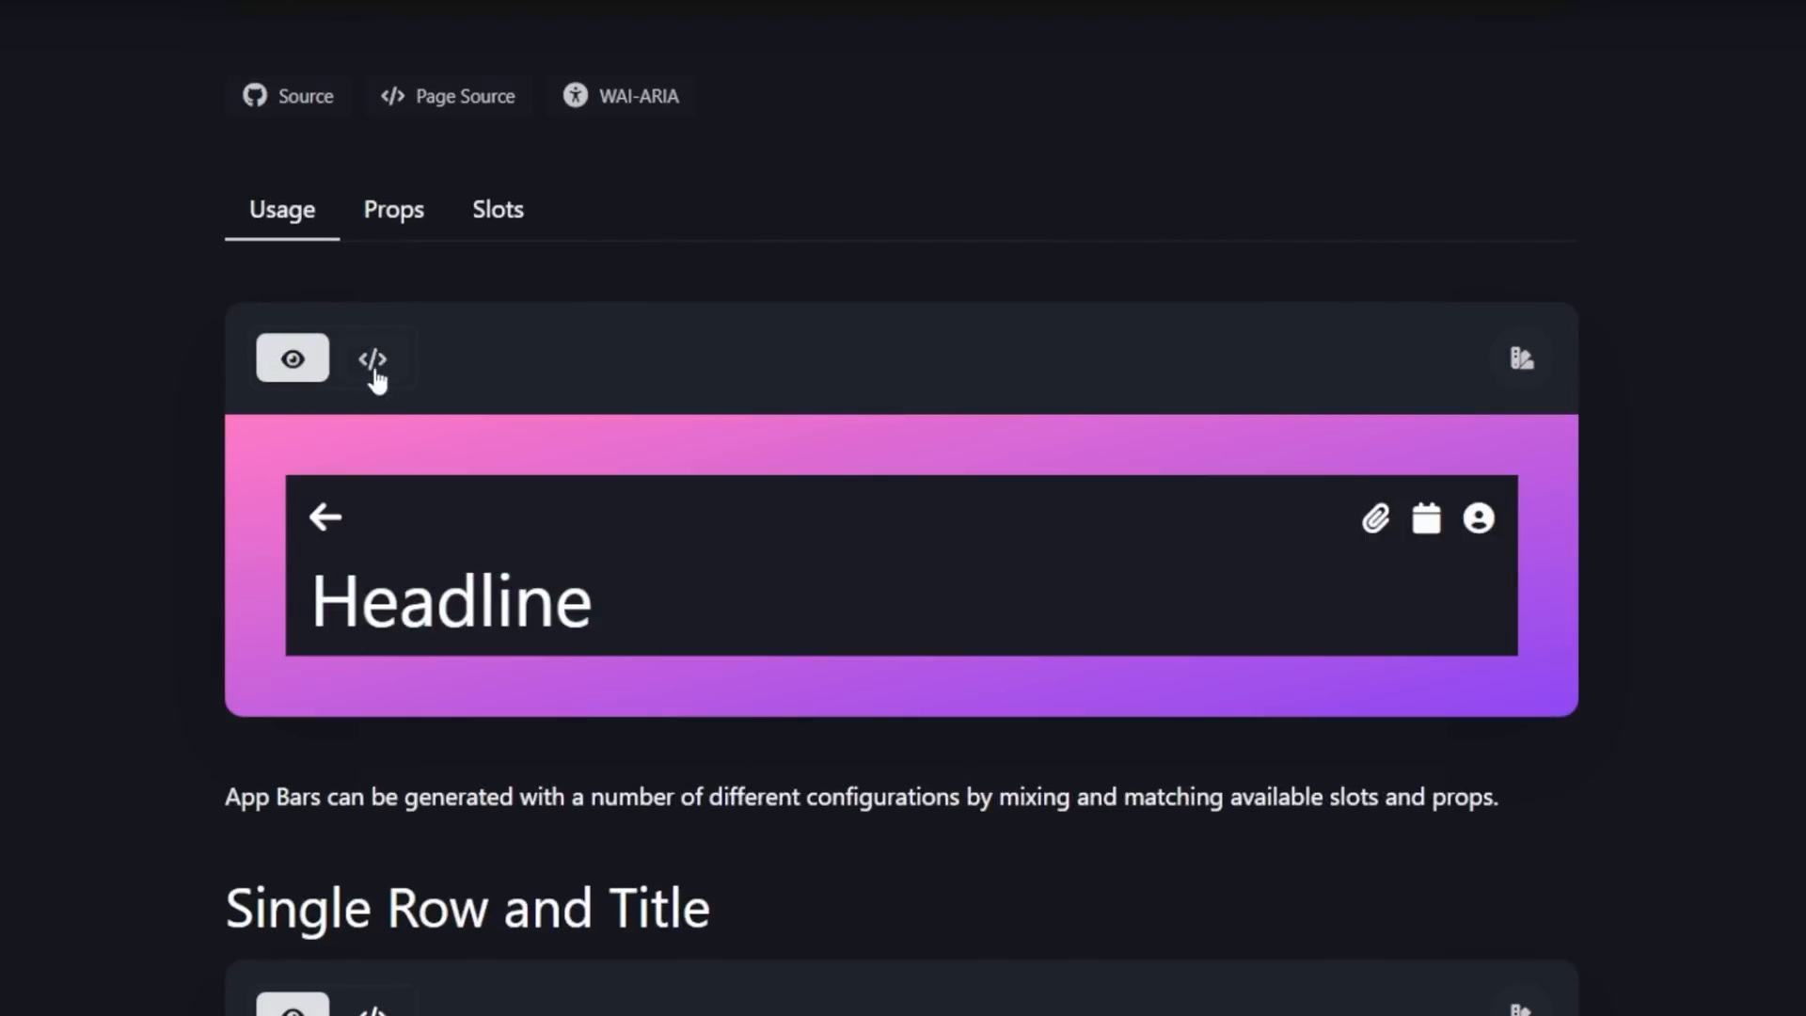
click(373, 359)
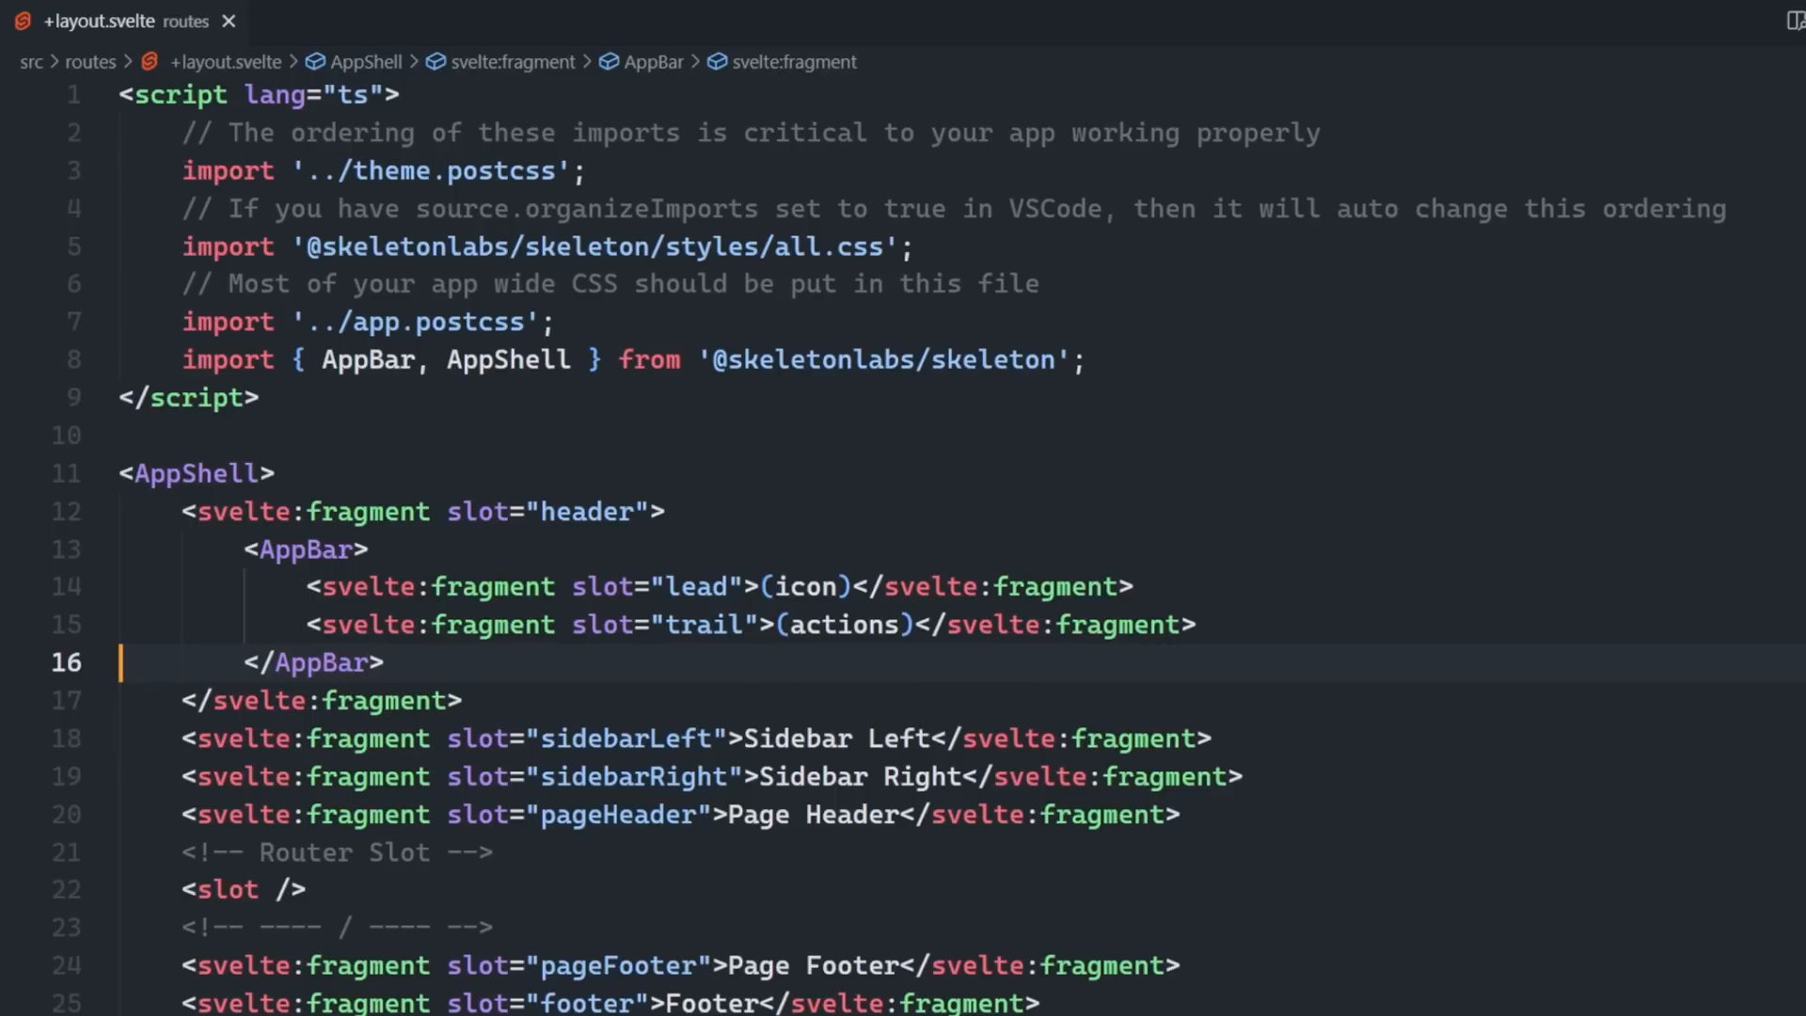
Put a bold 'text-xl uppercase' Noted title in the lead slot and select the actions placeholder.
text(<strong class="text-xl uppercase">Noted</strong>)
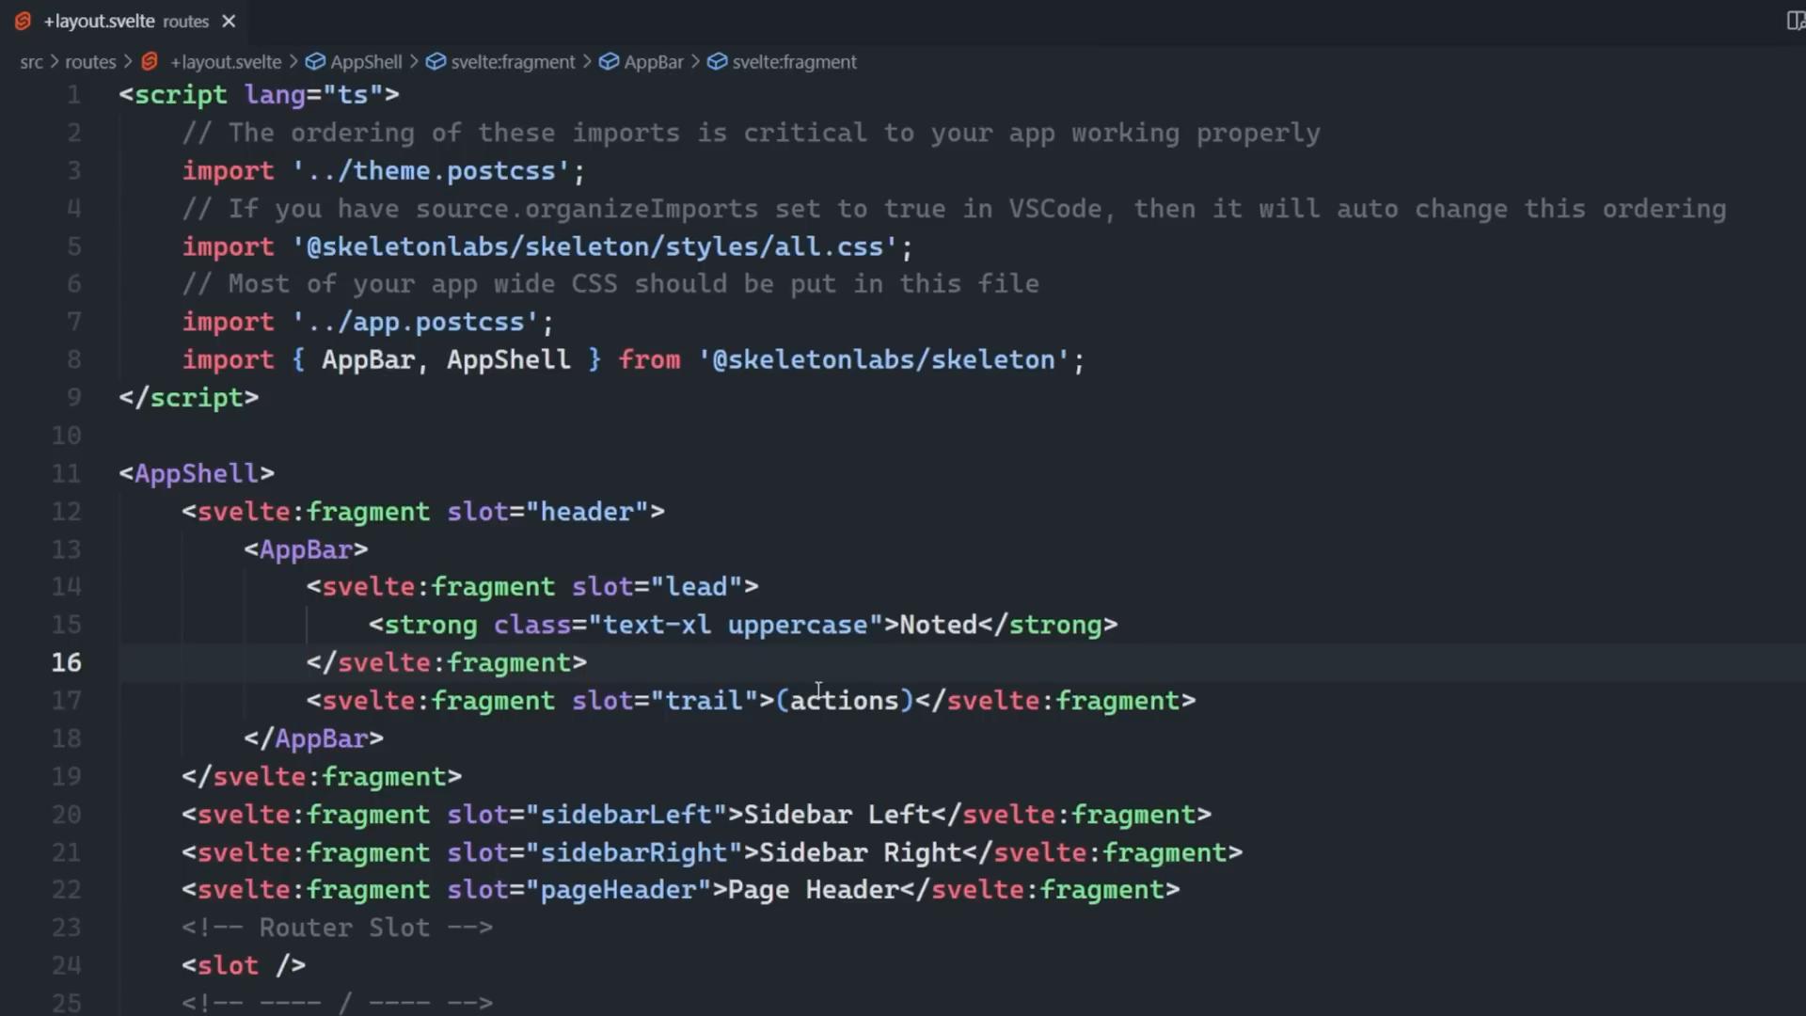
double_click(842, 700)
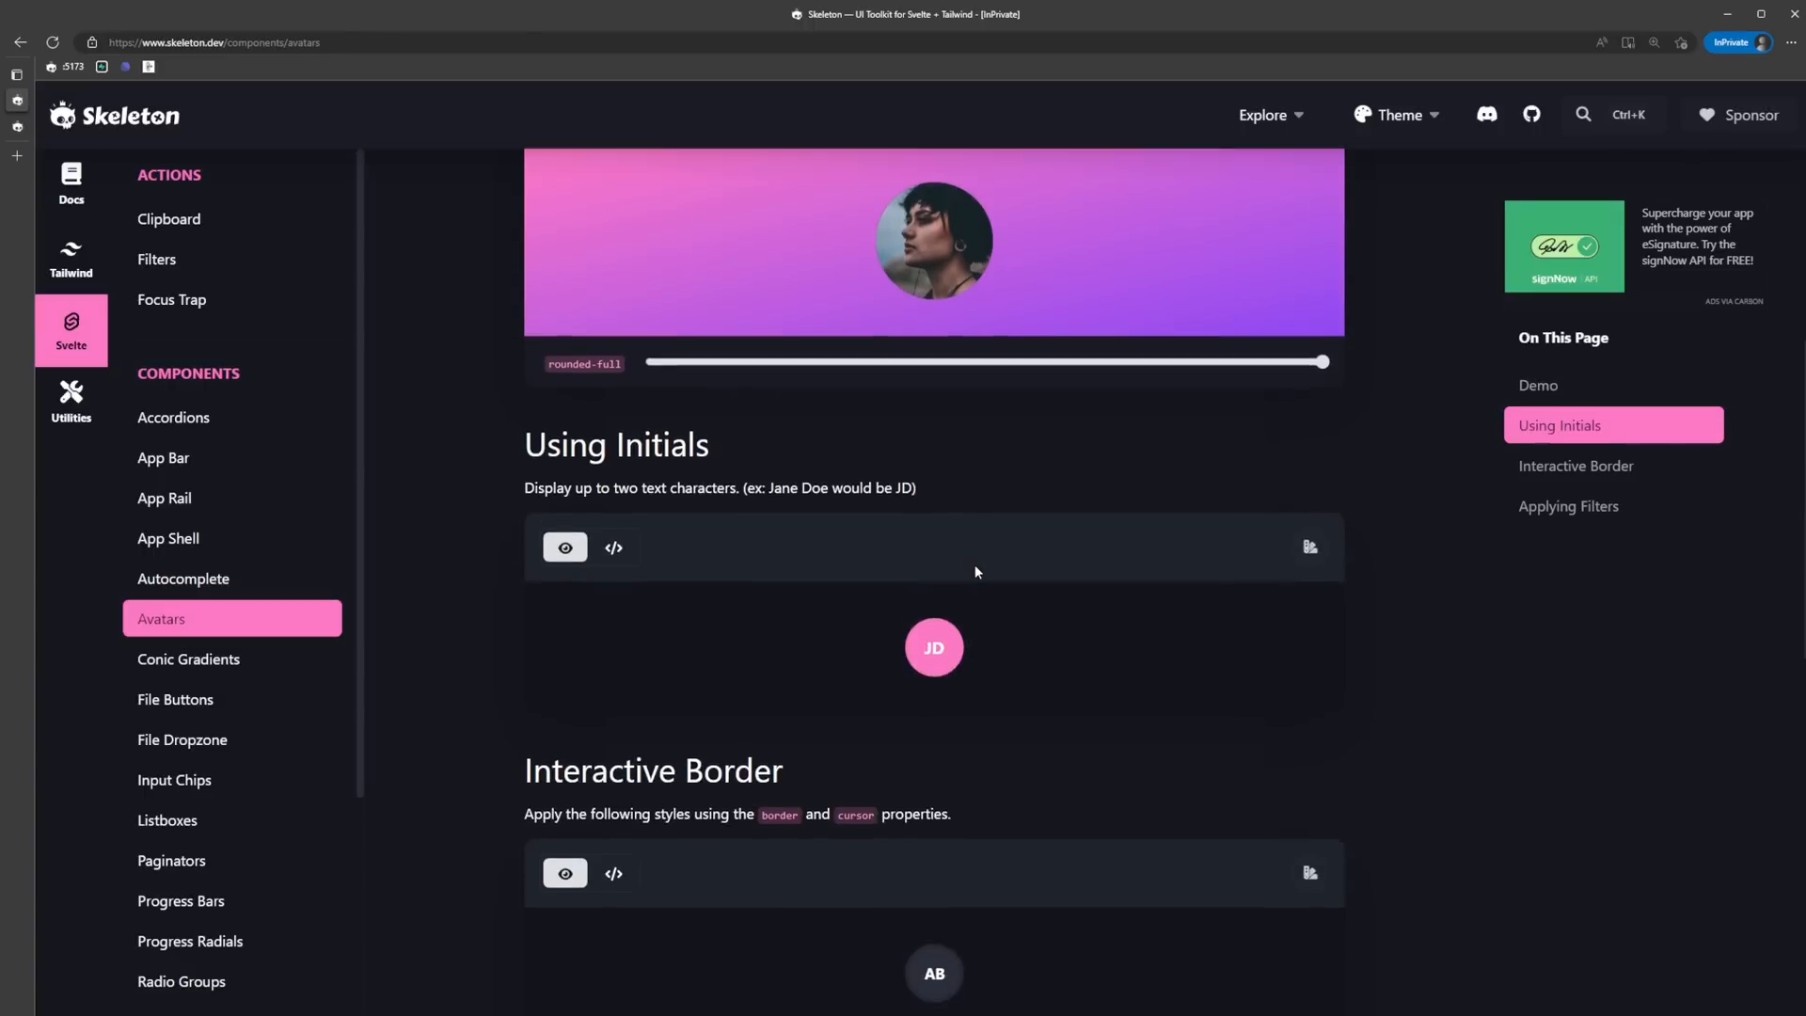
Read the Styling page's background prop and class attribute examples.
scroll(down, 3)
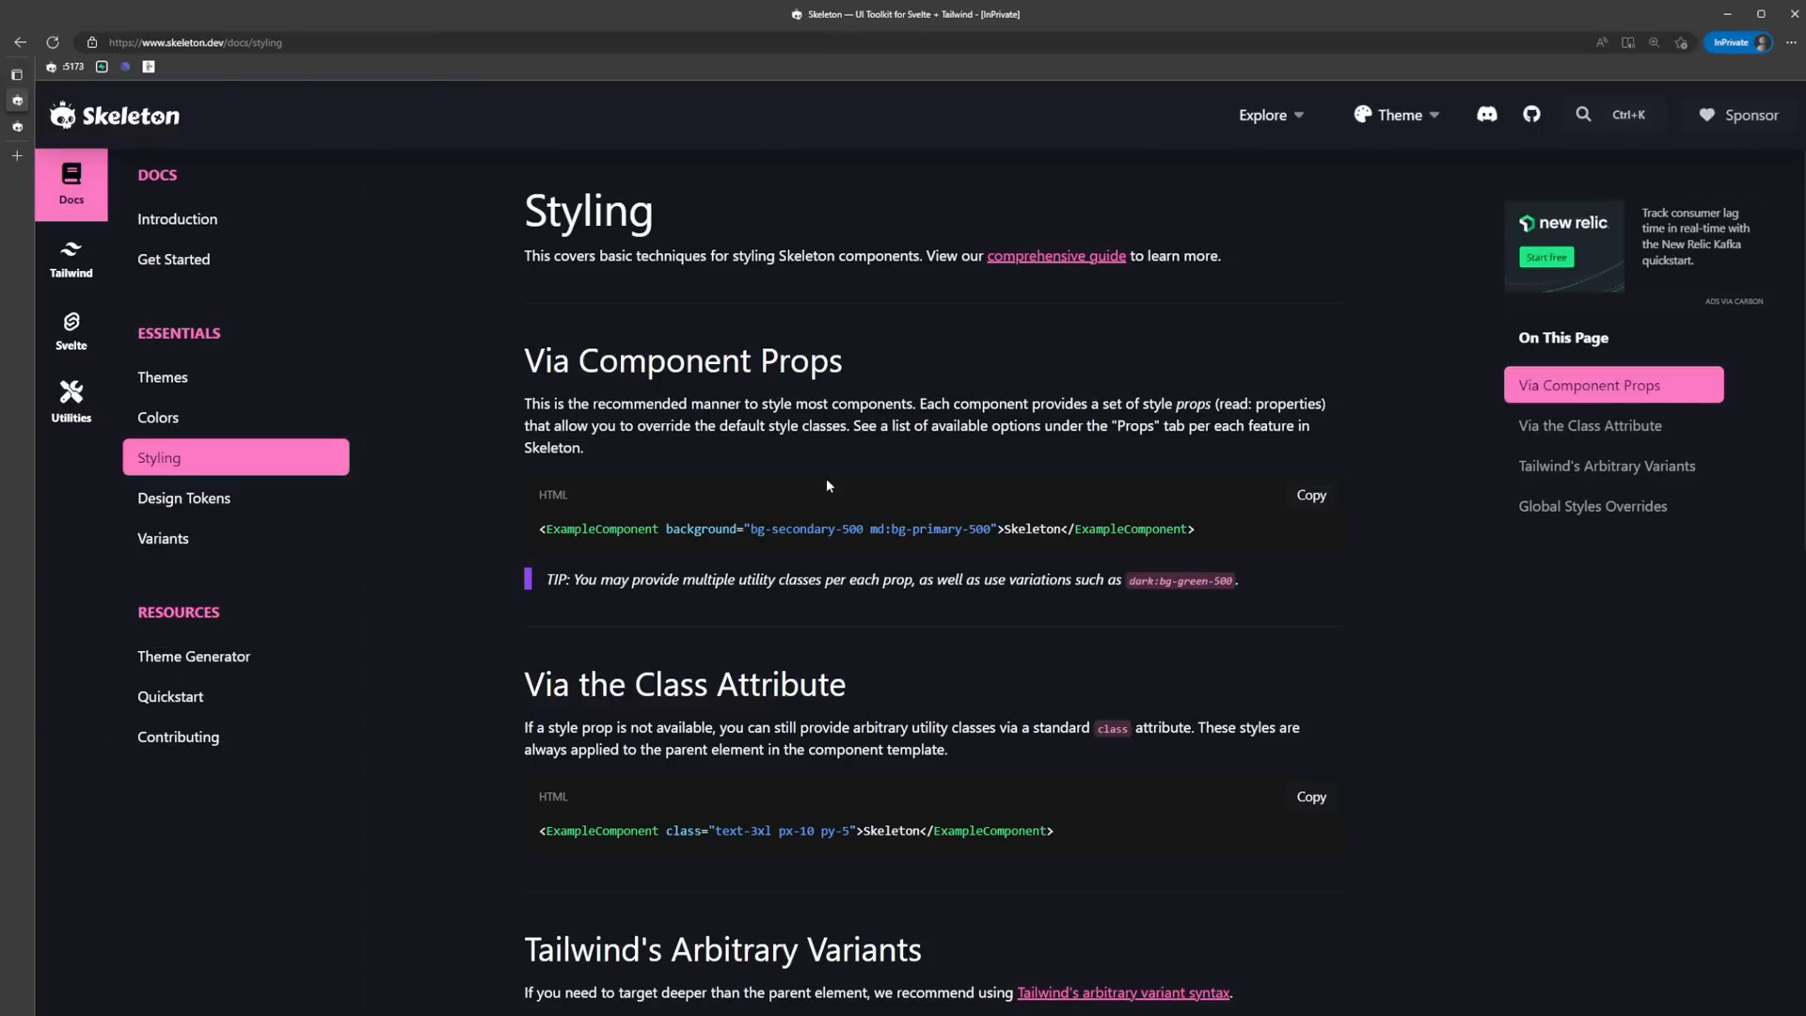
mouse_move(1396, 519)
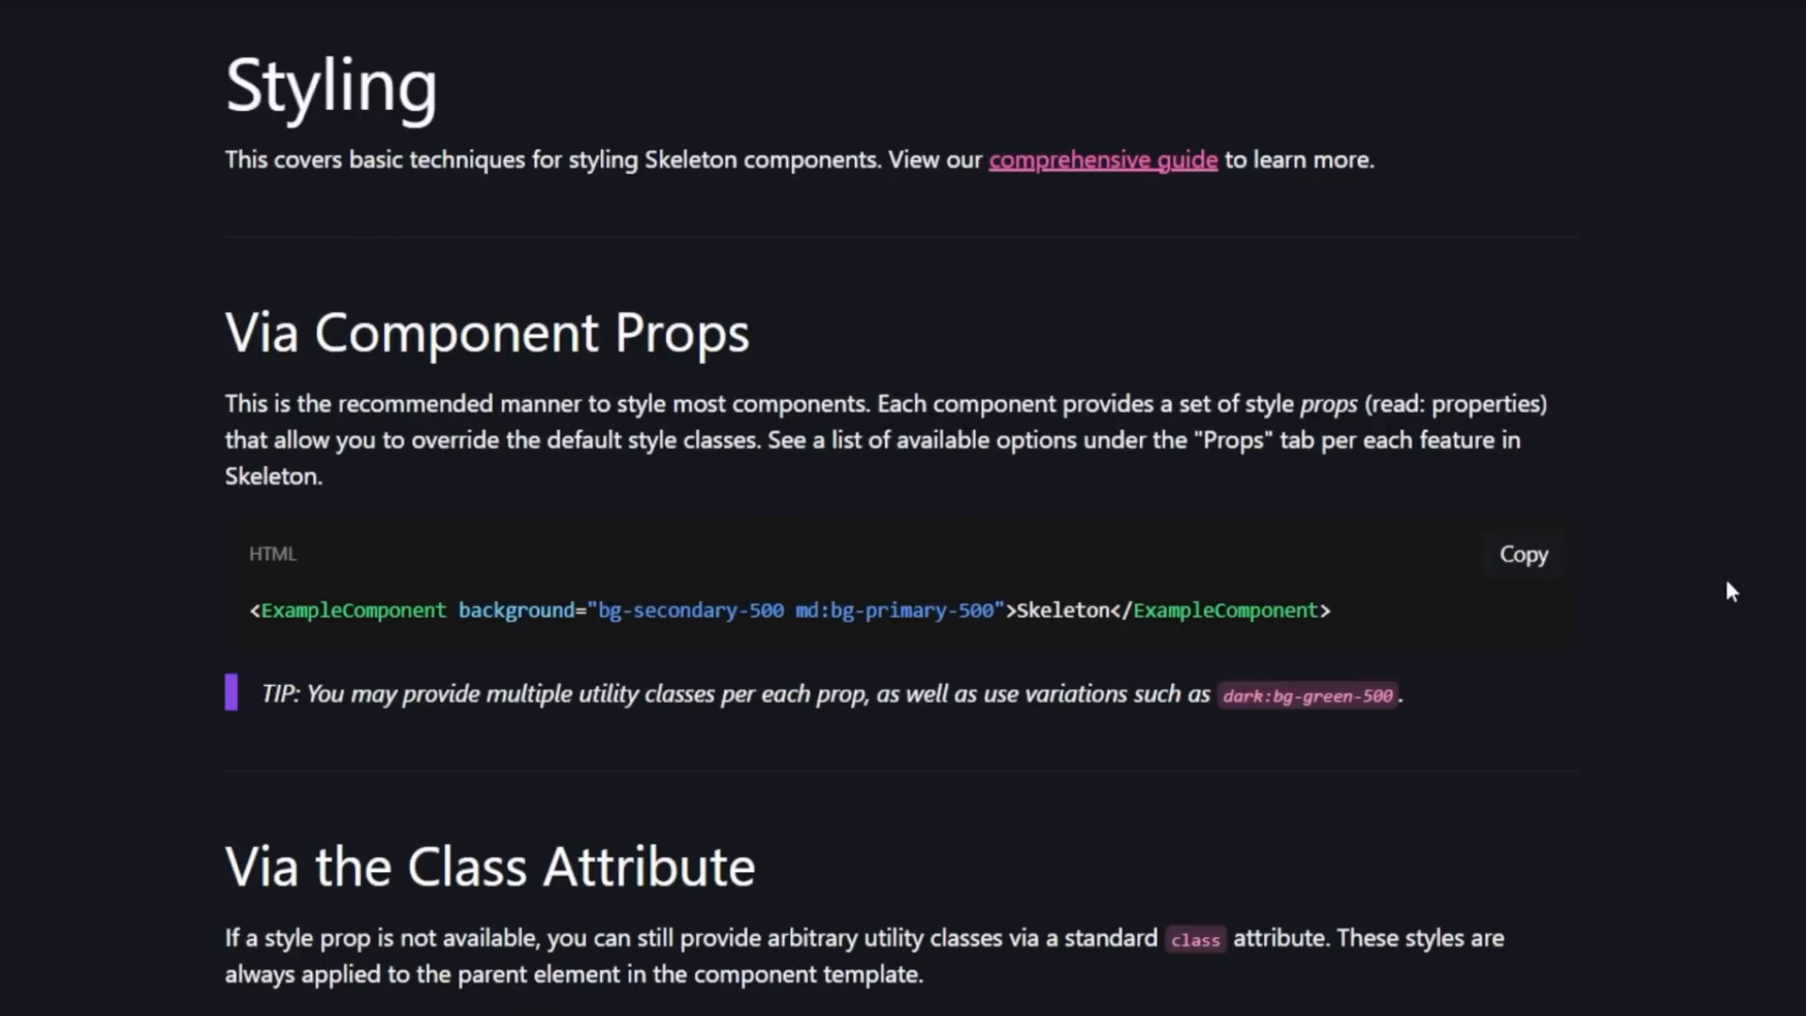
mouse_move(991, 540)
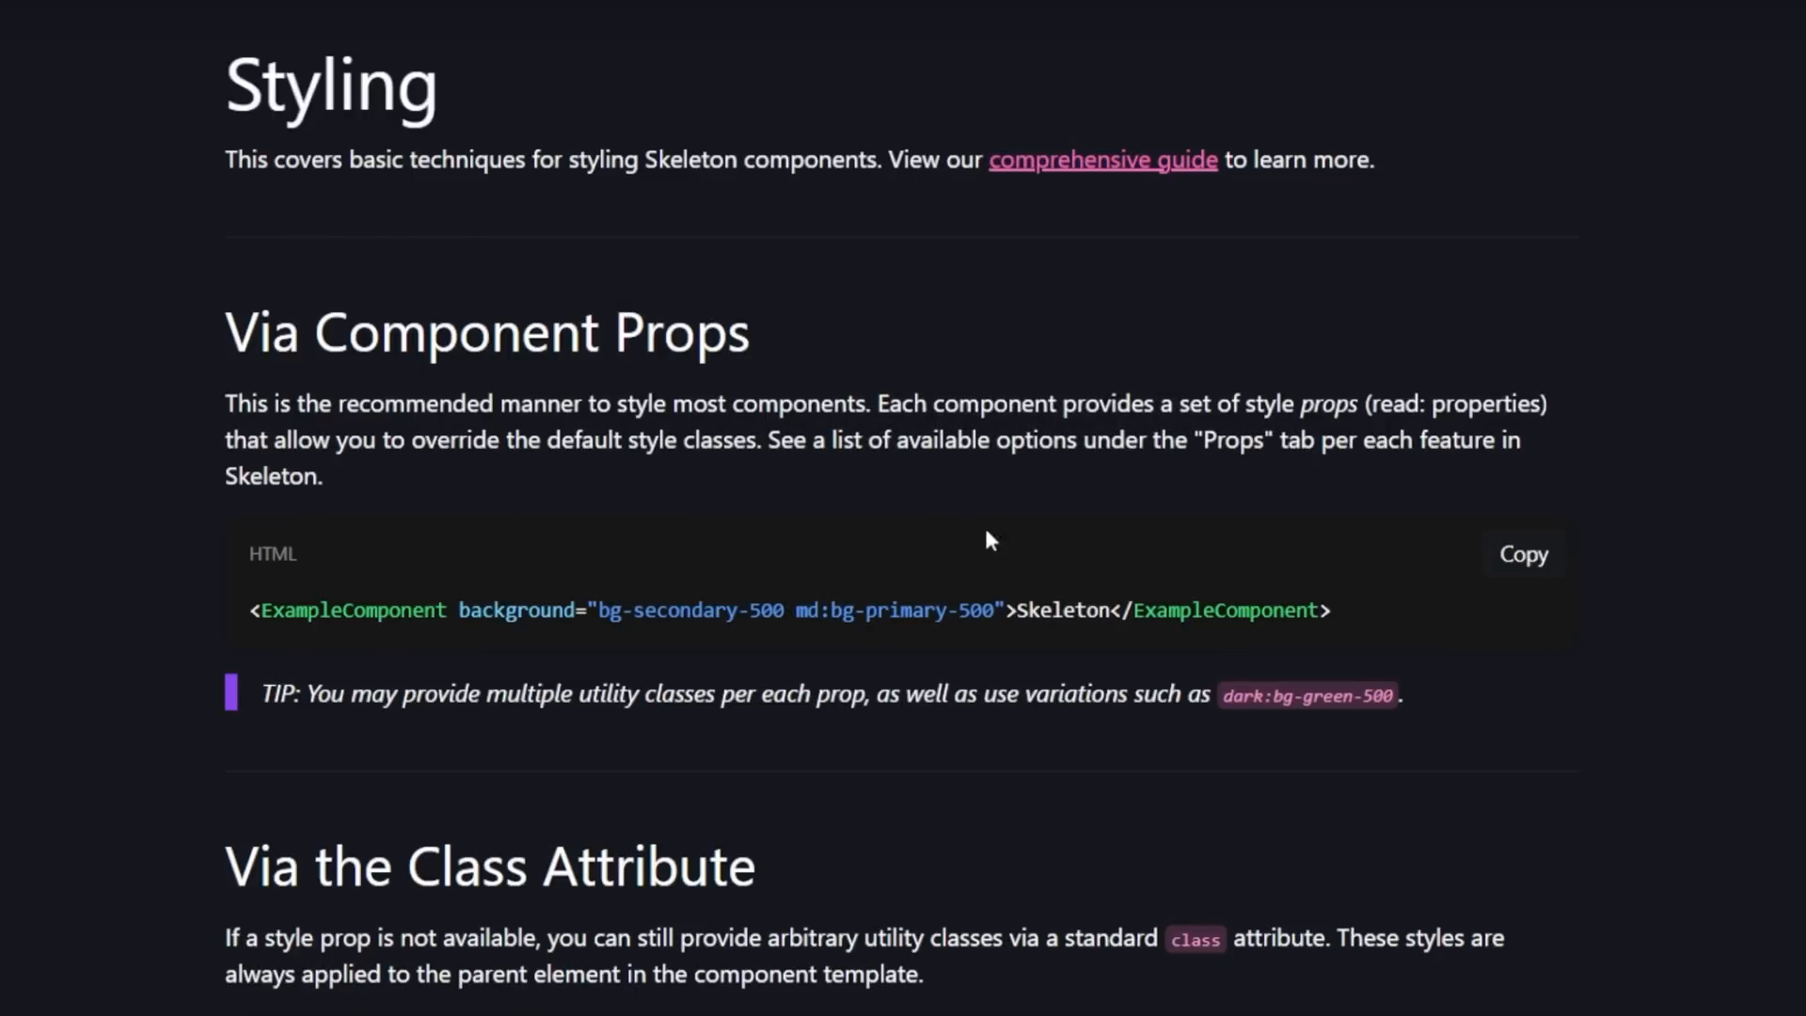
drag(457, 611, 999, 611)
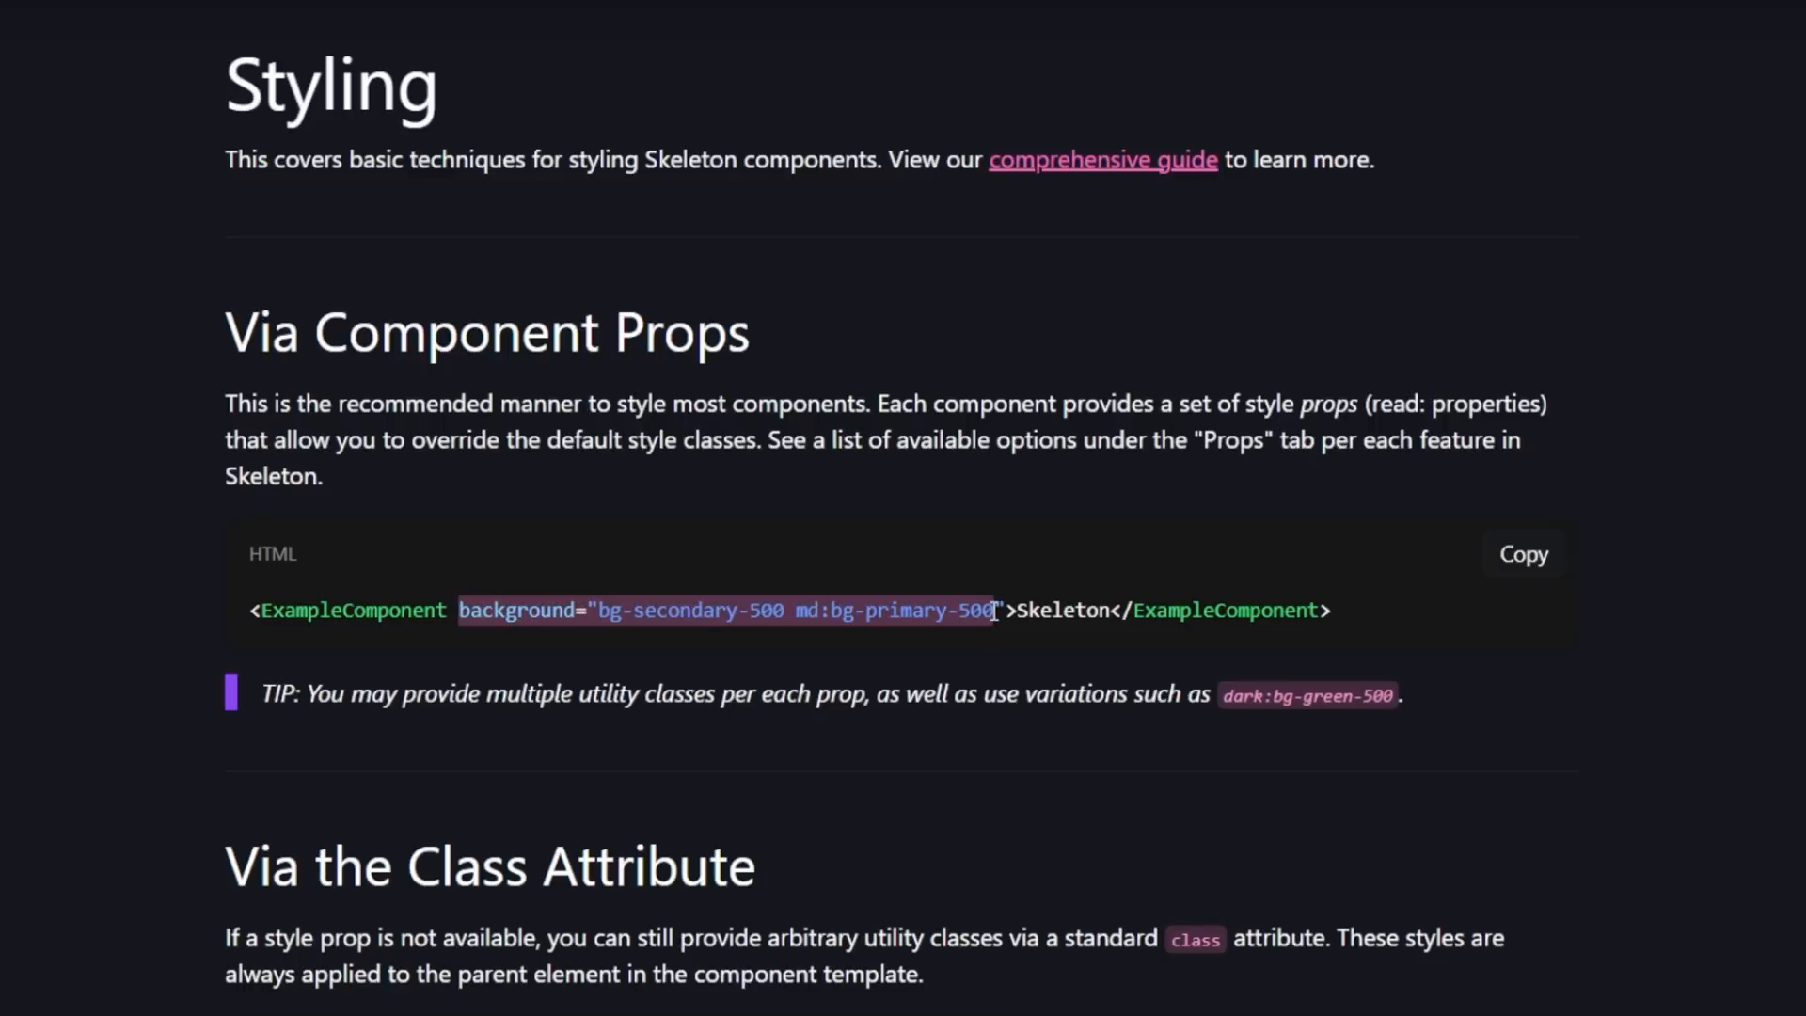
click(1094, 756)
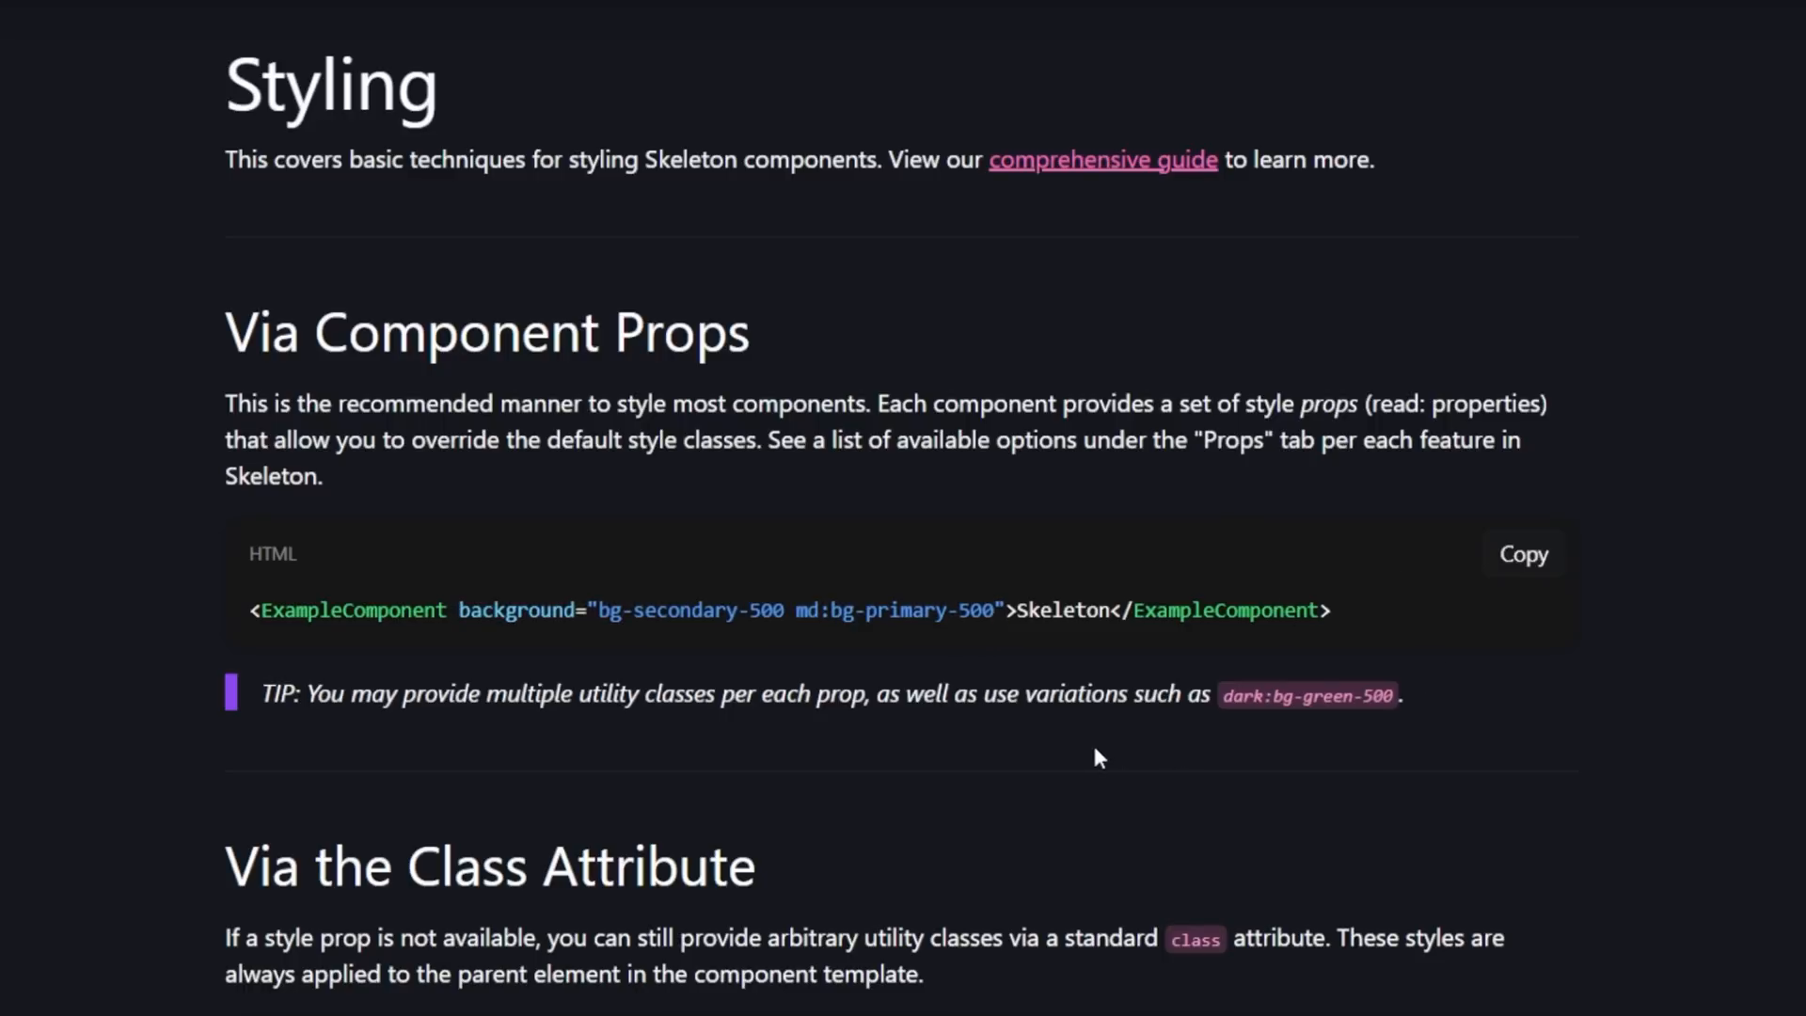
scroll(down, 3)
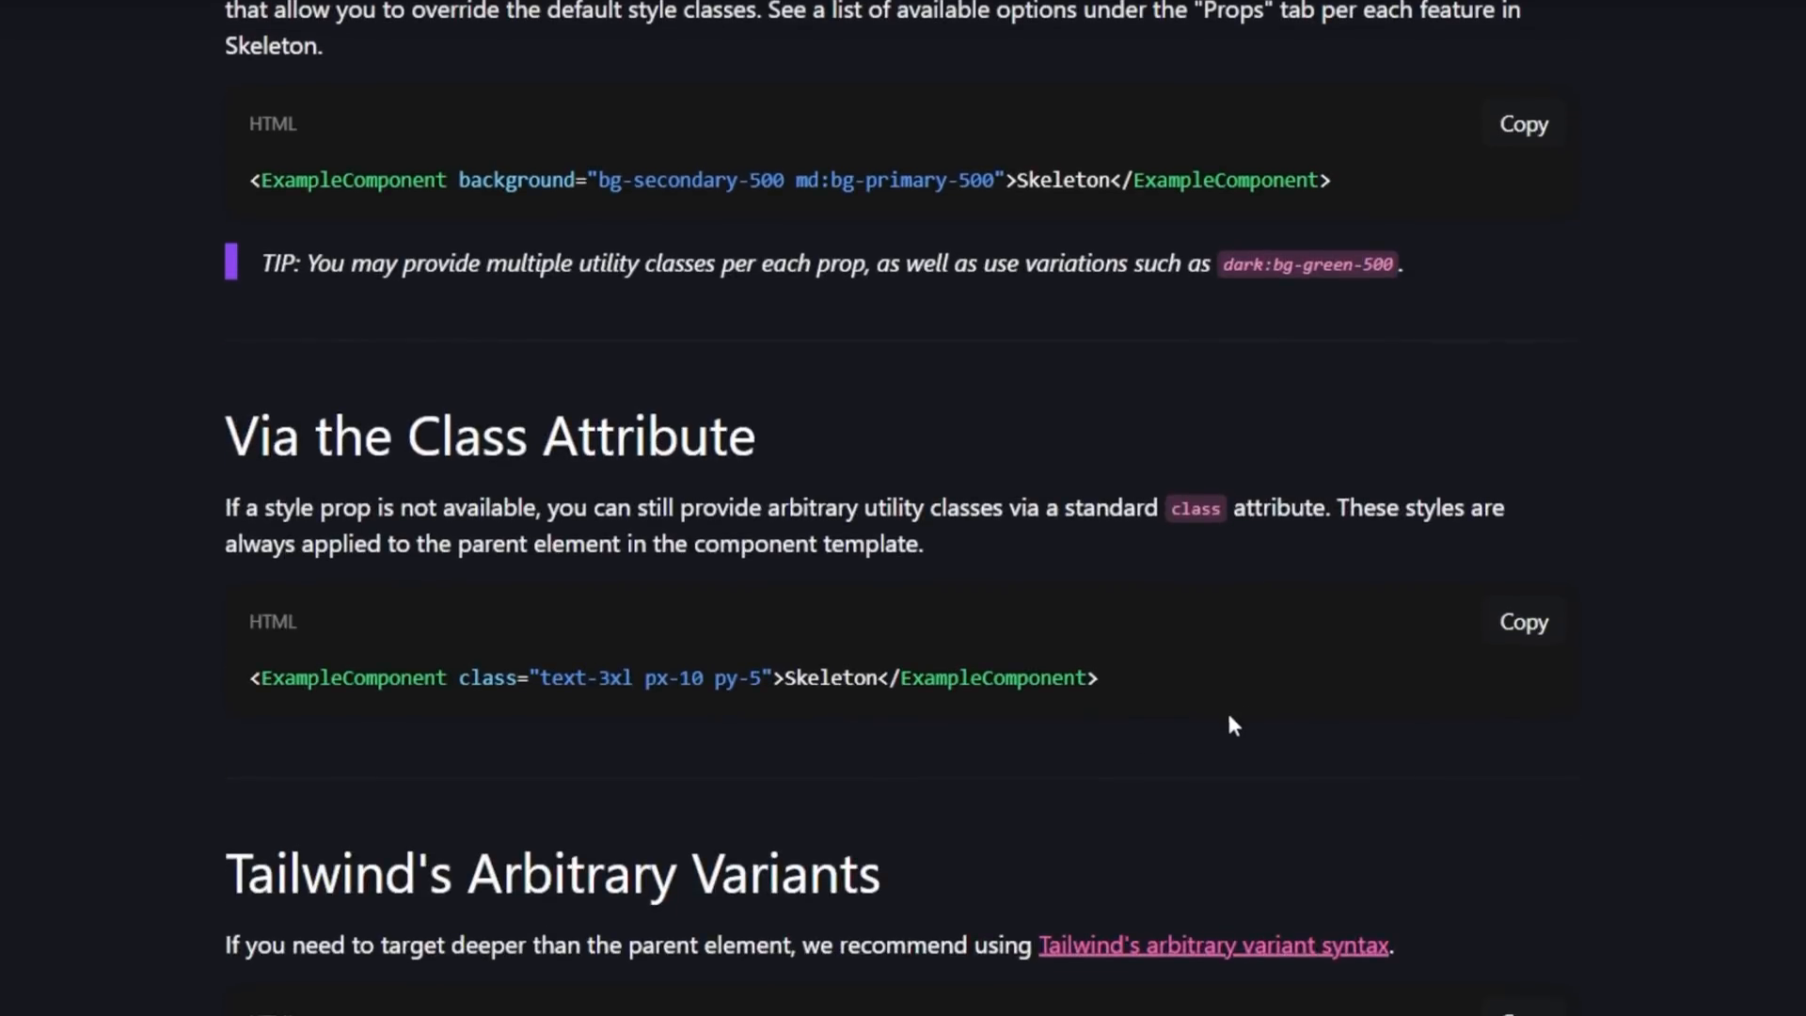
double_click(605, 678)
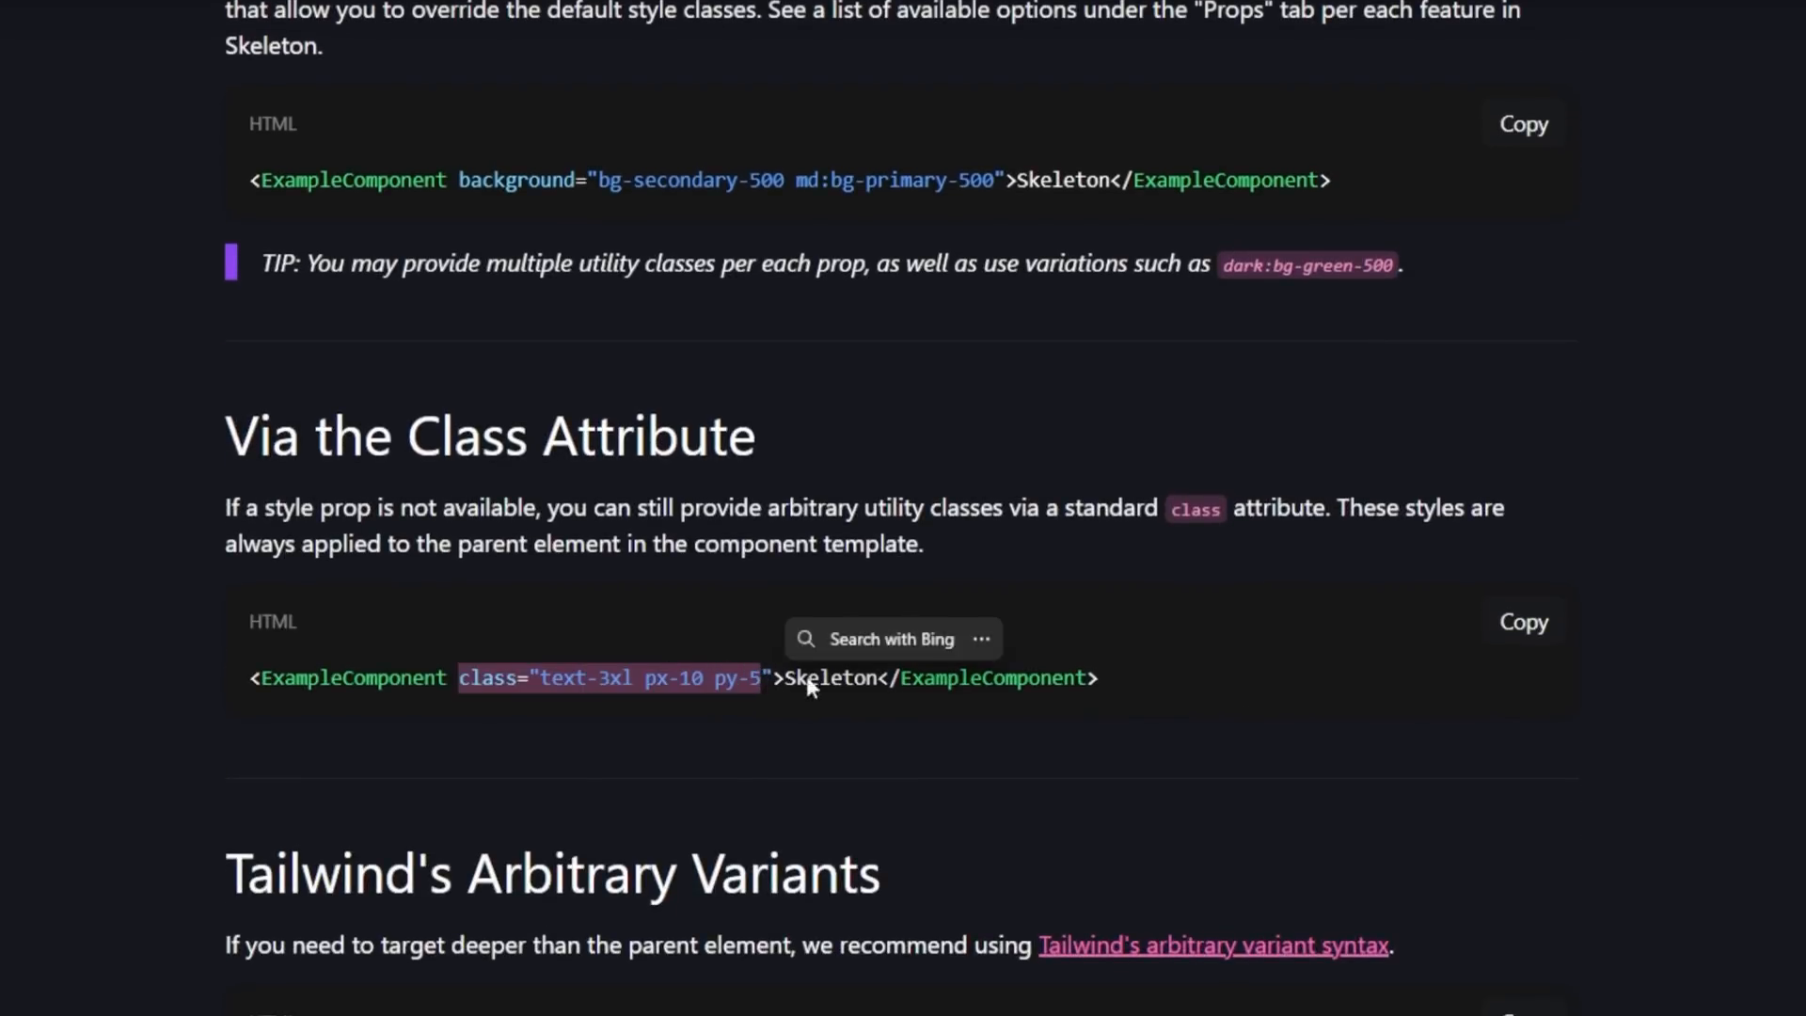
Scroll through the responsive sidebar drawer blog post past its banner image.
scroll(down, 3)
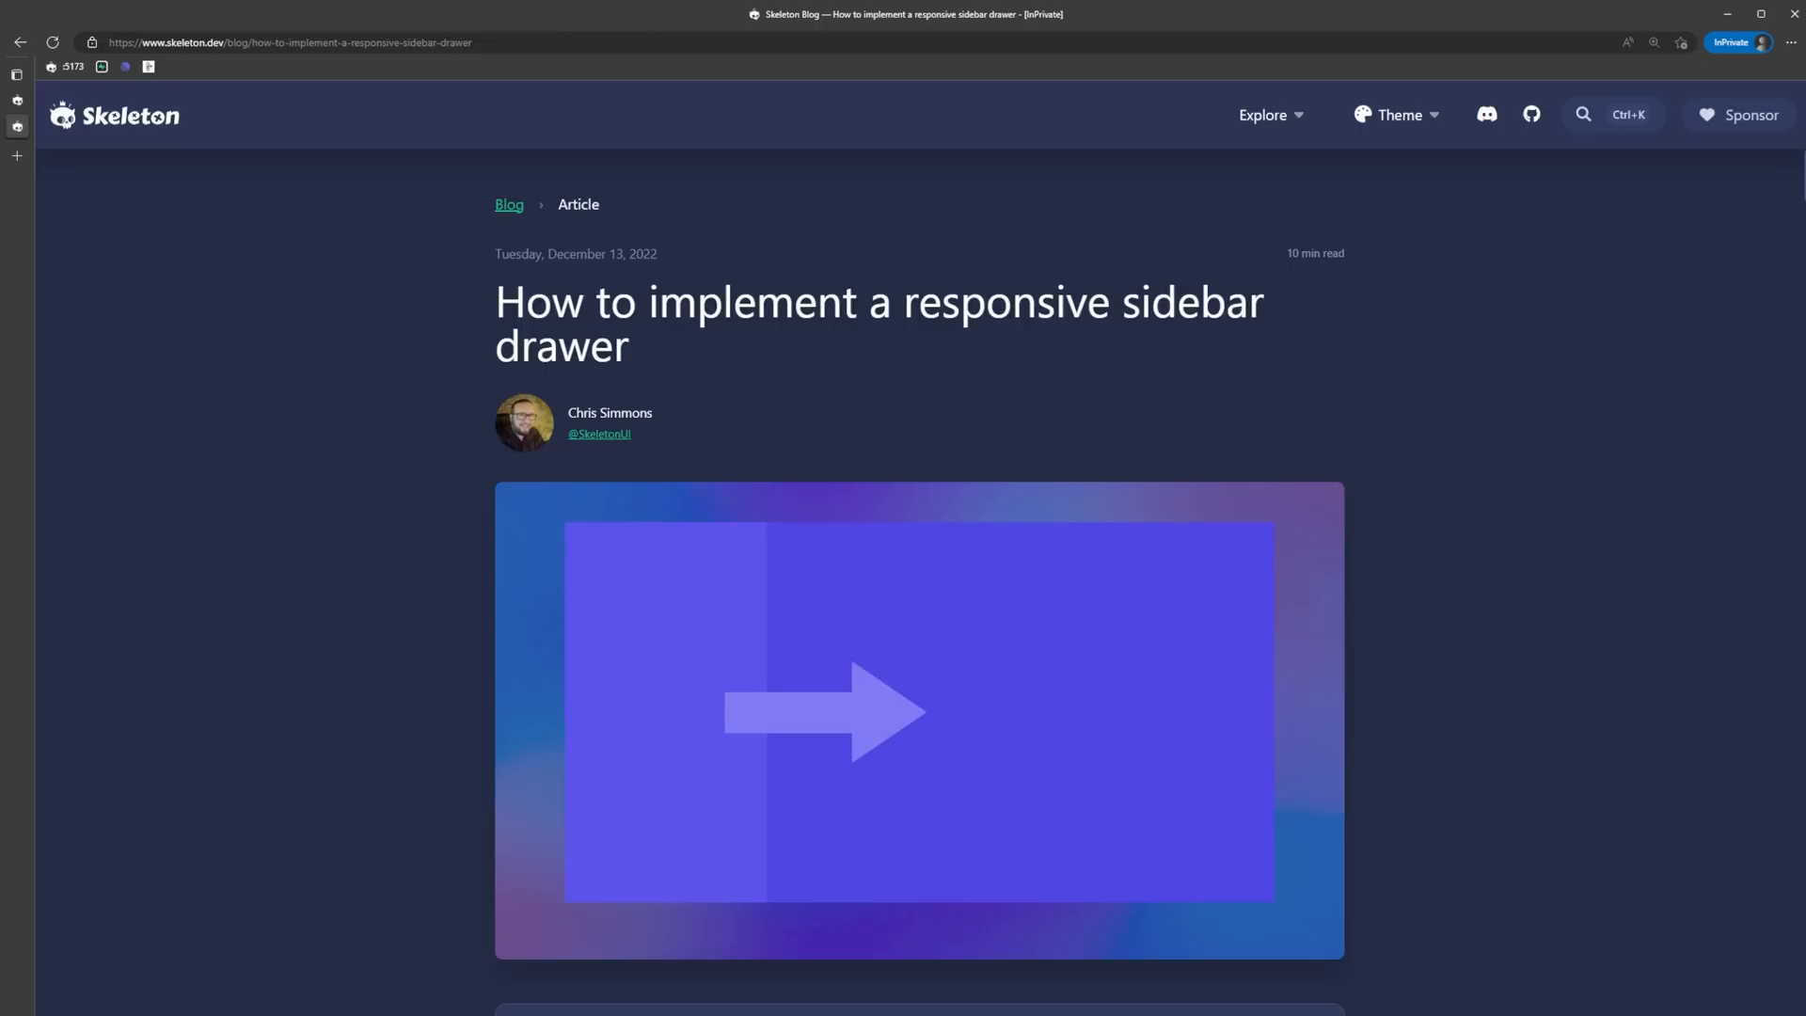
scroll(down, 3)
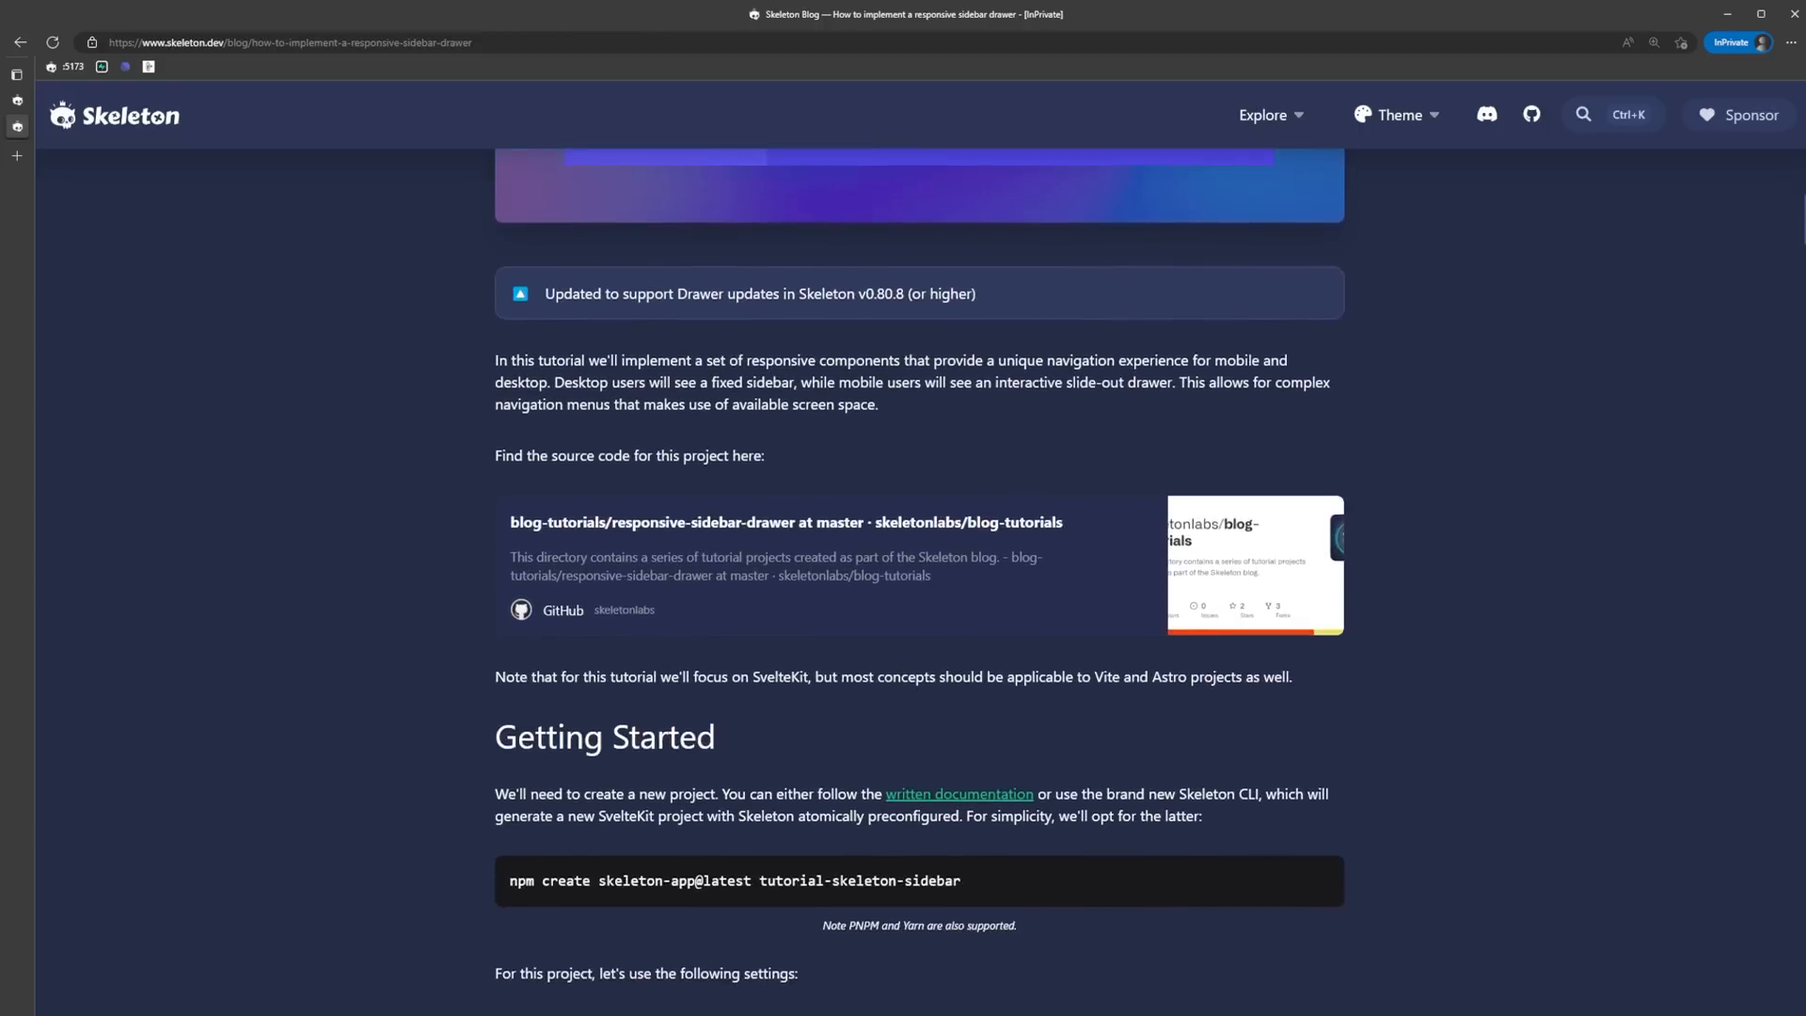
scroll(down, 3)
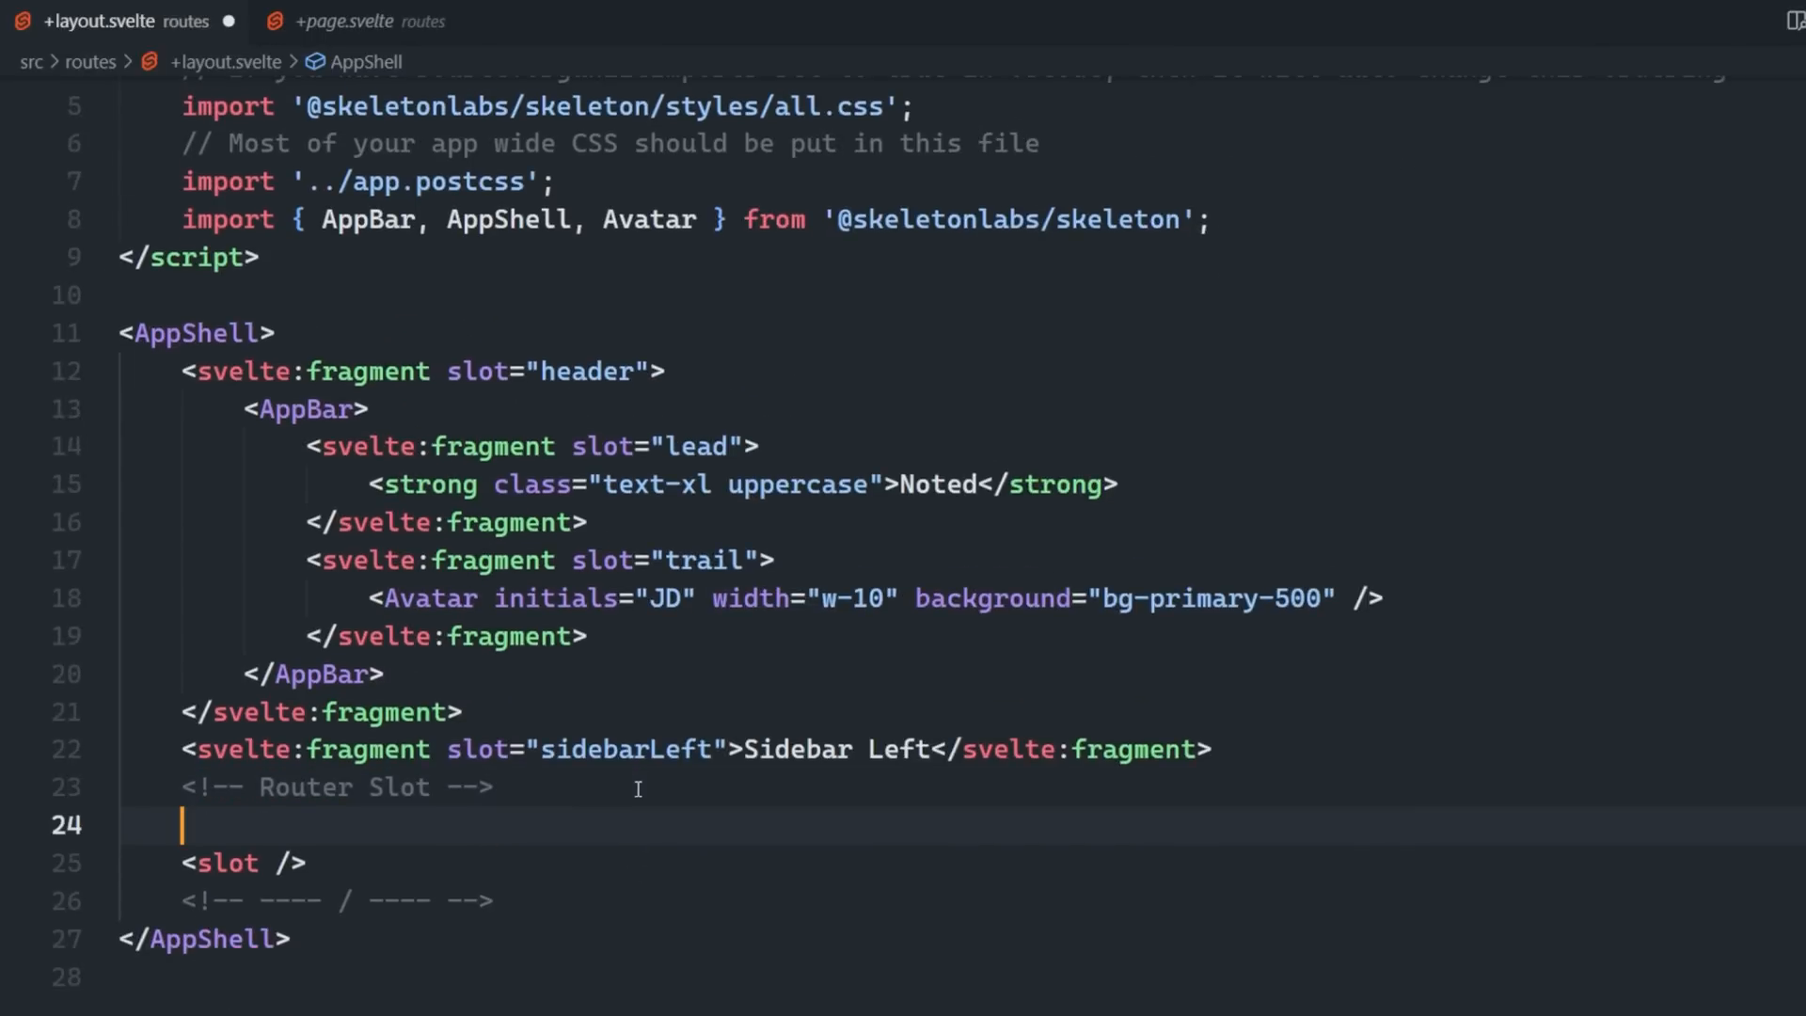
Wrap the page slot in a 'container p-10 mx-auto' div and style the sidebar 'w-52 bg-surface-500/10 p-4'.
text(<div class="container p-10 mx-auto">)
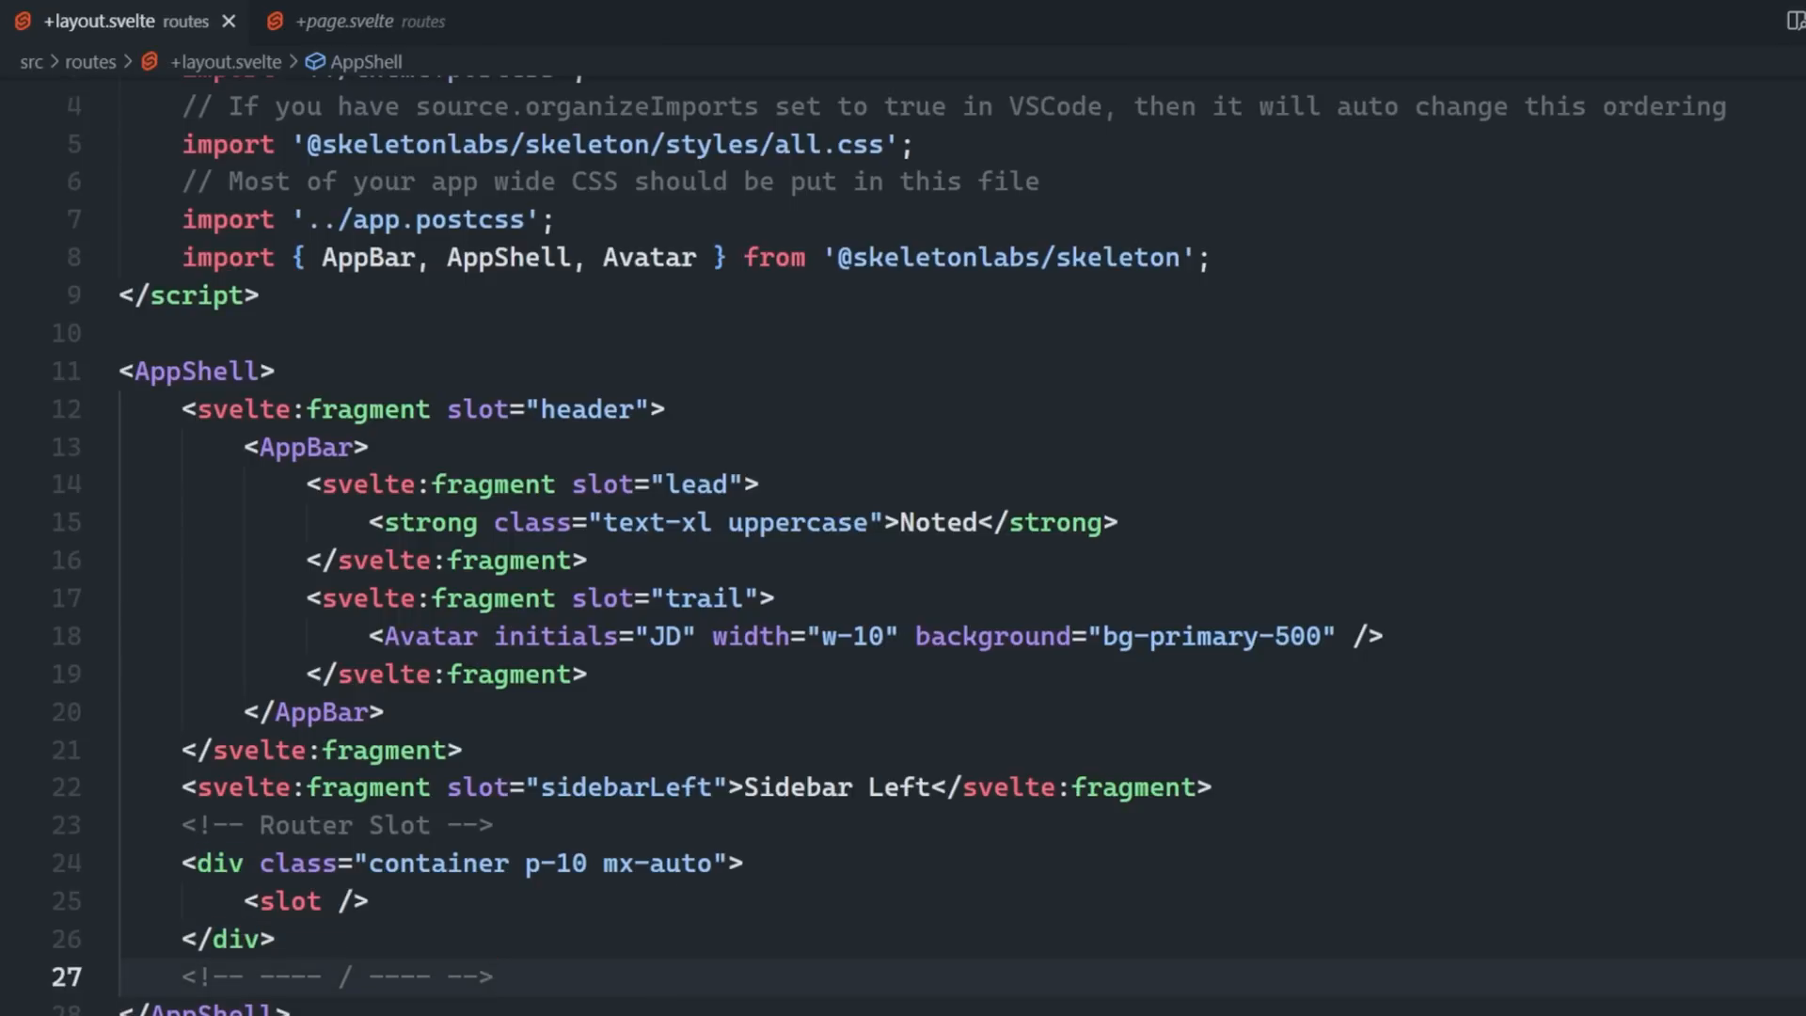
click(277, 371)
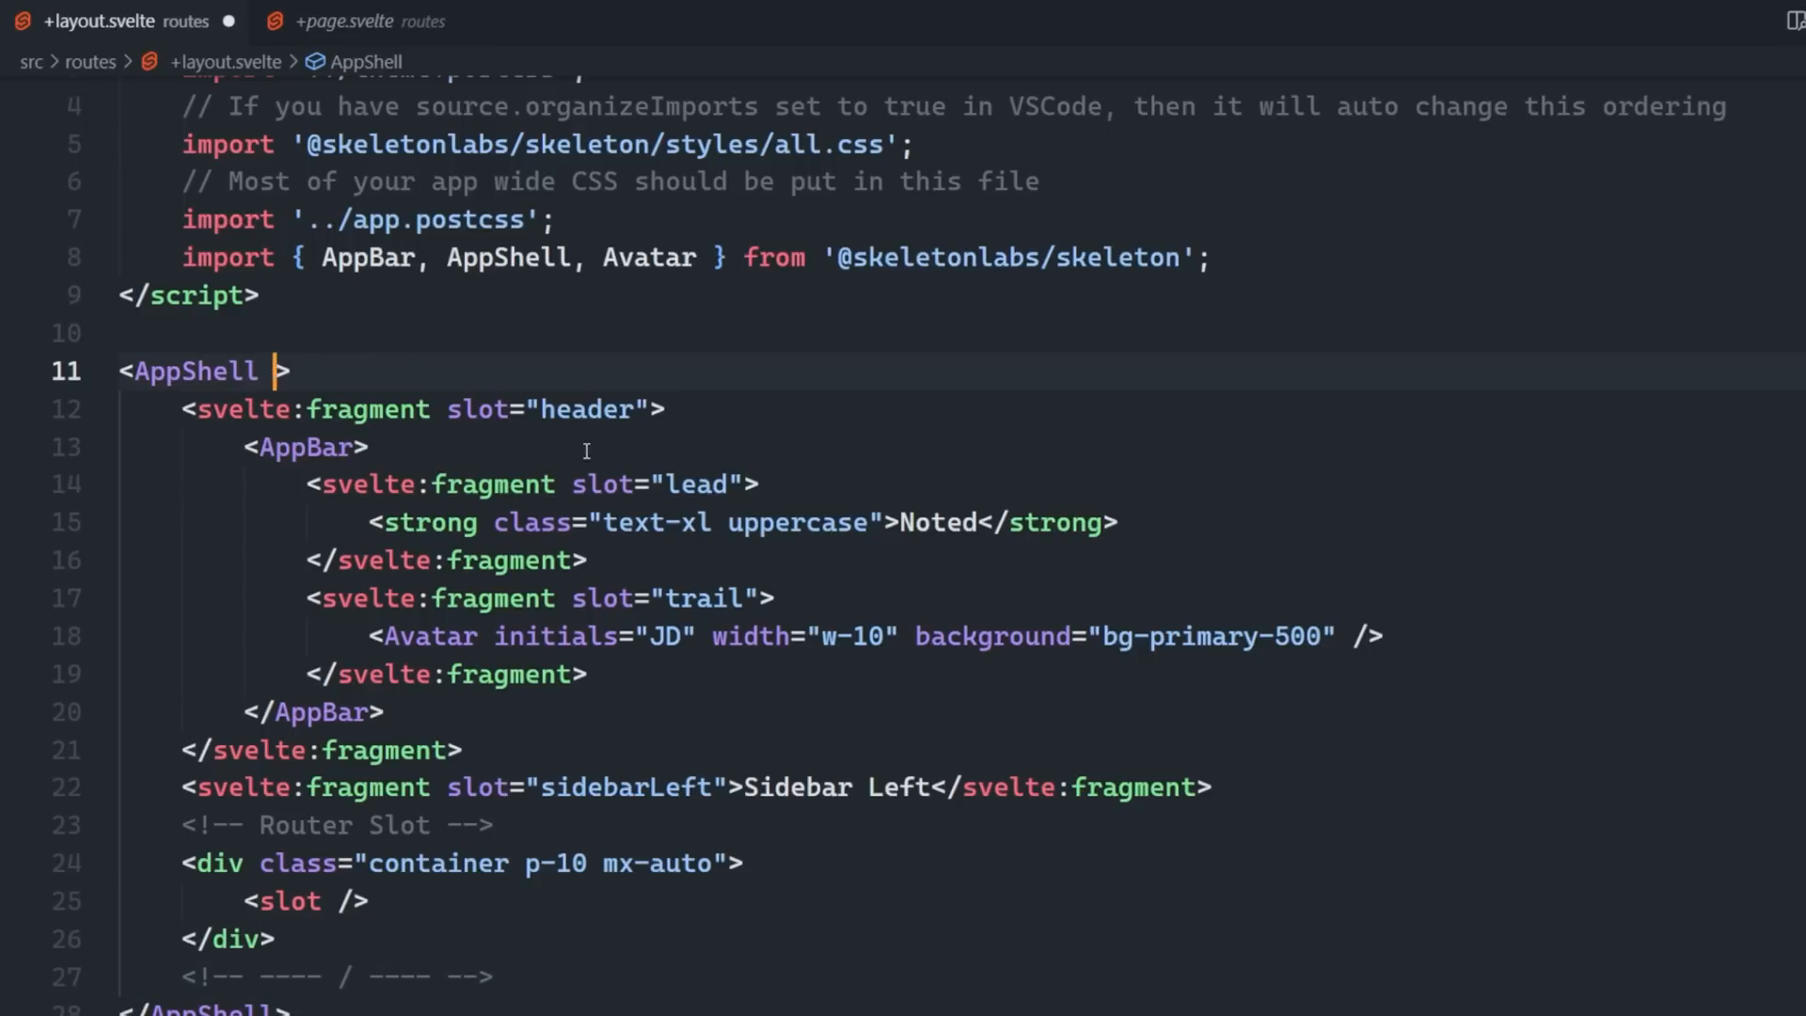
text(slotSidebarLeft="w-52 bg-surface-500/10 p-4")
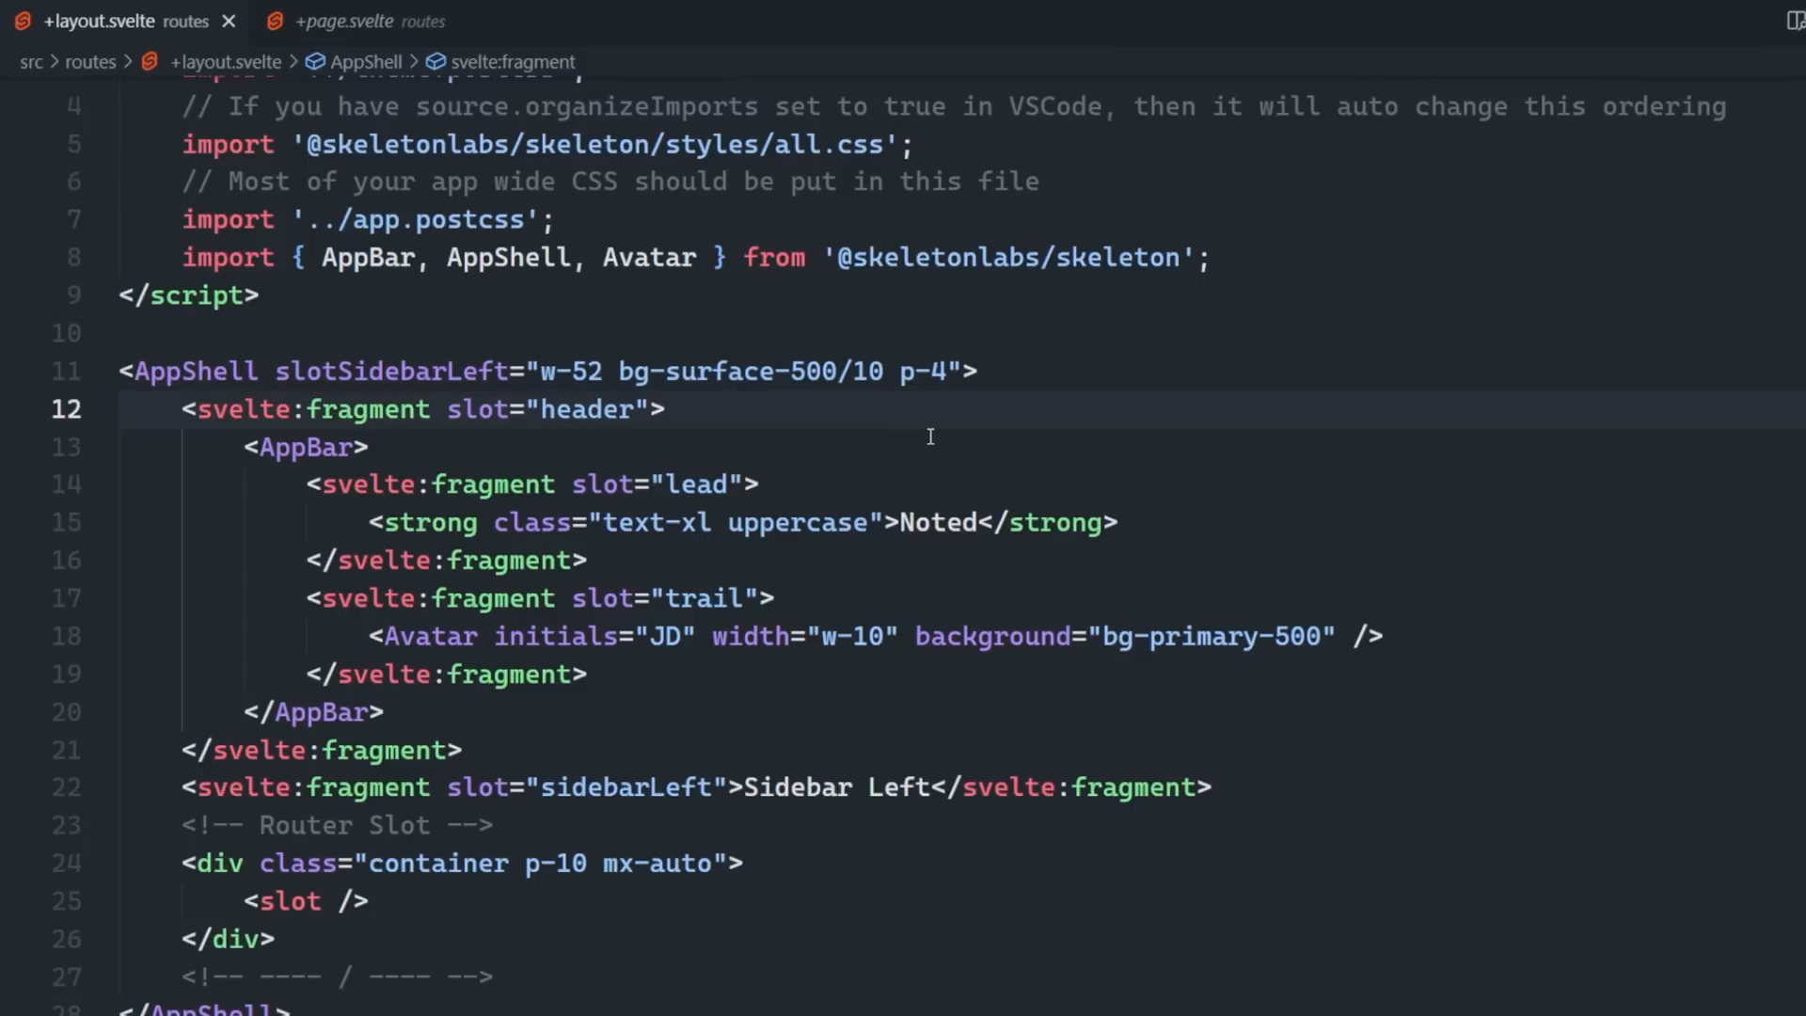
Create lib/components/Navigation.svelte with a list-nav linking to Notes and Other Pages 1–3.
right_click(312, 421)
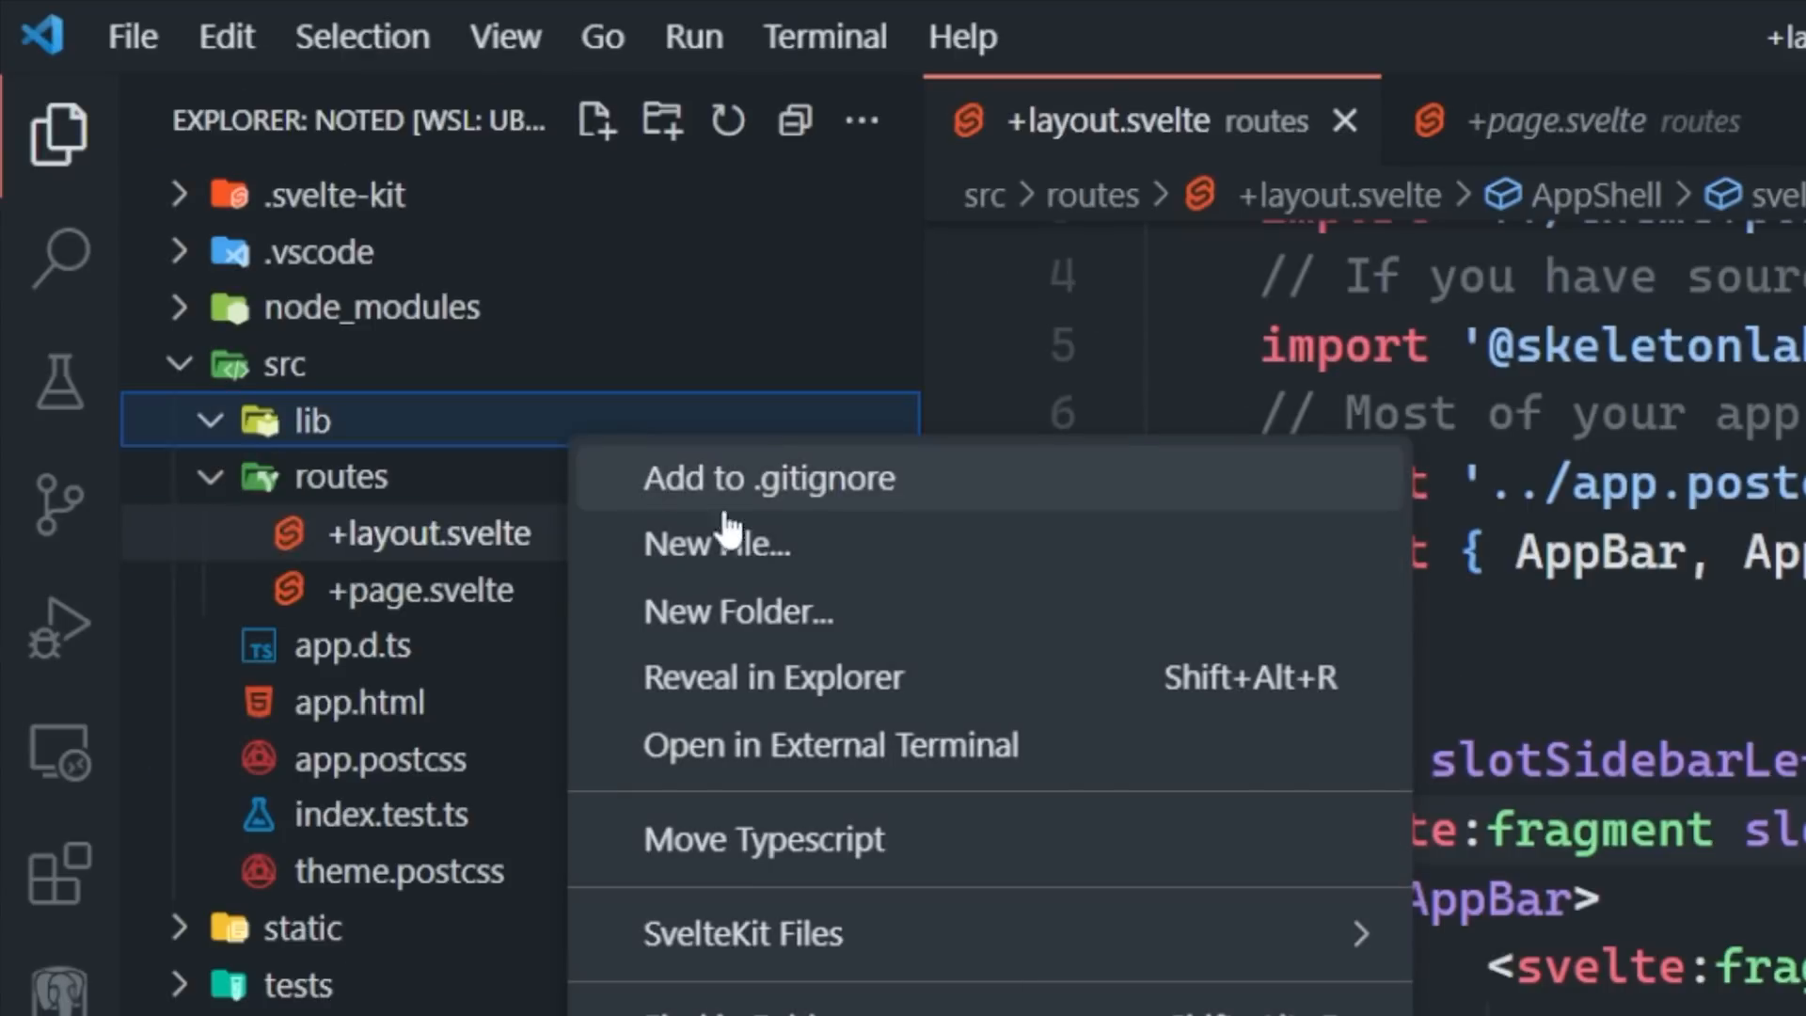
click(717, 544)
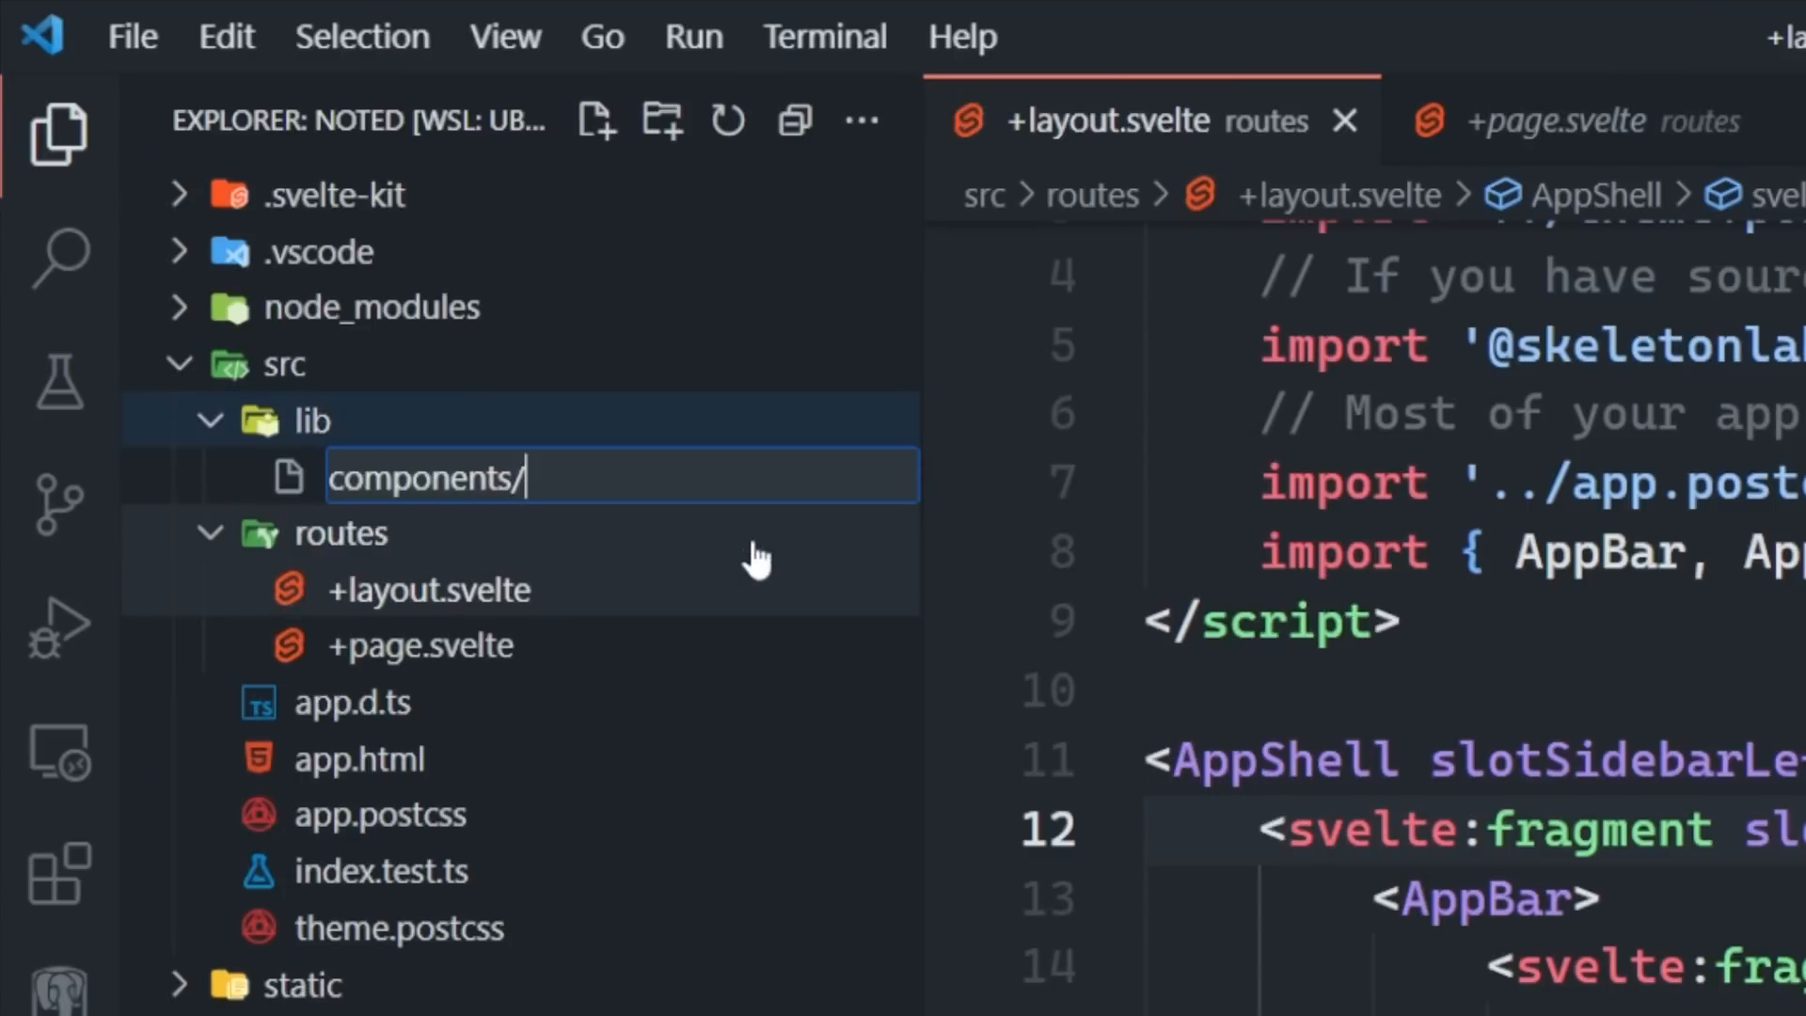
text(Navigation.sve)
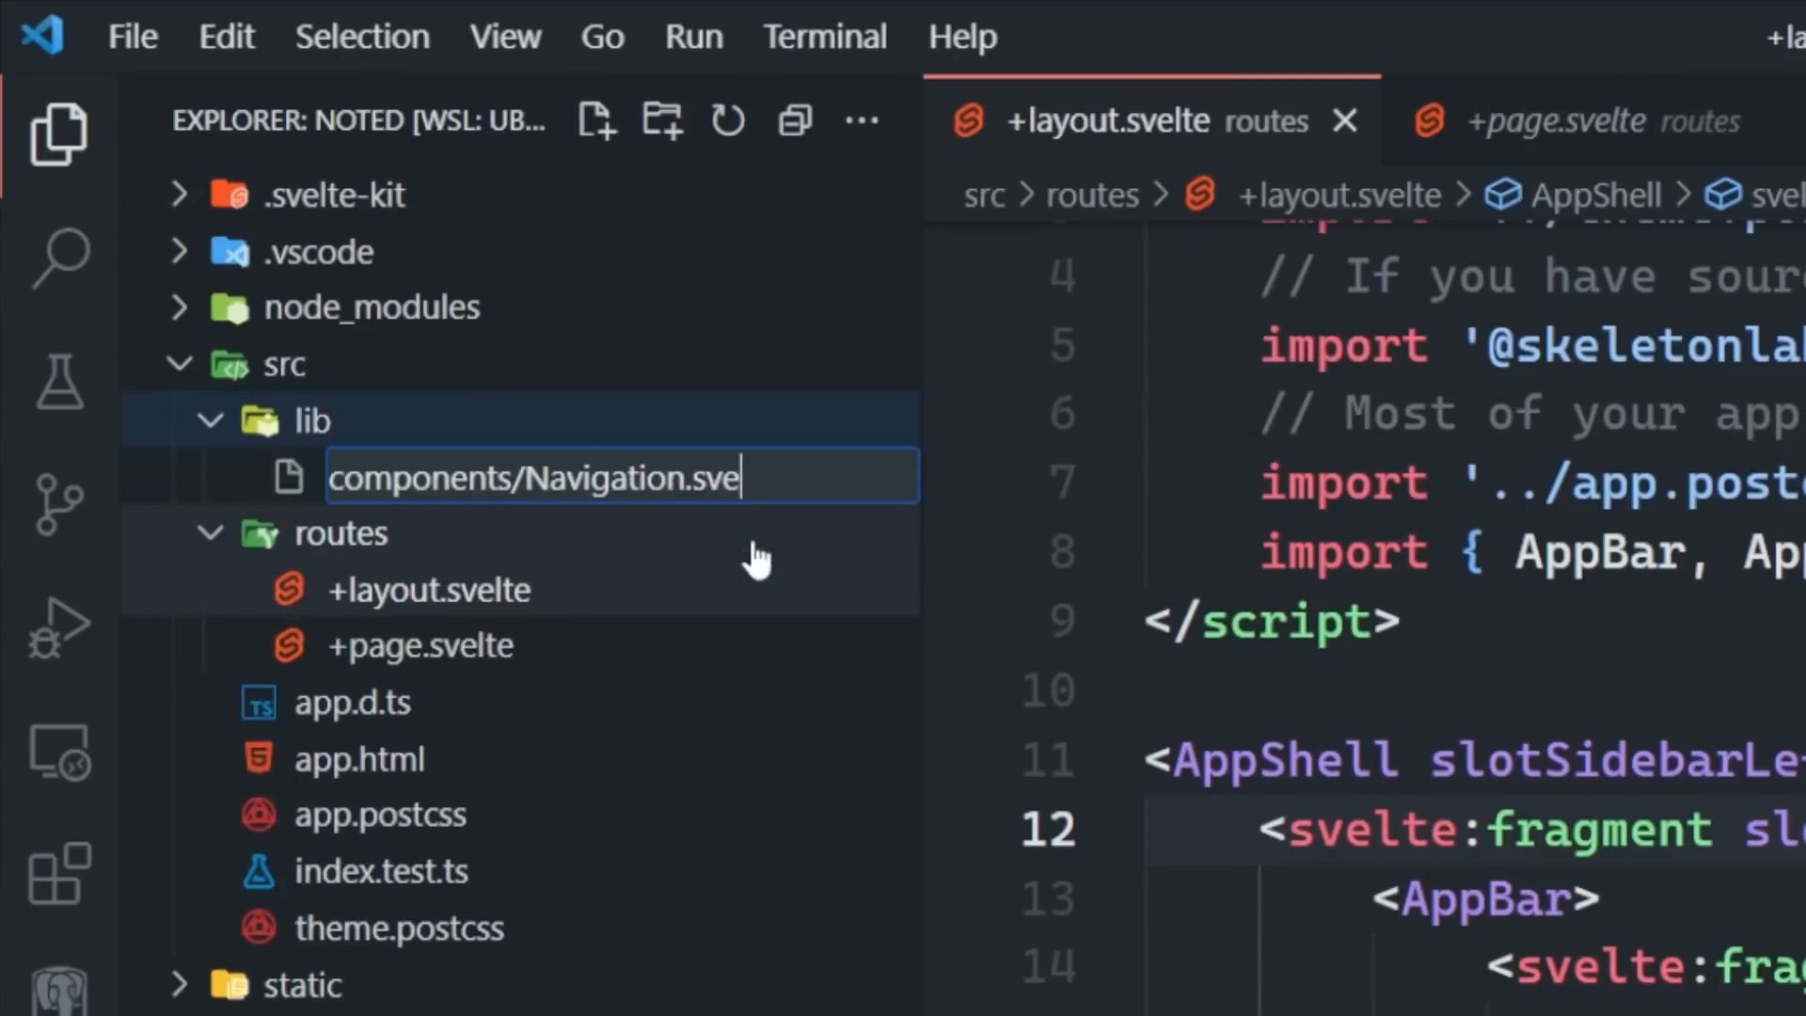
key(Enter)
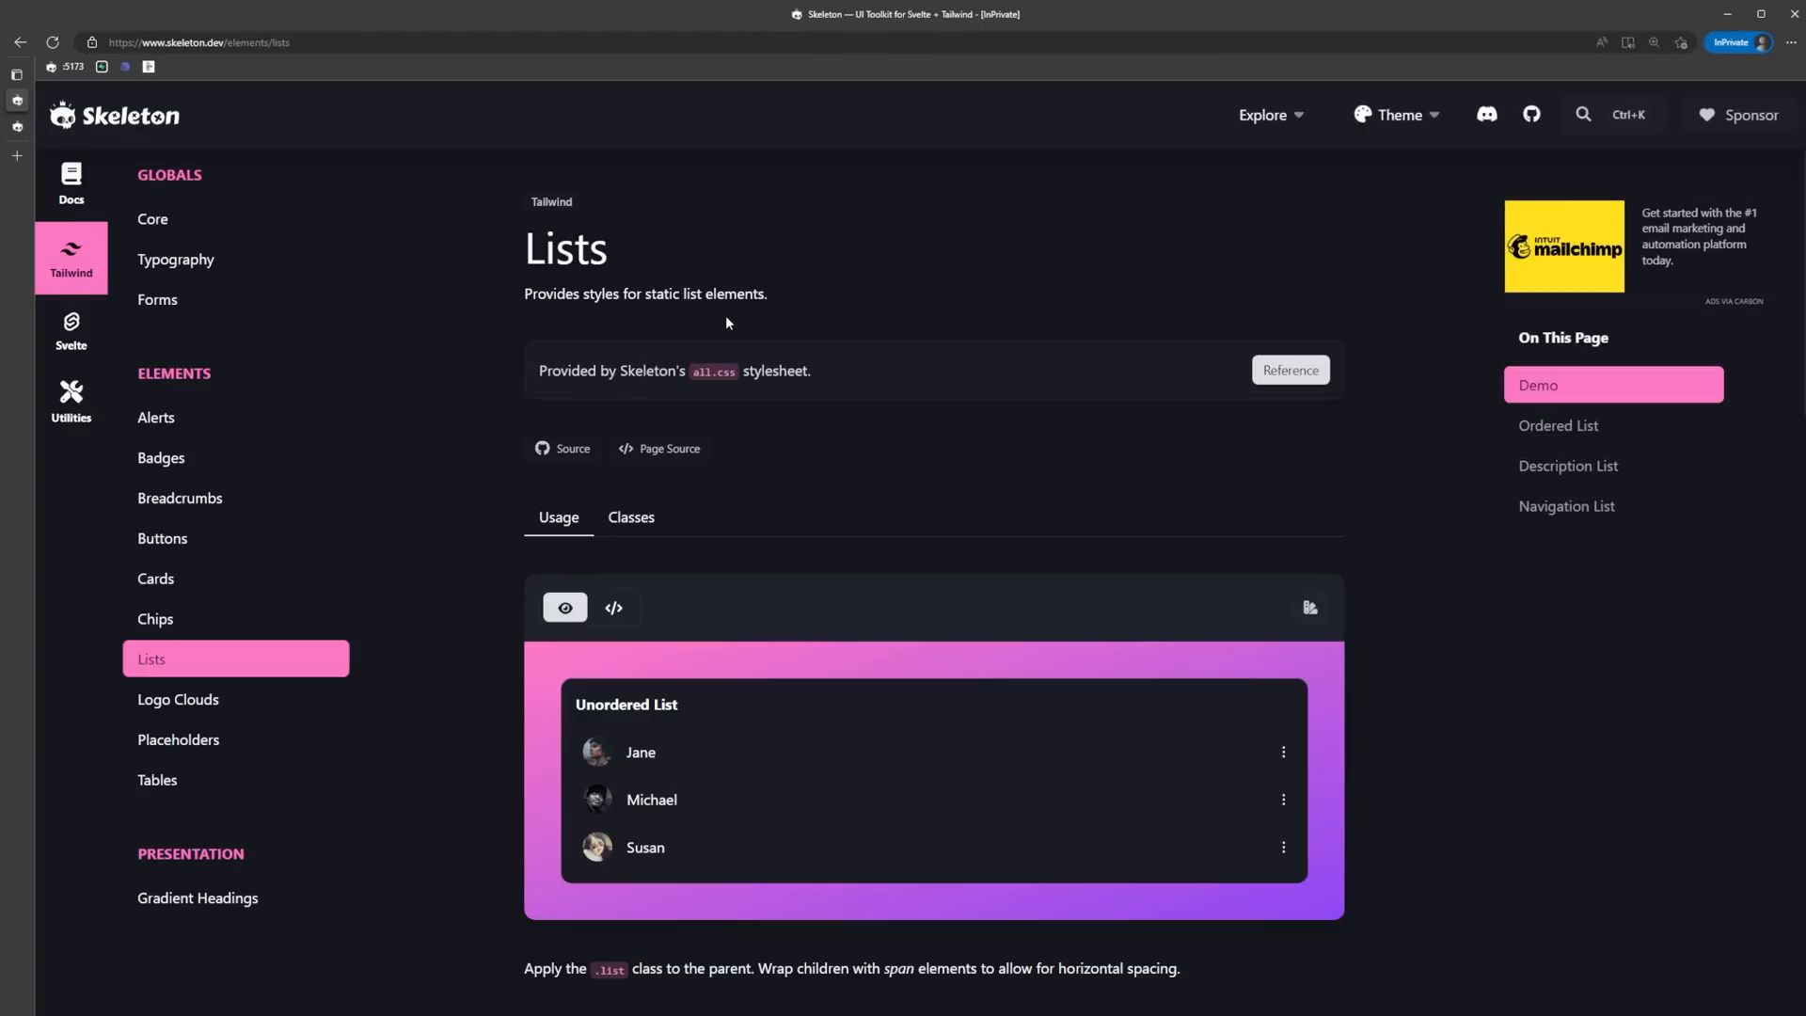
scroll(down, 3)
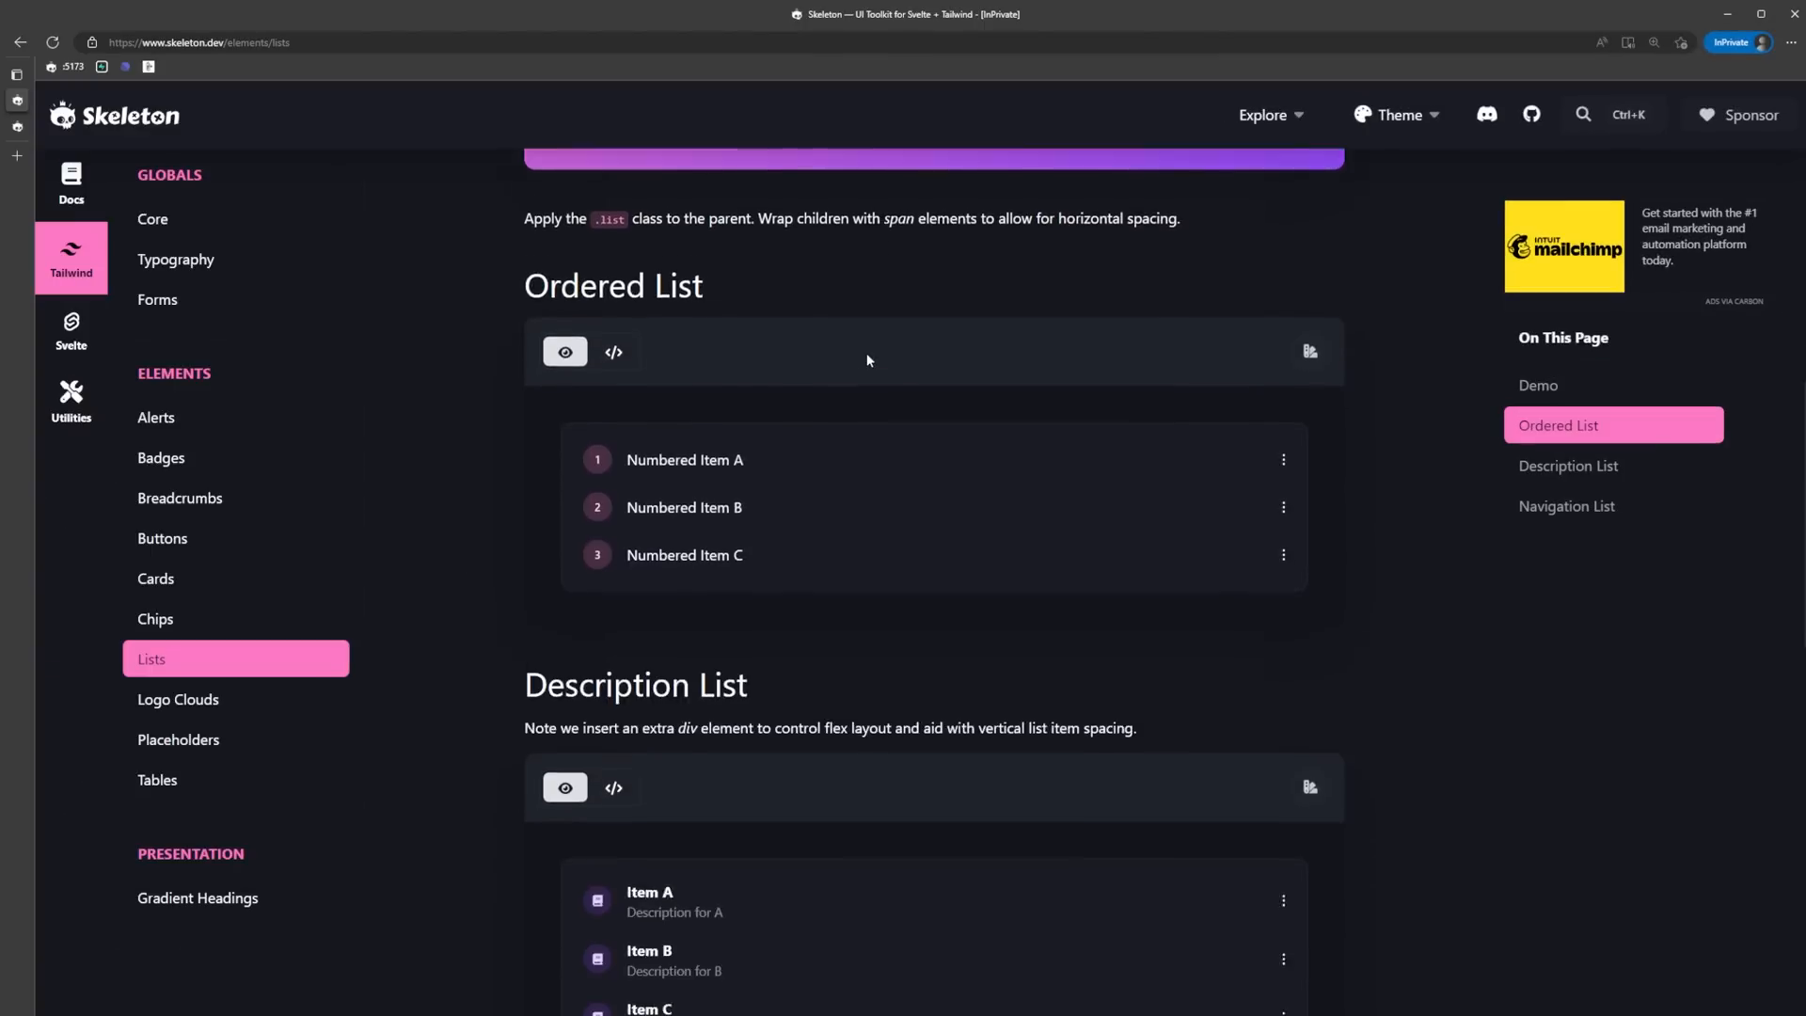
click(1566, 506)
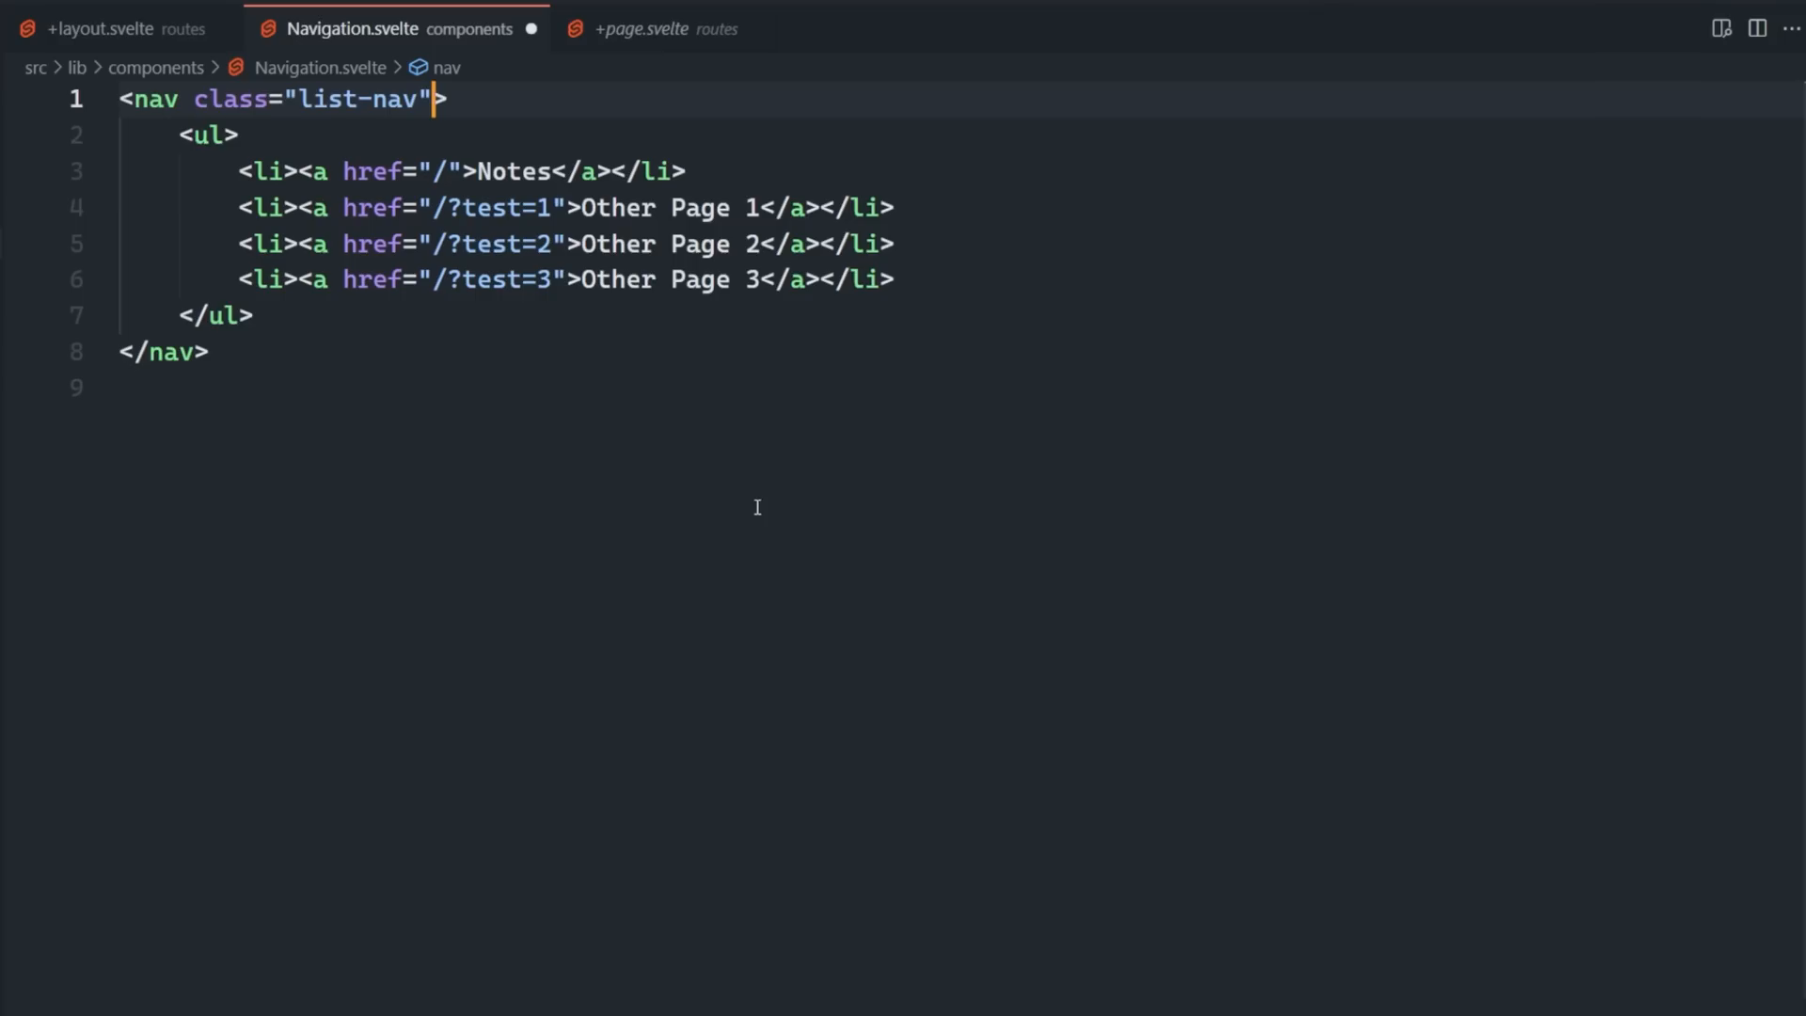
Test the sidebar links in the browser, then change the sidebar width to 'w-0 md:w-52' without p-4.
click(109, 27)
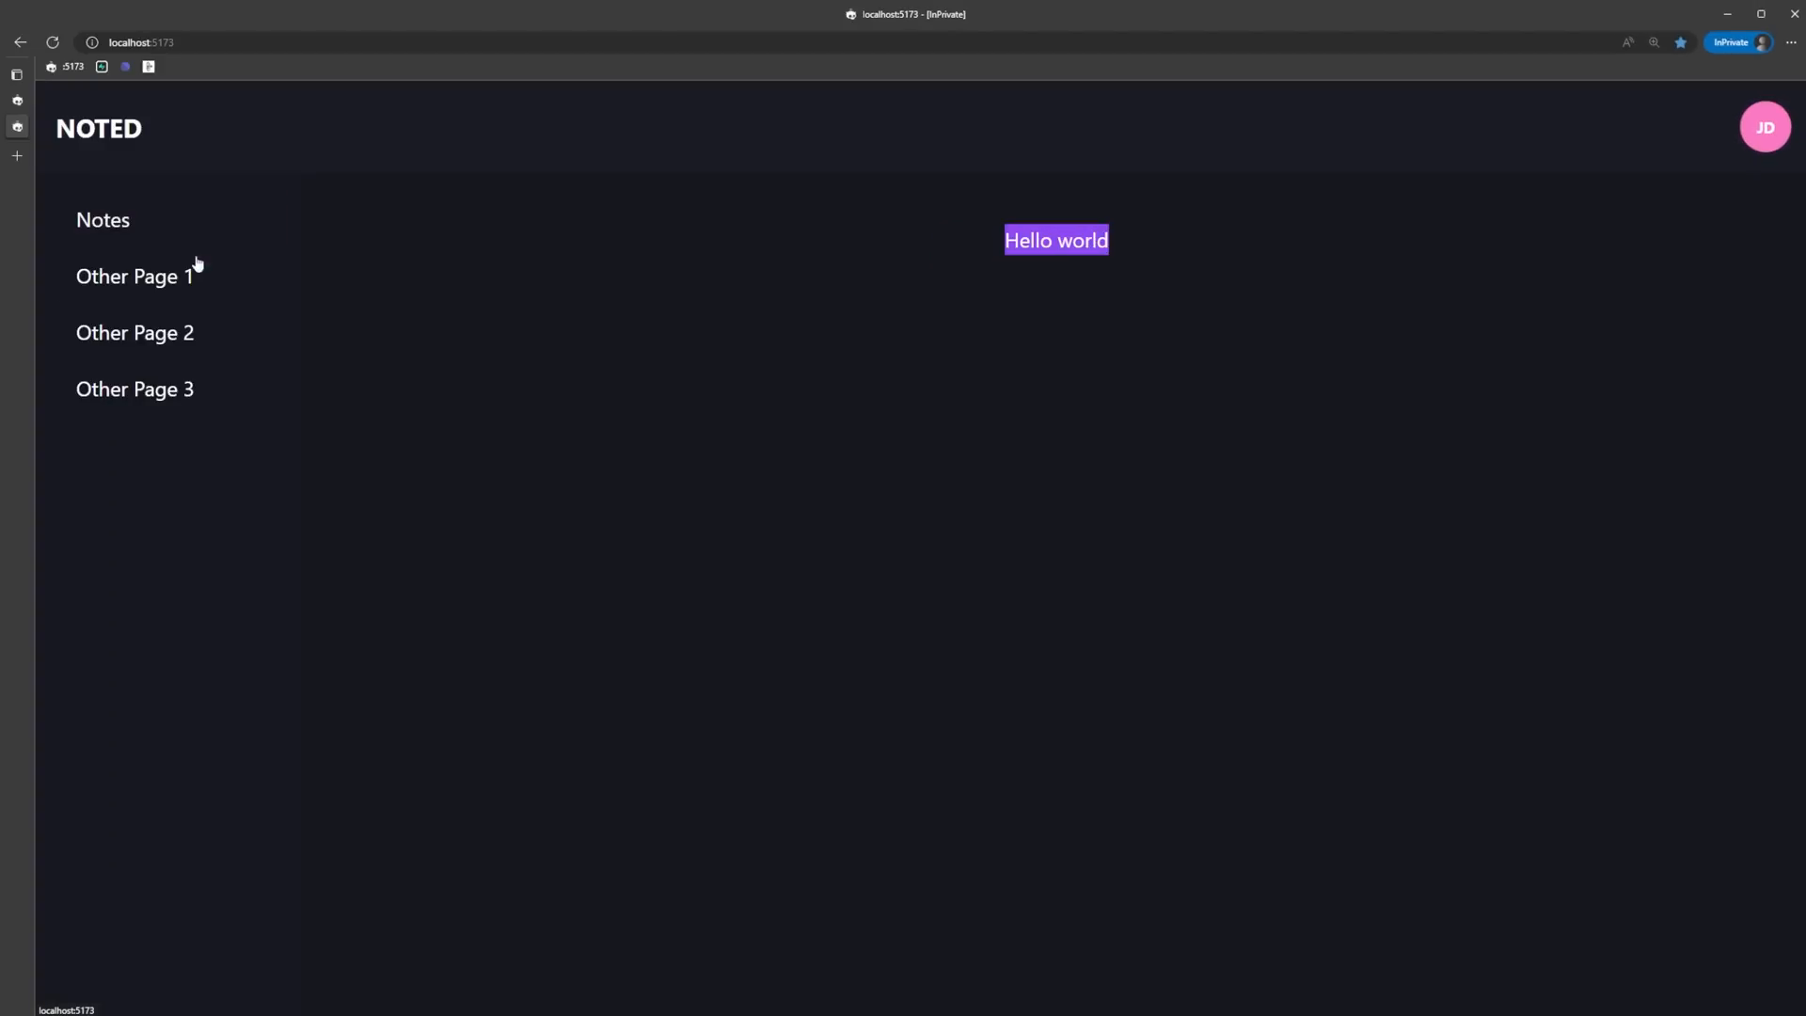
click(1761, 14)
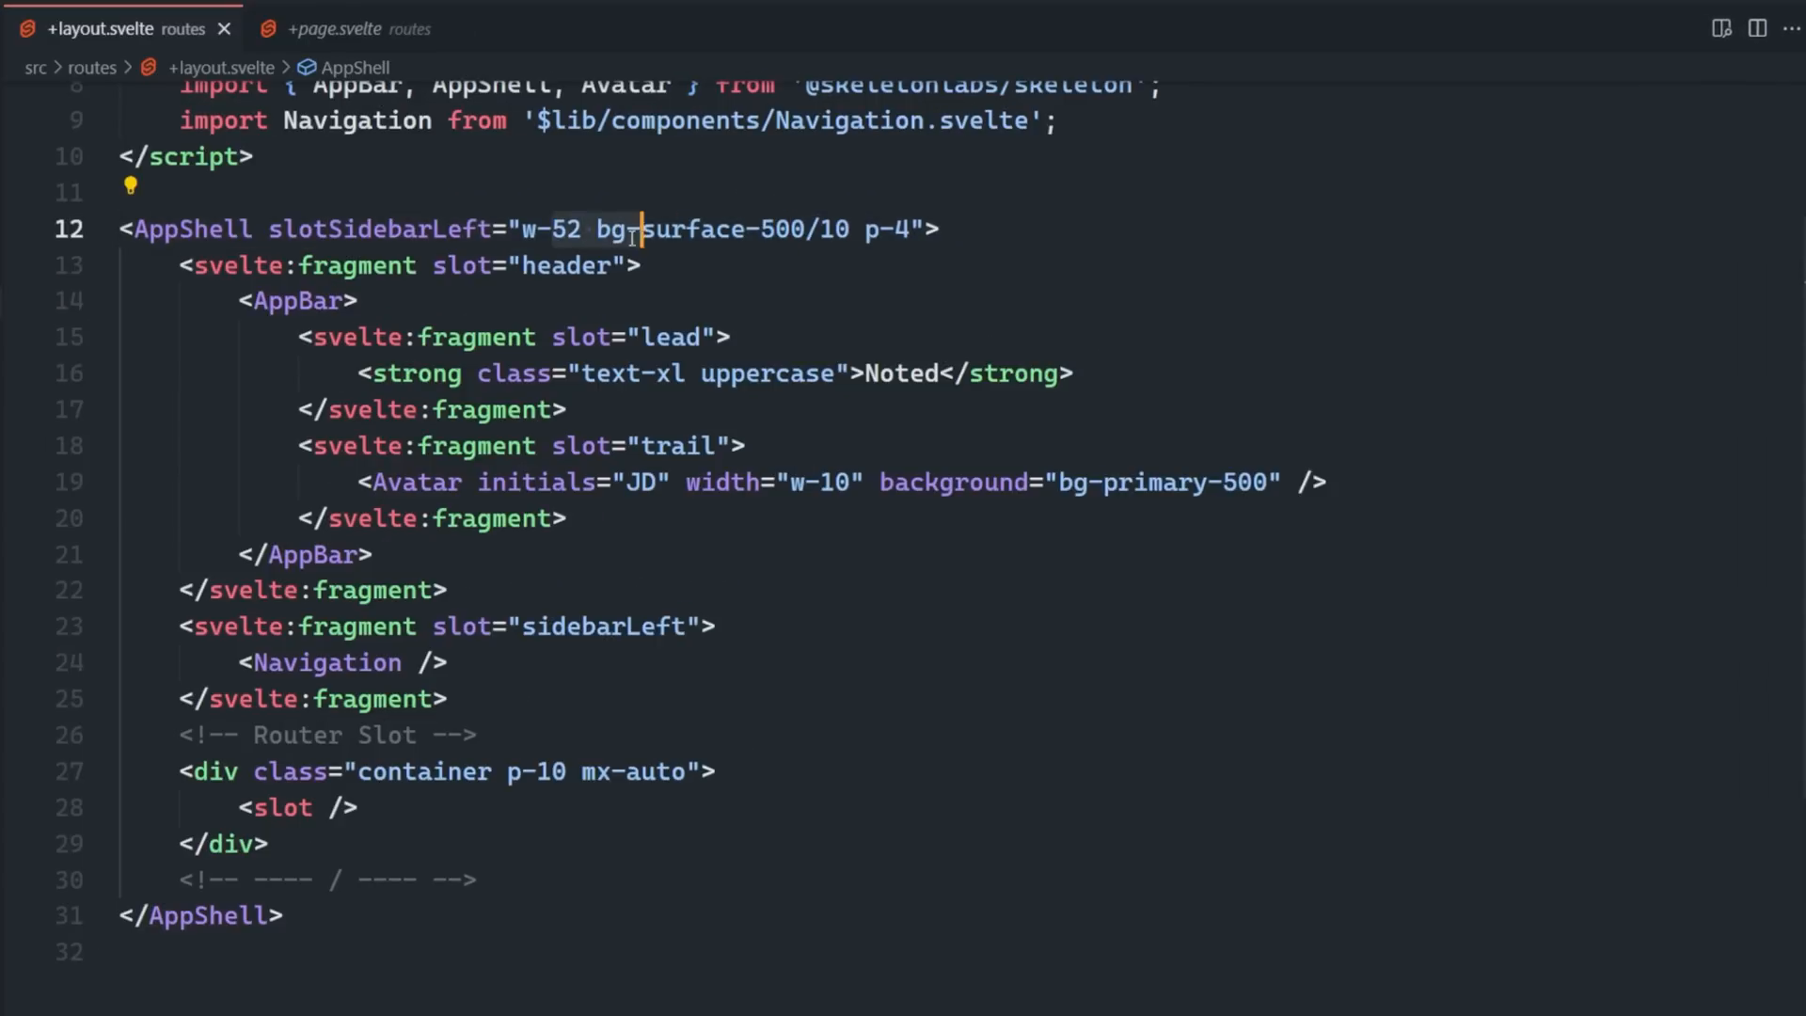
double_click(550, 228)
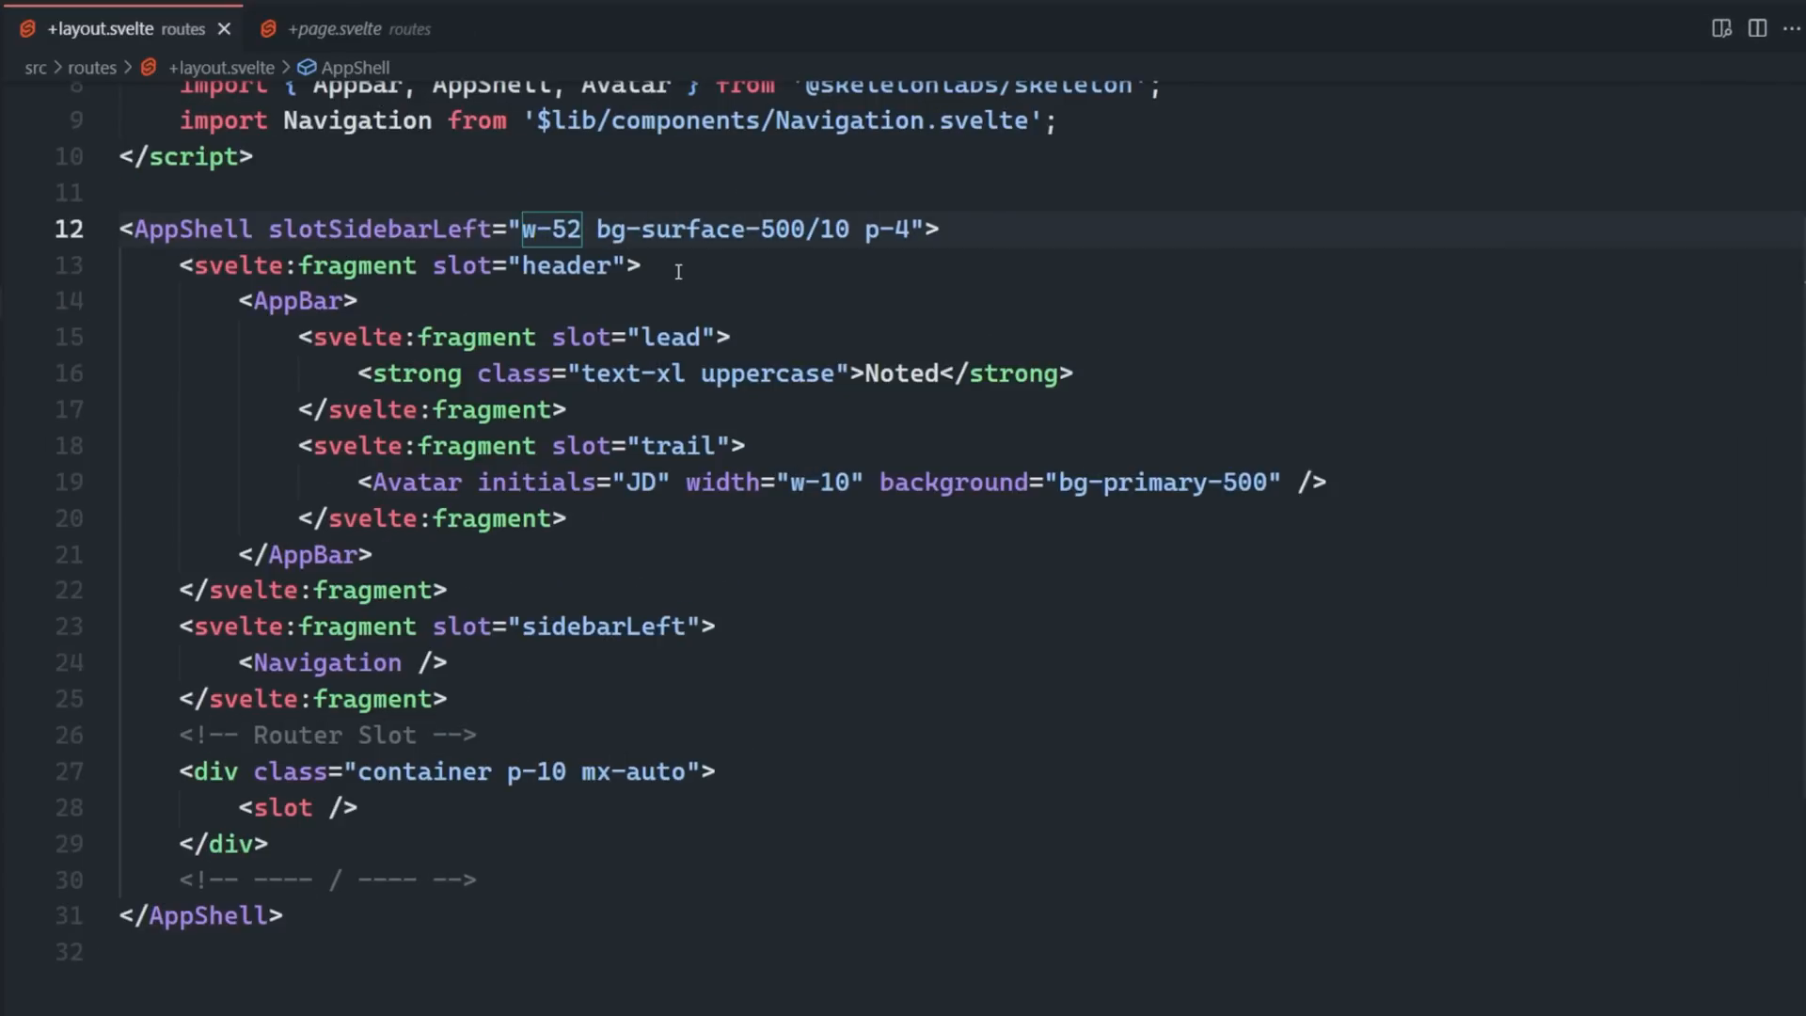
text(w-0 mw-)
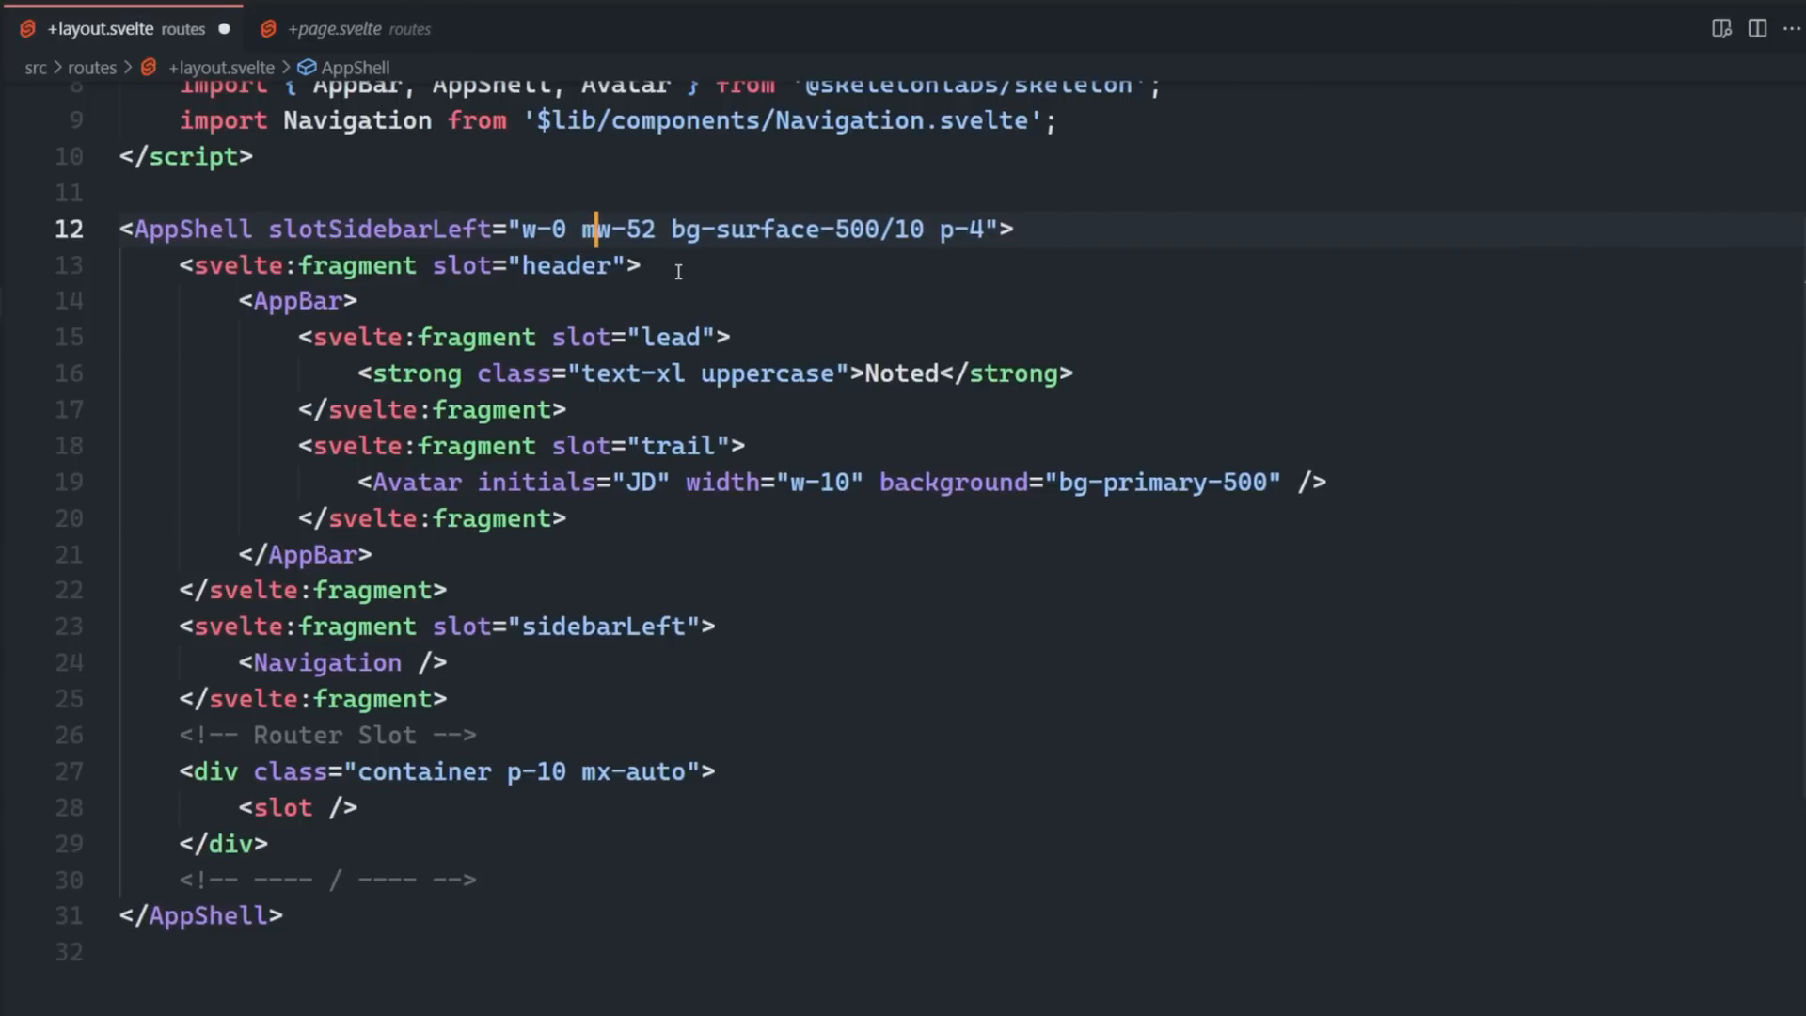
text(d:)
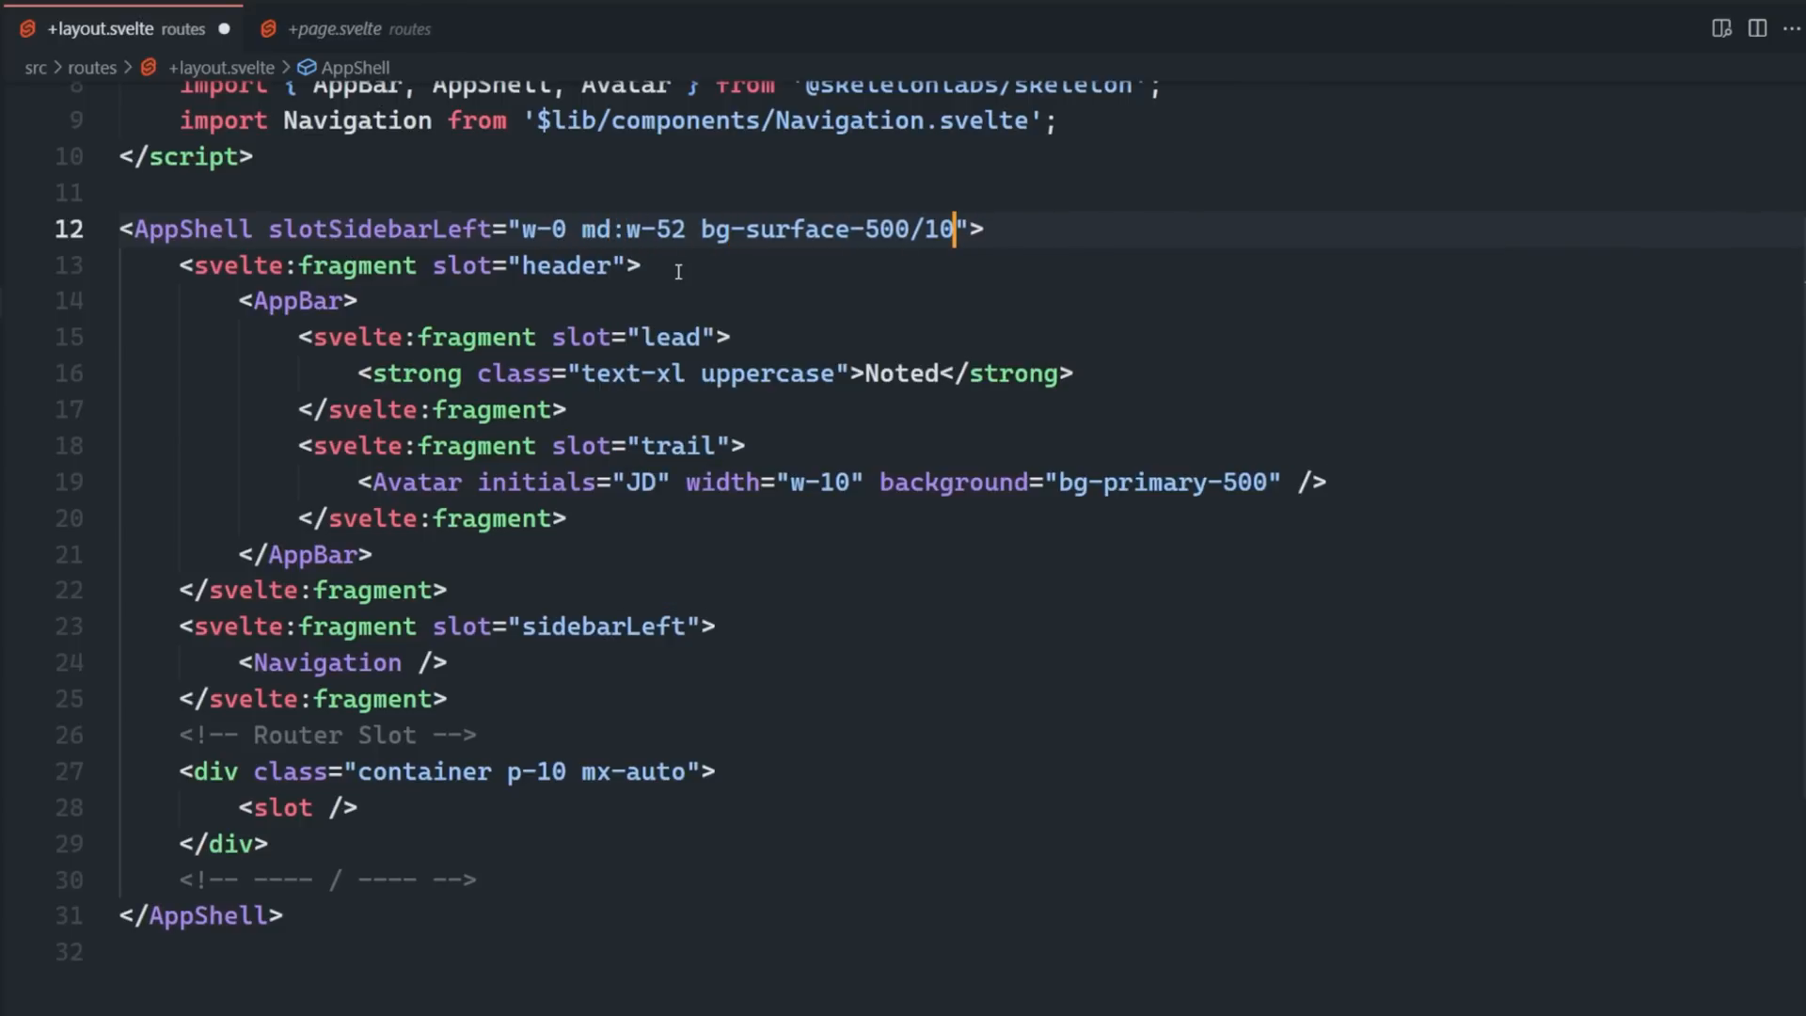
text(p)
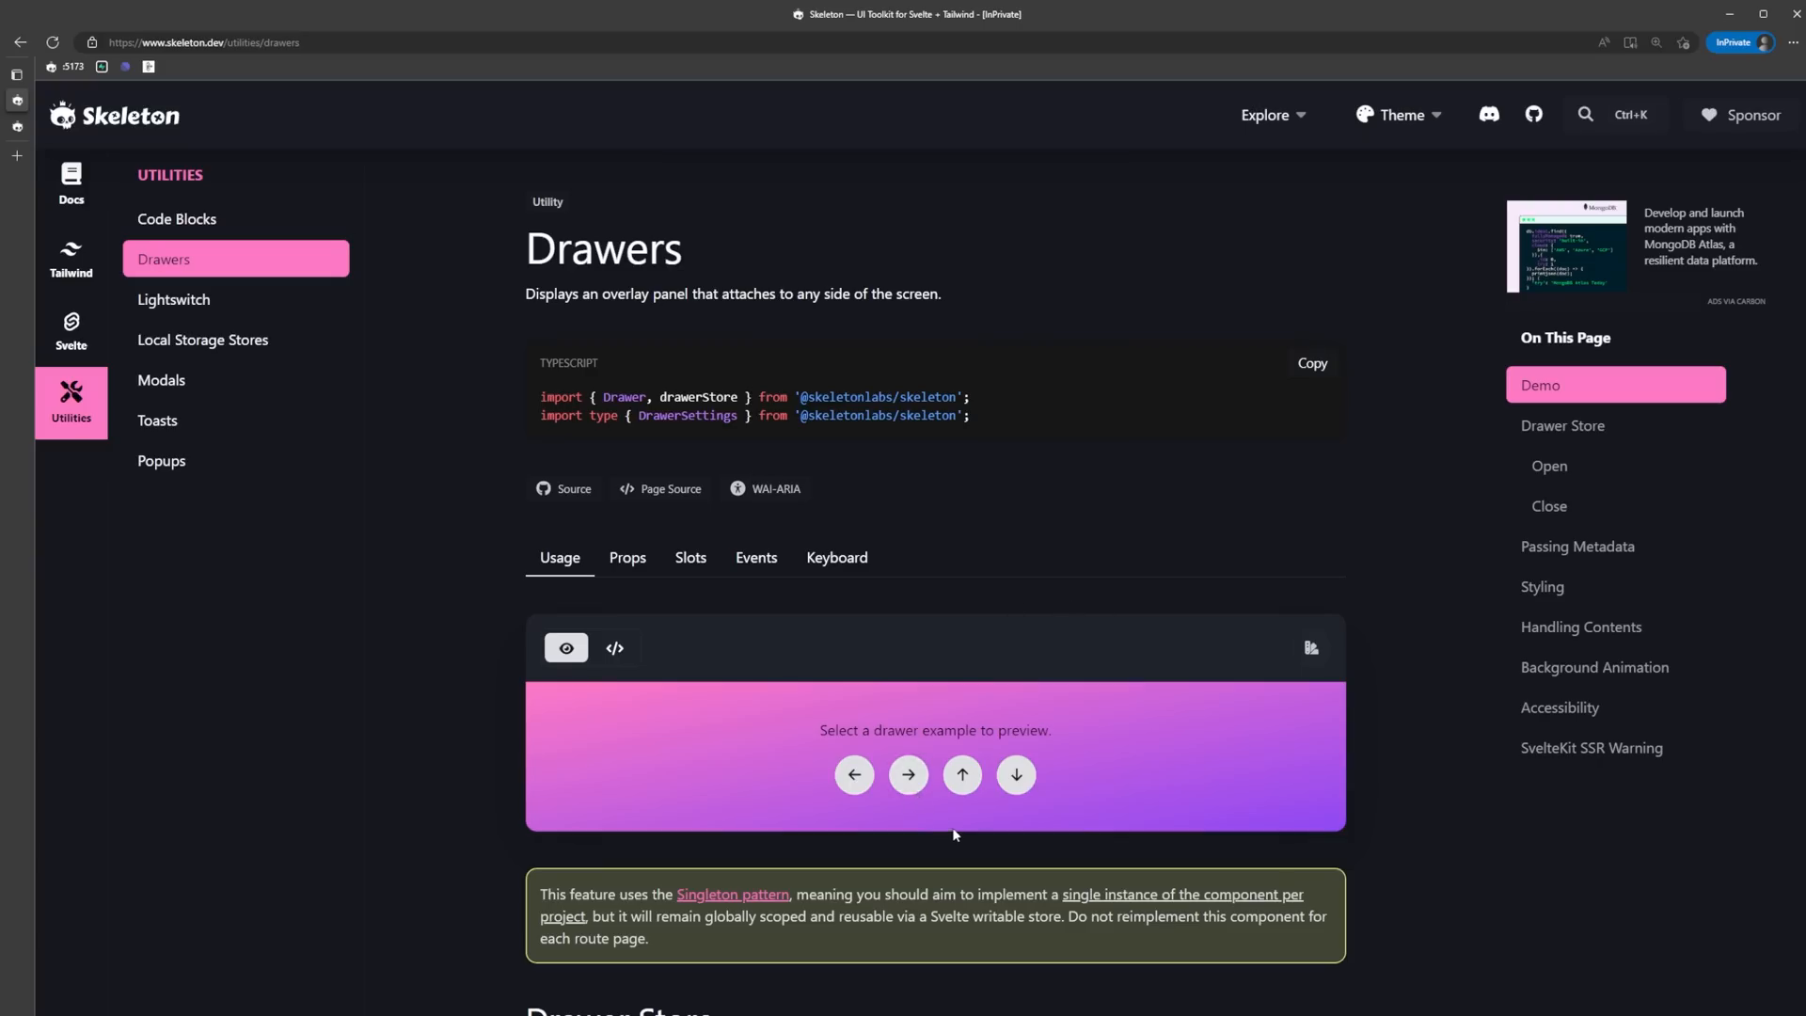
mouse_move(951, 609)
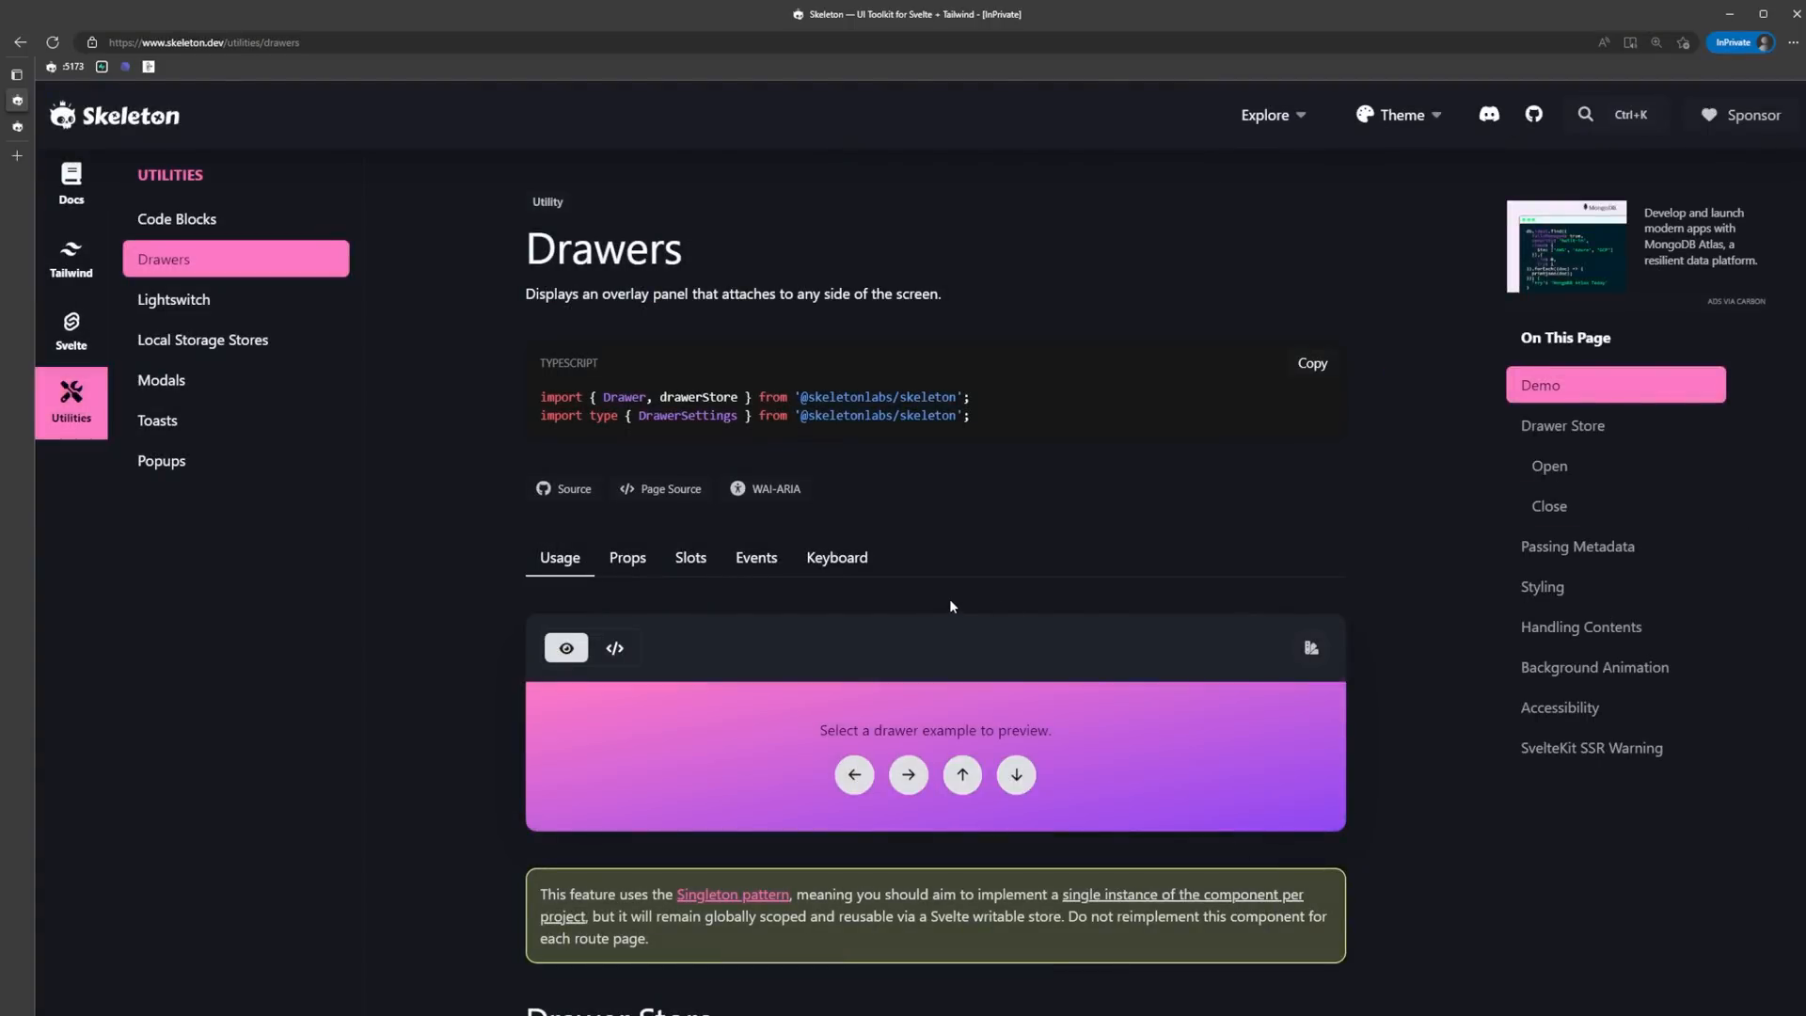
mouse_move(1081, 629)
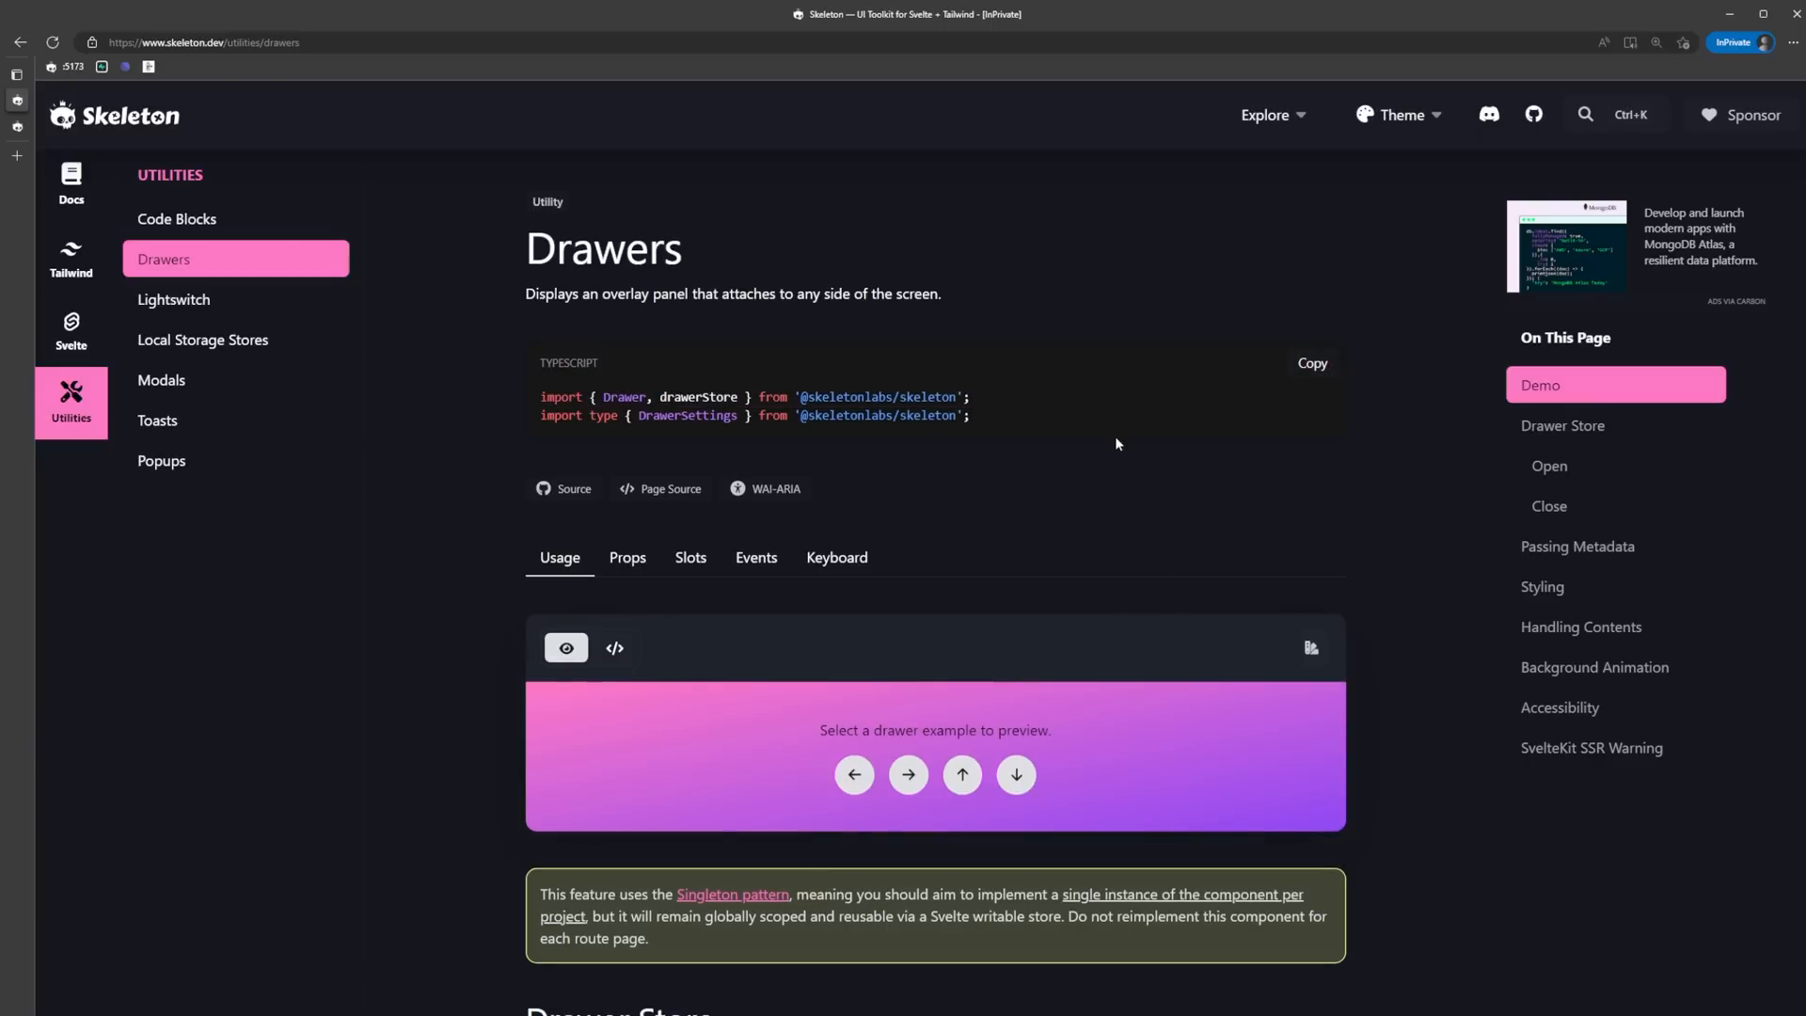
mouse_move(985, 404)
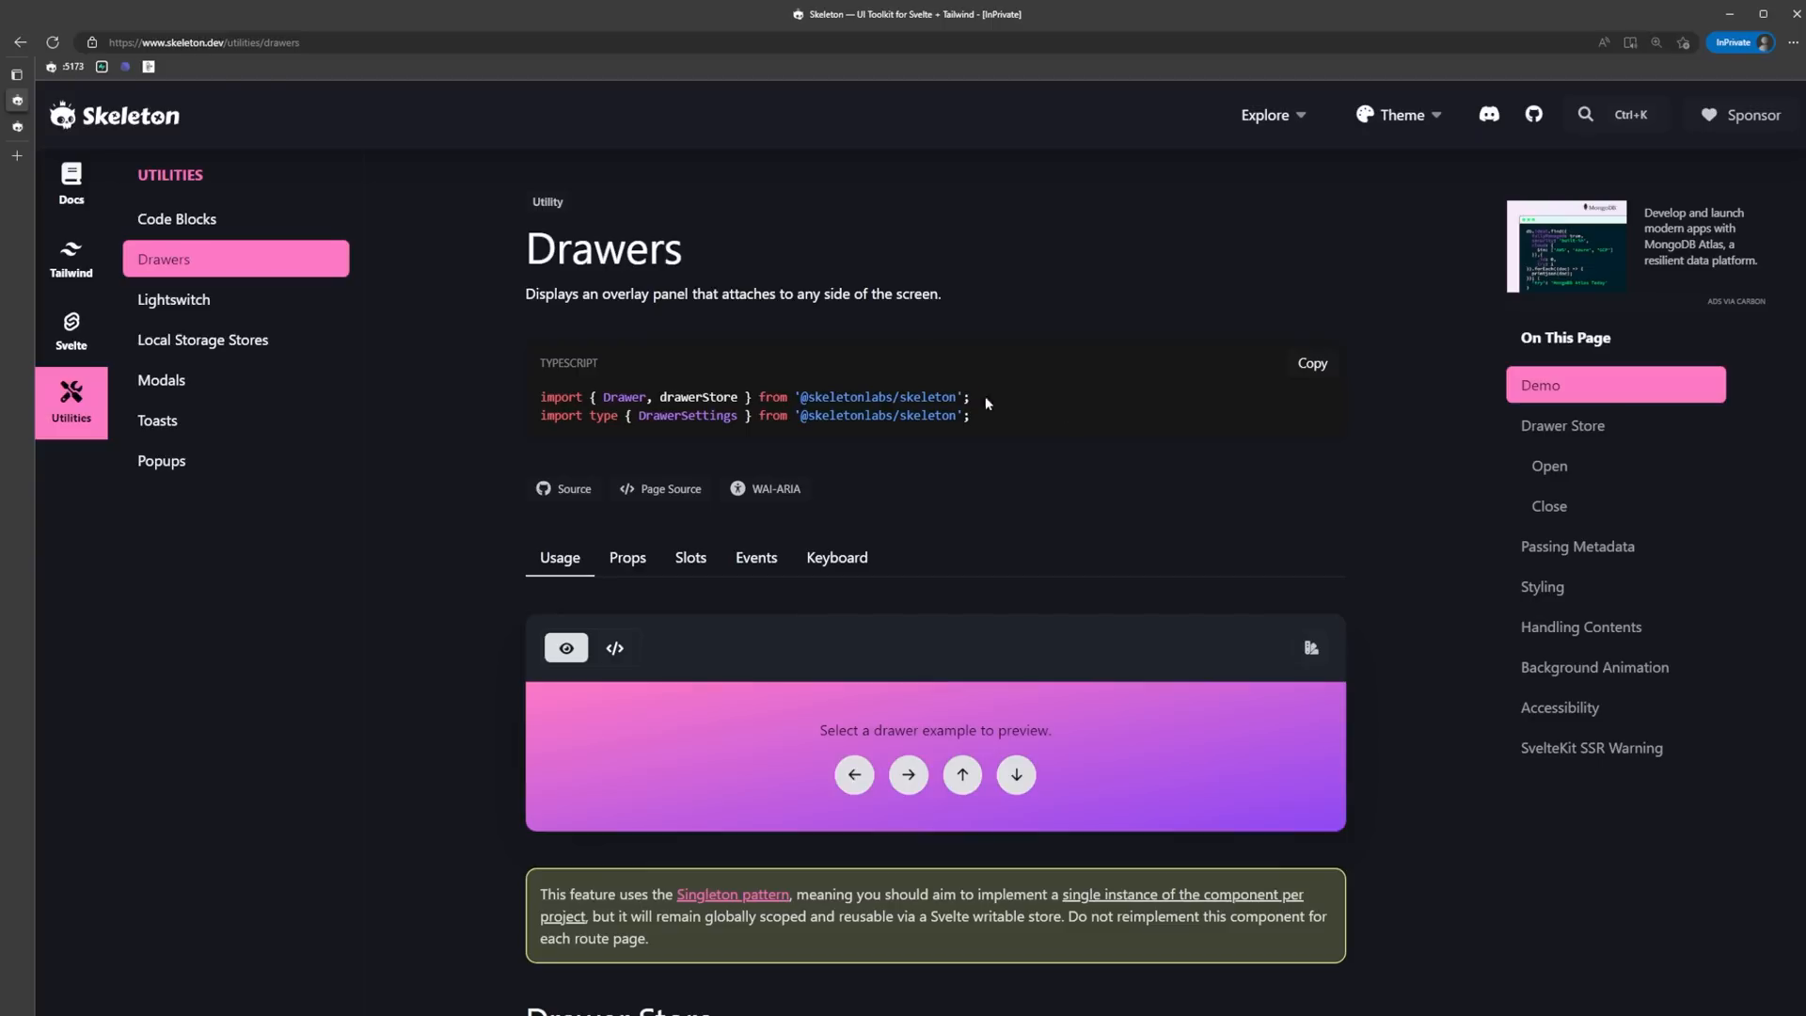
mouse_move(1145, 409)
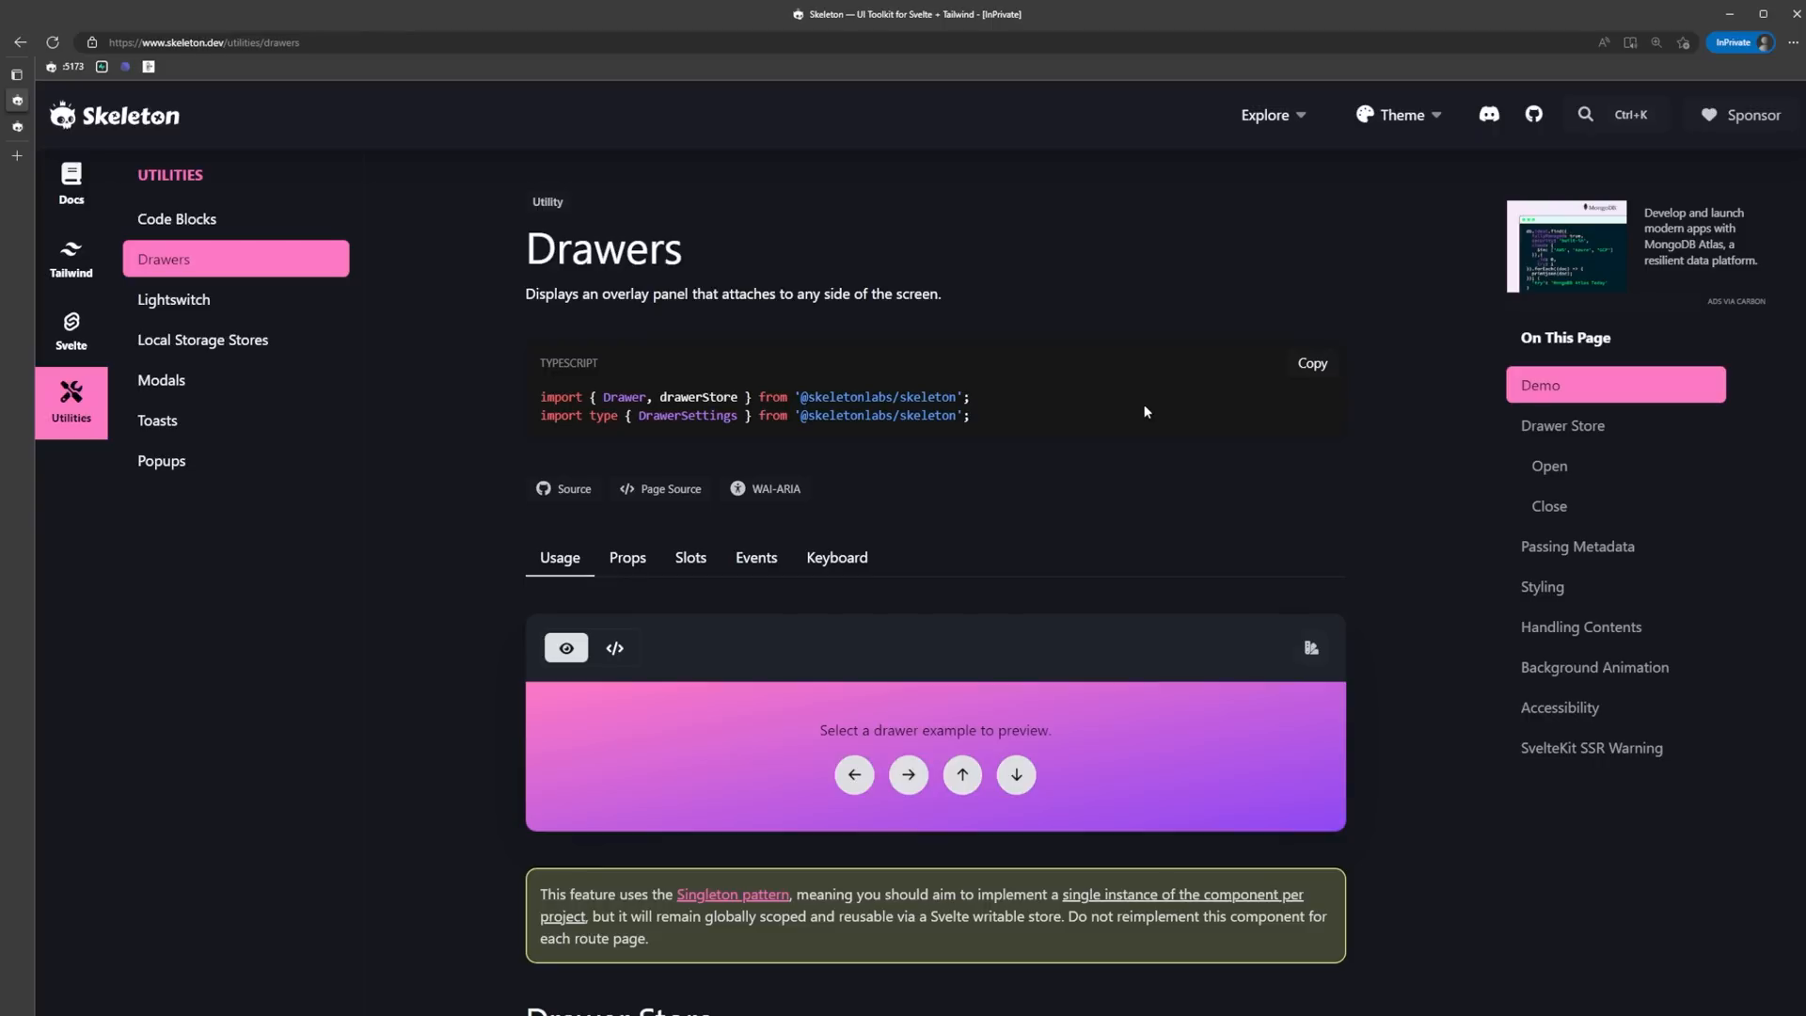
Scroll the Drawers page to the Drawer Store open and close examples.
scroll(down, 3)
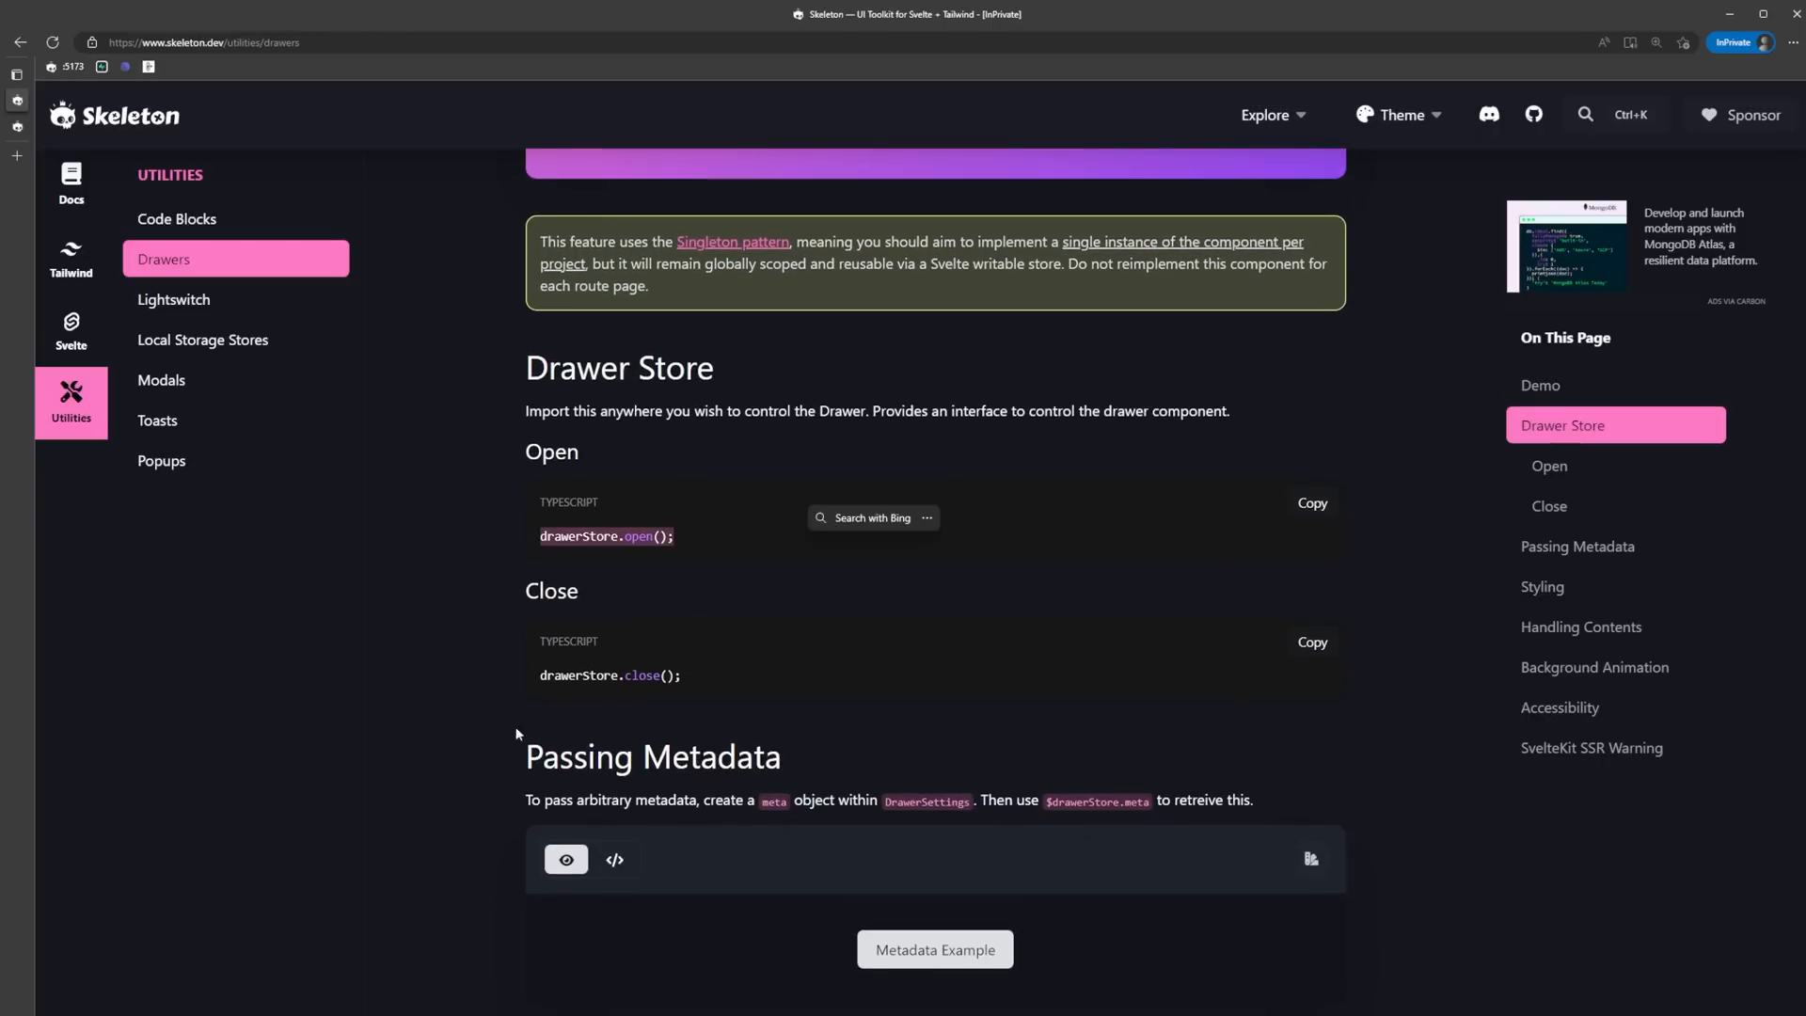
scroll(down, 3)
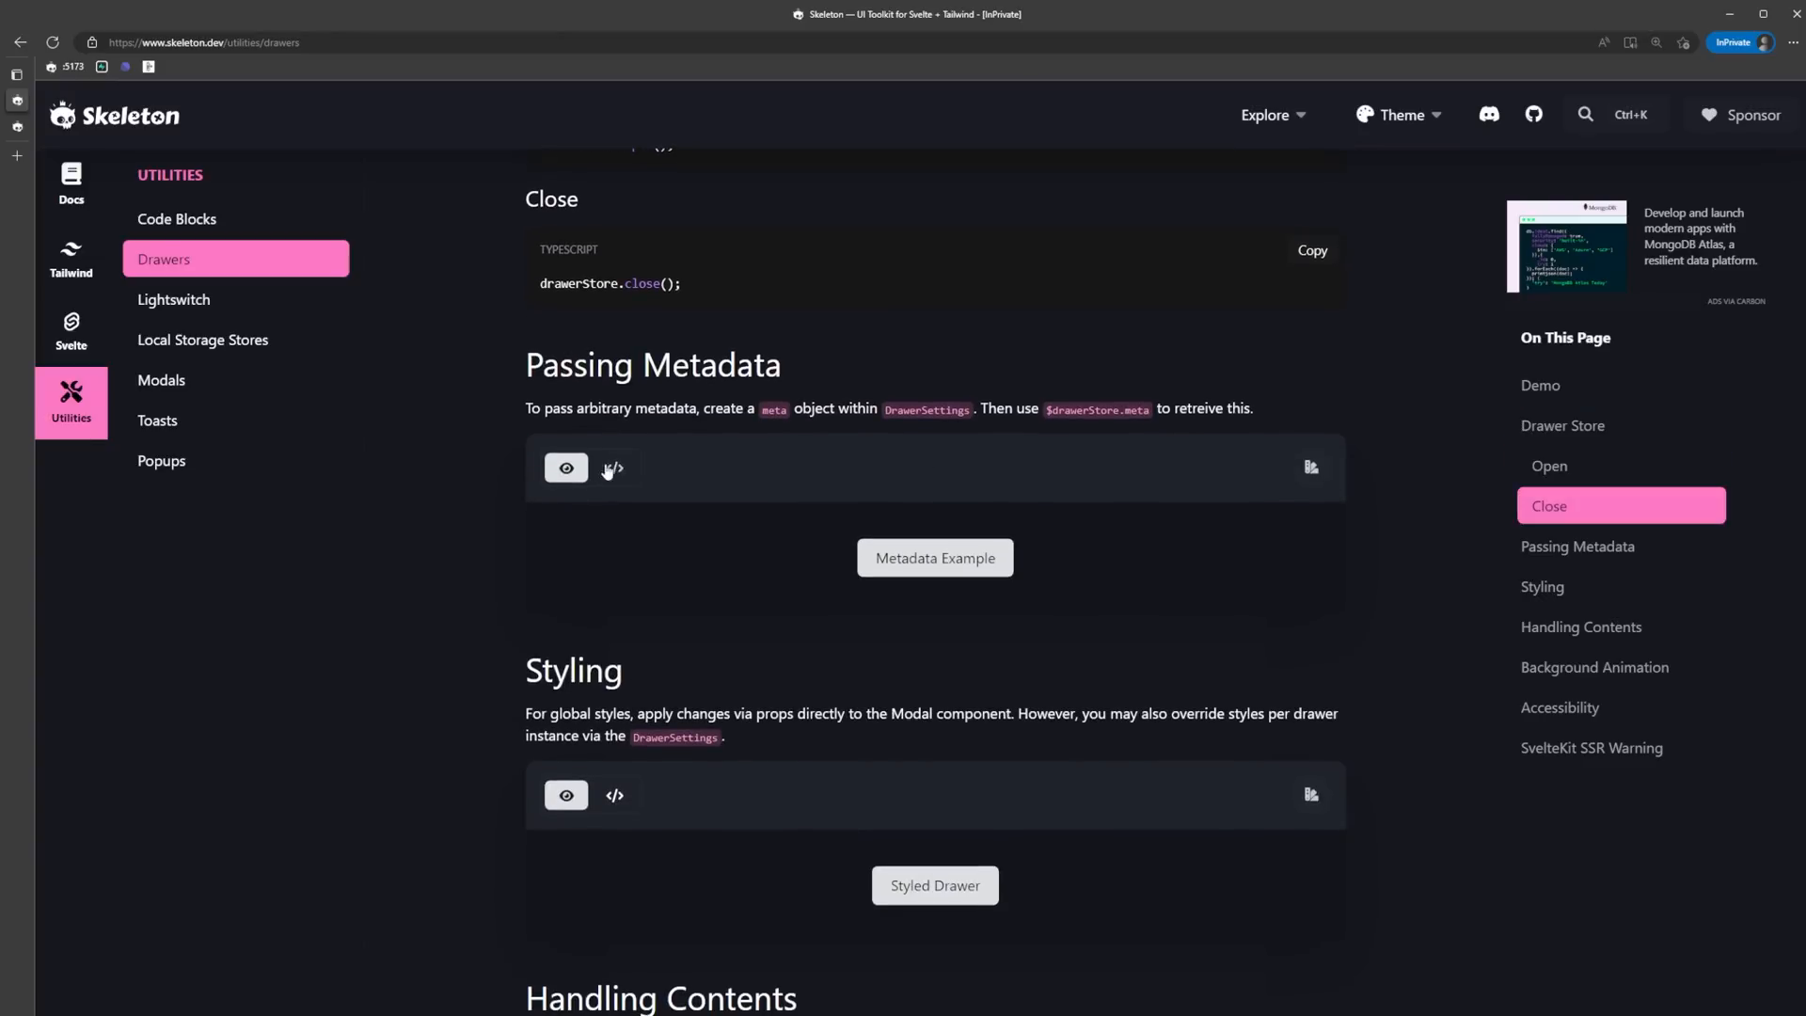
mouse_move(948, 489)
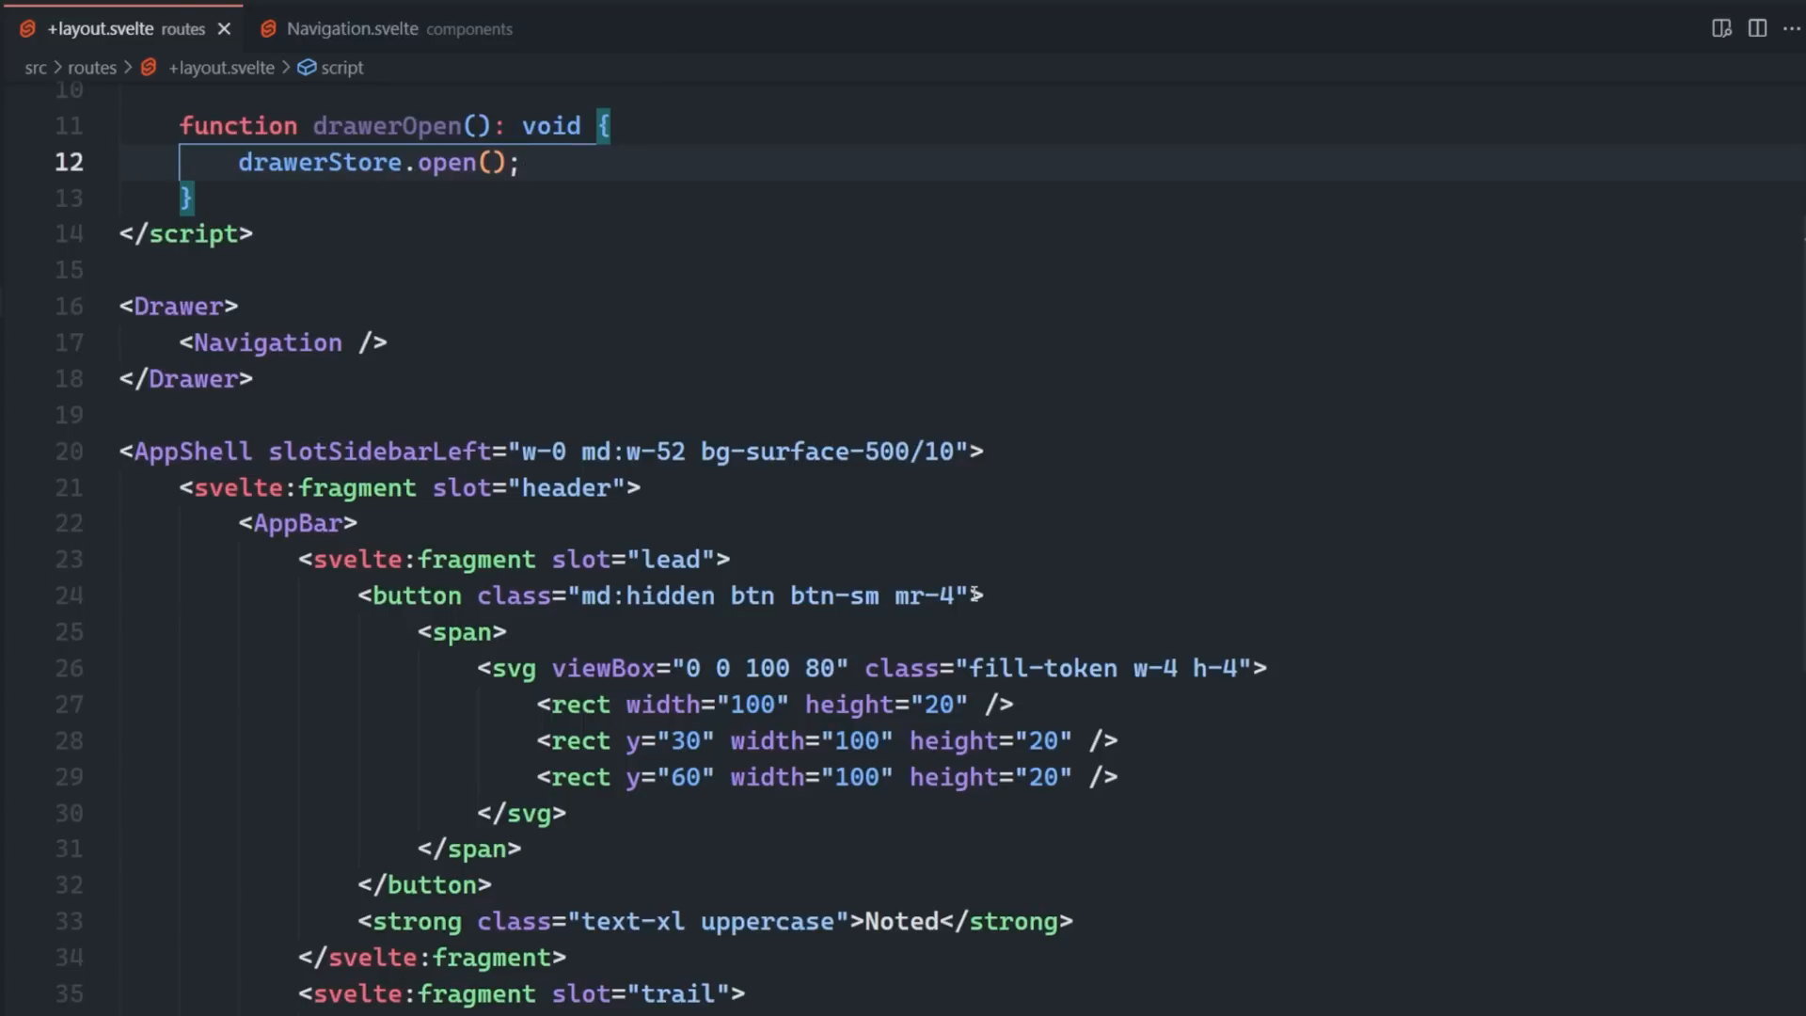
Give the md:hidden hamburger button on:click={drawerOpen} to open the navigation drawer.
text(on:click={drawerOpen})
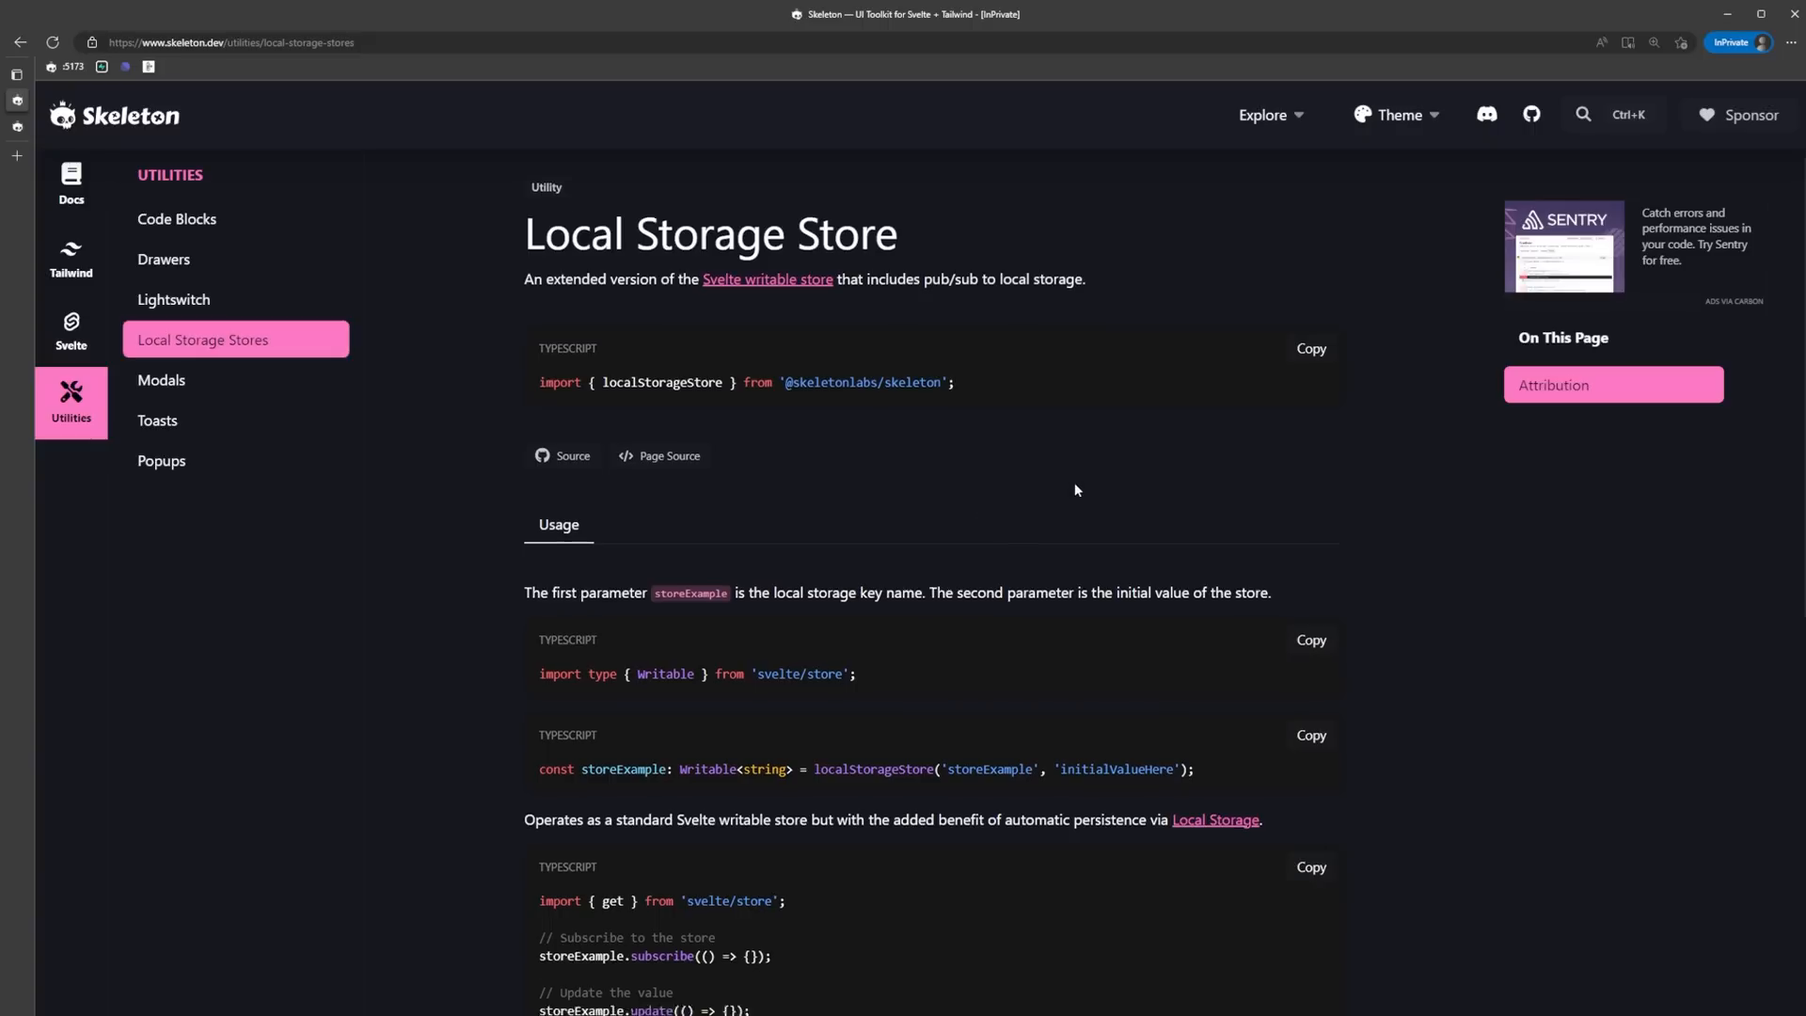
Scroll through the Local Storage Store usage examples in the Skeleton docs.
scroll(down, 3)
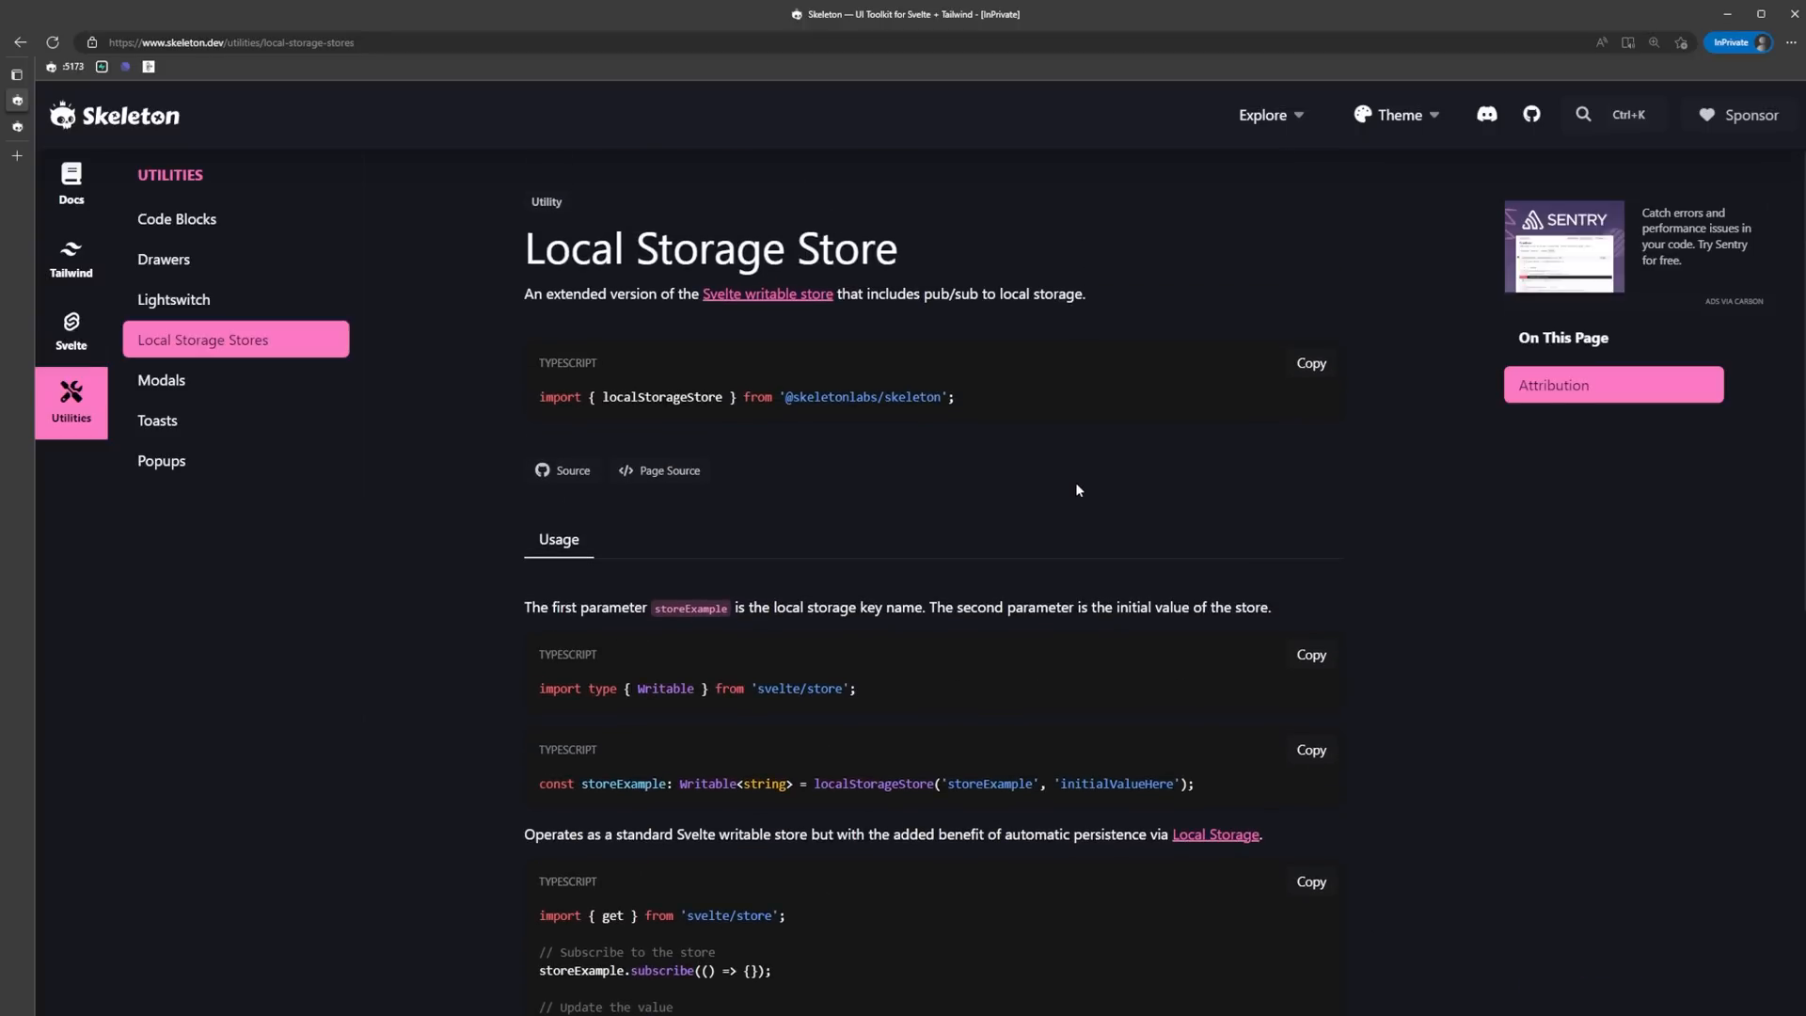
scroll(down, 3)
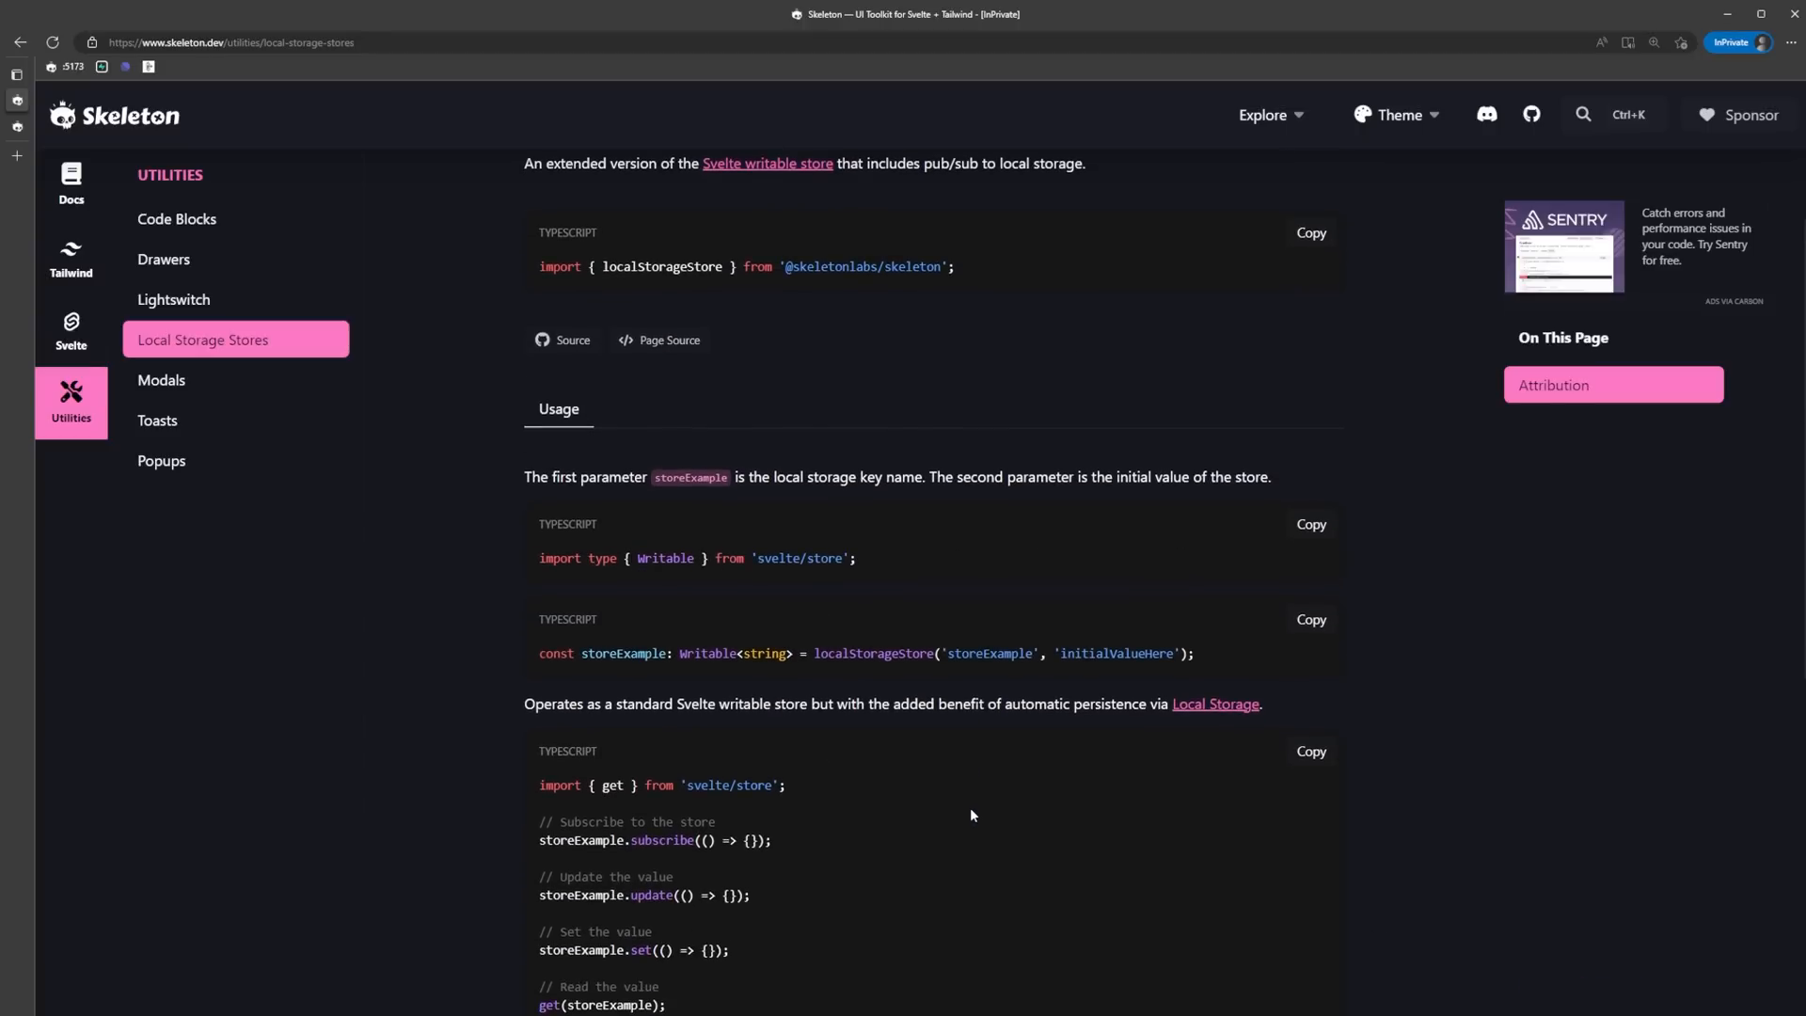
scroll(up, 3)
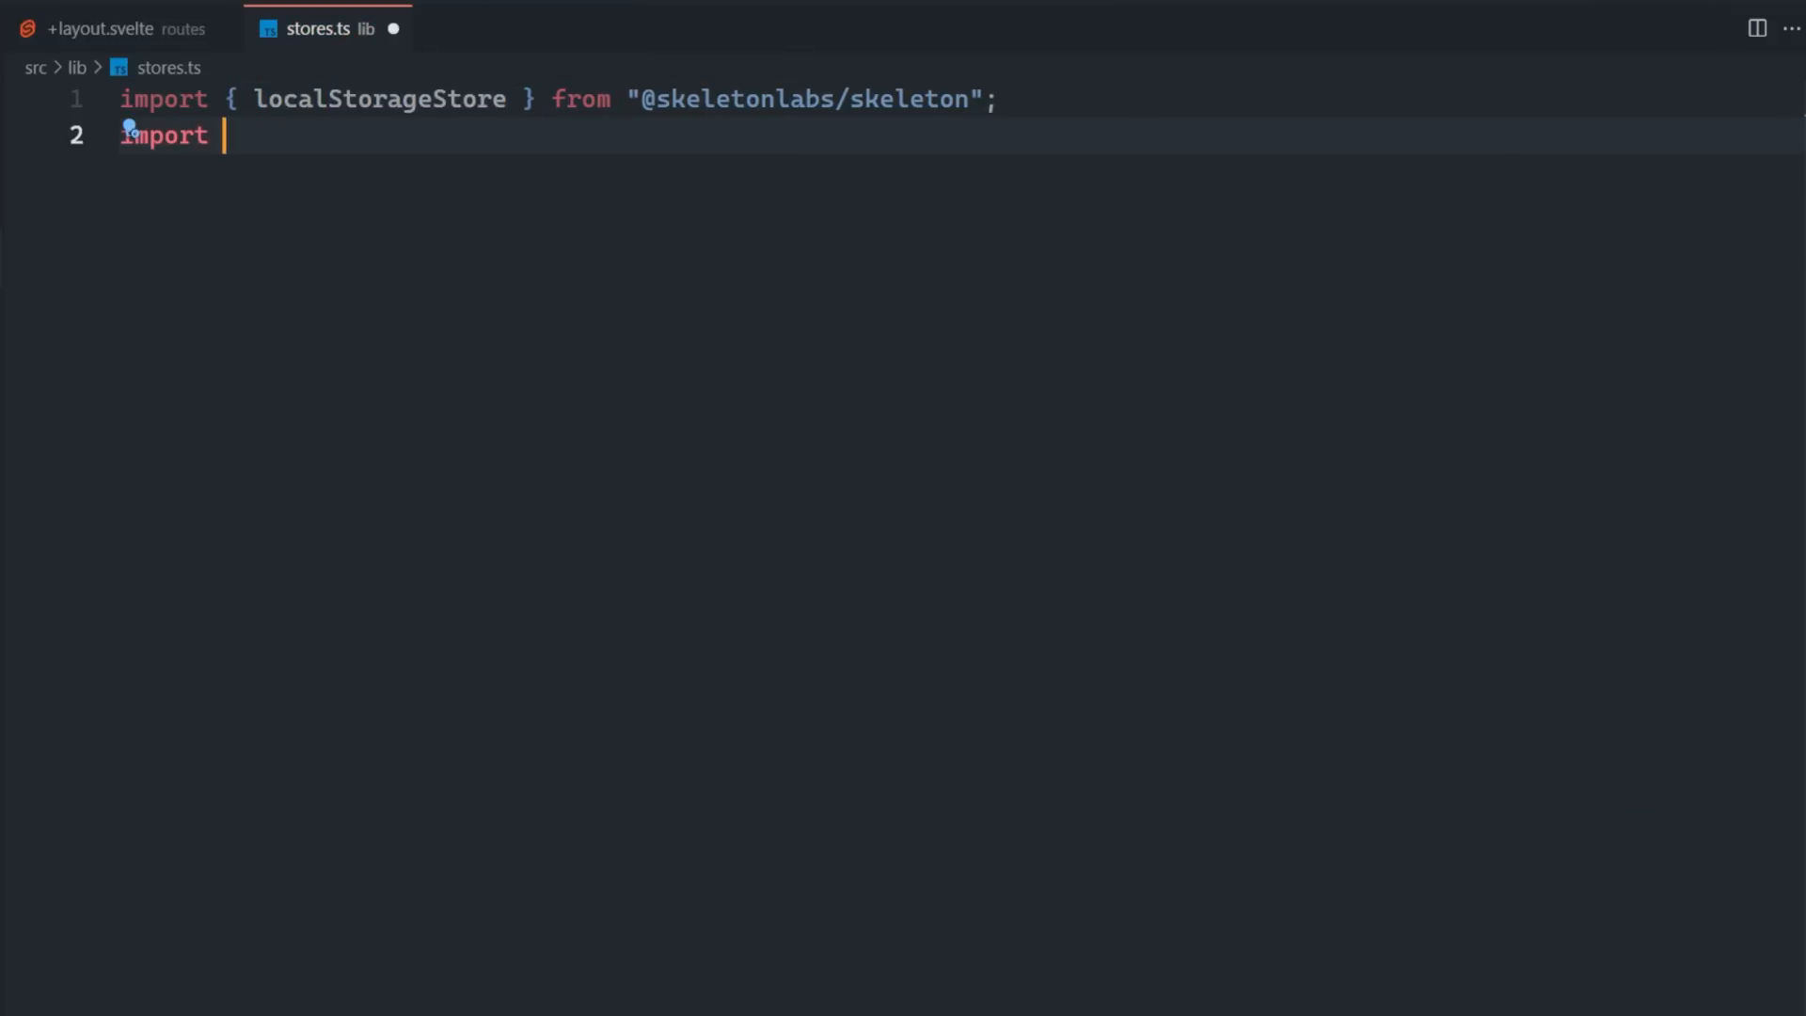
Import Writable, define the Note type, and export noteStore as localStorageStore('notes', []).
text(type { Writable } from "svelte/store";)
text(type Note)
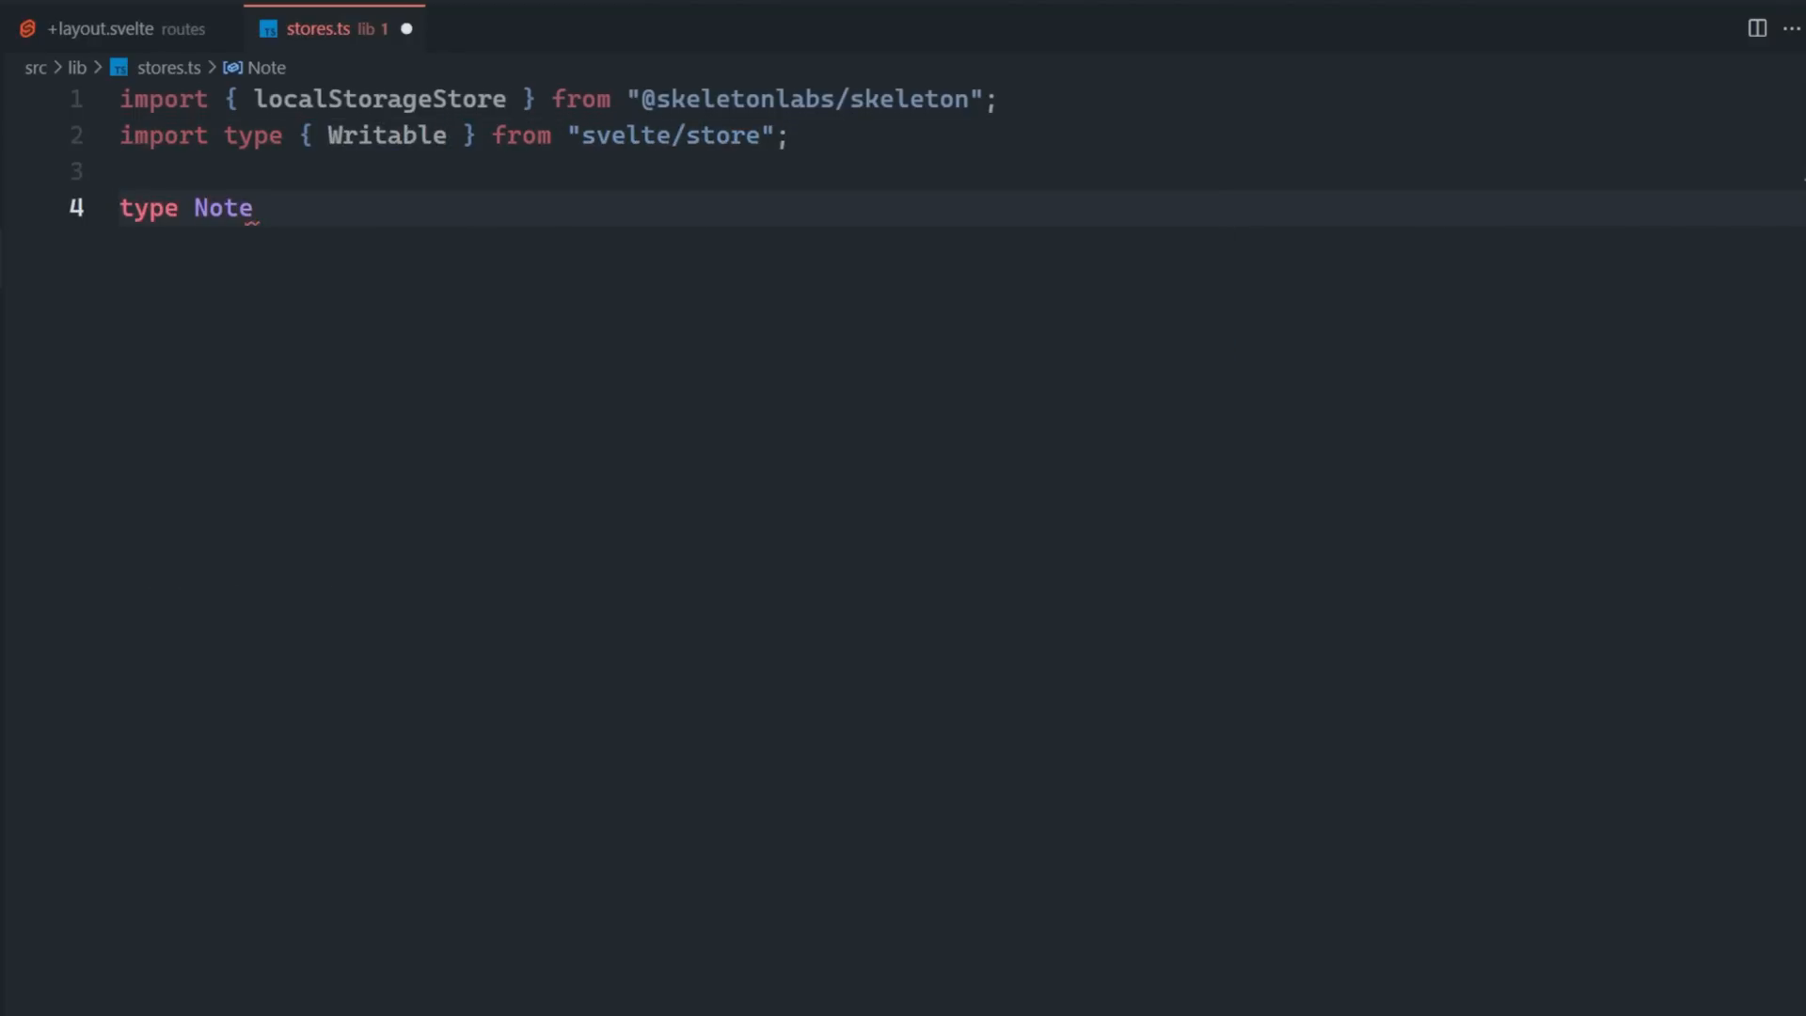
text(= {)
text(export const noteSto)
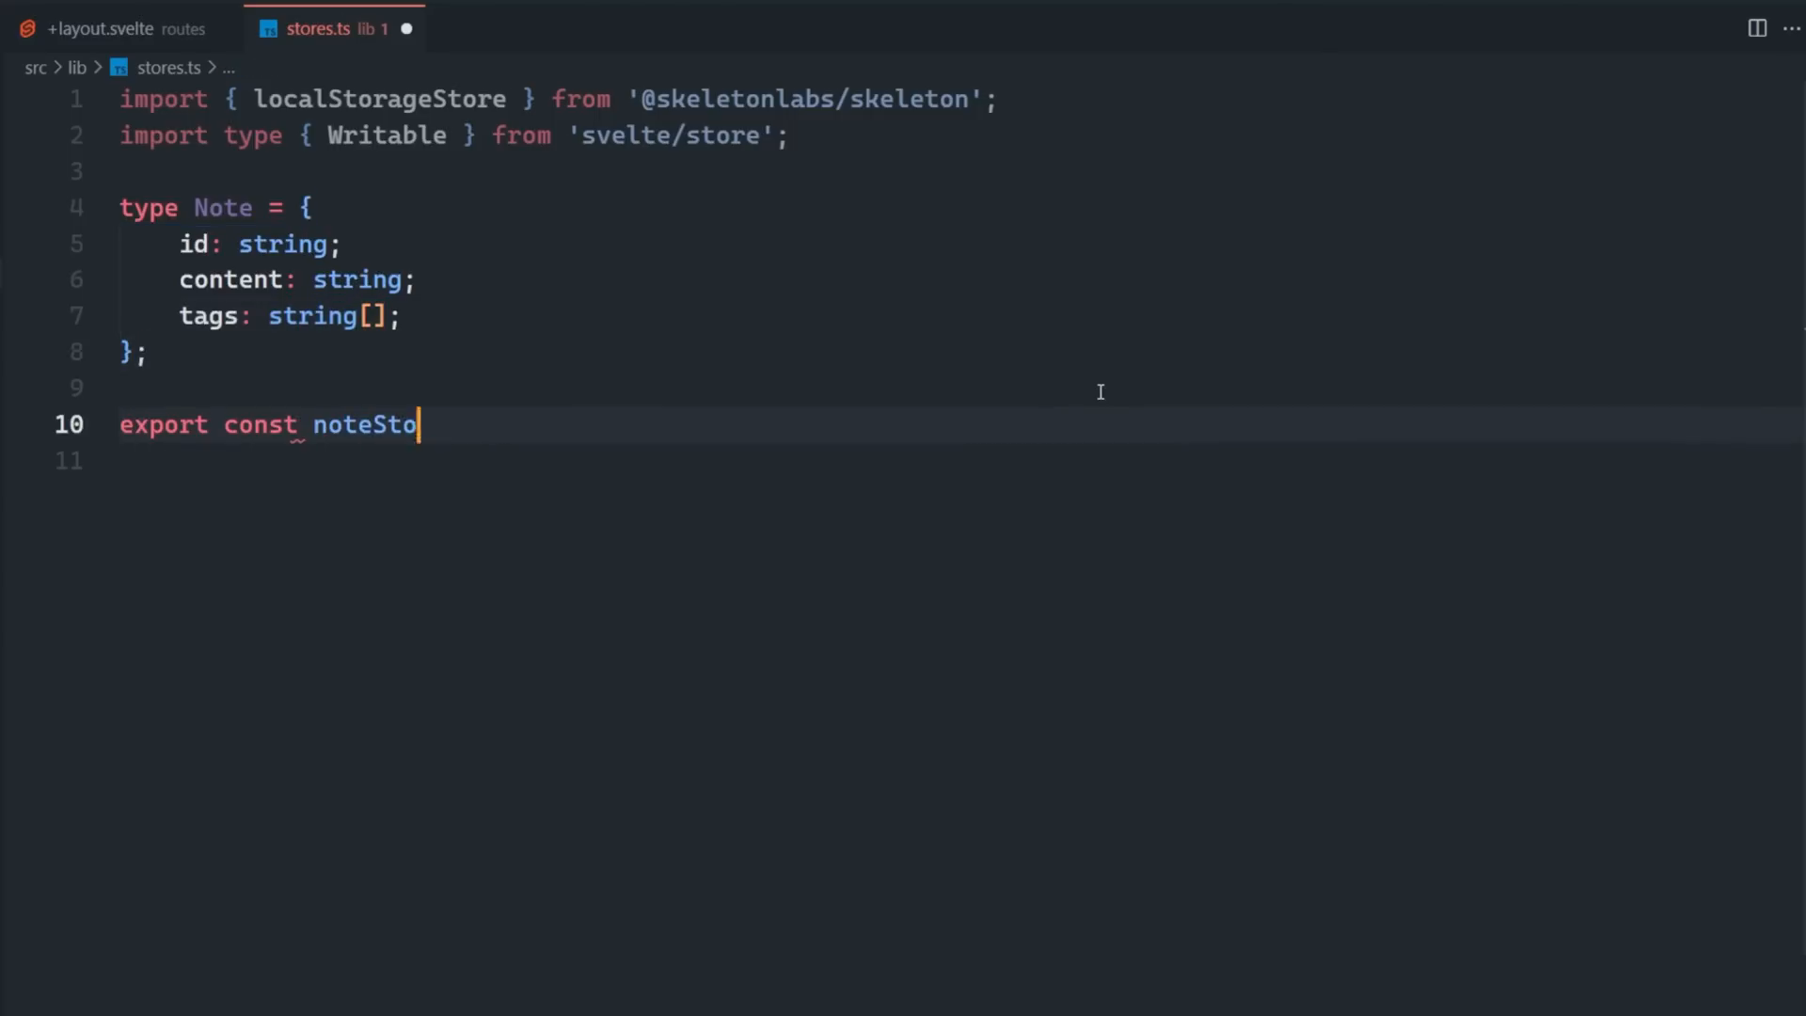
text(re: Writable<Note[]> = localStorageStore('notes', []);)
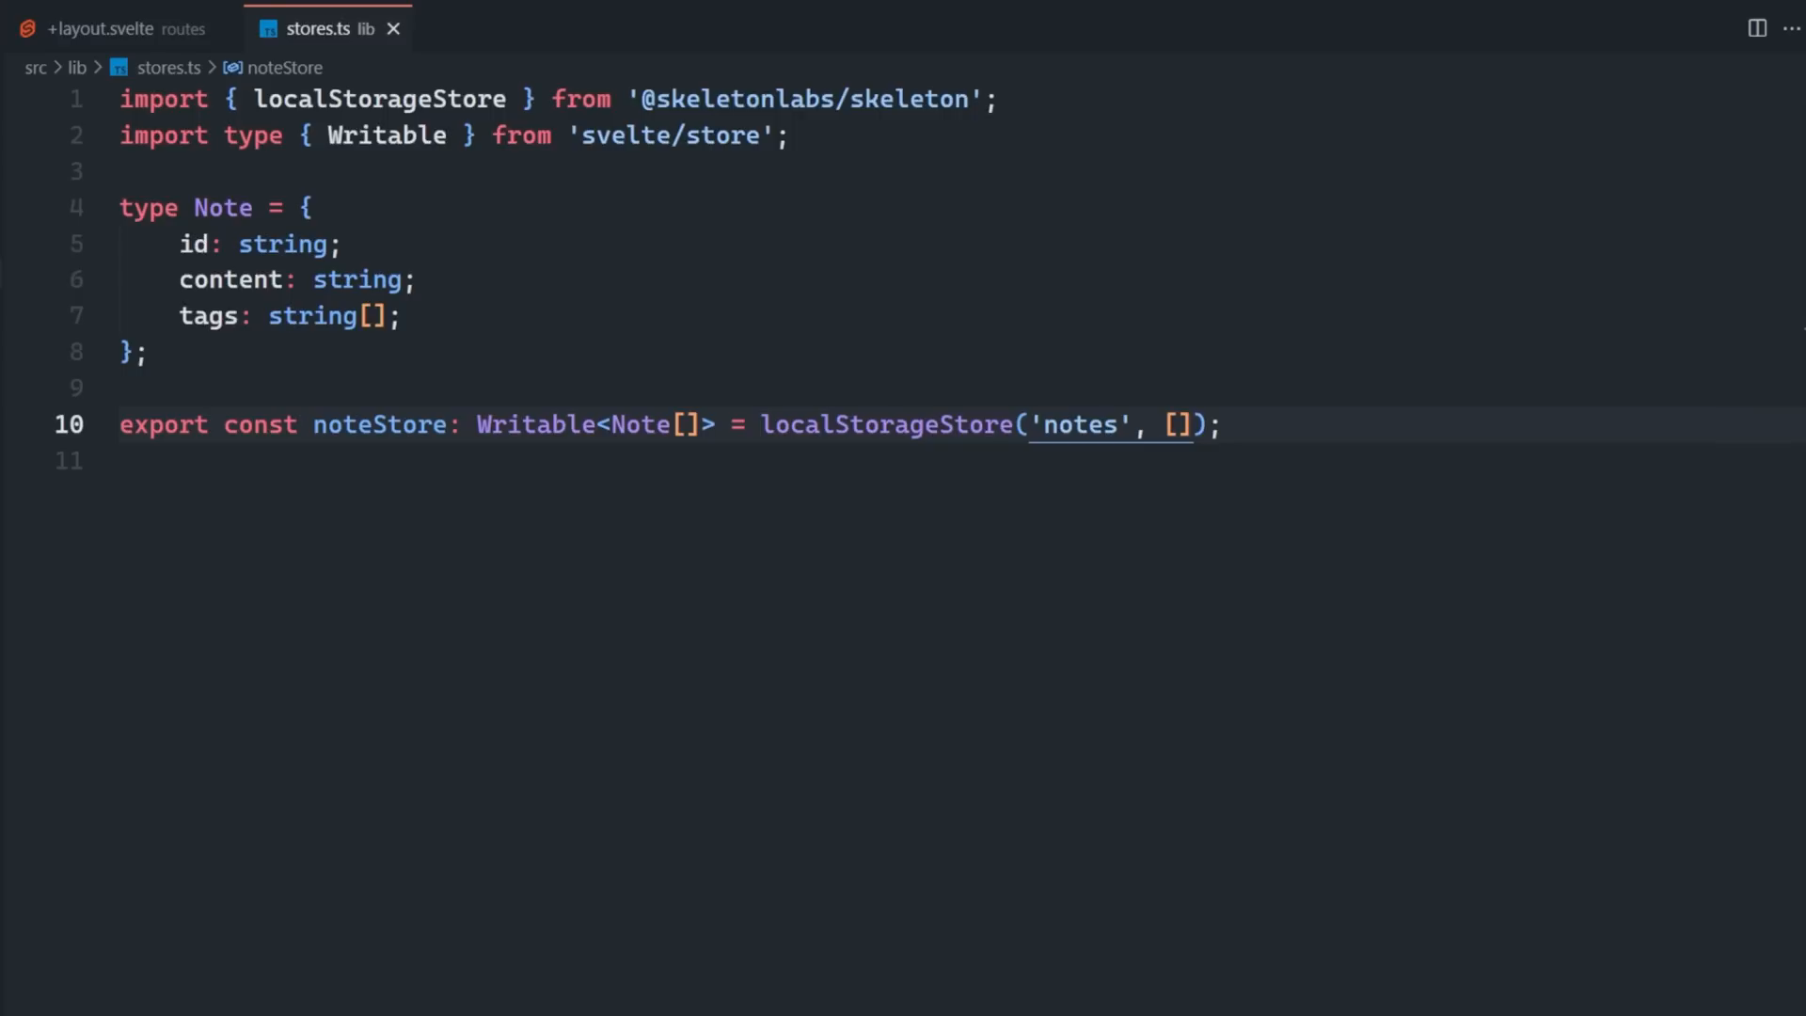
mouse_move(1532, 496)
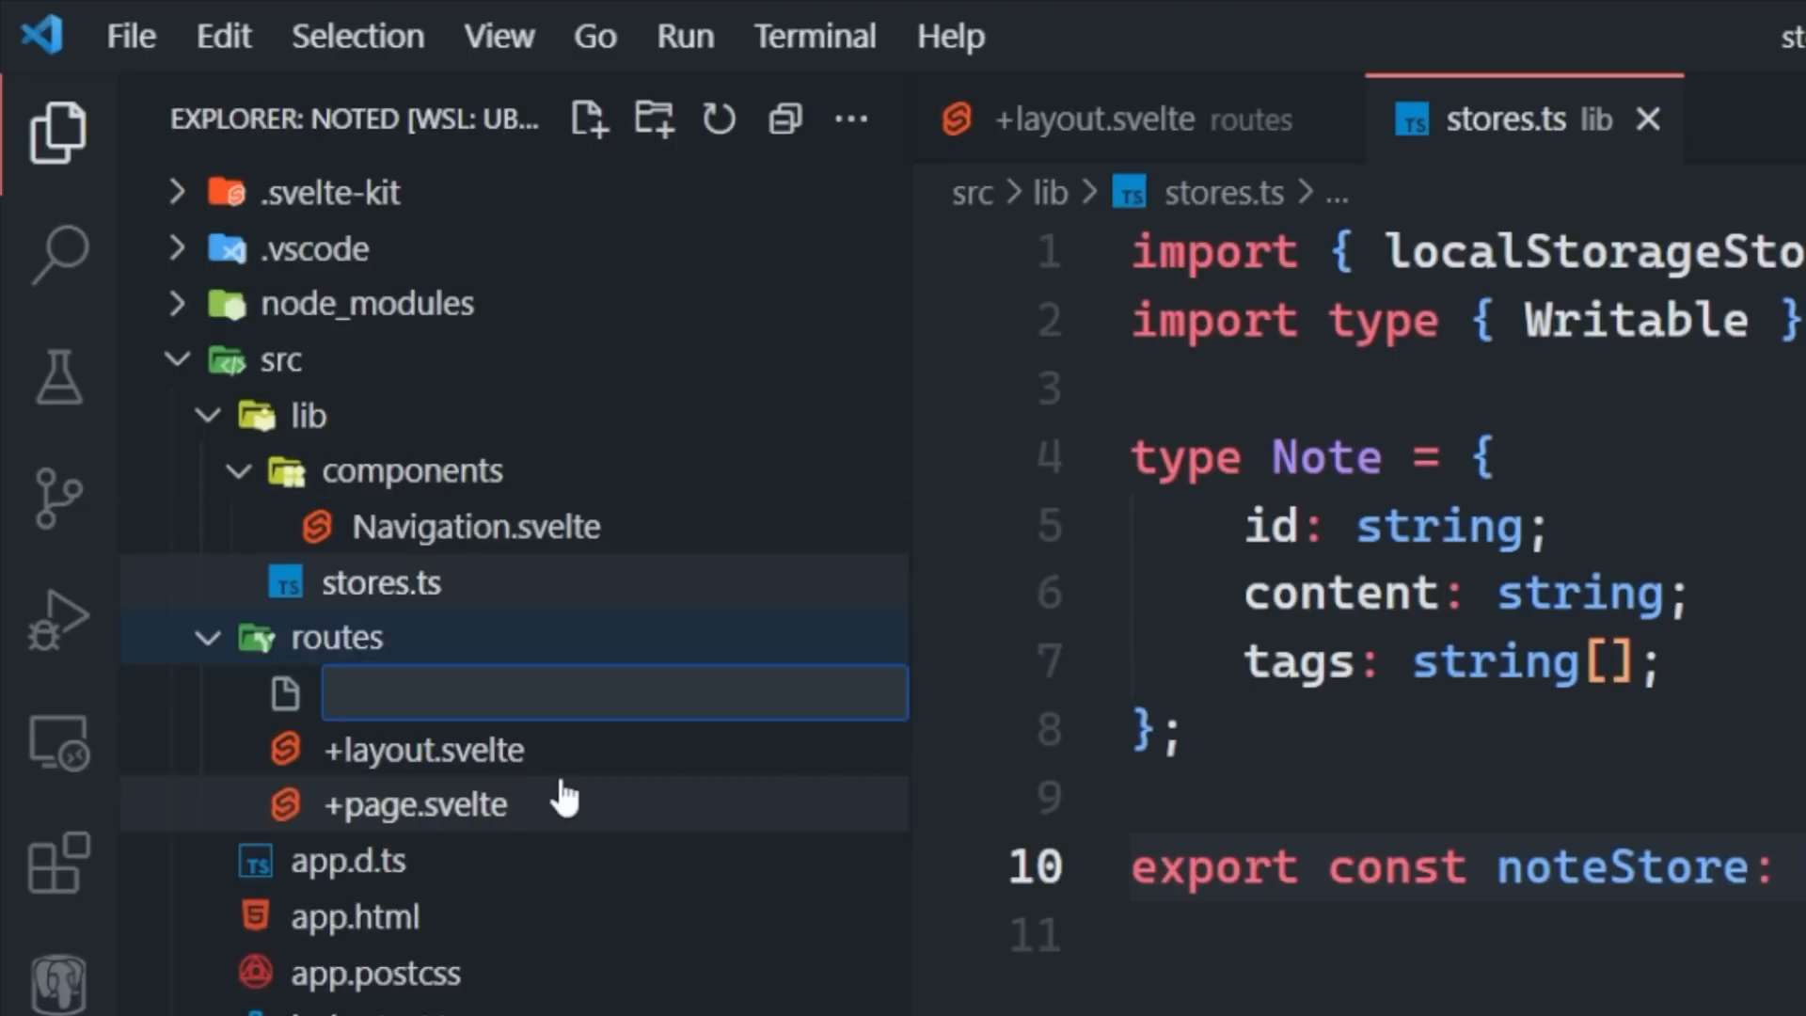
text(new)
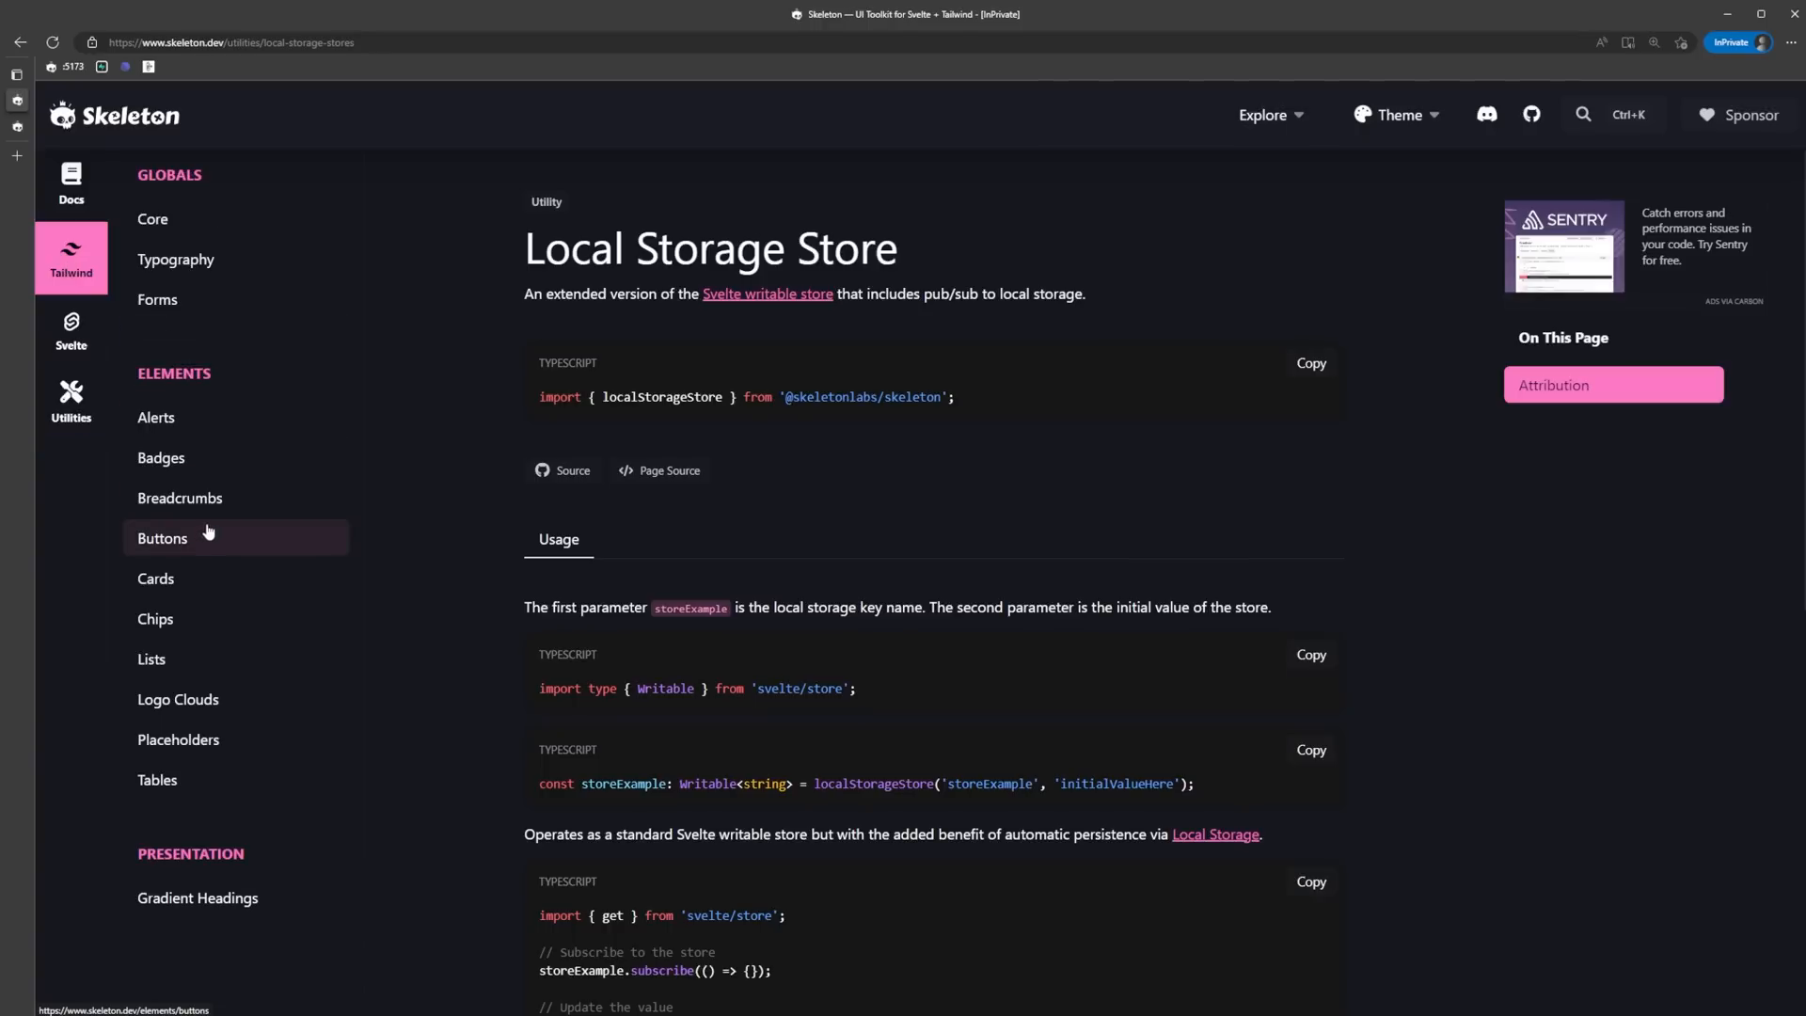
Review the Forms page's Textarea example, then view the app's New Note form tab.
click(158, 298)
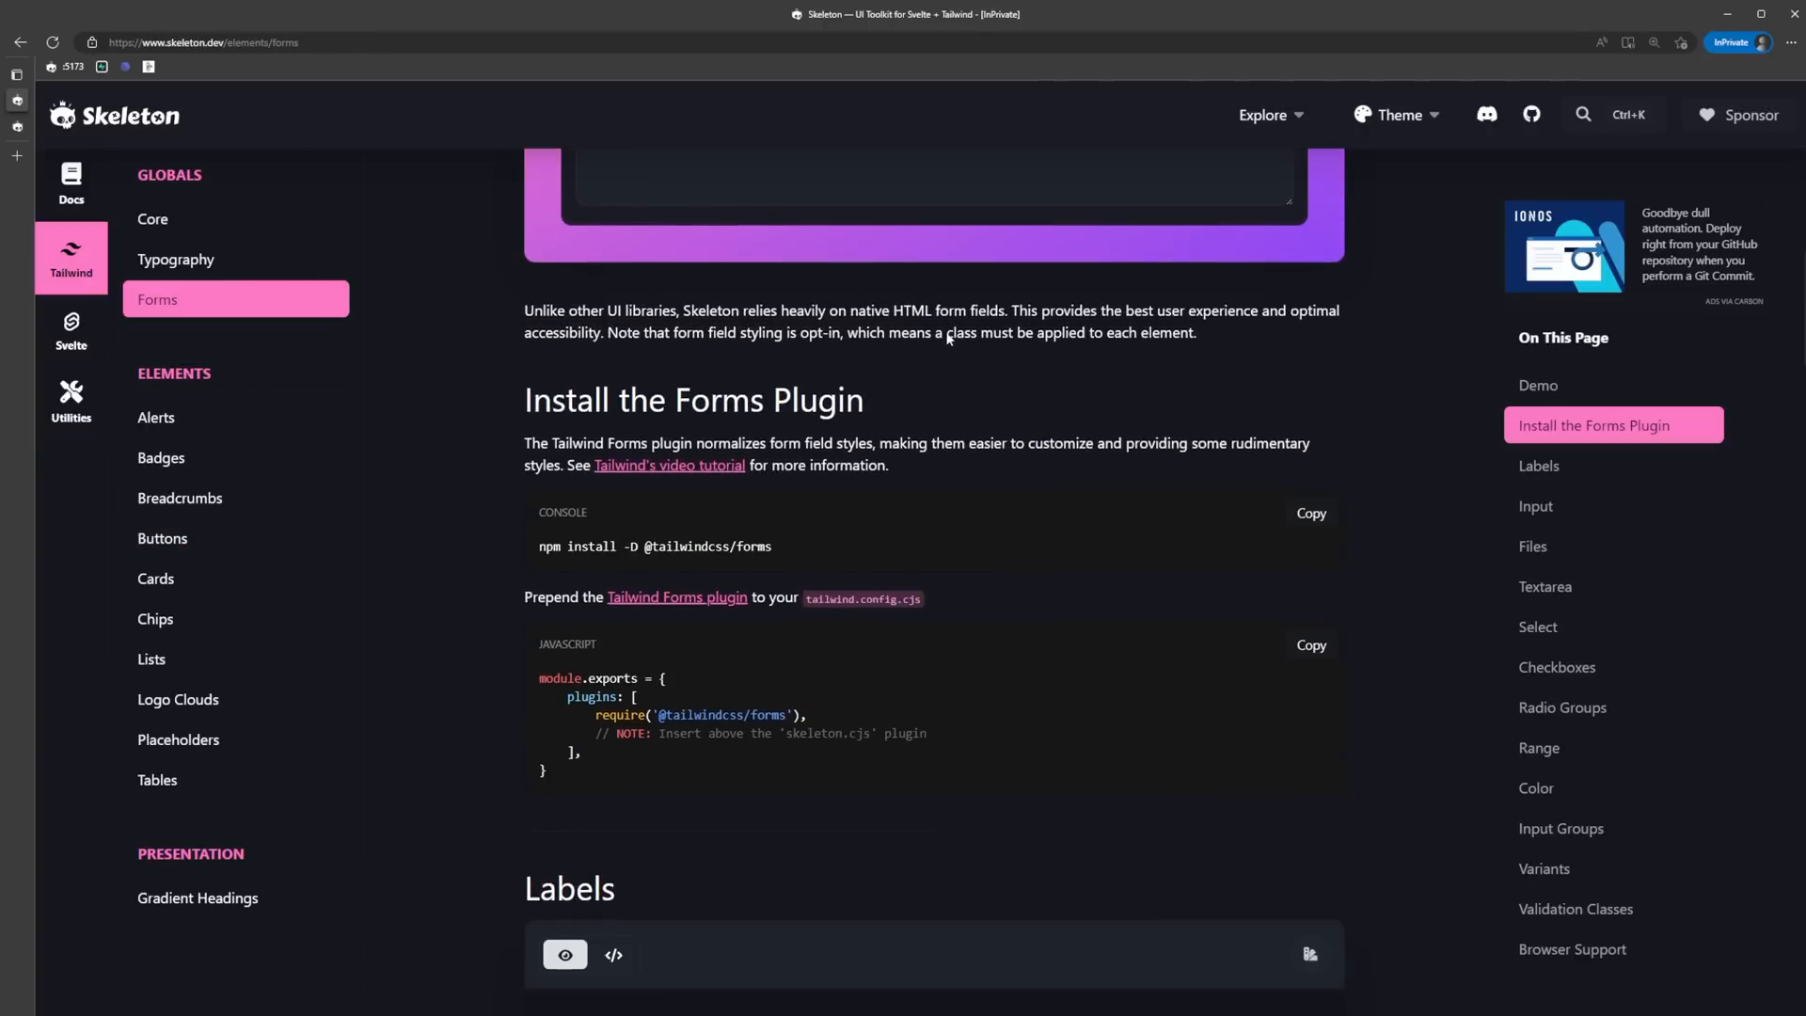
scroll(down, 3)
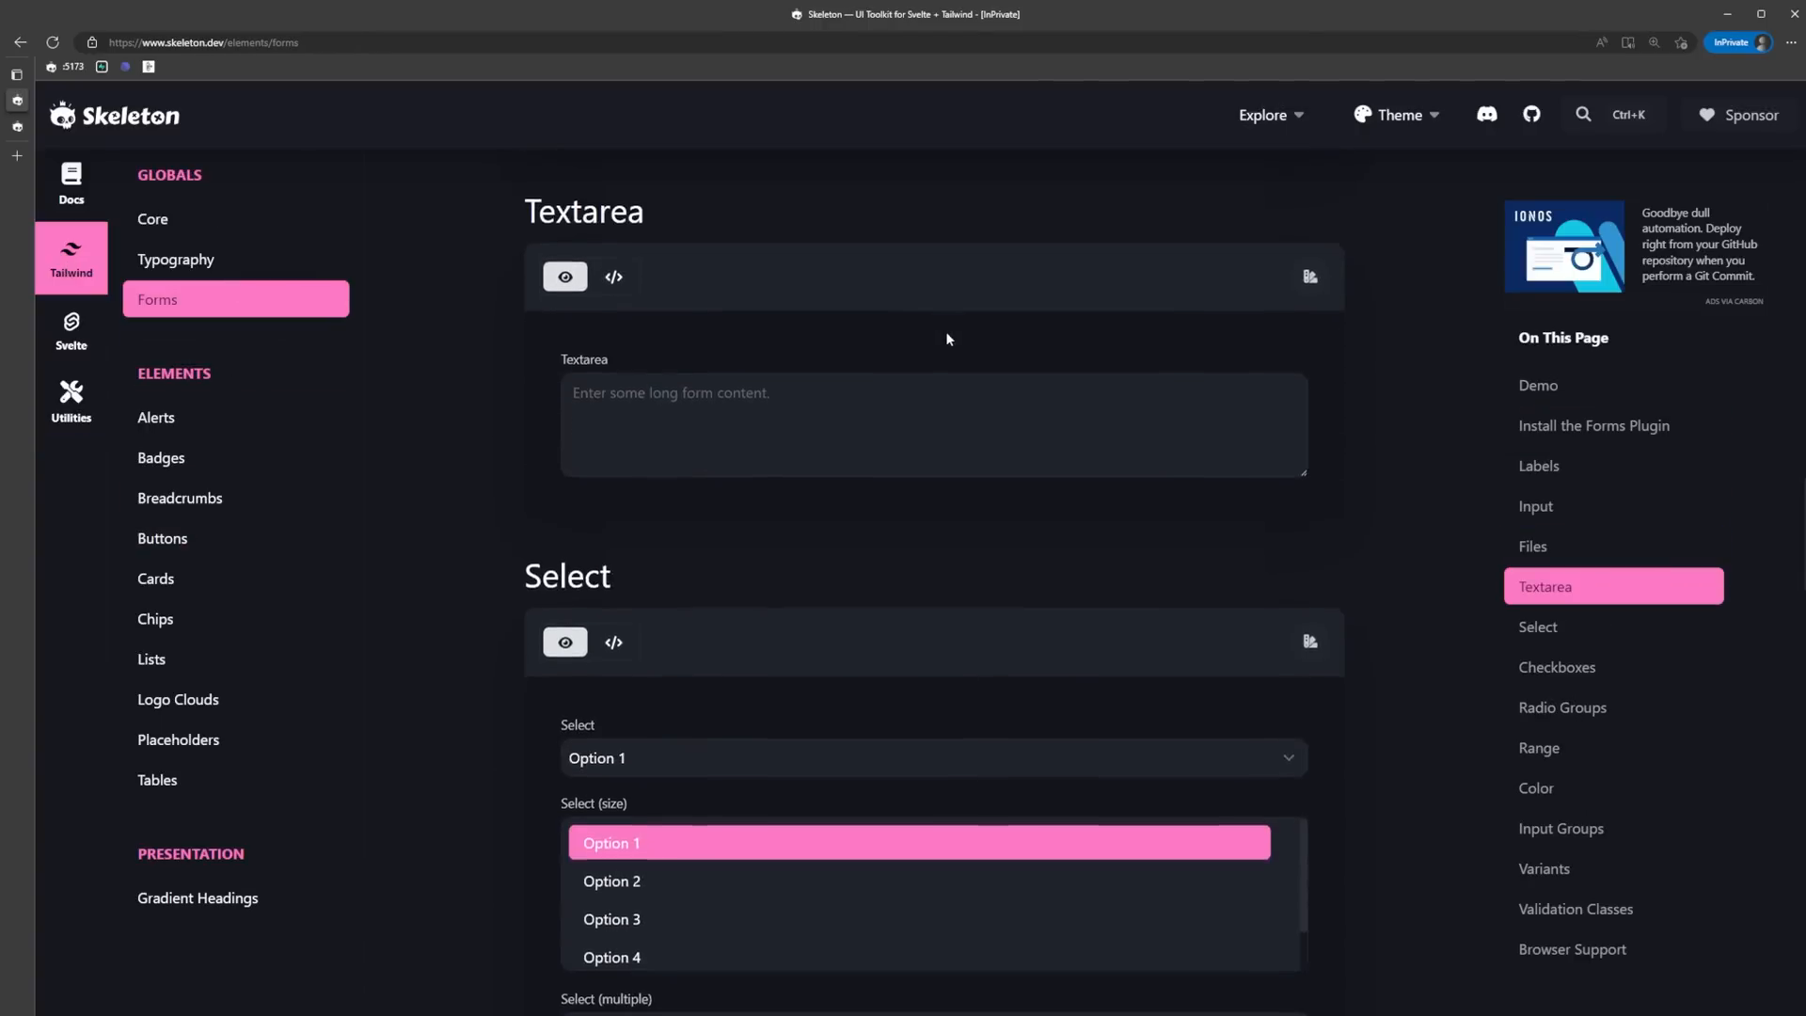
click(612, 277)
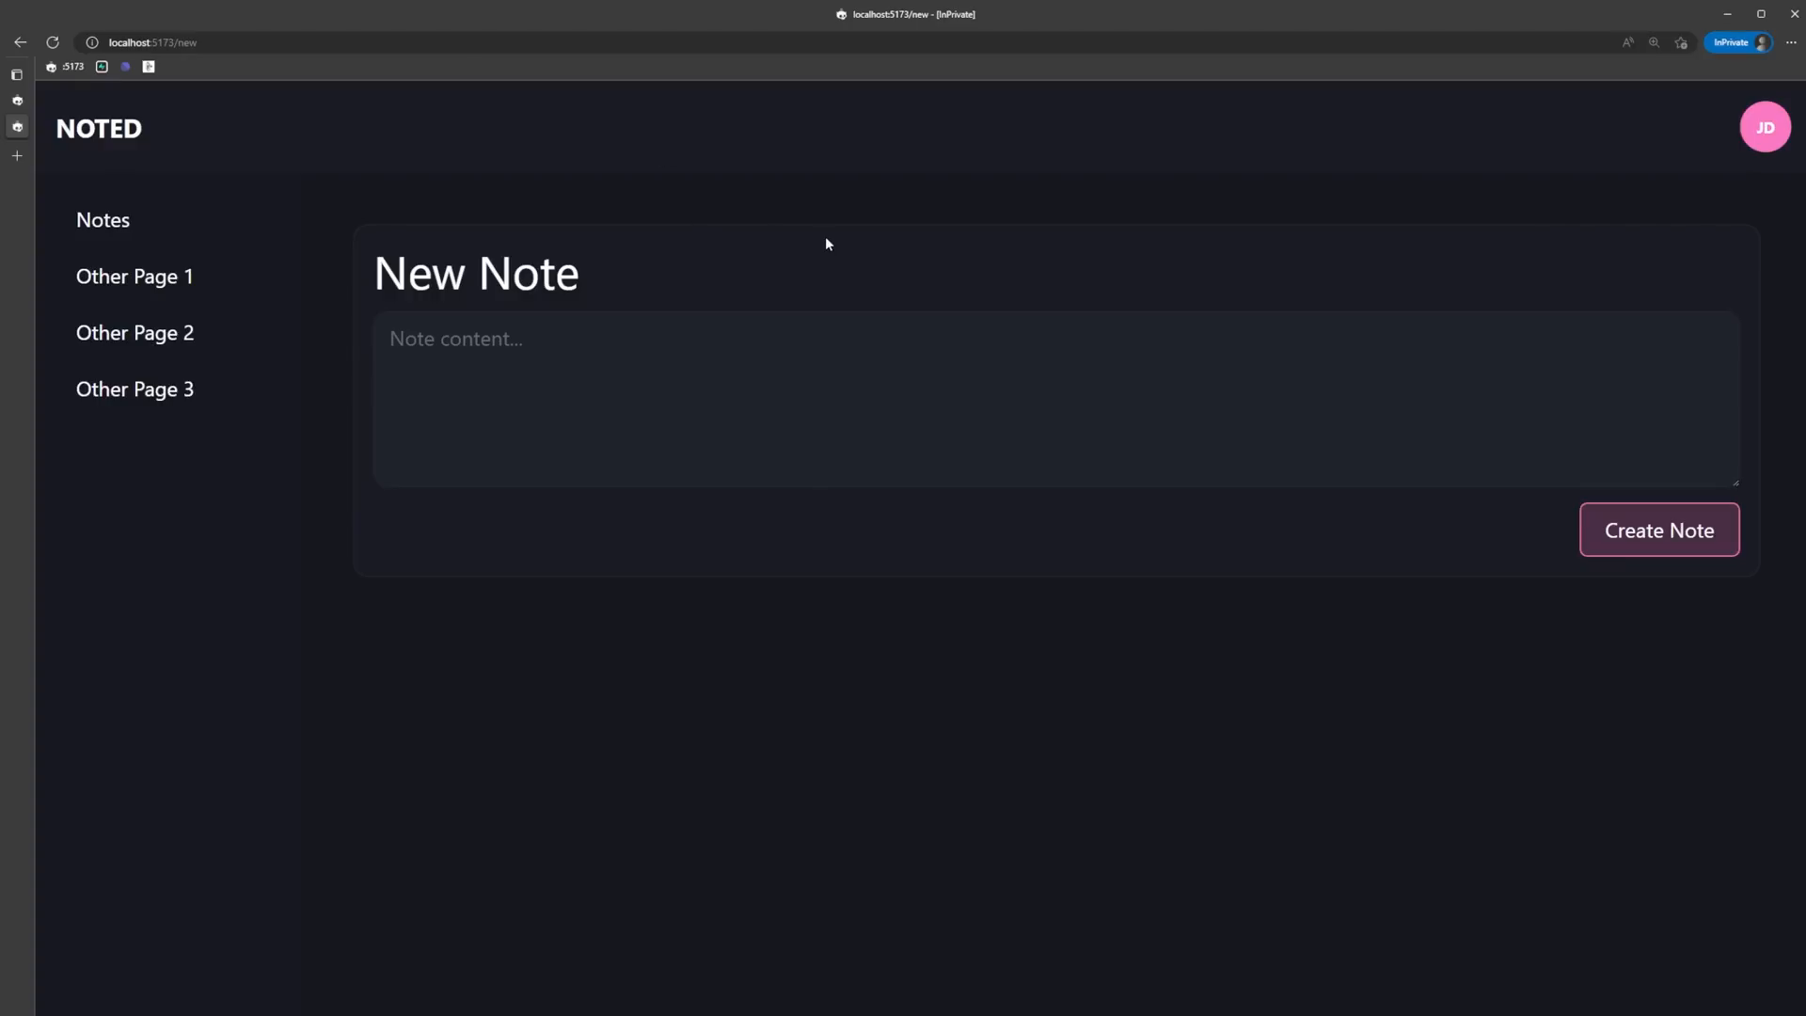
mouse_move(831, 276)
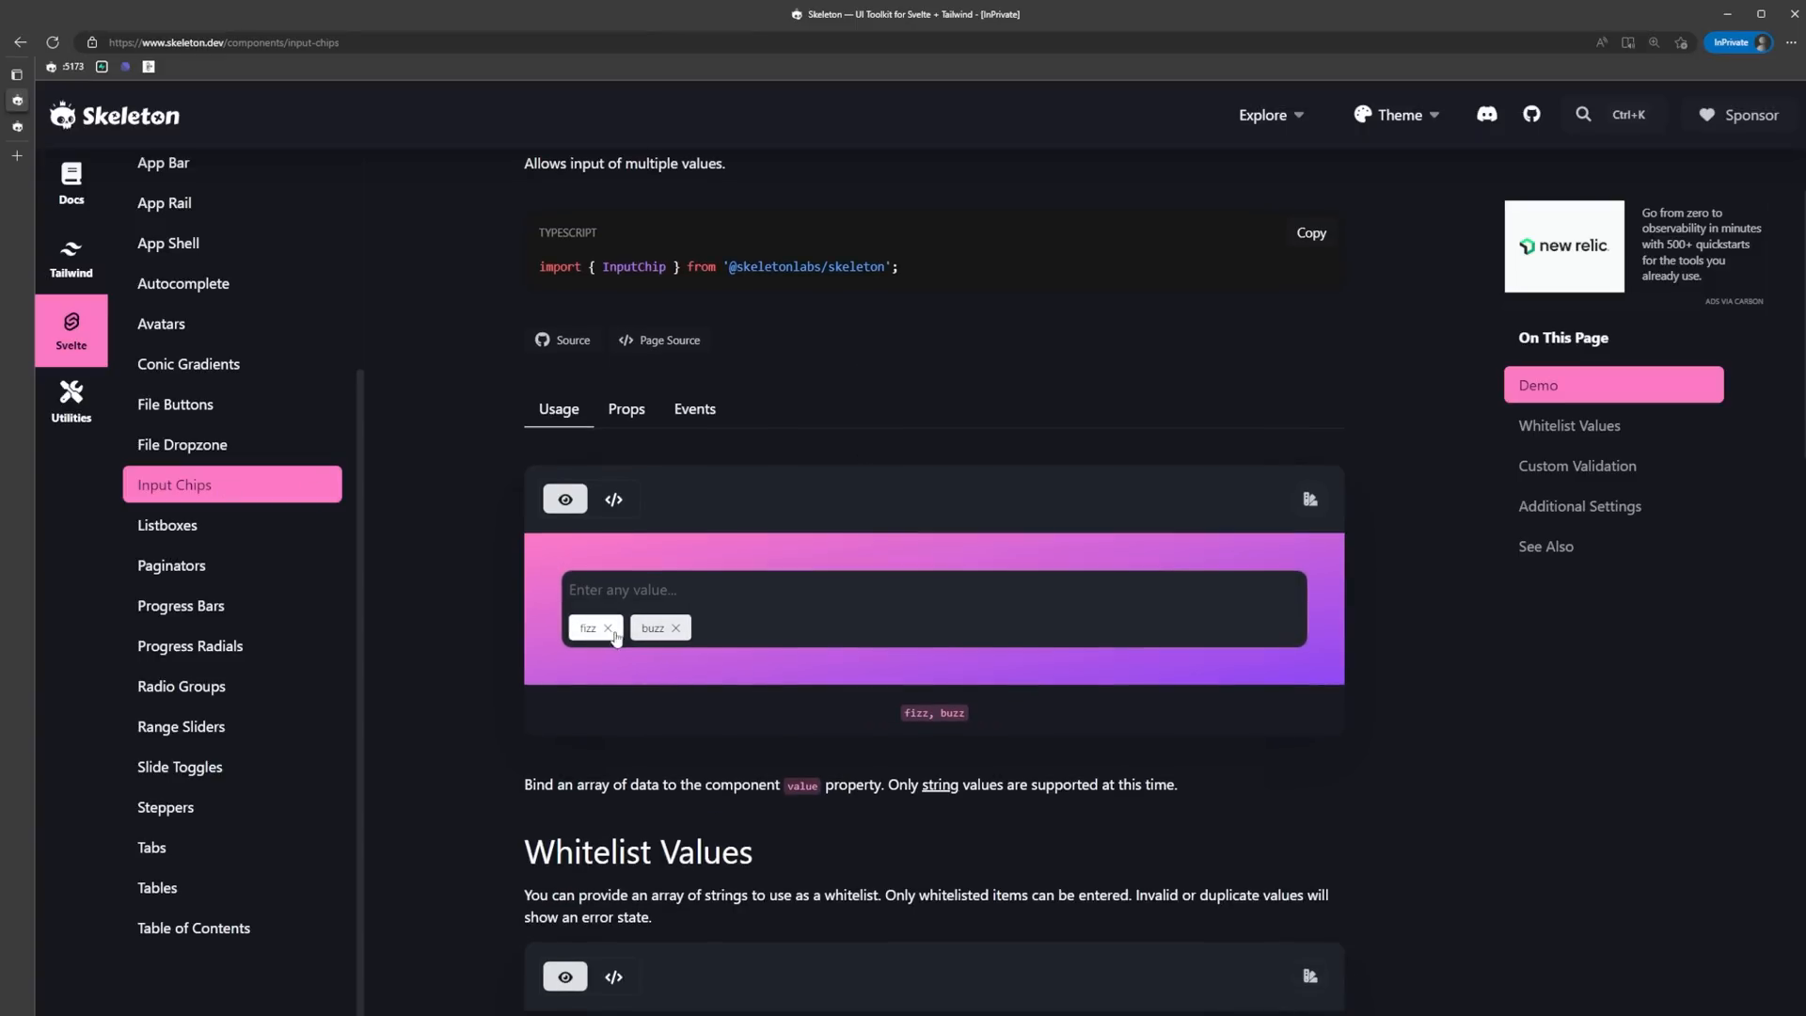
Type 'helllo' into the Input Chips demo and scroll to the Whitelist Values example.
text(helllo)
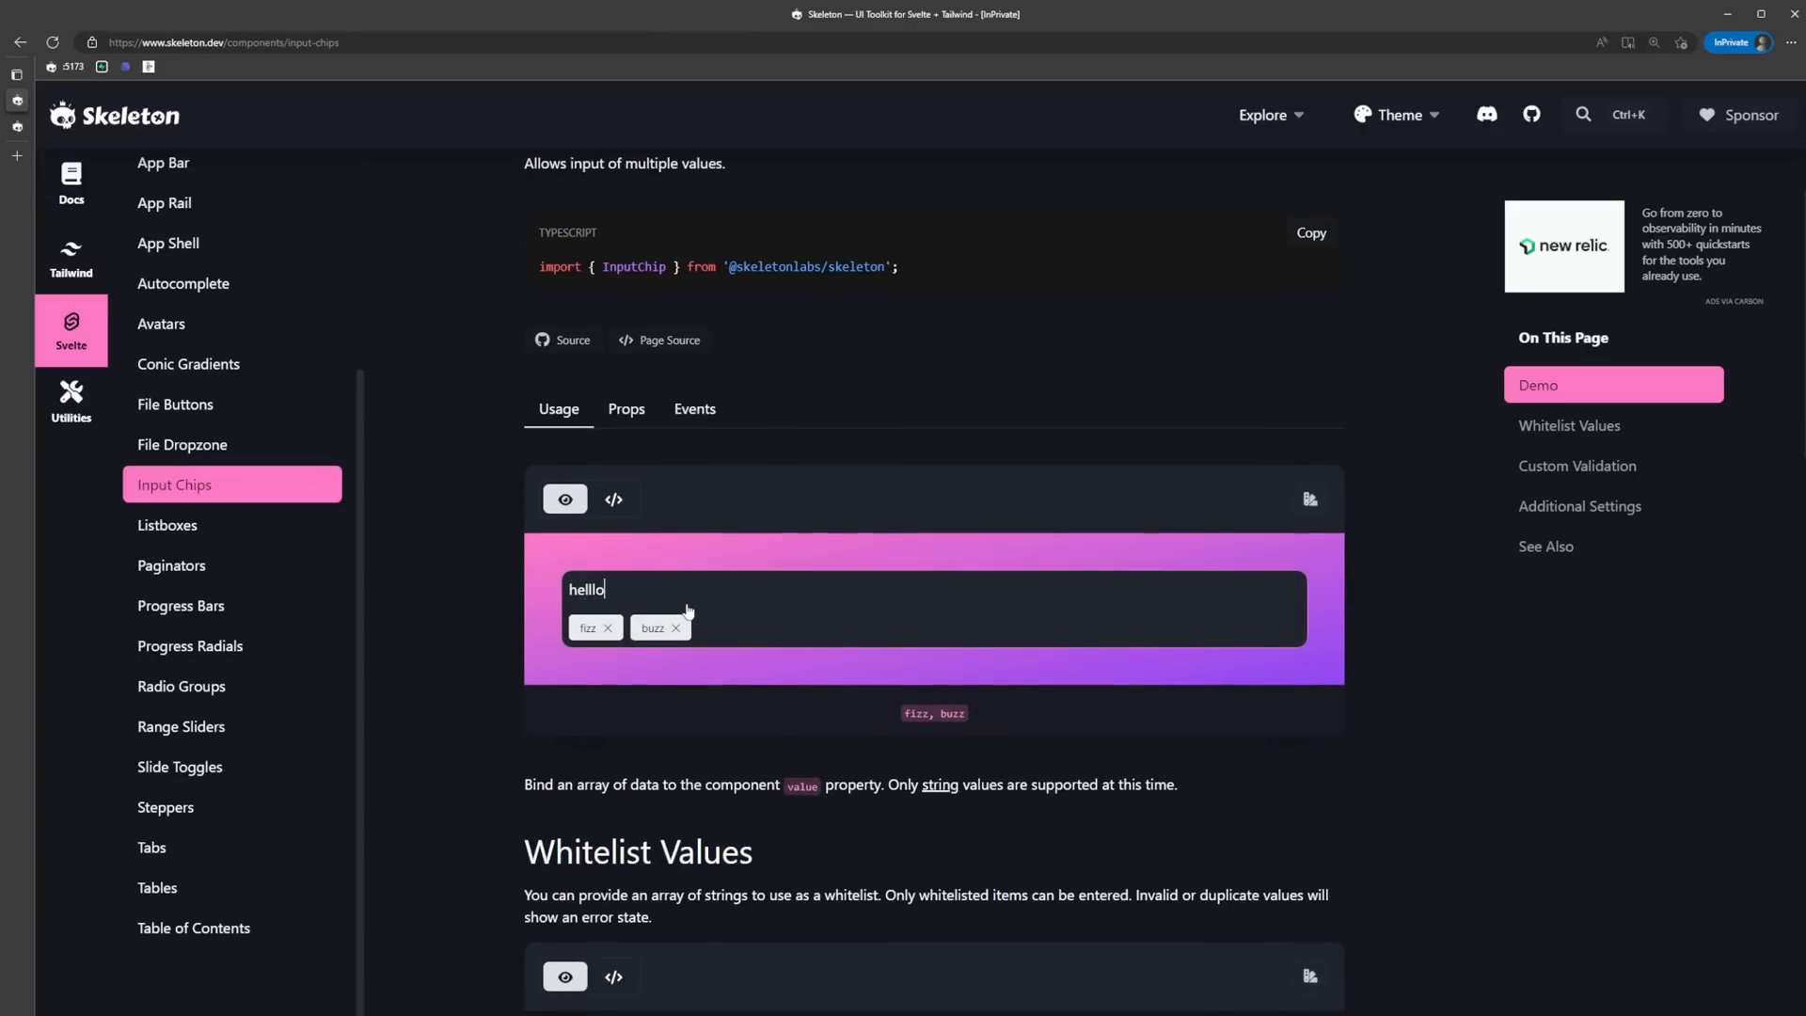
scroll(down, 3)
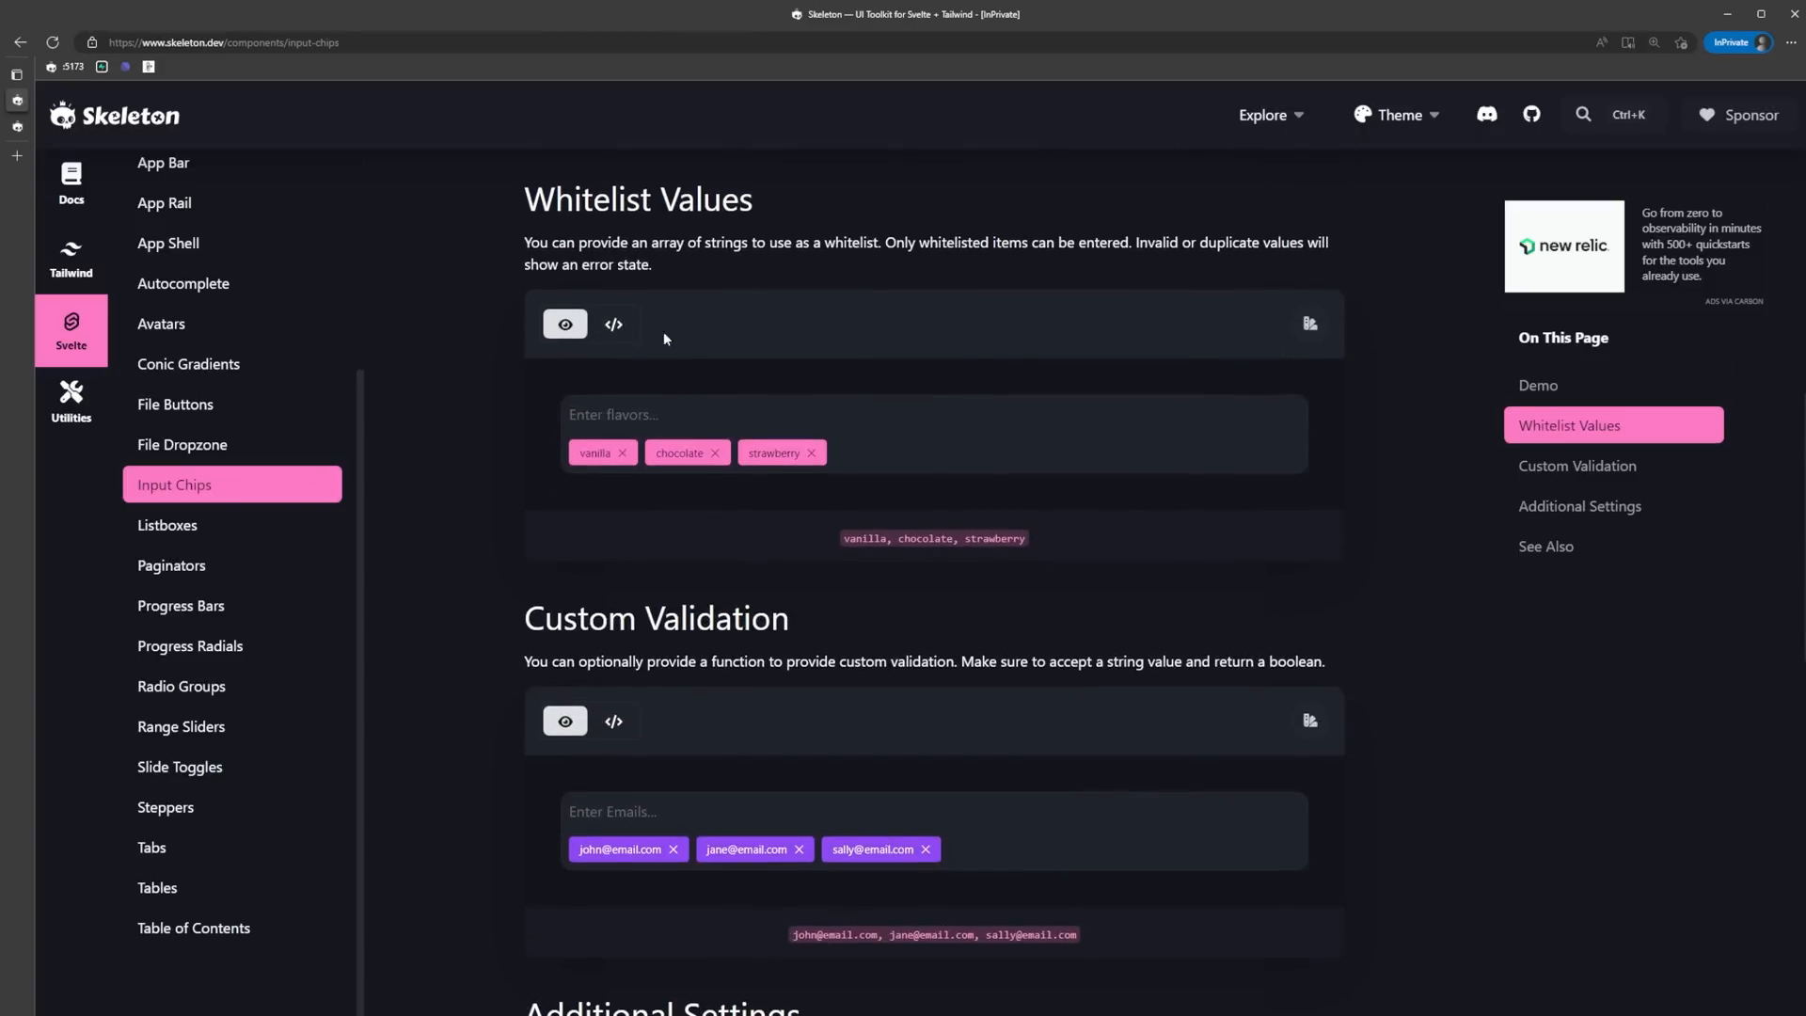
scroll(down, 3)
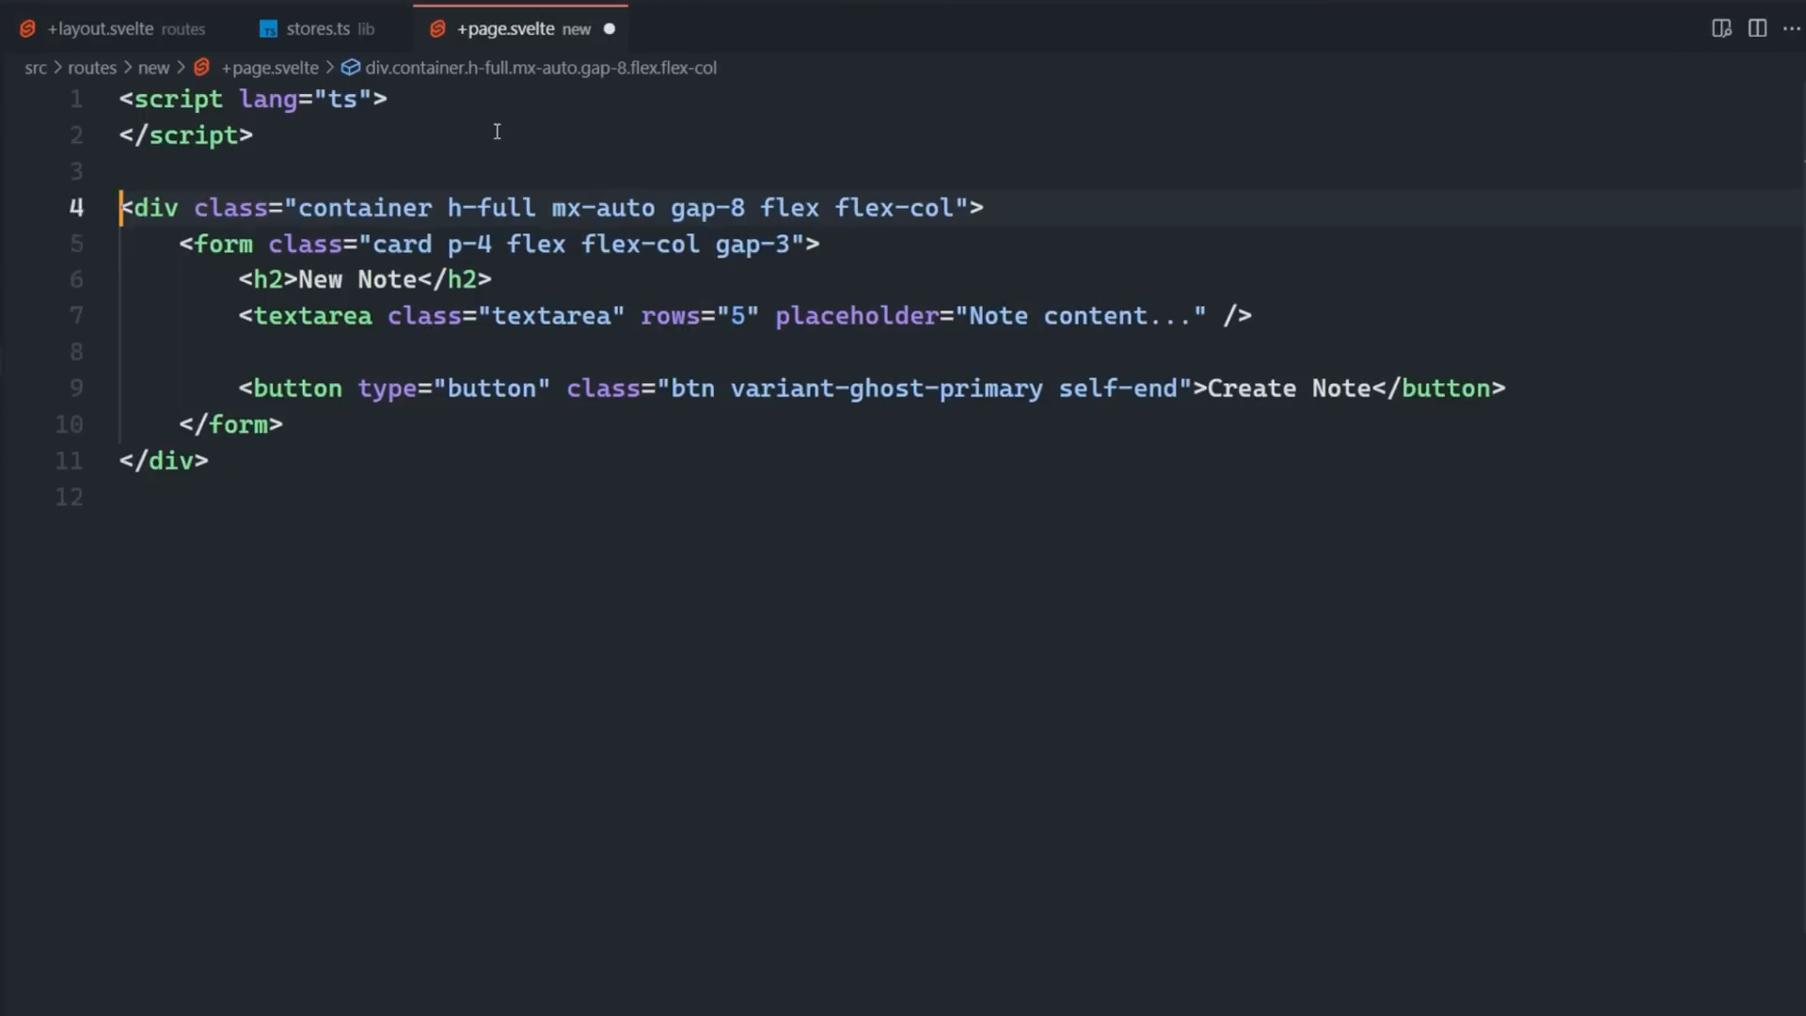
Add a 'tags' InputChip, declare content and tags, bind them, and write createNote.
text(<InputChip name="tags" placeholder="Tags..." />)
text(let tags: string[] = [)
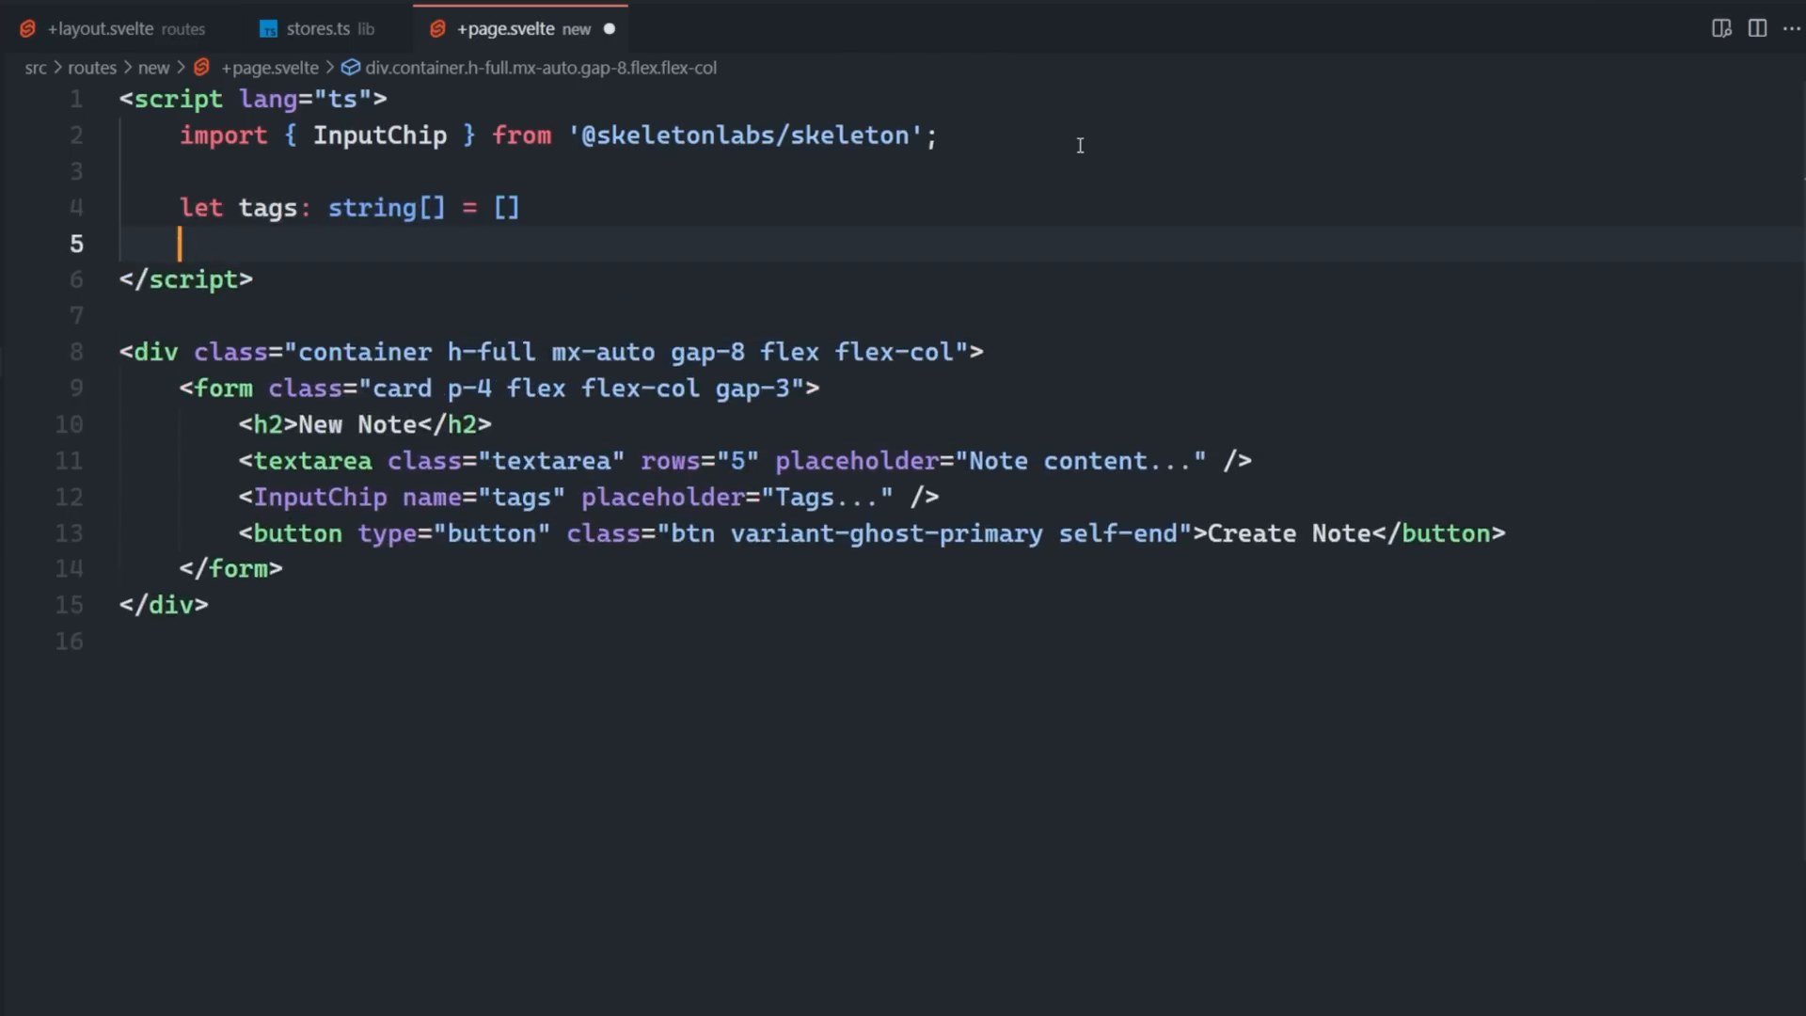
text(let content: string;)
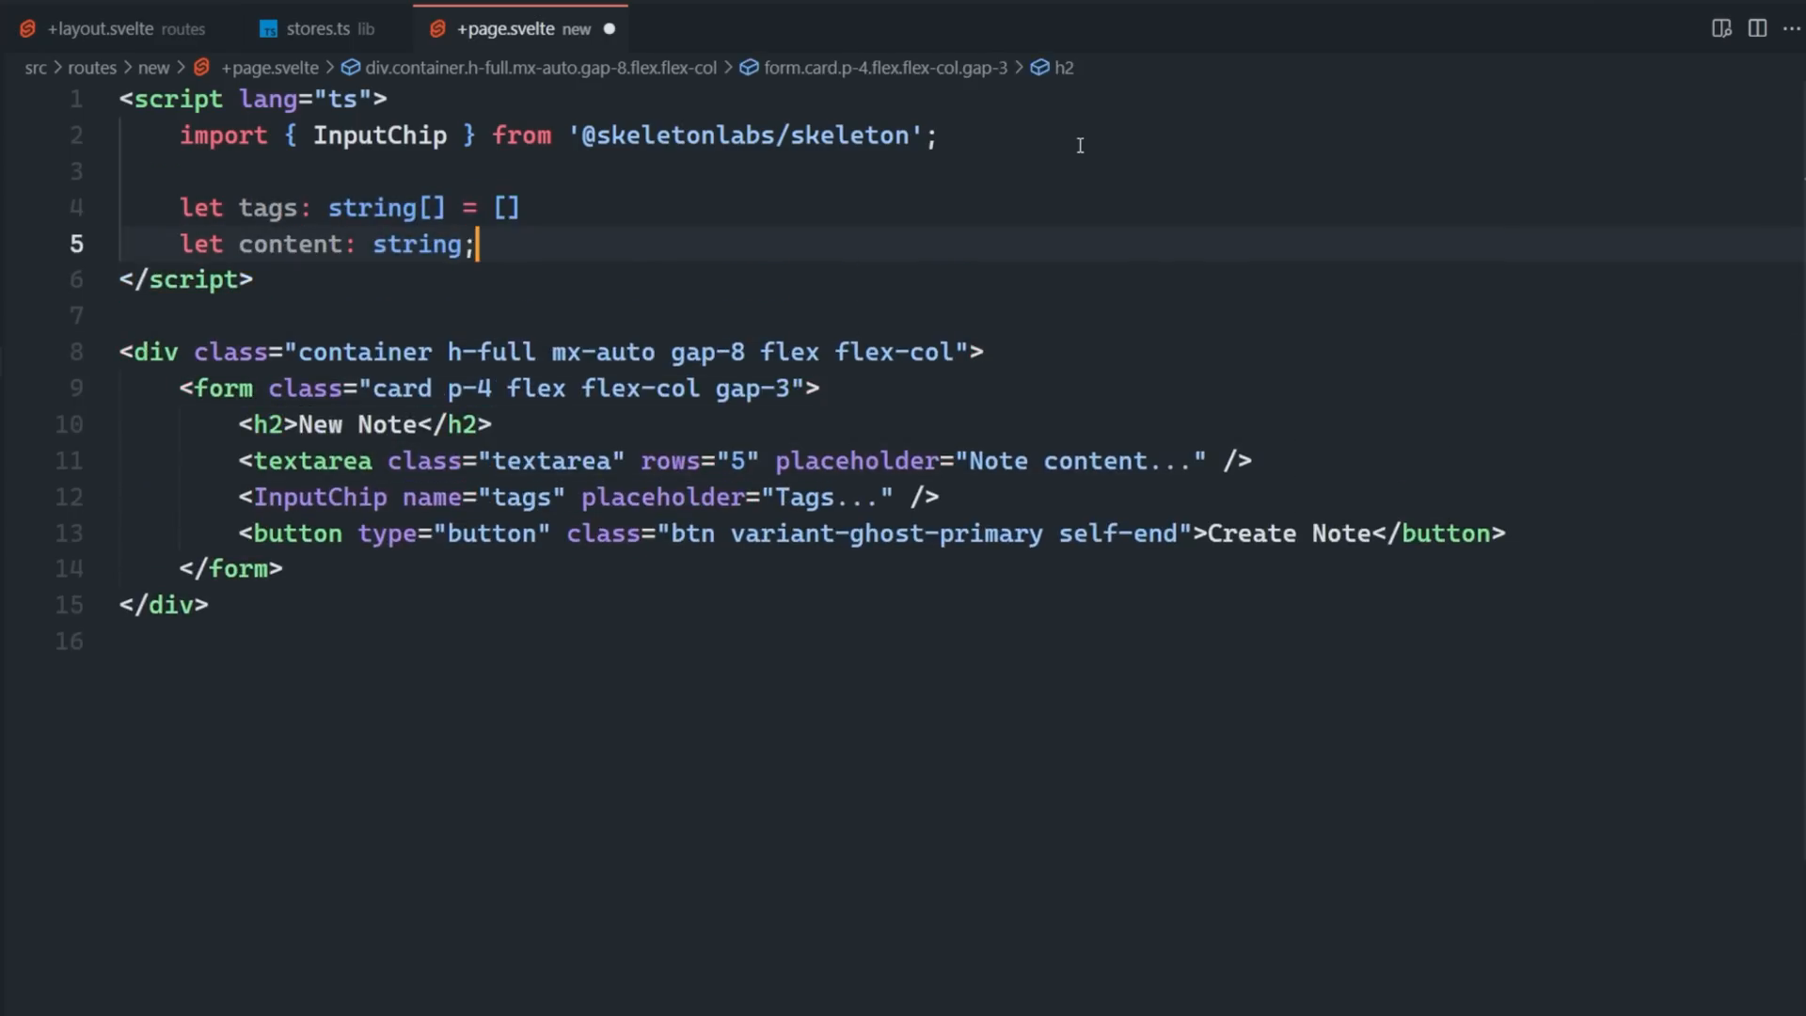
text(bind:value={tags)
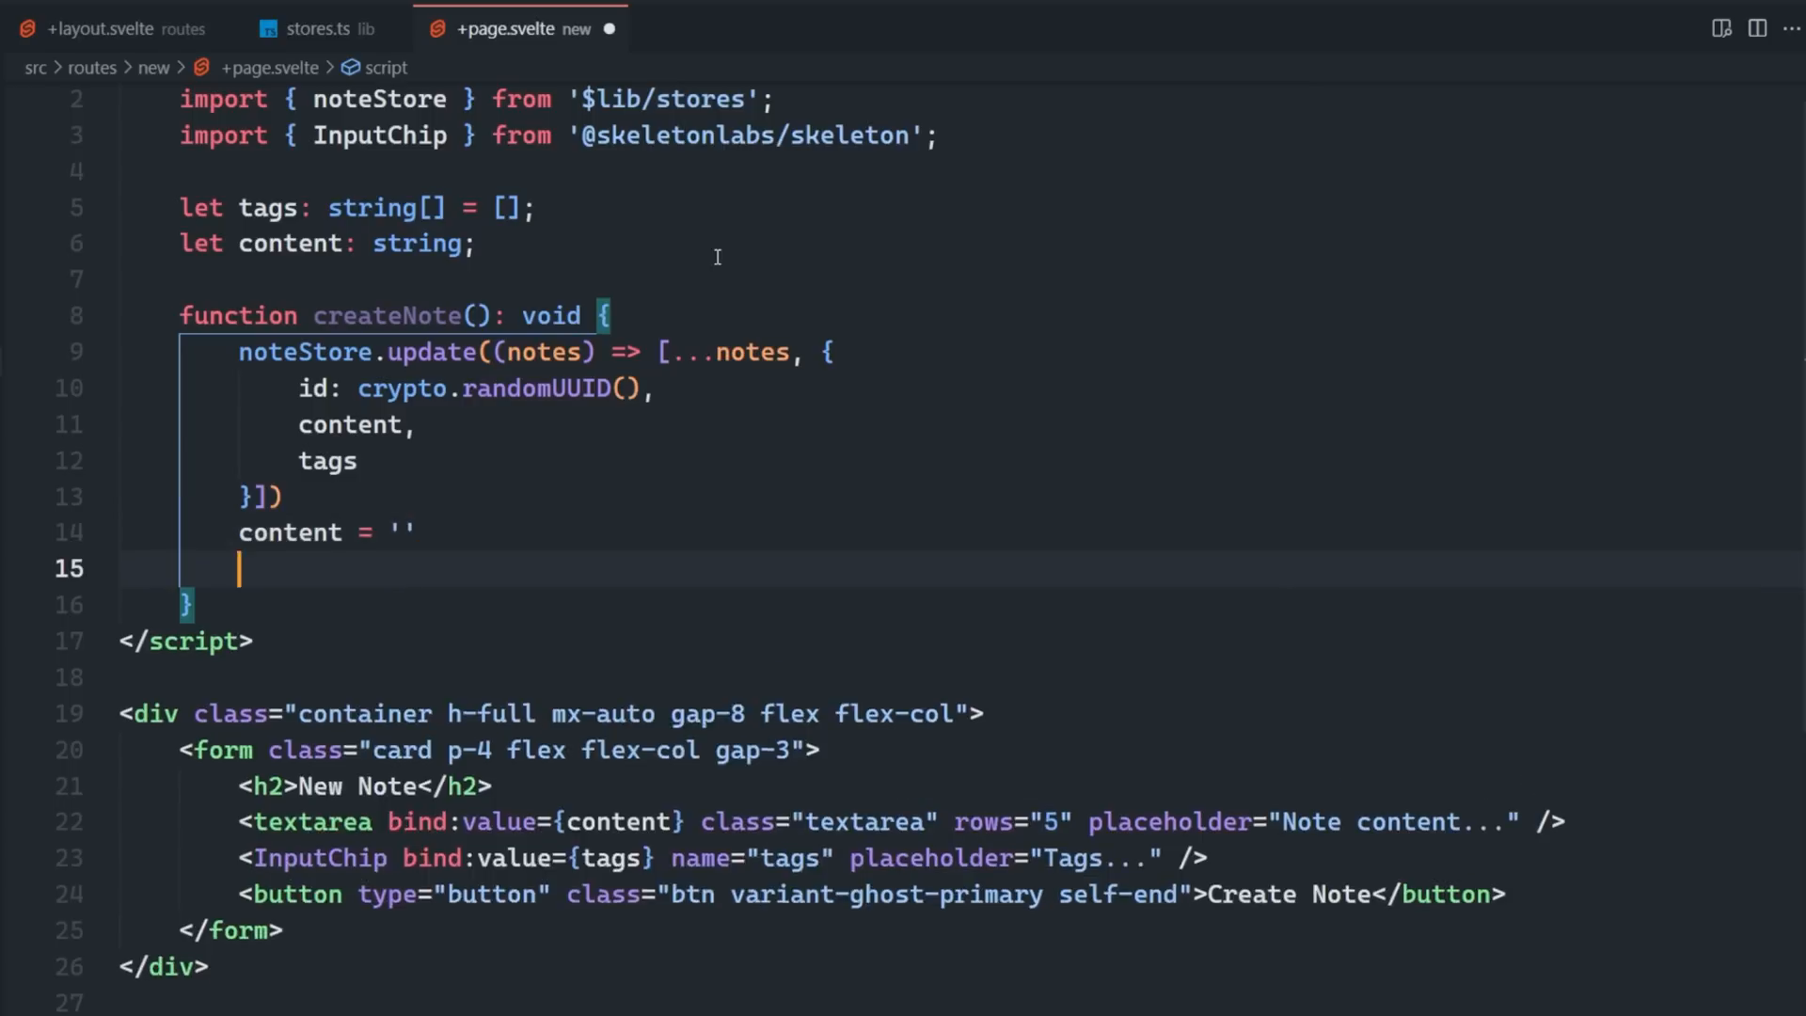
text(tags = [];)
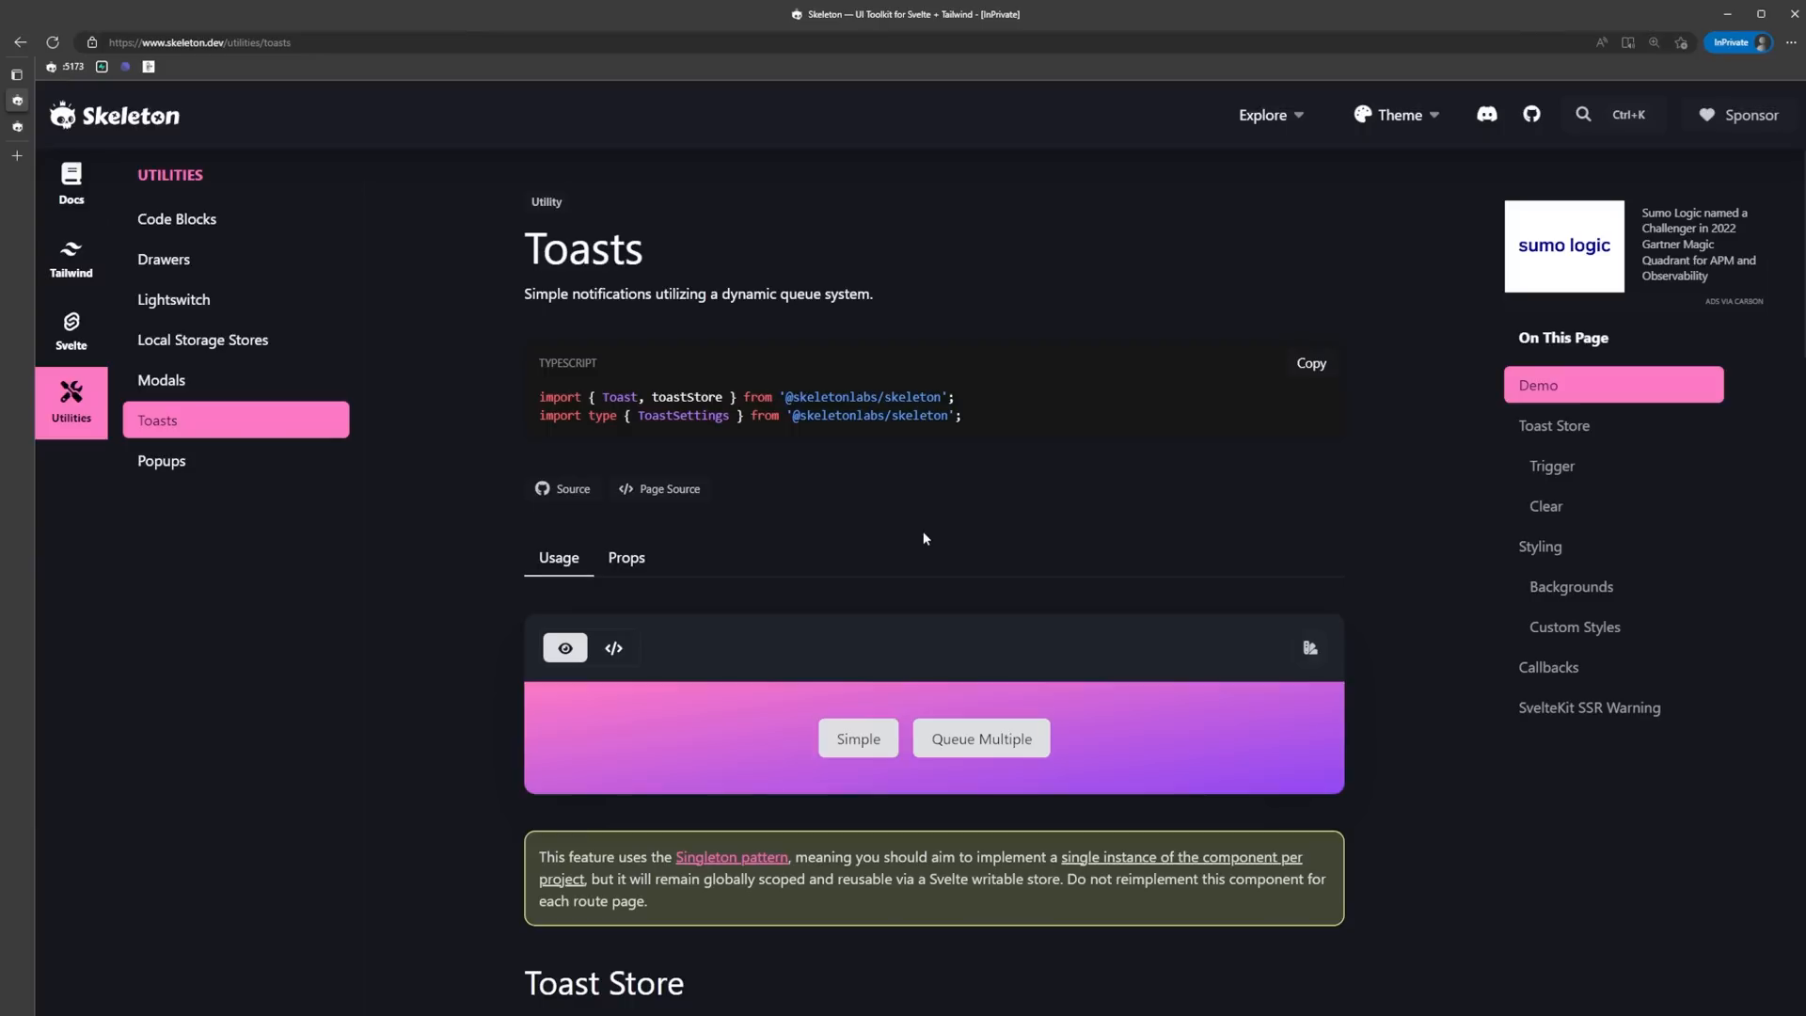
mouse_move(902, 479)
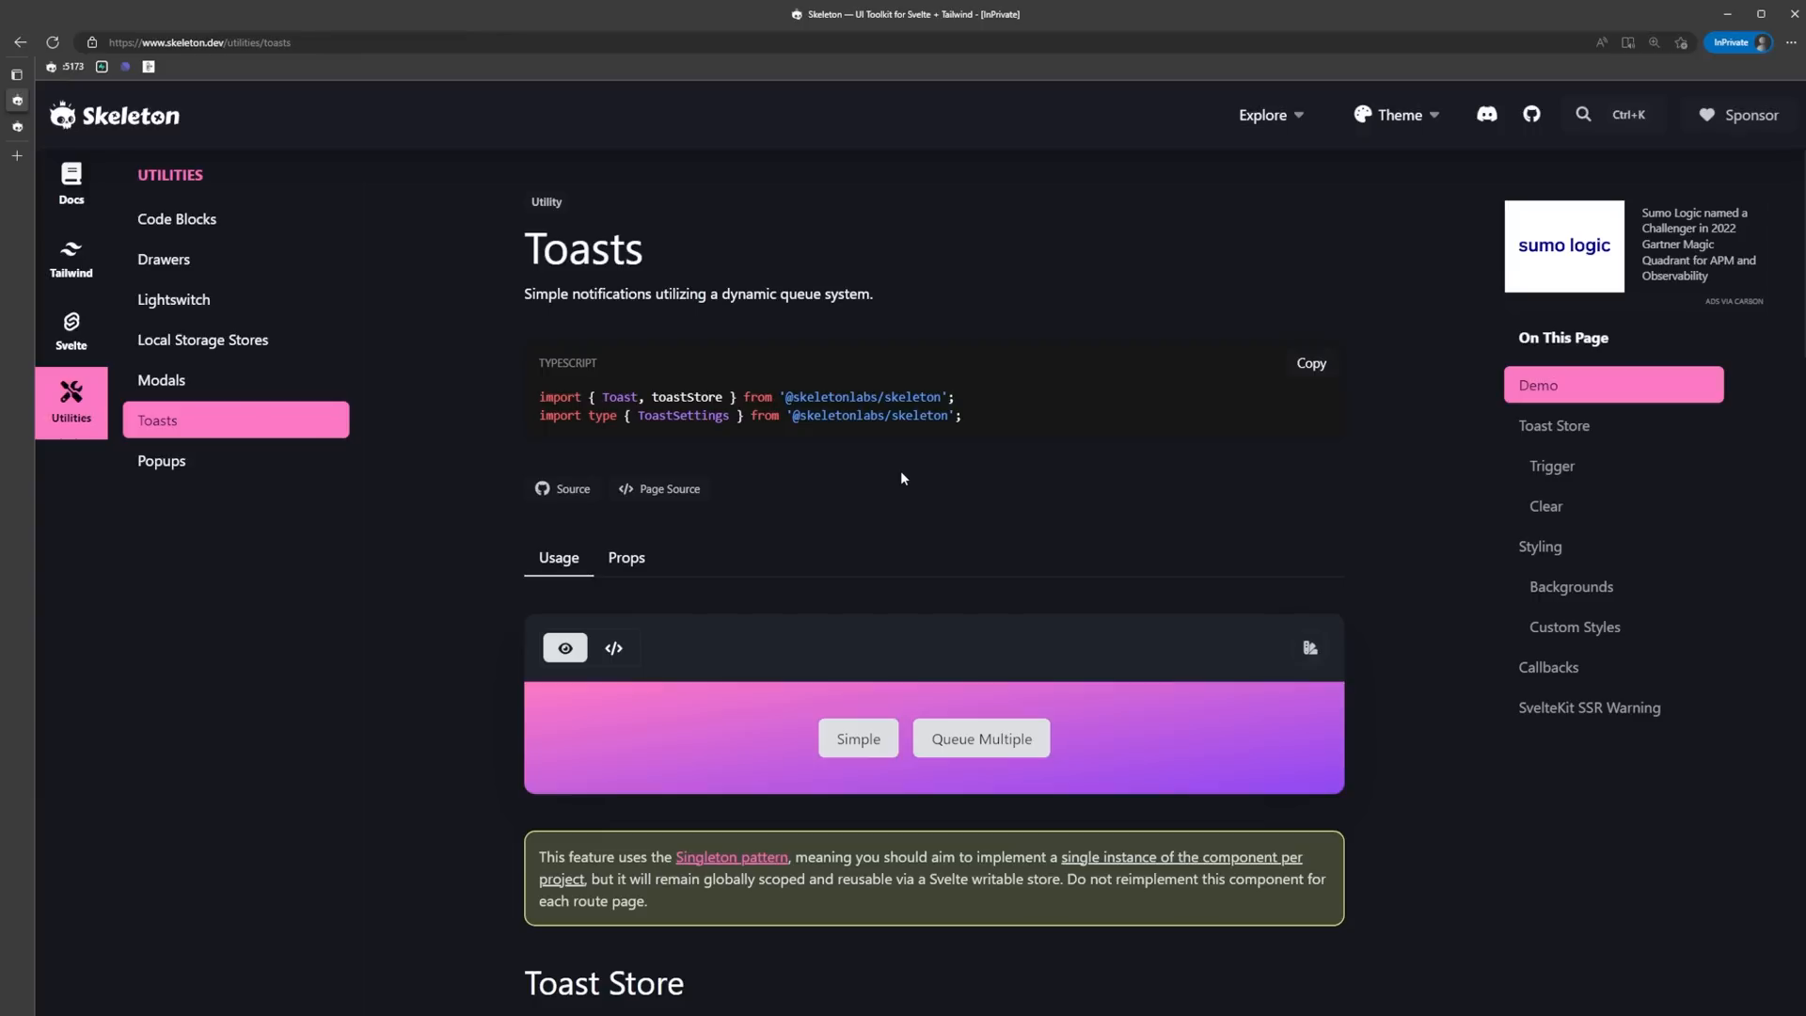
Open the Toasts utility page in the Skeleton docs sidebar.
click(1555, 425)
text(<Toast posi/>)
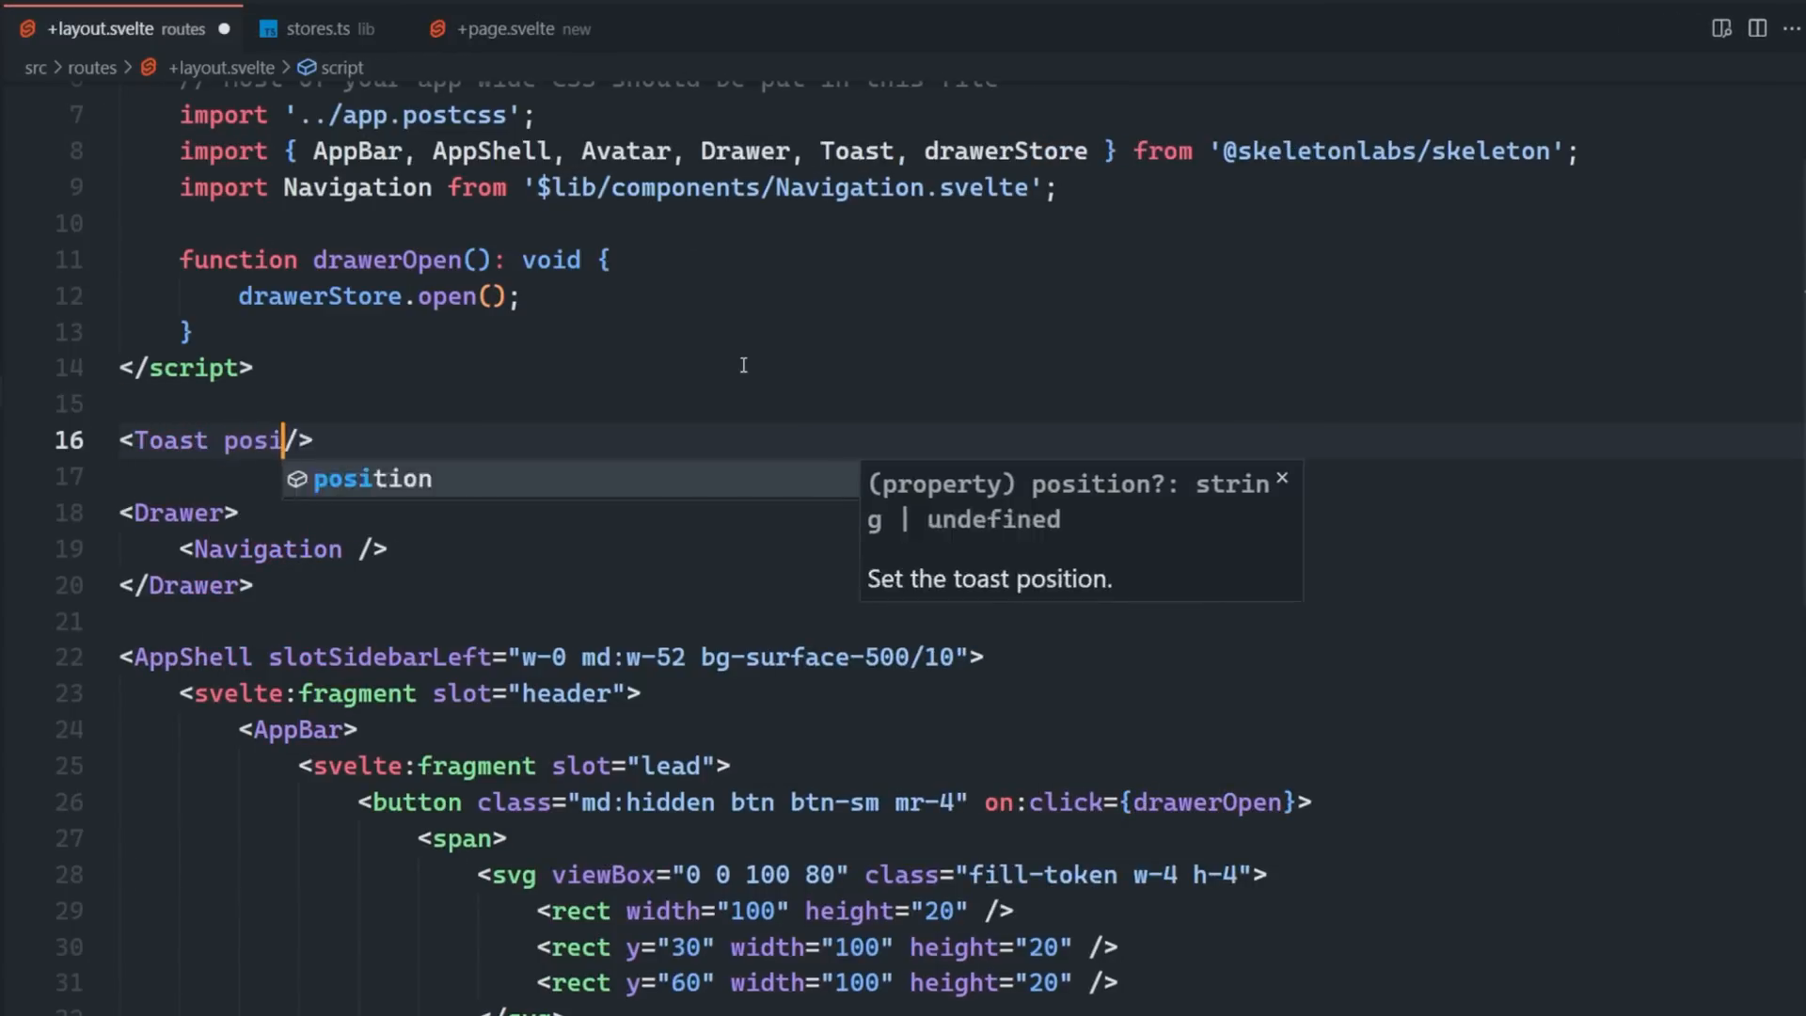
In createNote, trigger toast t with toastStore.trigger(t), then goto('/').
click(514, 27)
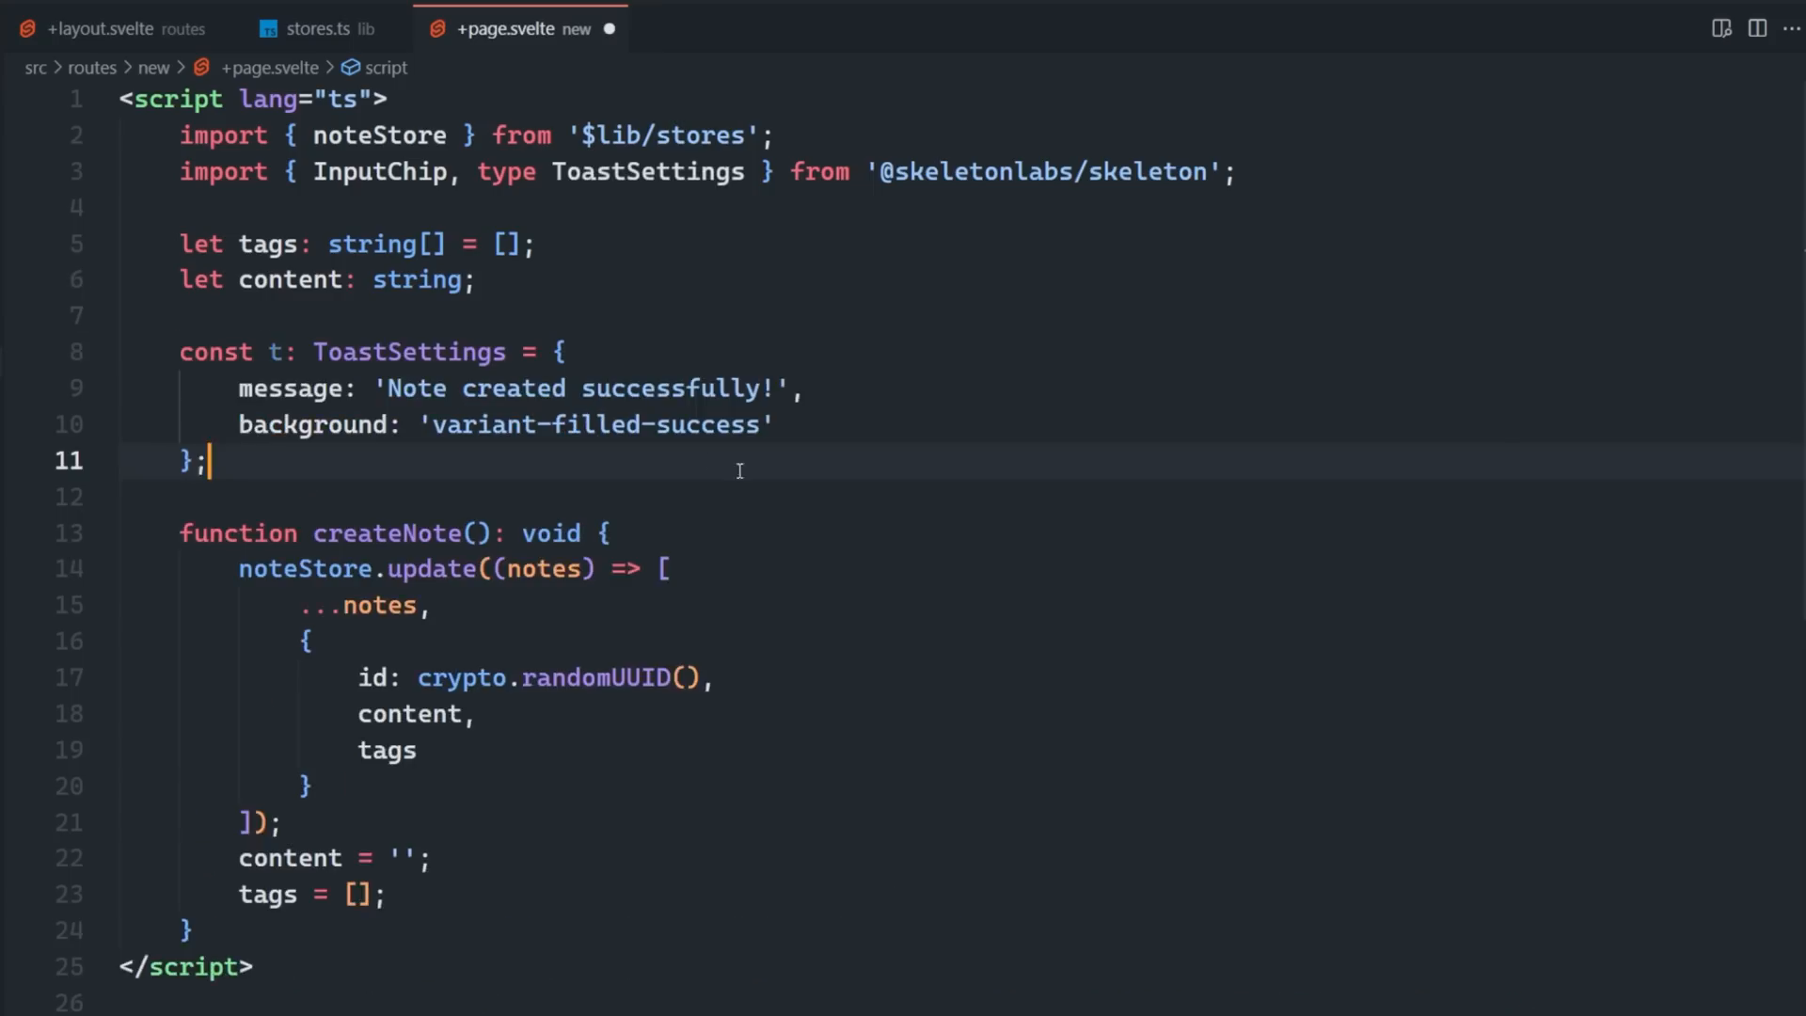
text(toastStore.trigger()
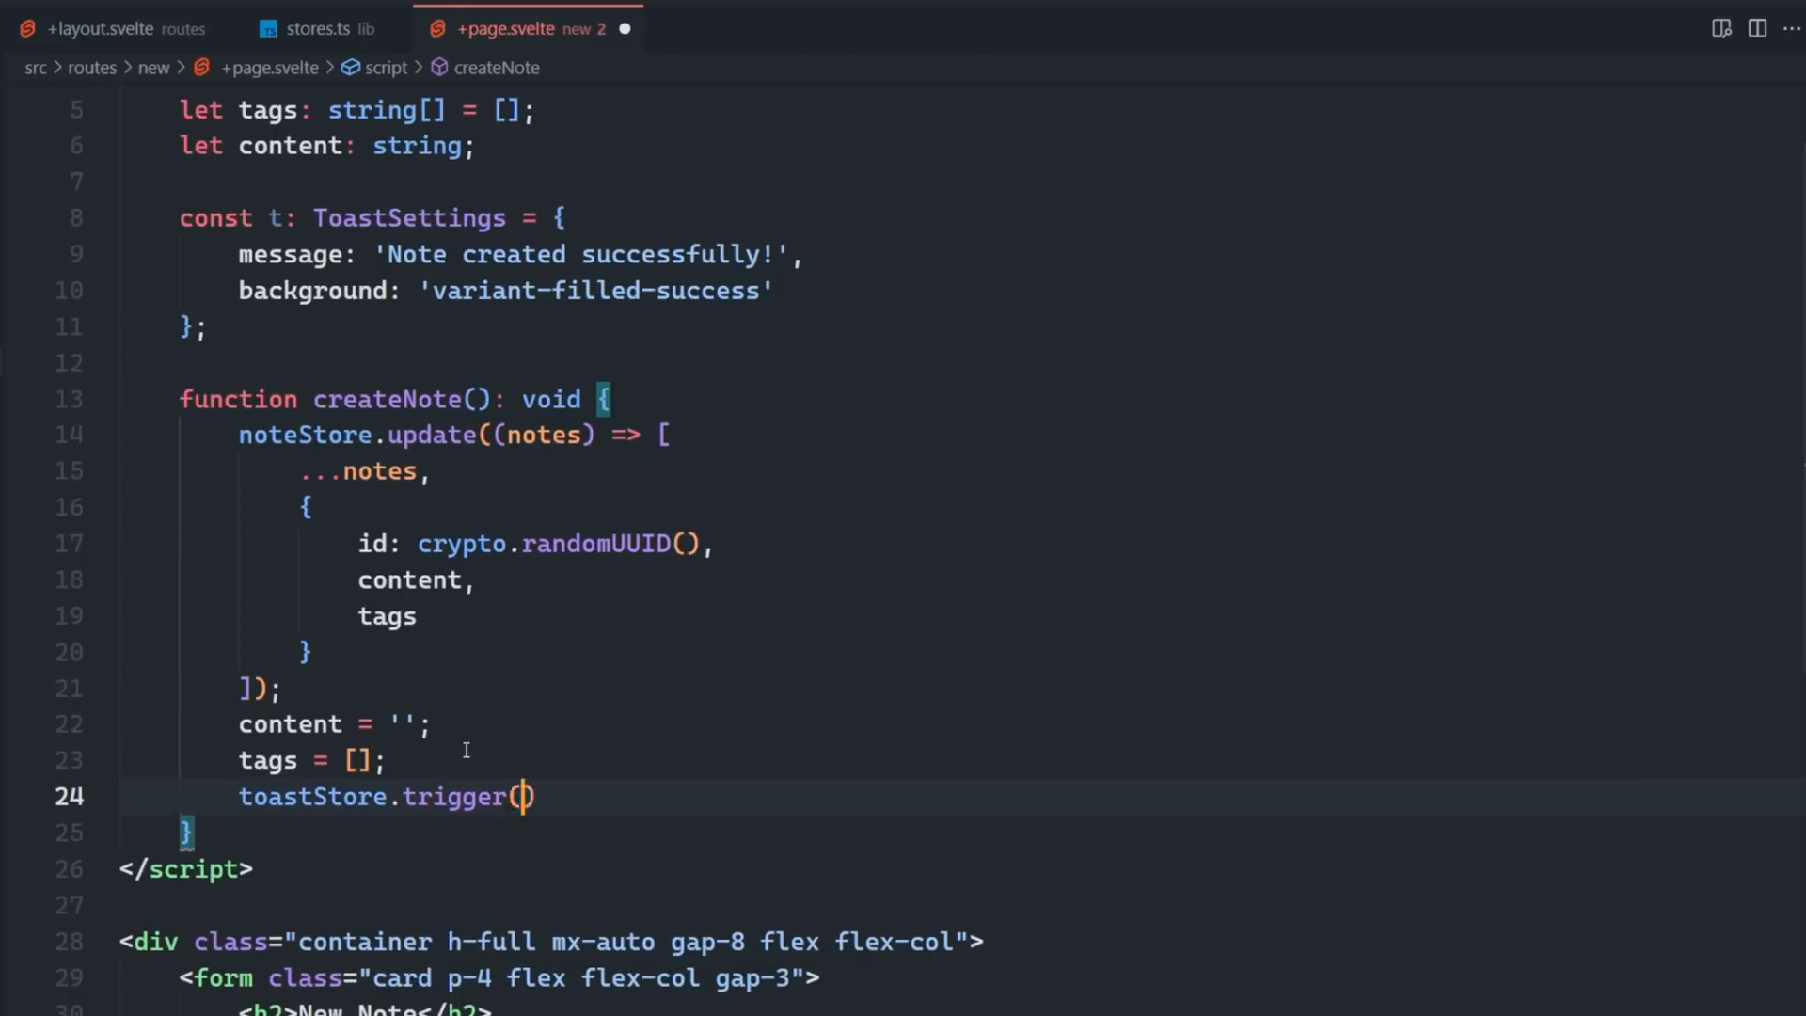
text(t)
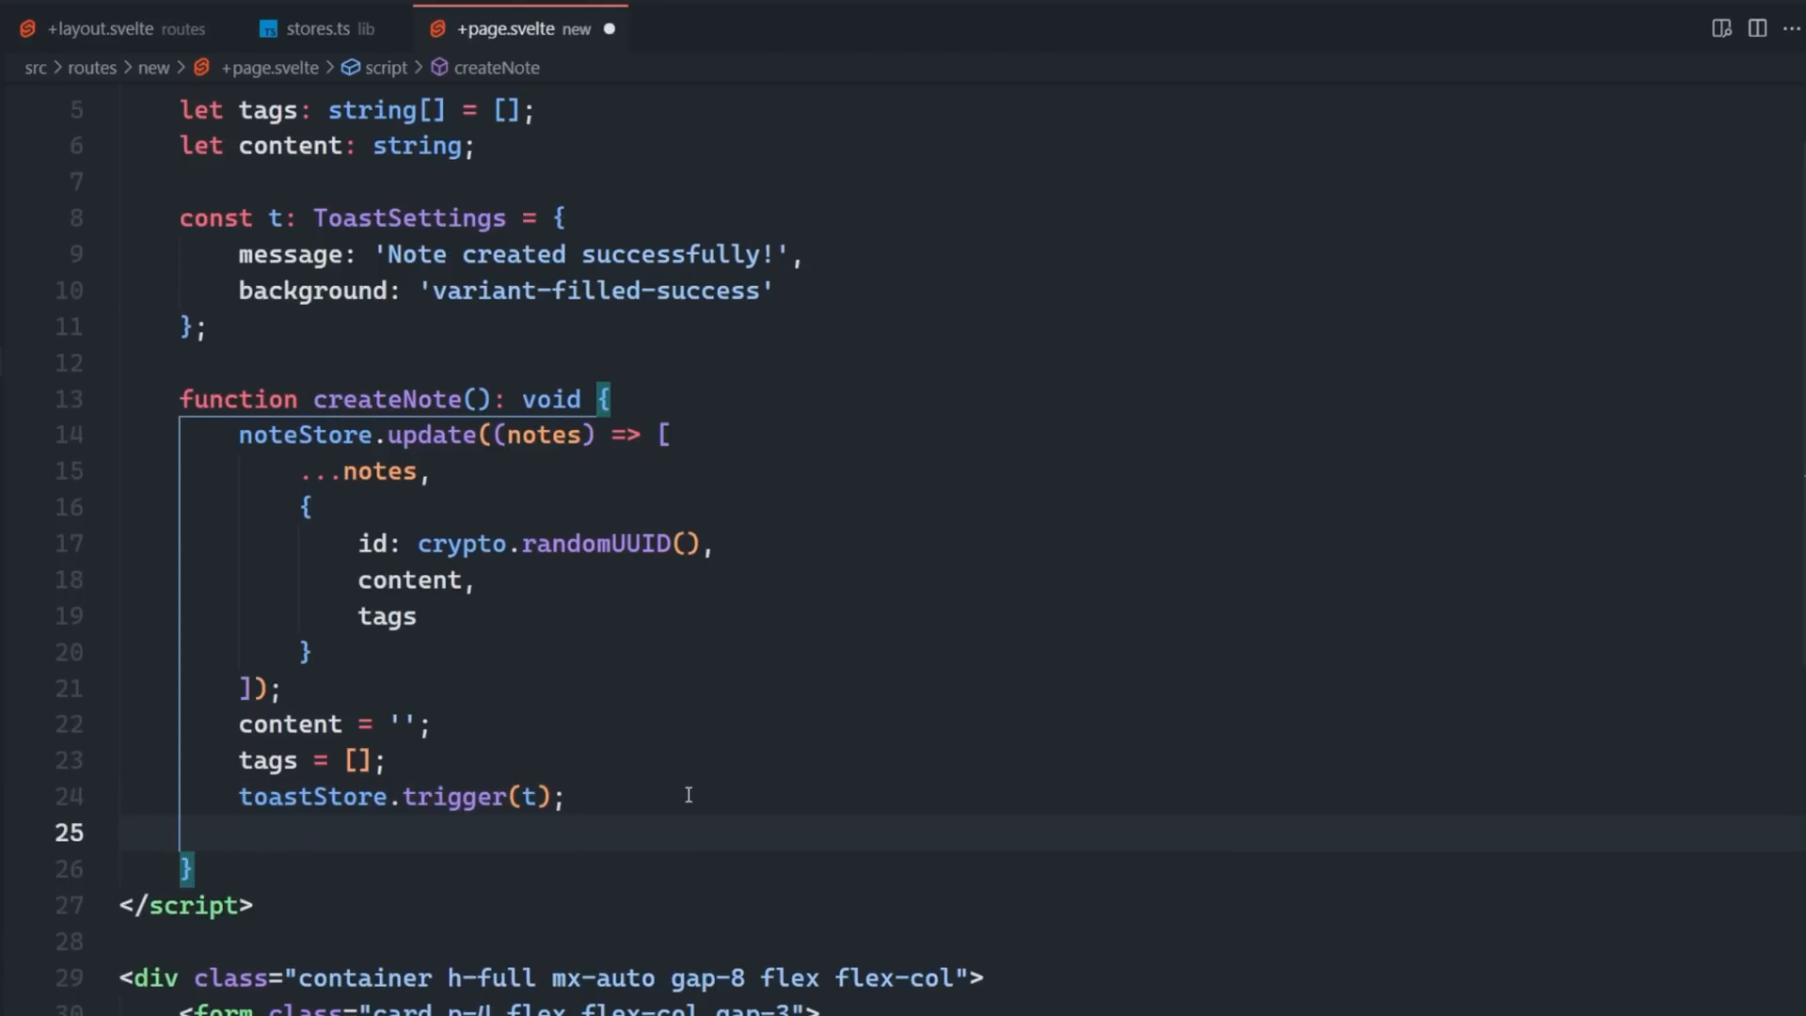
text(goto('/');)
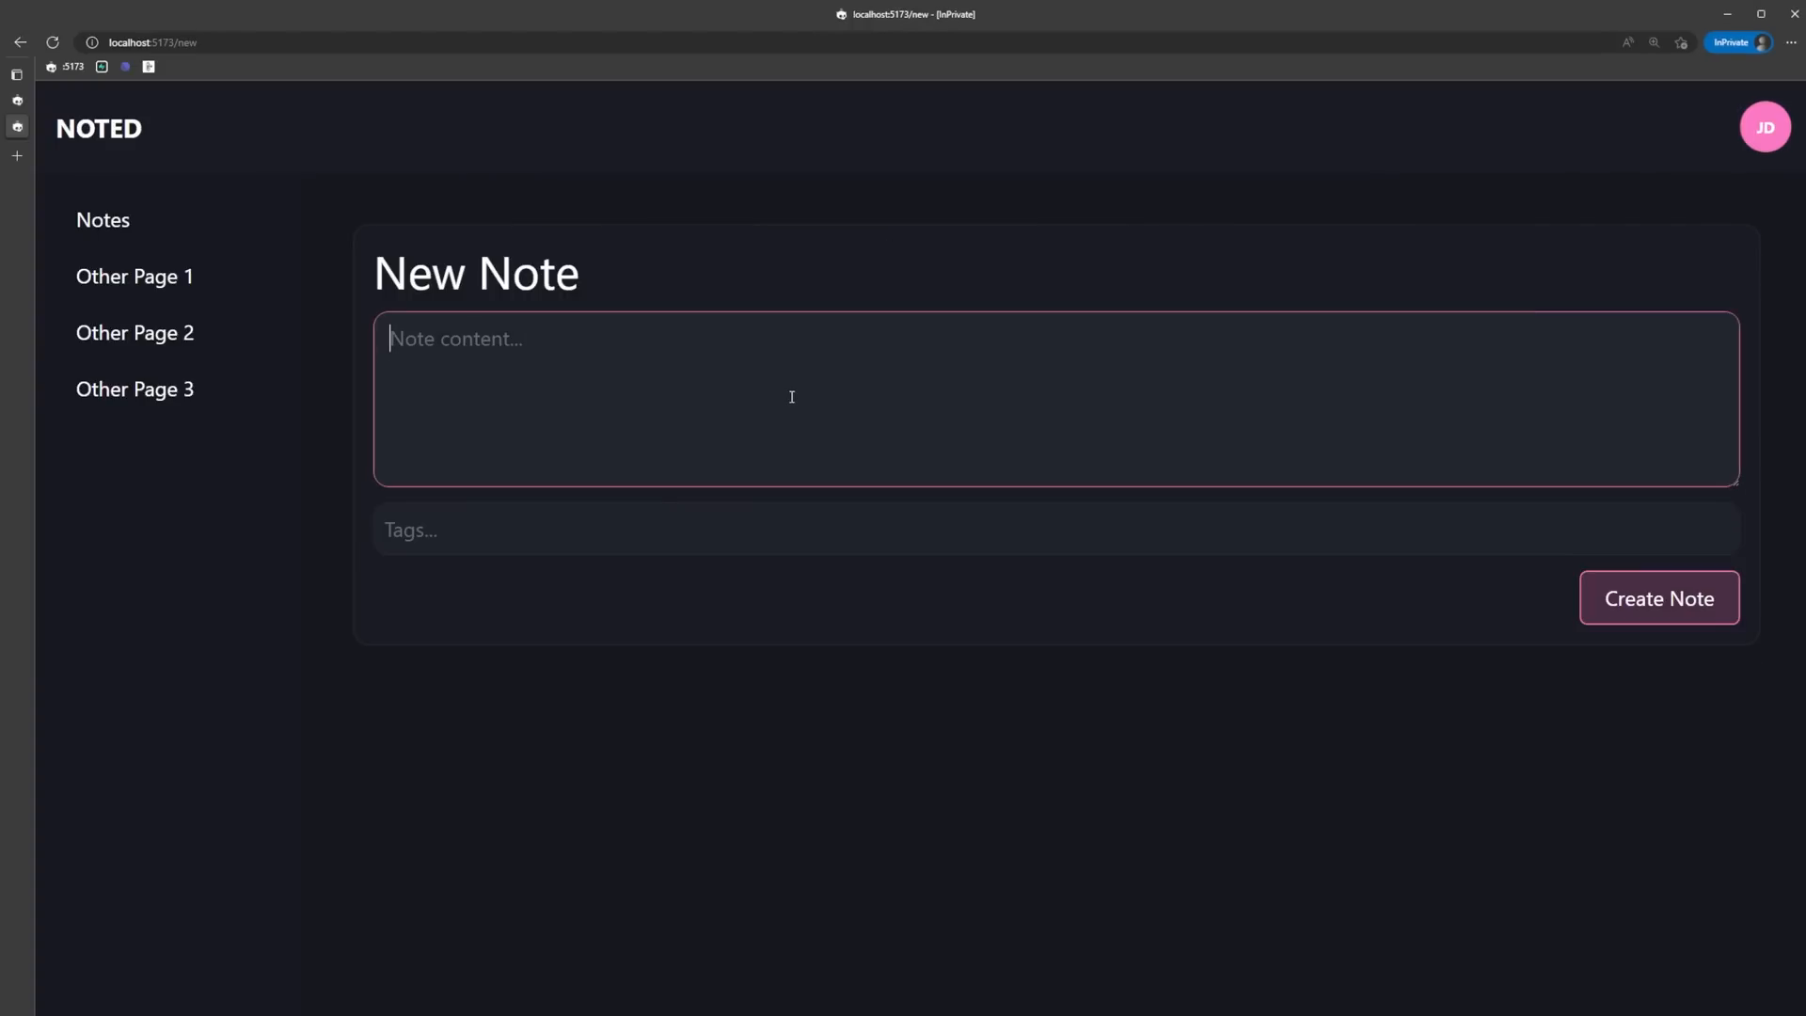
Enter 'Hello this is a note' as the note content and focus the Tags field.
text(Hello this is a note)
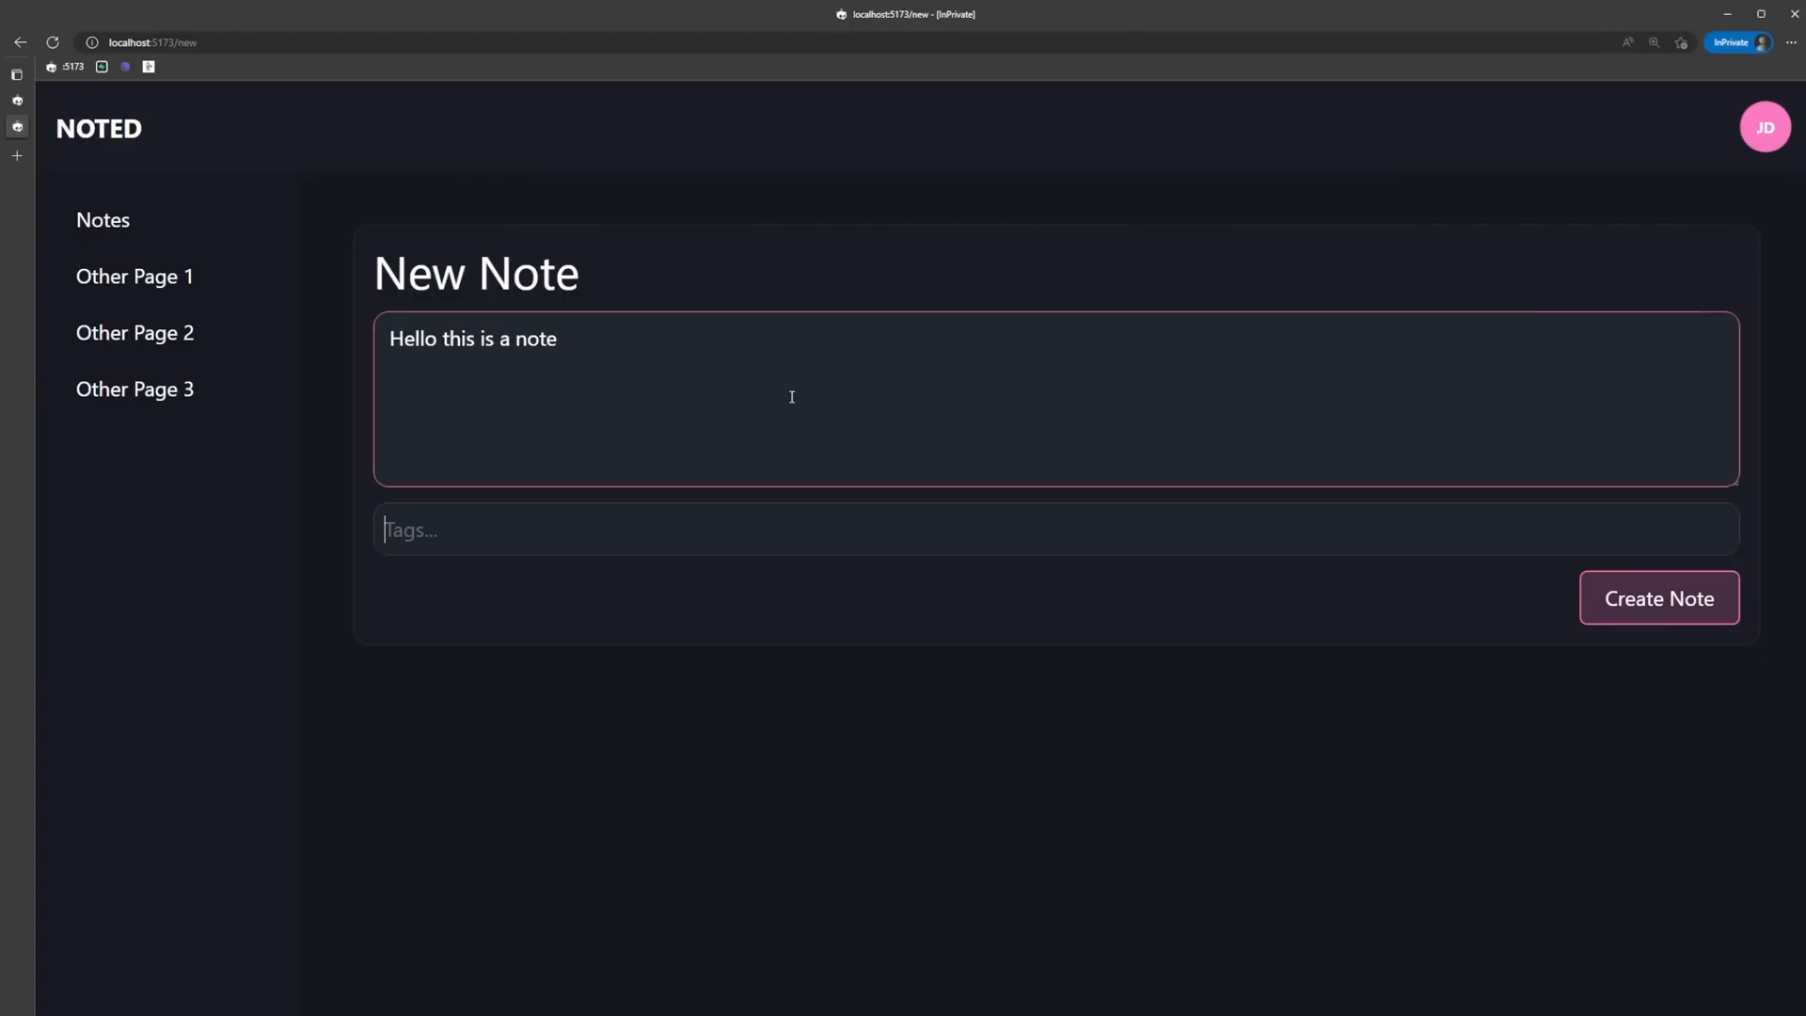
click(1657, 599)
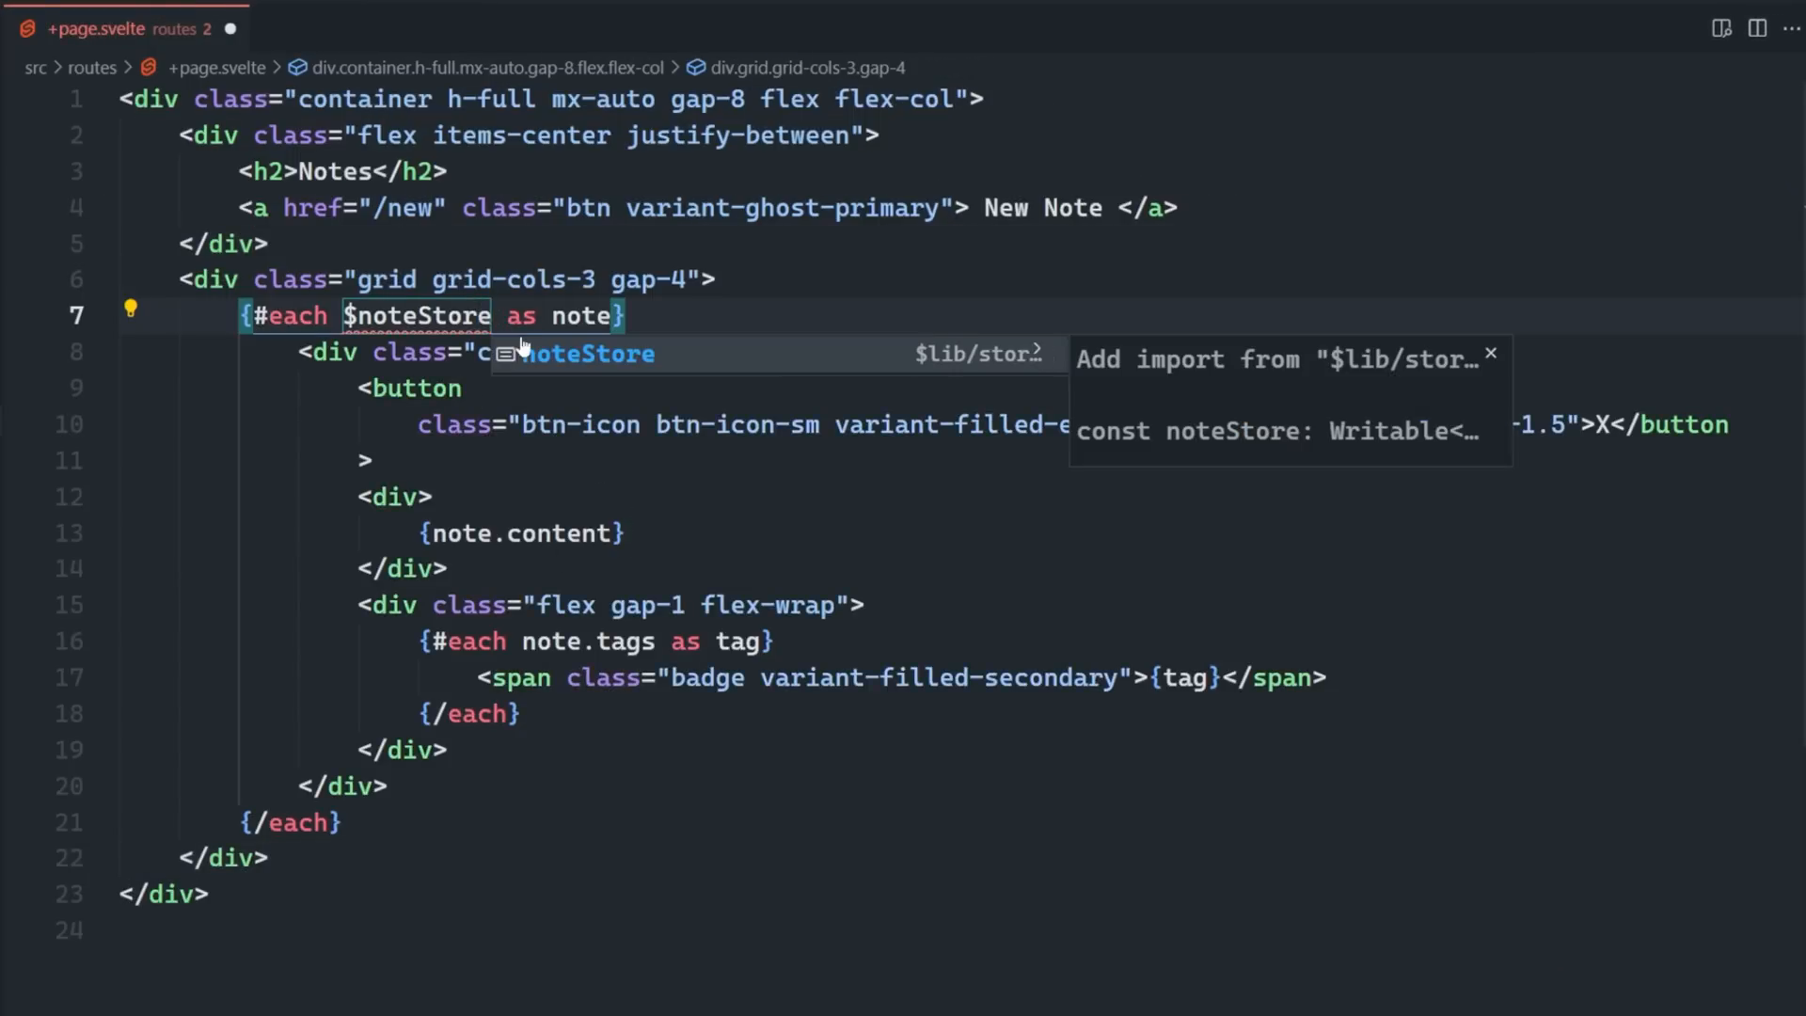
Accept the noteStore auto-import and tidy the note card markup in the each loop.
click(1268, 359)
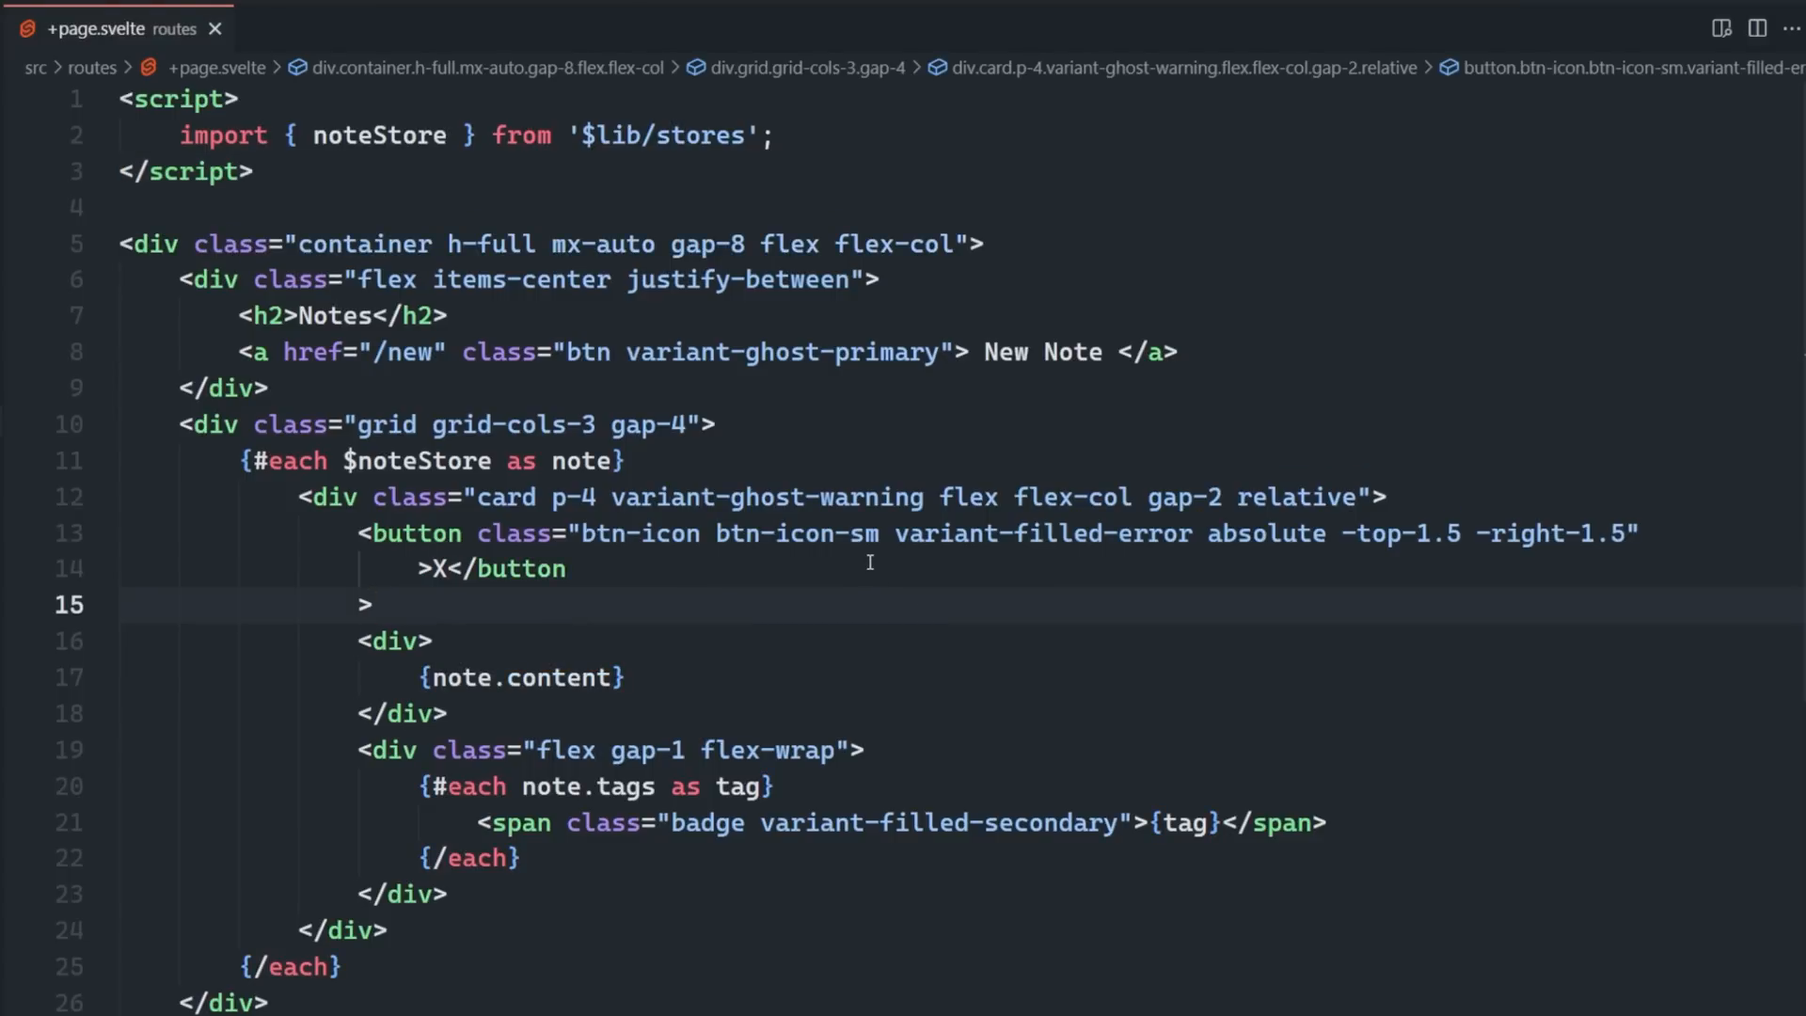
double_click(645, 533)
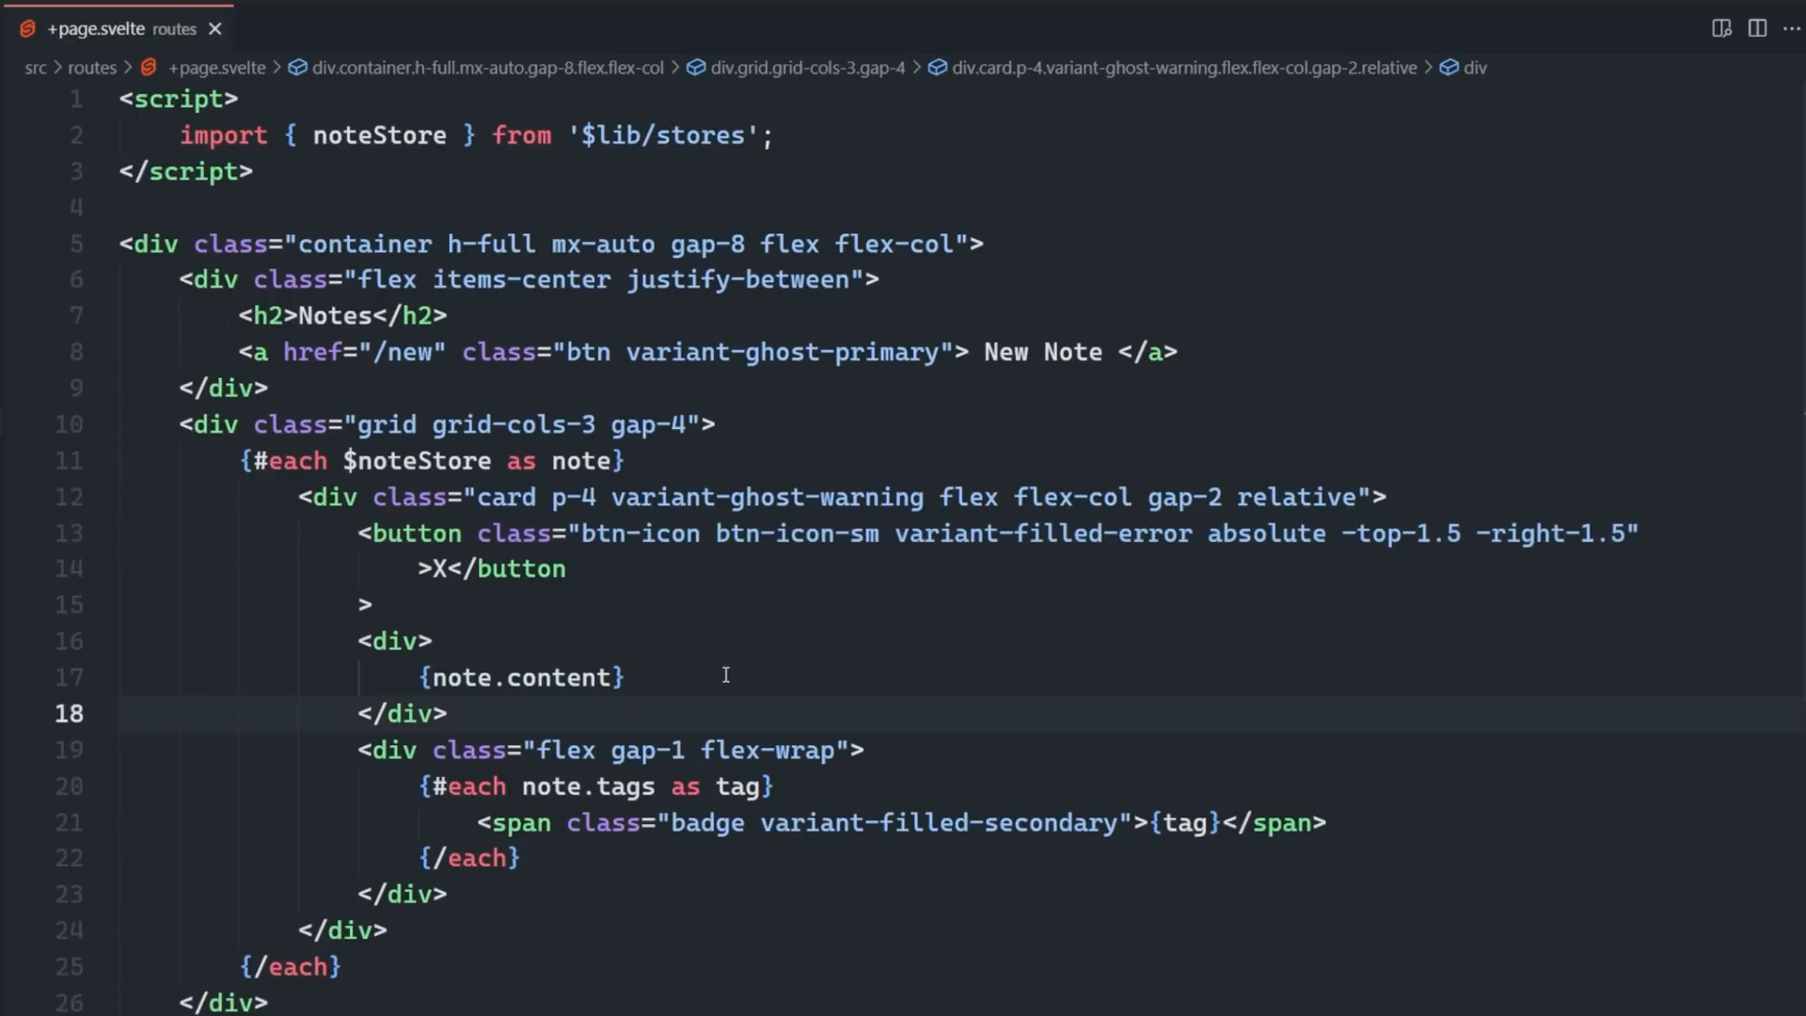
click(687, 533)
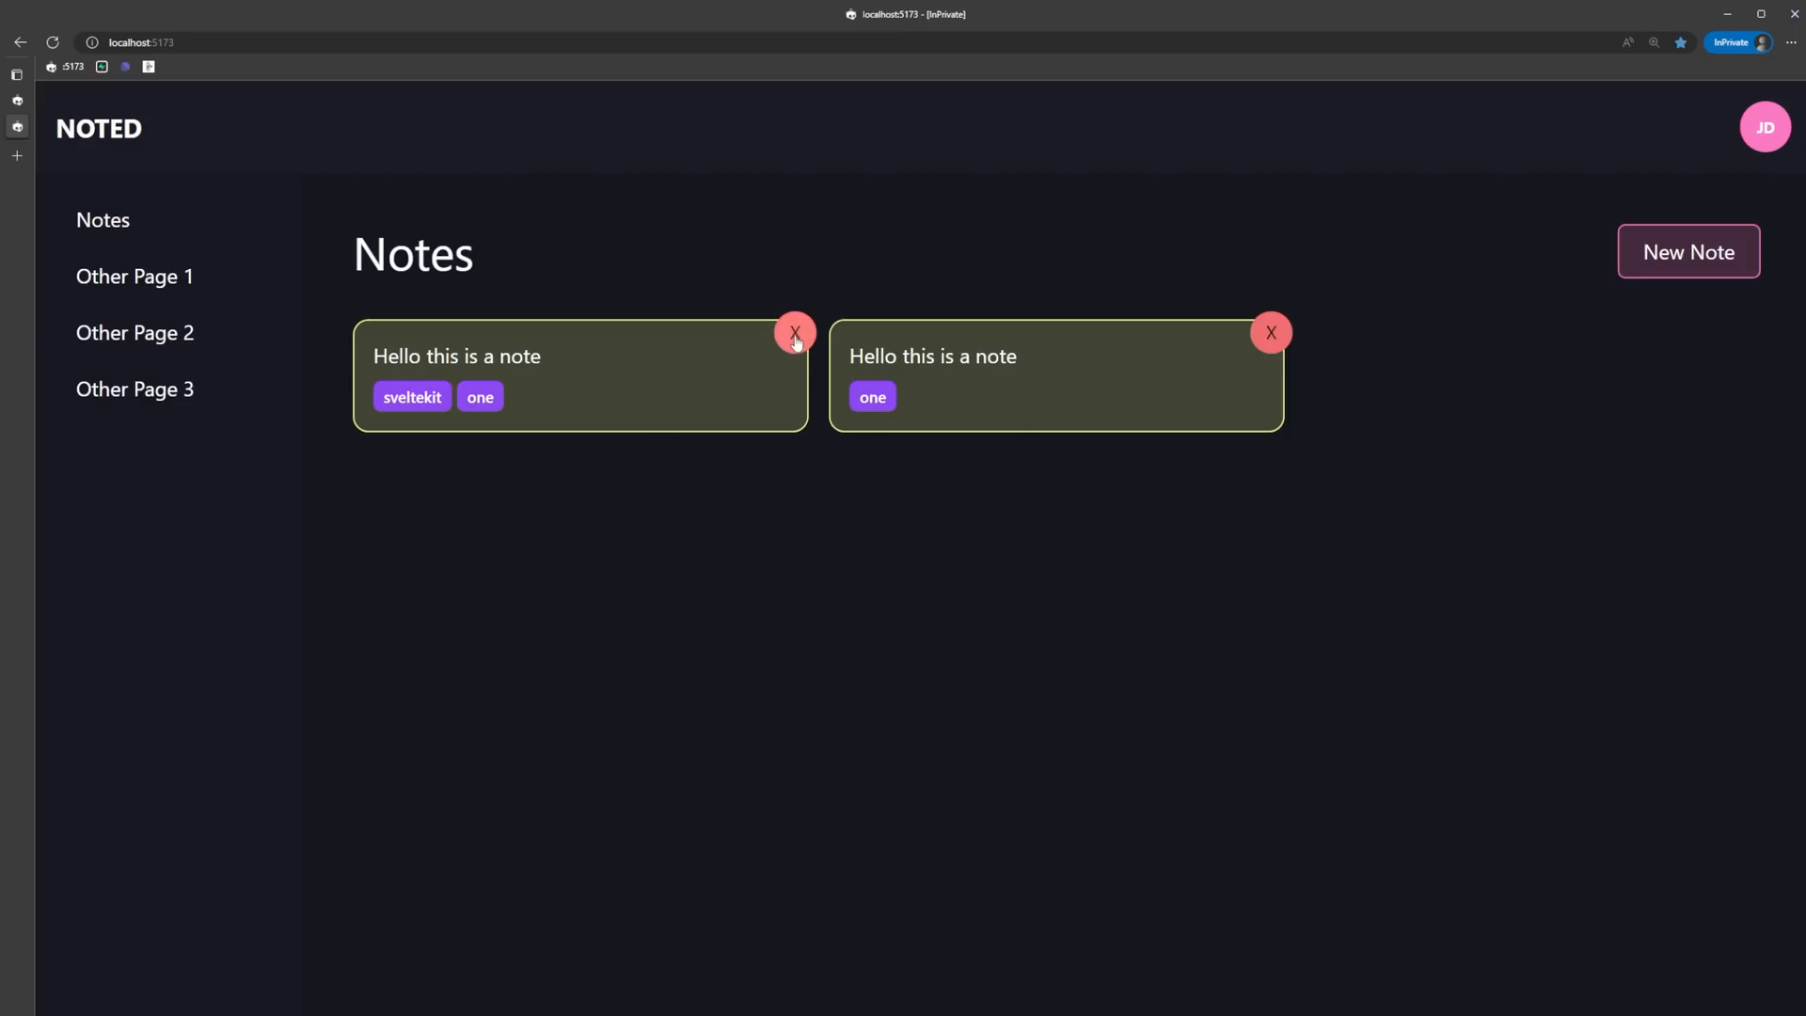
mouse_move(945, 539)
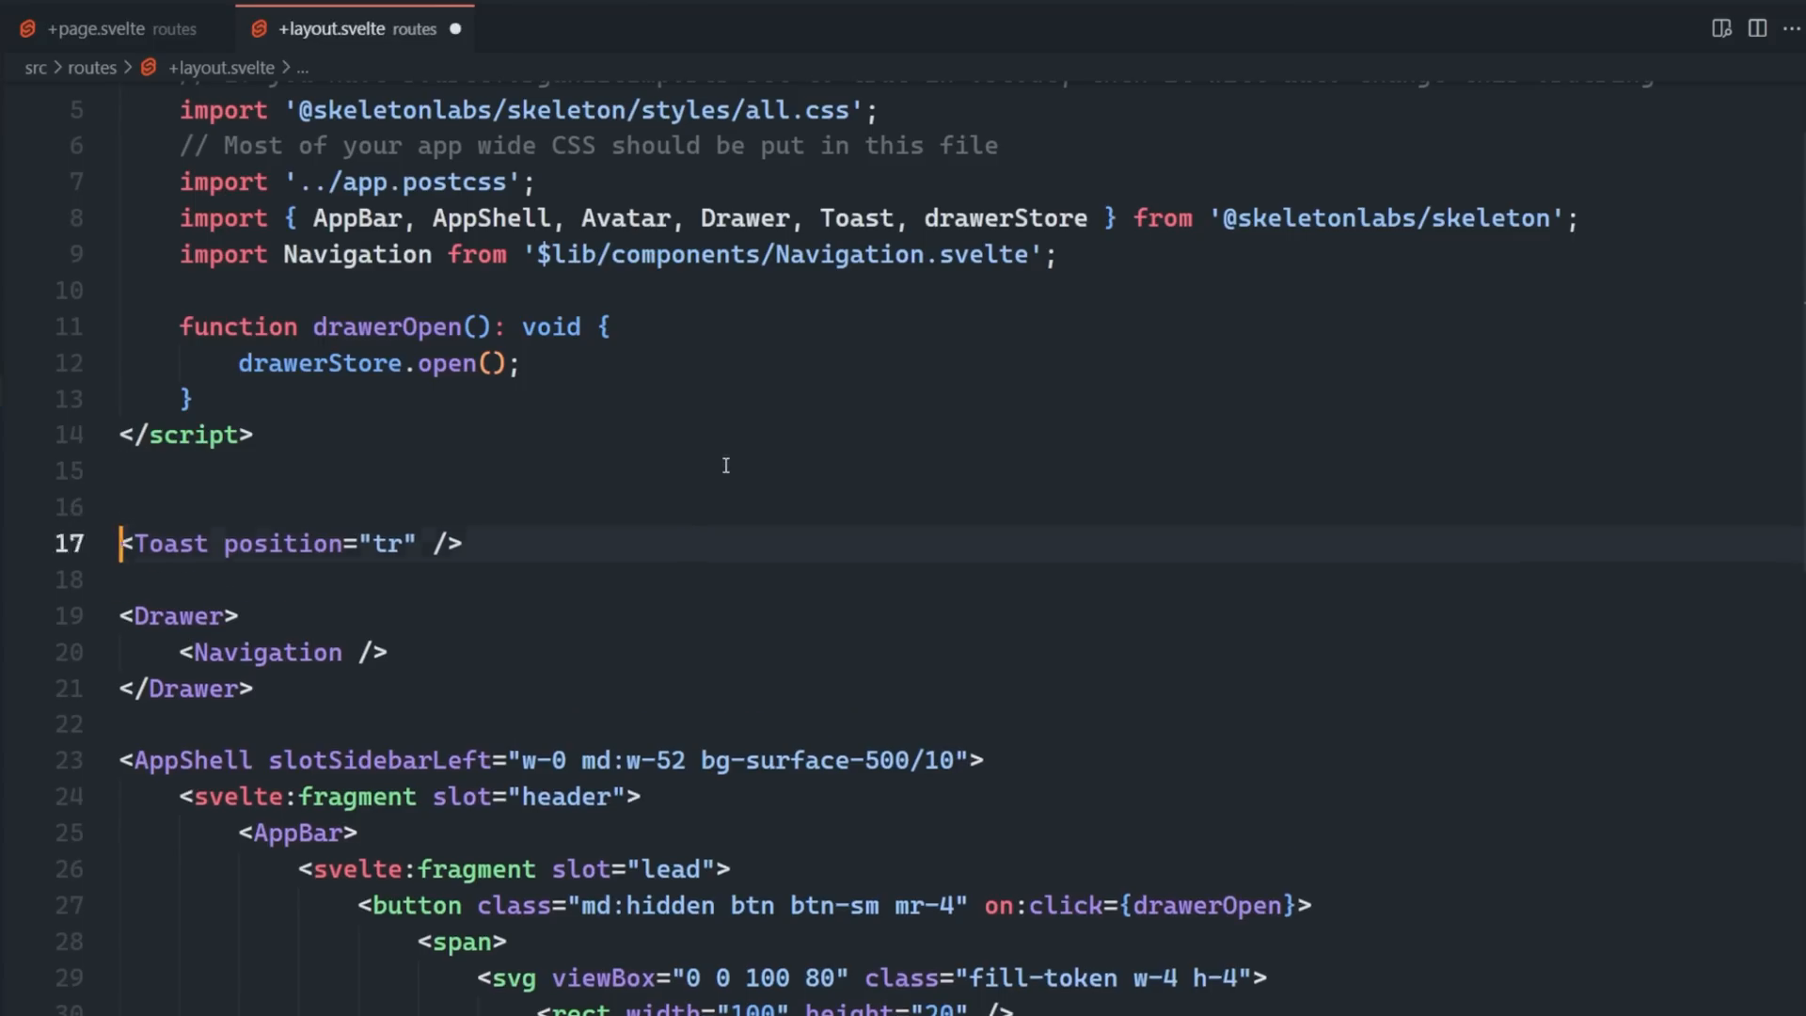
Return to the Notes page code and write deleteNote with a confirmation modal and toasts.
click(109, 27)
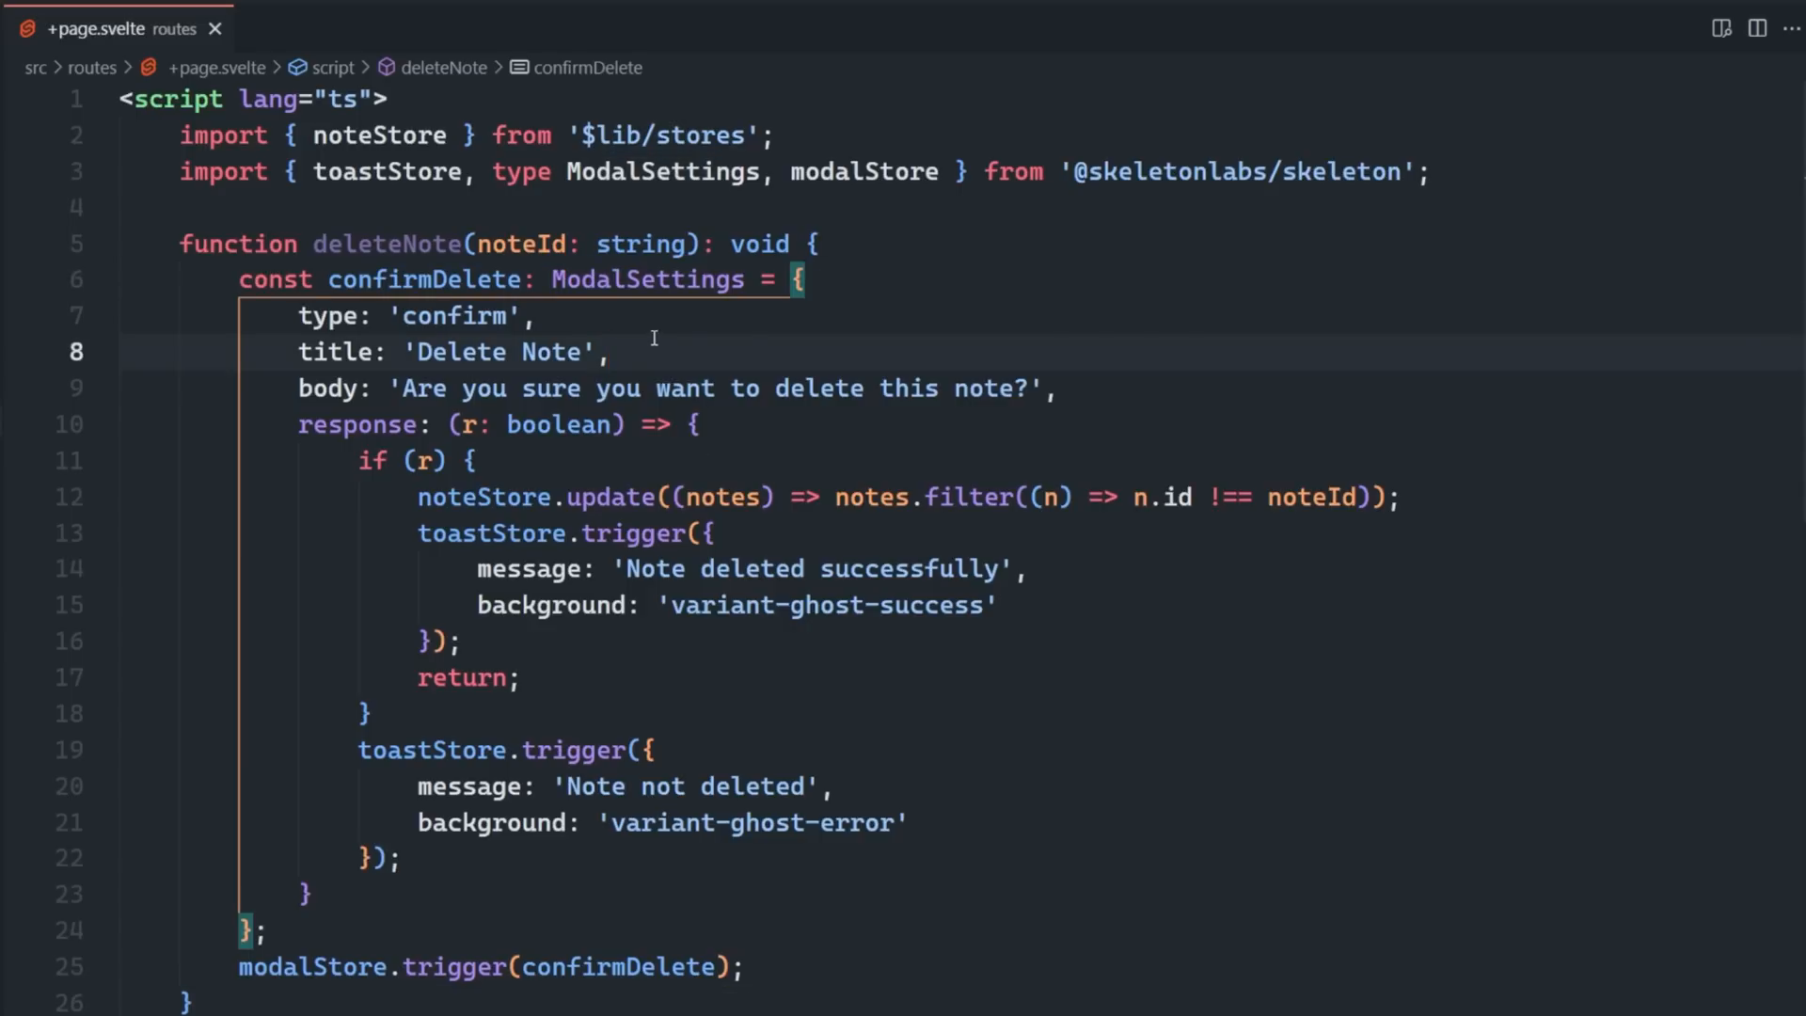
click(691, 424)
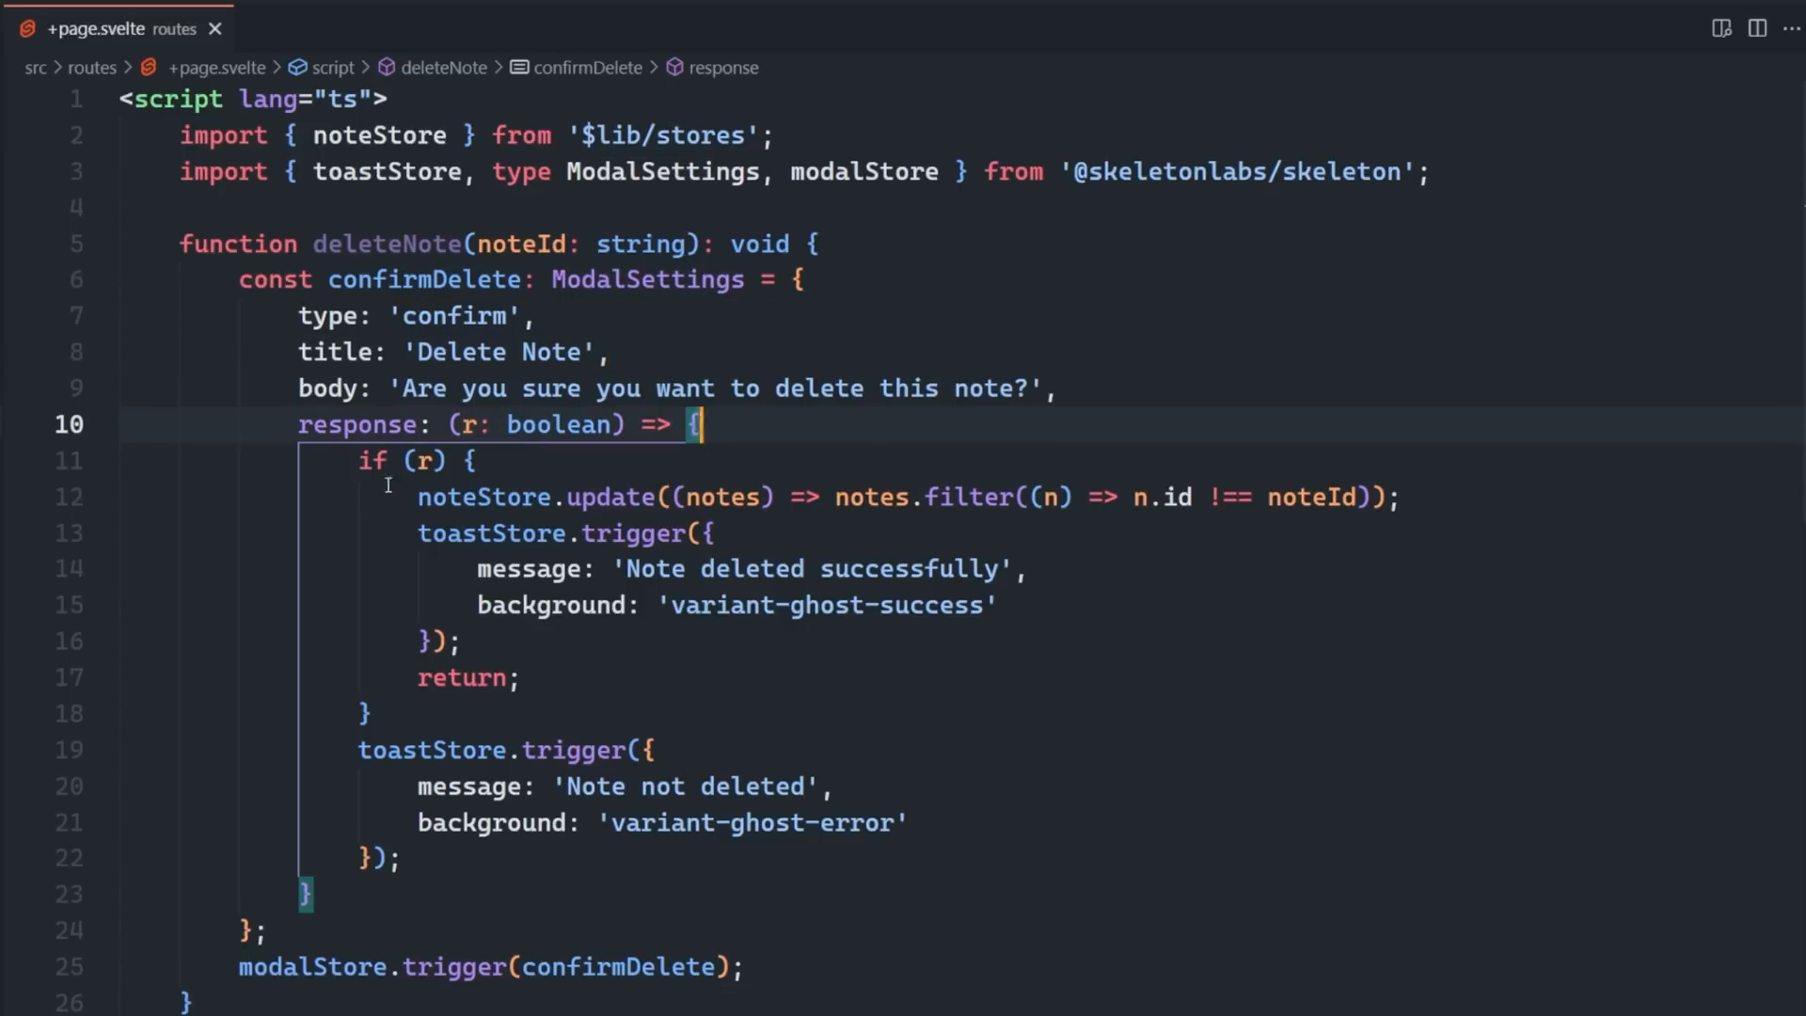
mouse_move(810, 650)
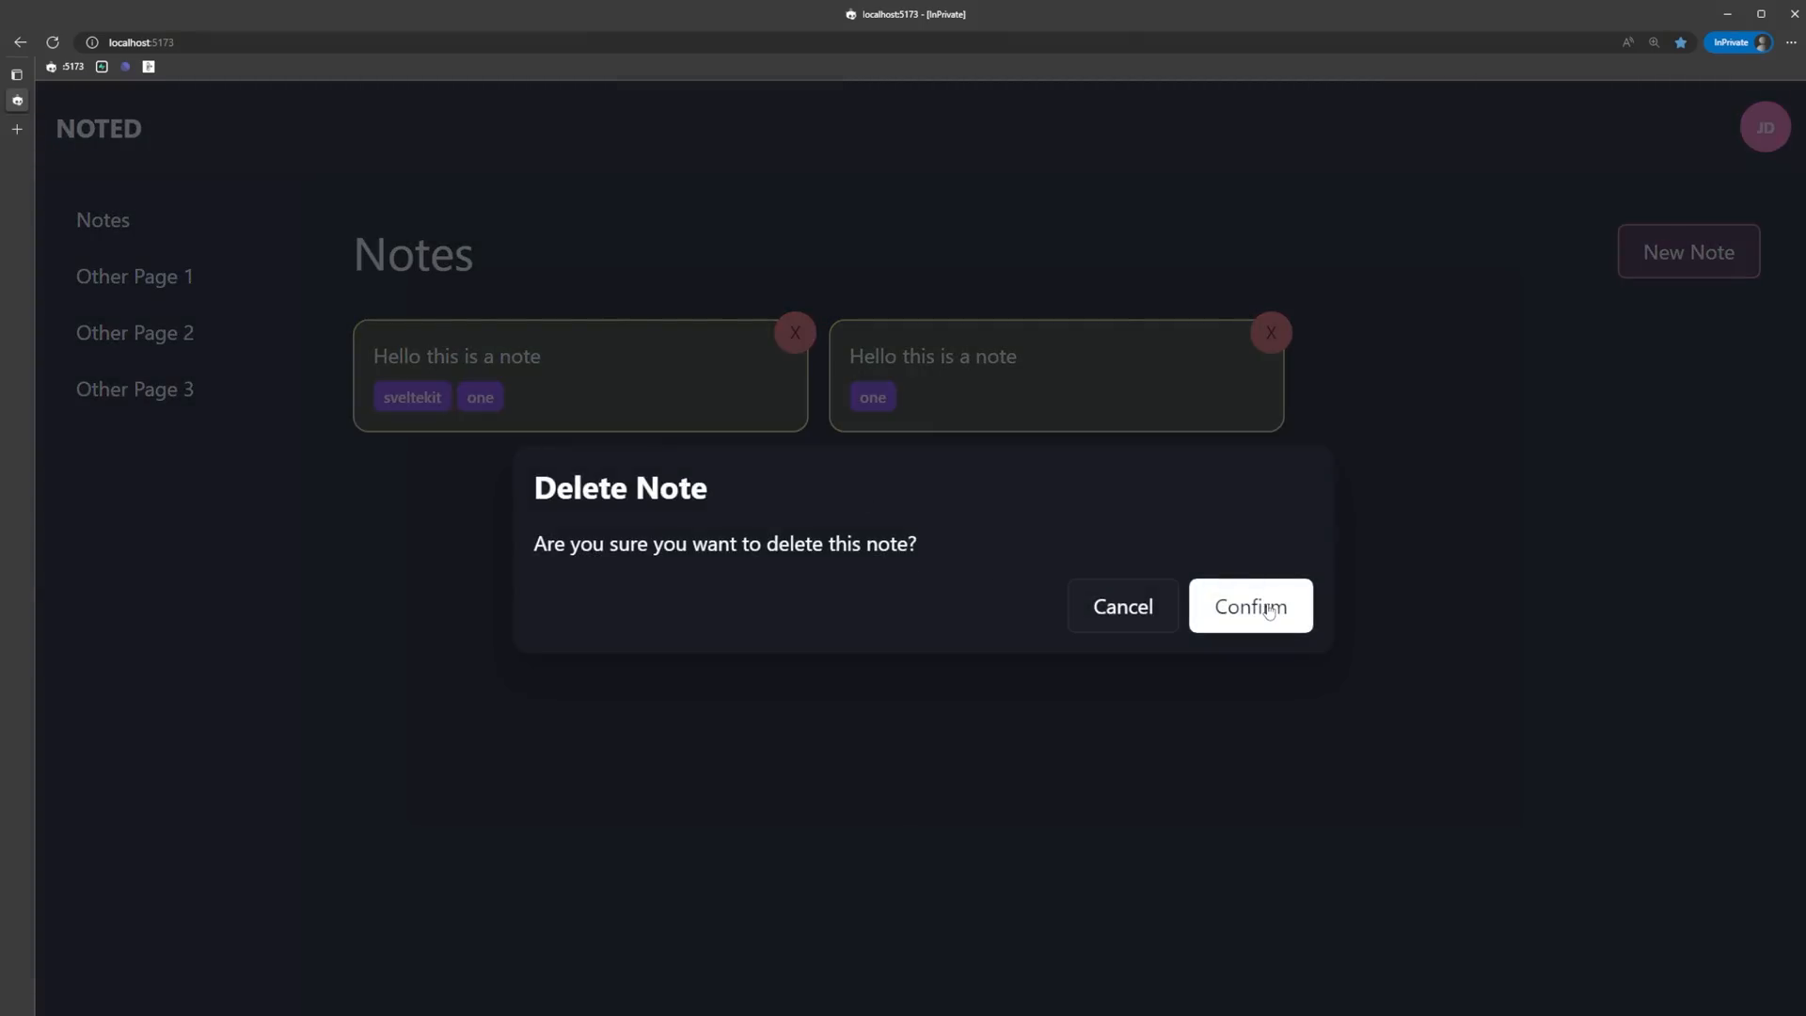
Confirm deleting the sveltekit note in the Delete Note modal, then dismiss the 'Note not deleted' toast.
click(1250, 606)
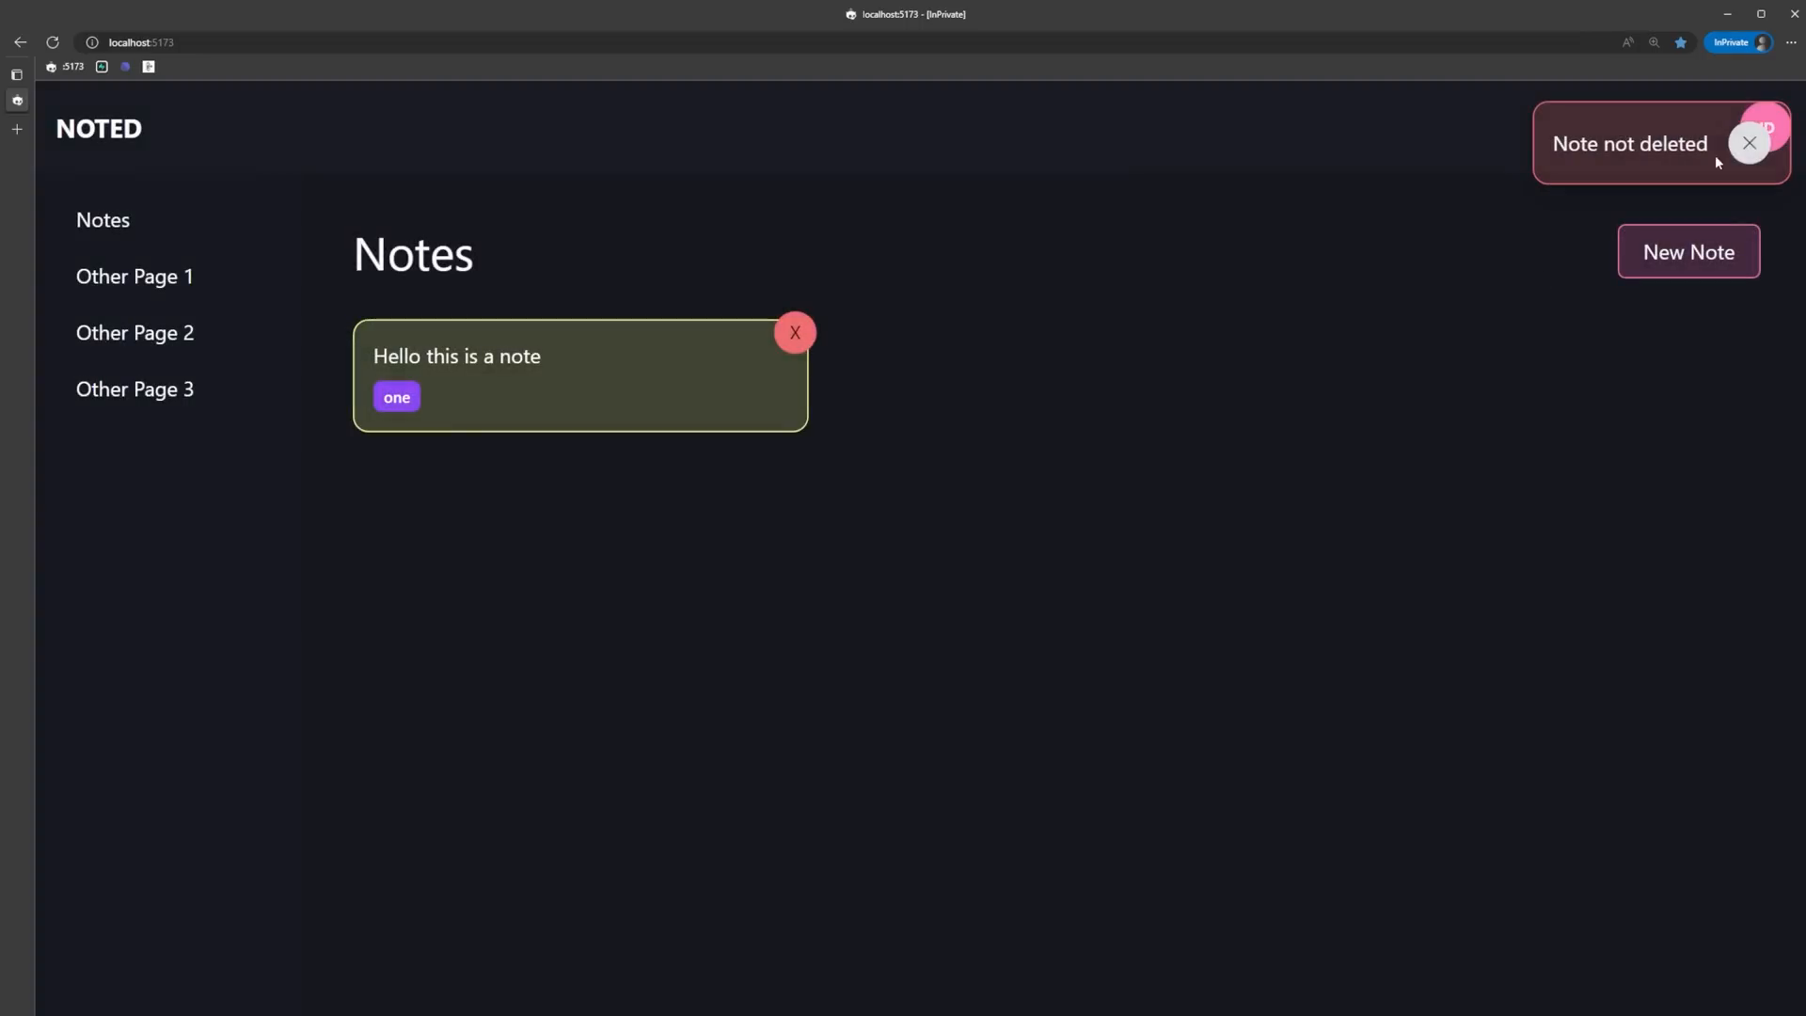
click(1749, 143)
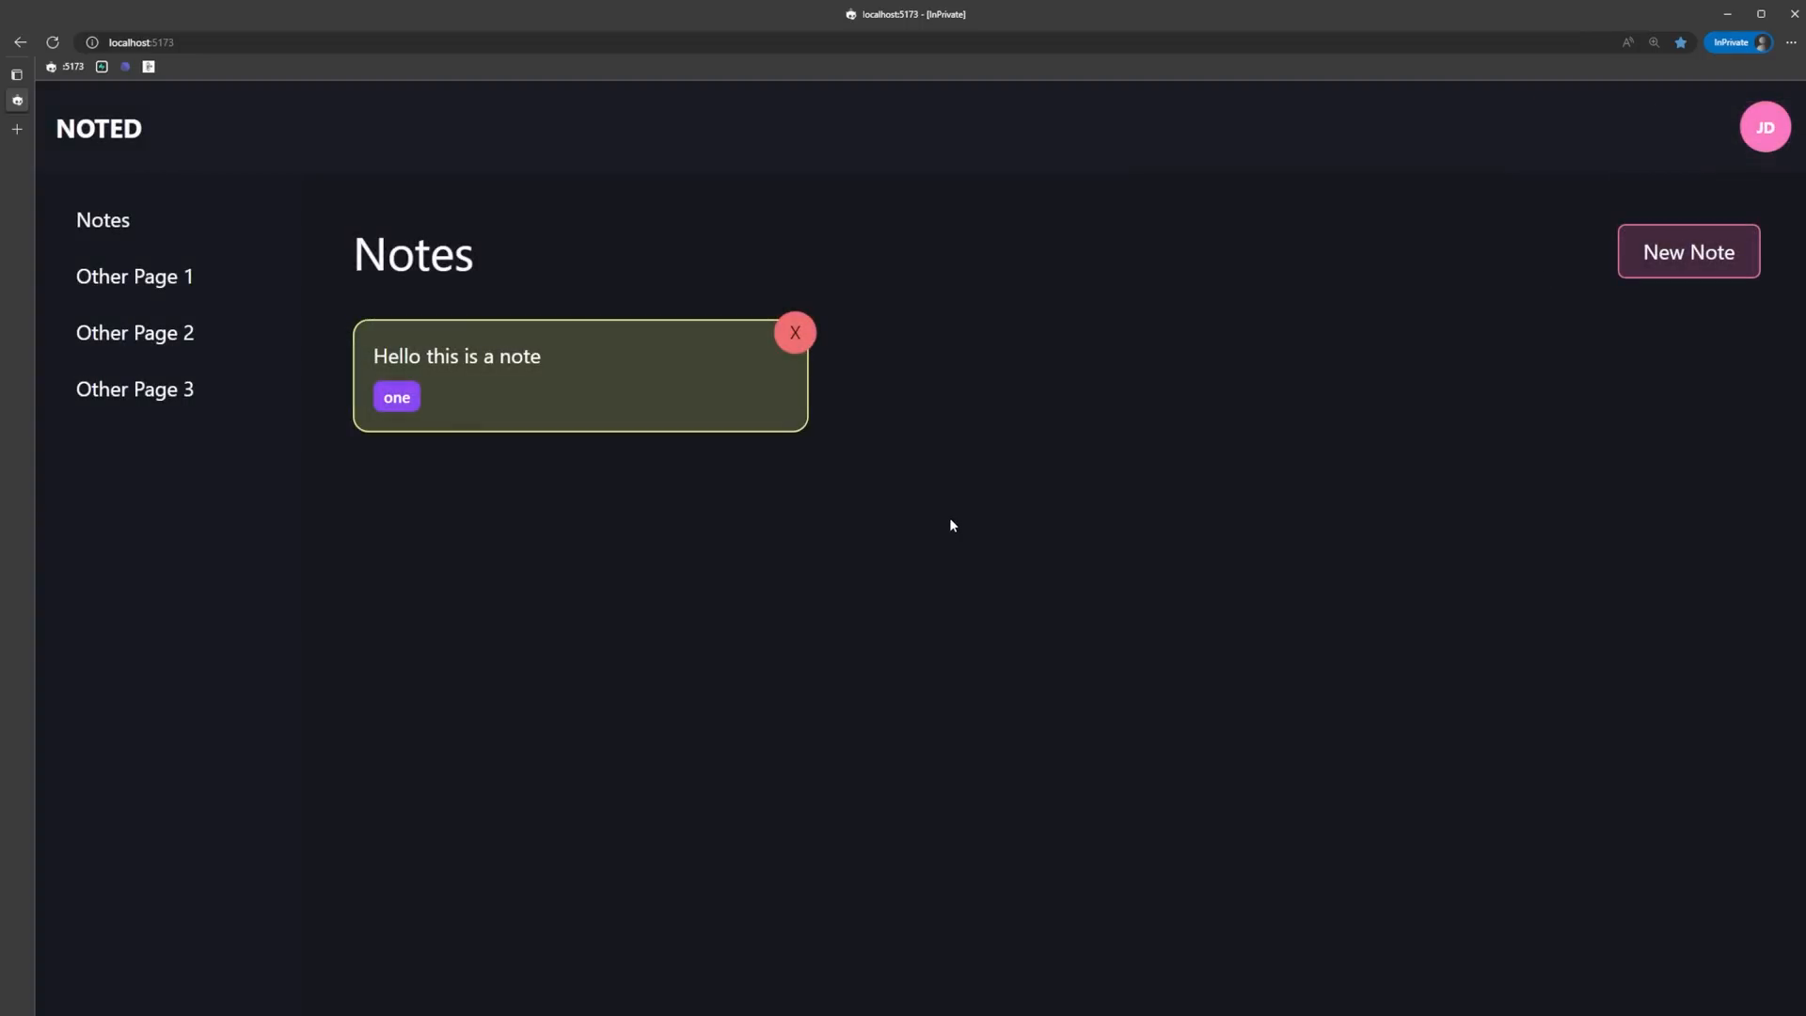